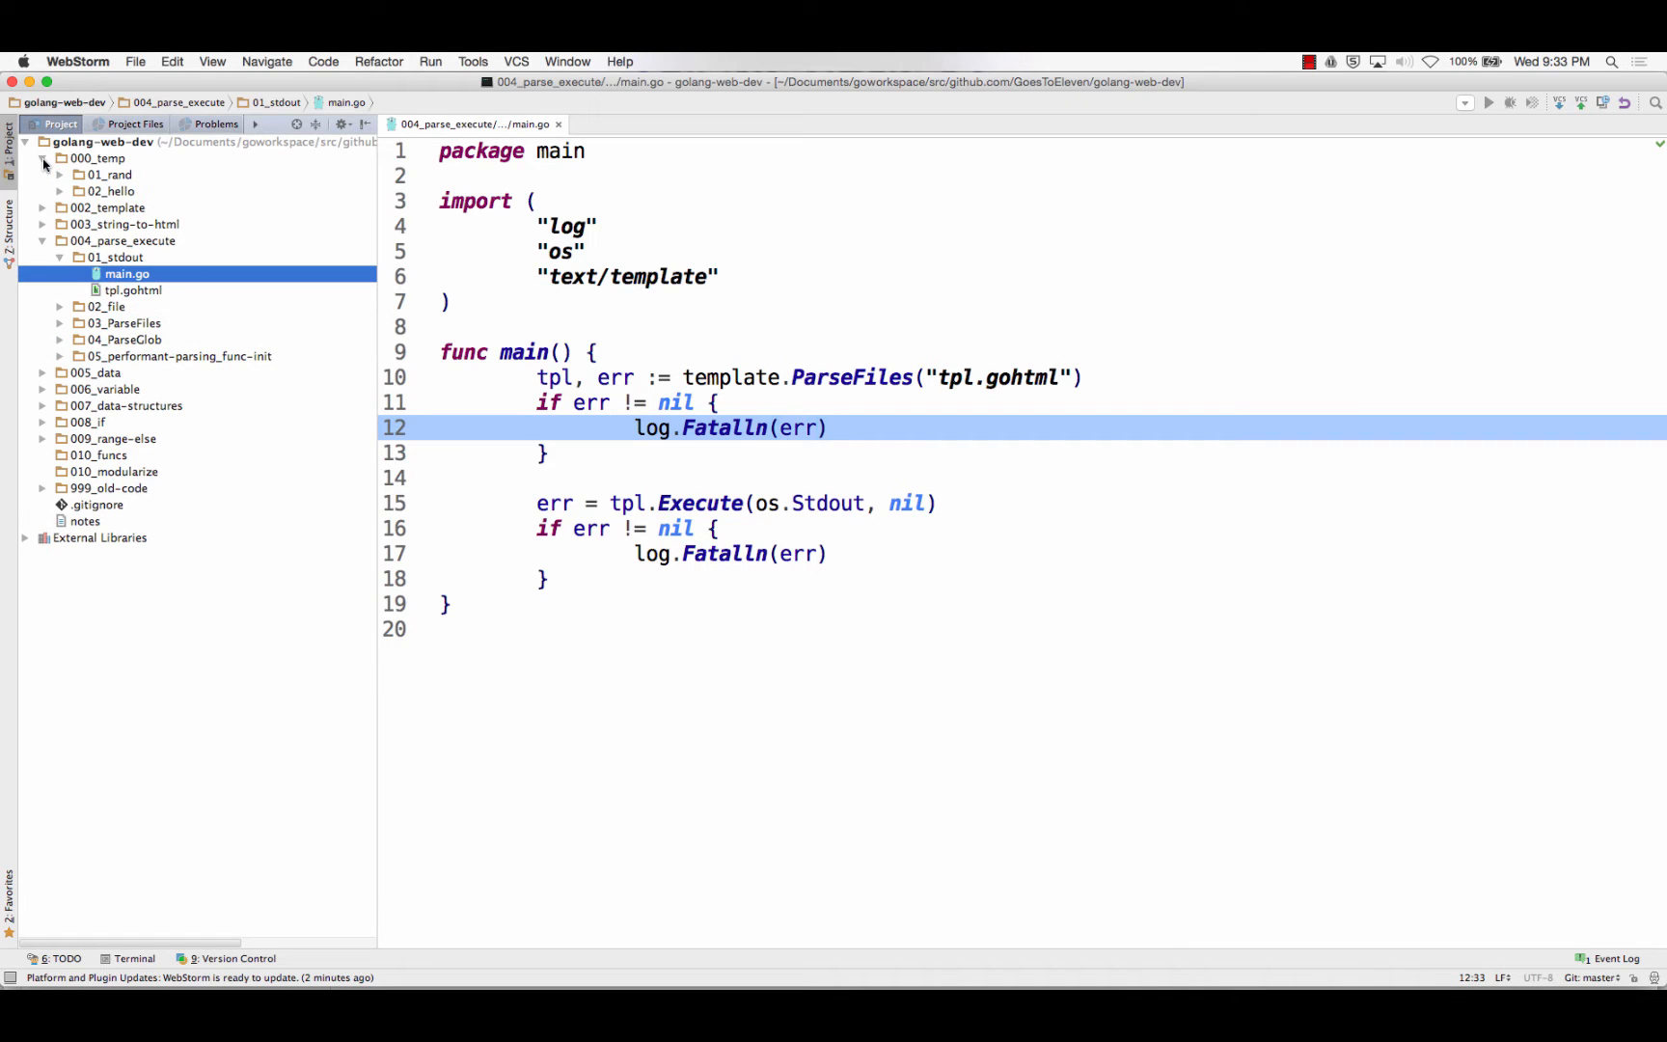
Create a new directory named 03_xmas under 000_temp and close the main.go editor tab
right_click(96, 158)
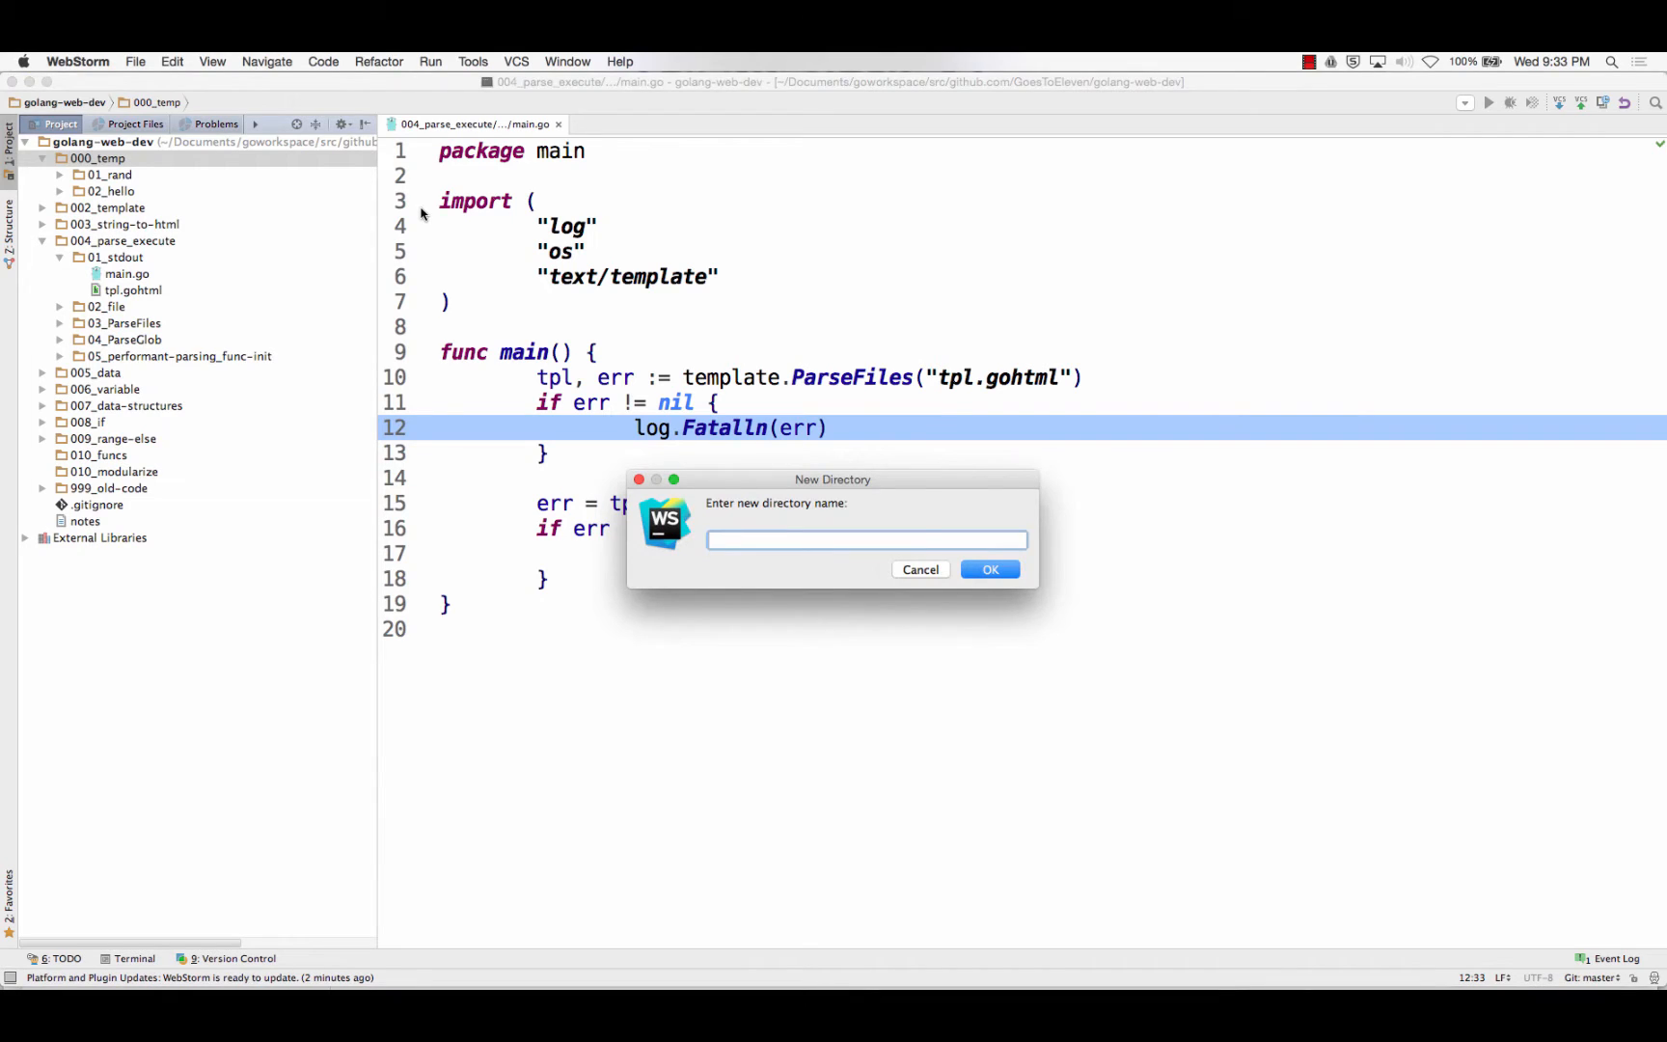
text(03_xmas)
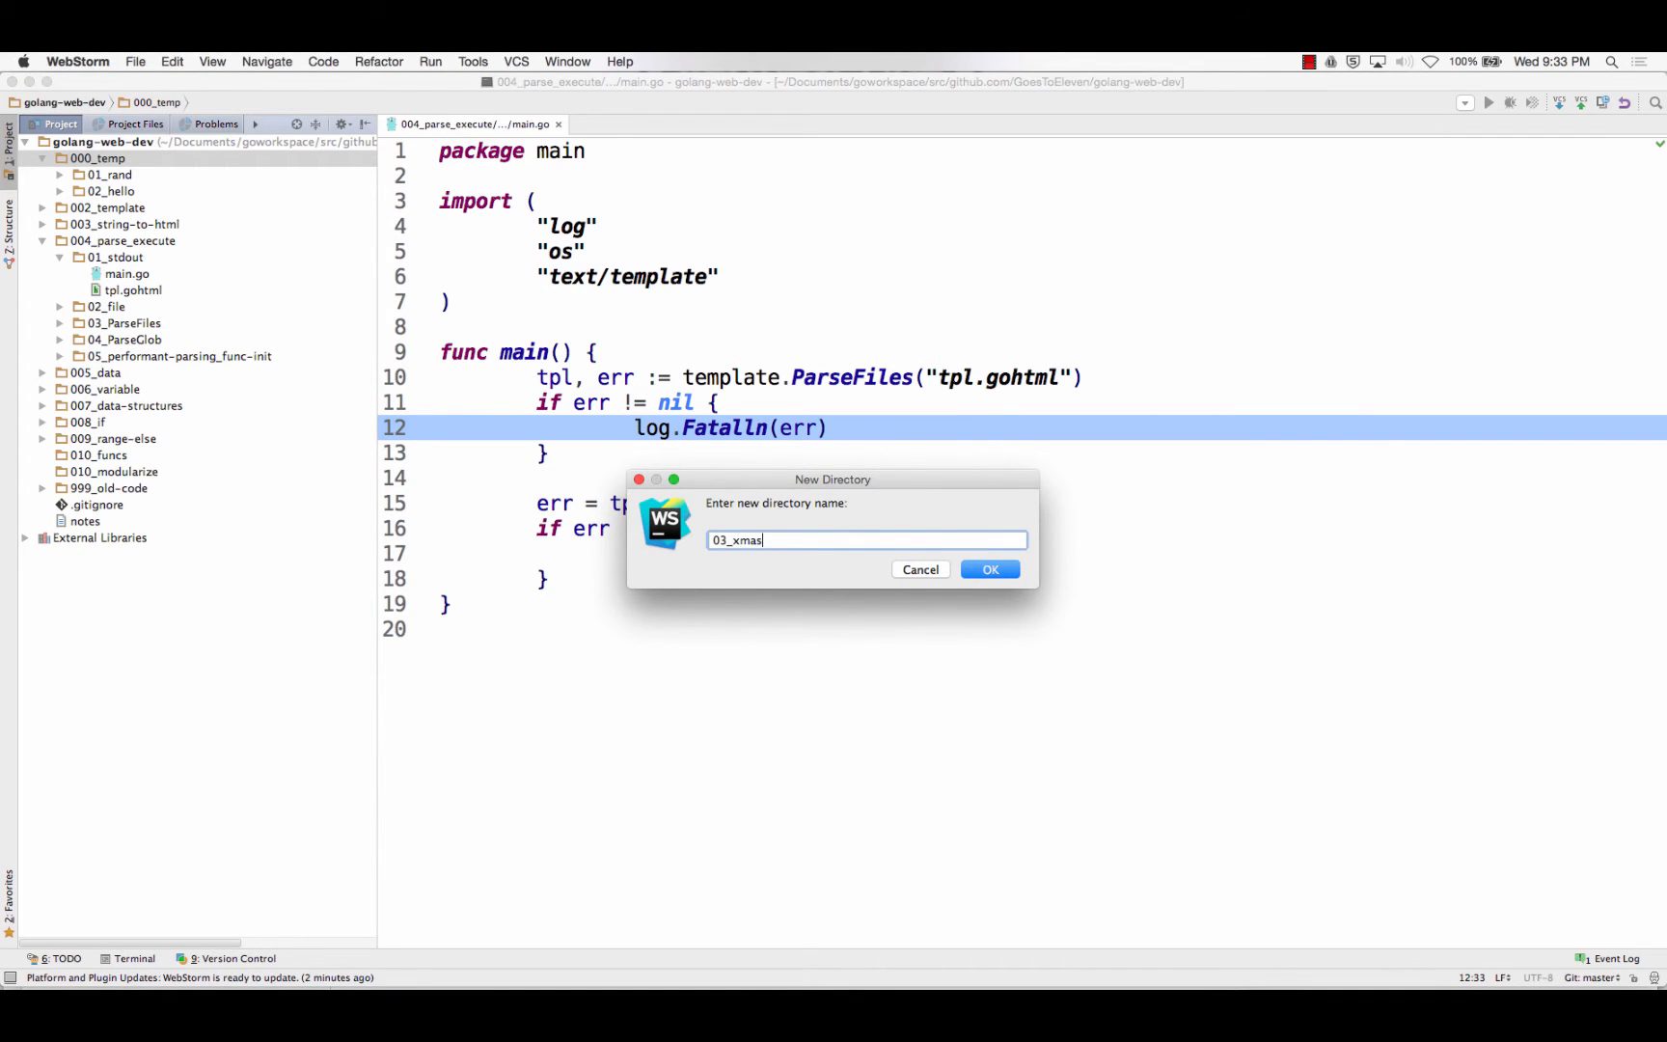
click(988, 569)
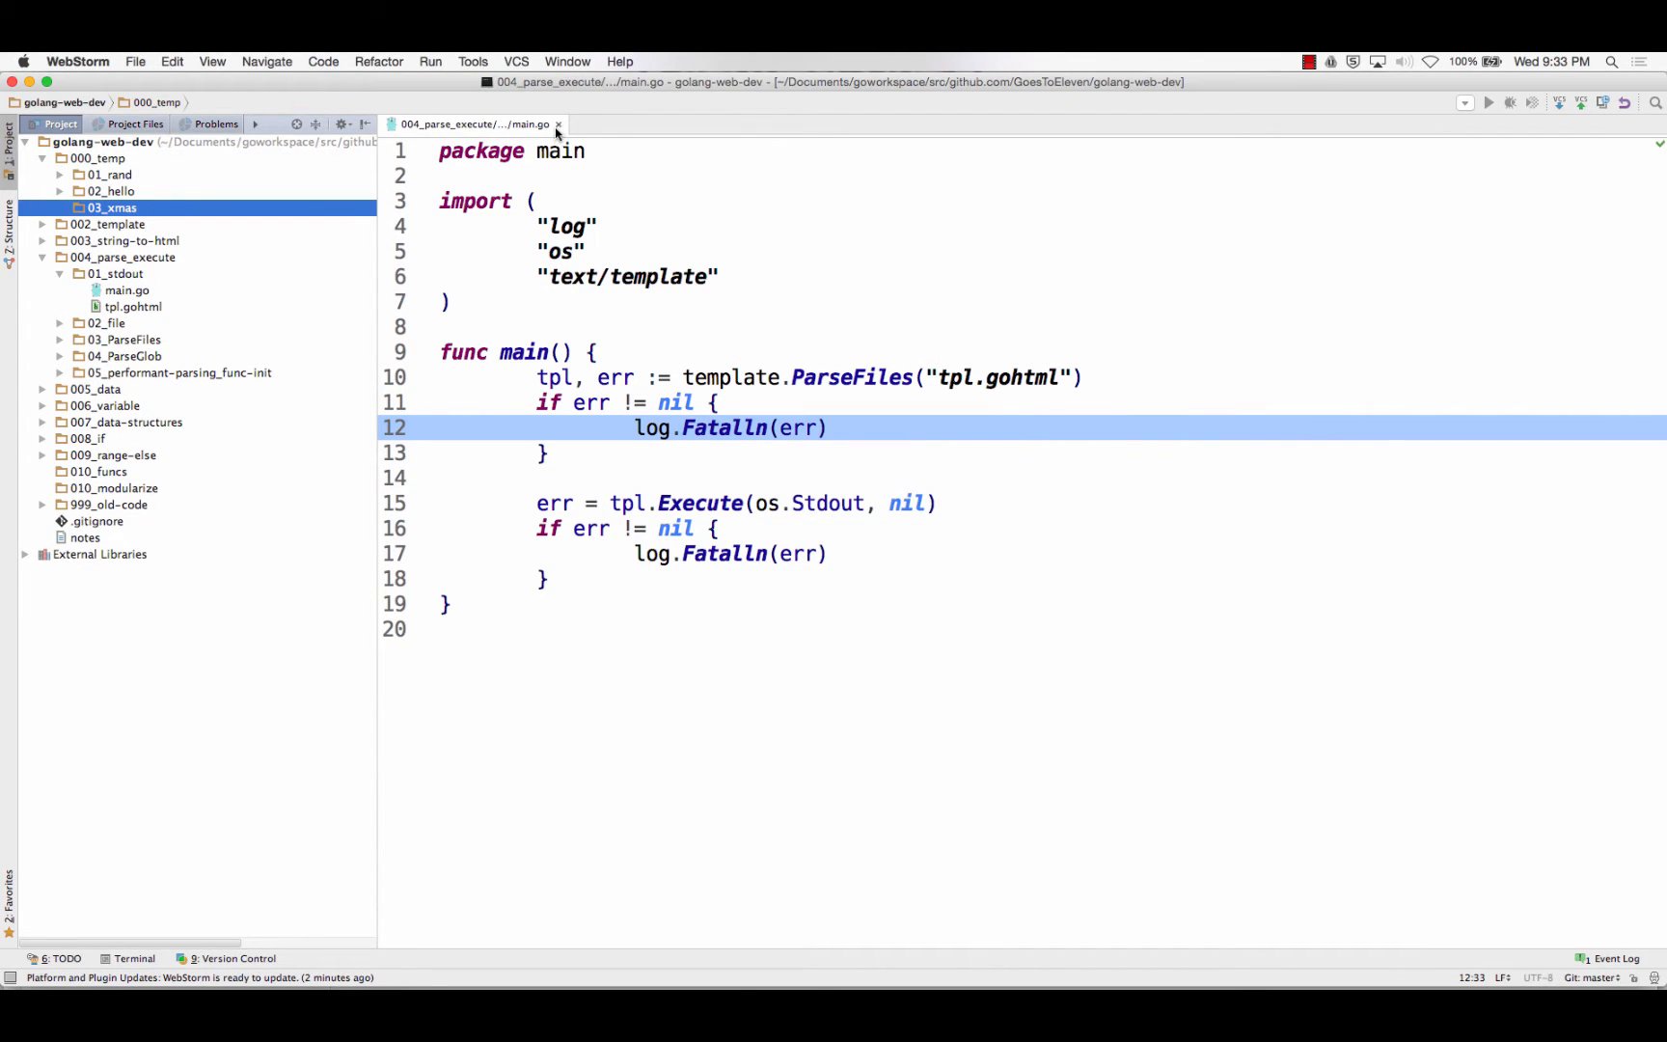
click(558, 123)
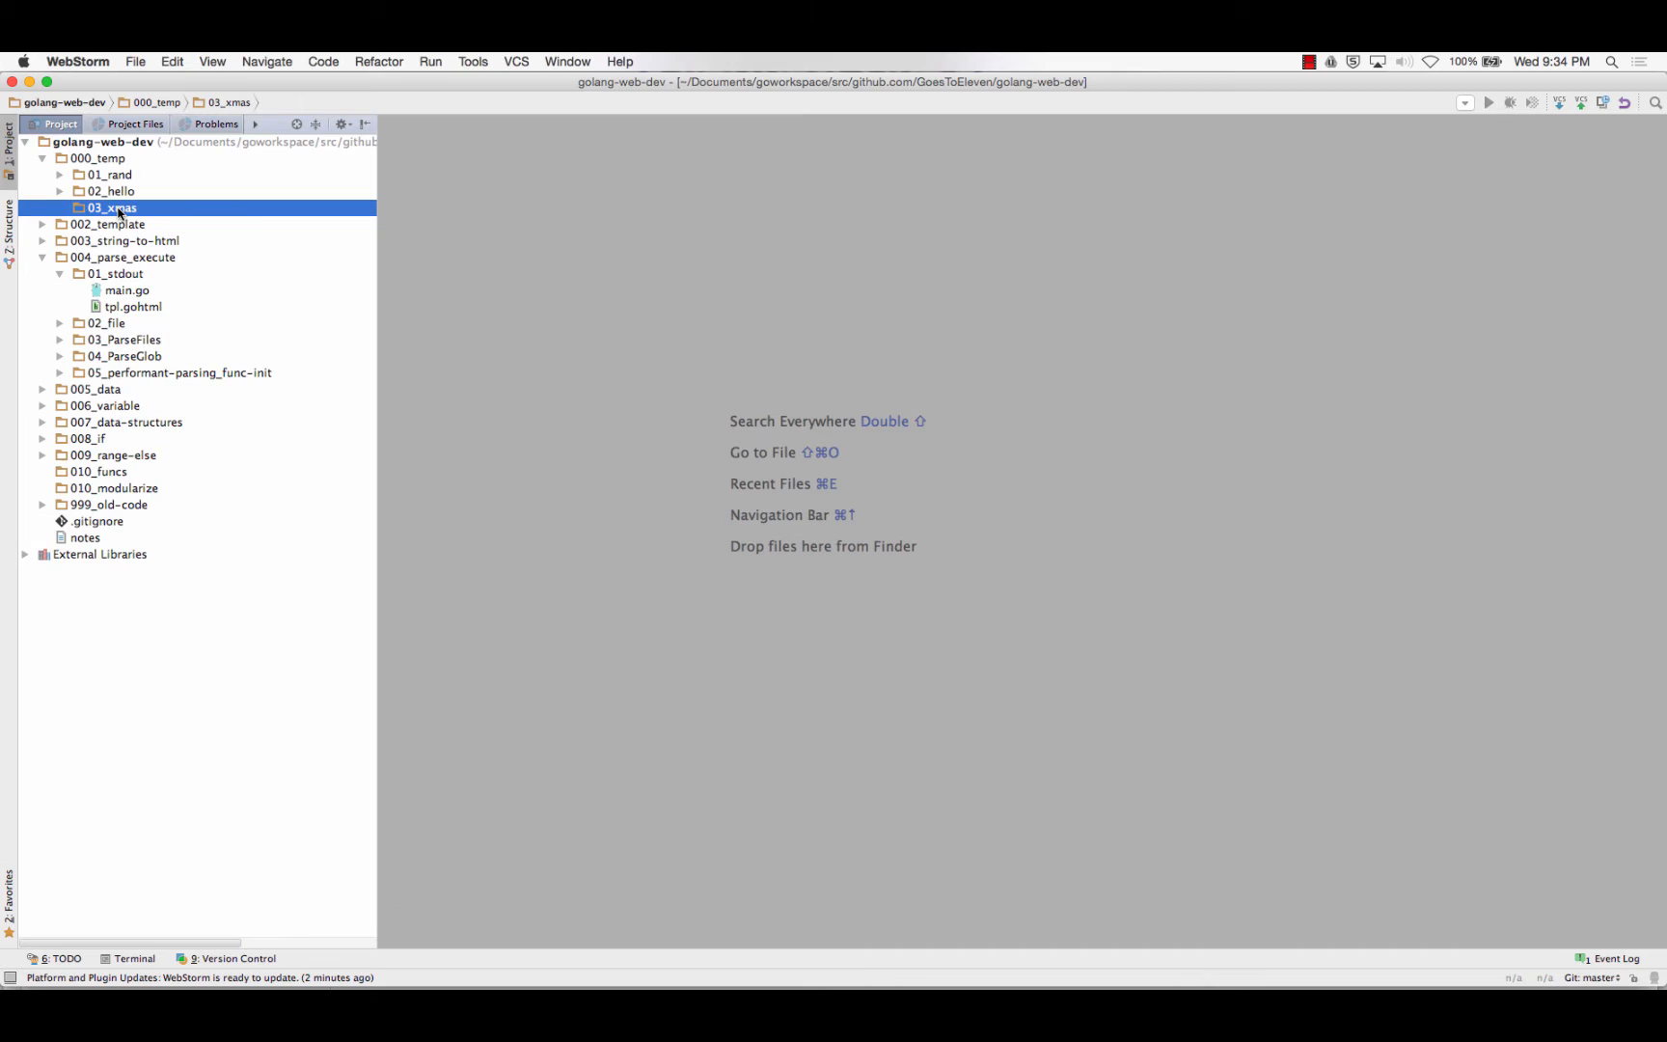
Rename the 03_xmas folder to 03_christmas via Refactor > Rename
key(shift+f6)
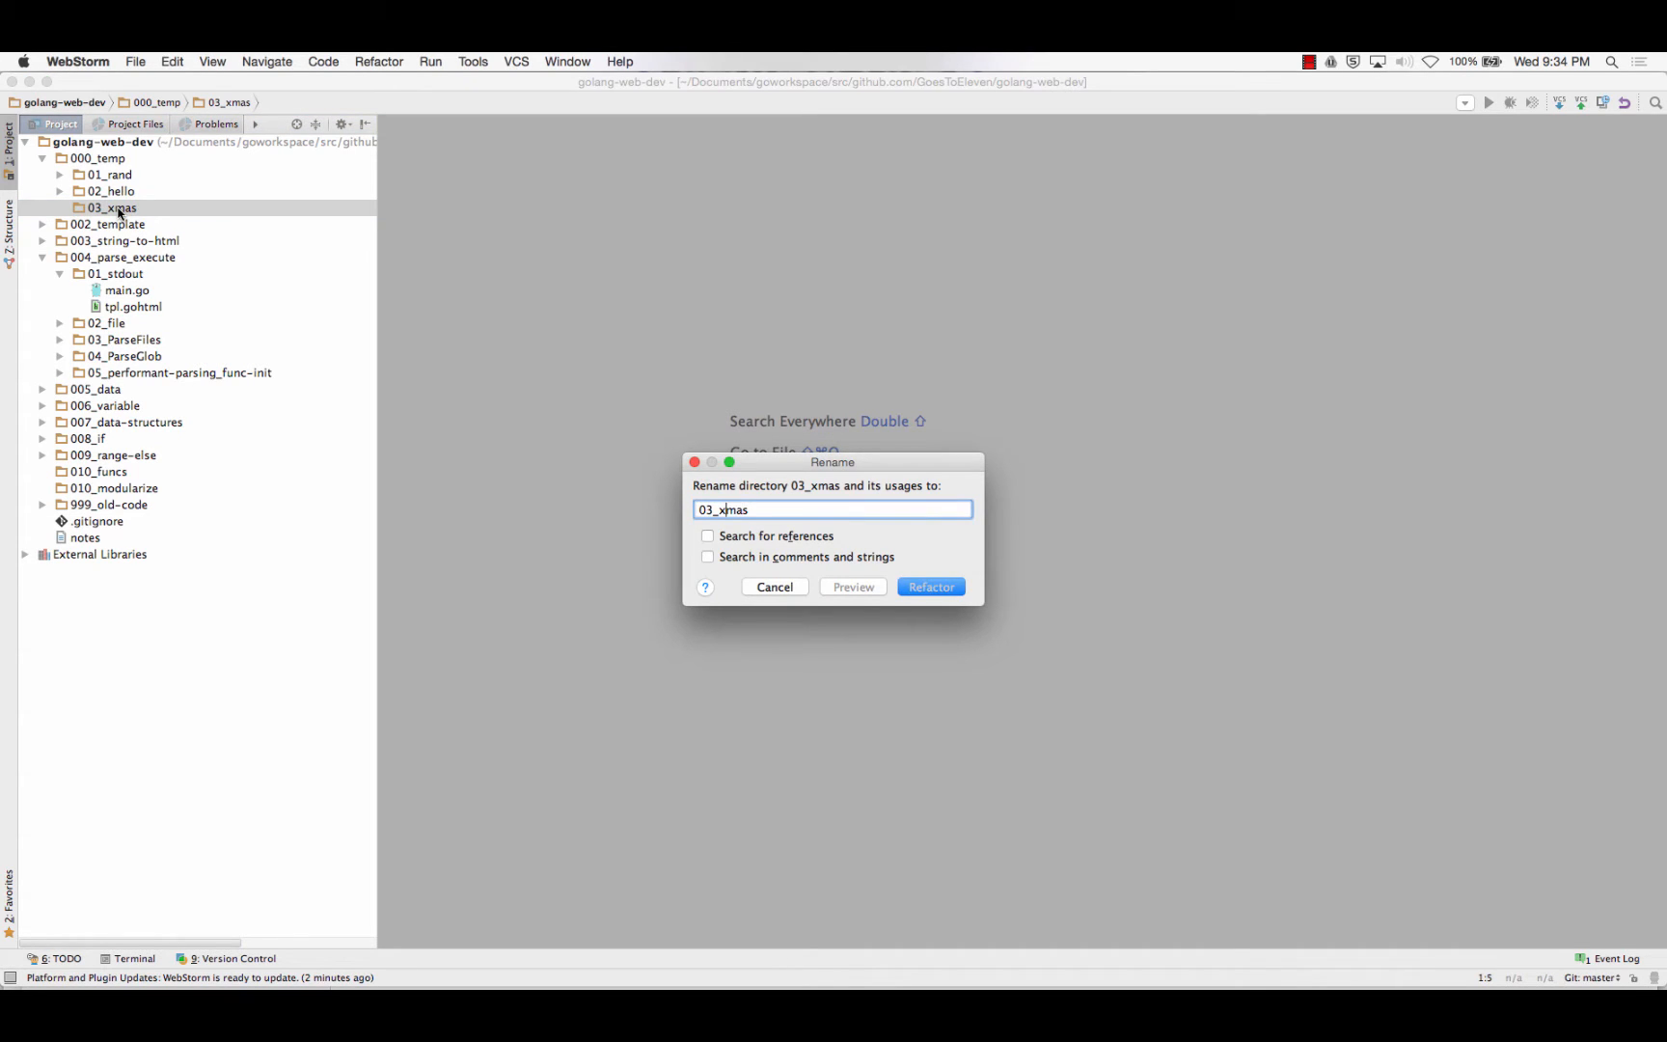
text(christmas)
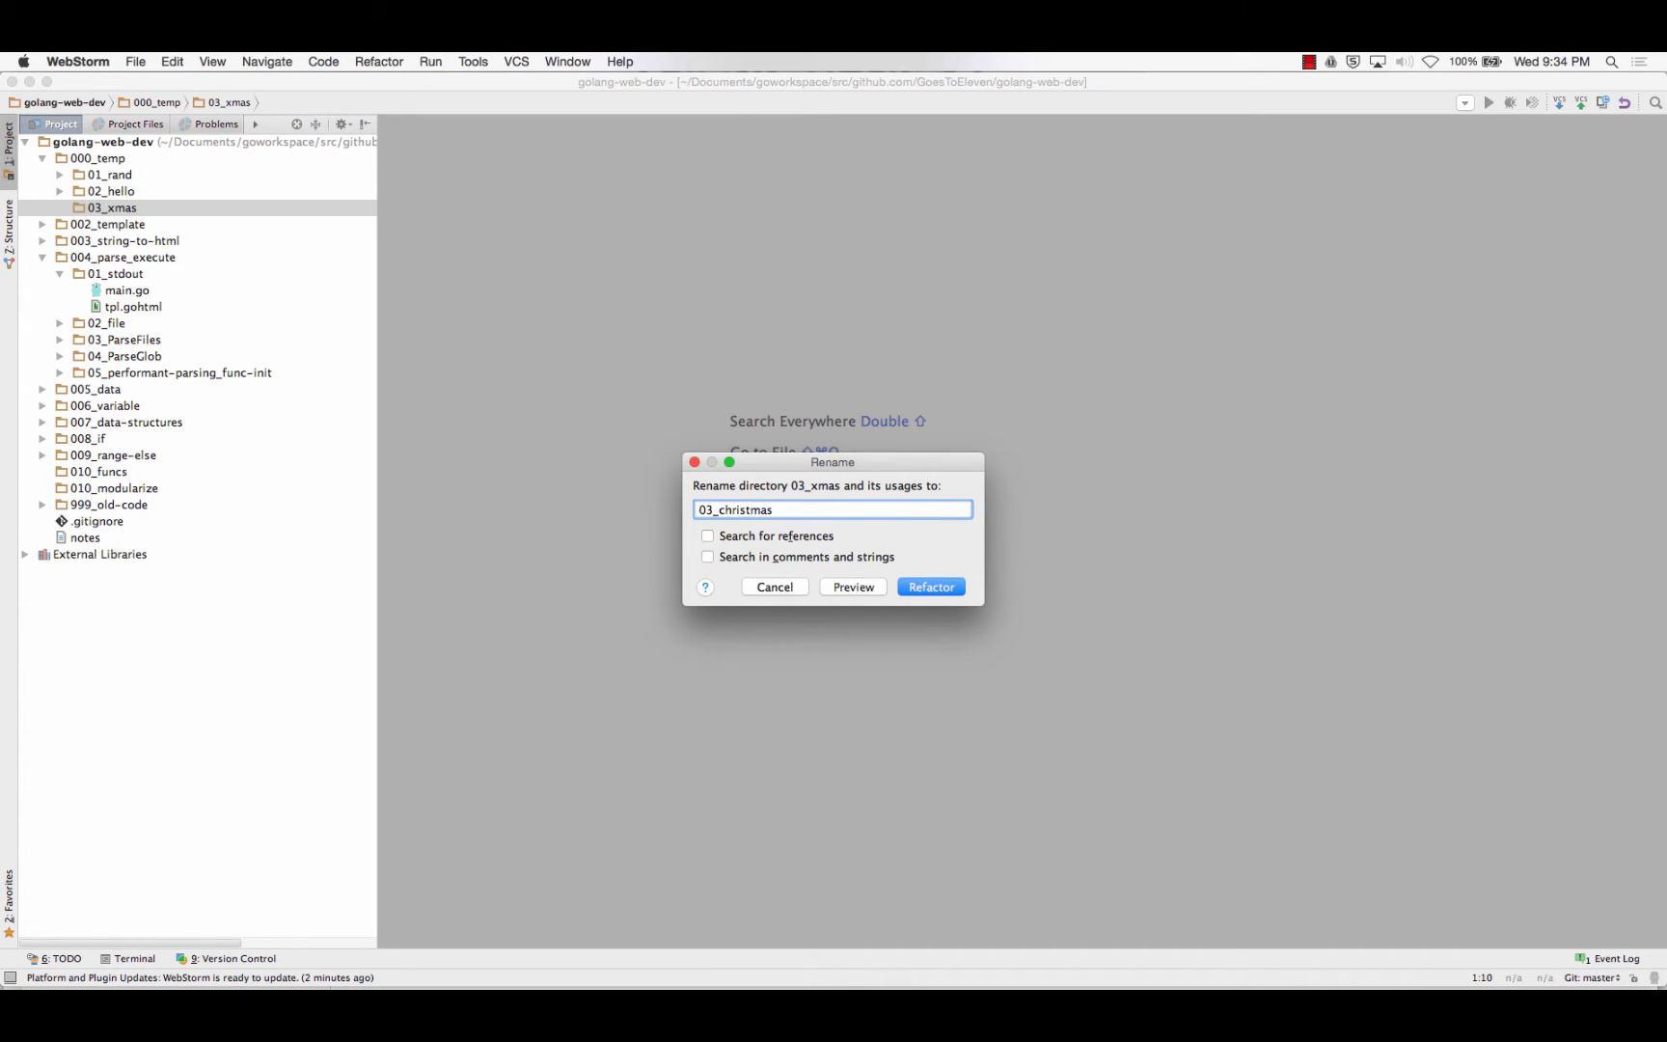
right_click(125, 207)
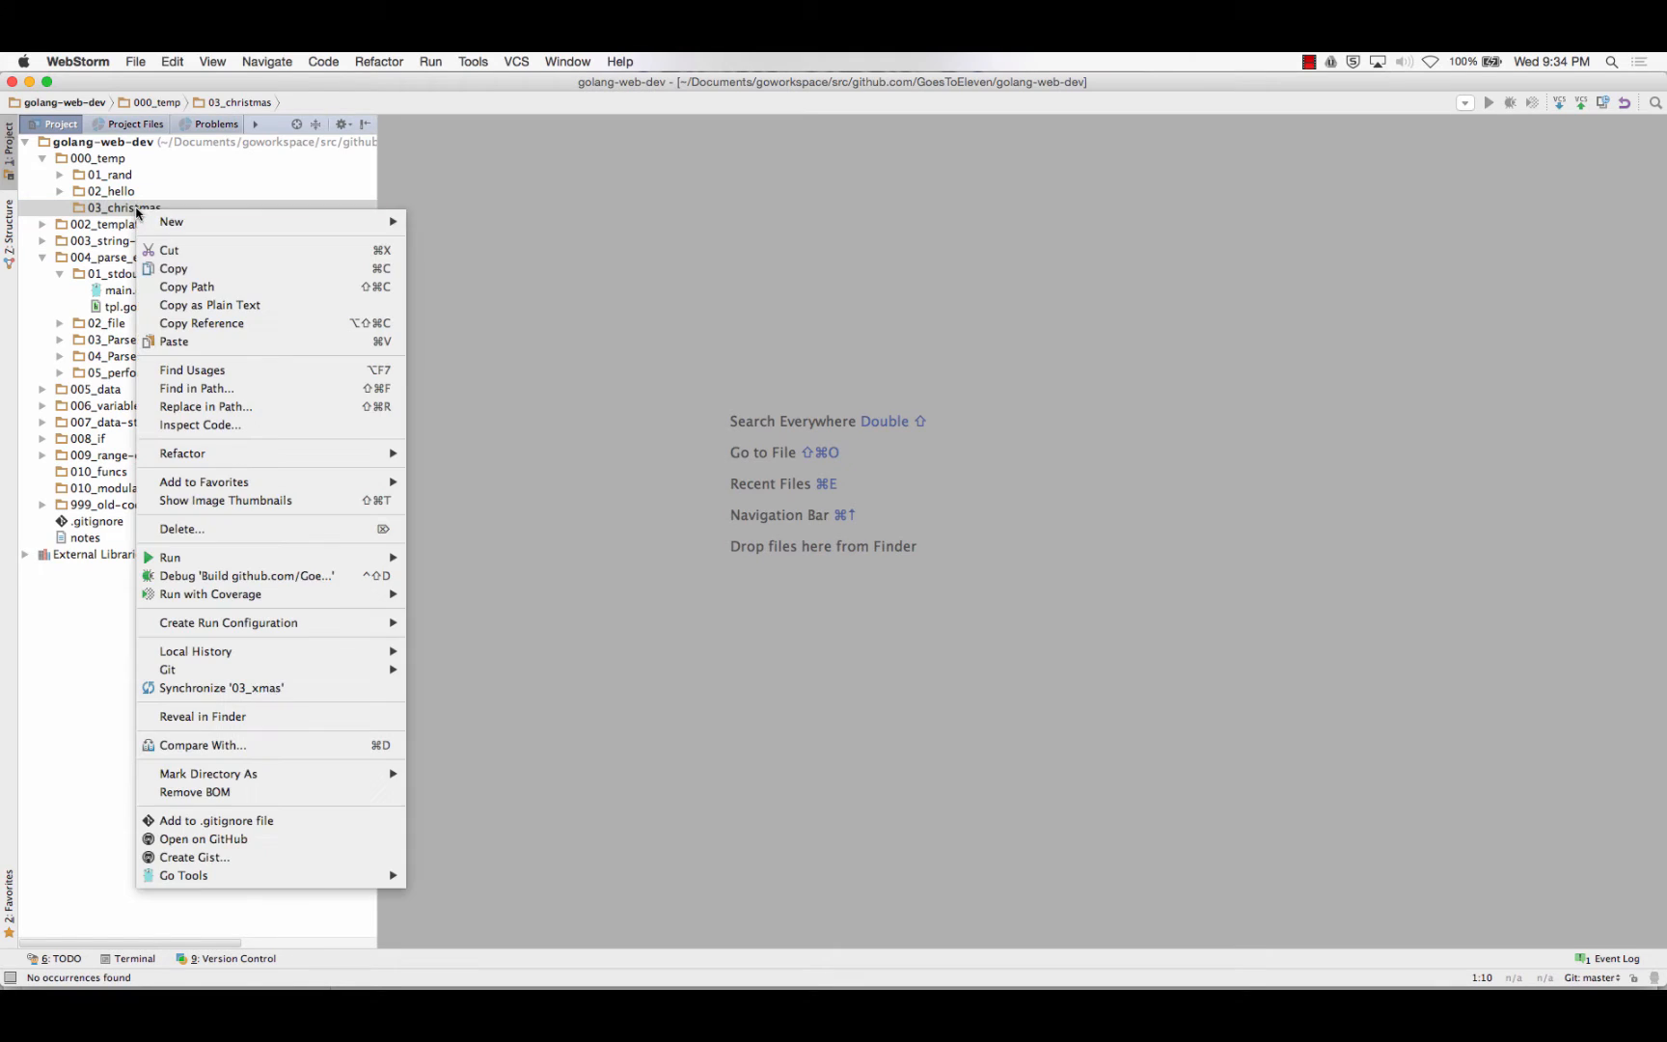
mouse_move(171, 222)
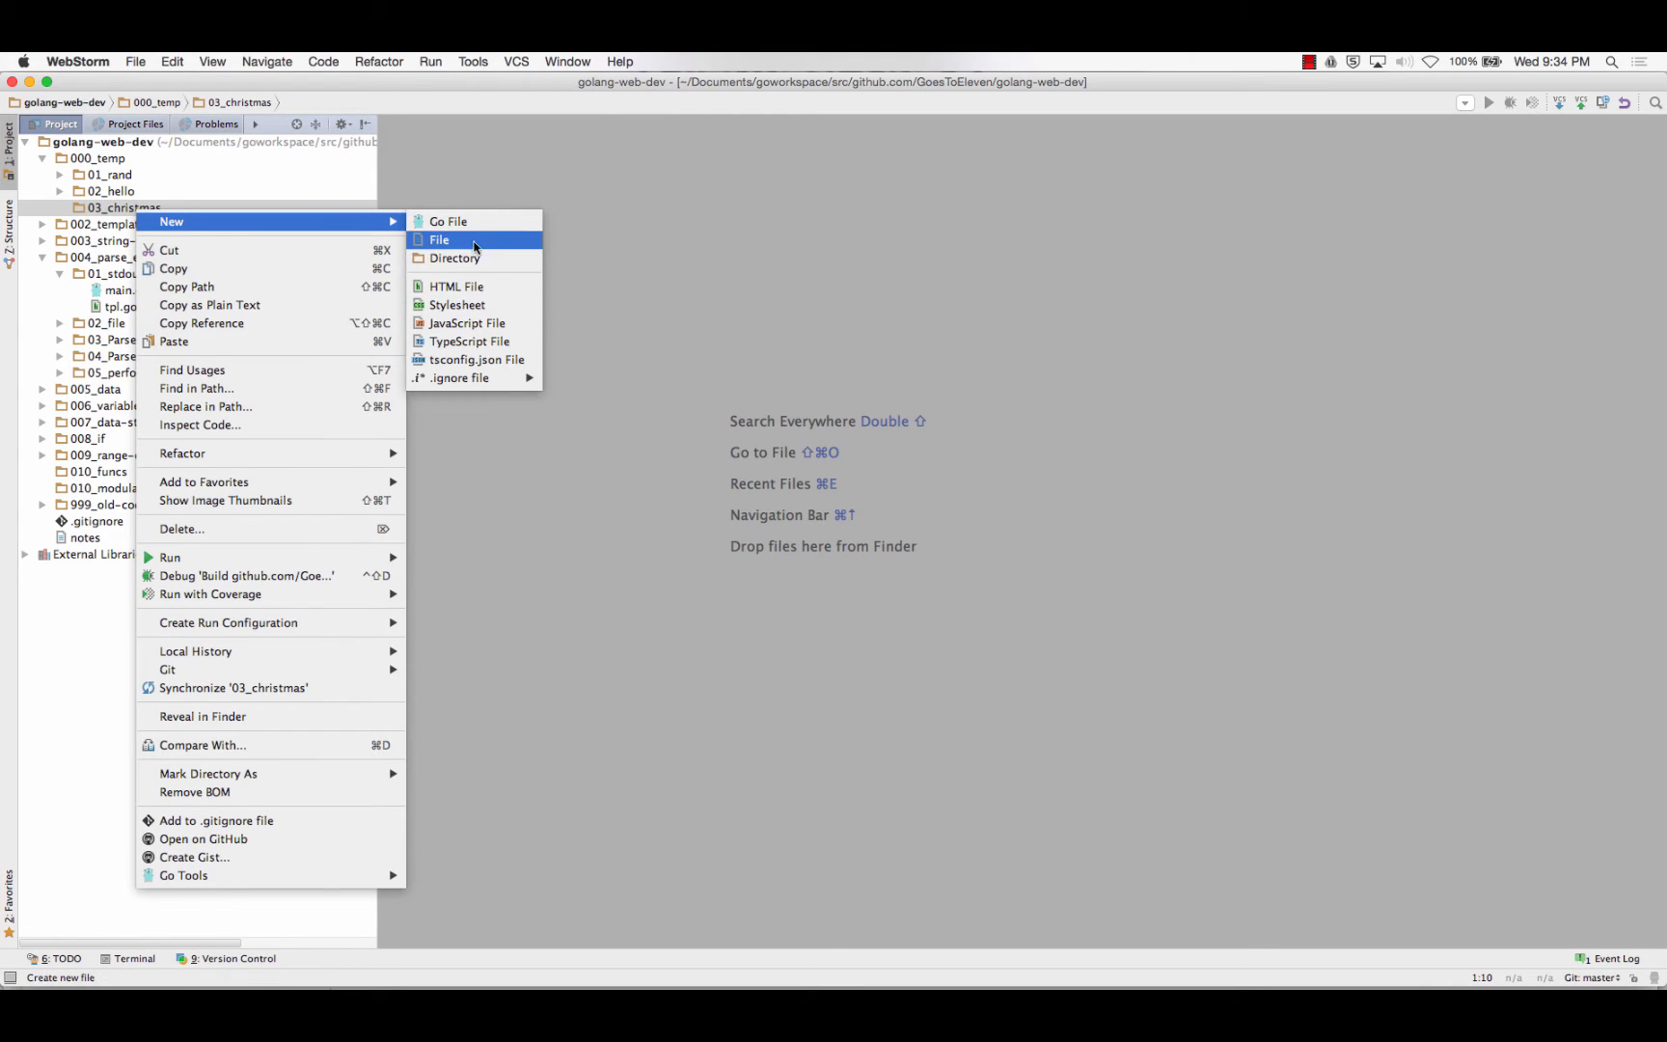
Create main.go in 03_christmas, add it to Git (remembering the choice), and set its package to main
click(449, 222)
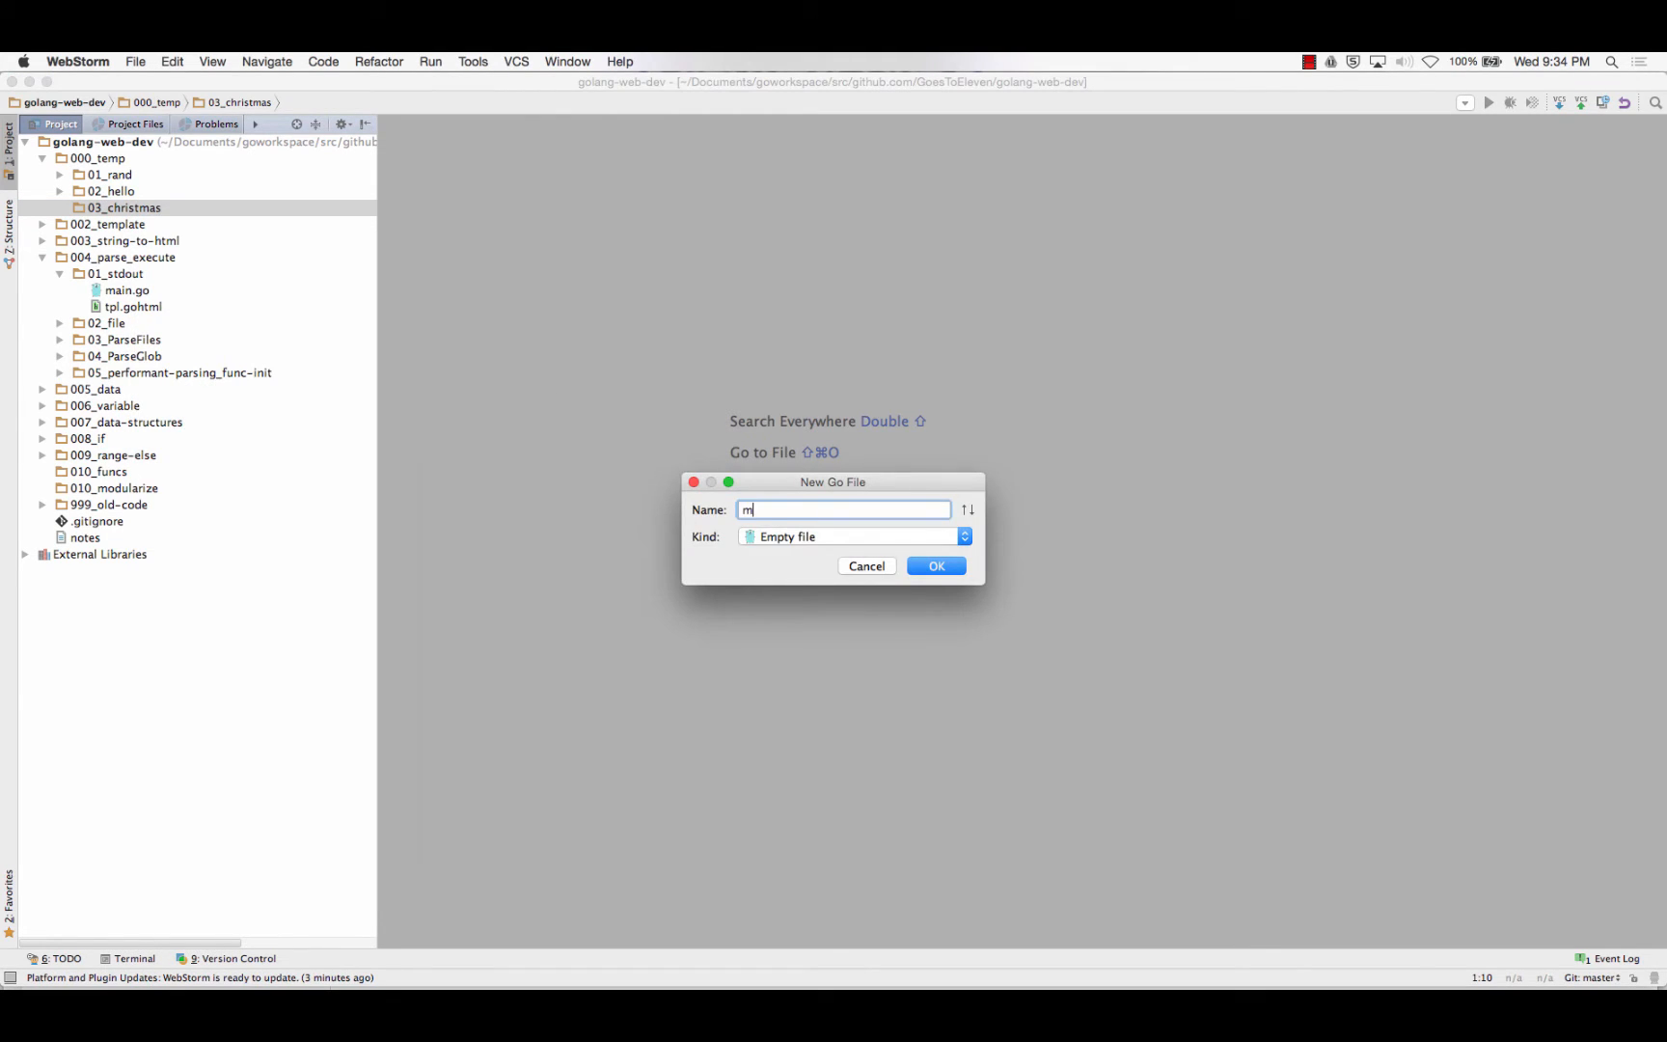
click(935, 565)
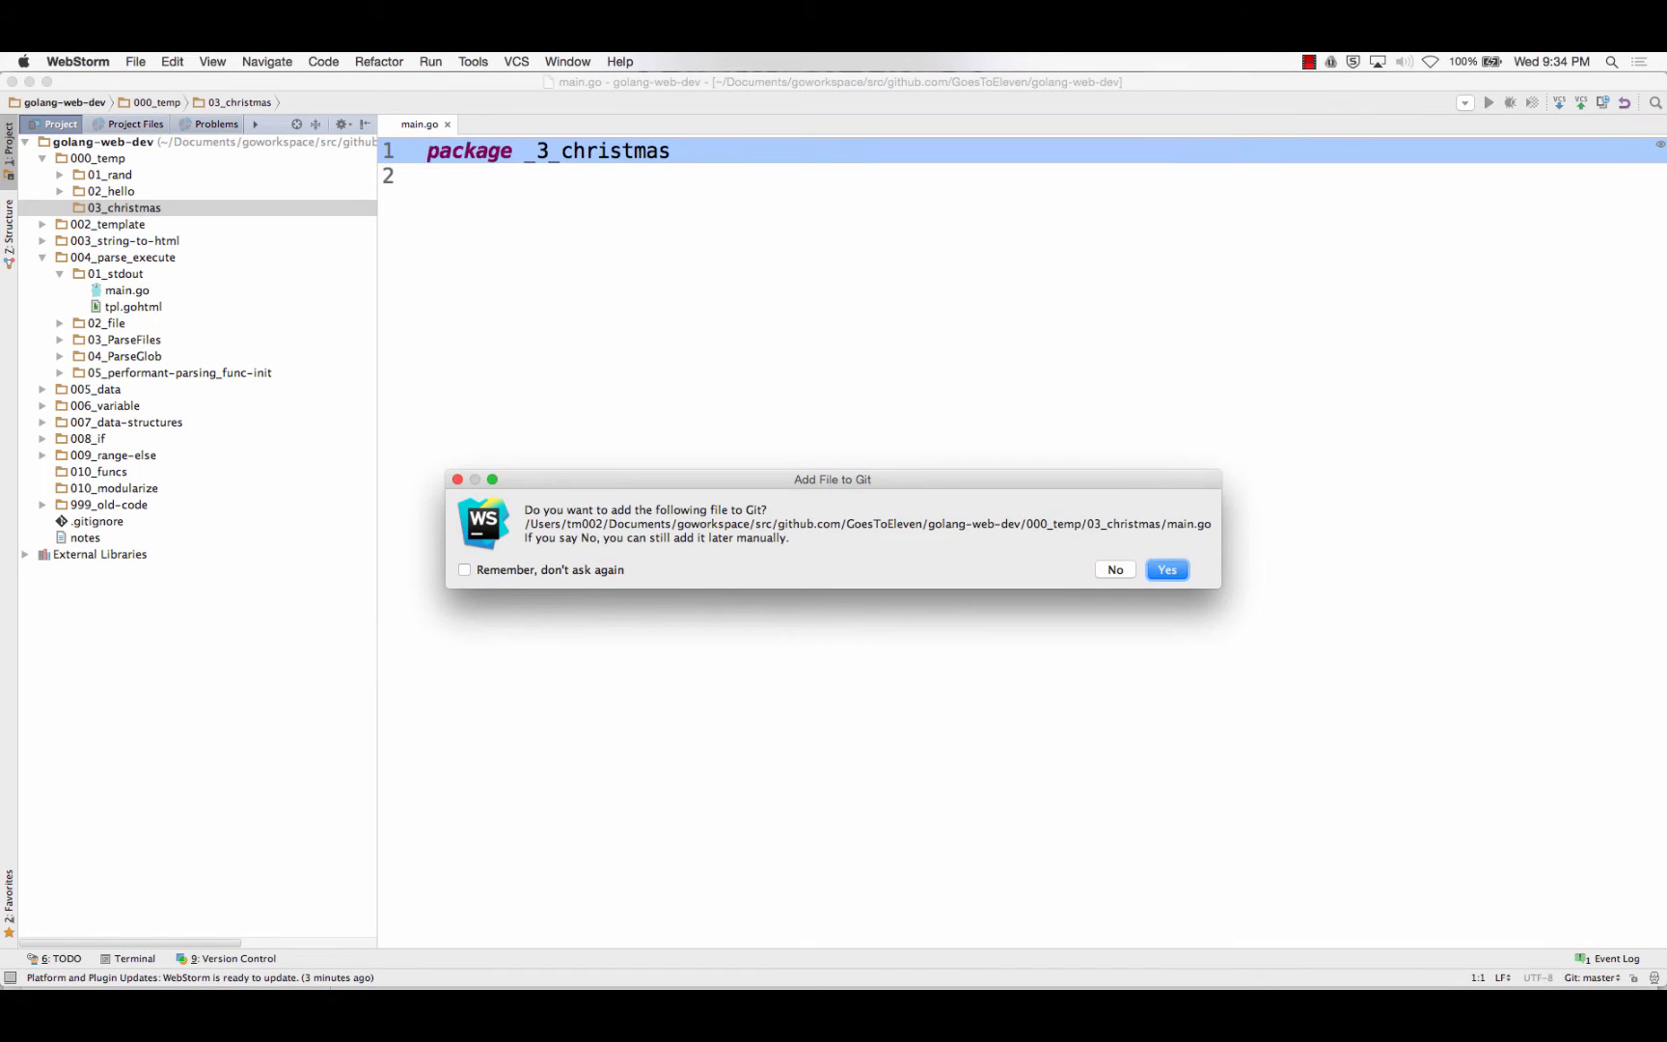
click(463, 569)
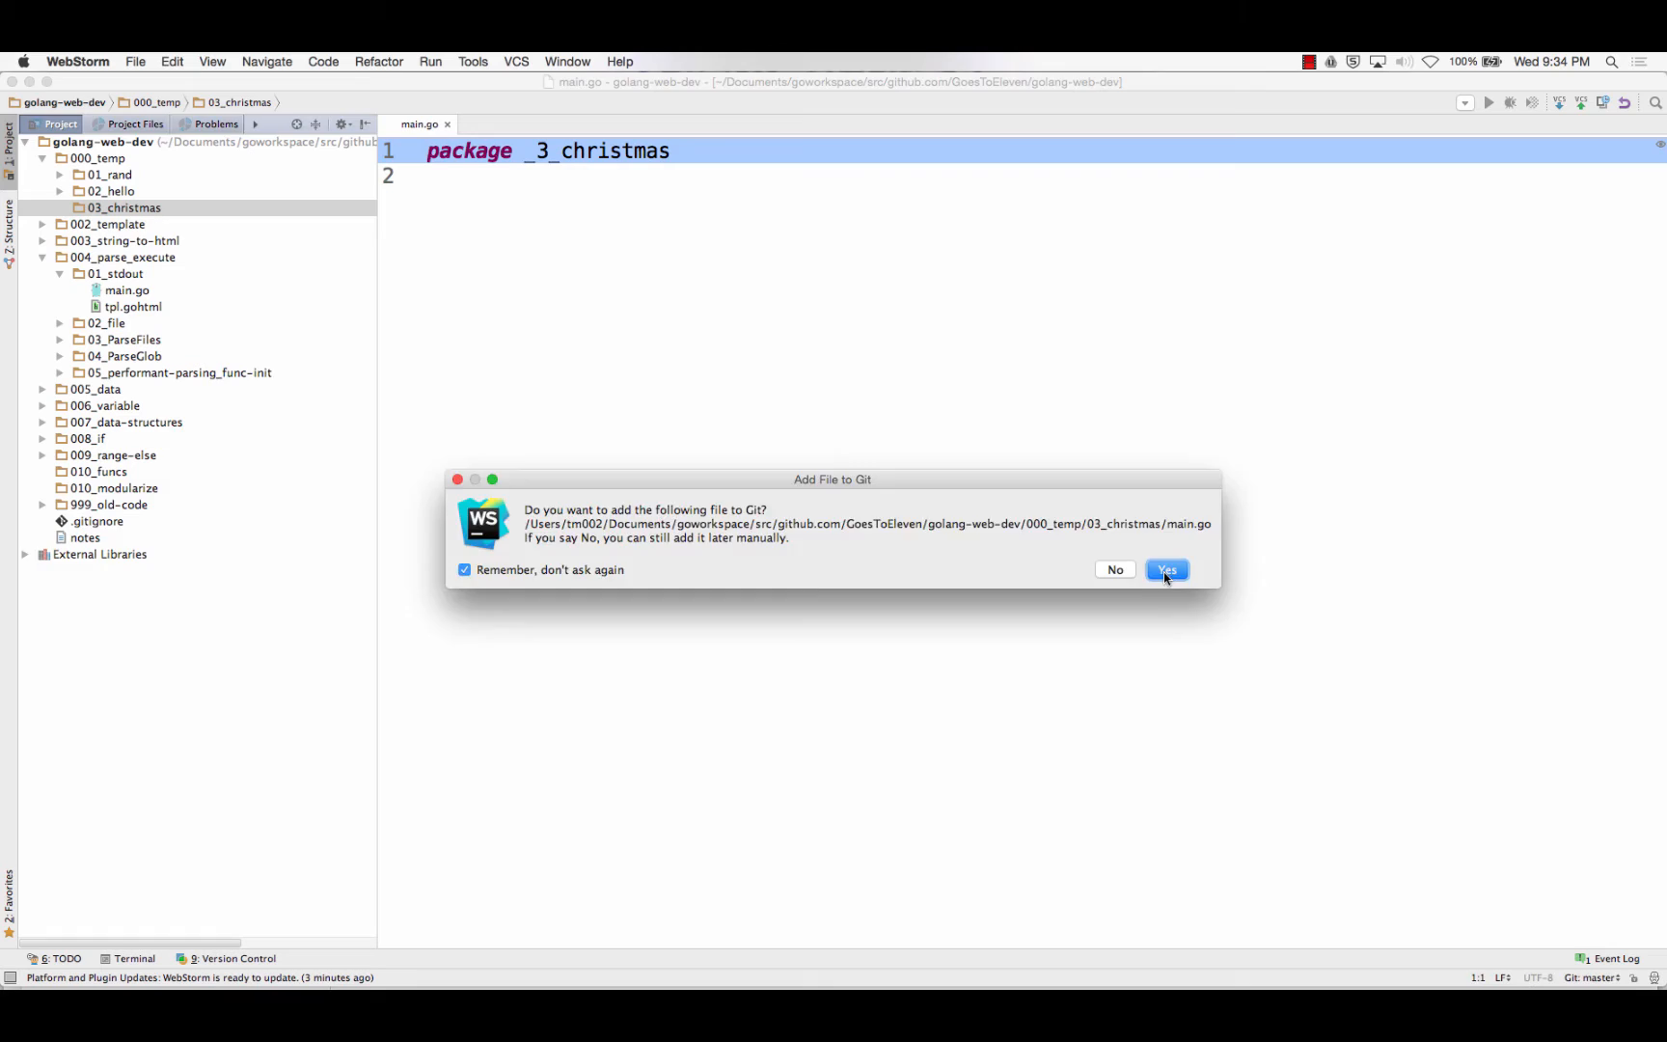
click(1165, 569)
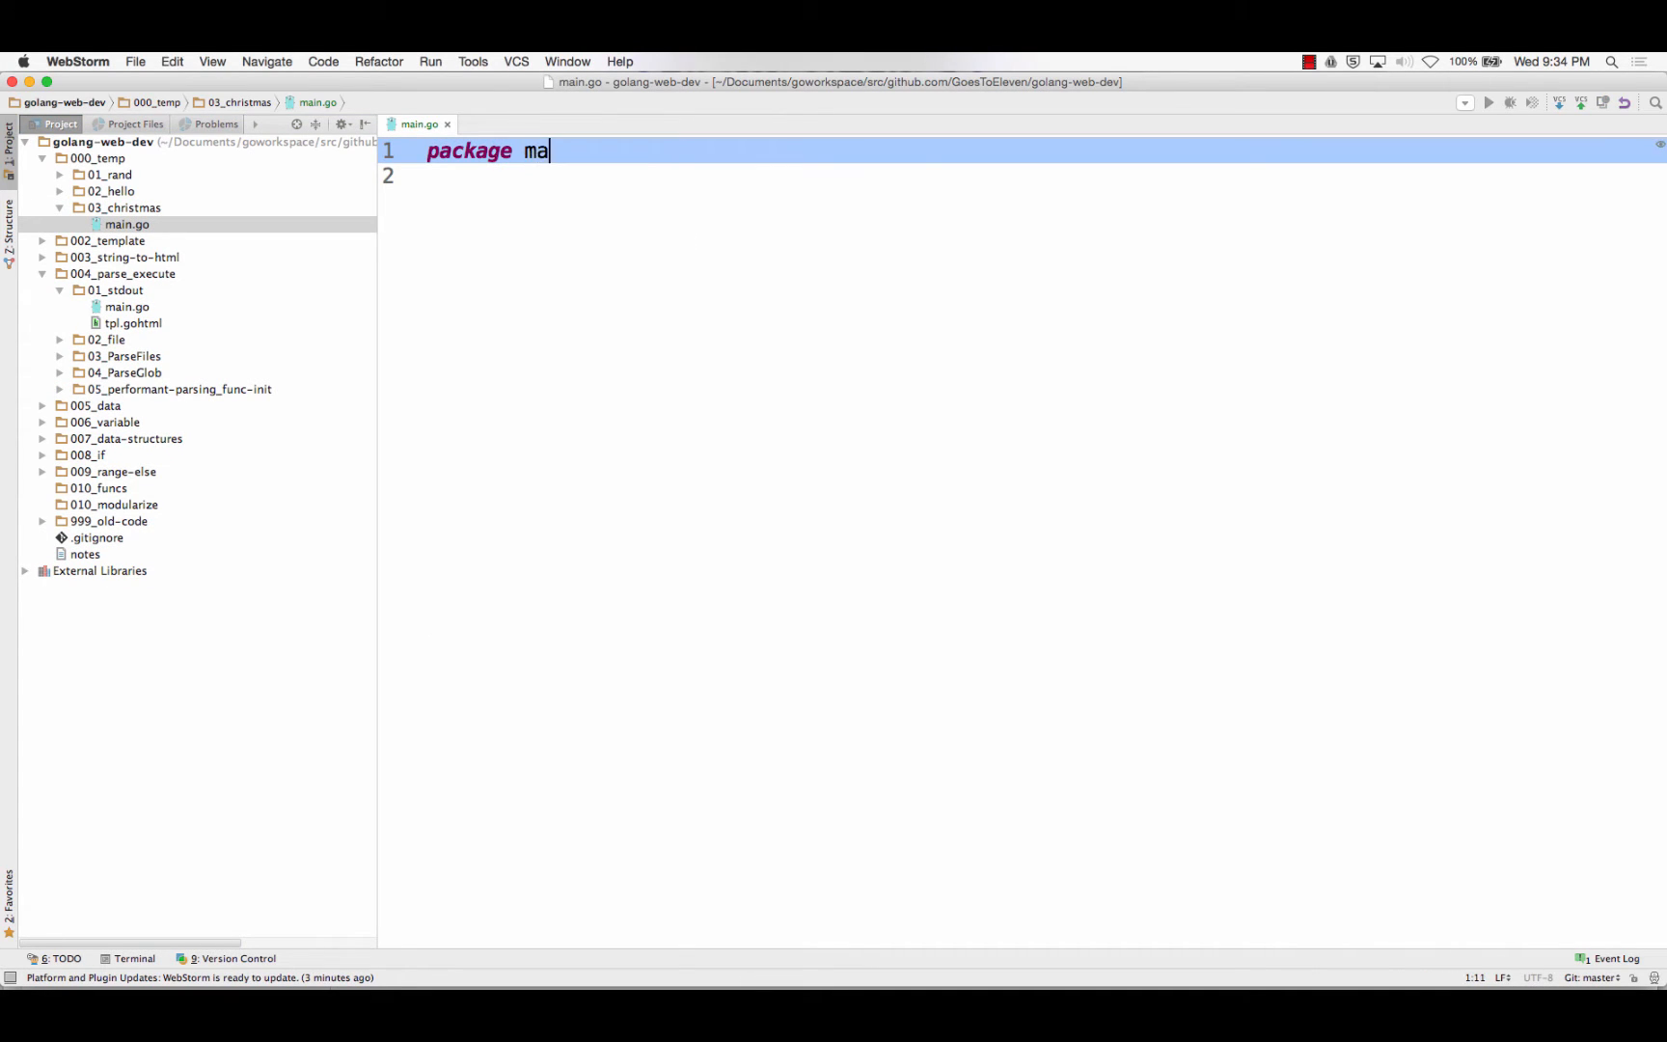
text(in`)
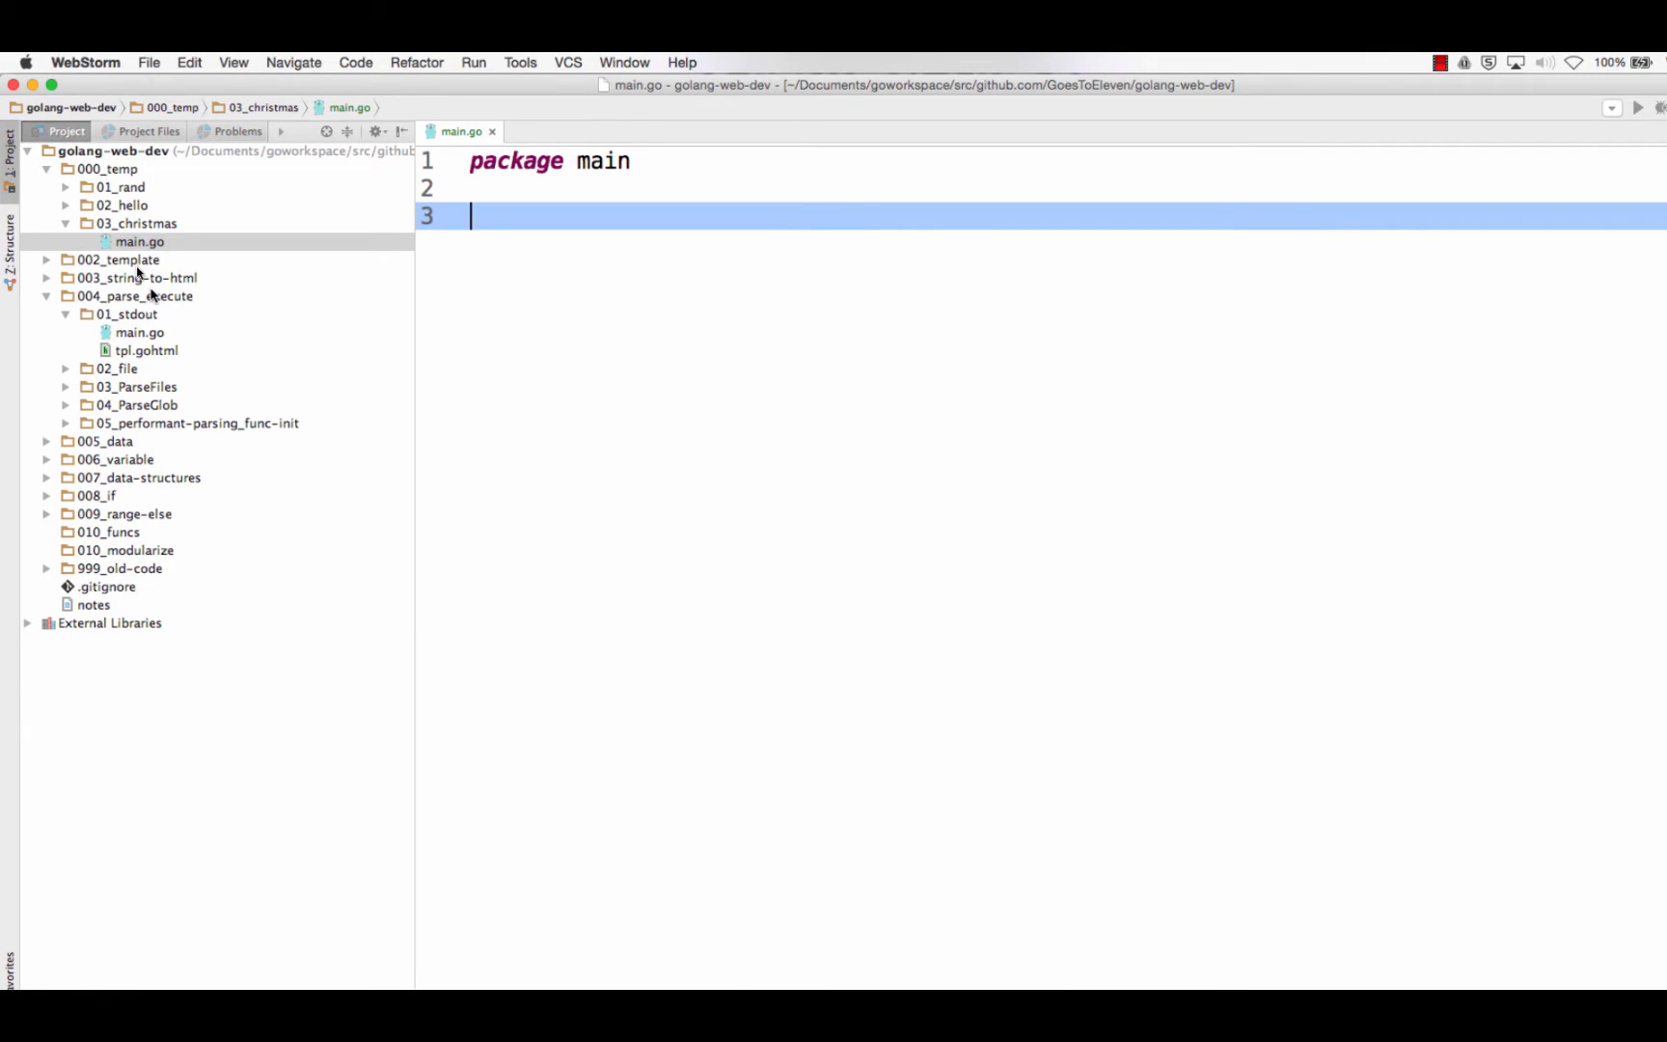
mouse_move(147, 232)
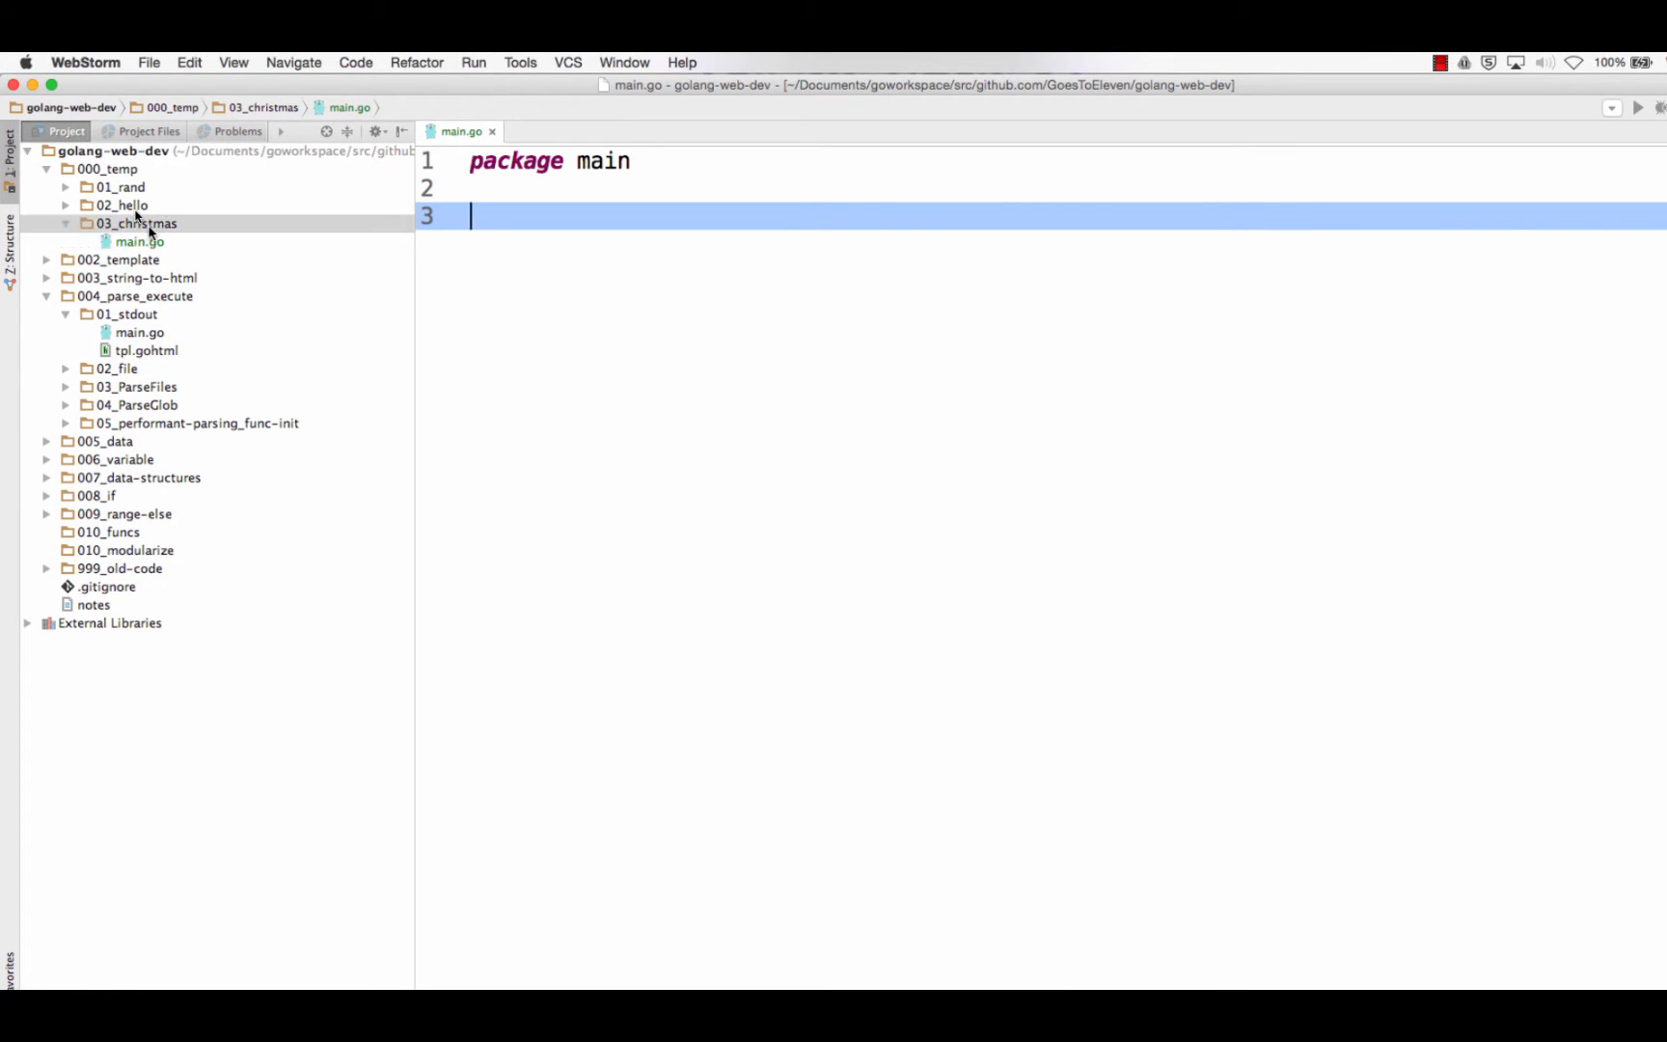
Create an empty plain file named letter.phpasp in 03_christmas, correcting stray typed characters
click(137, 224)
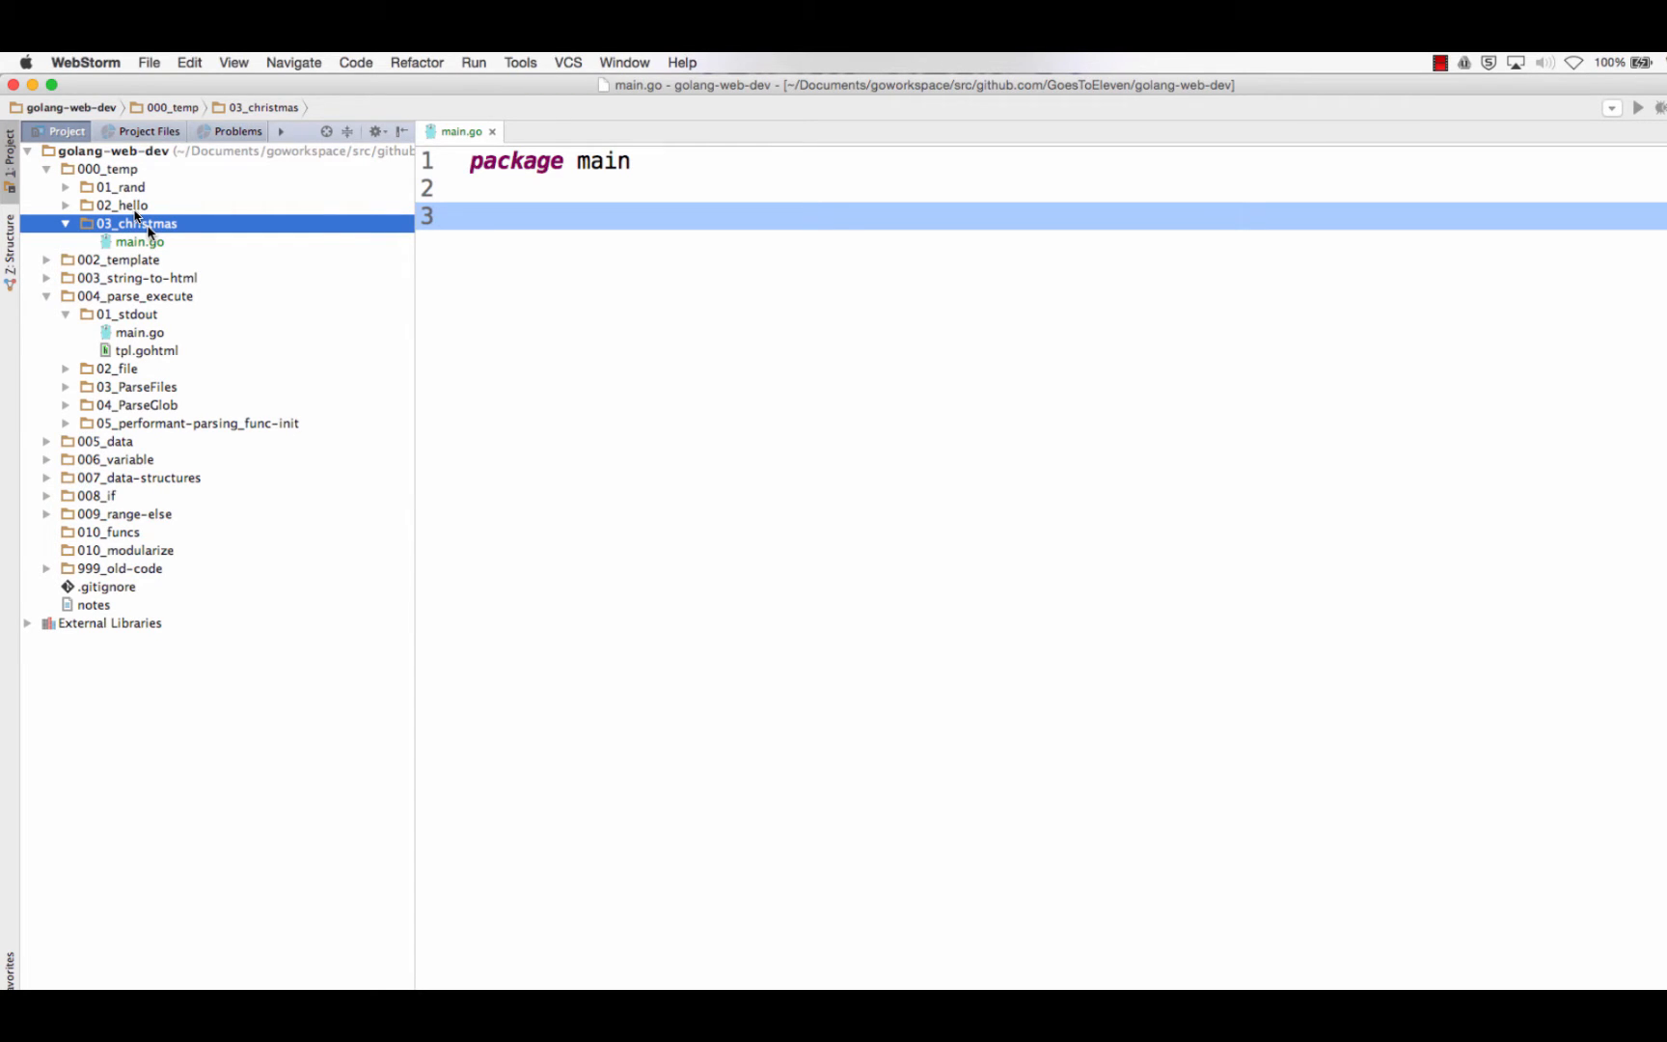
right_click(135, 224)
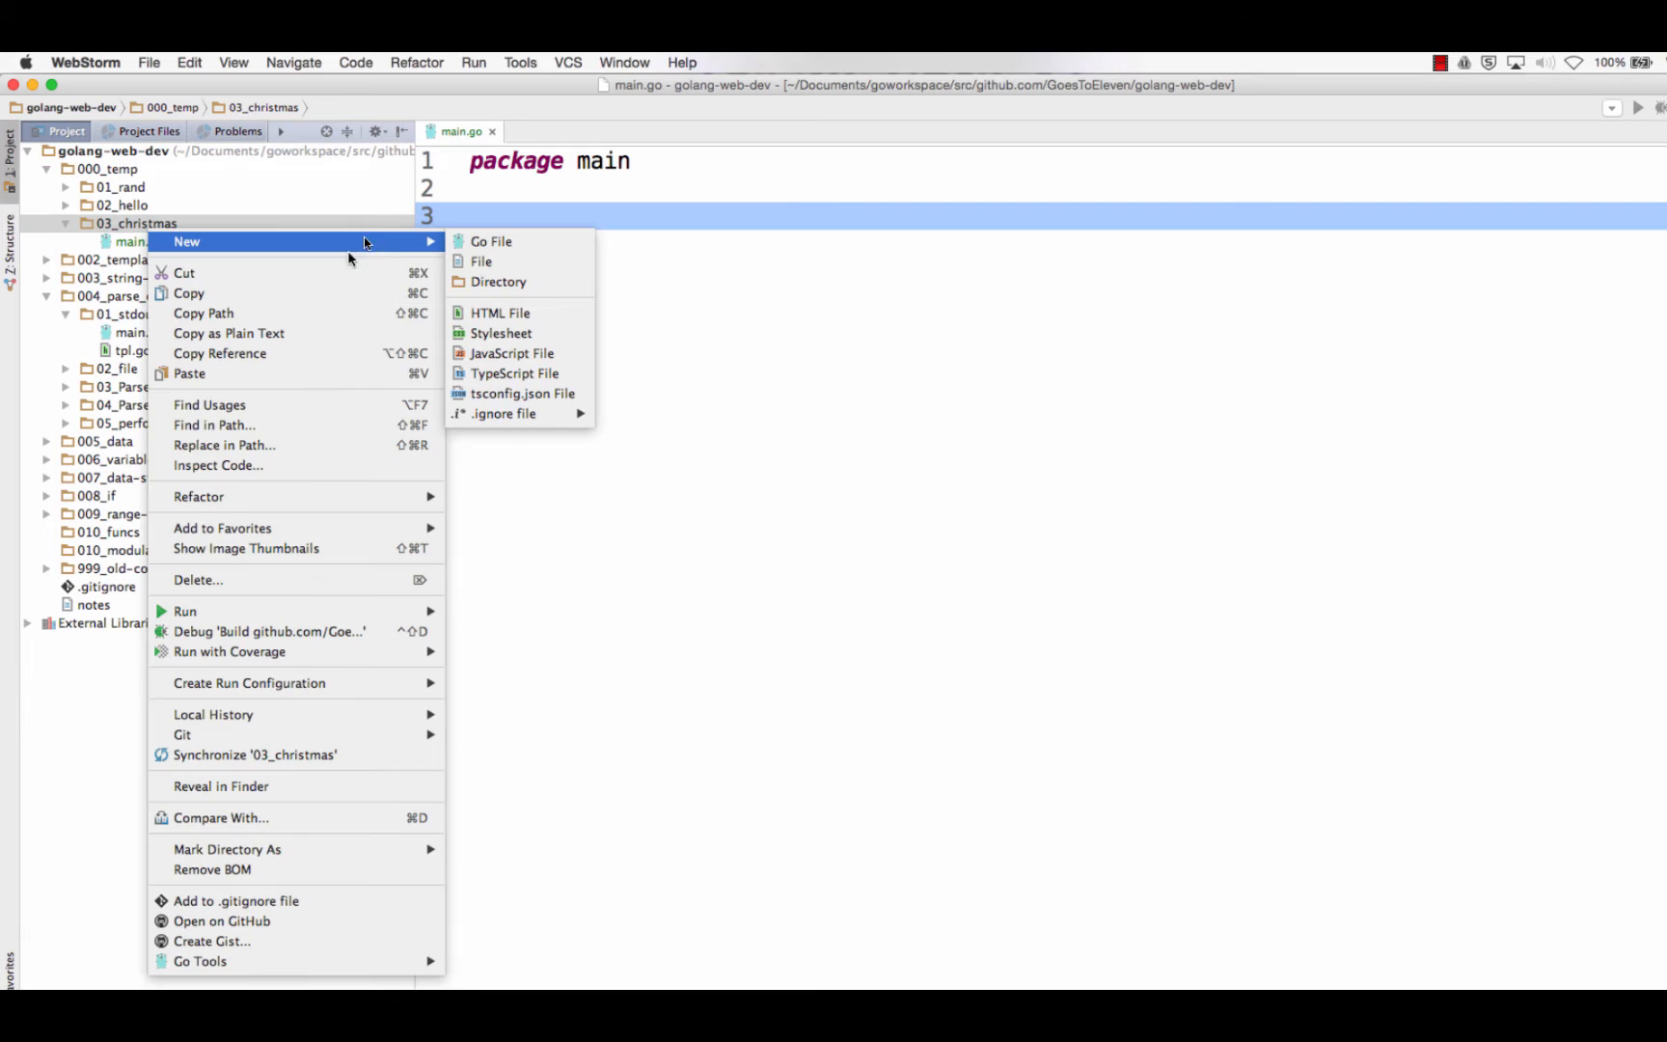
click(482, 262)
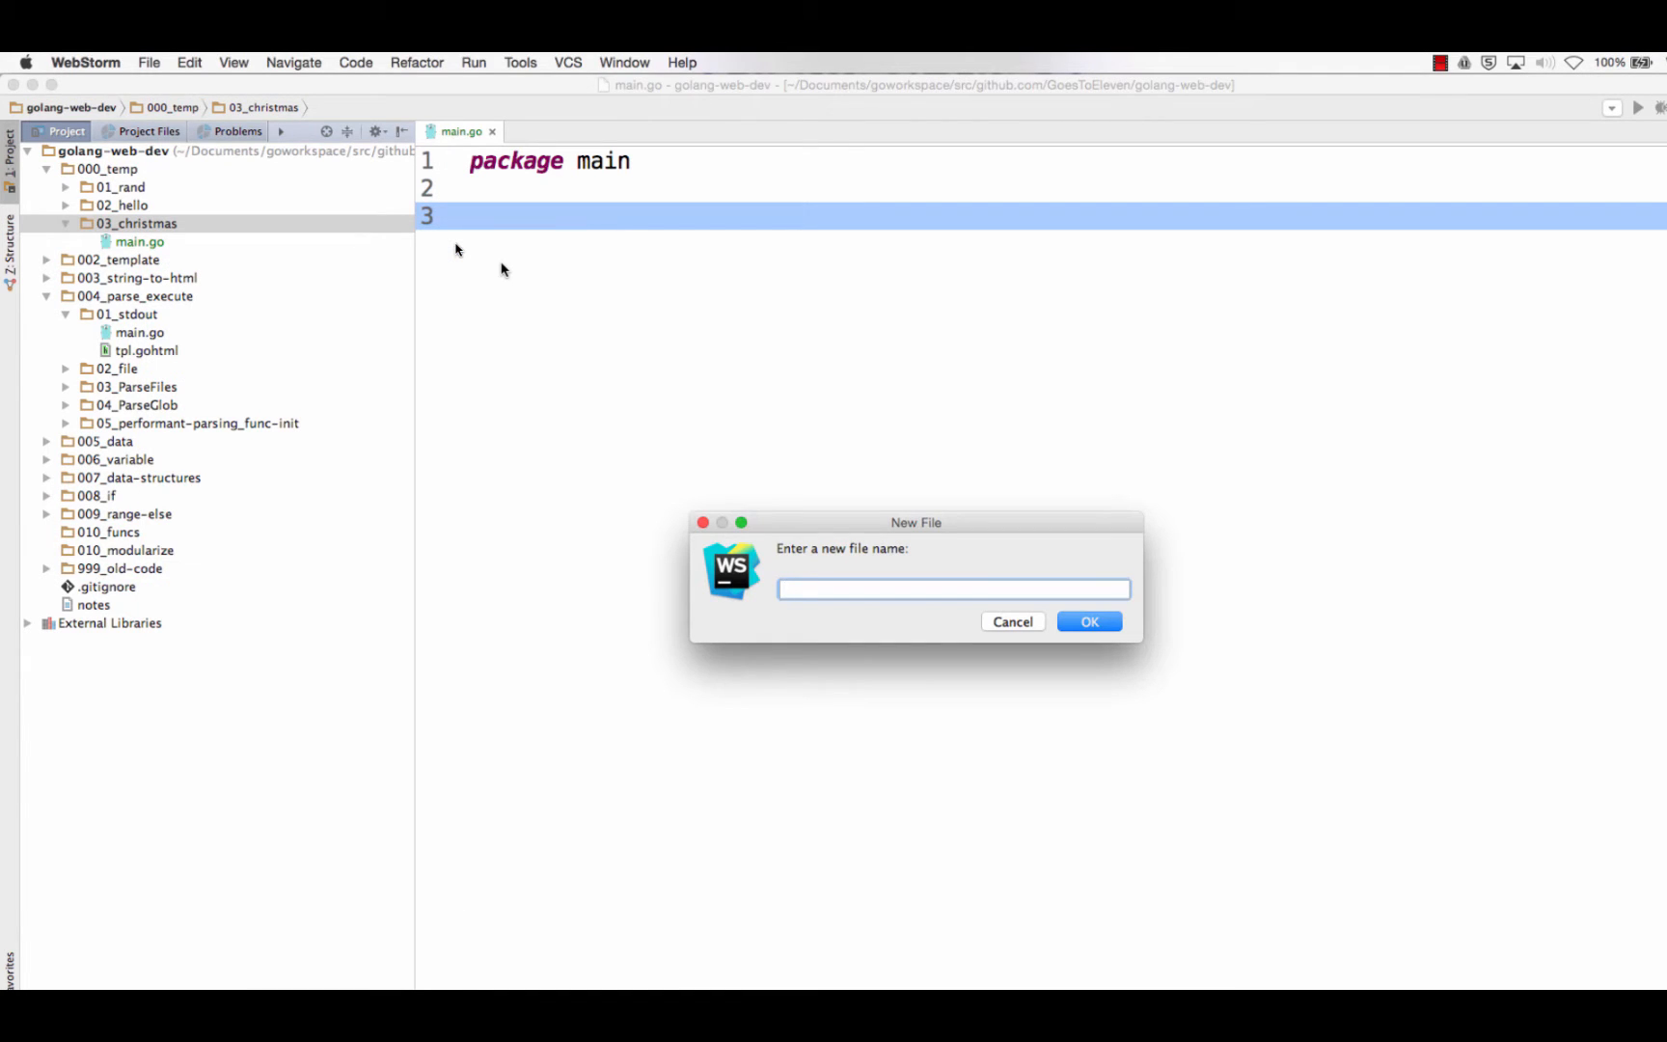
text(letter.ph)
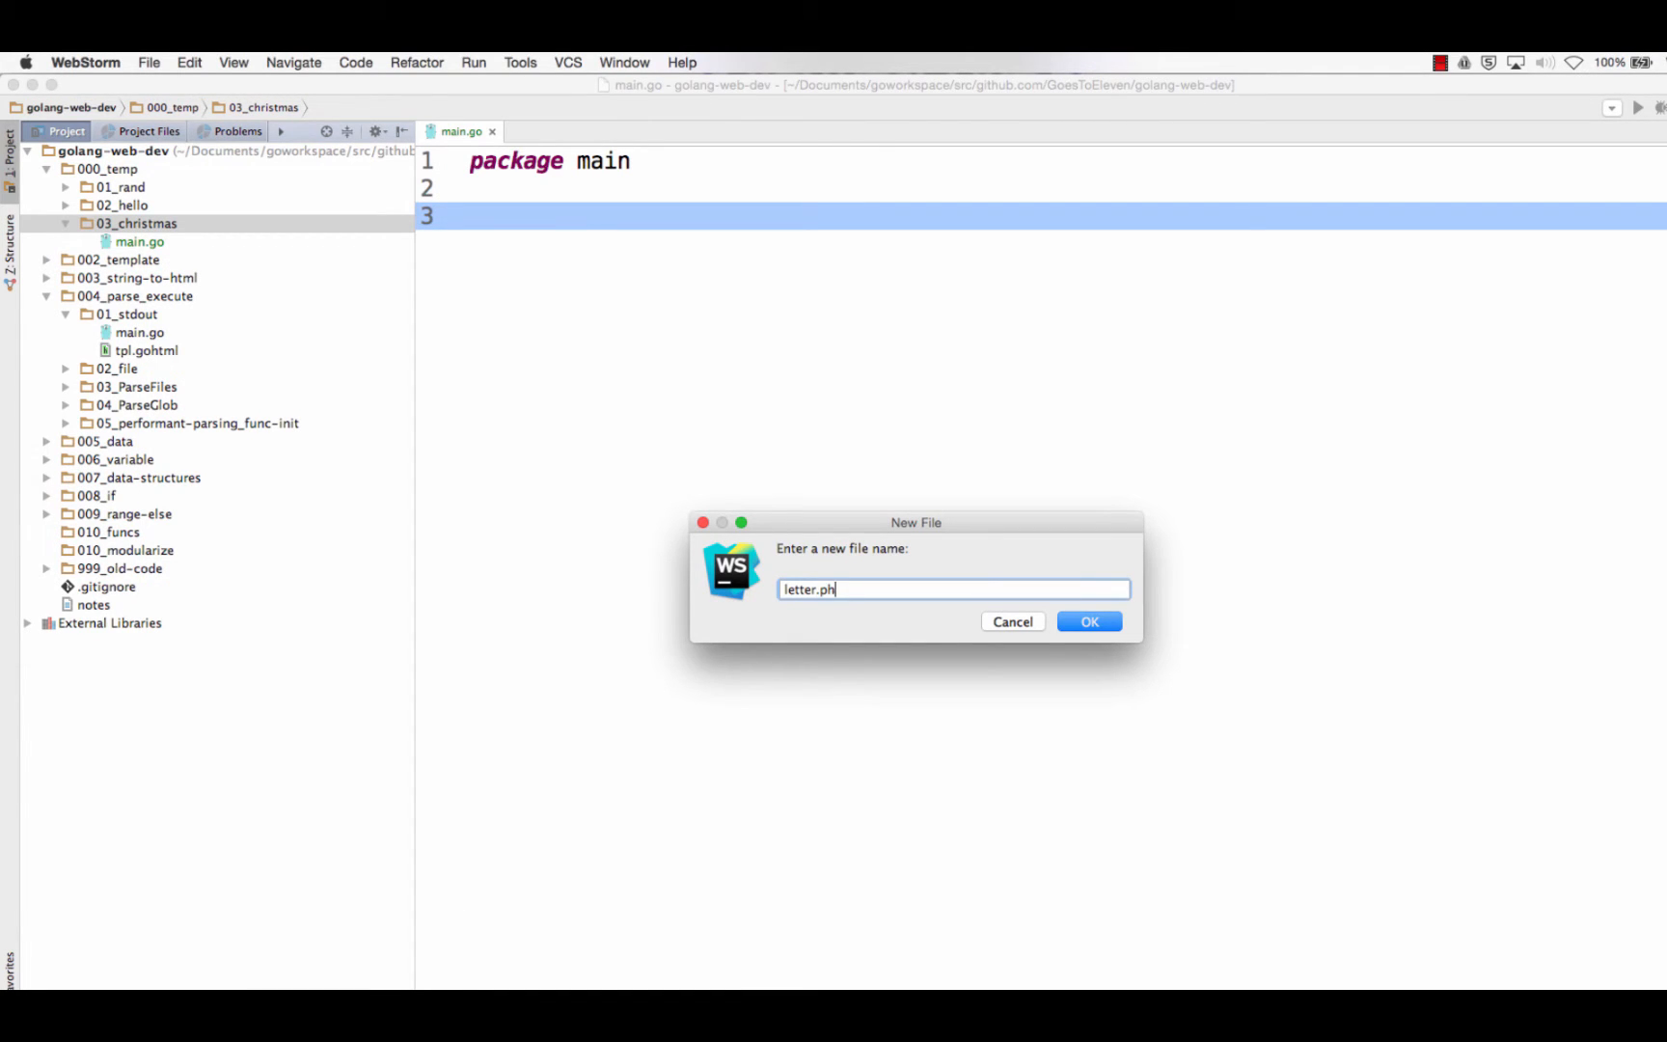
text(paspcf)
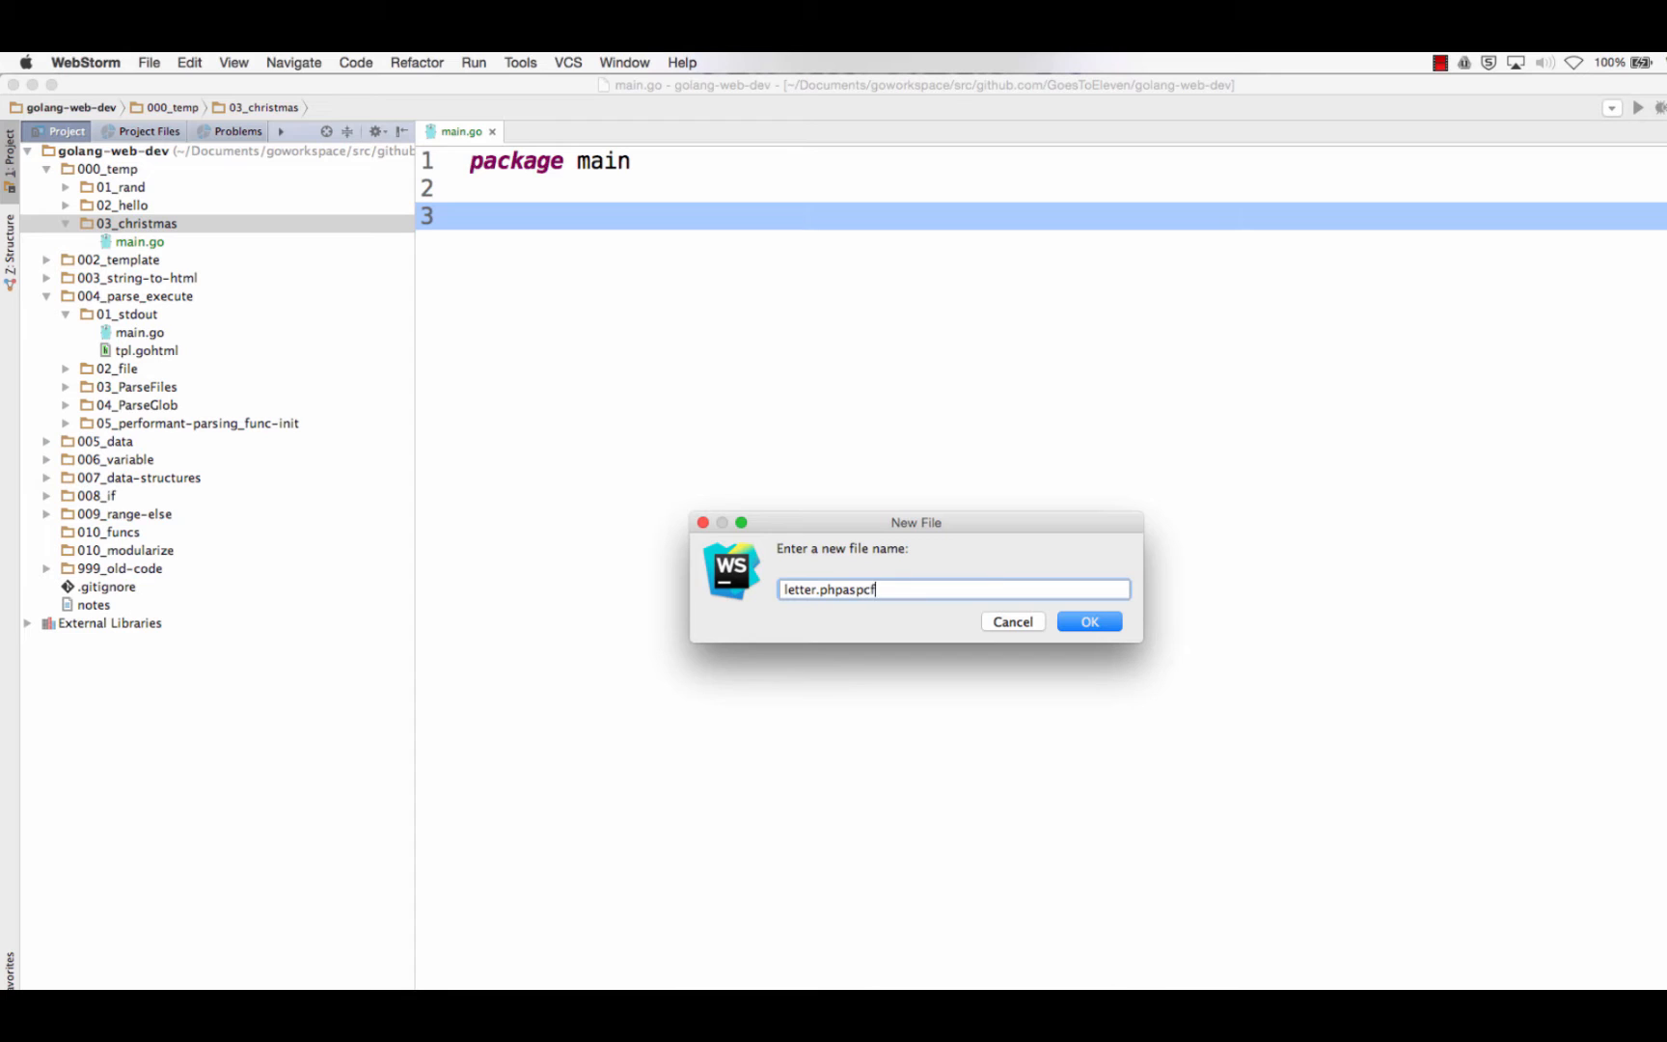
text(m)
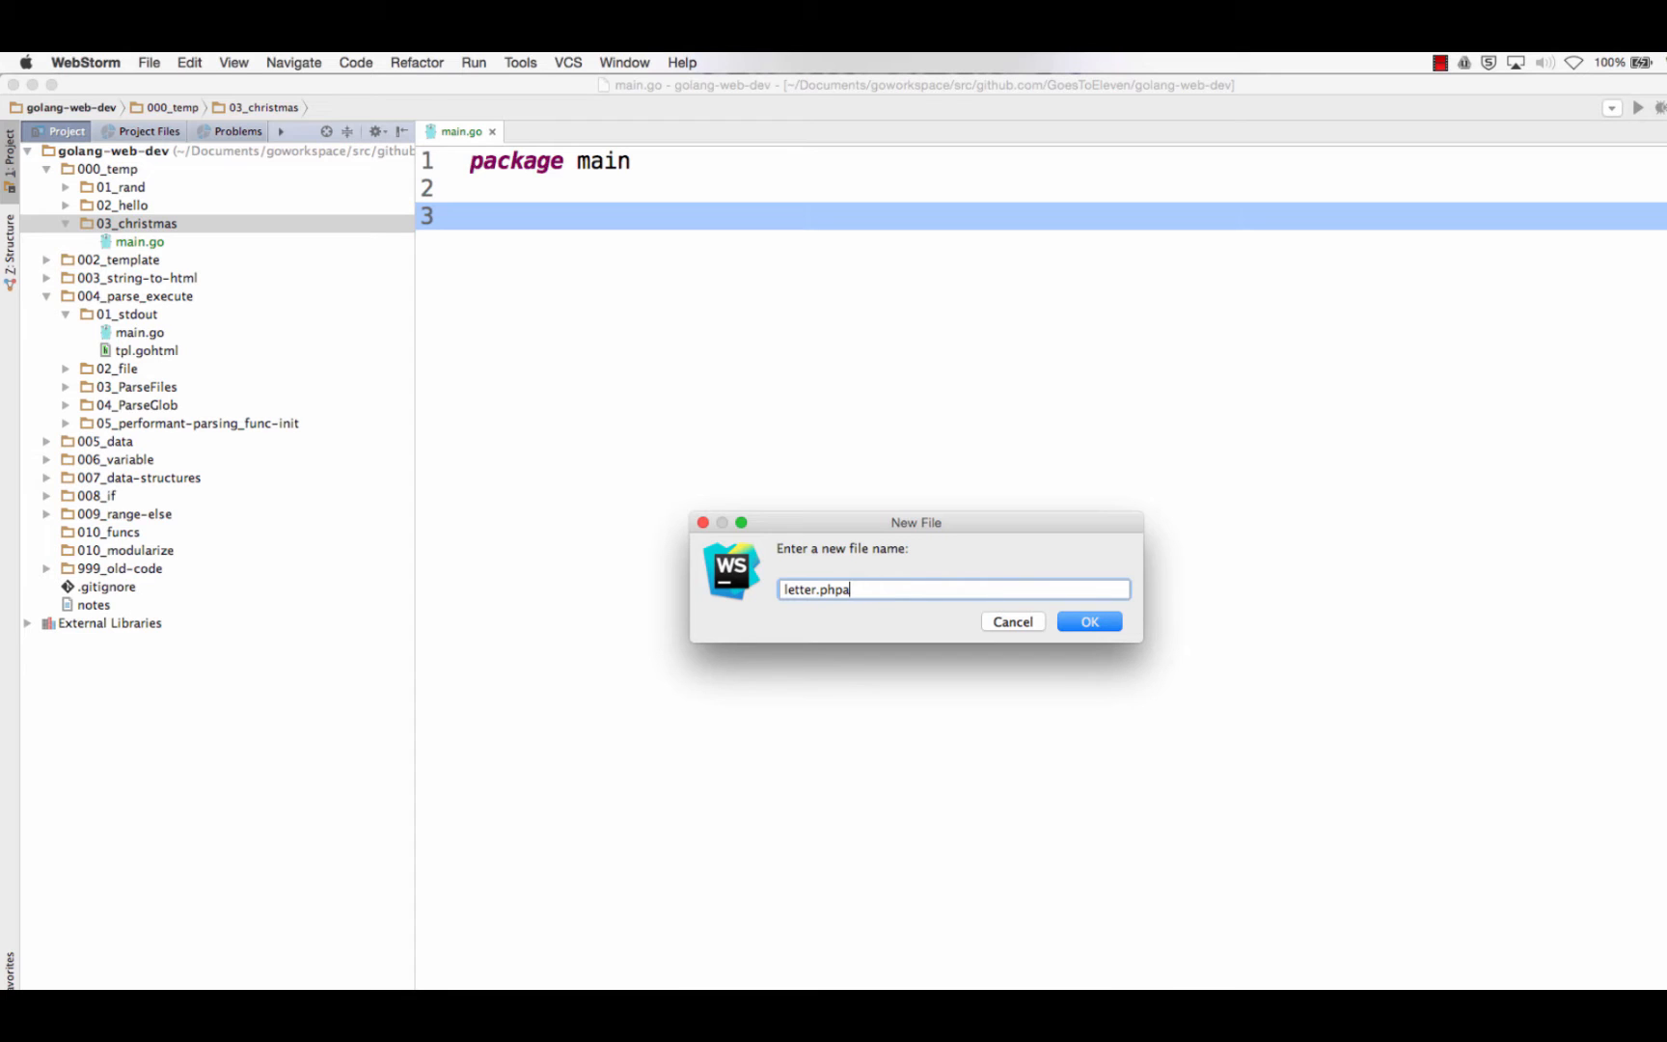
key(Backspace)
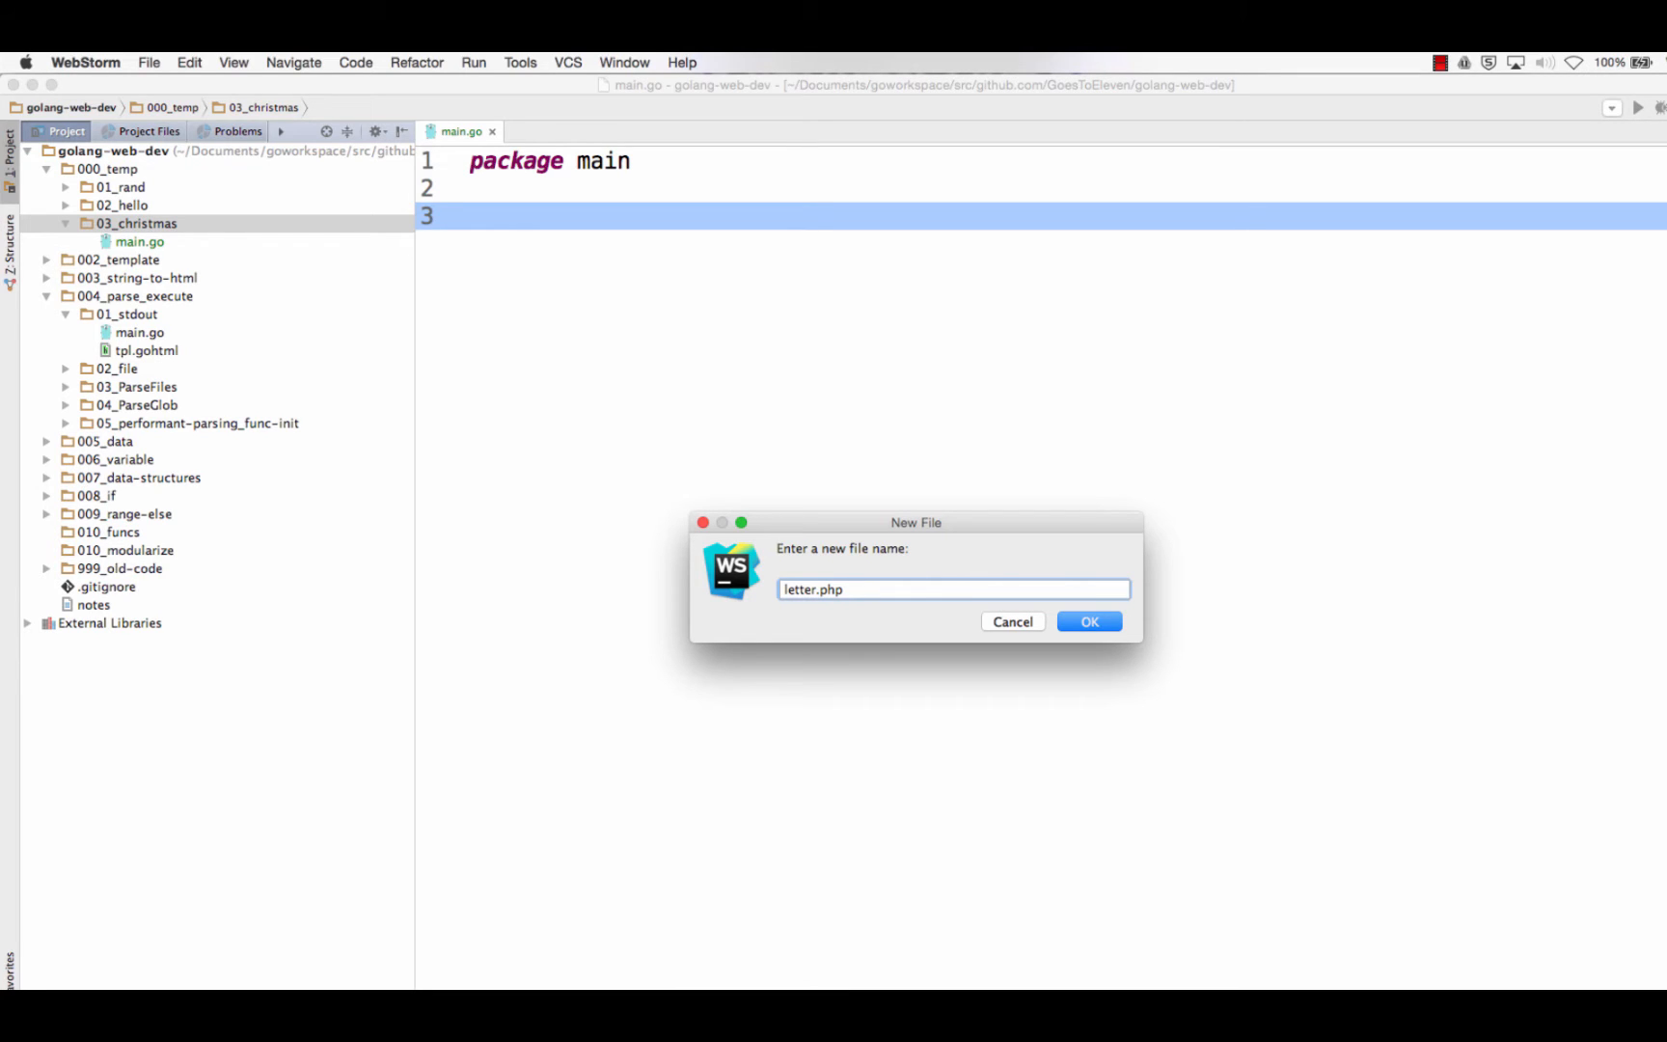
text(asp)
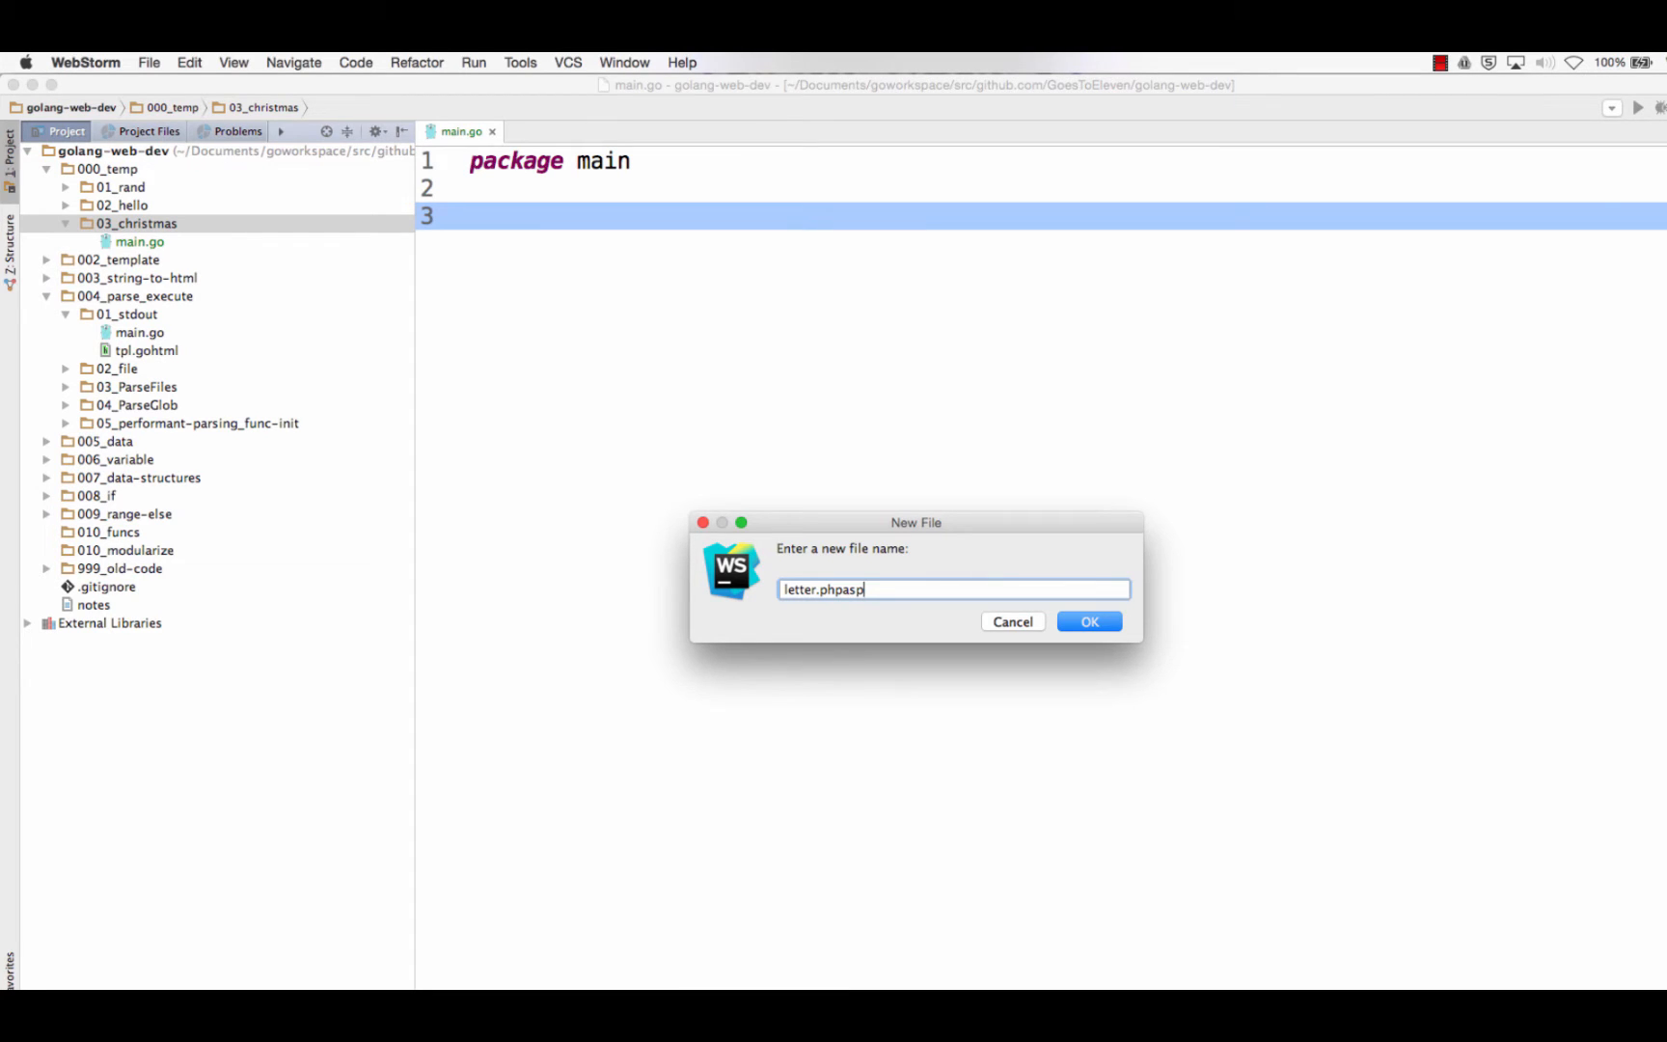
click(1009, 621)
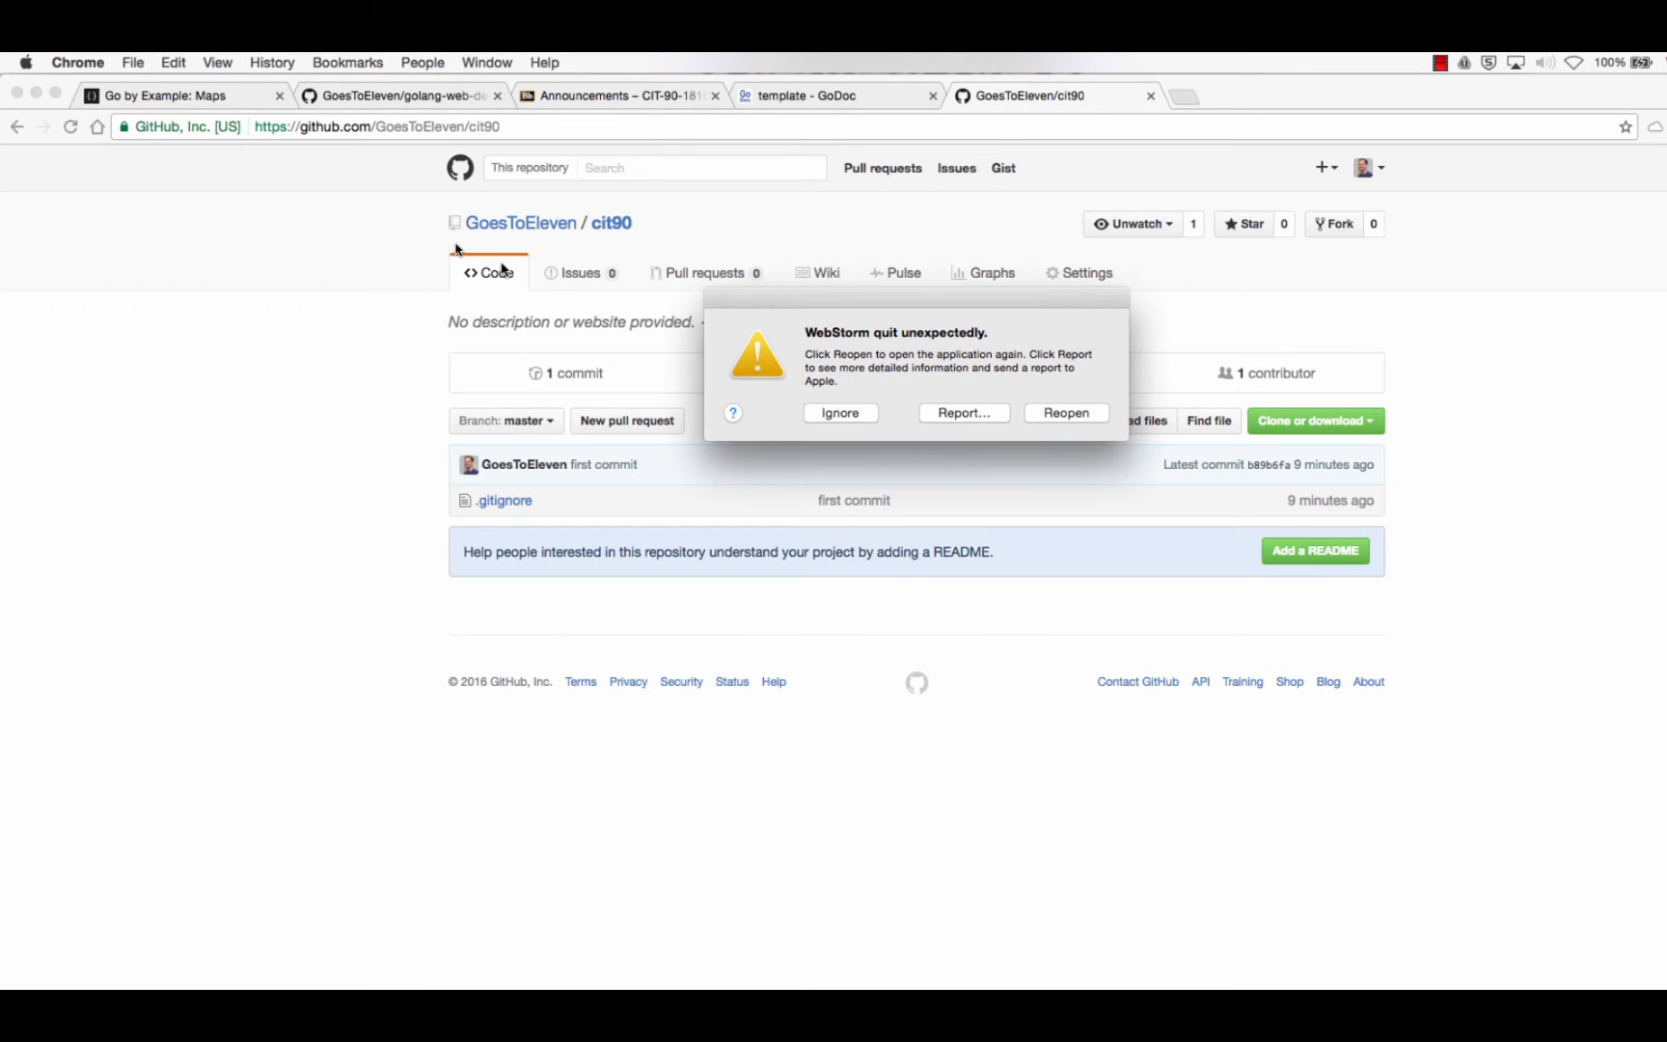
mouse_move(897, 398)
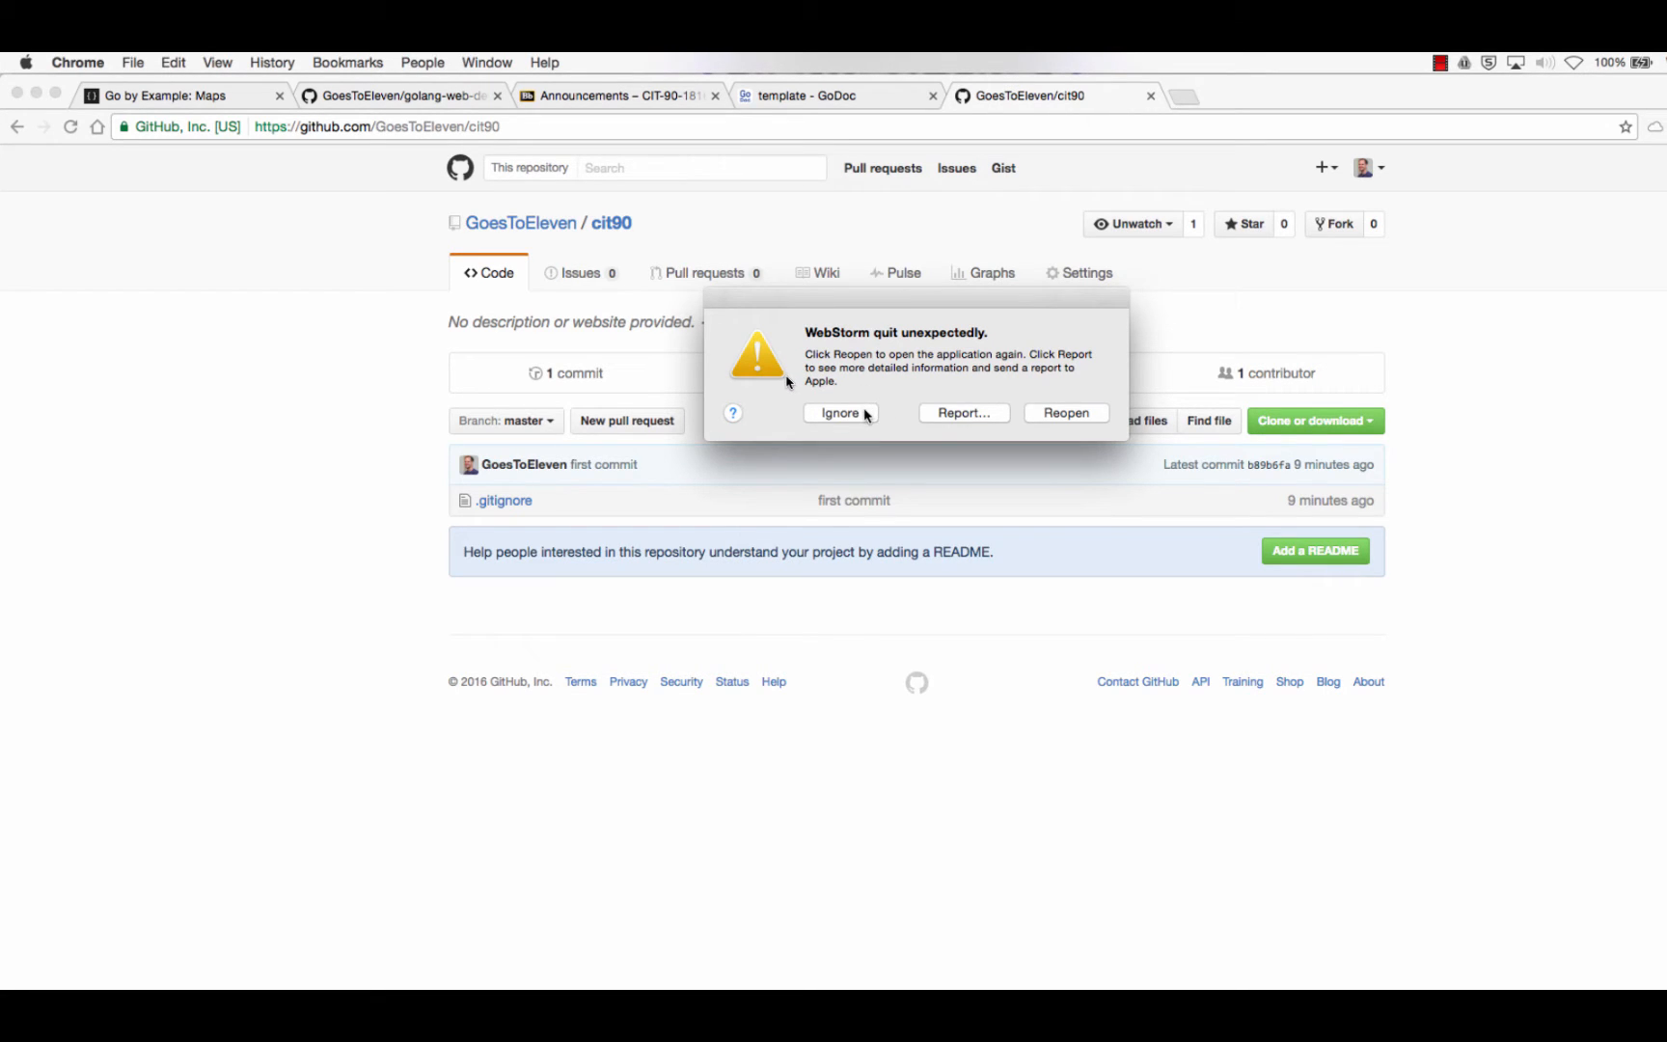
Ignore the WebStorm crash notice and relaunch WebStorm via Spotlight to reopen the project
click(839, 413)
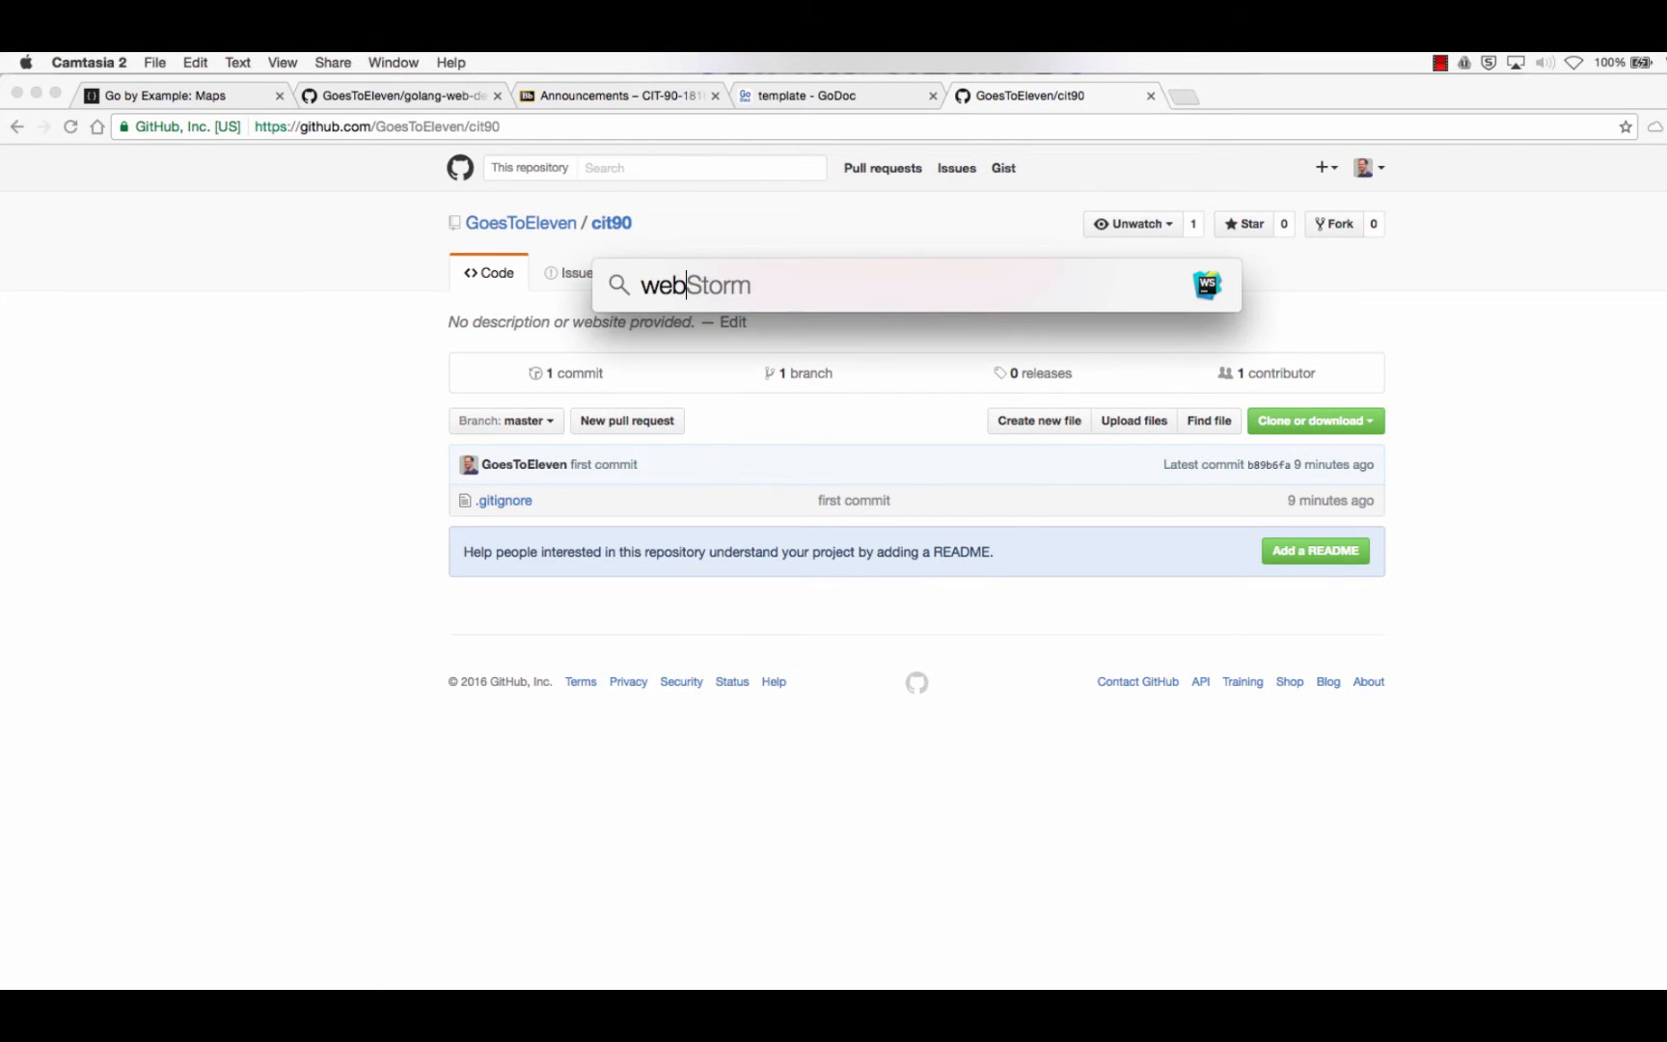
key(enter)
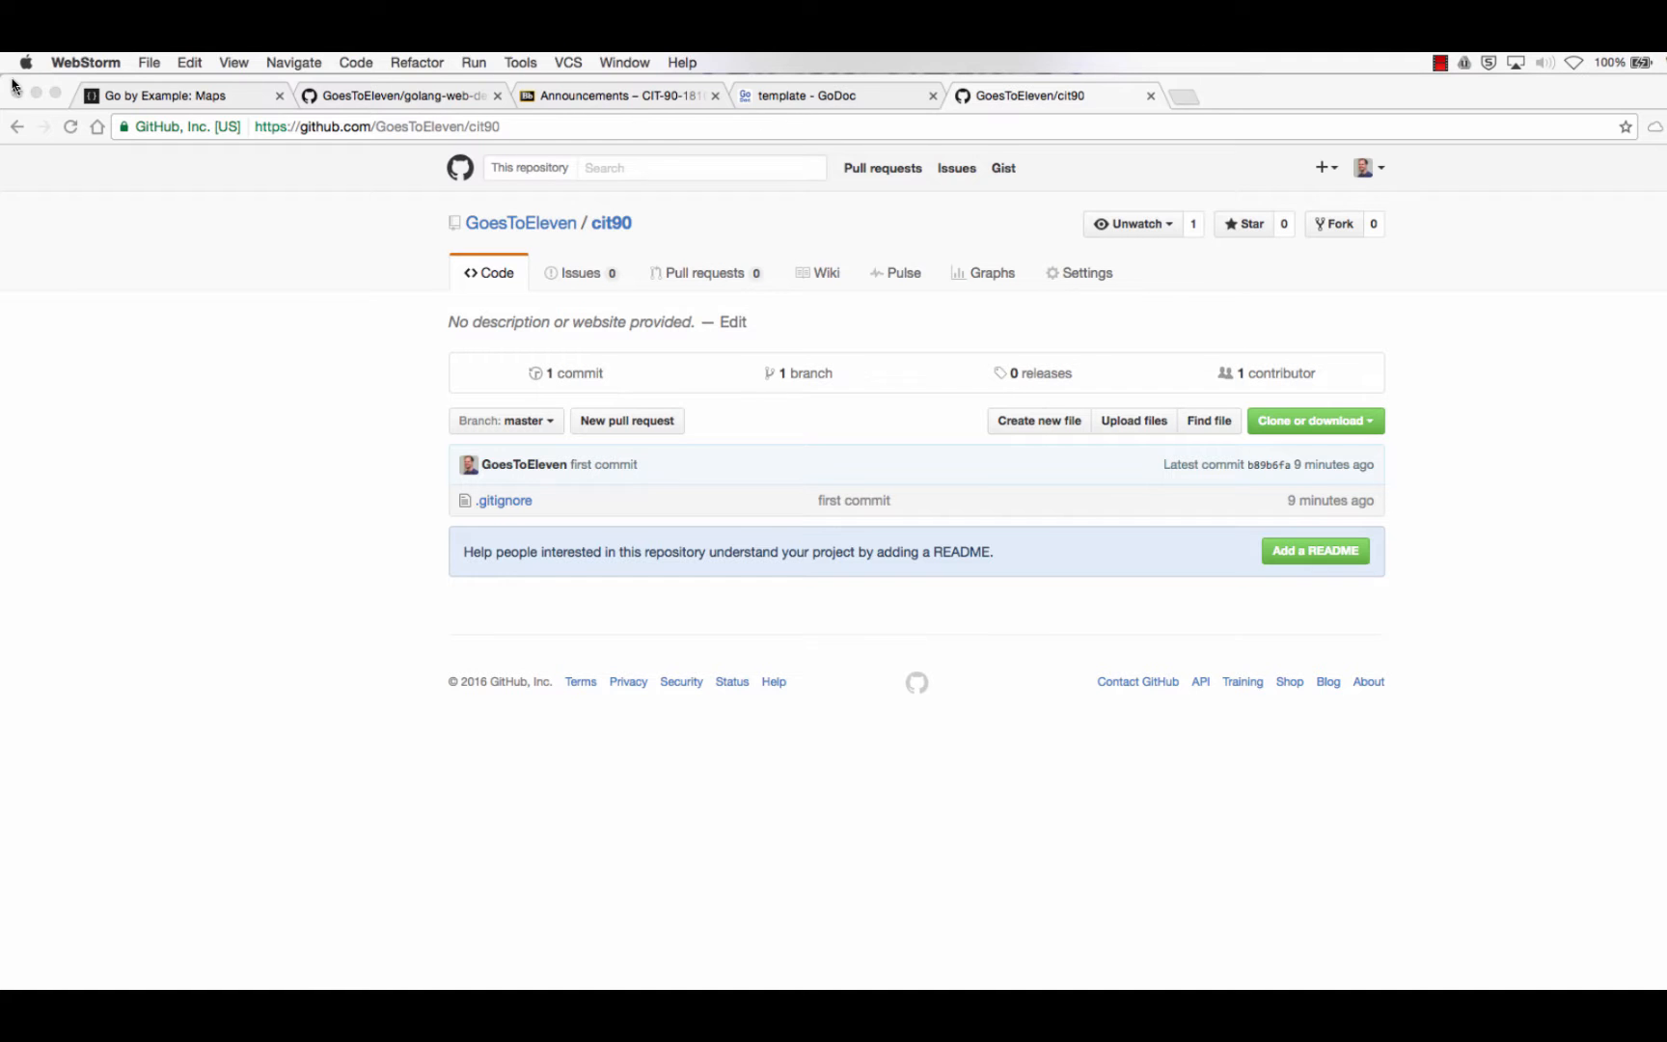
key(cmd+tab)
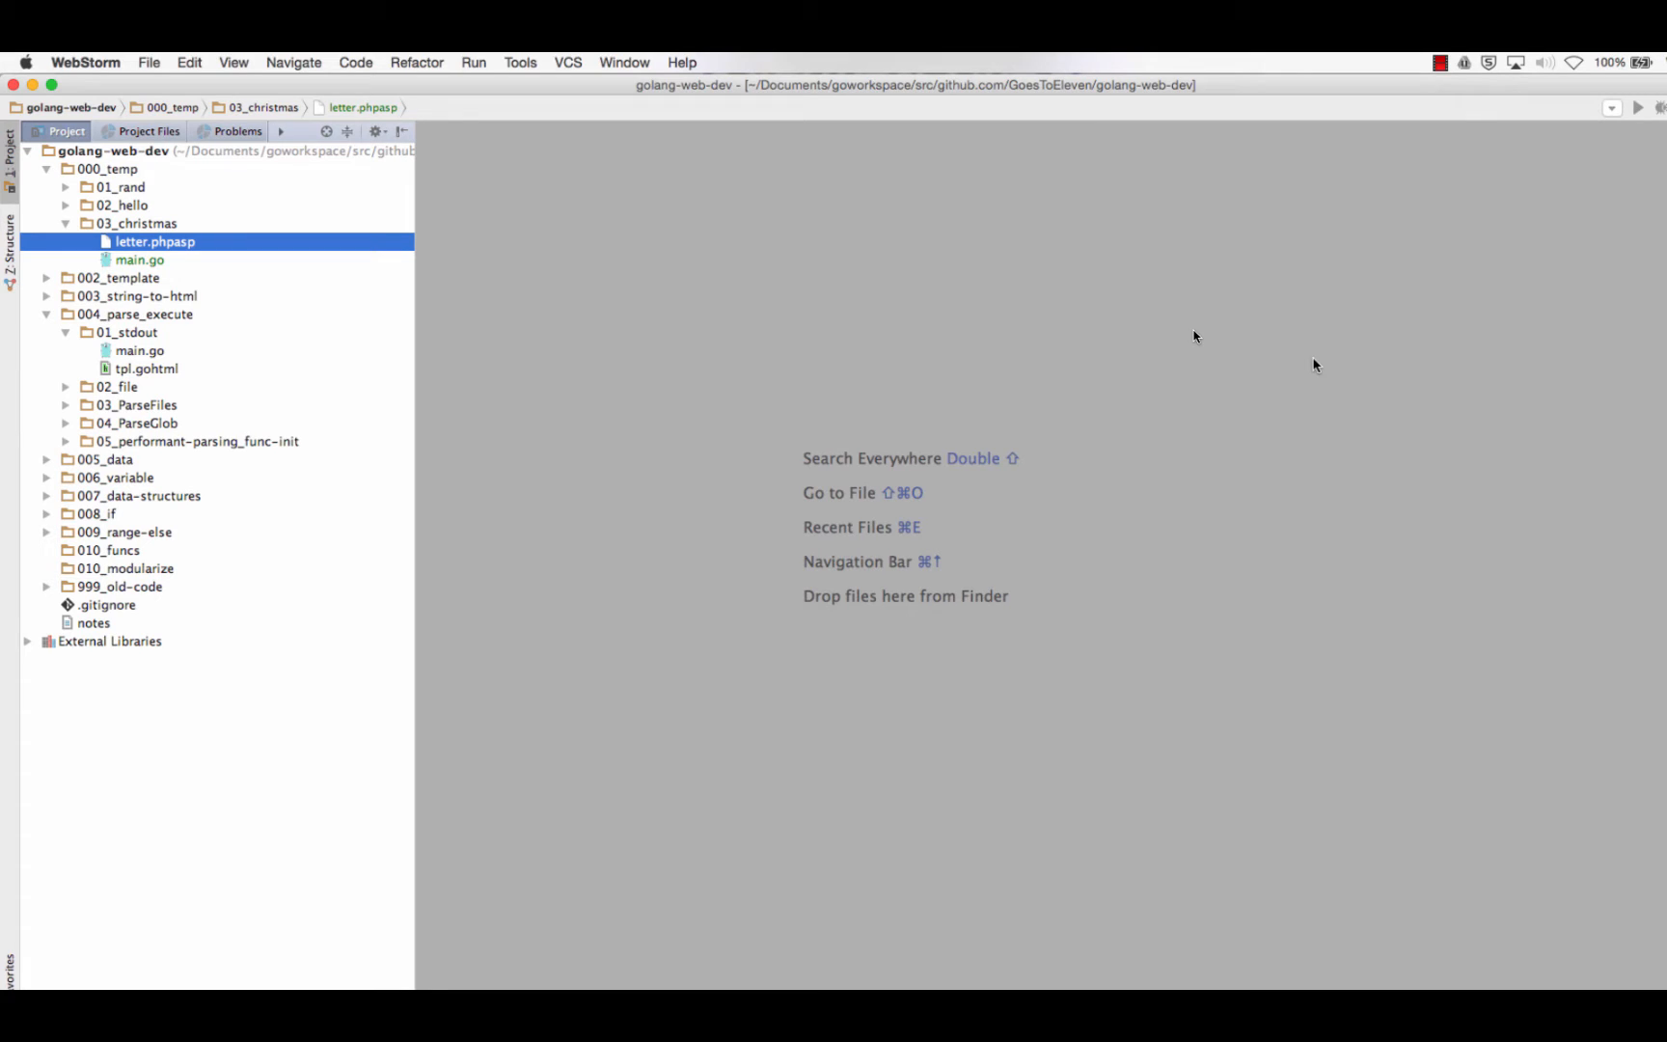
Add an empty func main() under package main in main.go, then switch to Chrome
click(141, 259)
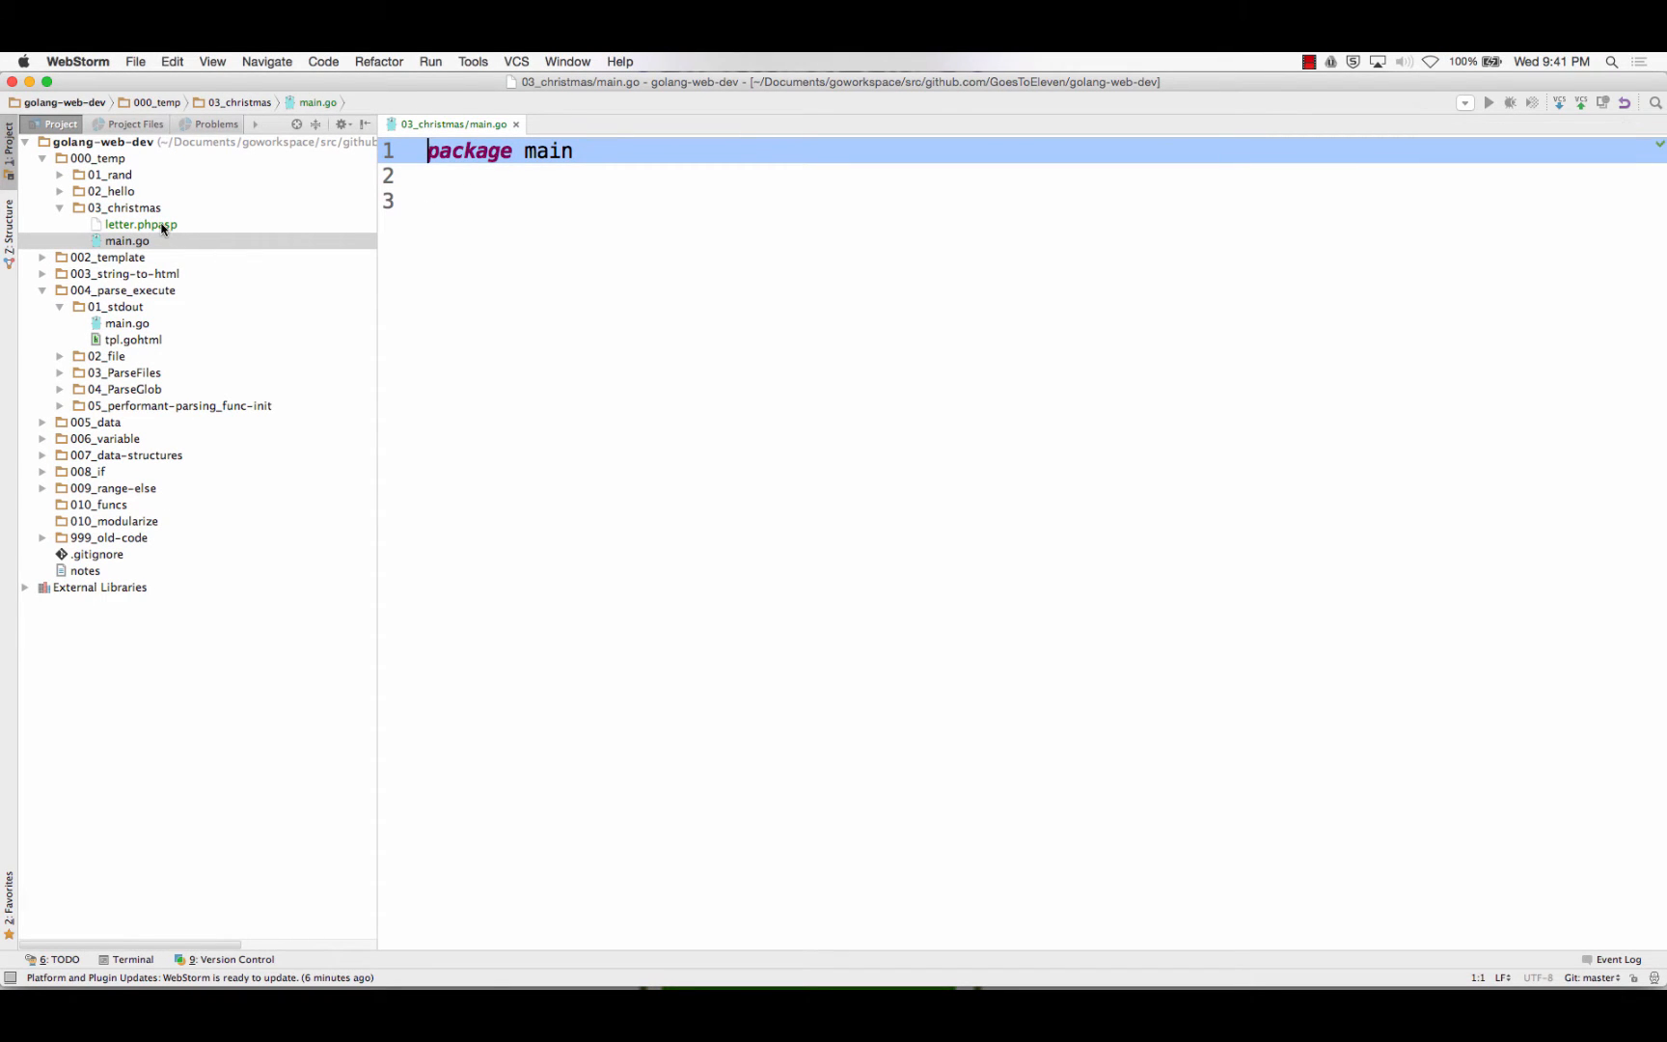
click(128, 242)
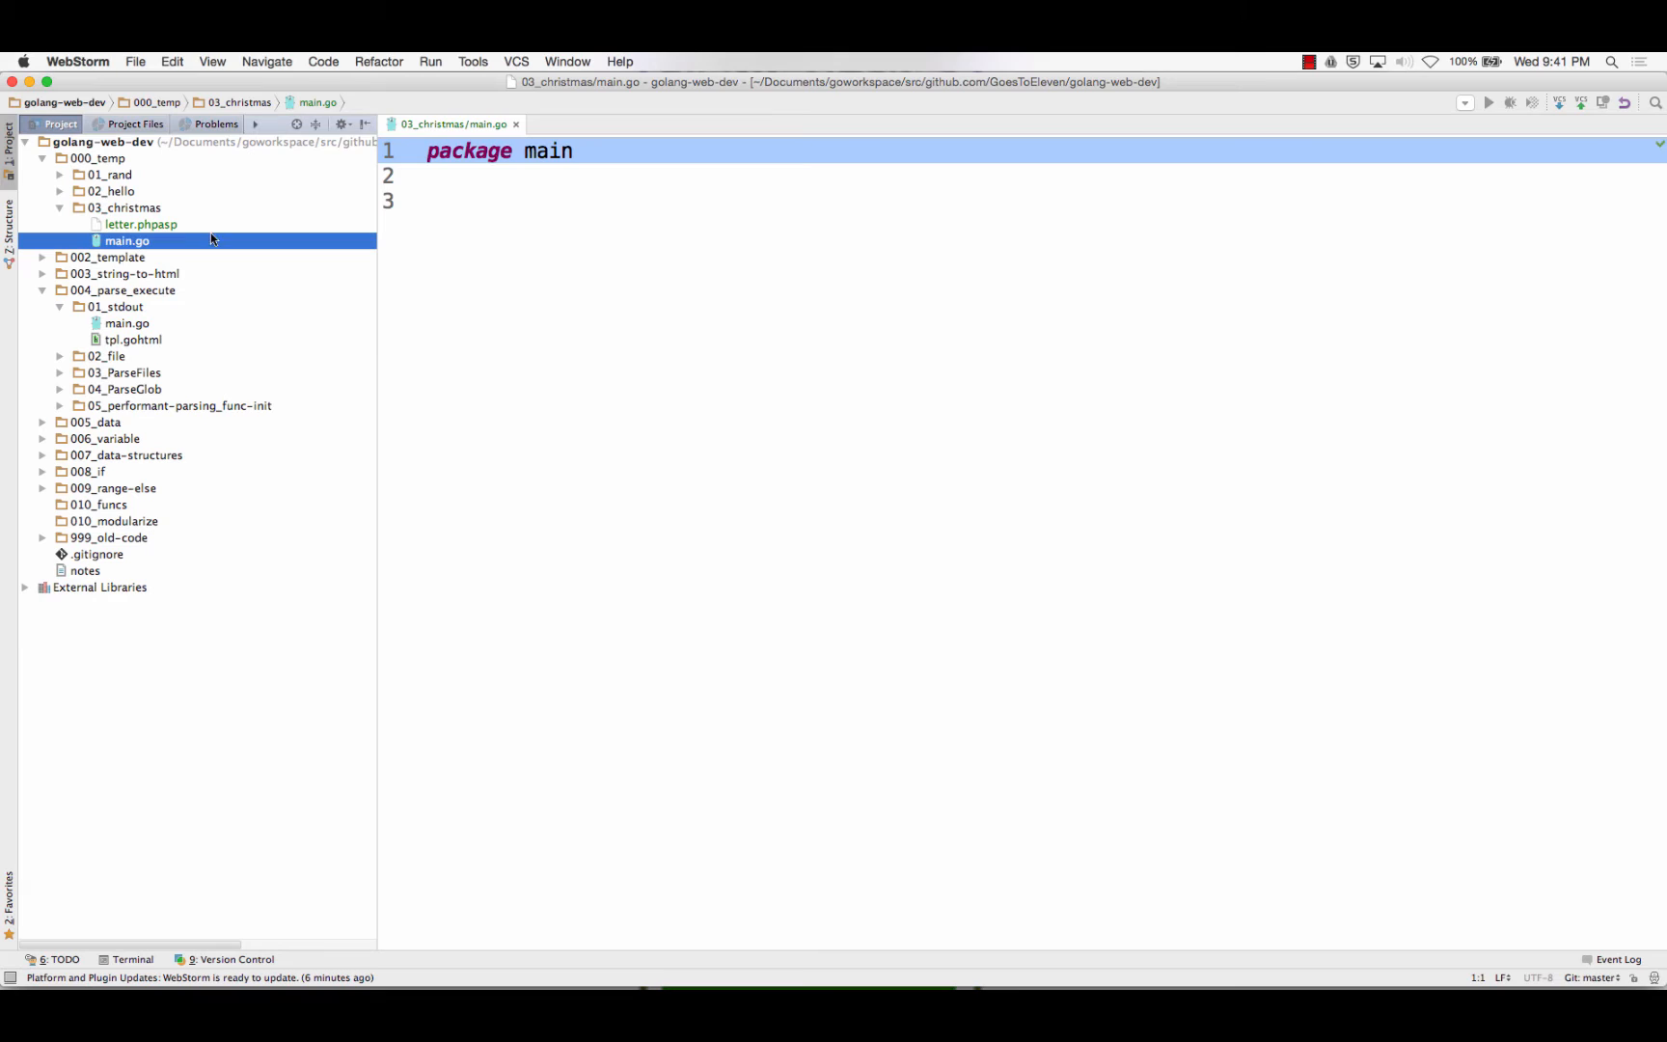
click(513, 201)
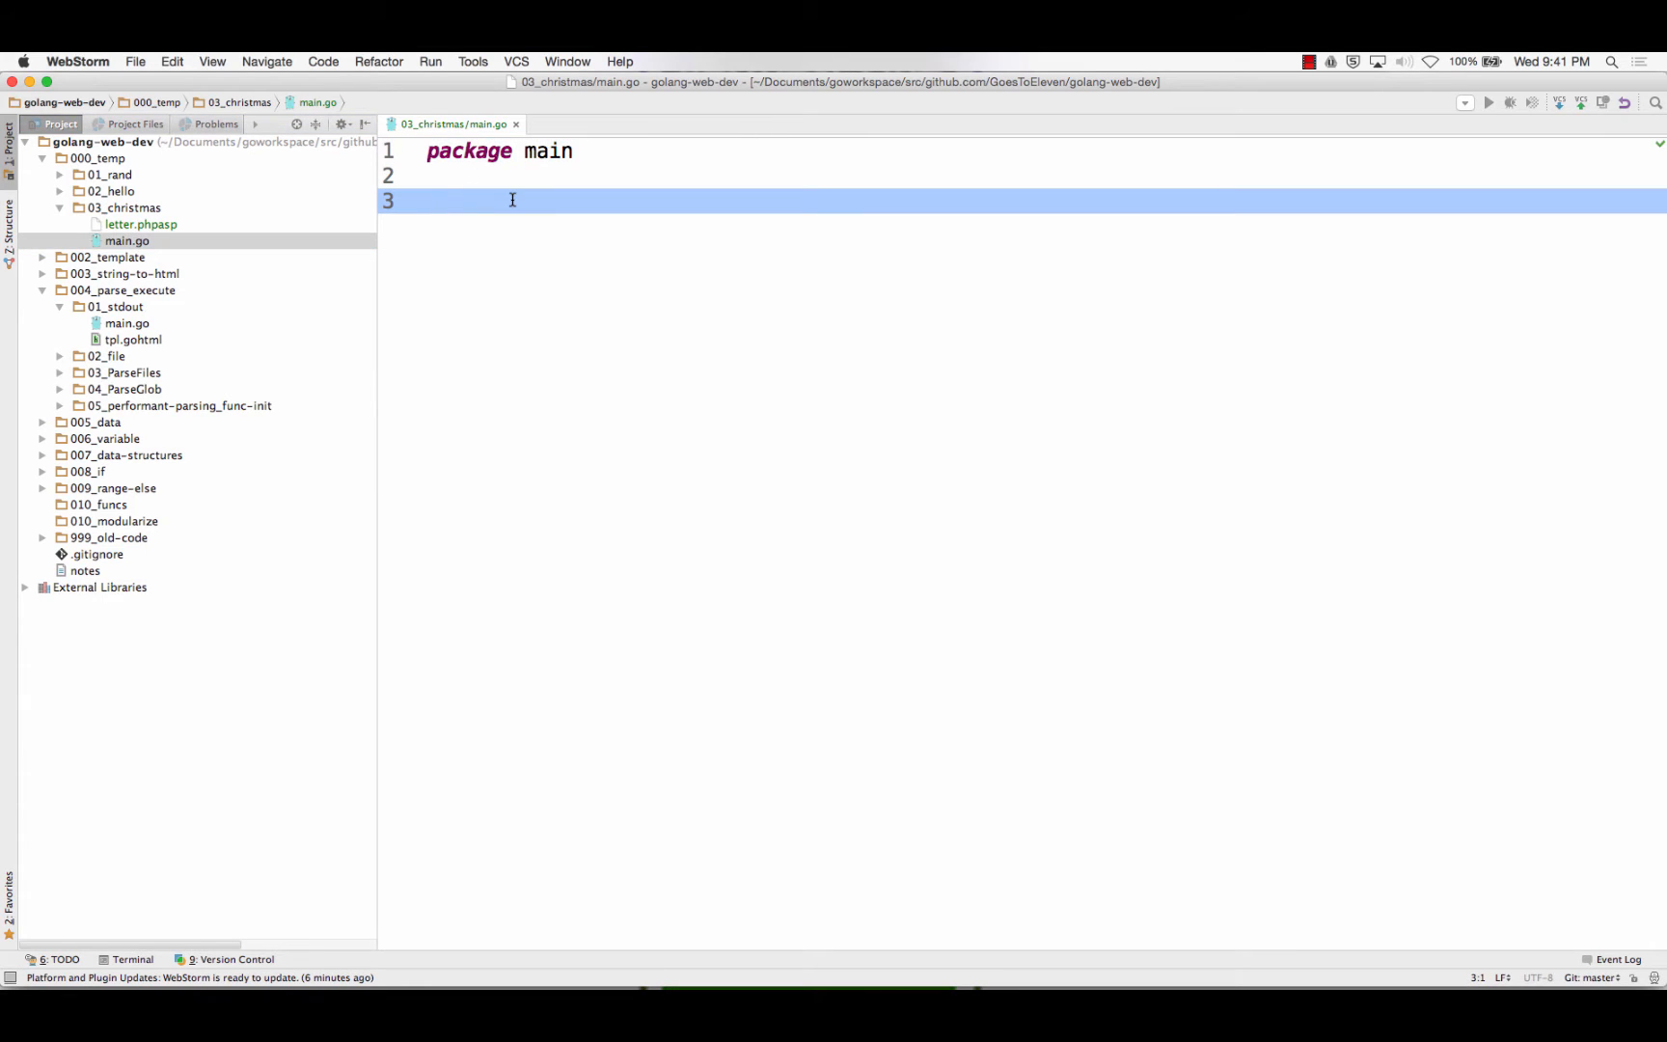
text(func main)
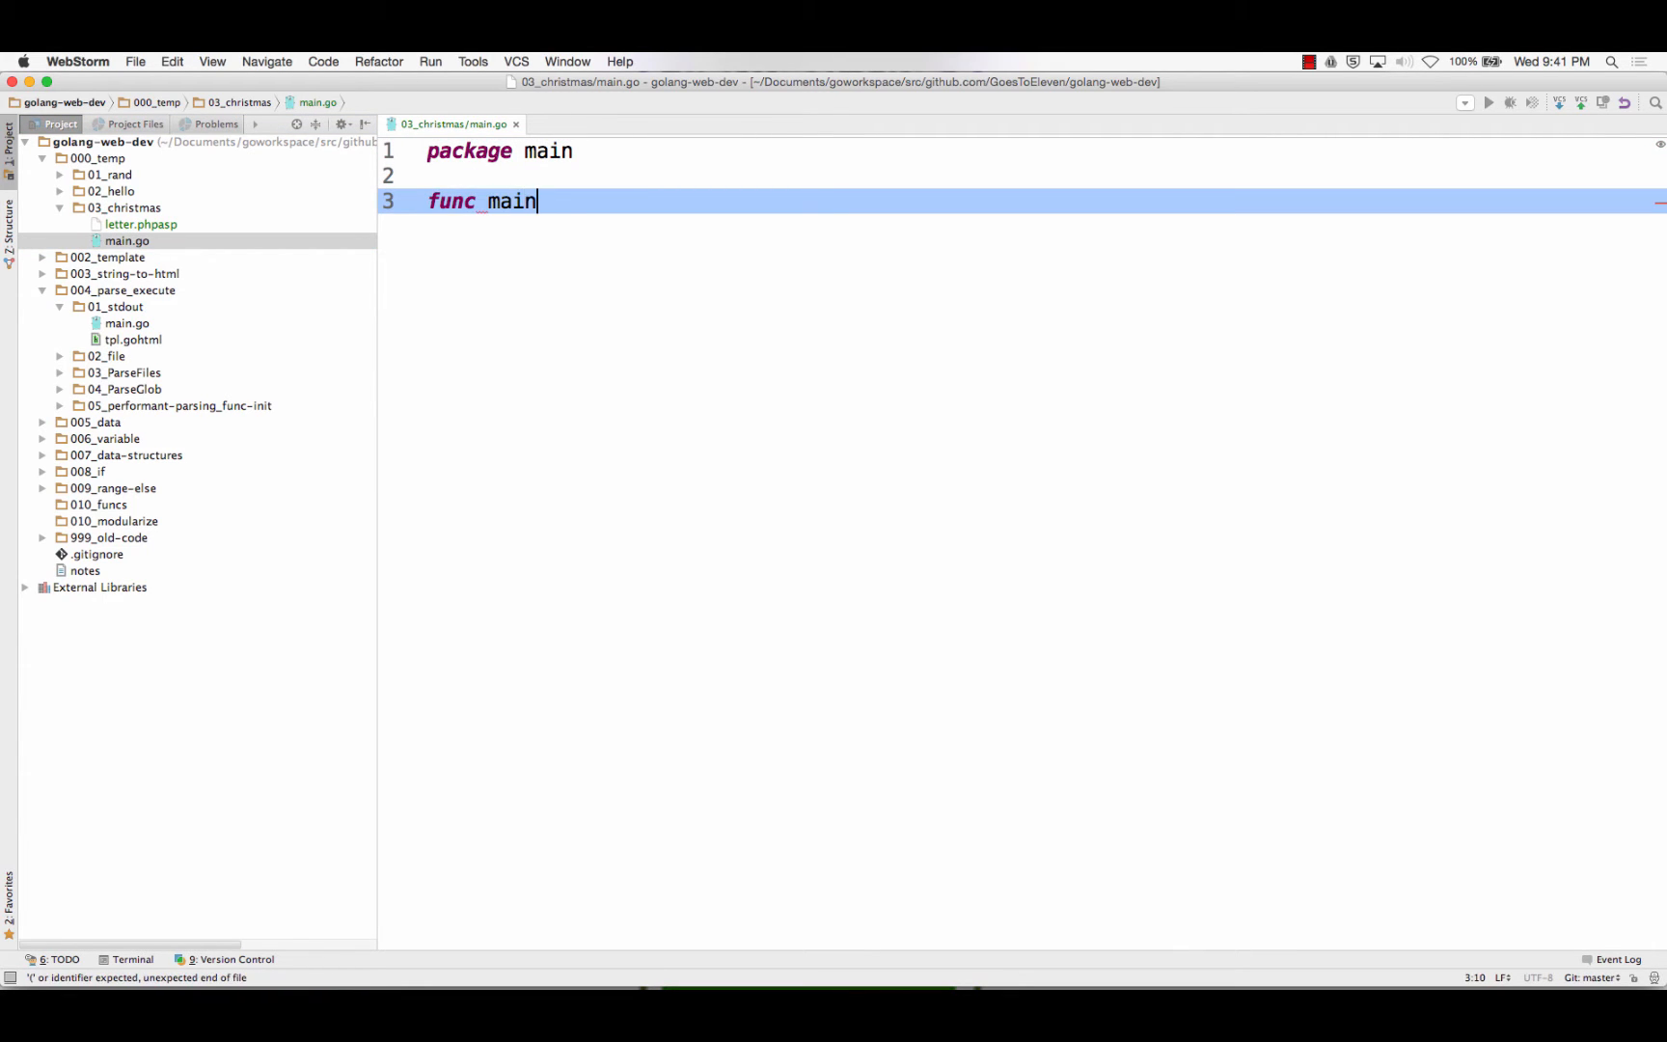
text(() {)
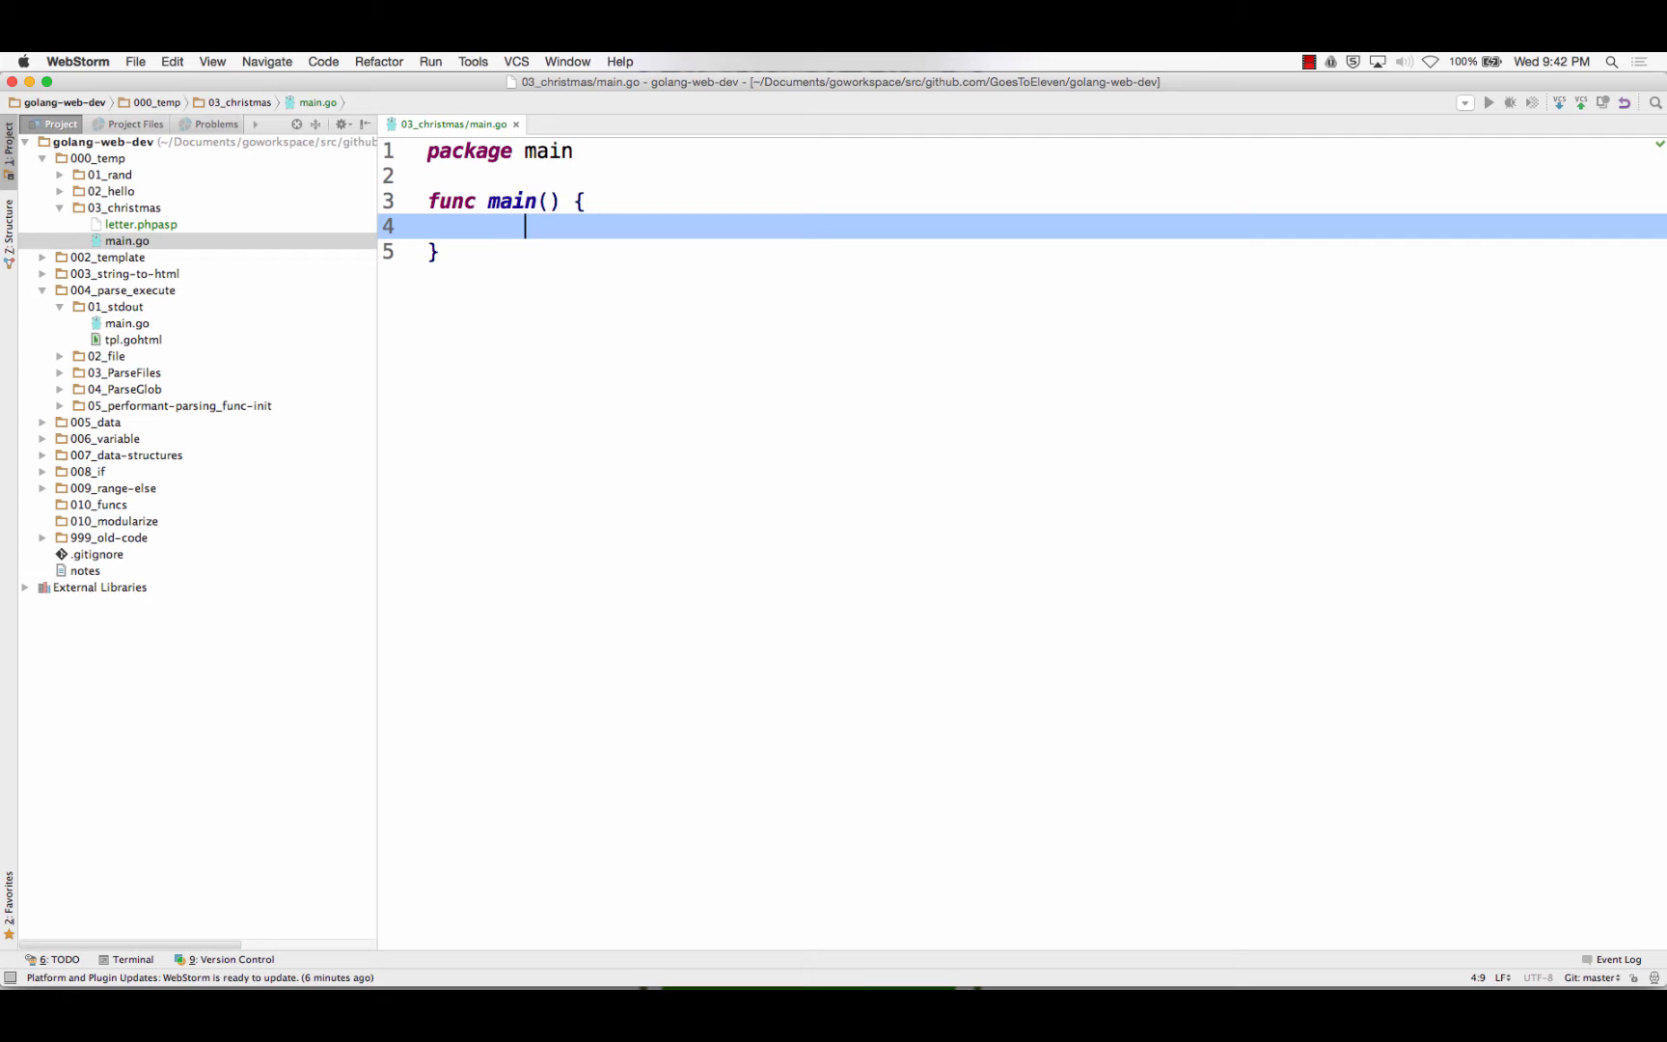
key(cmd+tab)
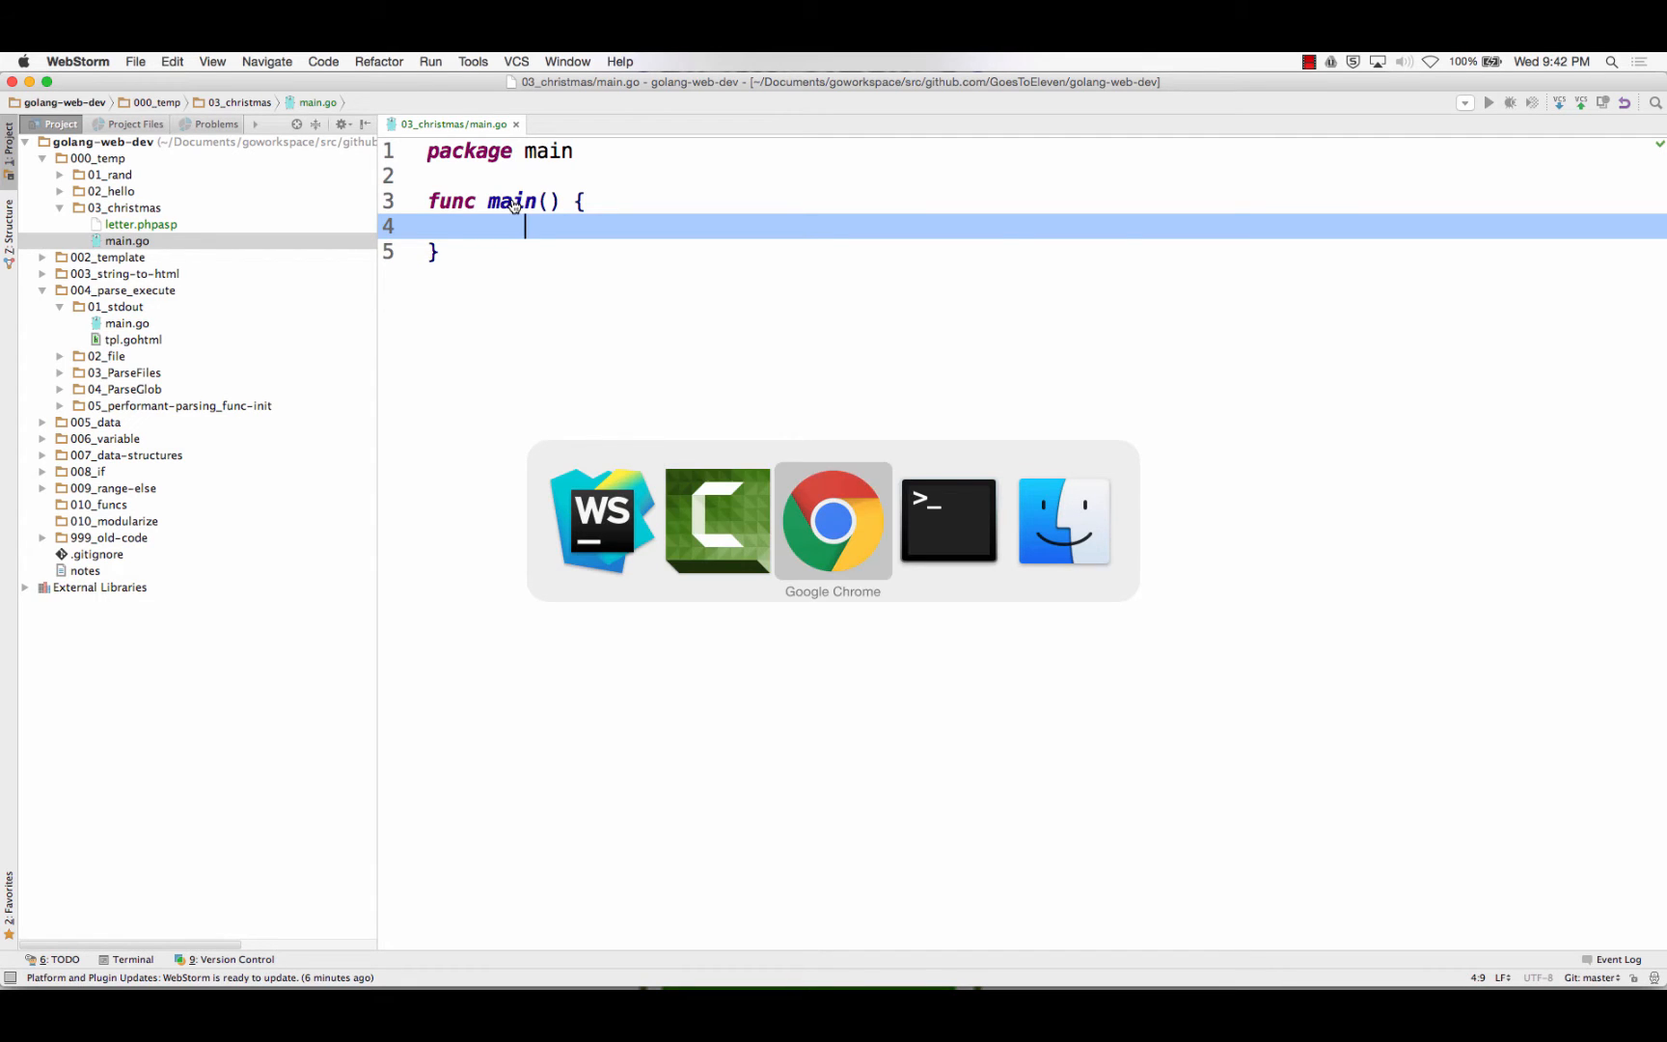
Search GoDoc for 'template', open text/template and scroll its index to the Template functions
click(831, 519)
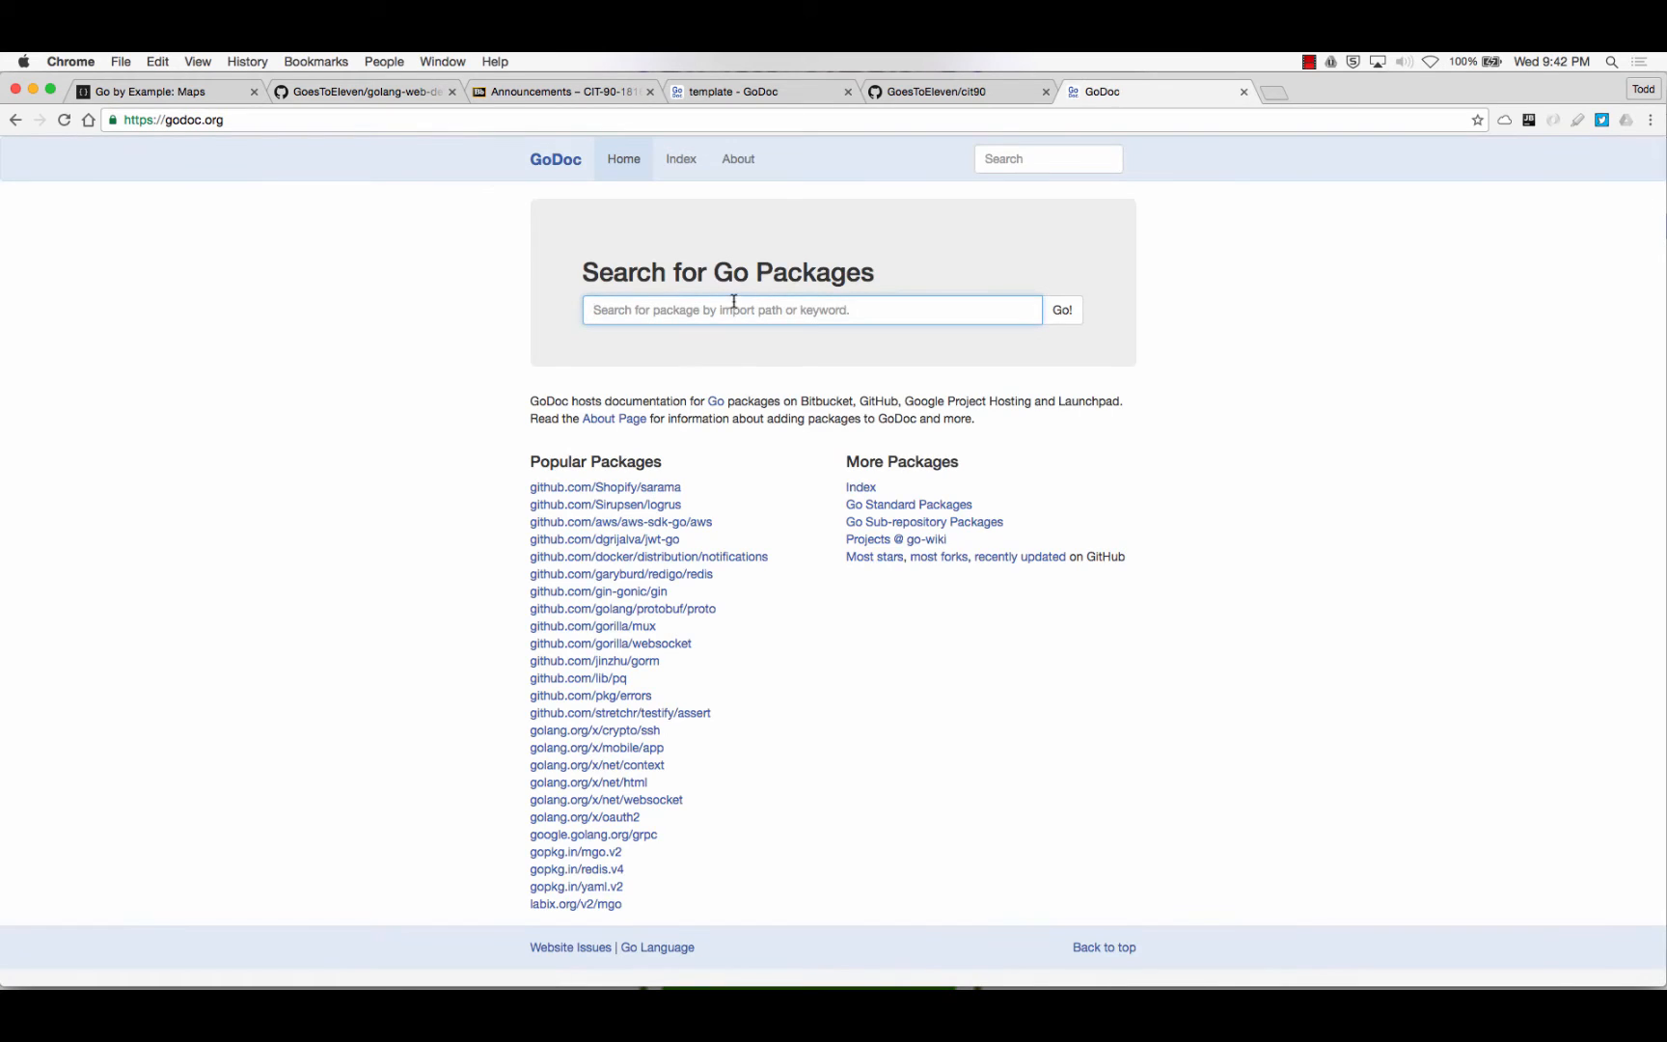
text(template)
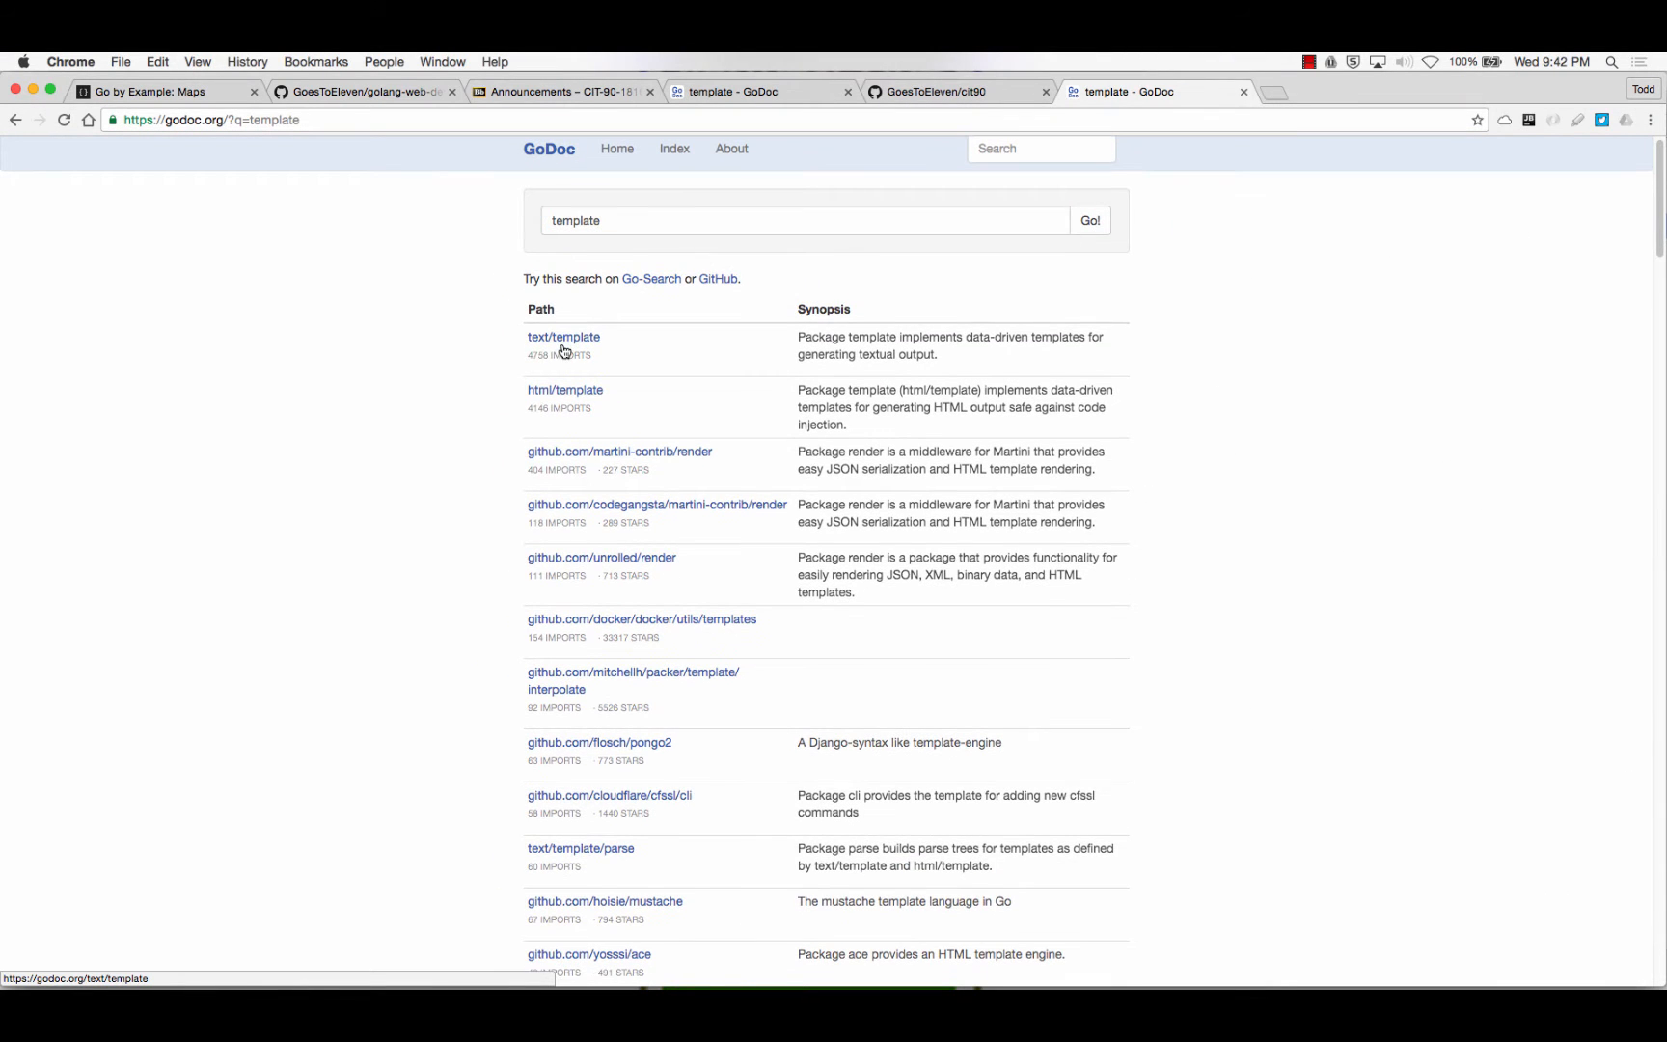
click(563, 338)
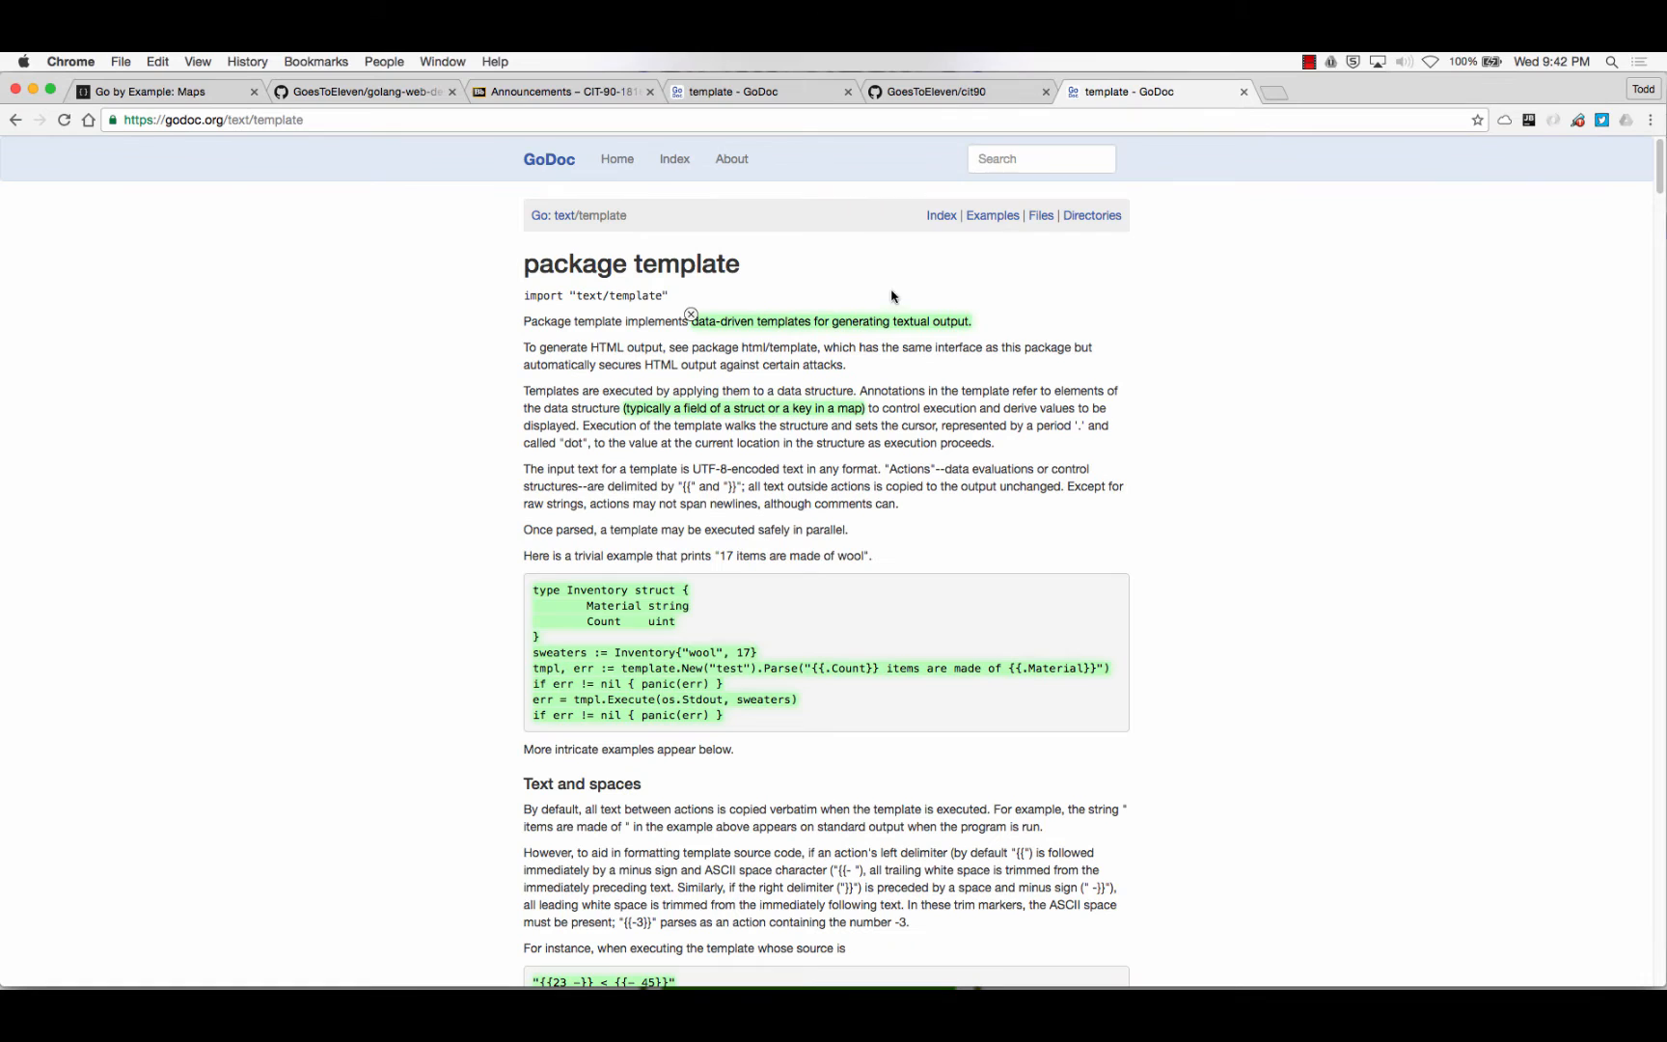
mouse_move(940, 214)
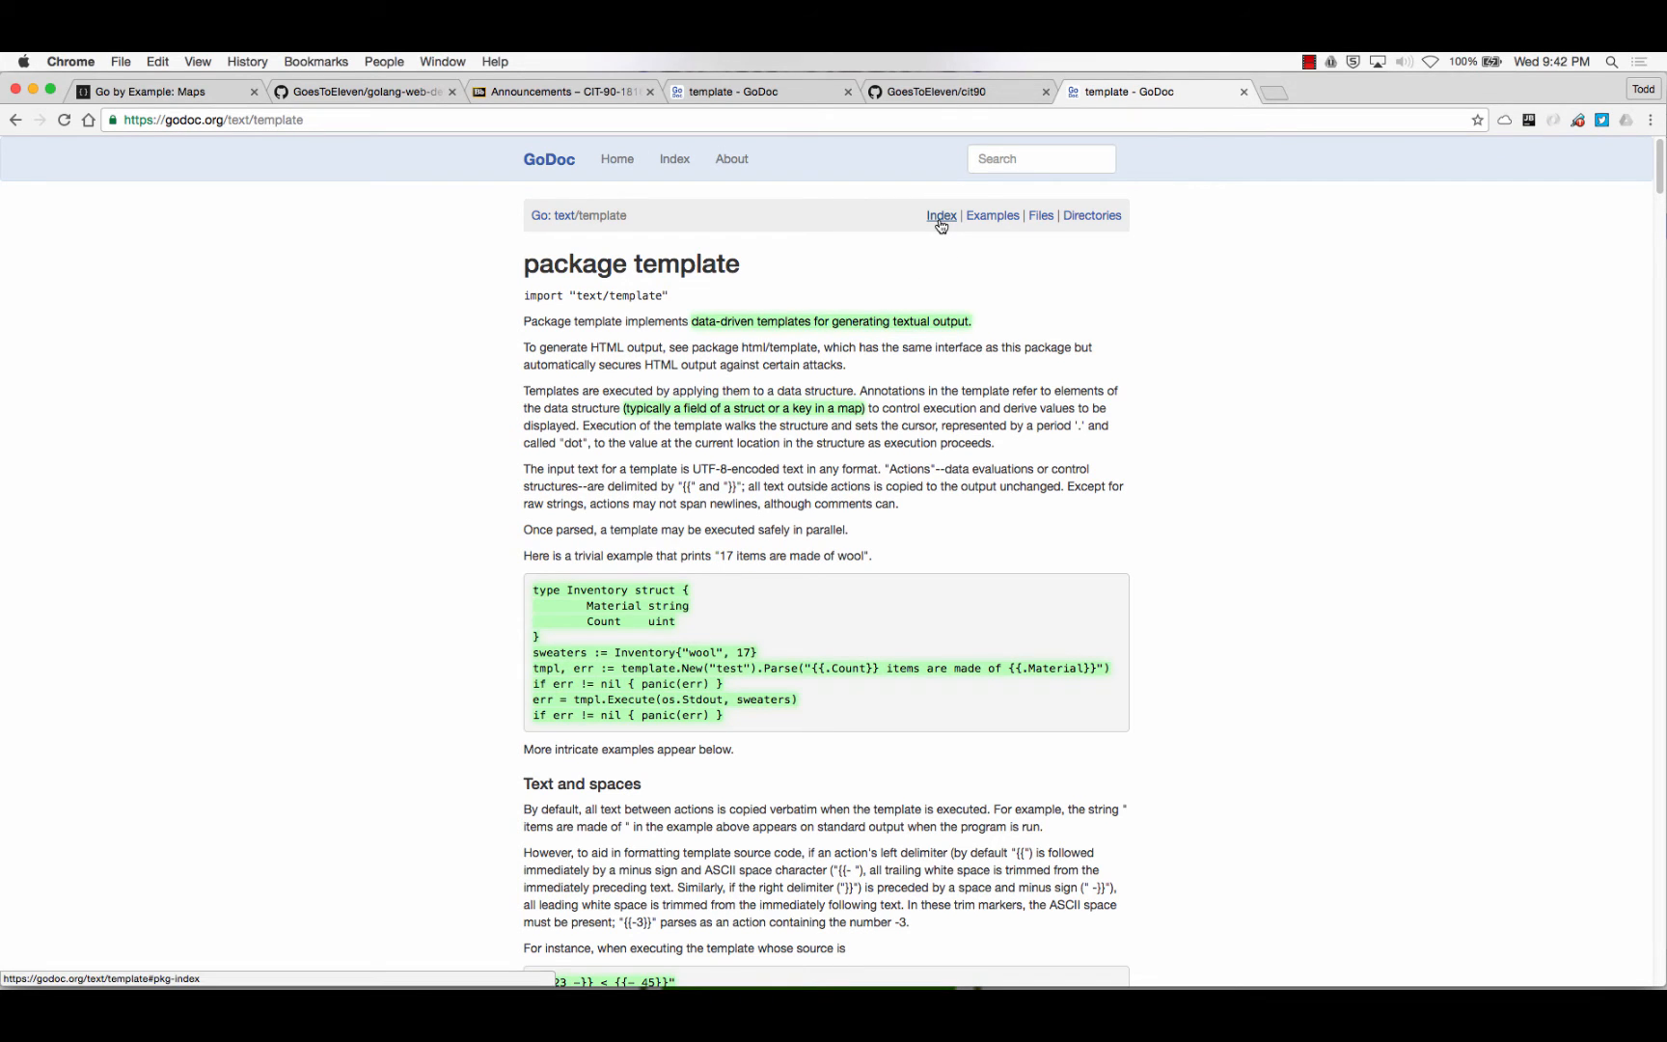
click(940, 214)
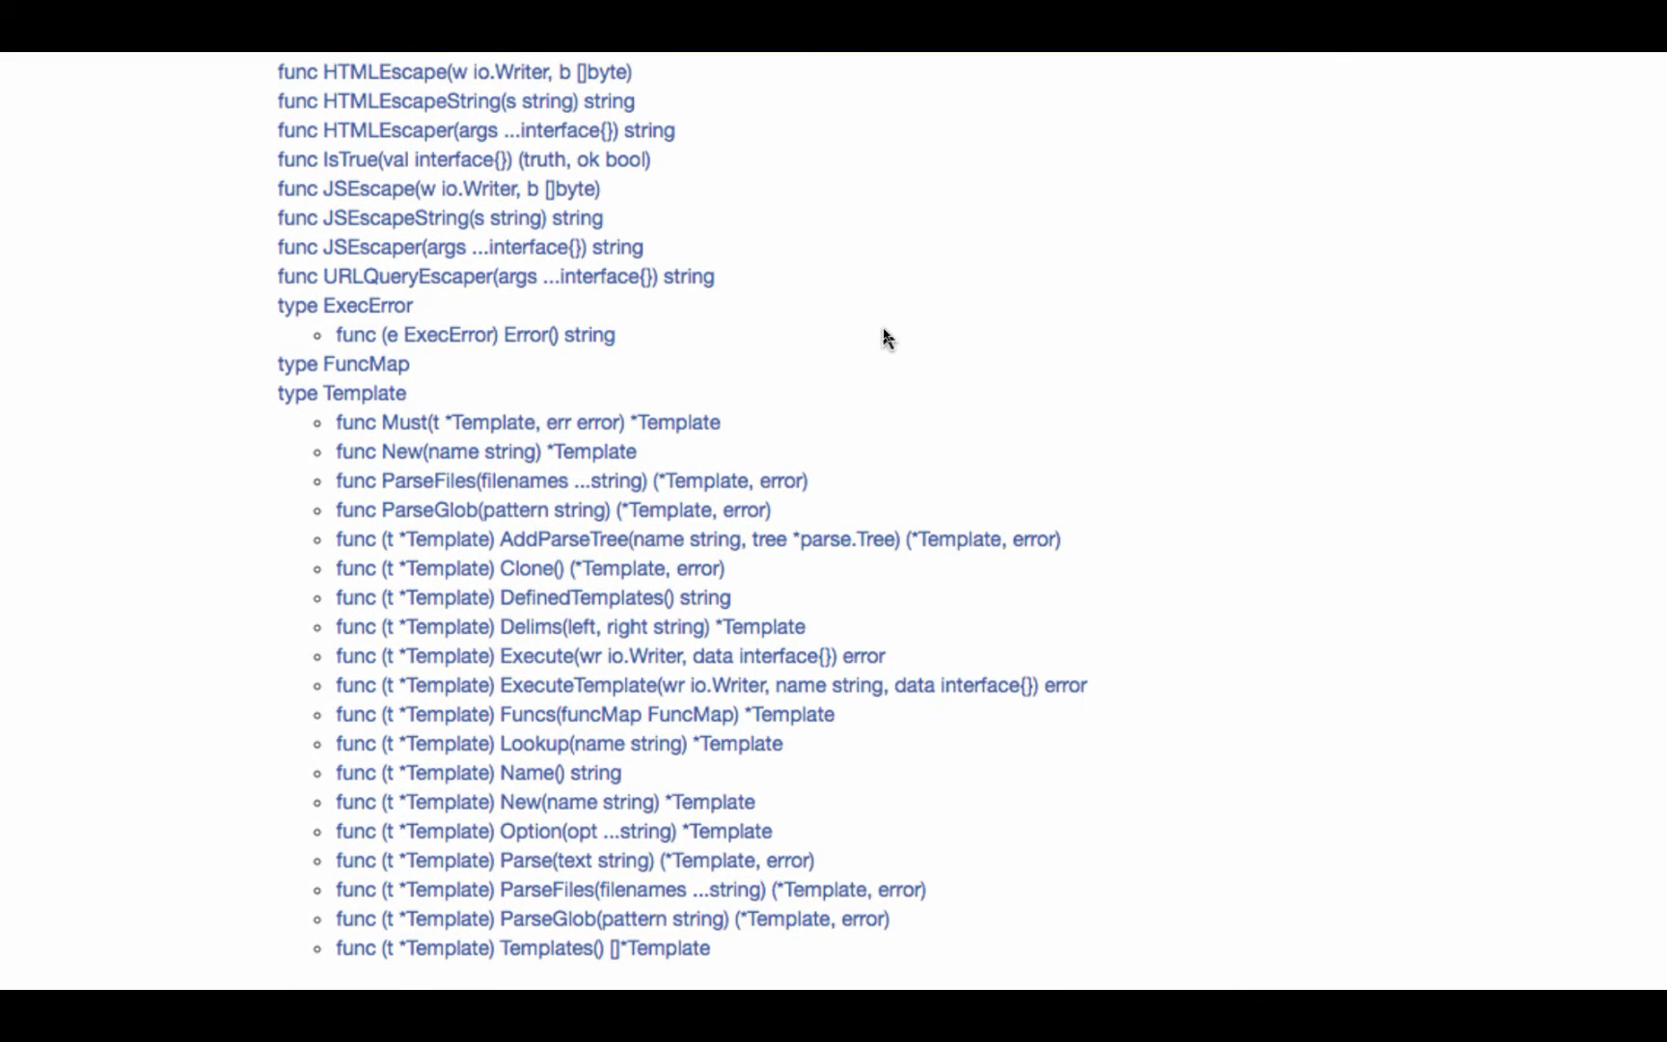
scroll(down, 3)
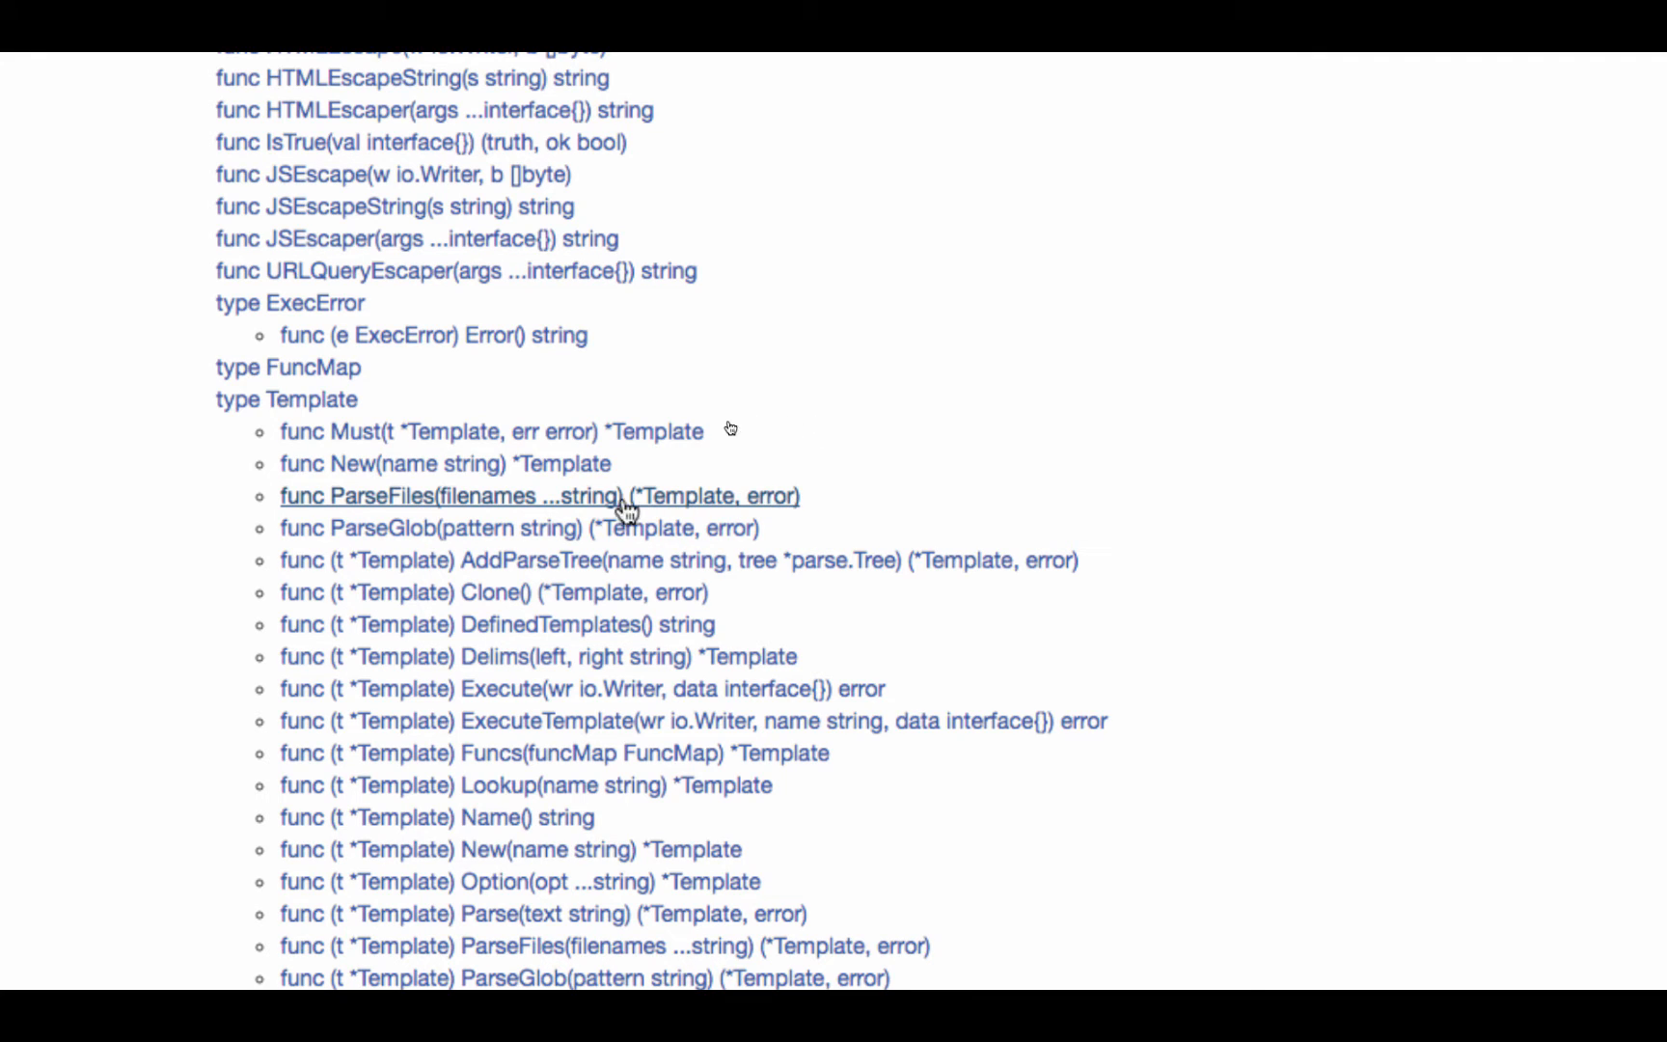
mouse_move(537, 505)
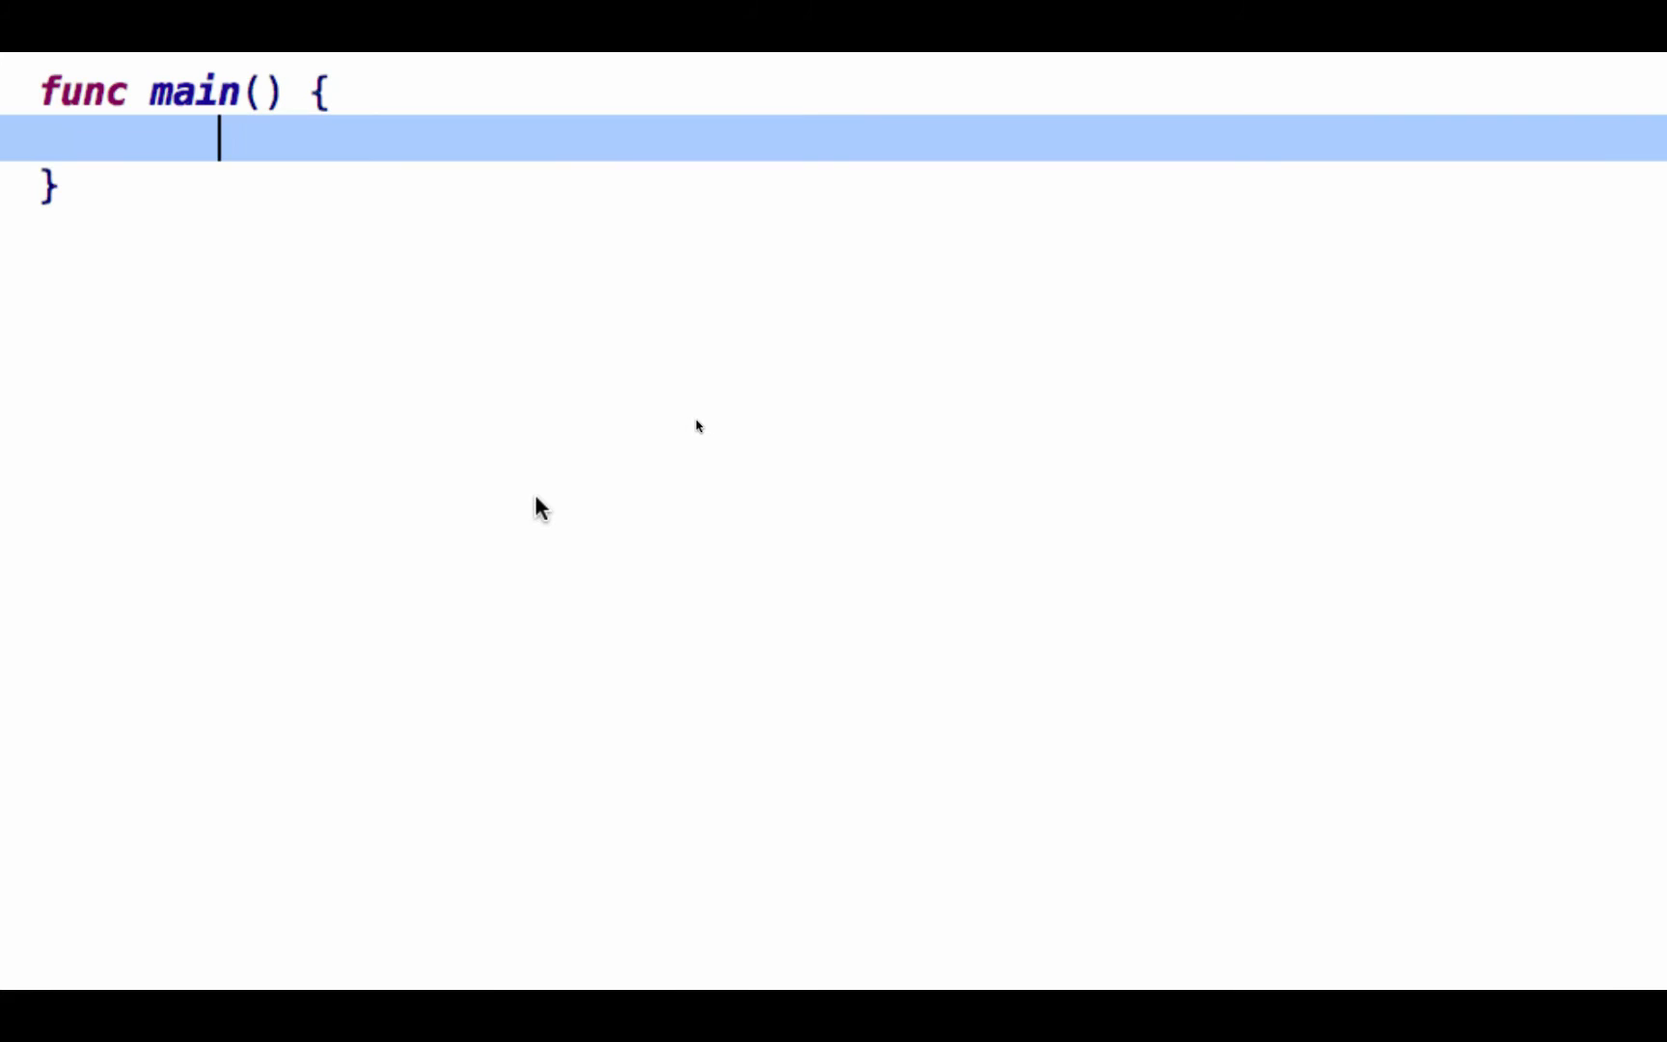
Write tpl, err := template.ParseFiles("letter.phpasp") in main, importing the template package
text(tp)
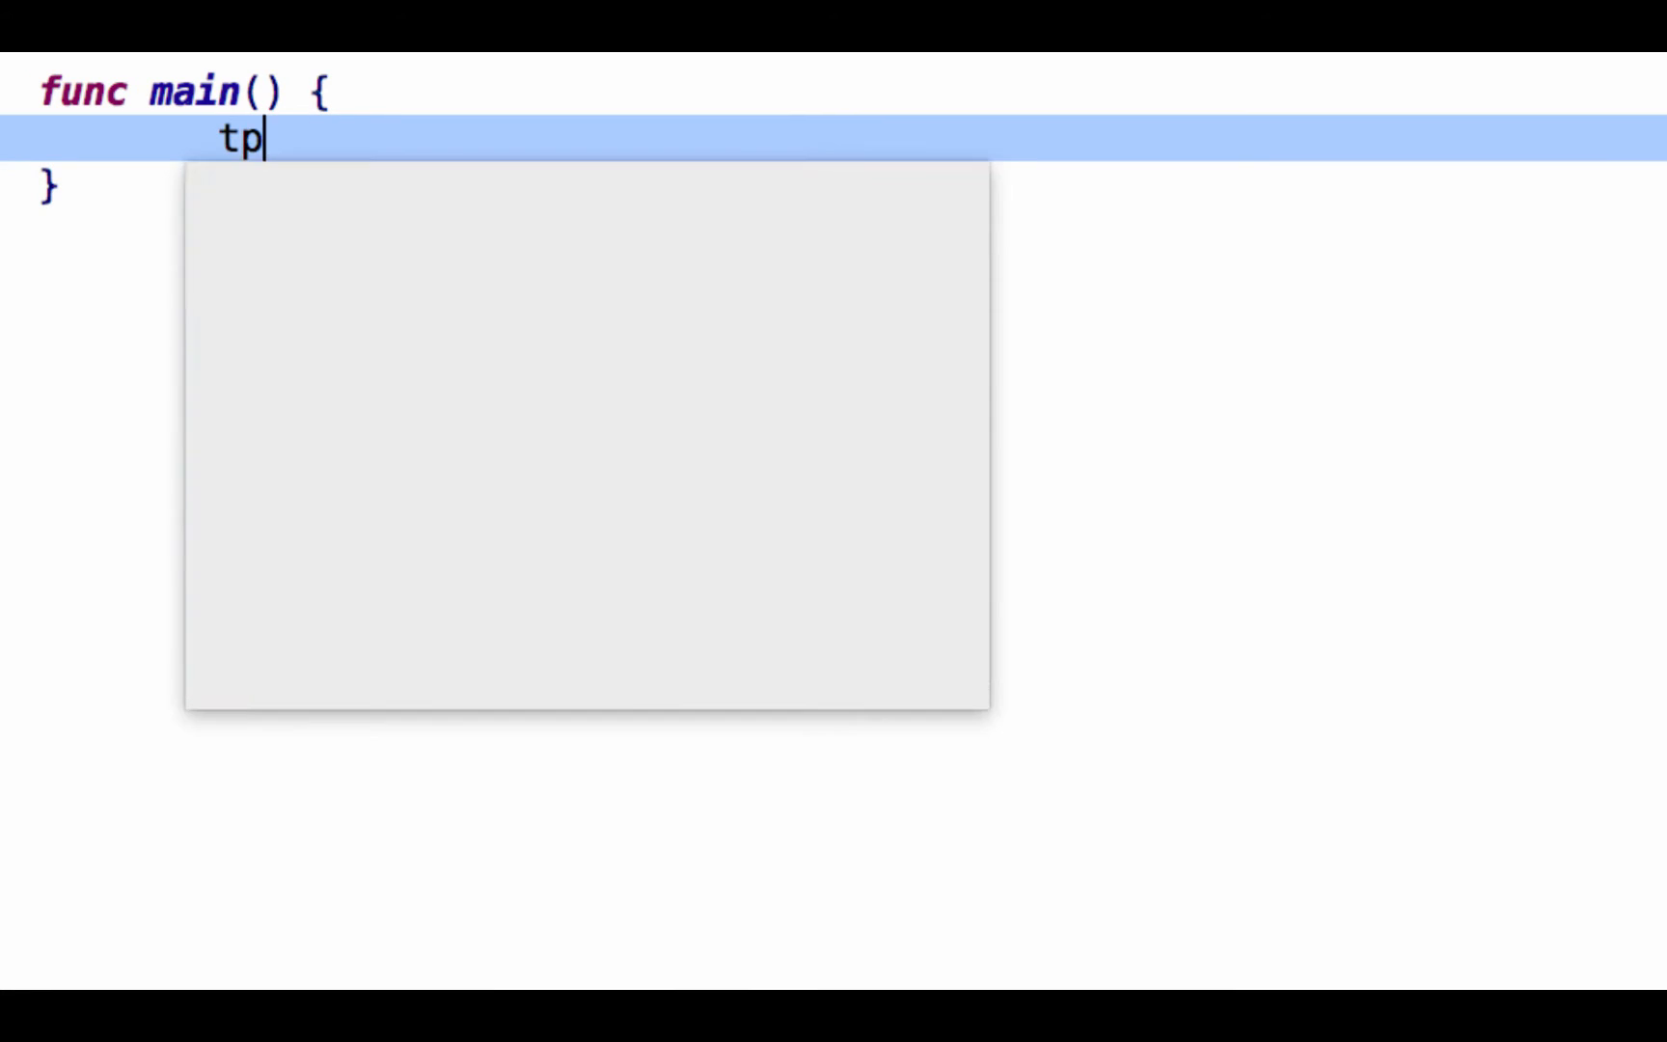
text(l, err)
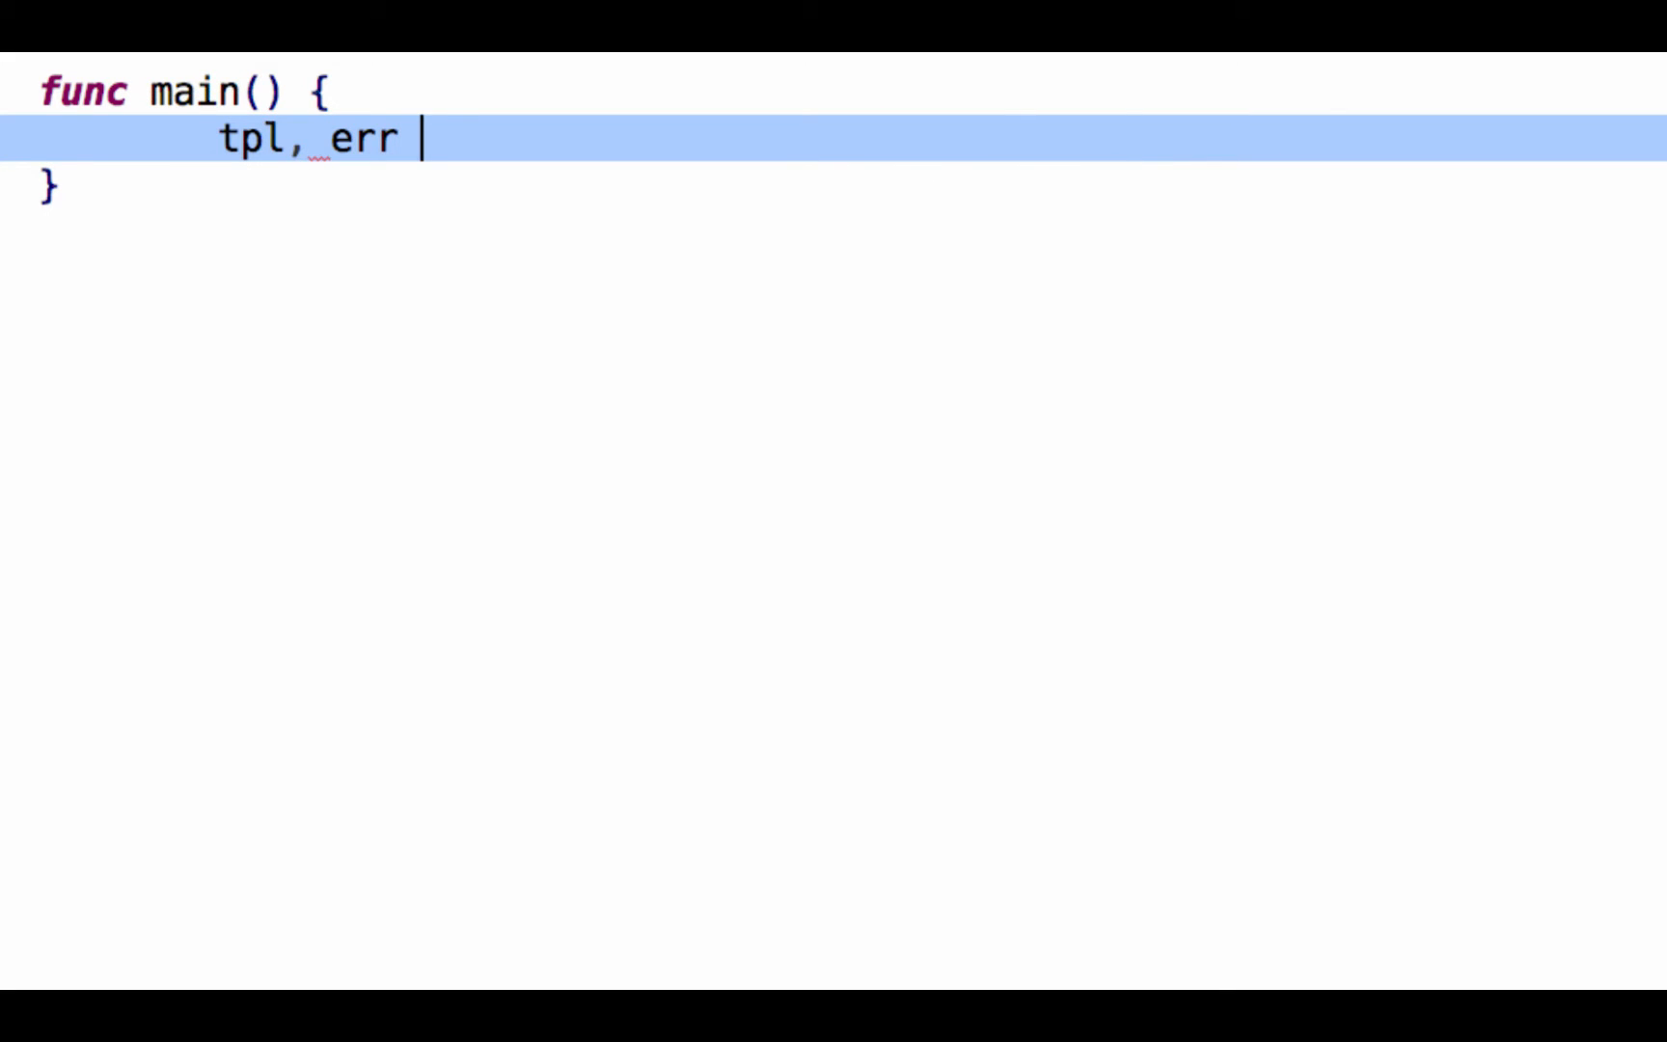
text(:=)
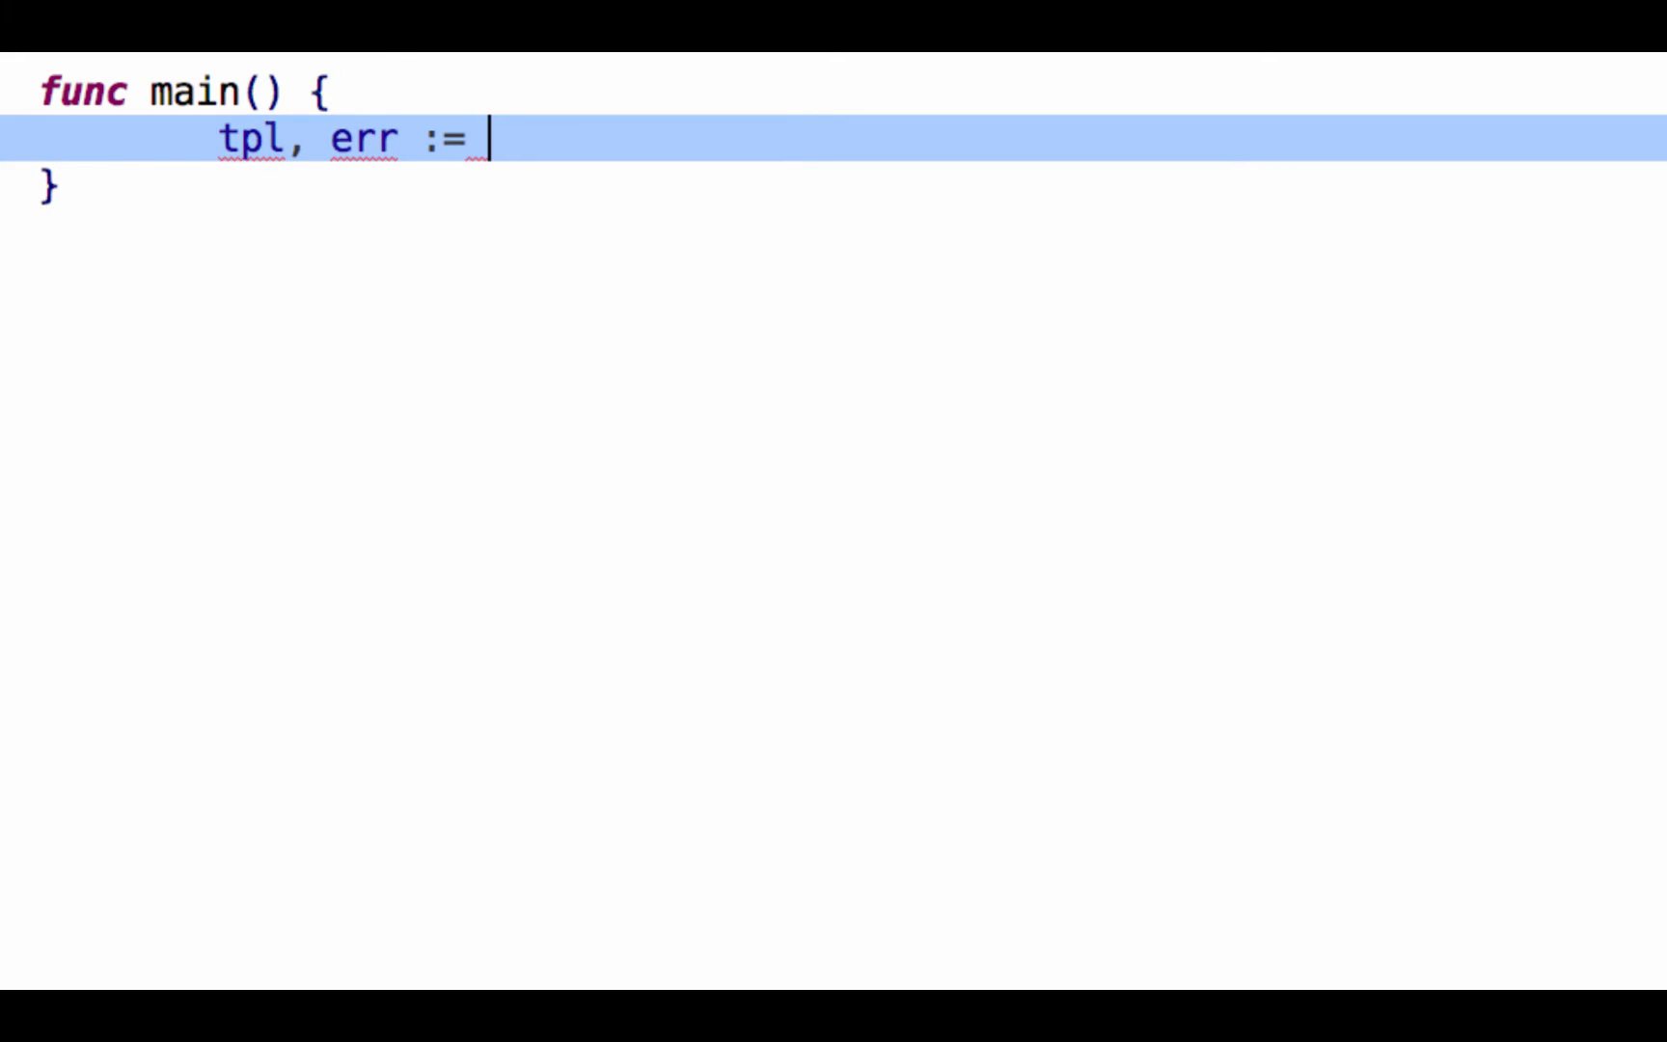
text(template.ParseFiles(")
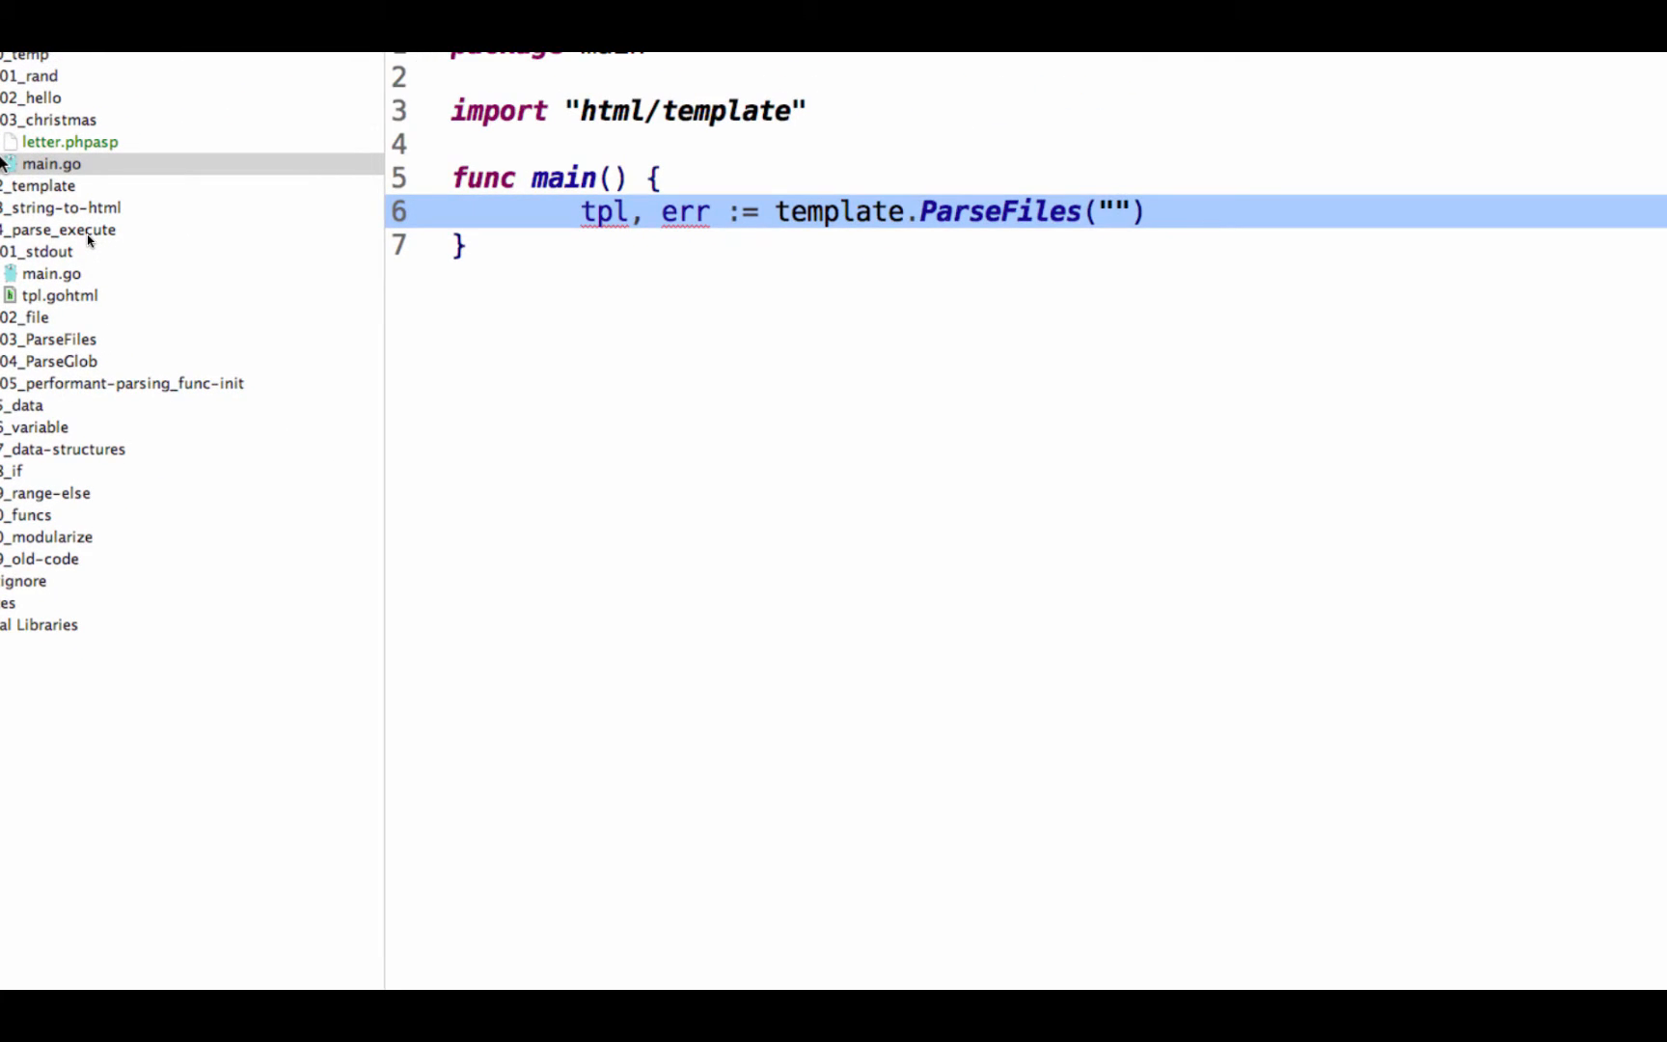
text(letter.)
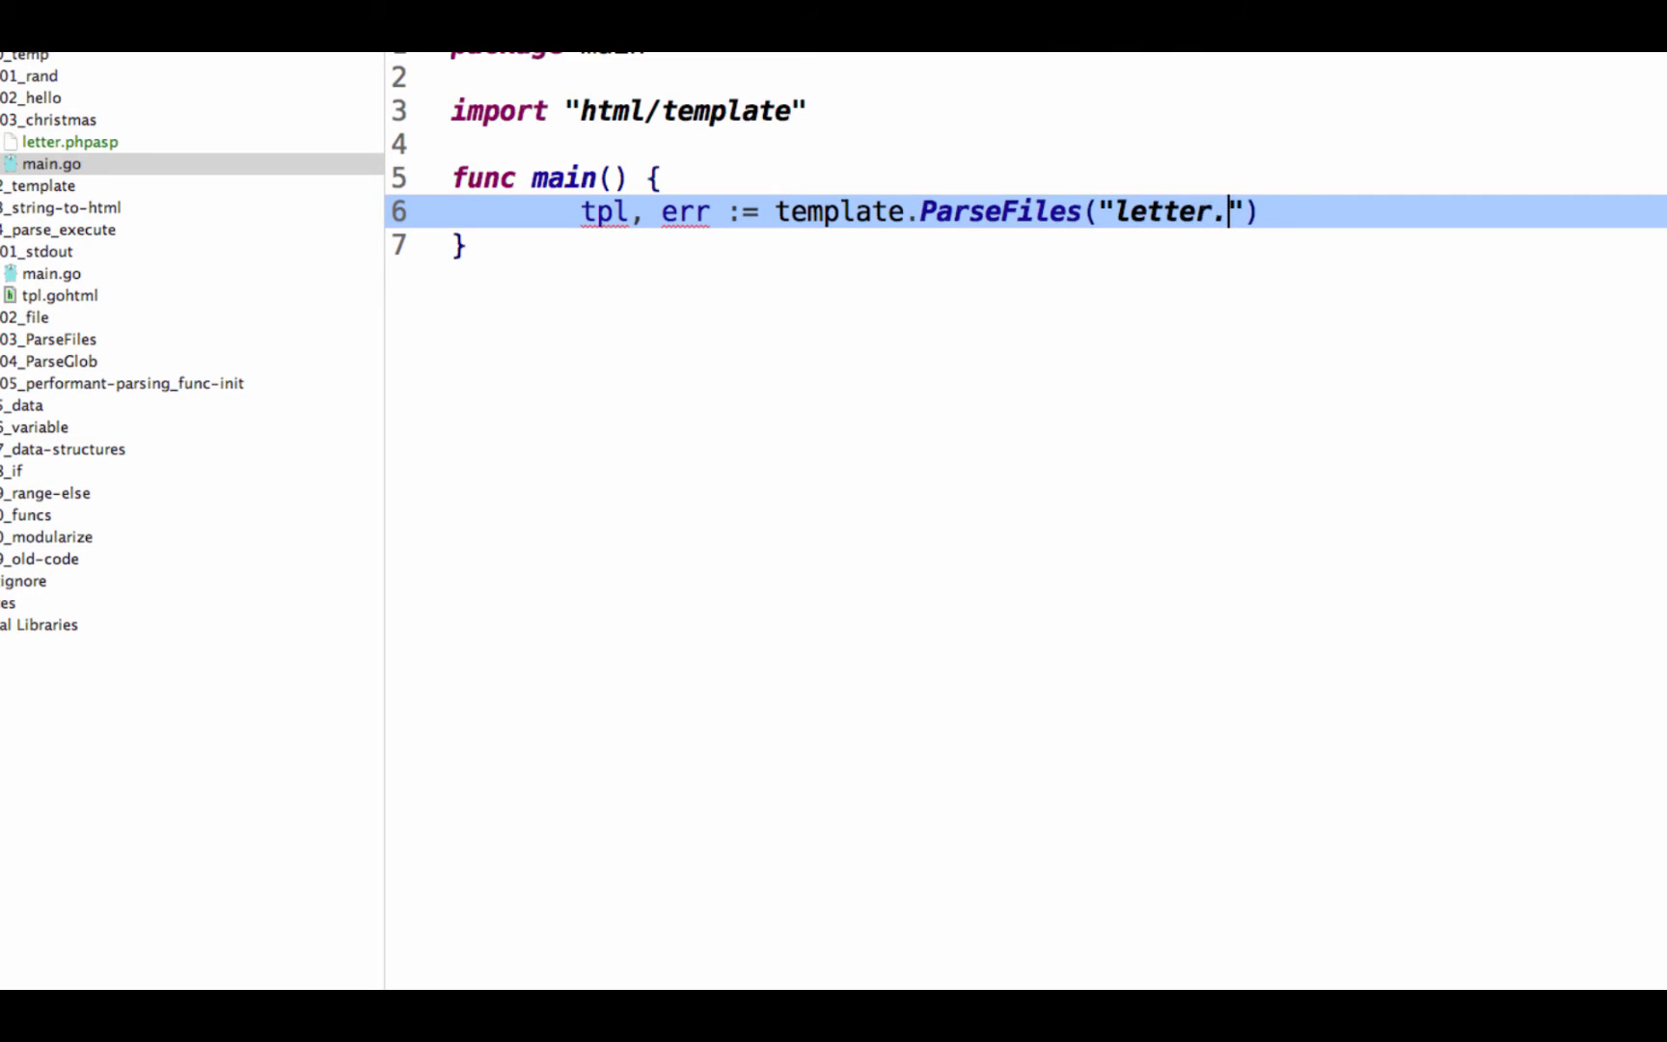
text(phpasp)
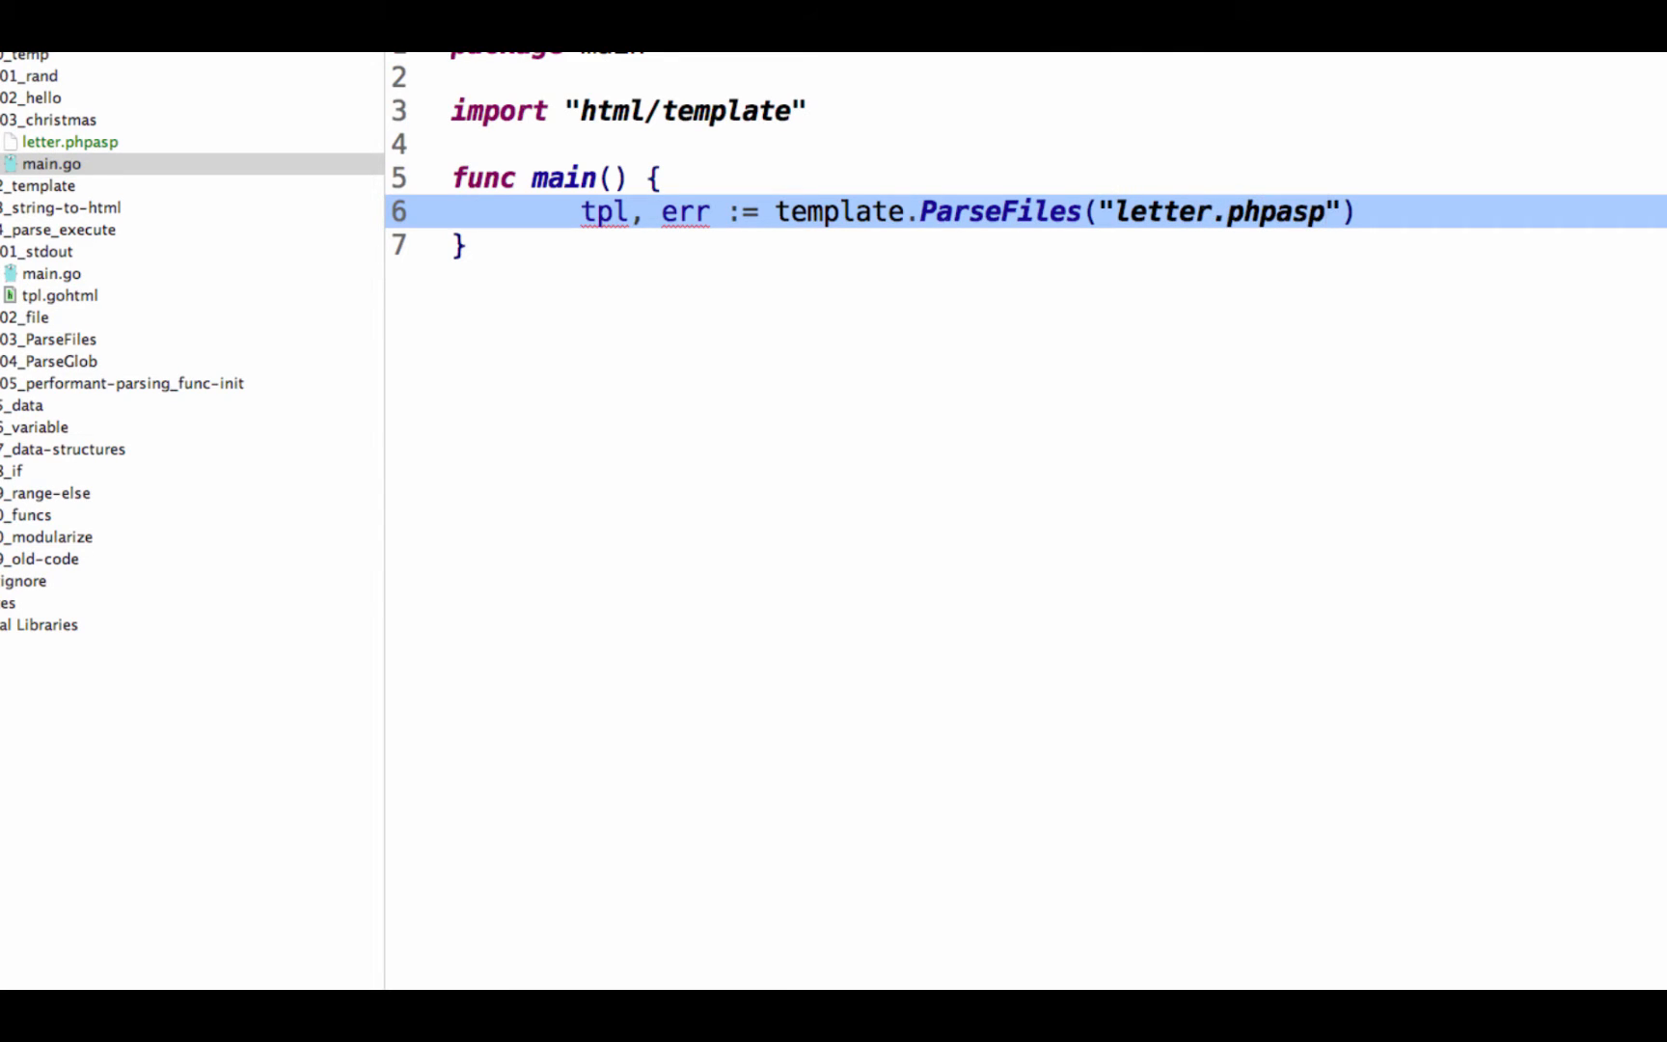
Add if err != nil { fmt.Println("There was an error parsing file", err) } after the parse call
click(1352, 210)
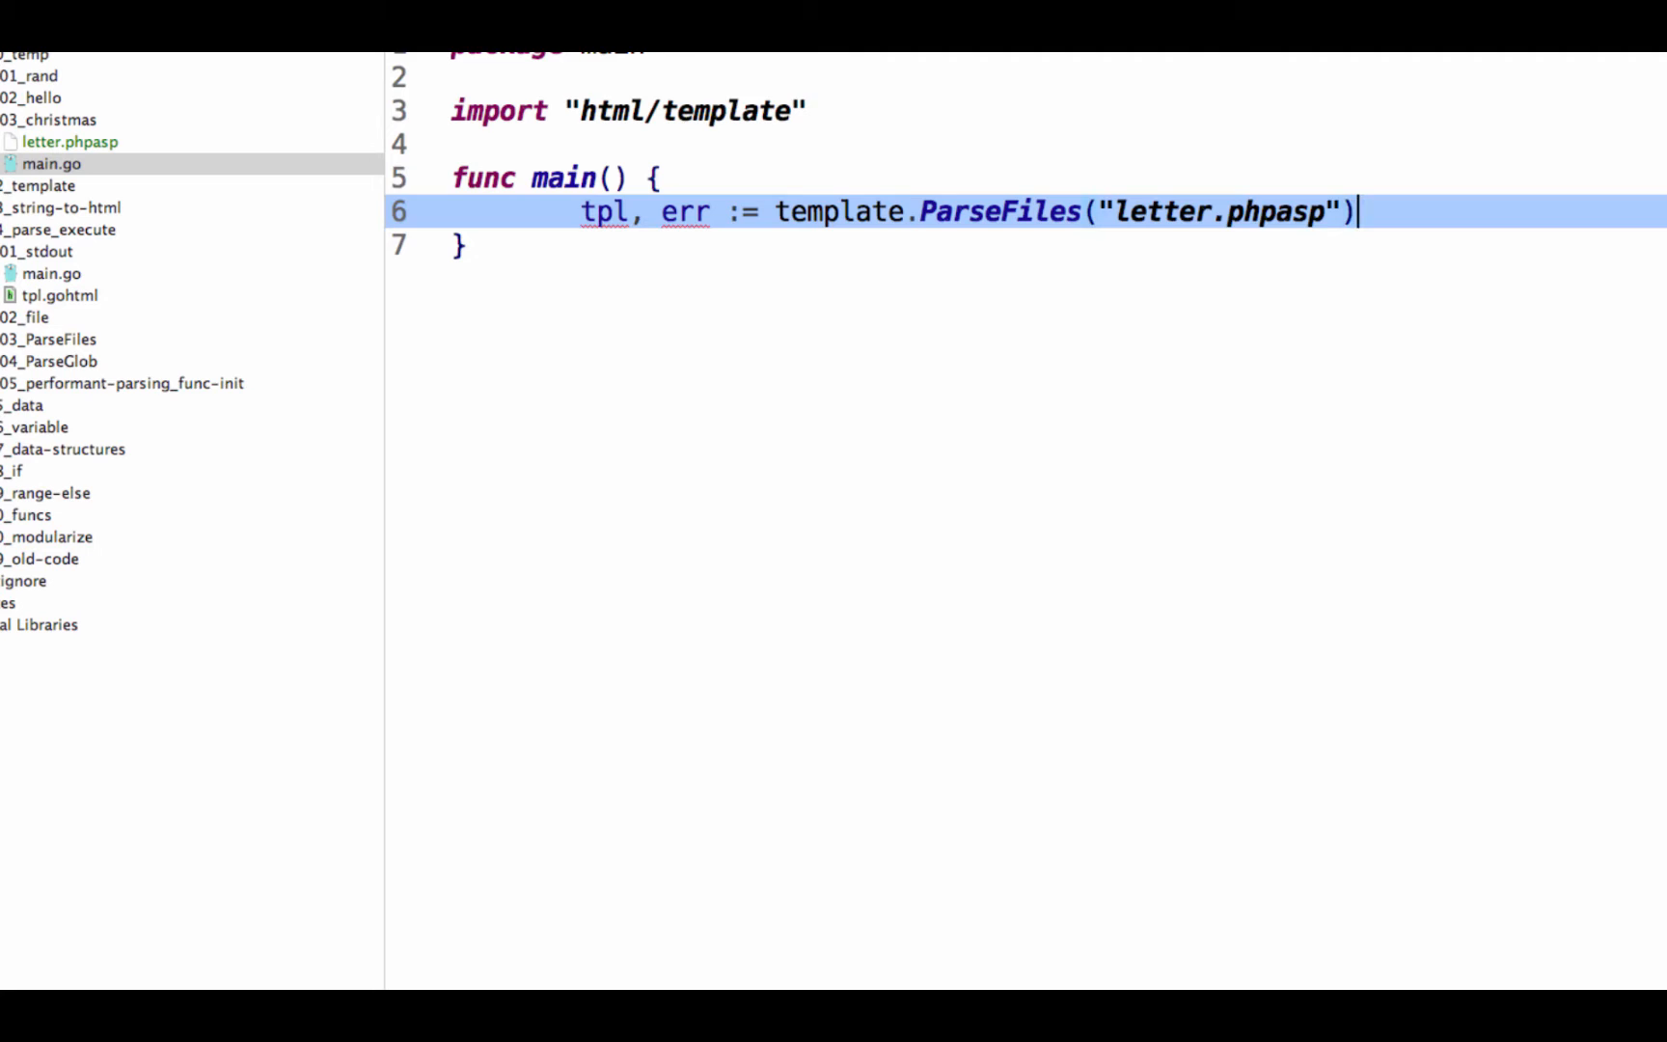
key(enter)
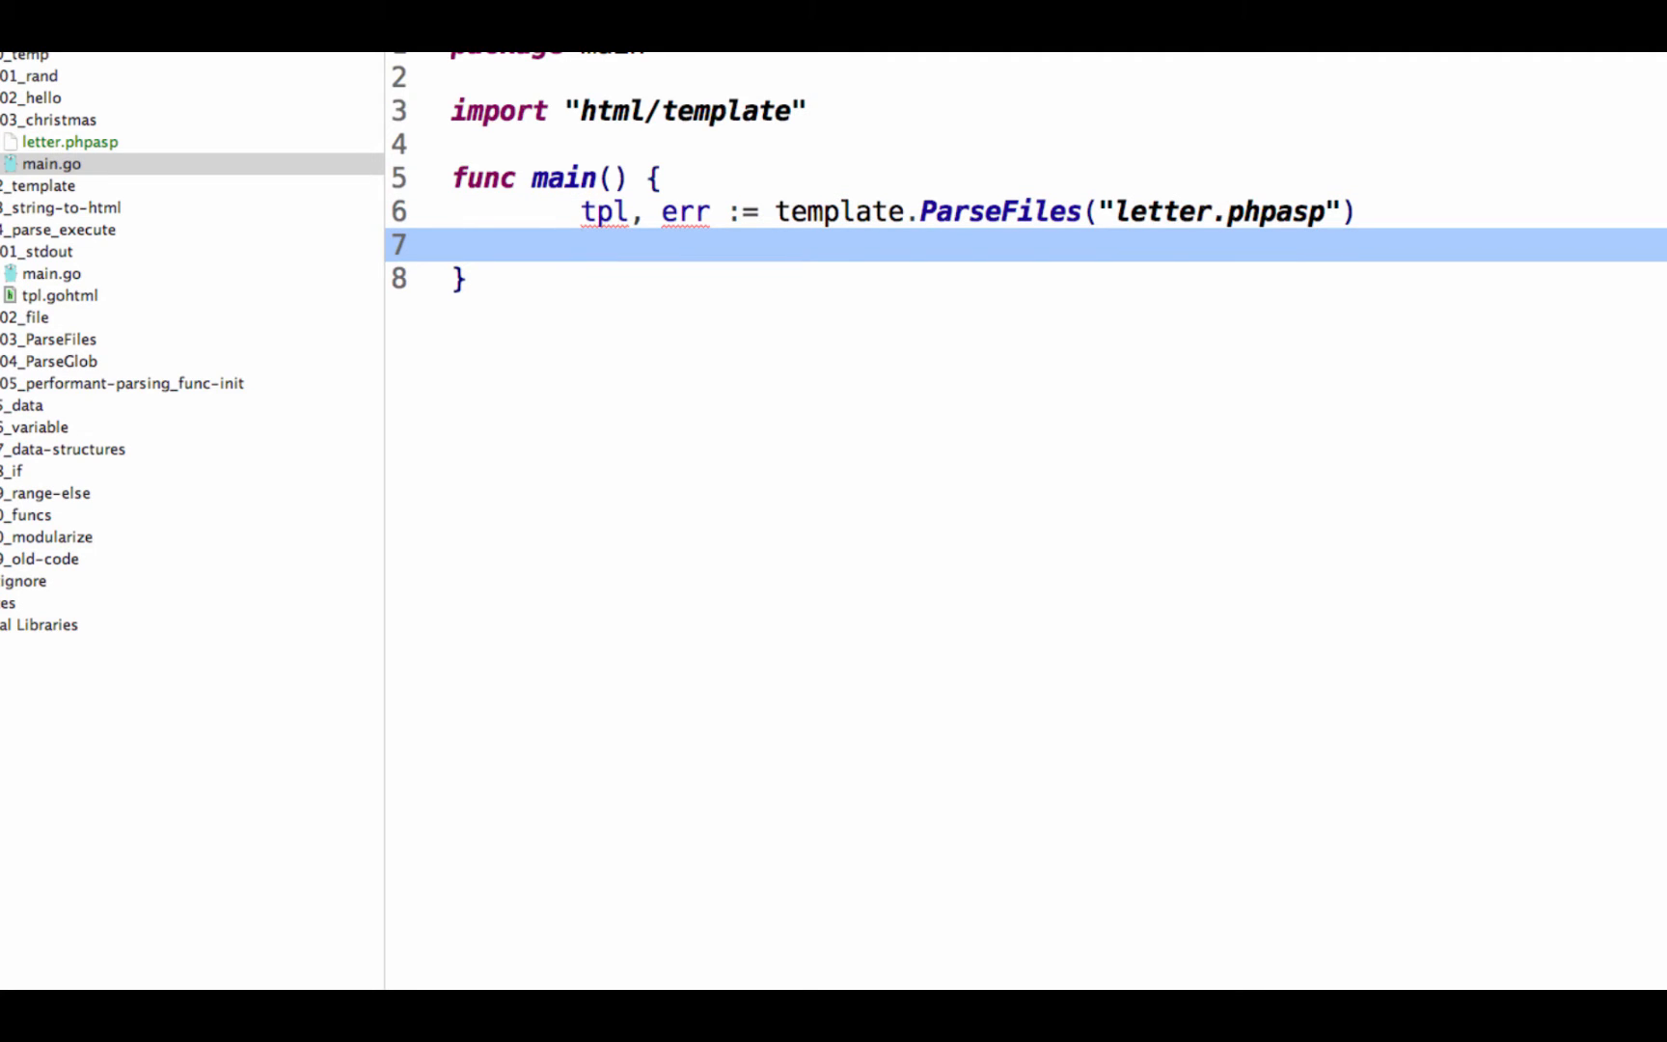
text(if err)
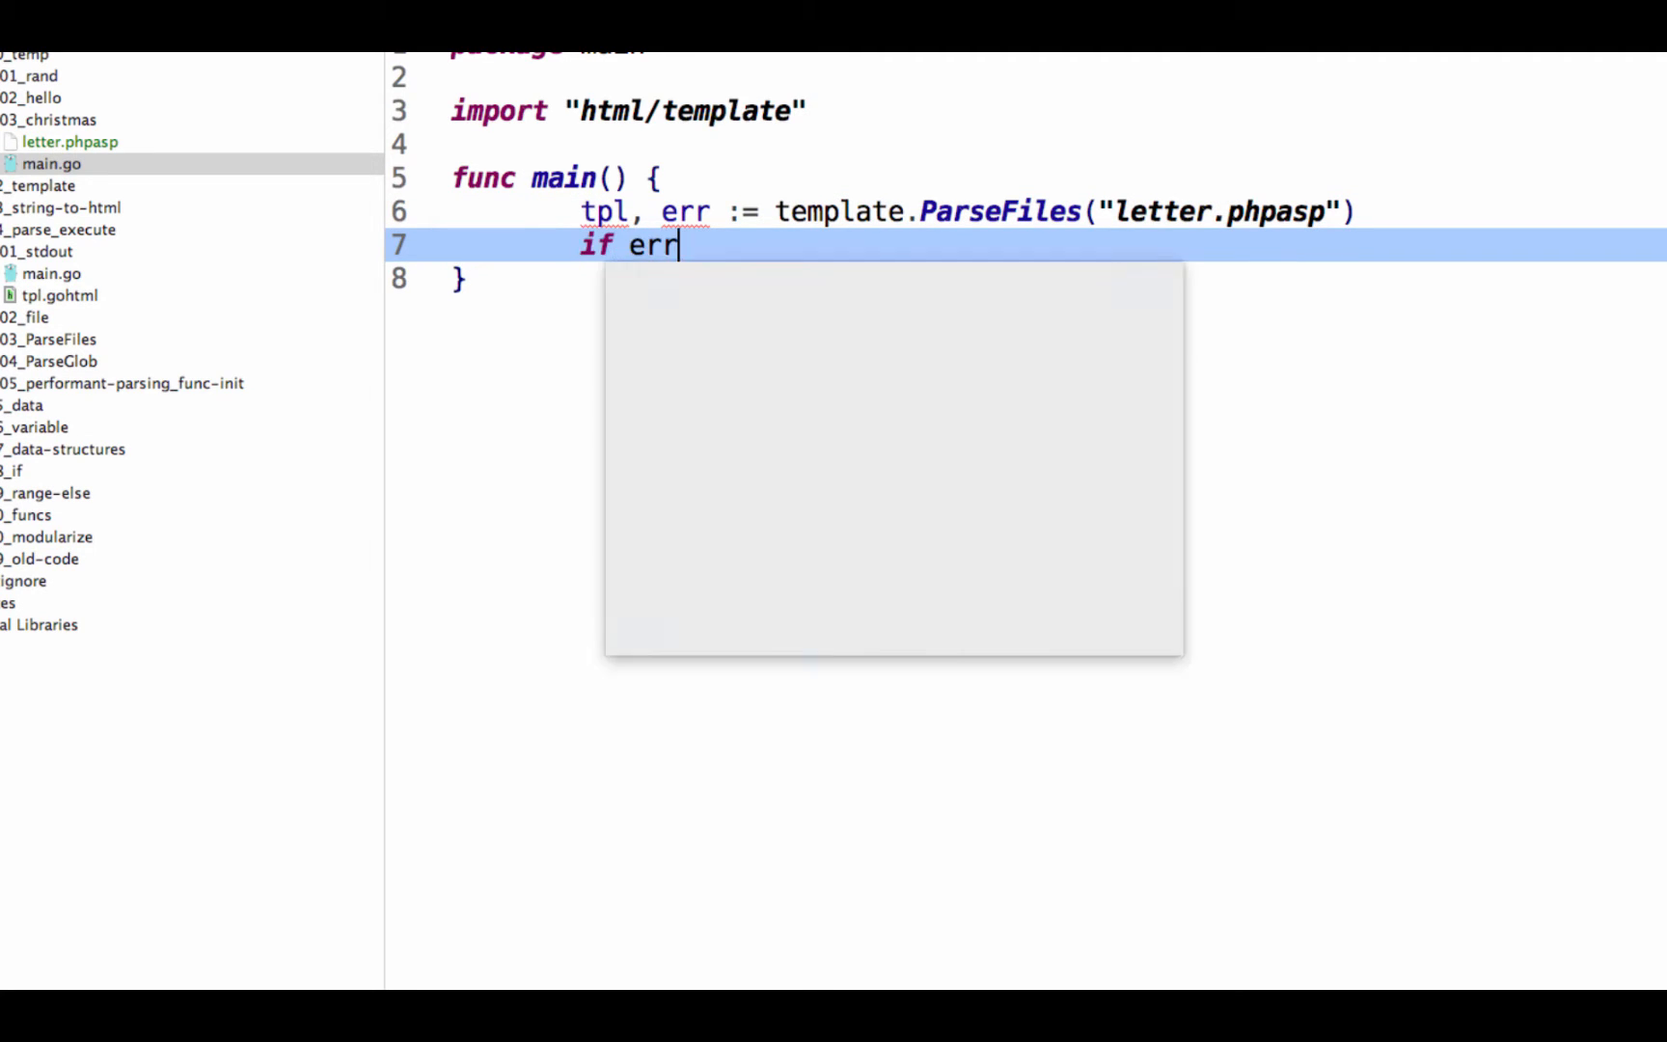
text(!= nil)
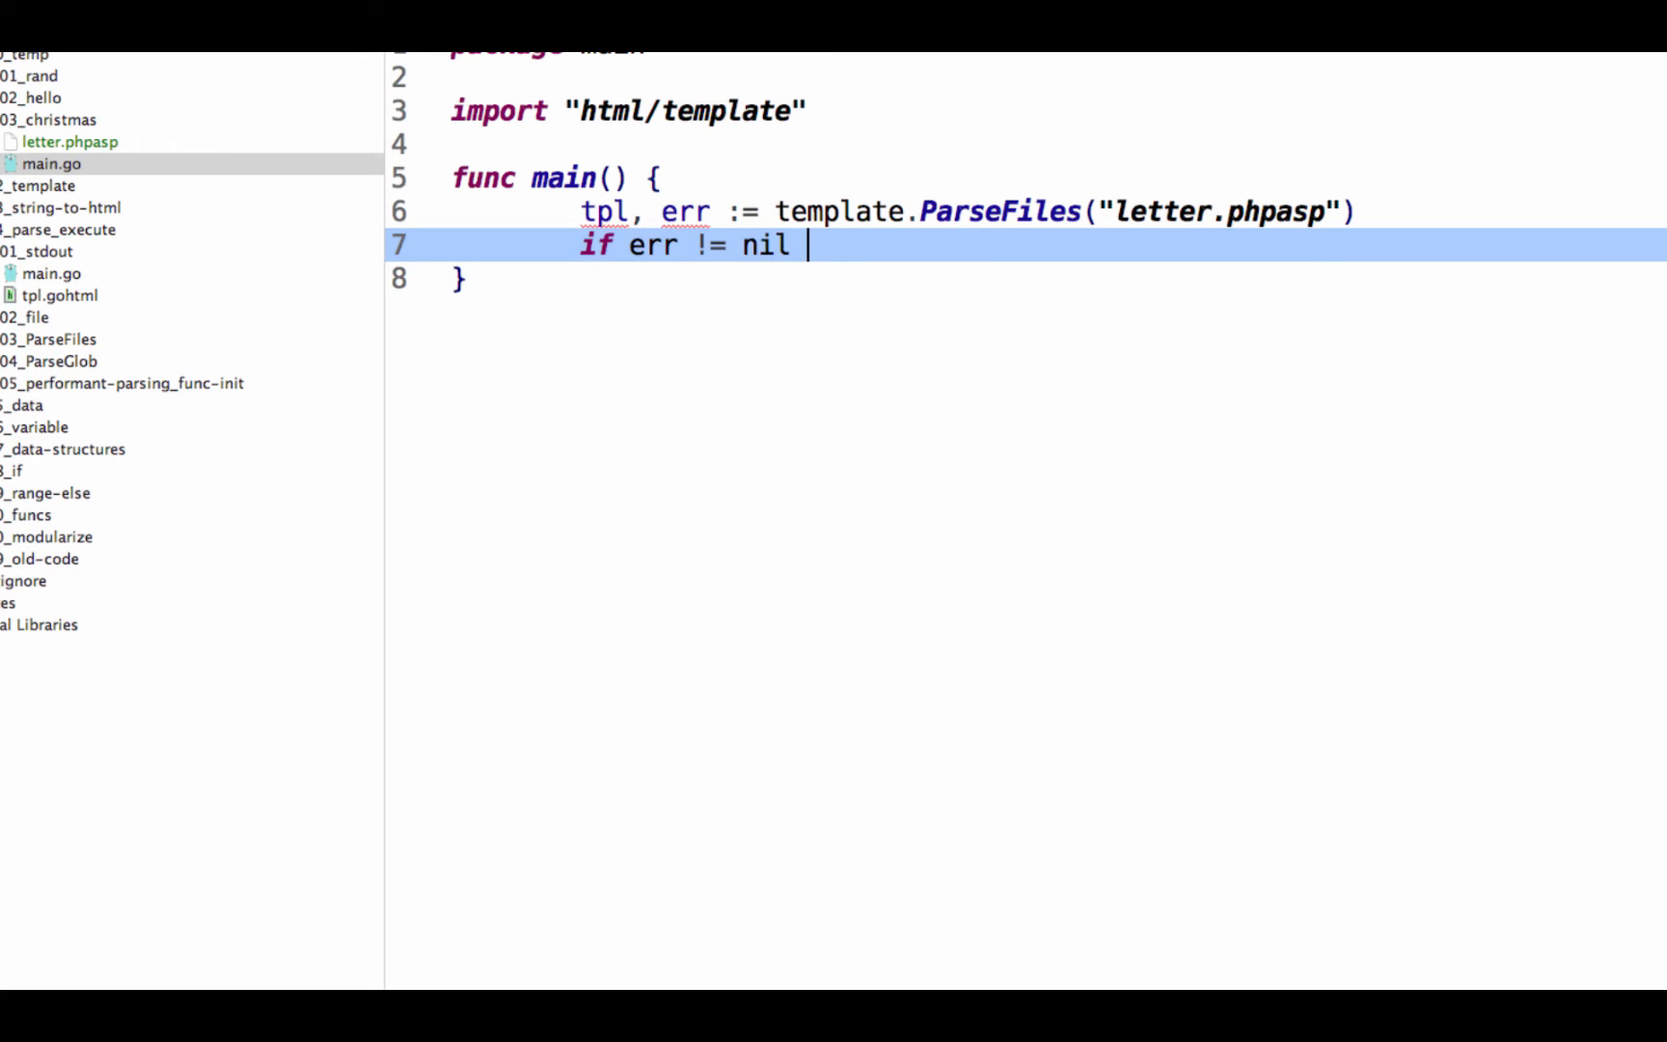
text({)
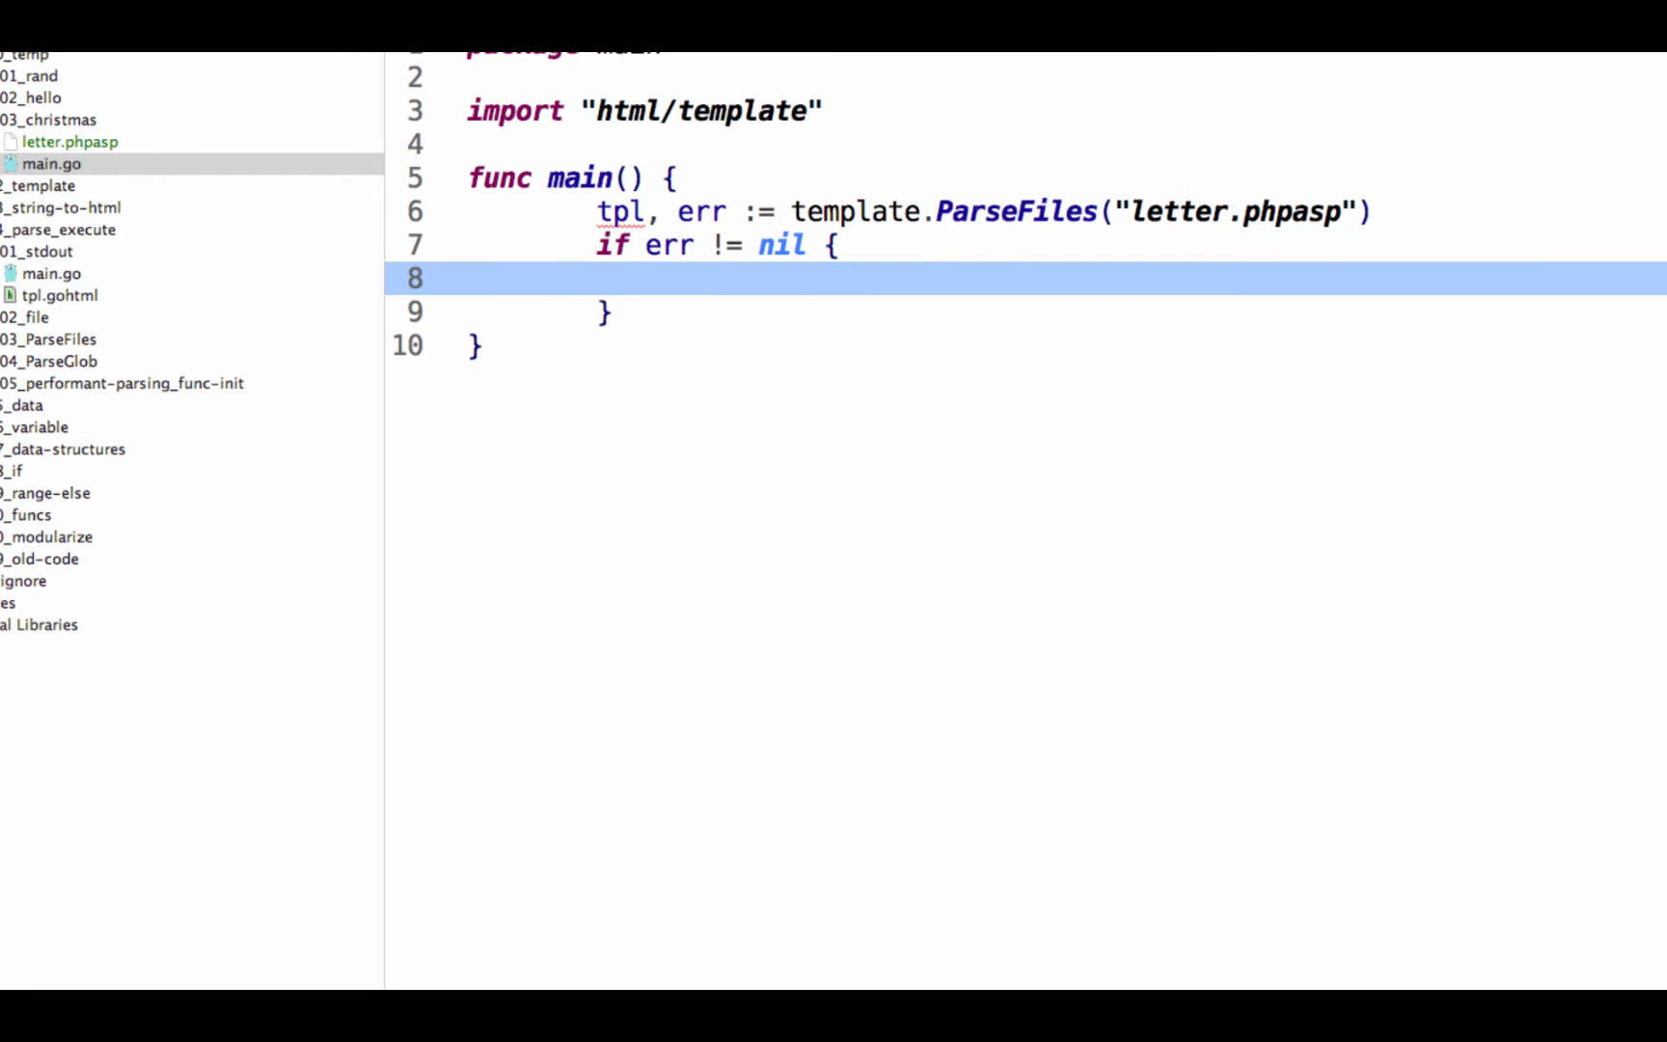
text(fmt.Println(")
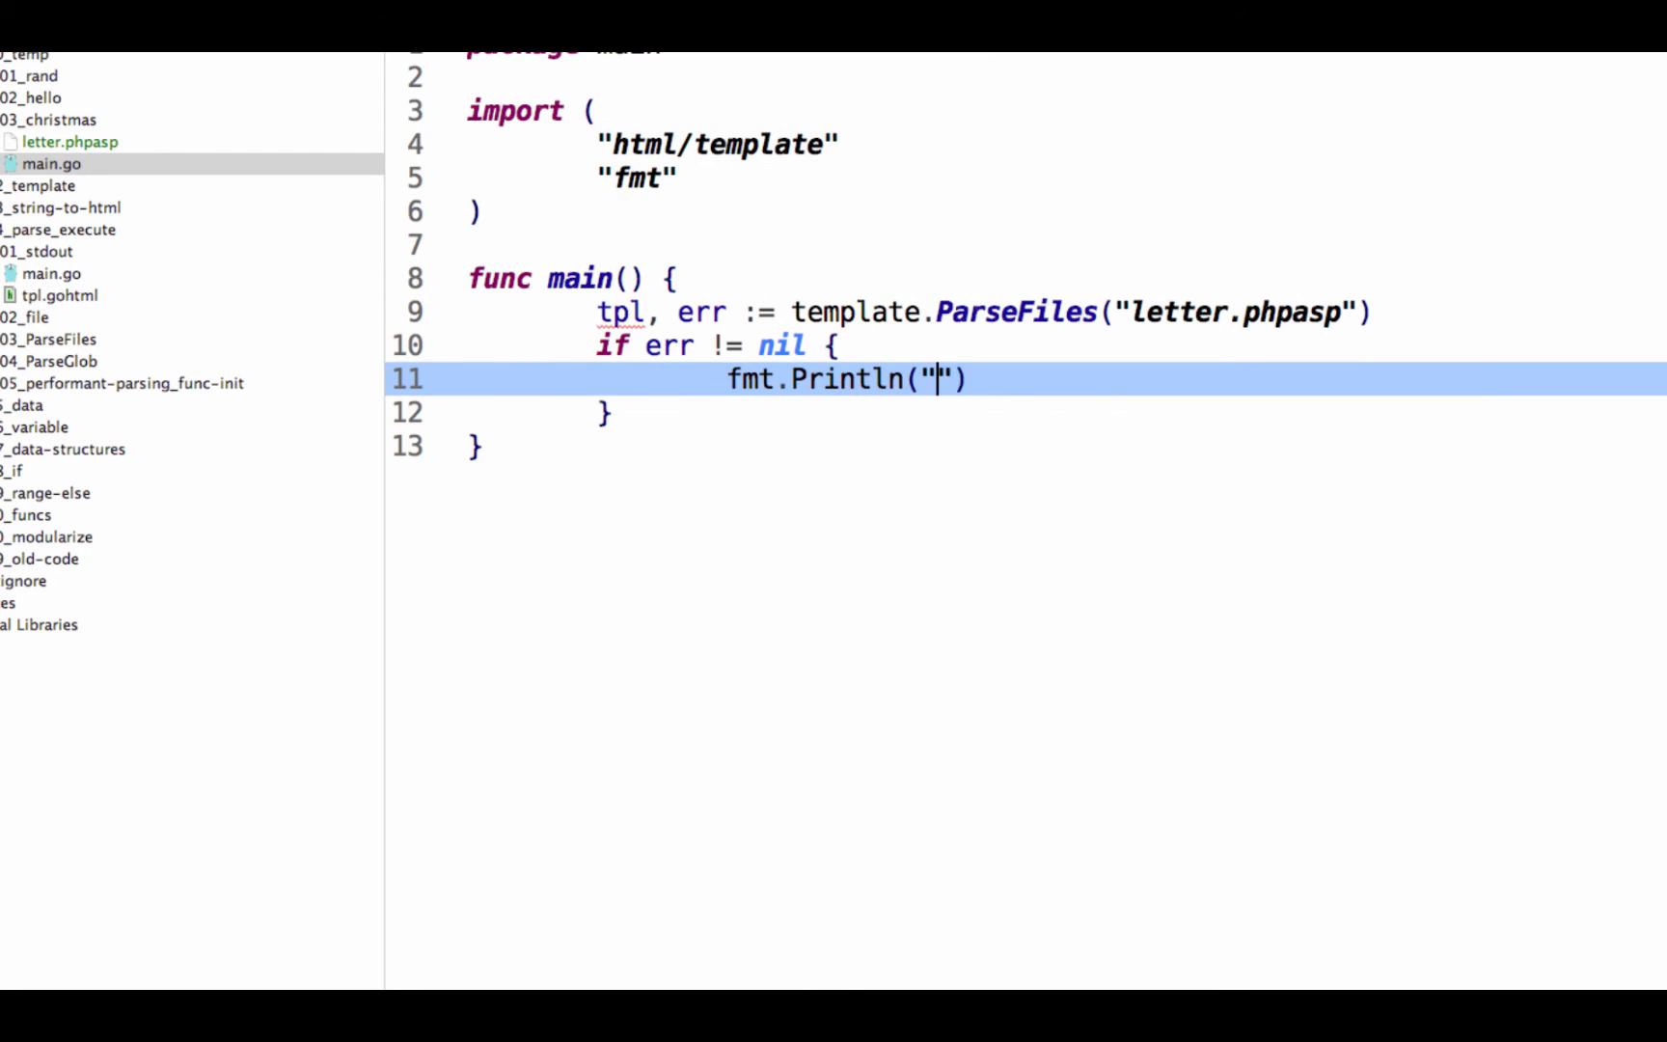
text(There was an e)
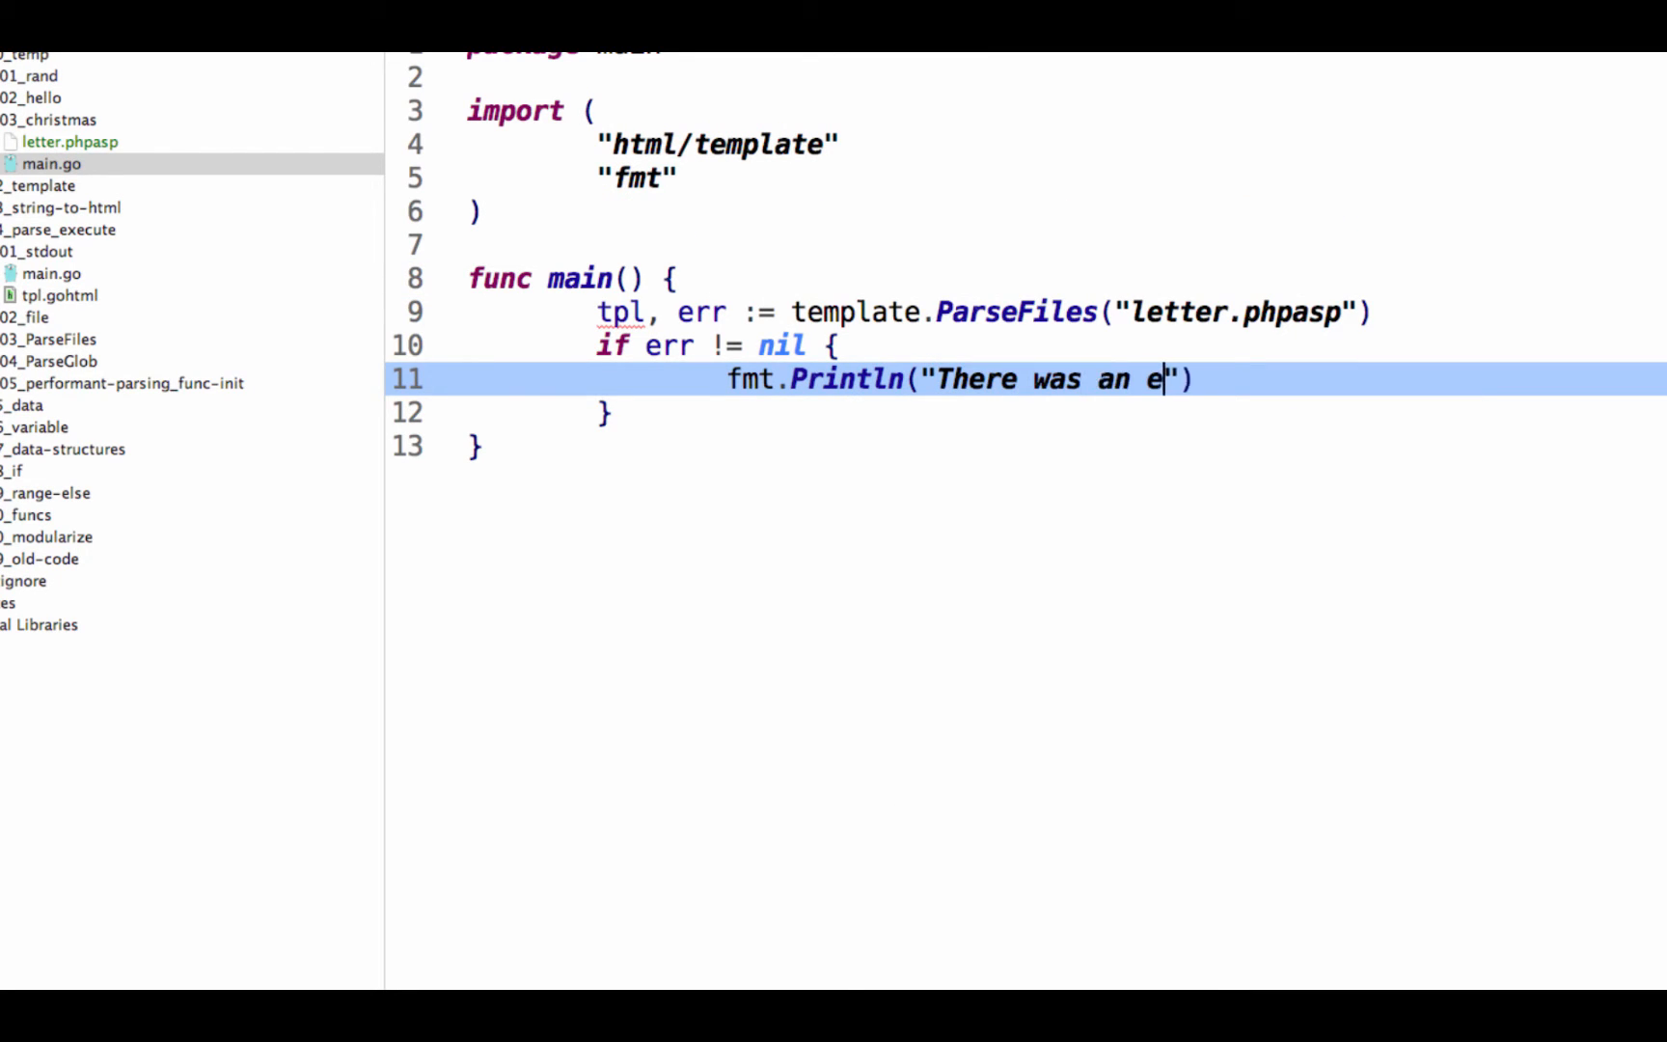
text(rror pars)
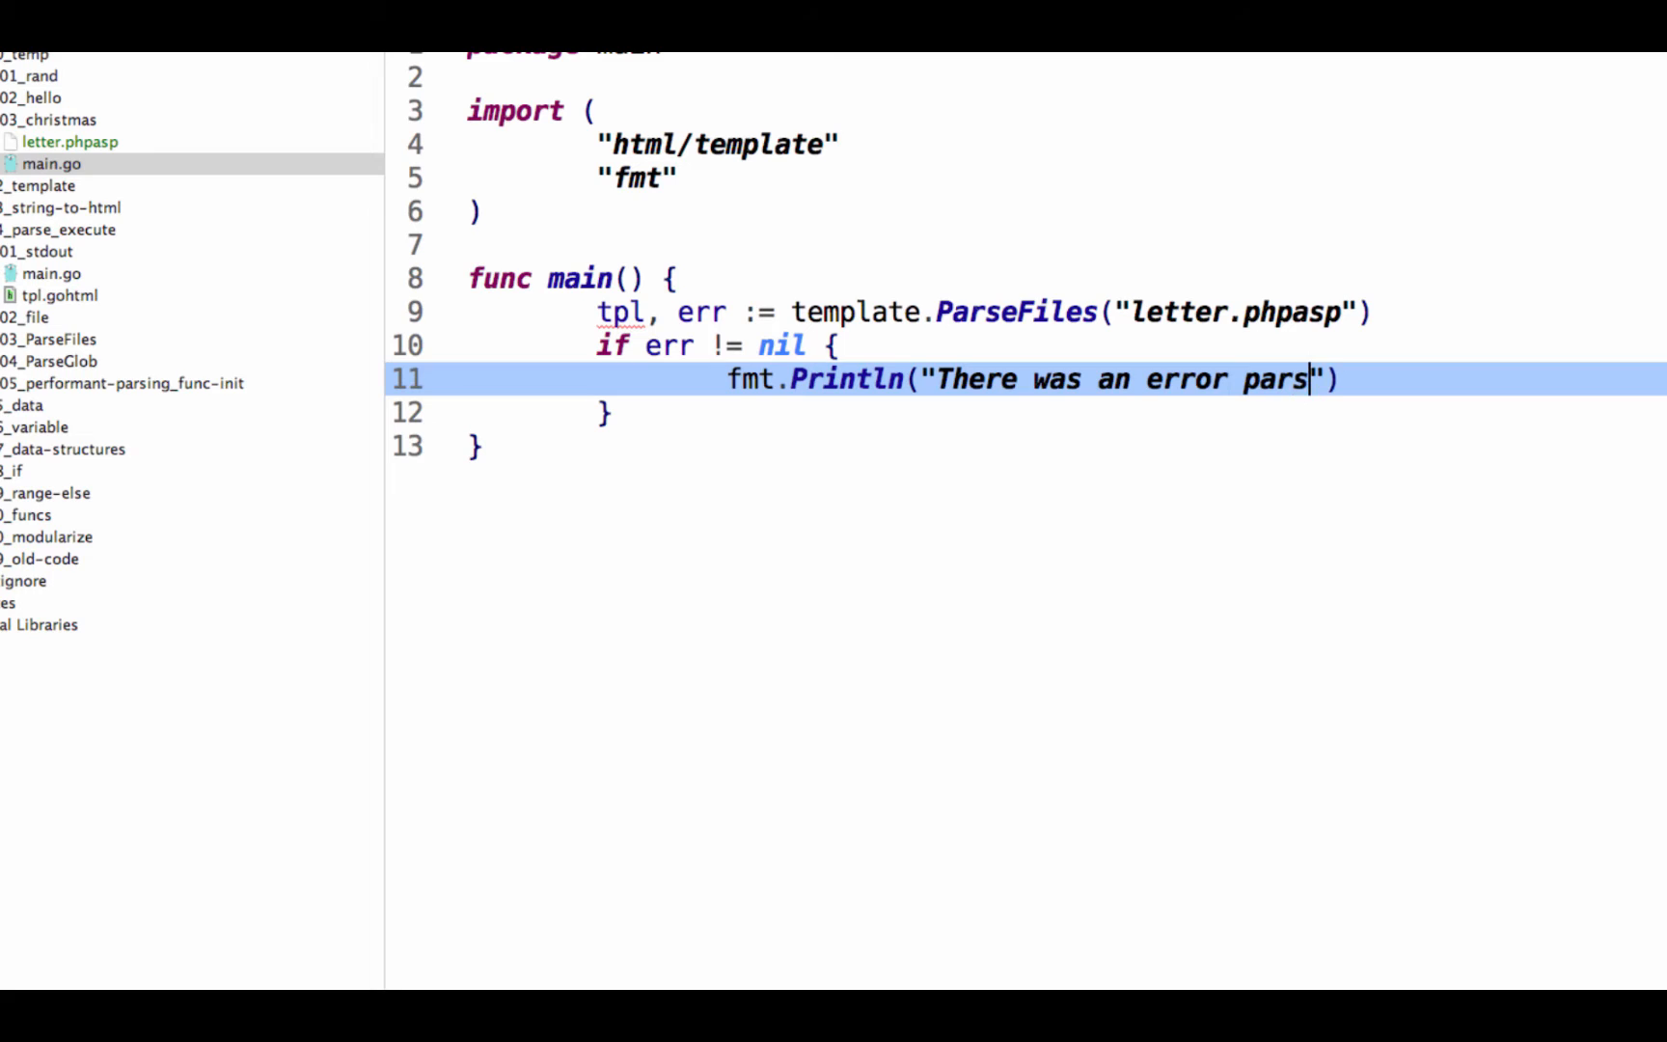
text(ing file)
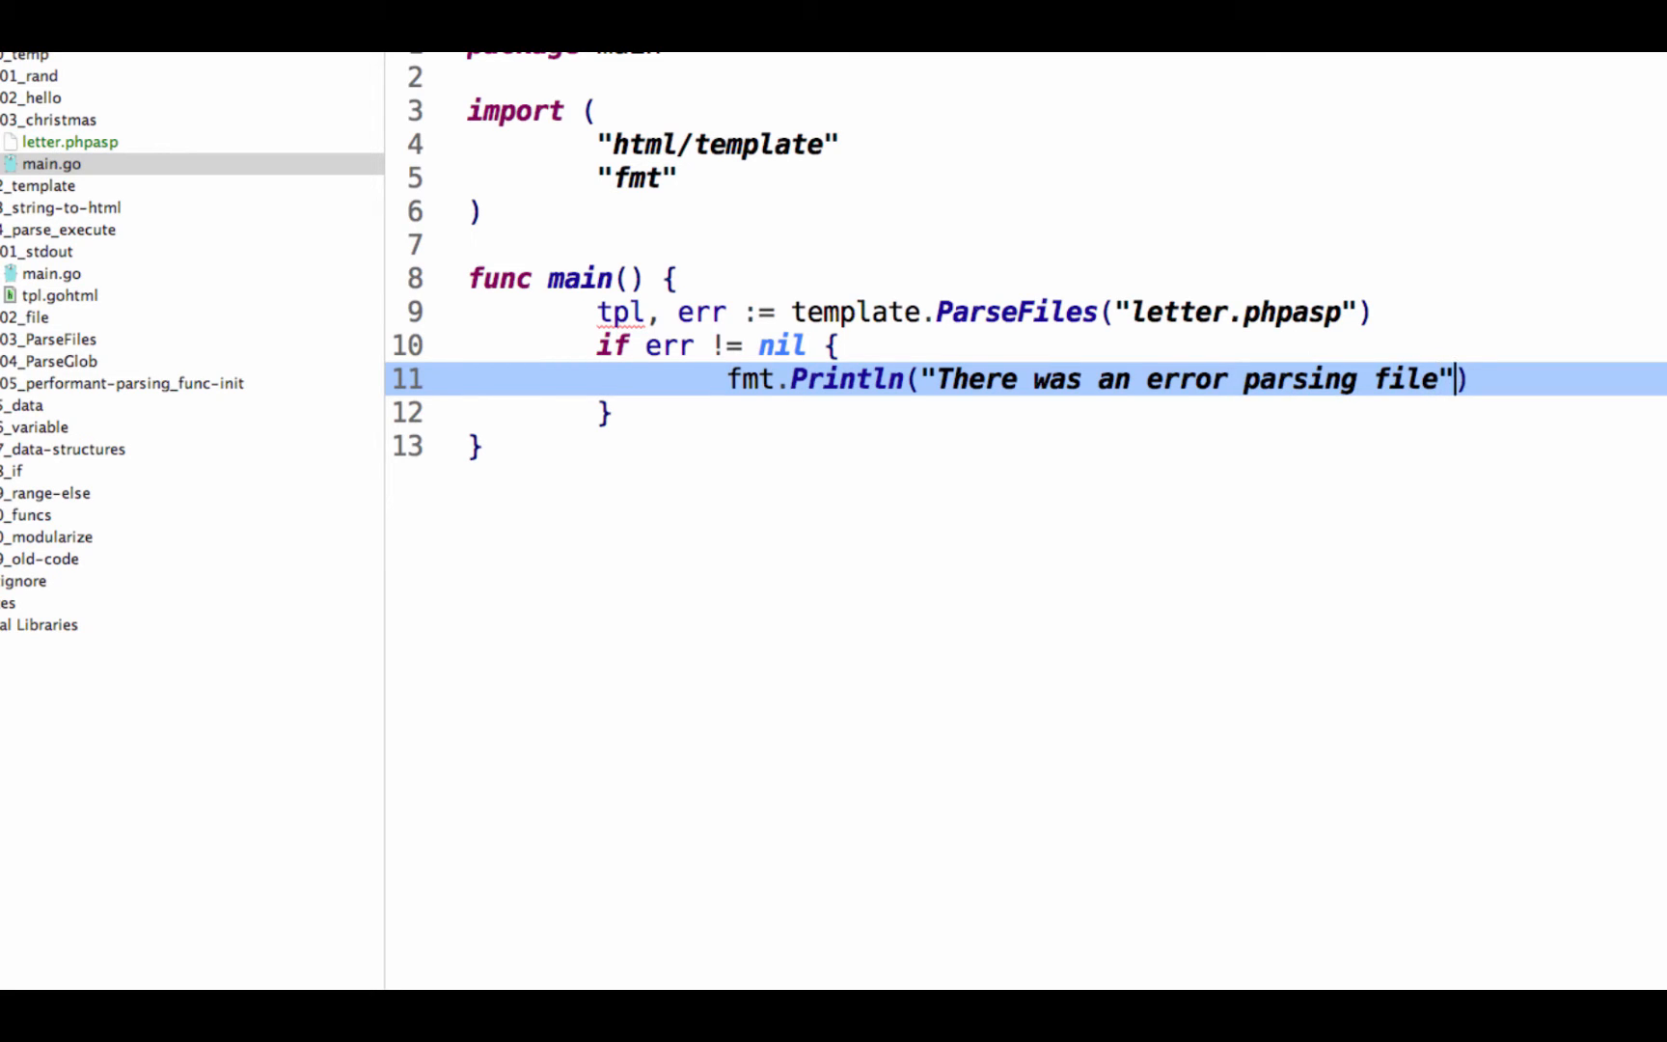
text(, err)
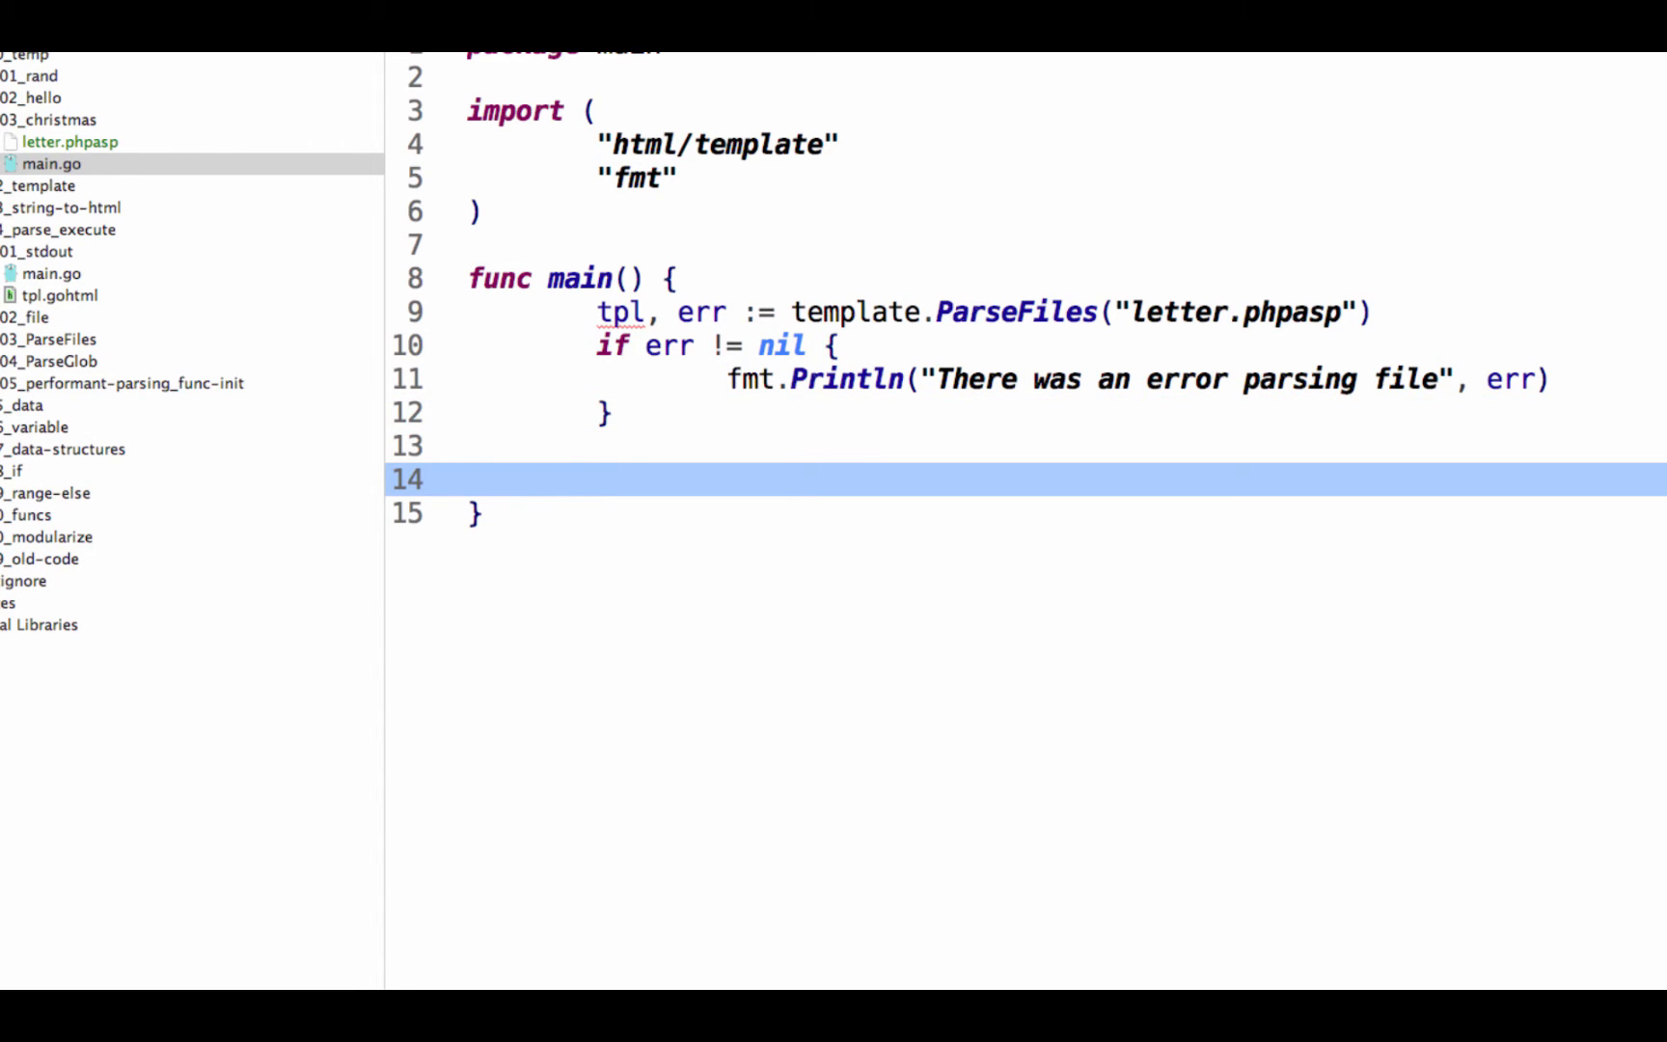
mouse_move(91, 240)
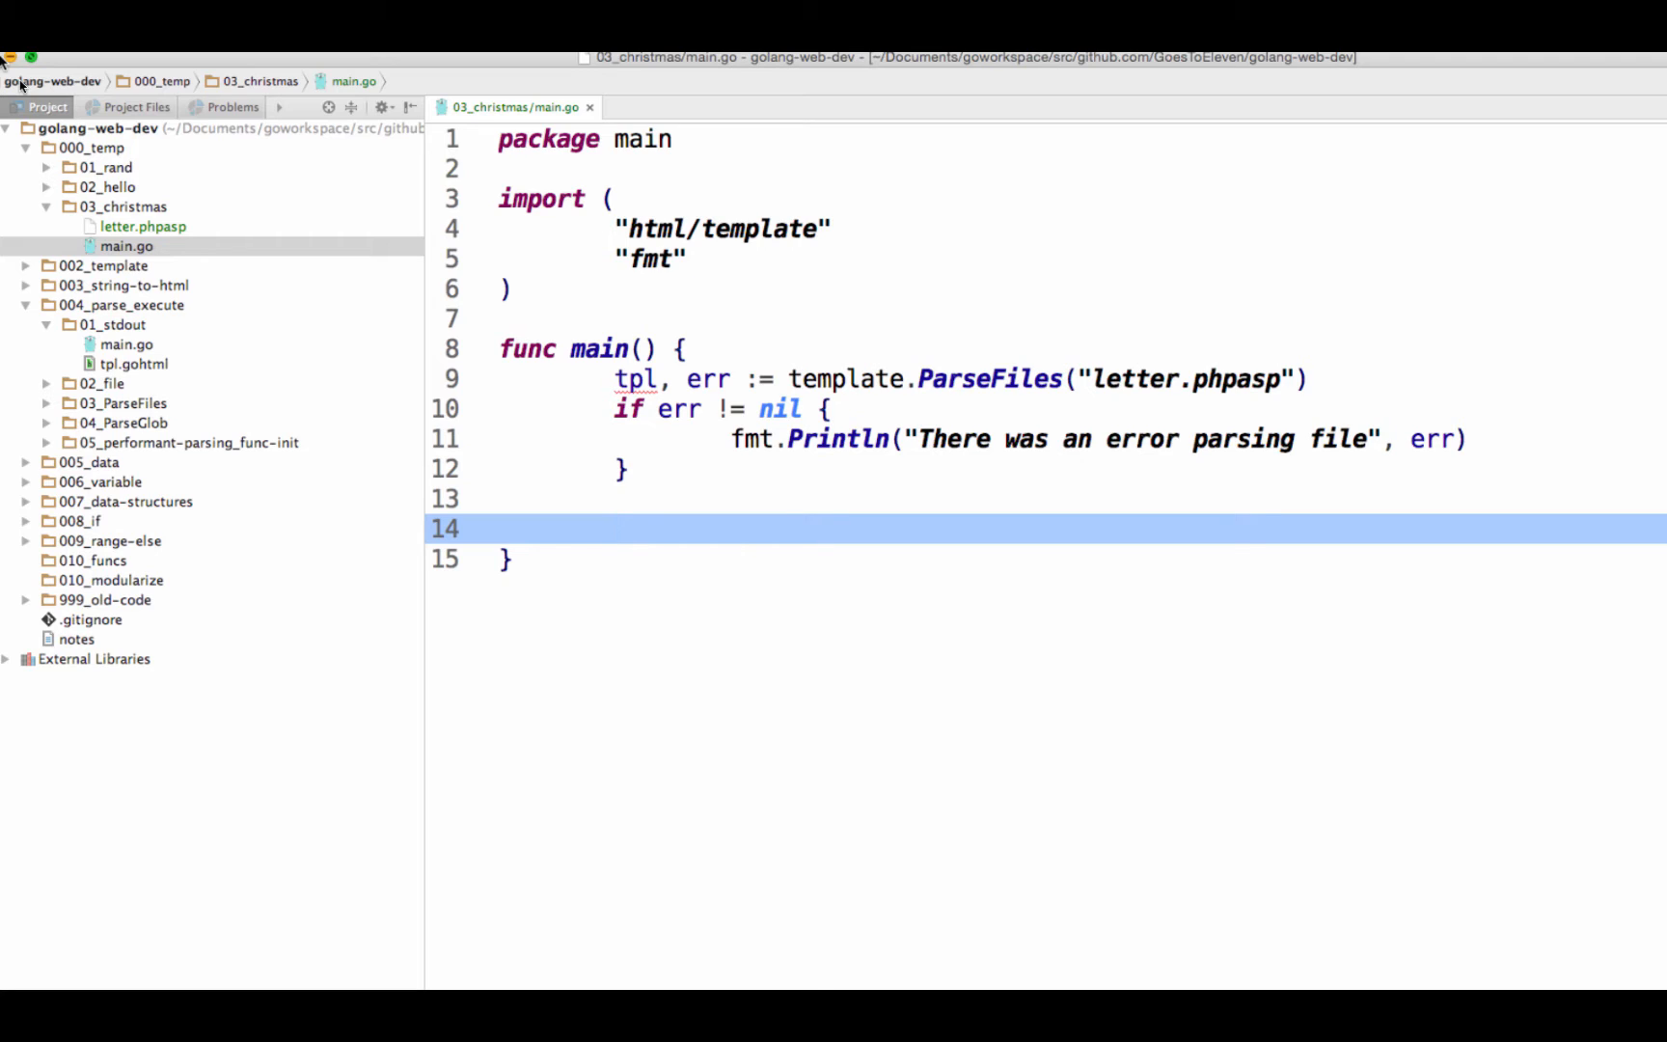
click(613, 529)
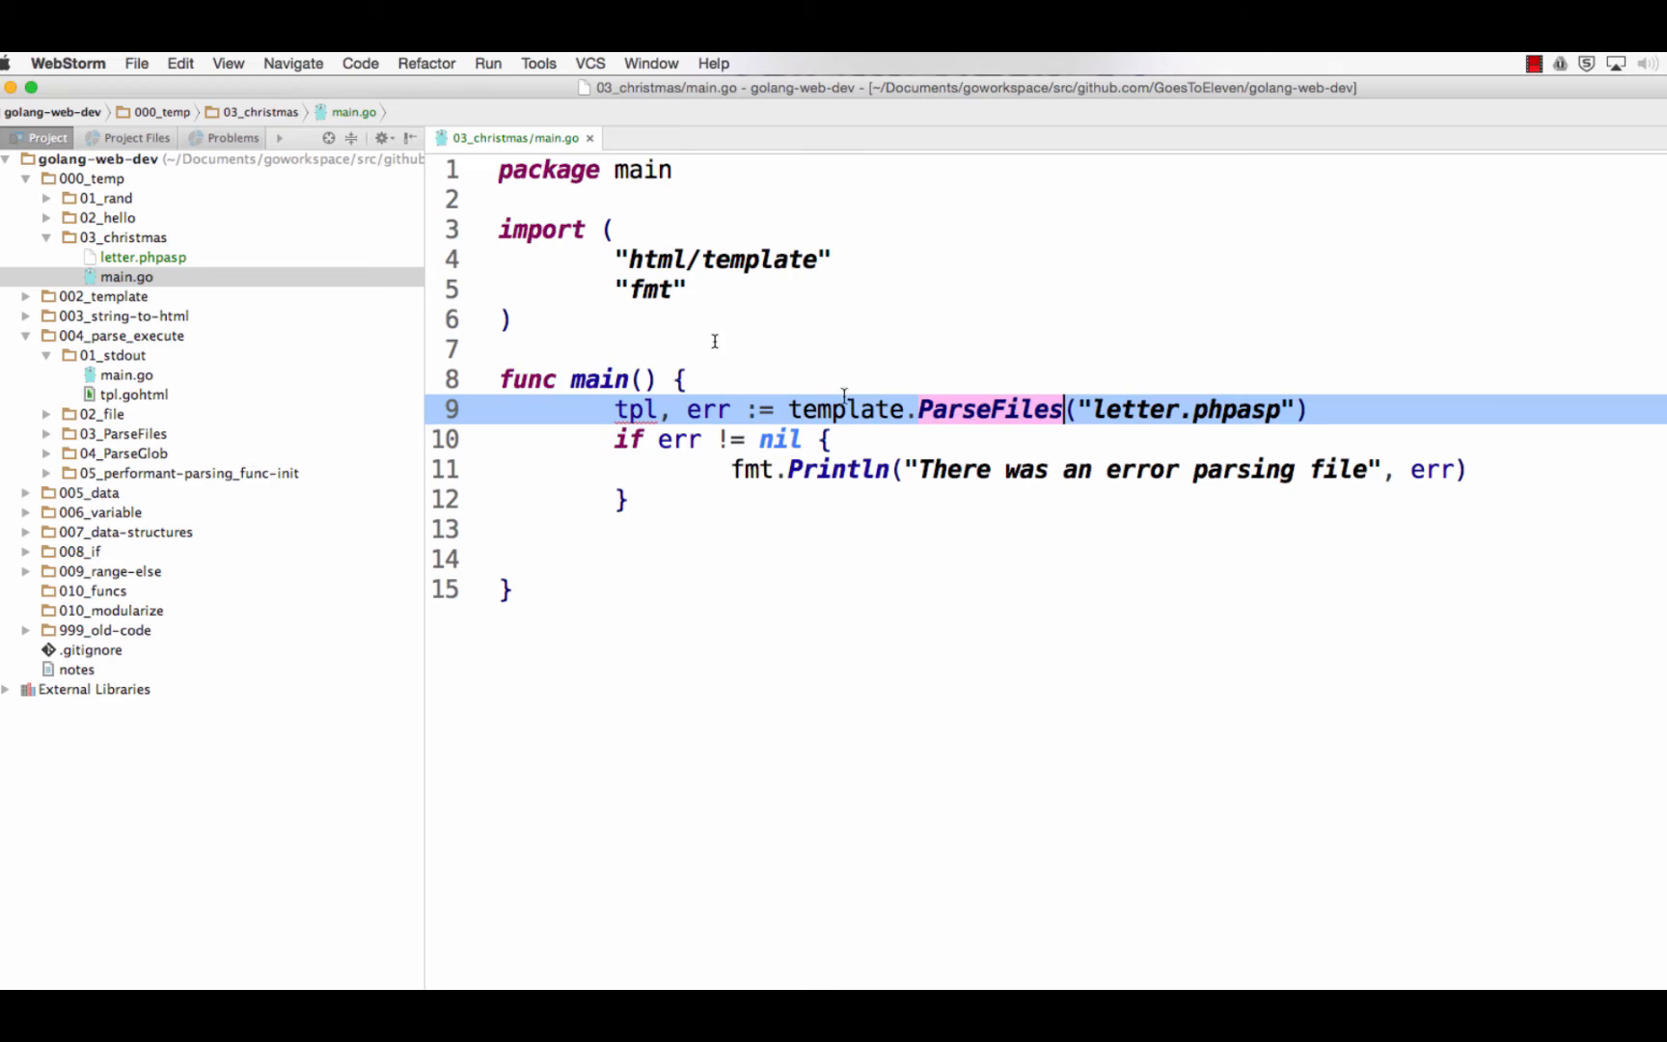
Check the unused-variable warning on tpl, then return to the GoDoc page in Chrome
click(639, 409)
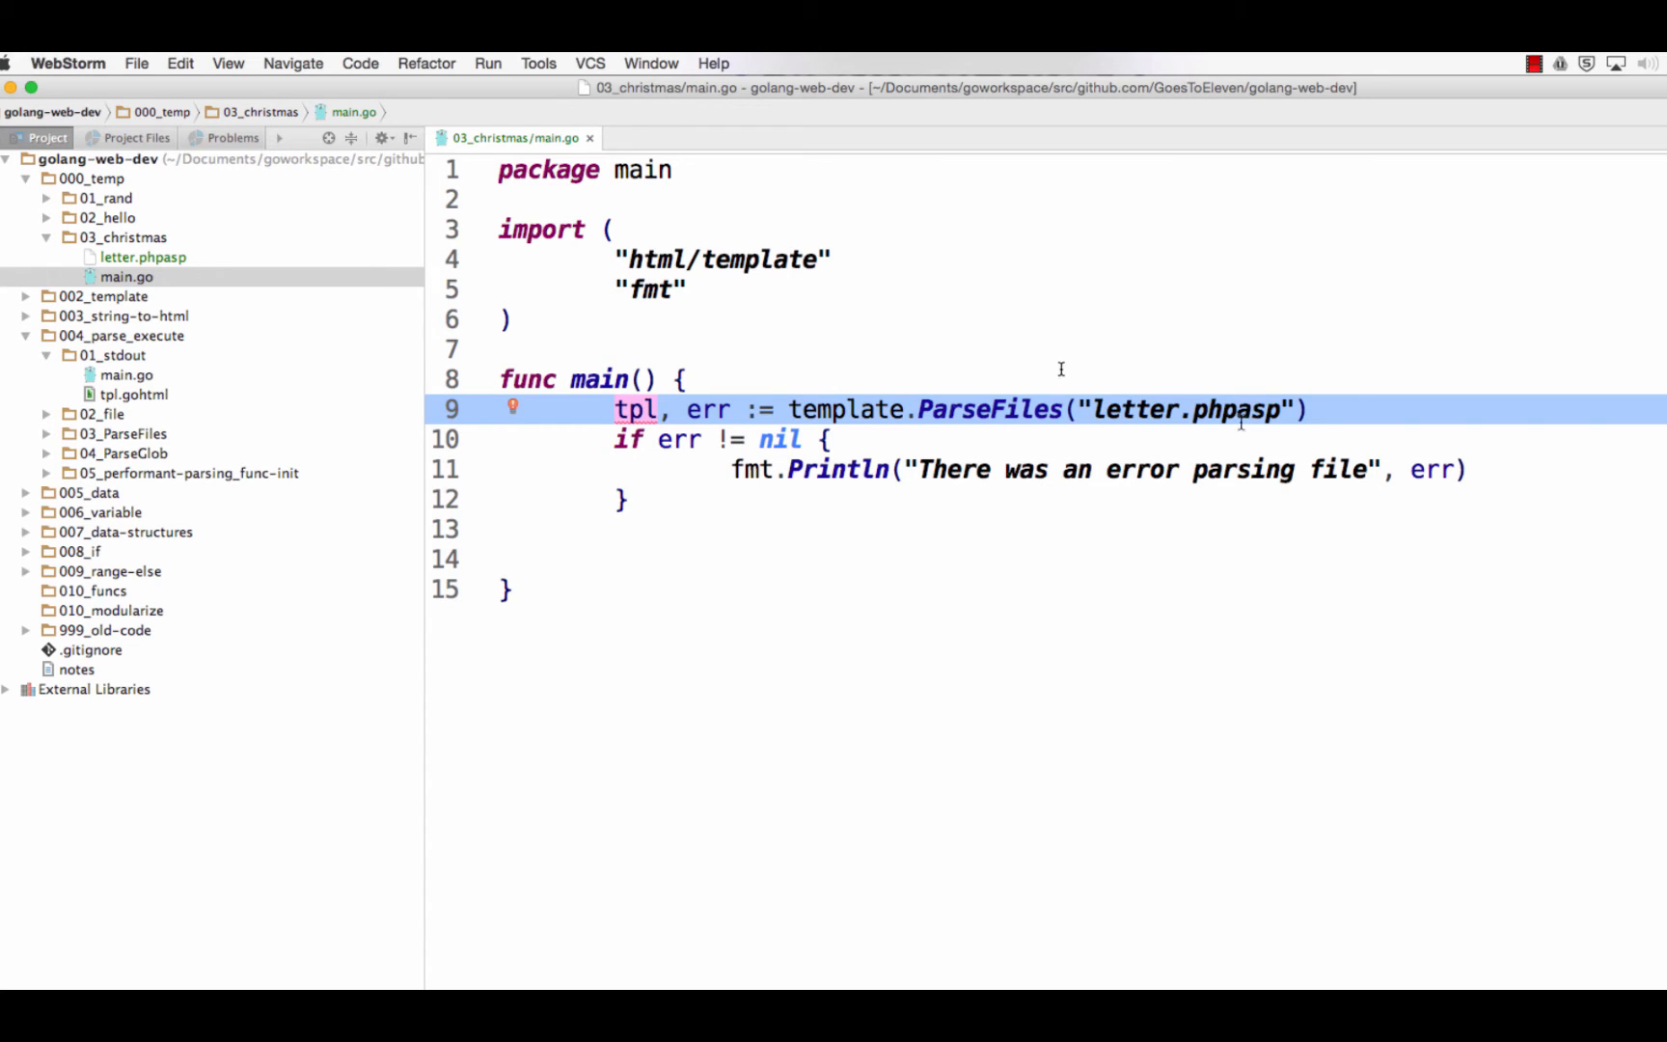
key(cmd+tab)
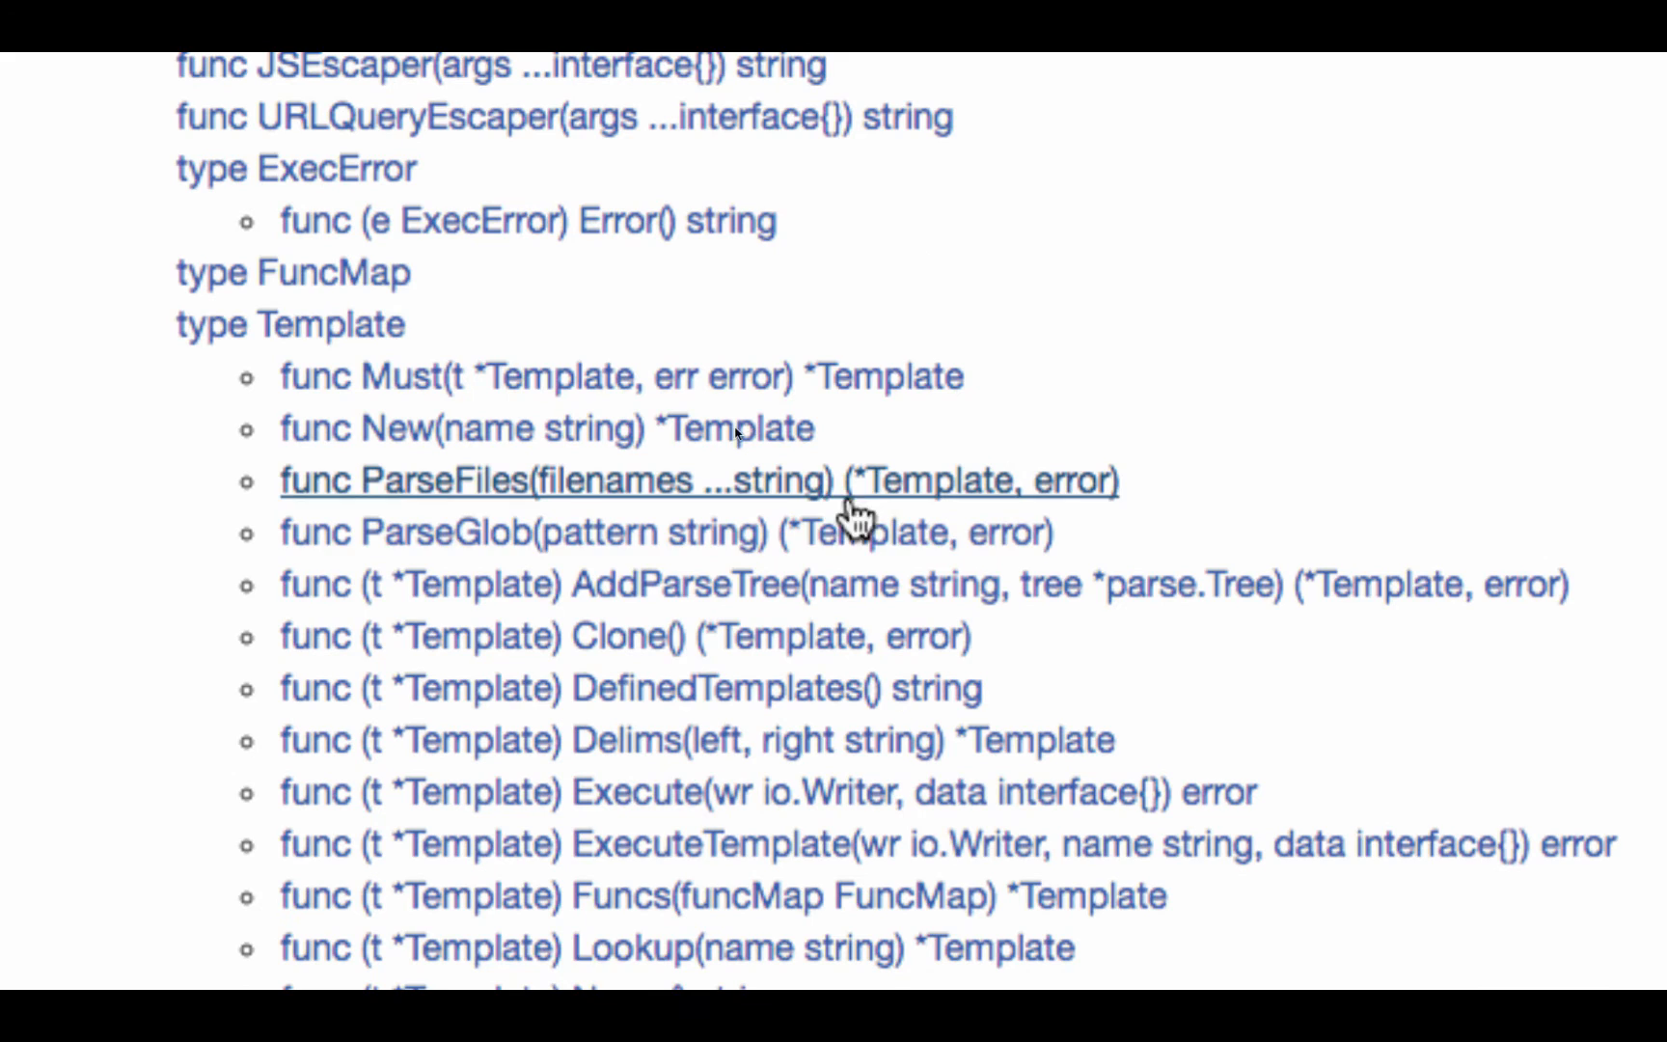
Review the Template Execute methods on GoDoc, then start typing tpl.ExecuteTemplate in main.go
scroll(down, 3)
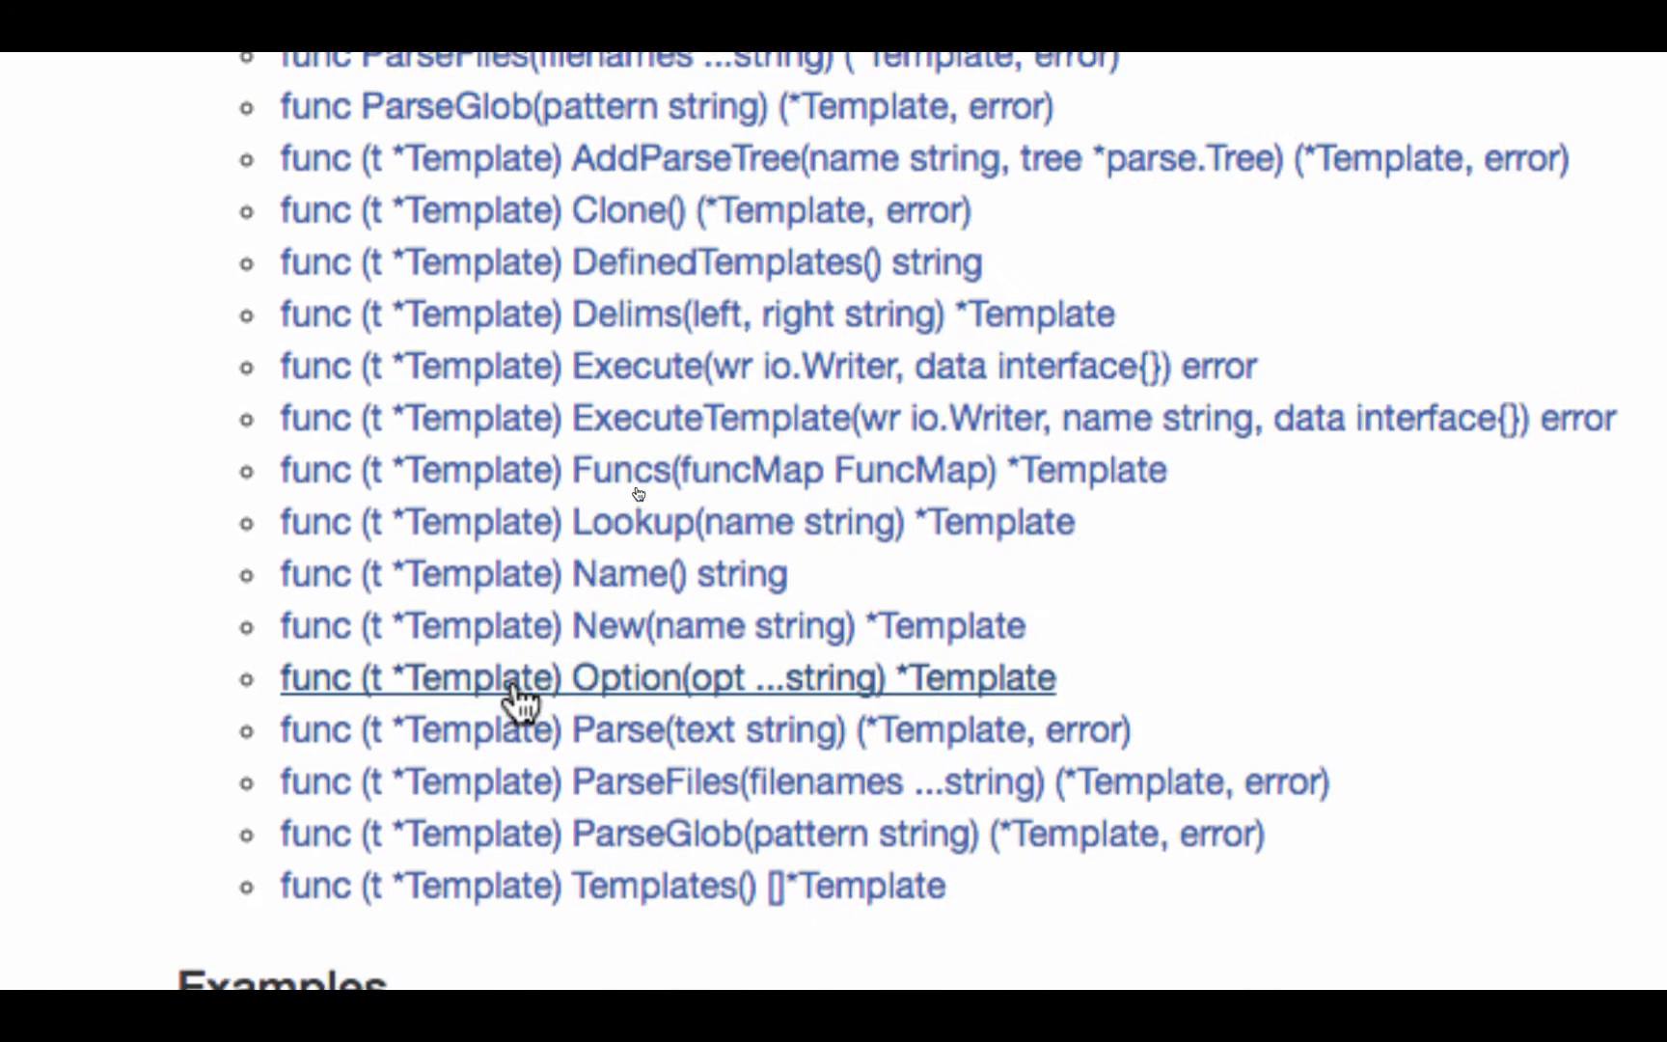
mouse_move(596, 419)
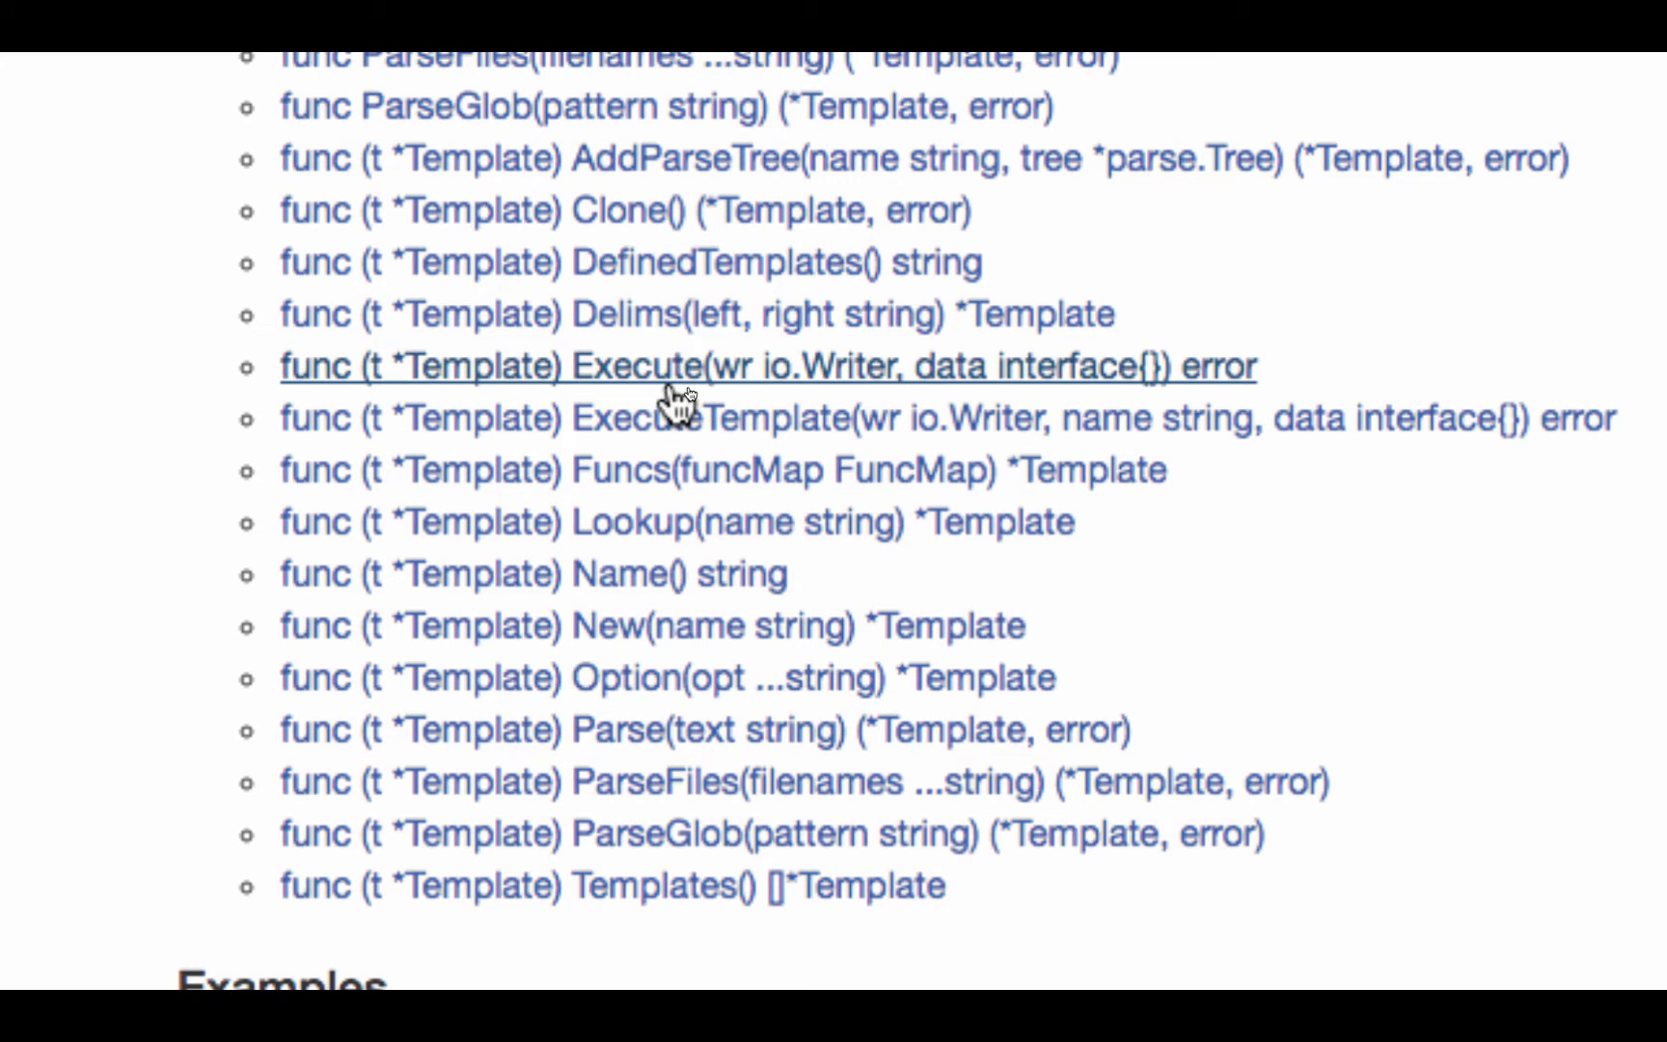
mouse_move(681, 418)
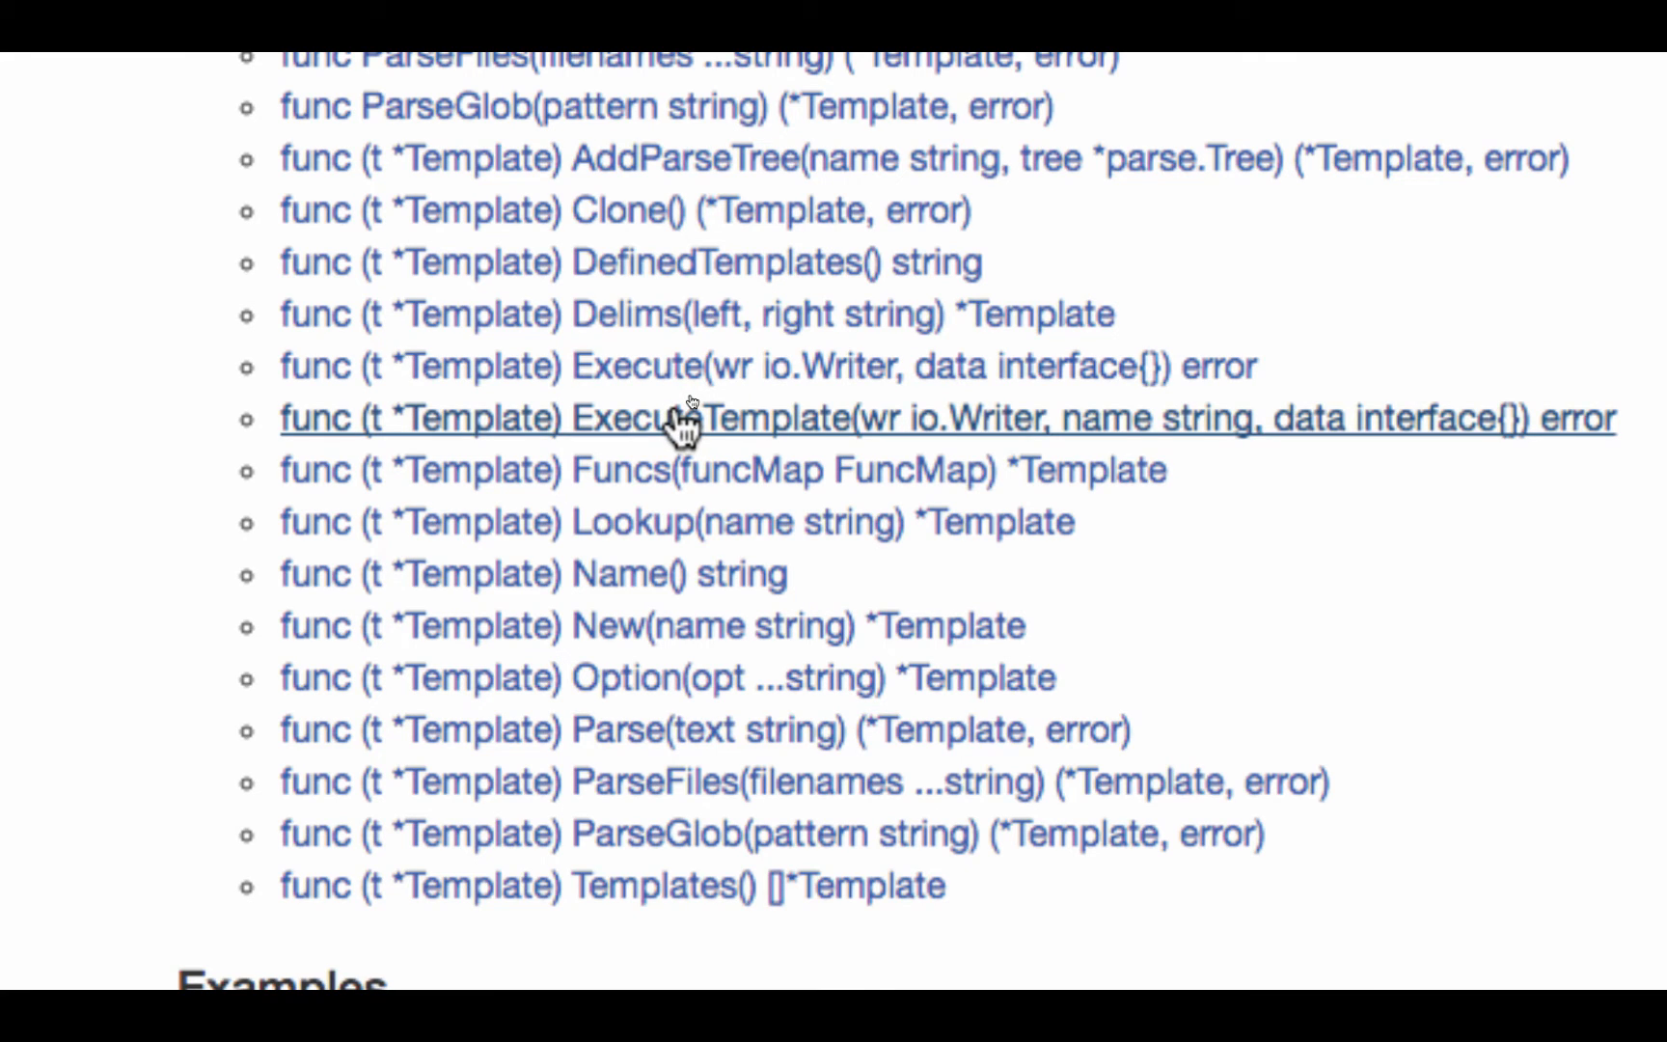
mouse_move(744, 419)
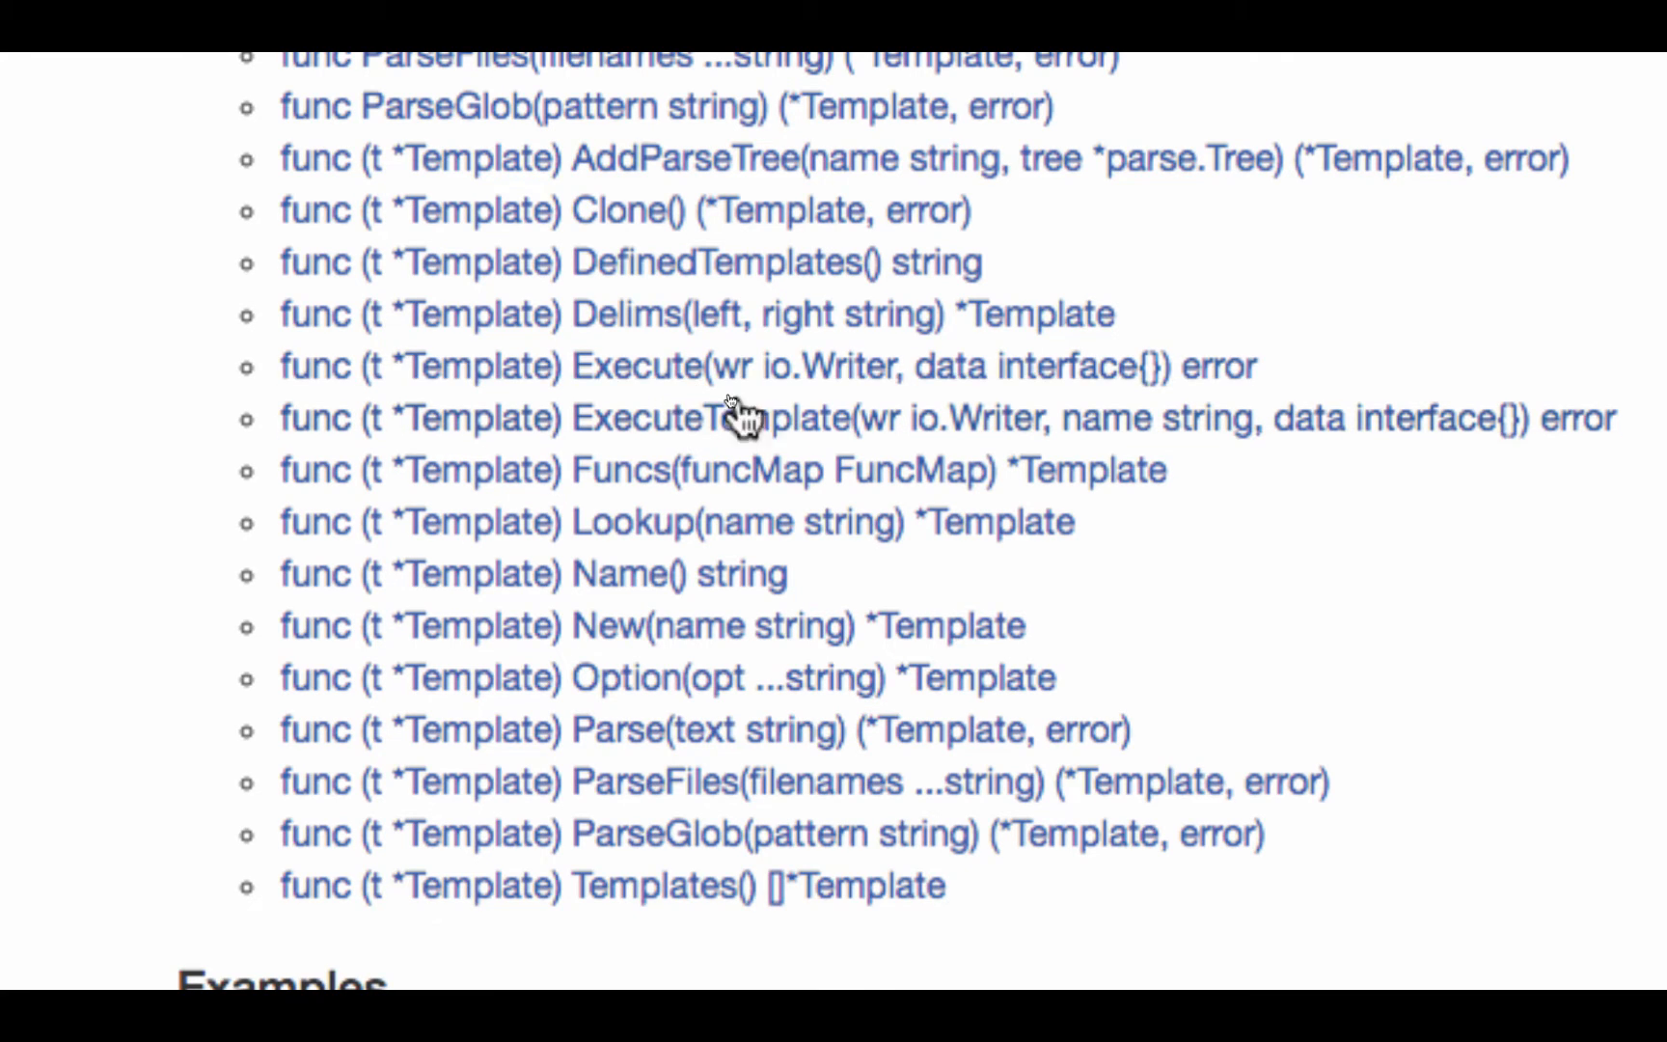
mouse_move(967, 430)
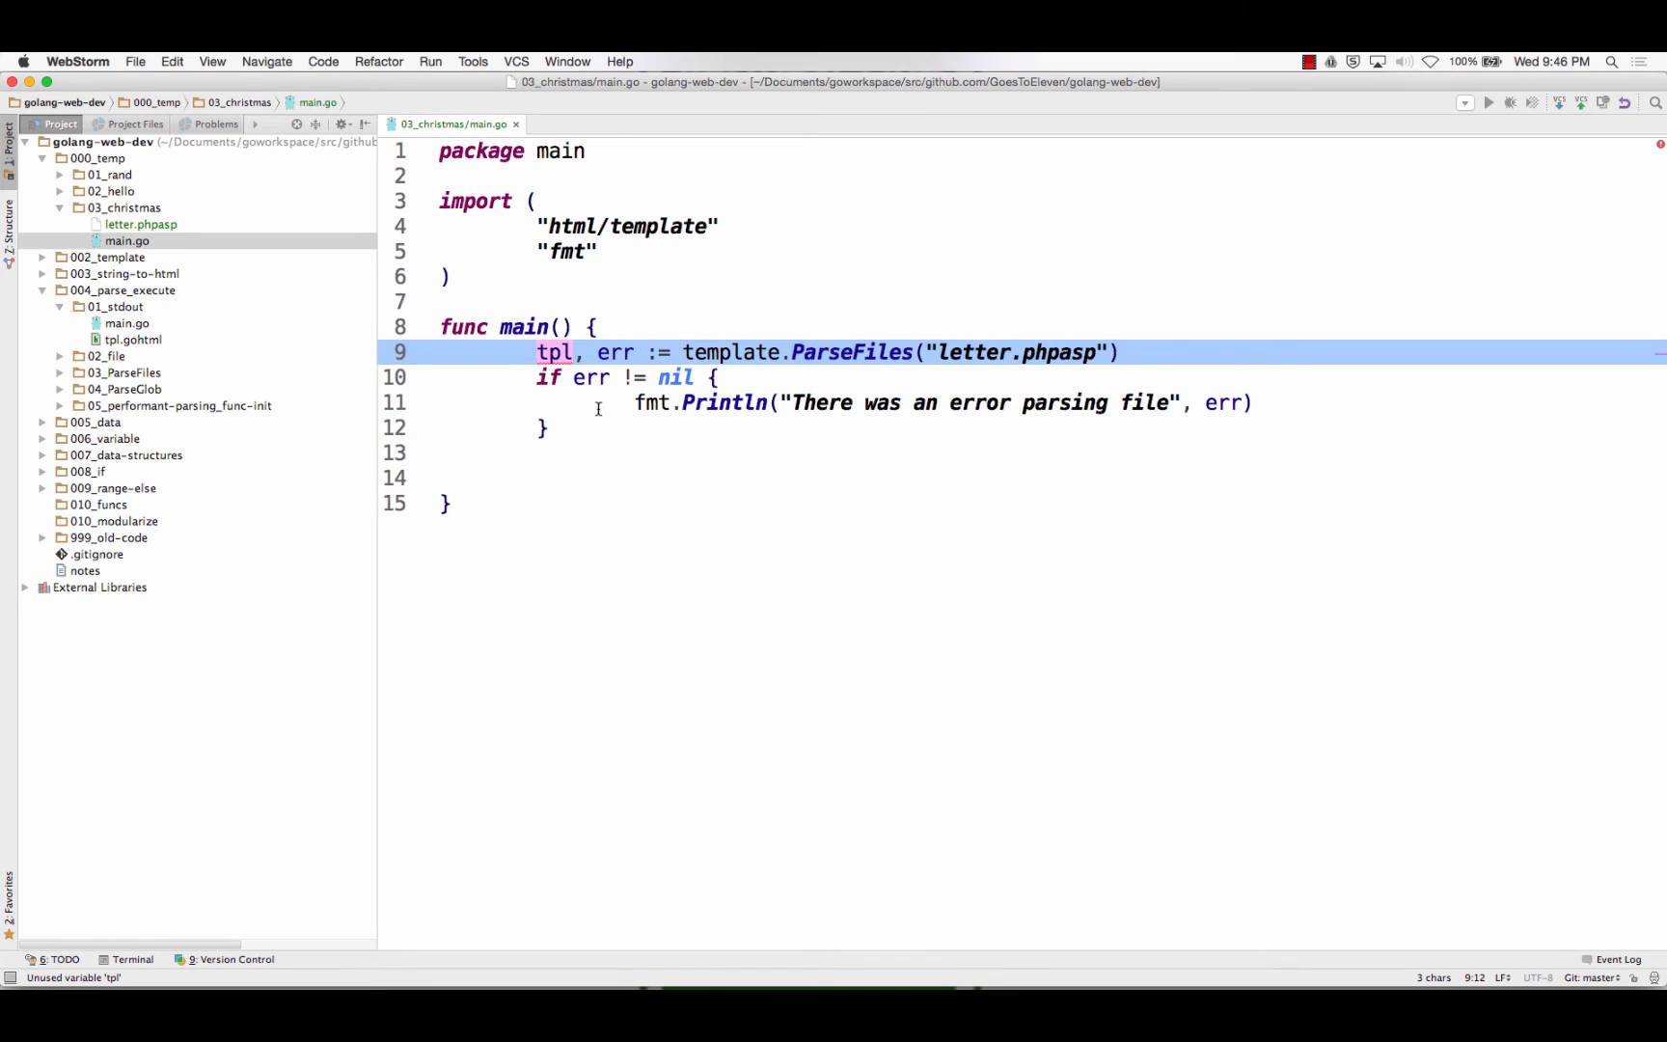
mouse_move(561, 351)
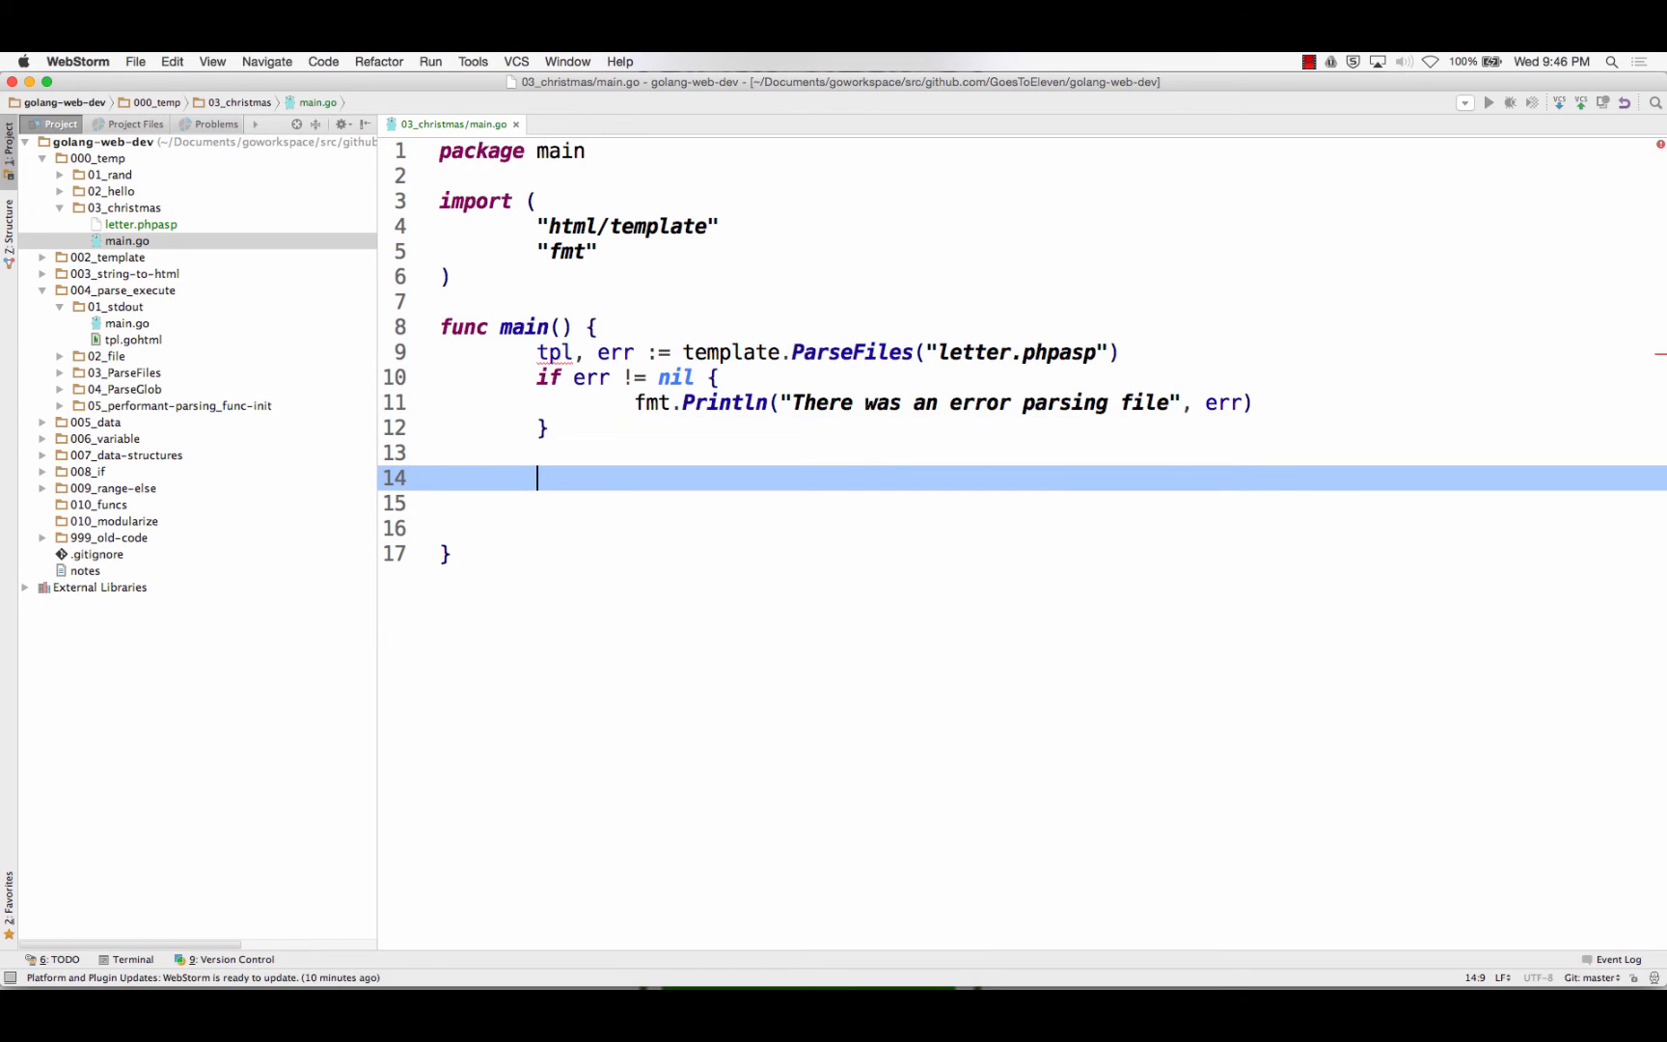
text(tpl.e)
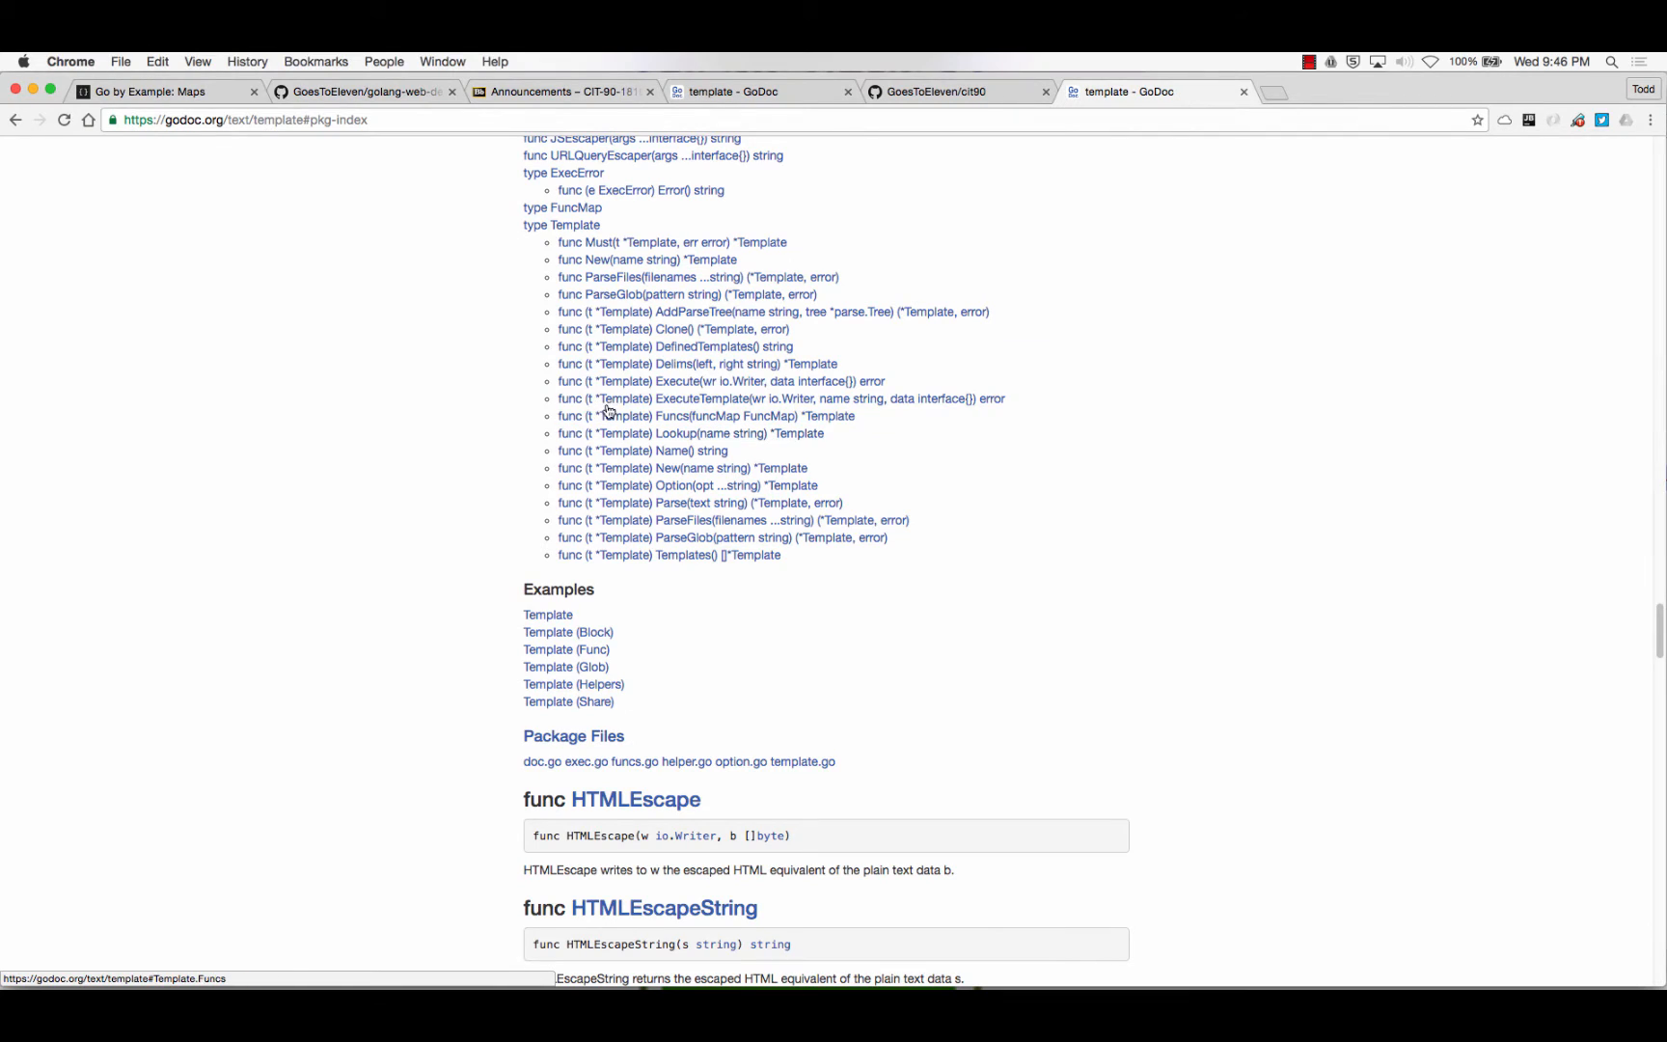
mouse_move(720, 380)
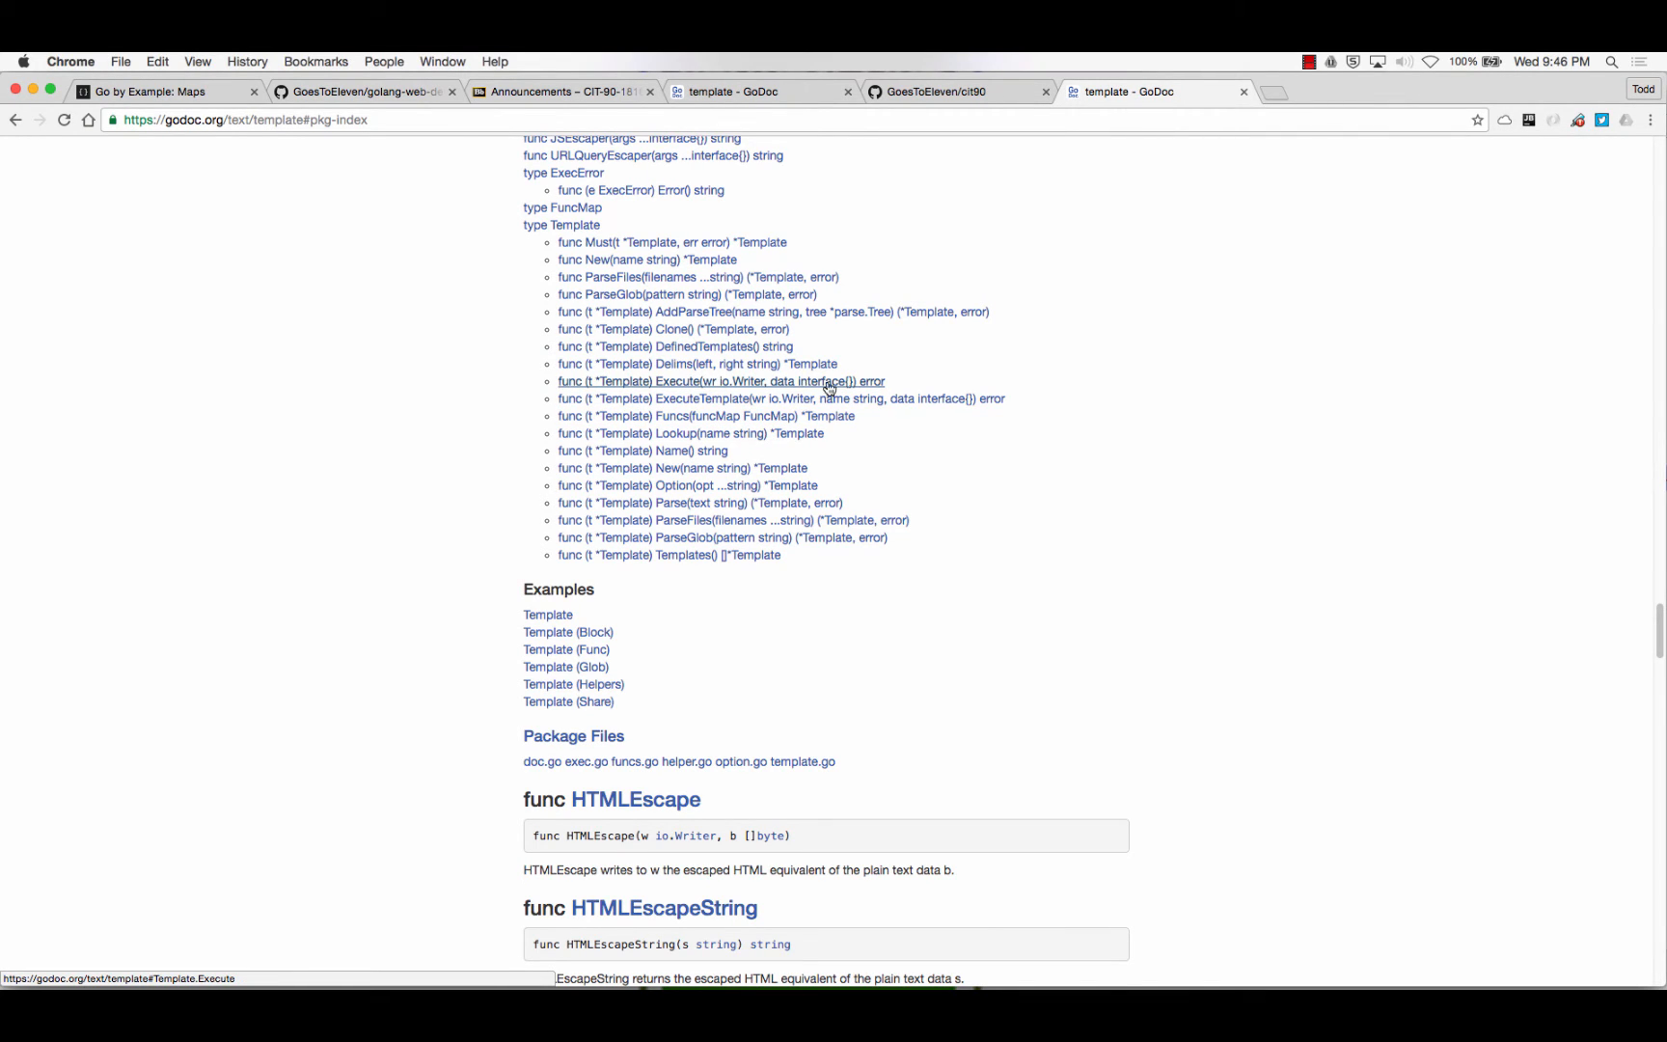
mouse_move(839, 388)
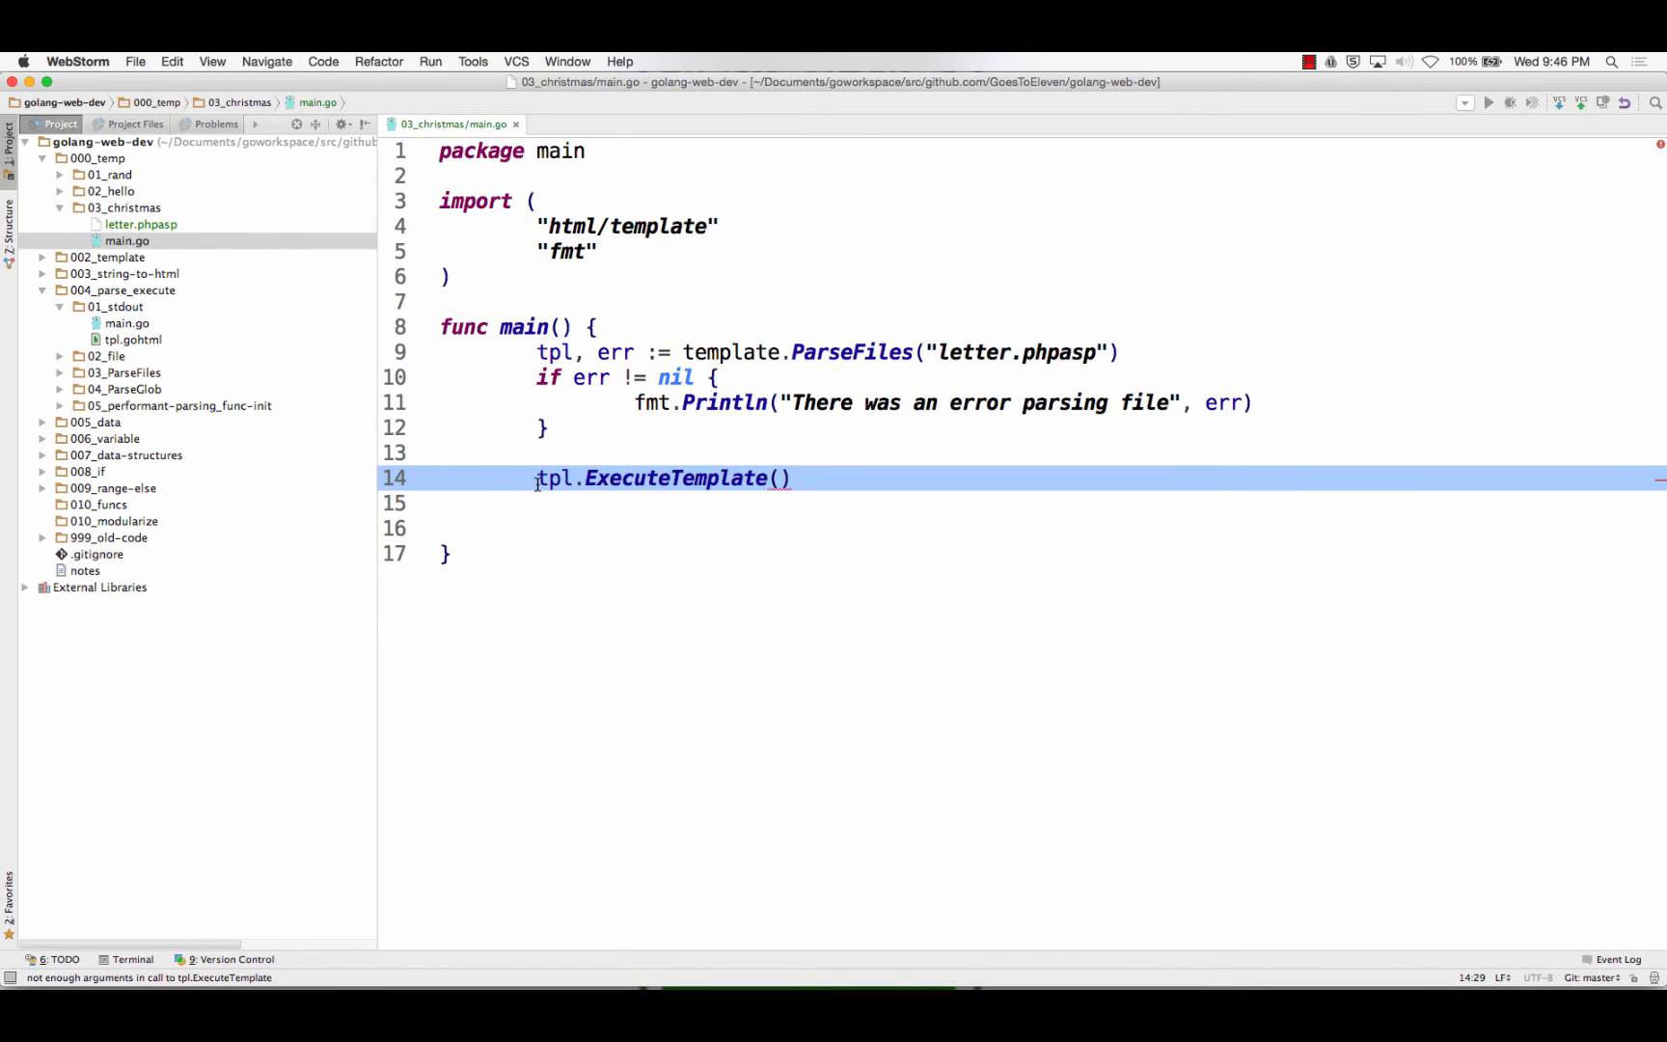
Complete line 15 as err := tpl.Execute(os.Stdout, nil)
text(err :)
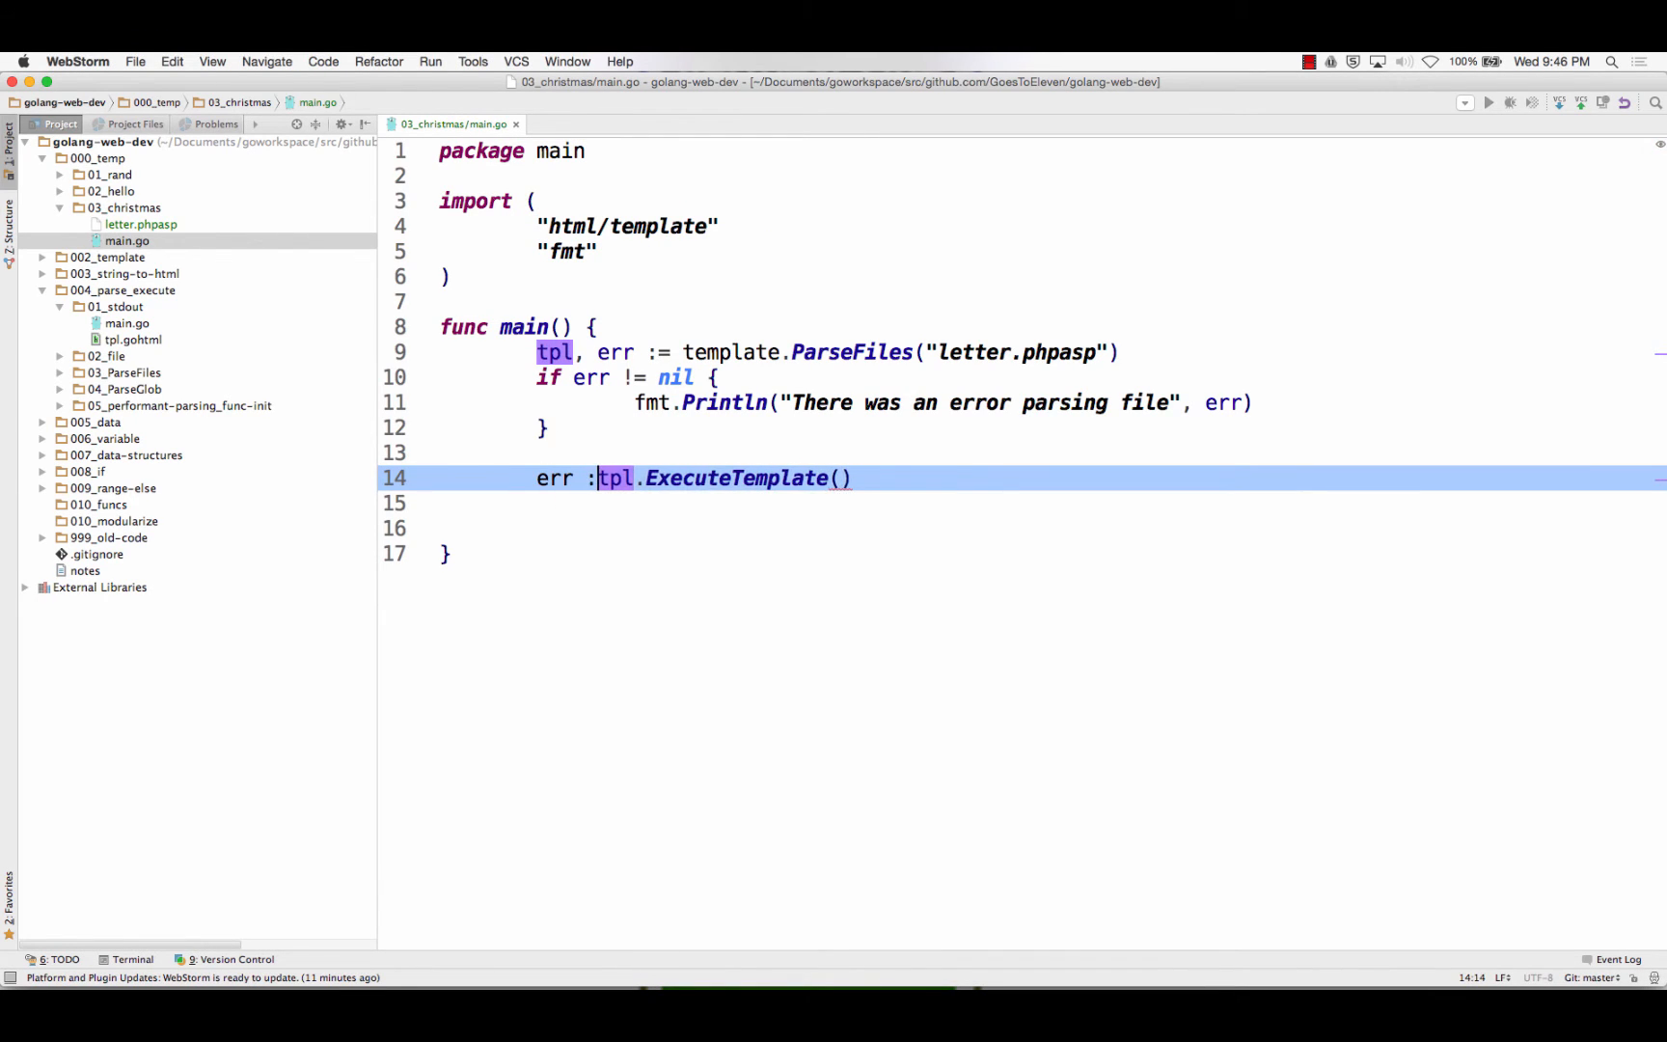
text(=)
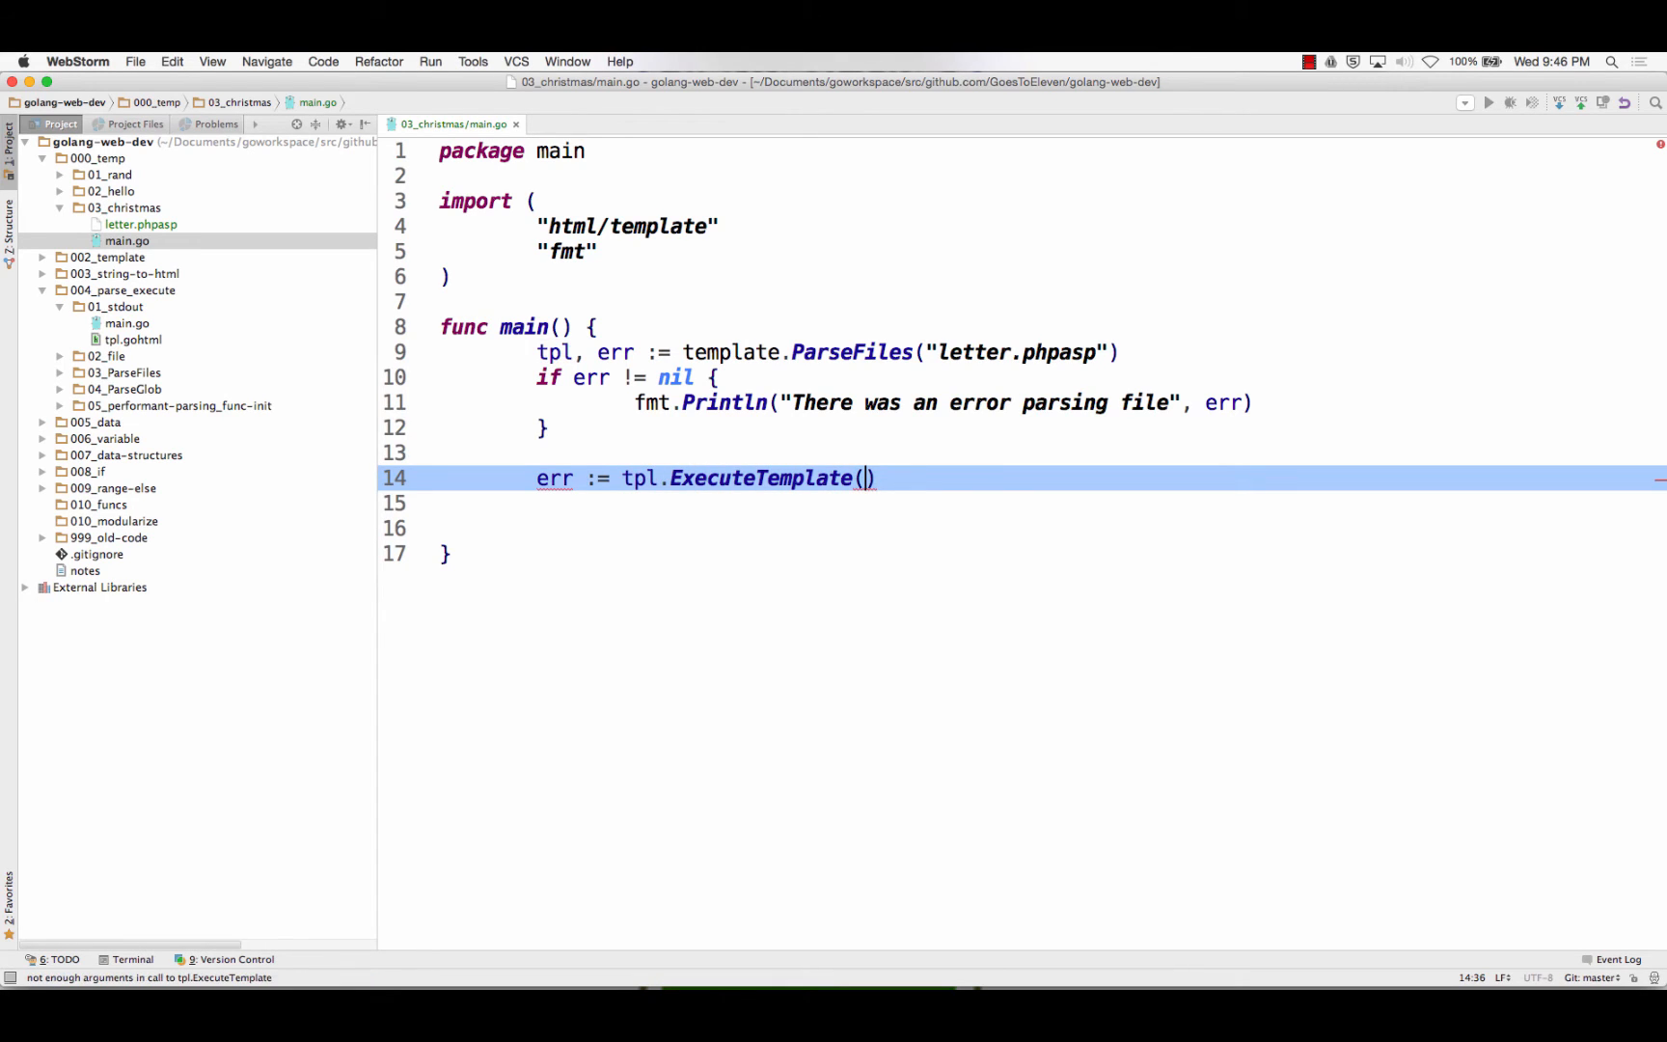
text(os.Stdout)
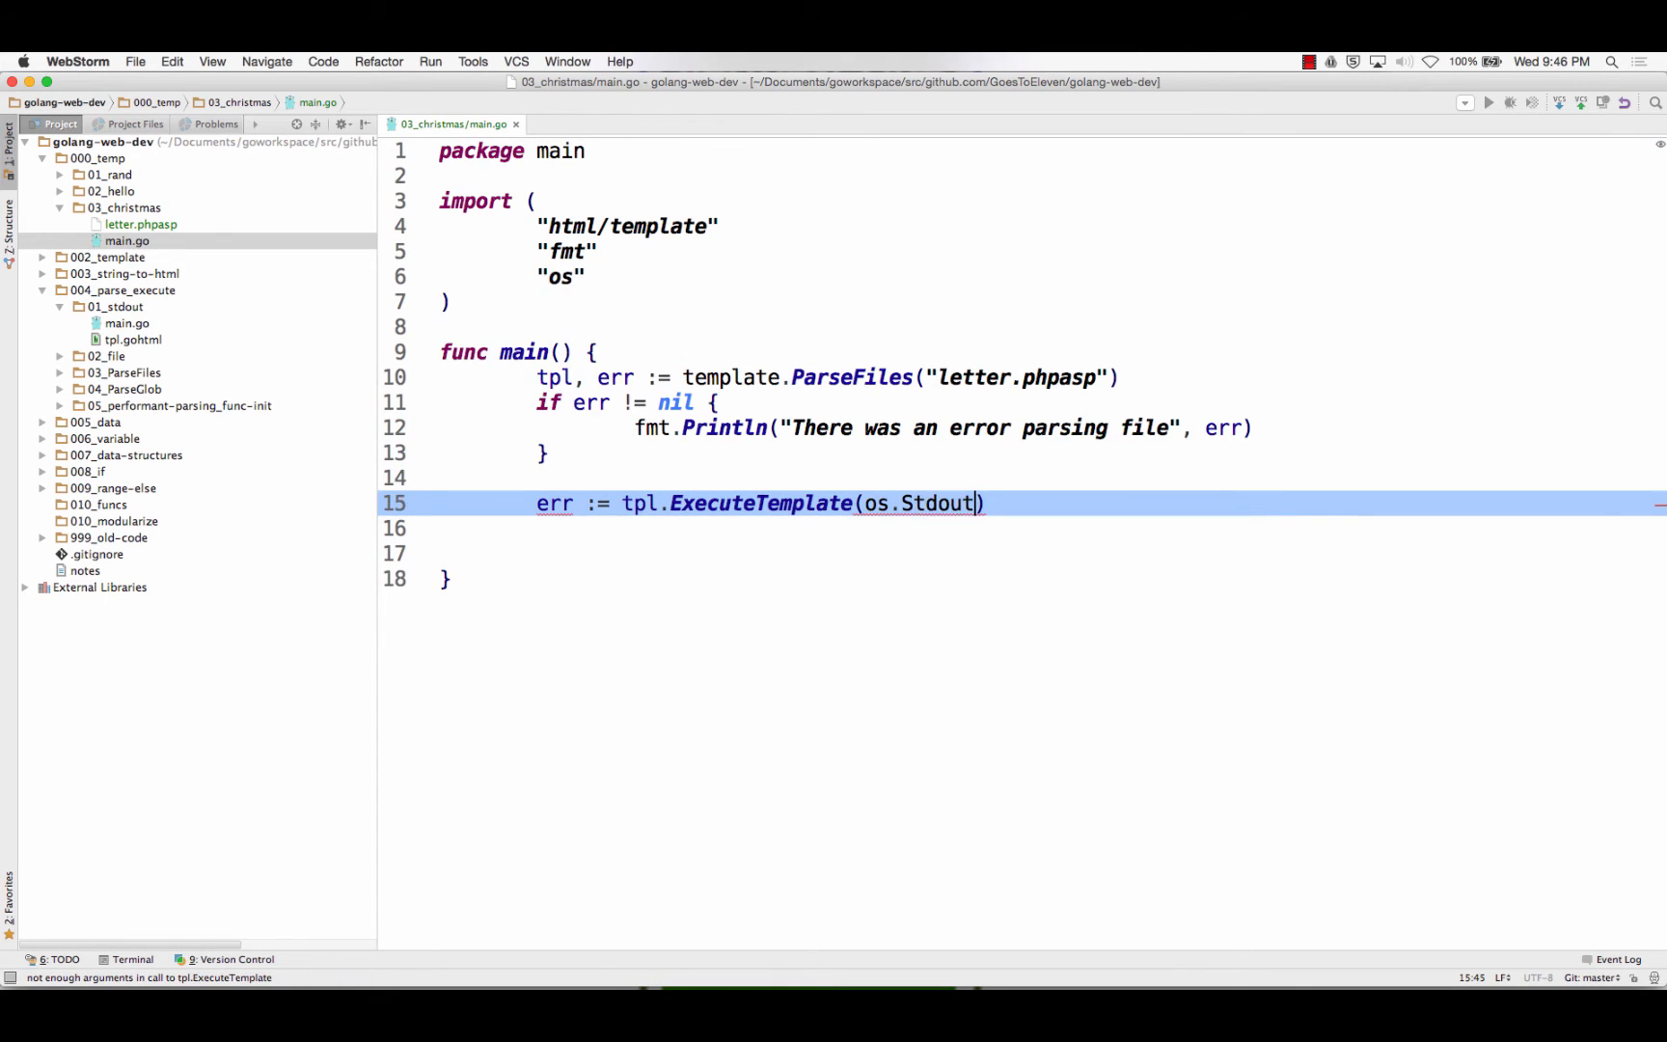
text(, nil)
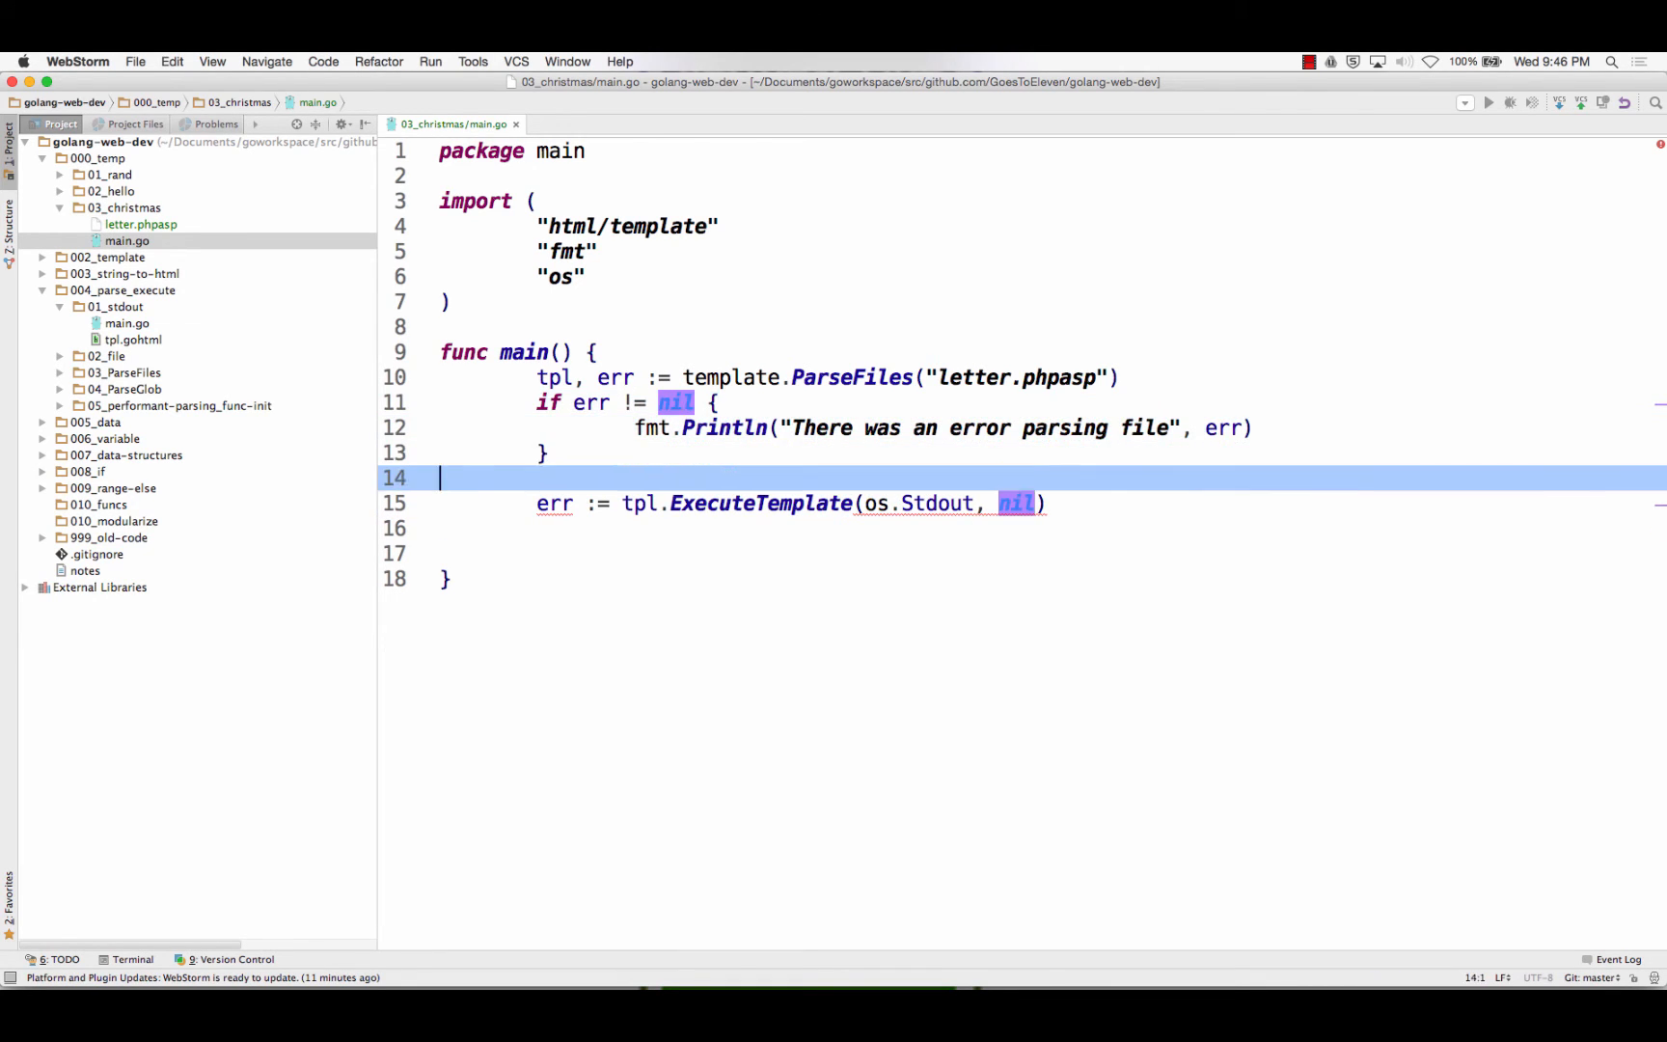
key(Backspace)
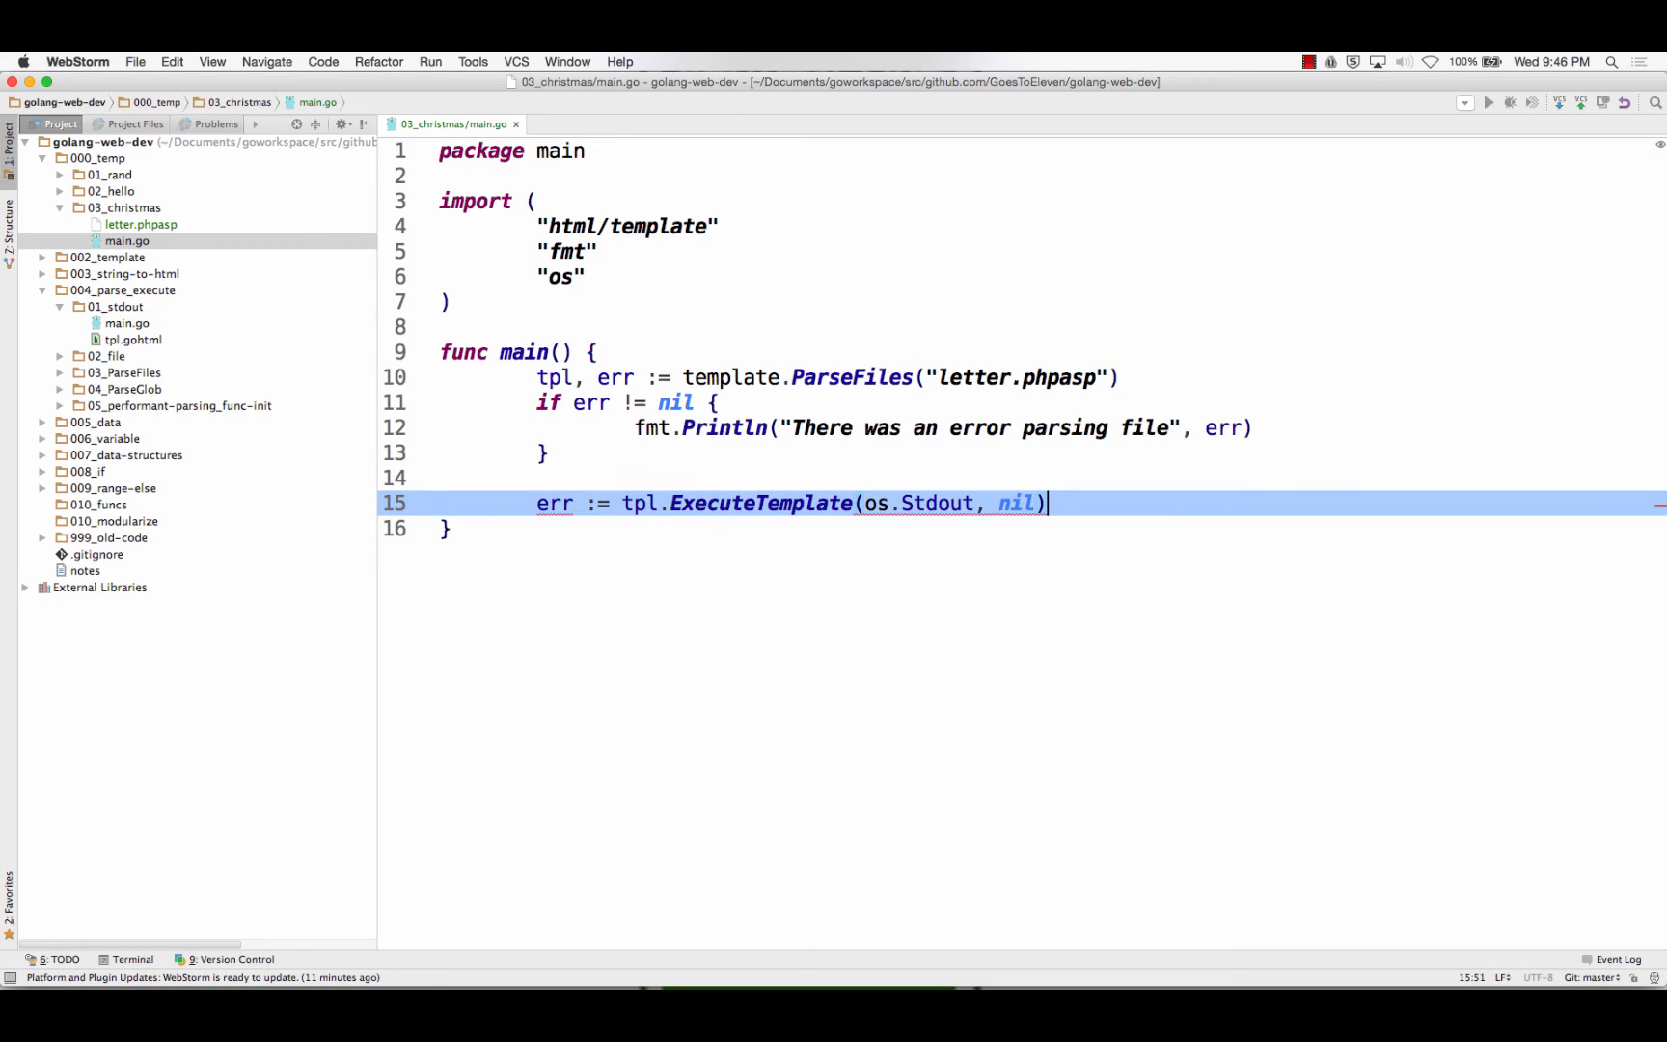
Add an if err != nil block printing "There was an error executing template" with err
text(if err !=)
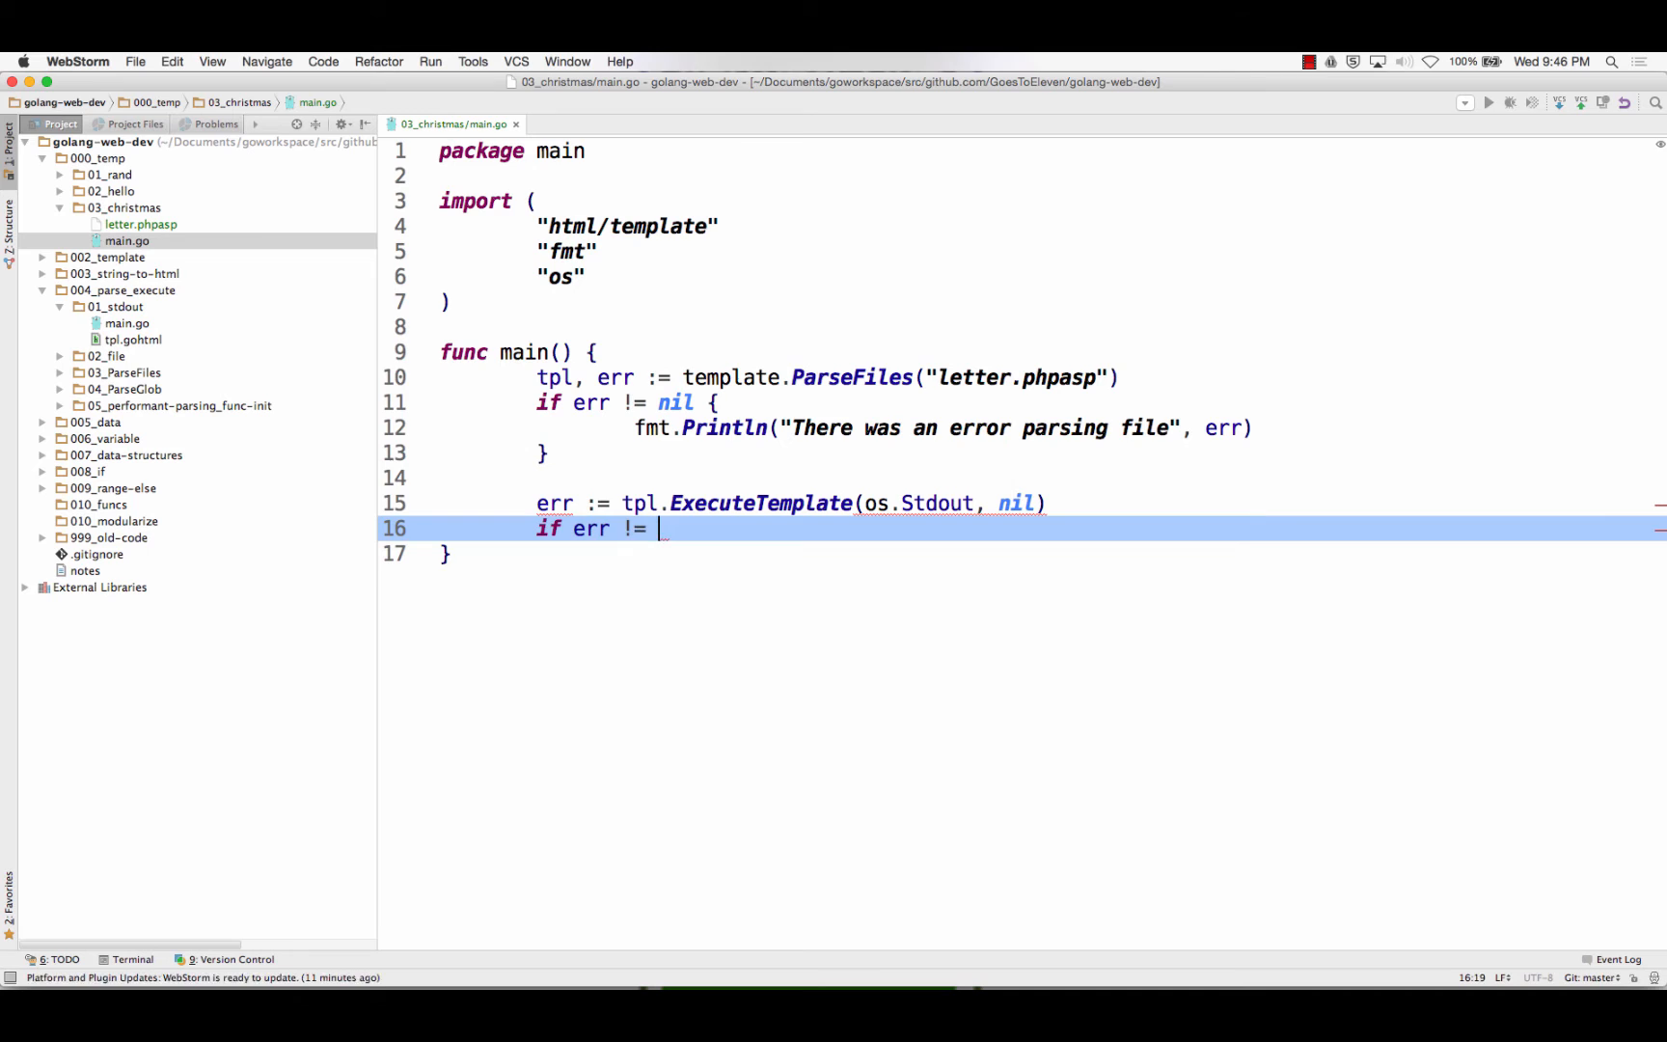
text(nil {)
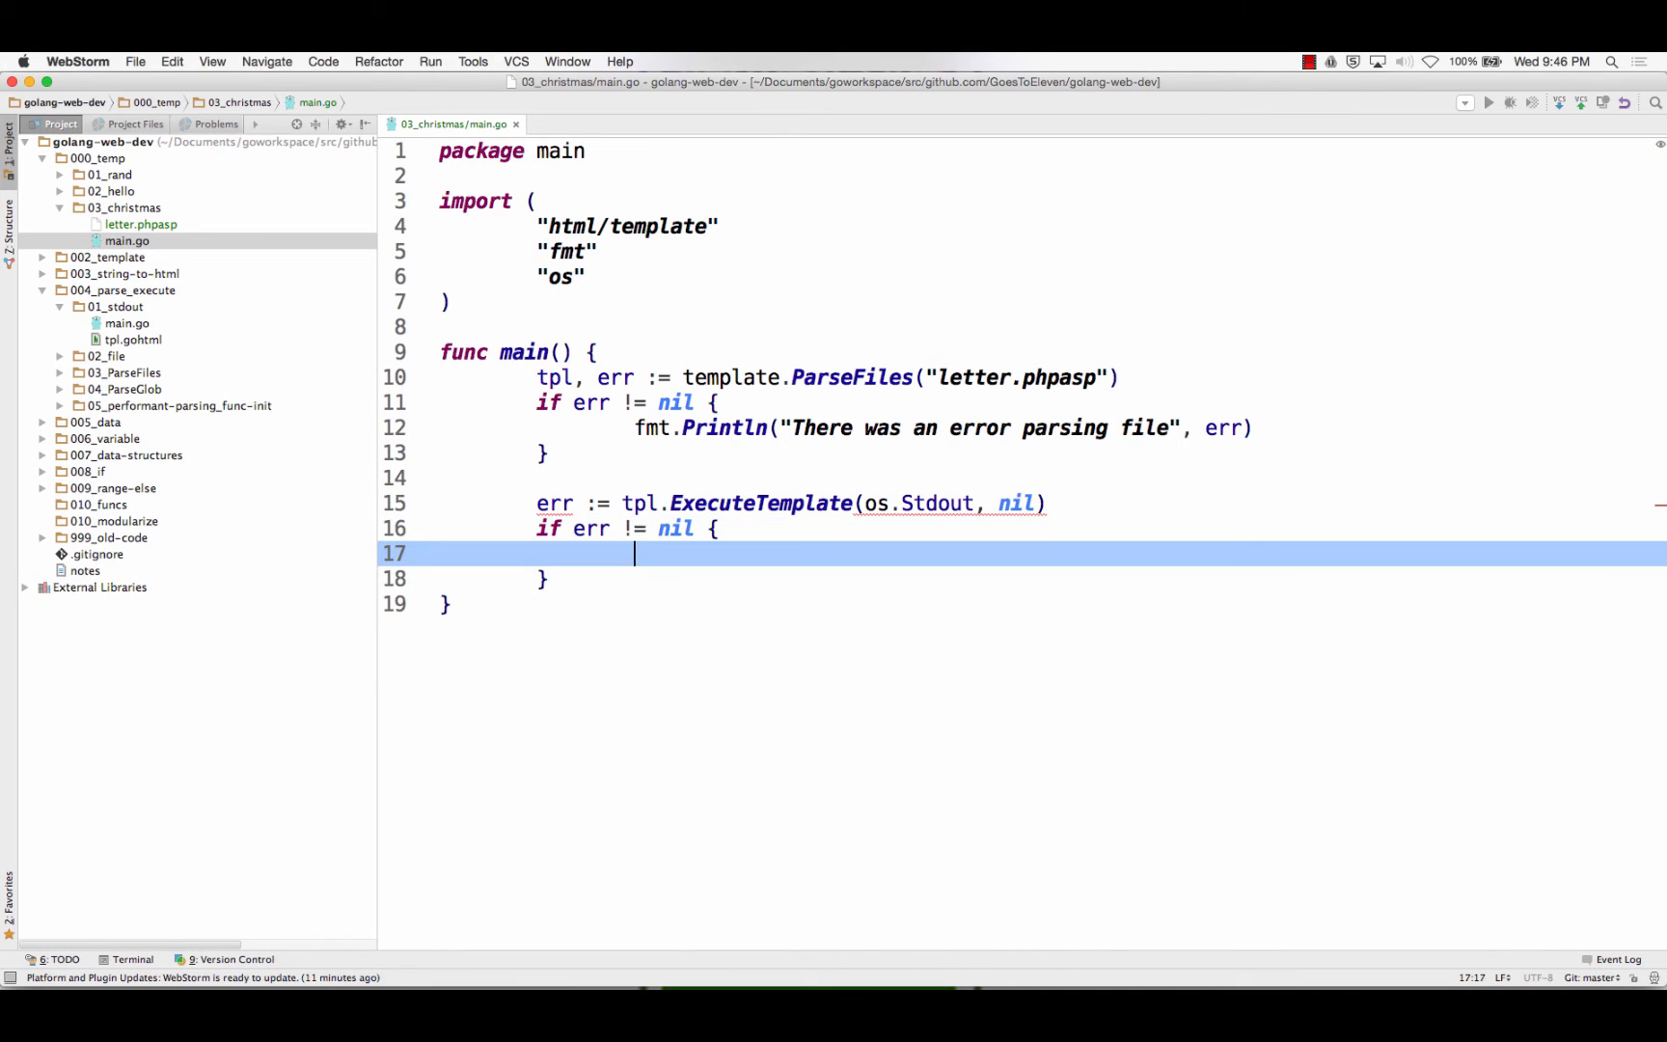
text(fmt.Println("There was an error)
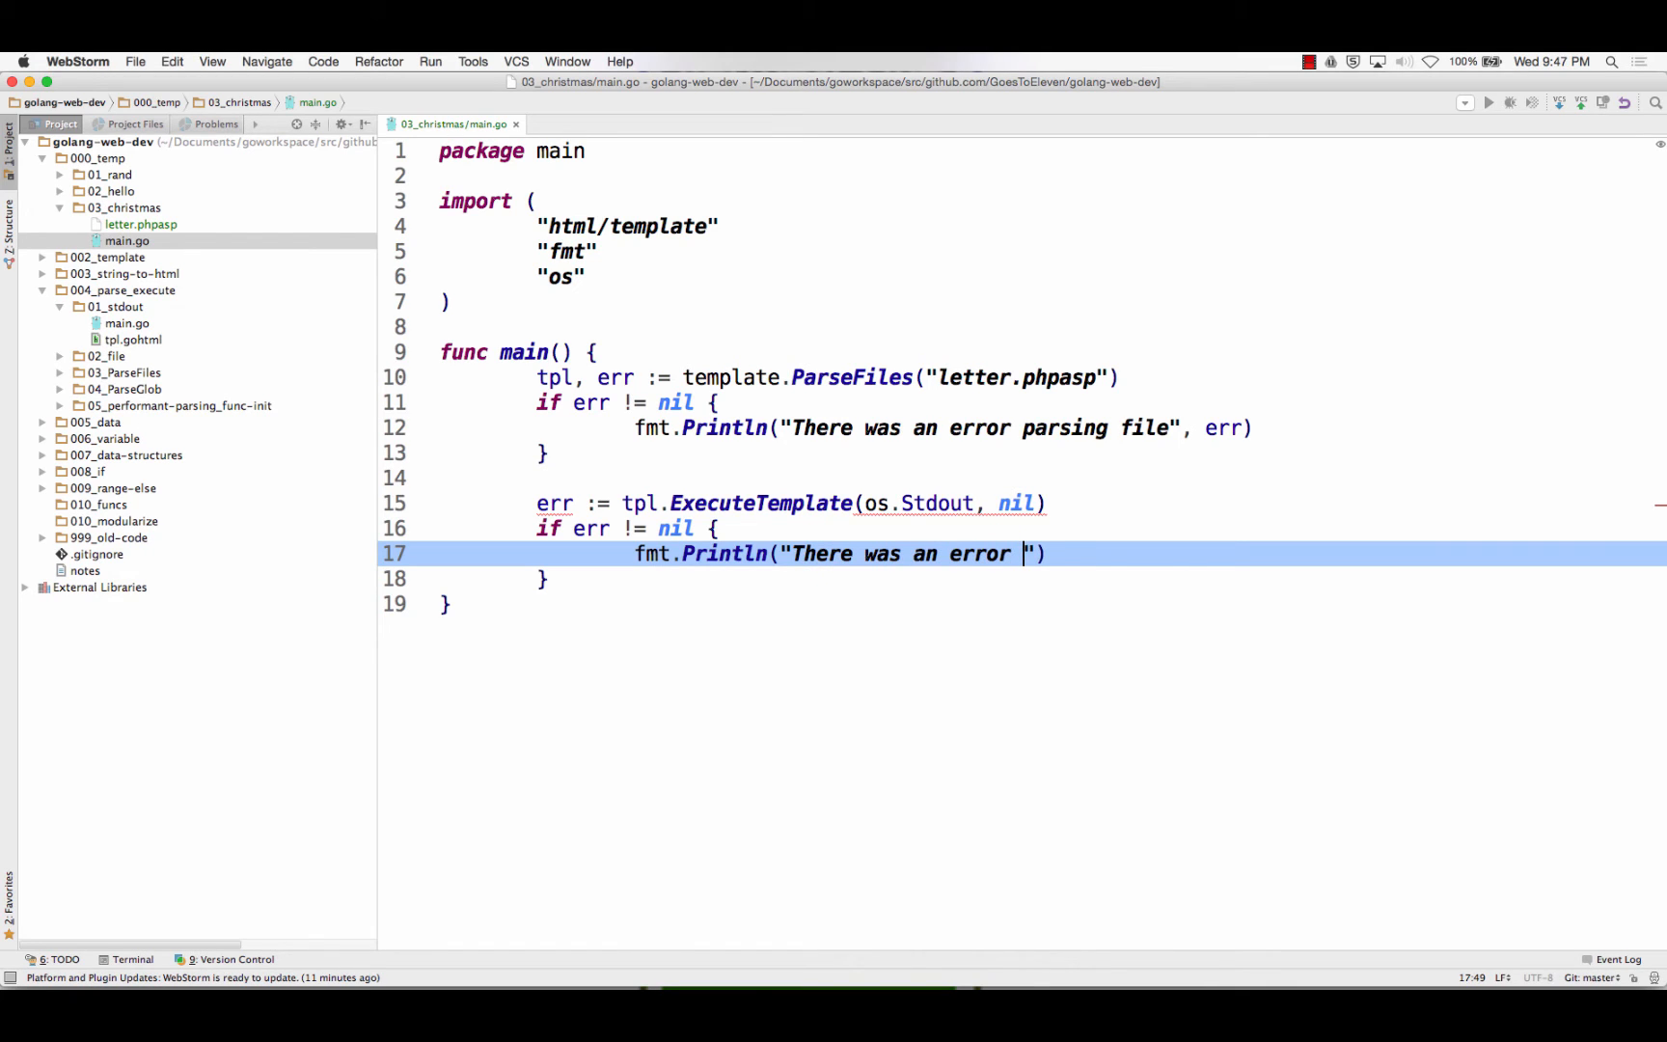
text(executing)
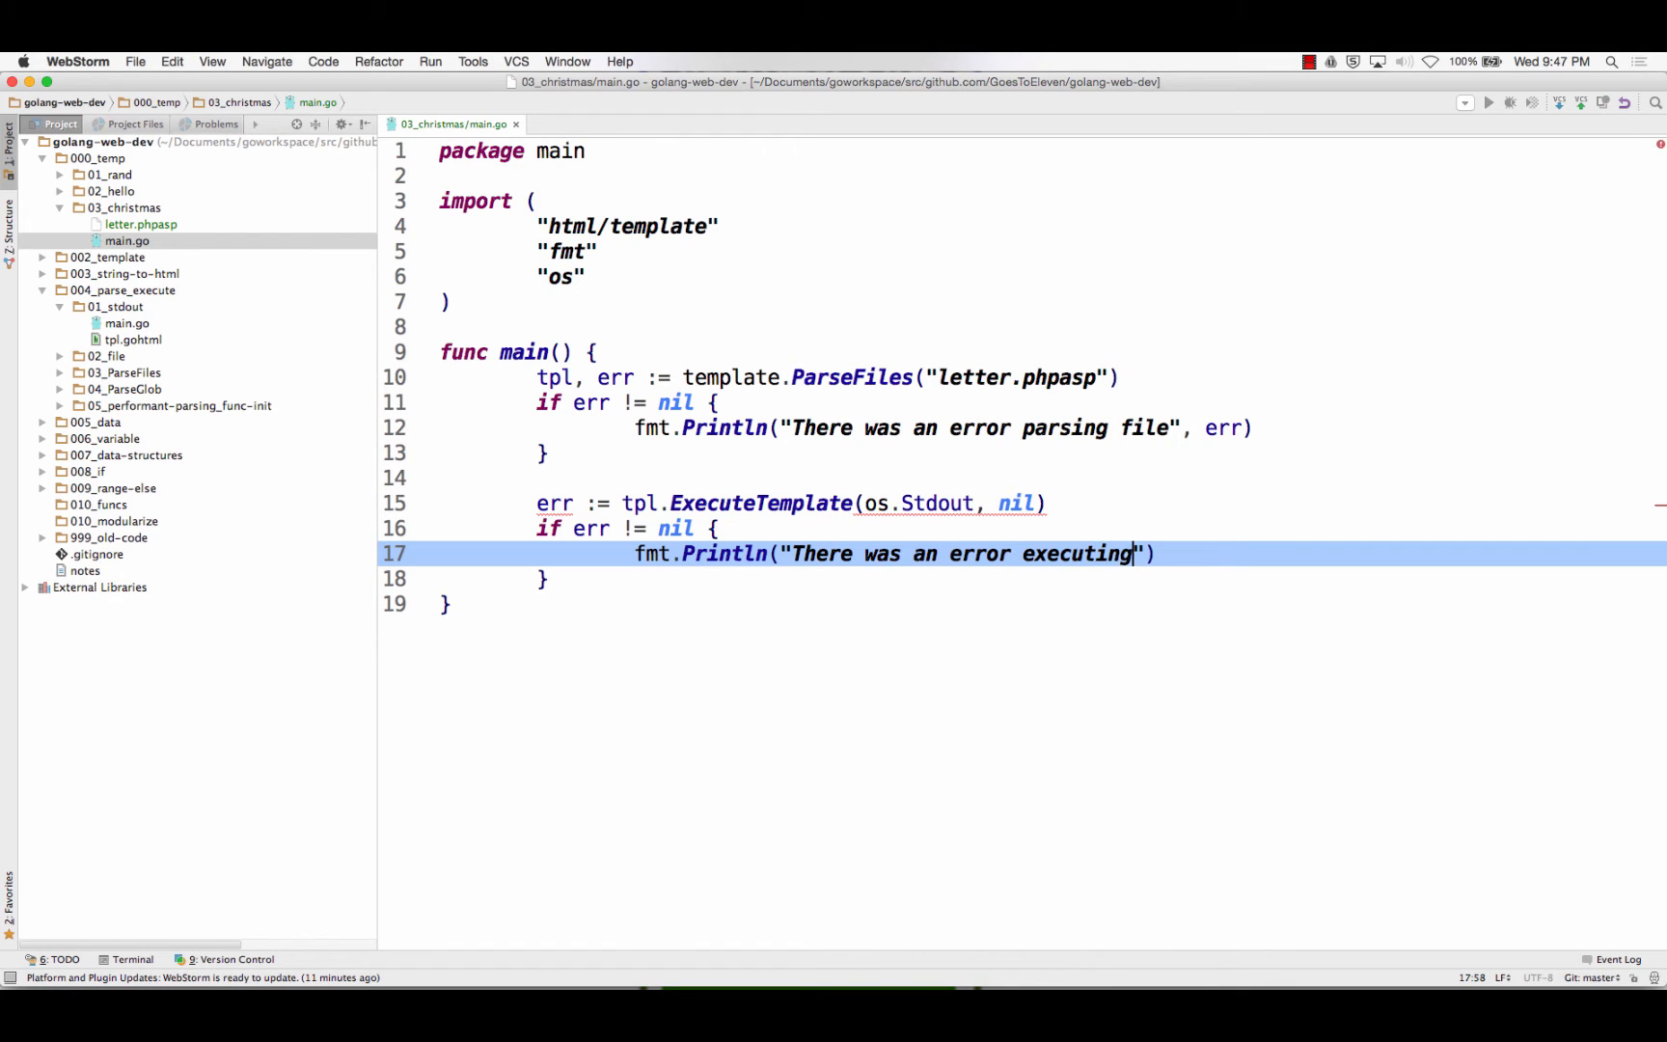
text(template)
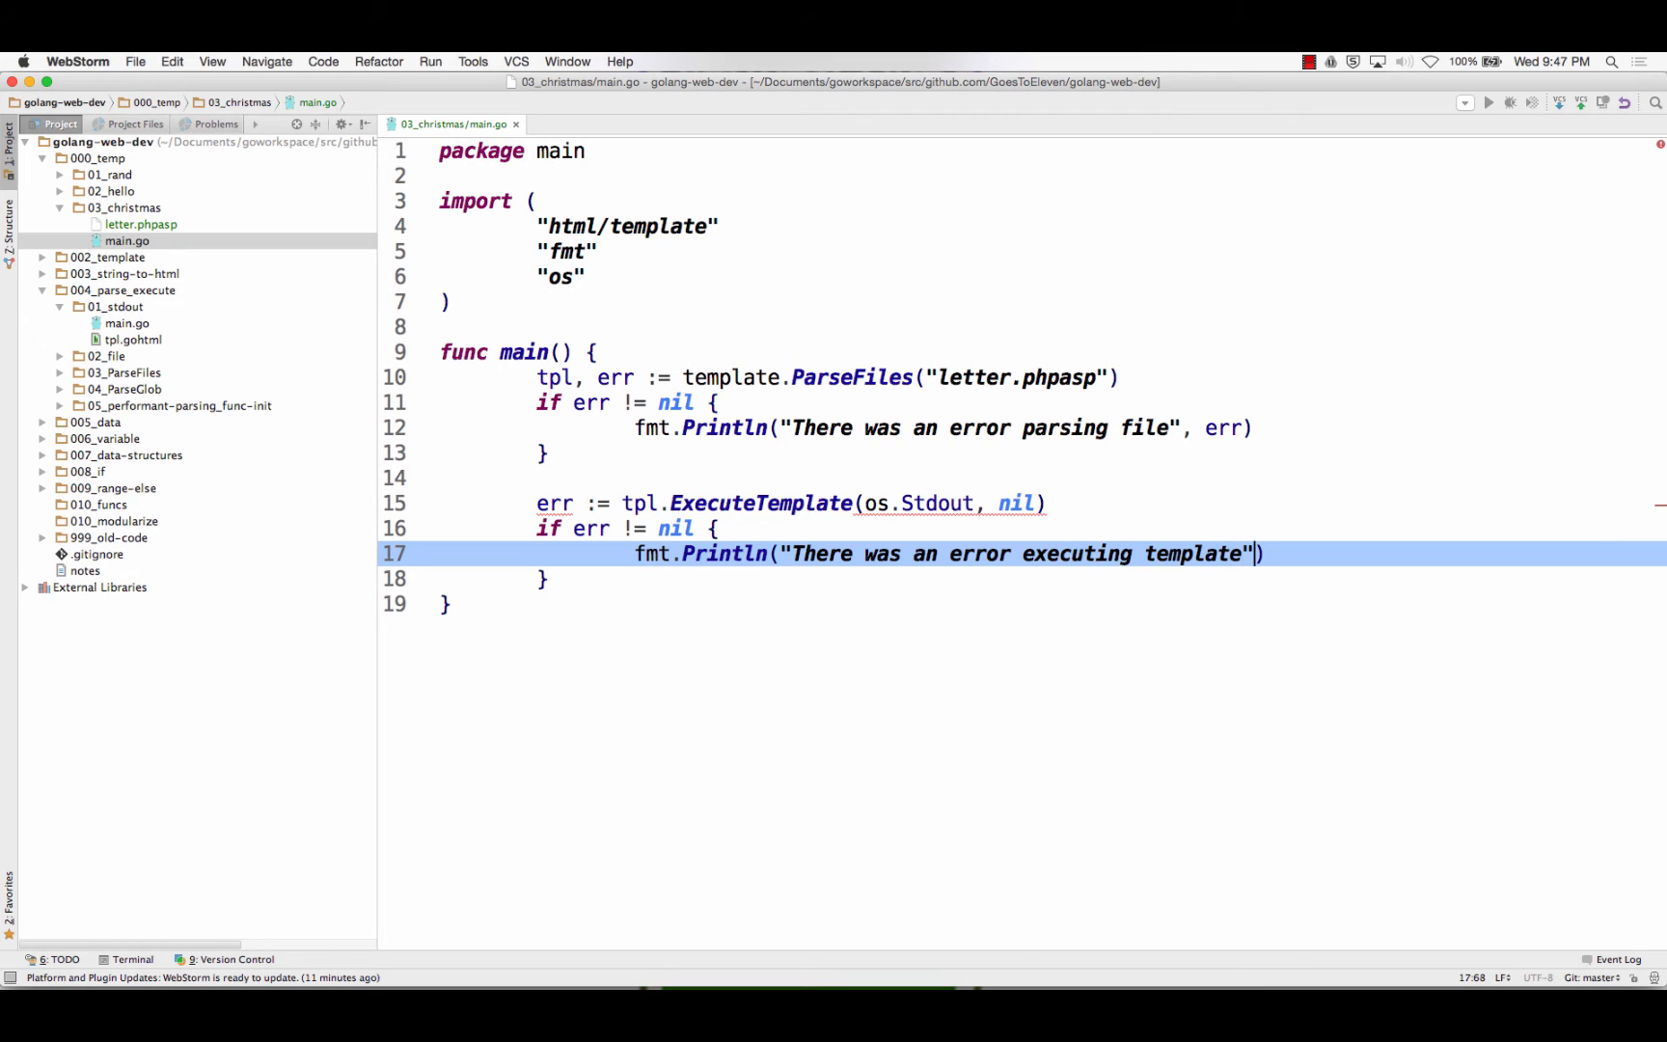
text(, err)
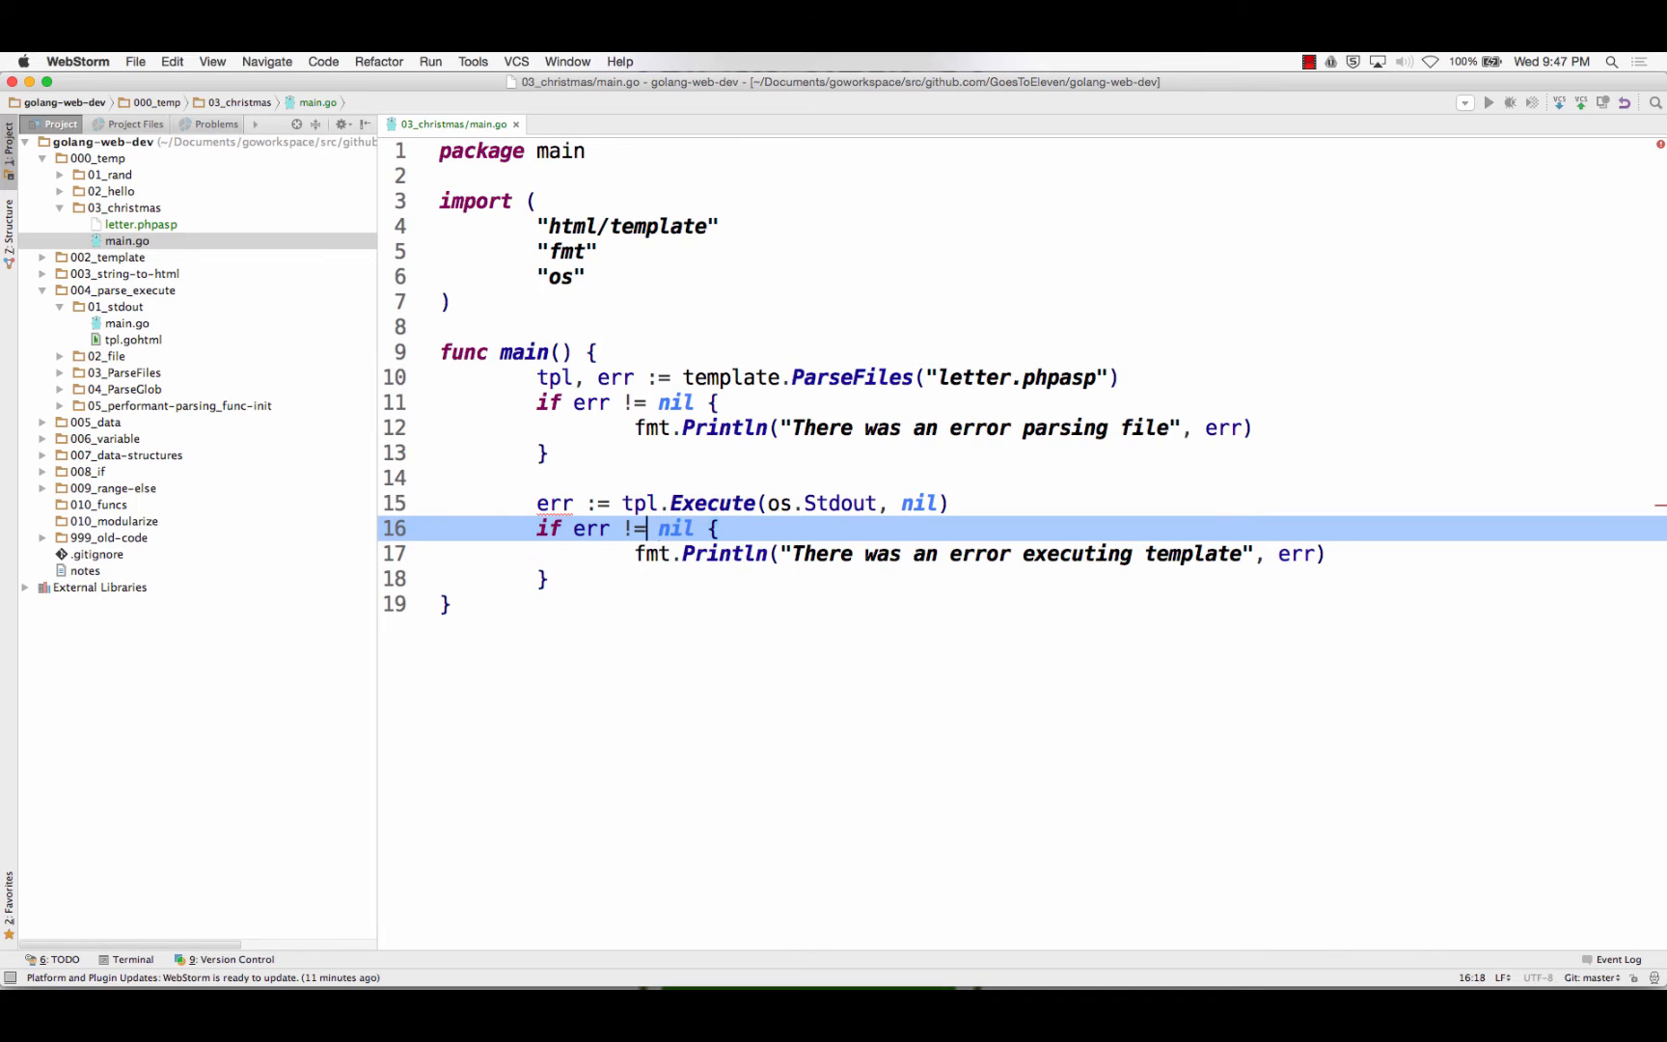
Reassign err with = instead of := on the Execute line, reusing the ParseFiles err
click(598, 504)
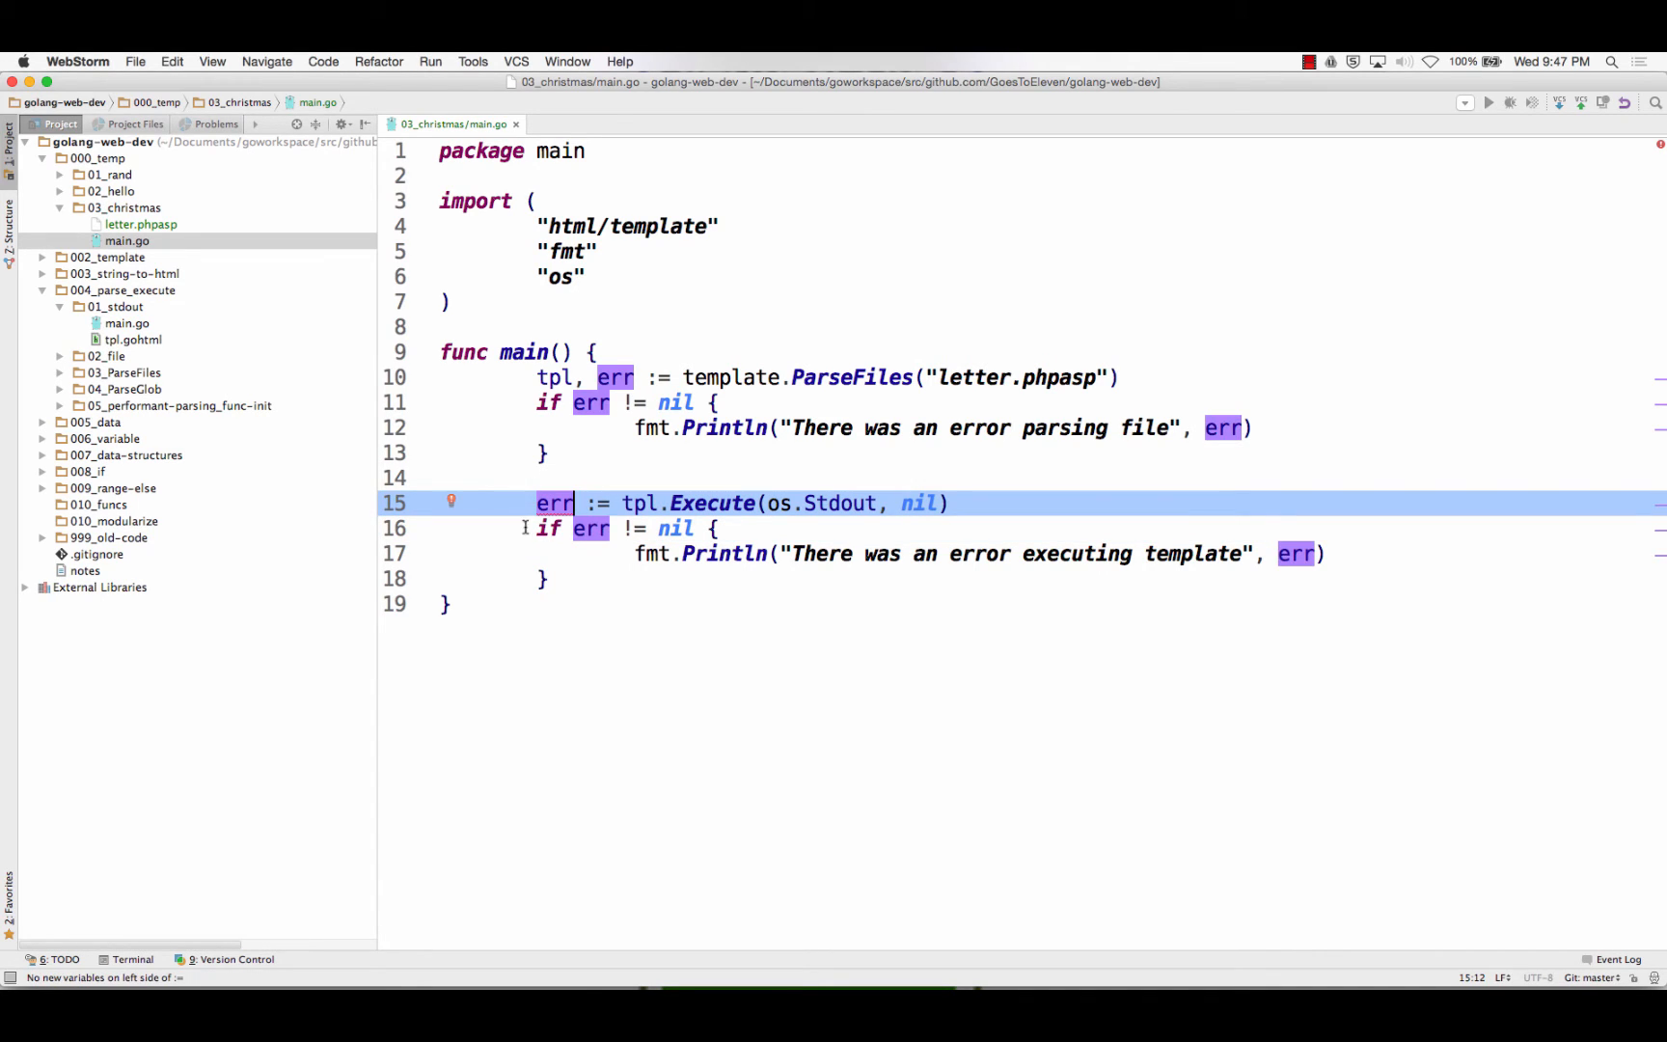
mouse_move(558, 504)
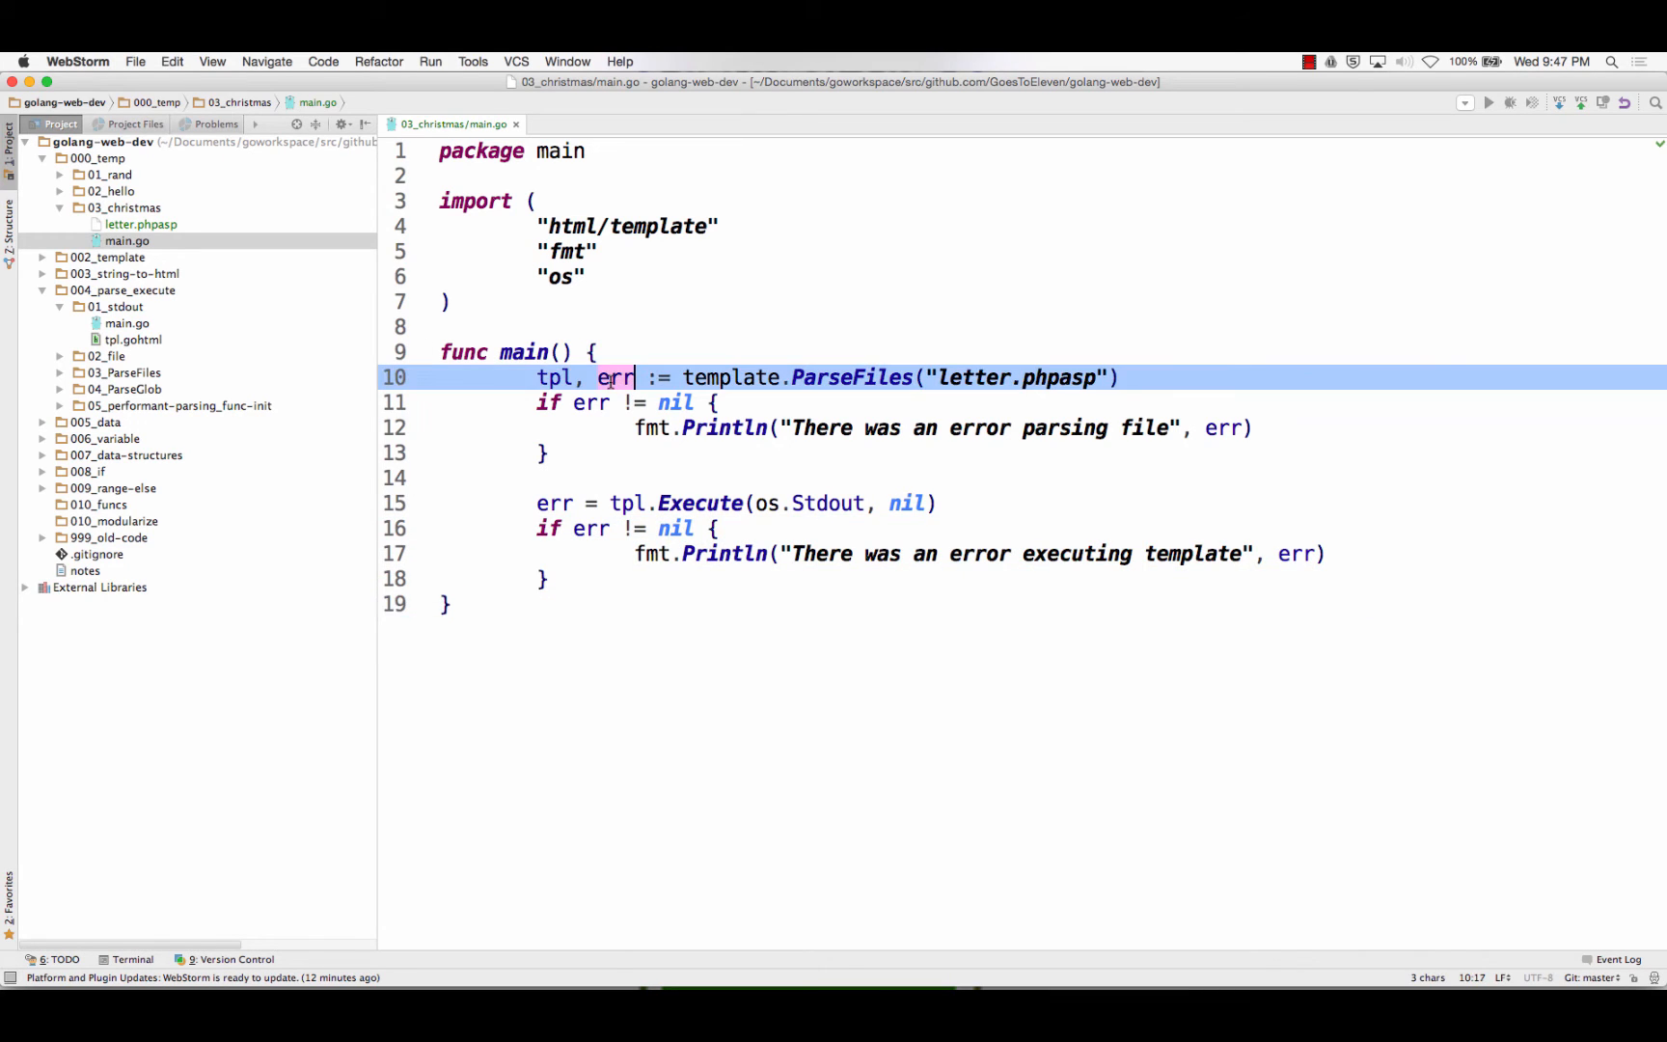
double_click(615, 378)
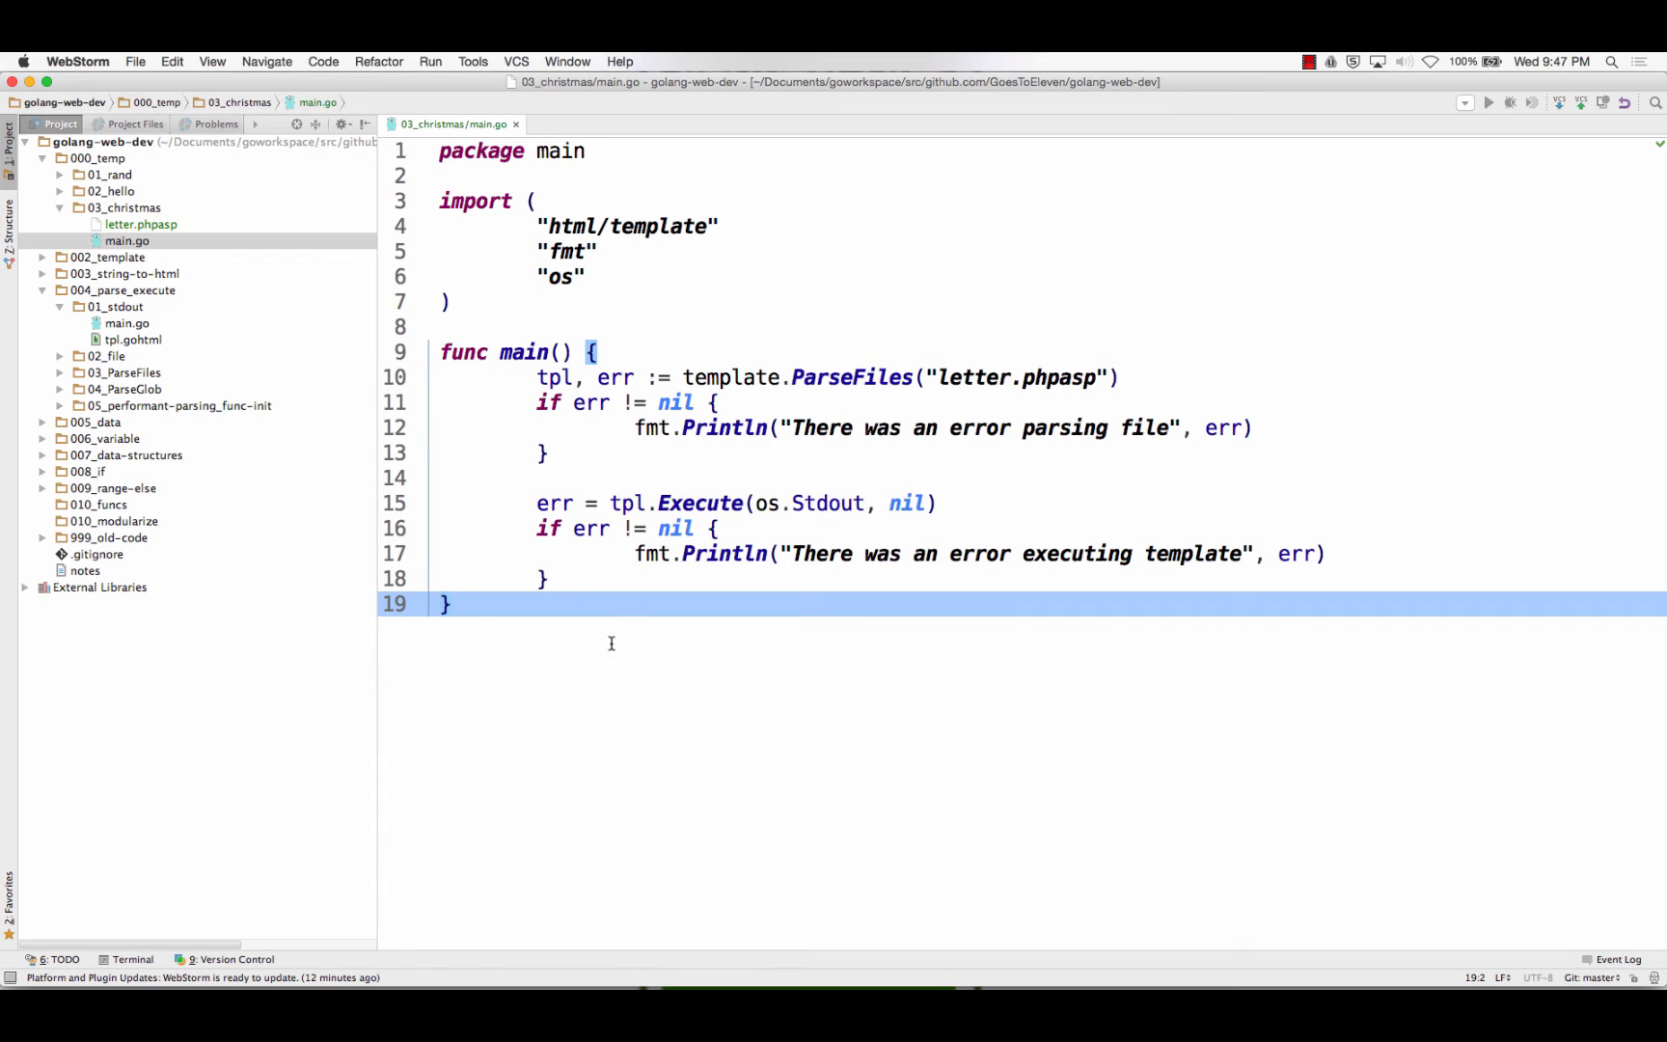
mouse_move(803, 503)
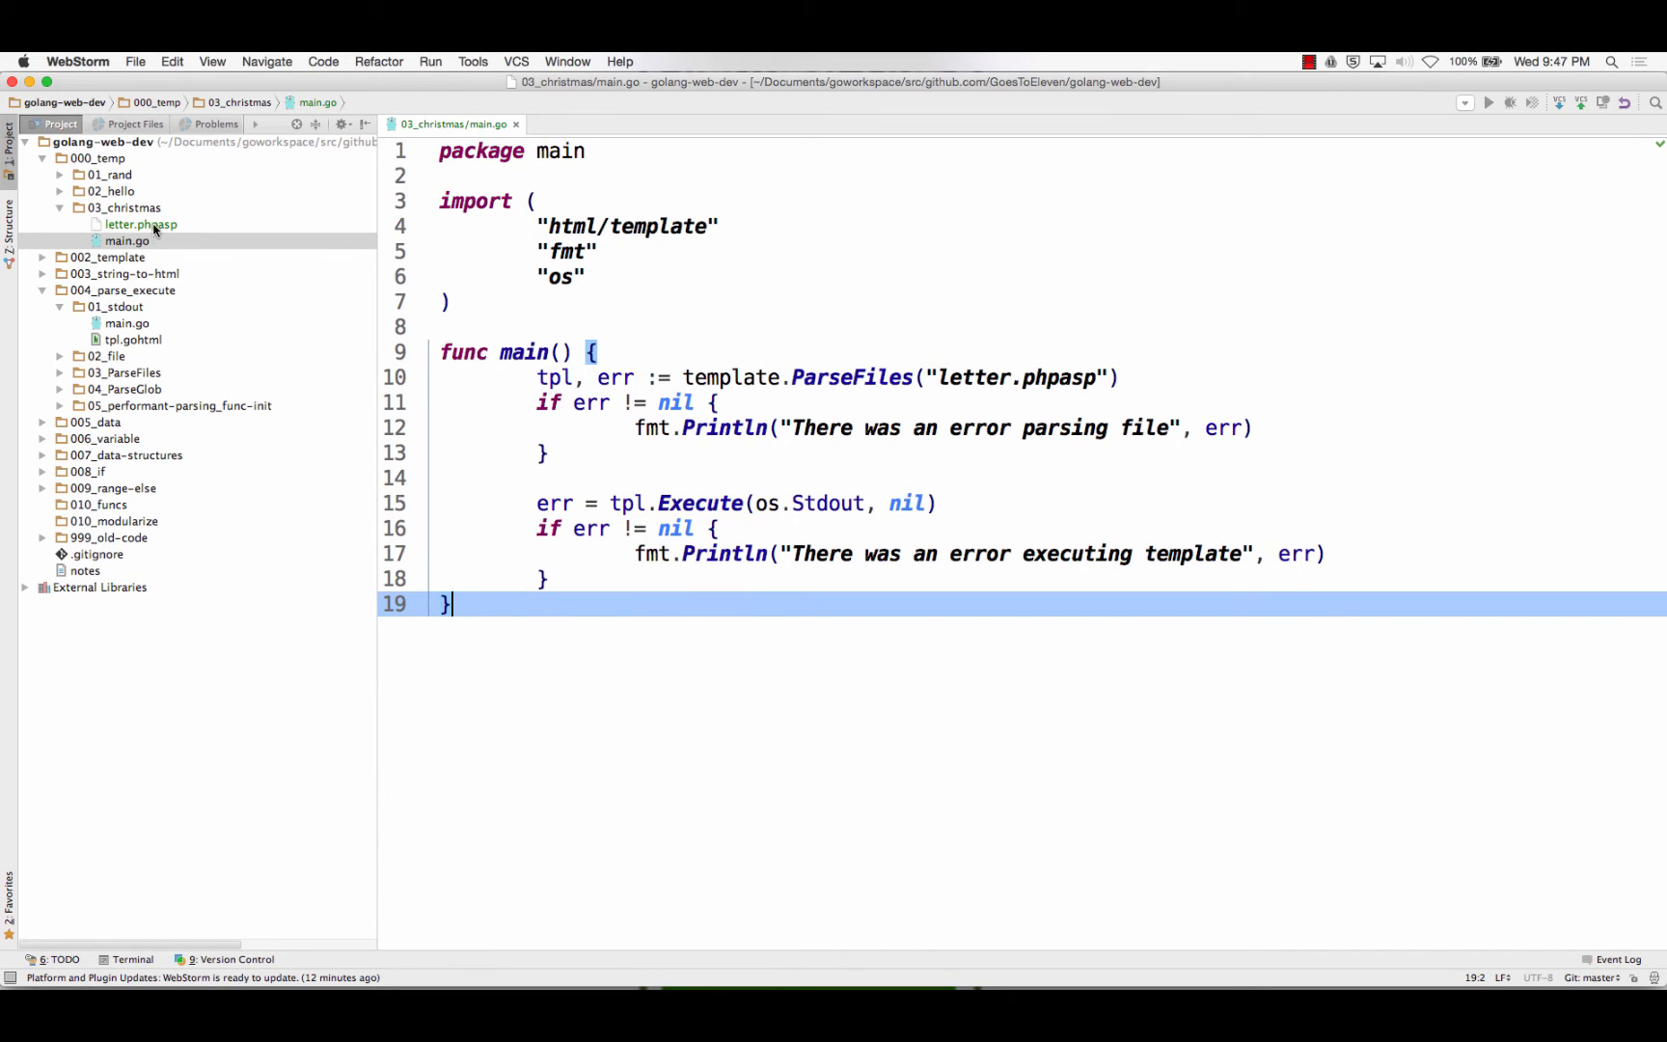
Open letter.phpasp as plain text and start it with "Merry Christmas, {{Name}}"
double_click(139, 224)
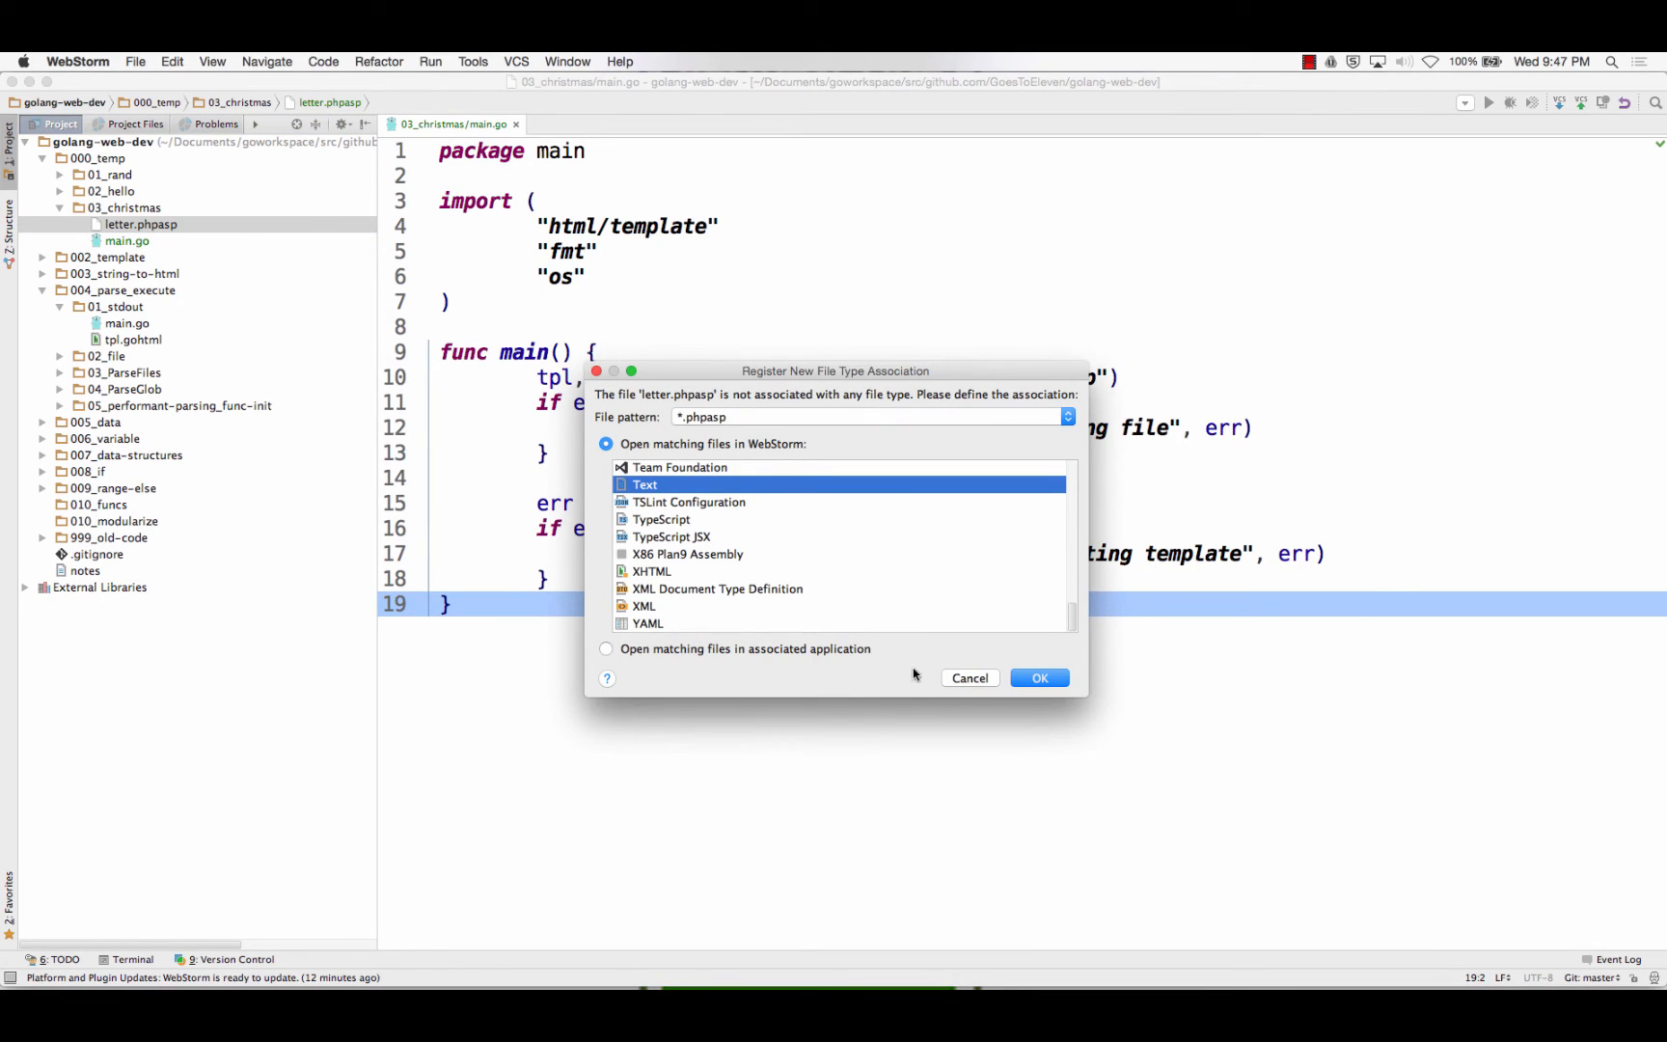
click(1040, 677)
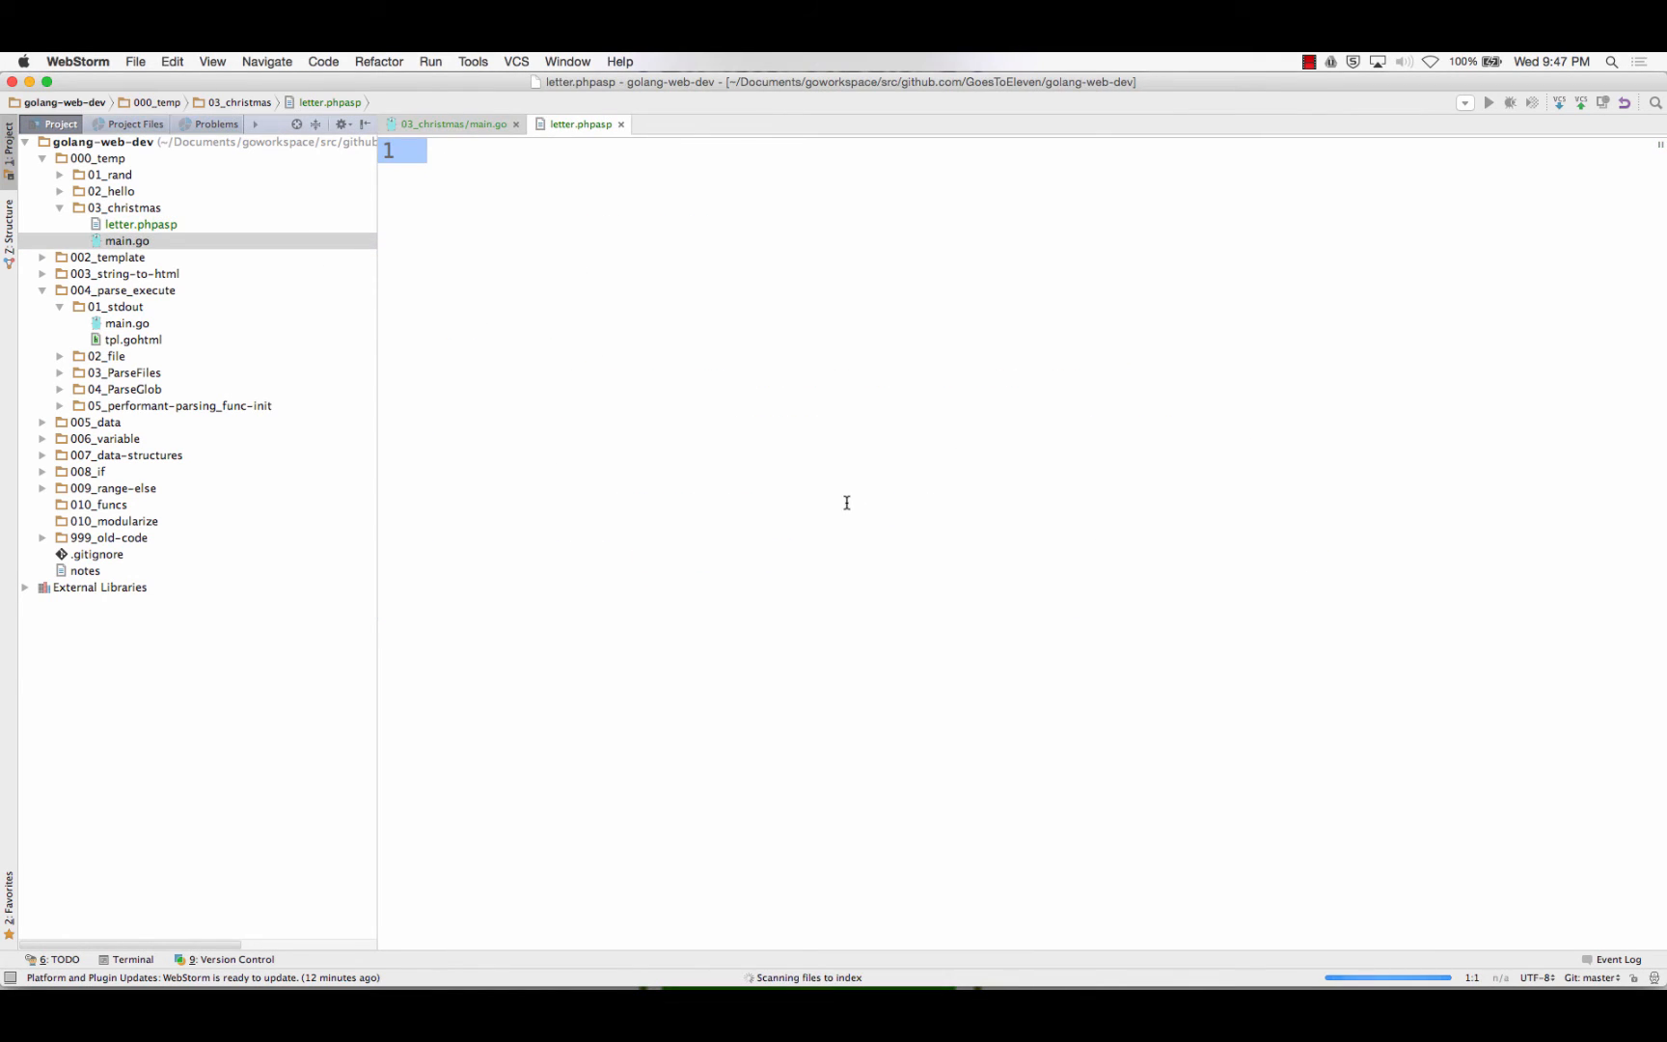
mouse_move(833, 503)
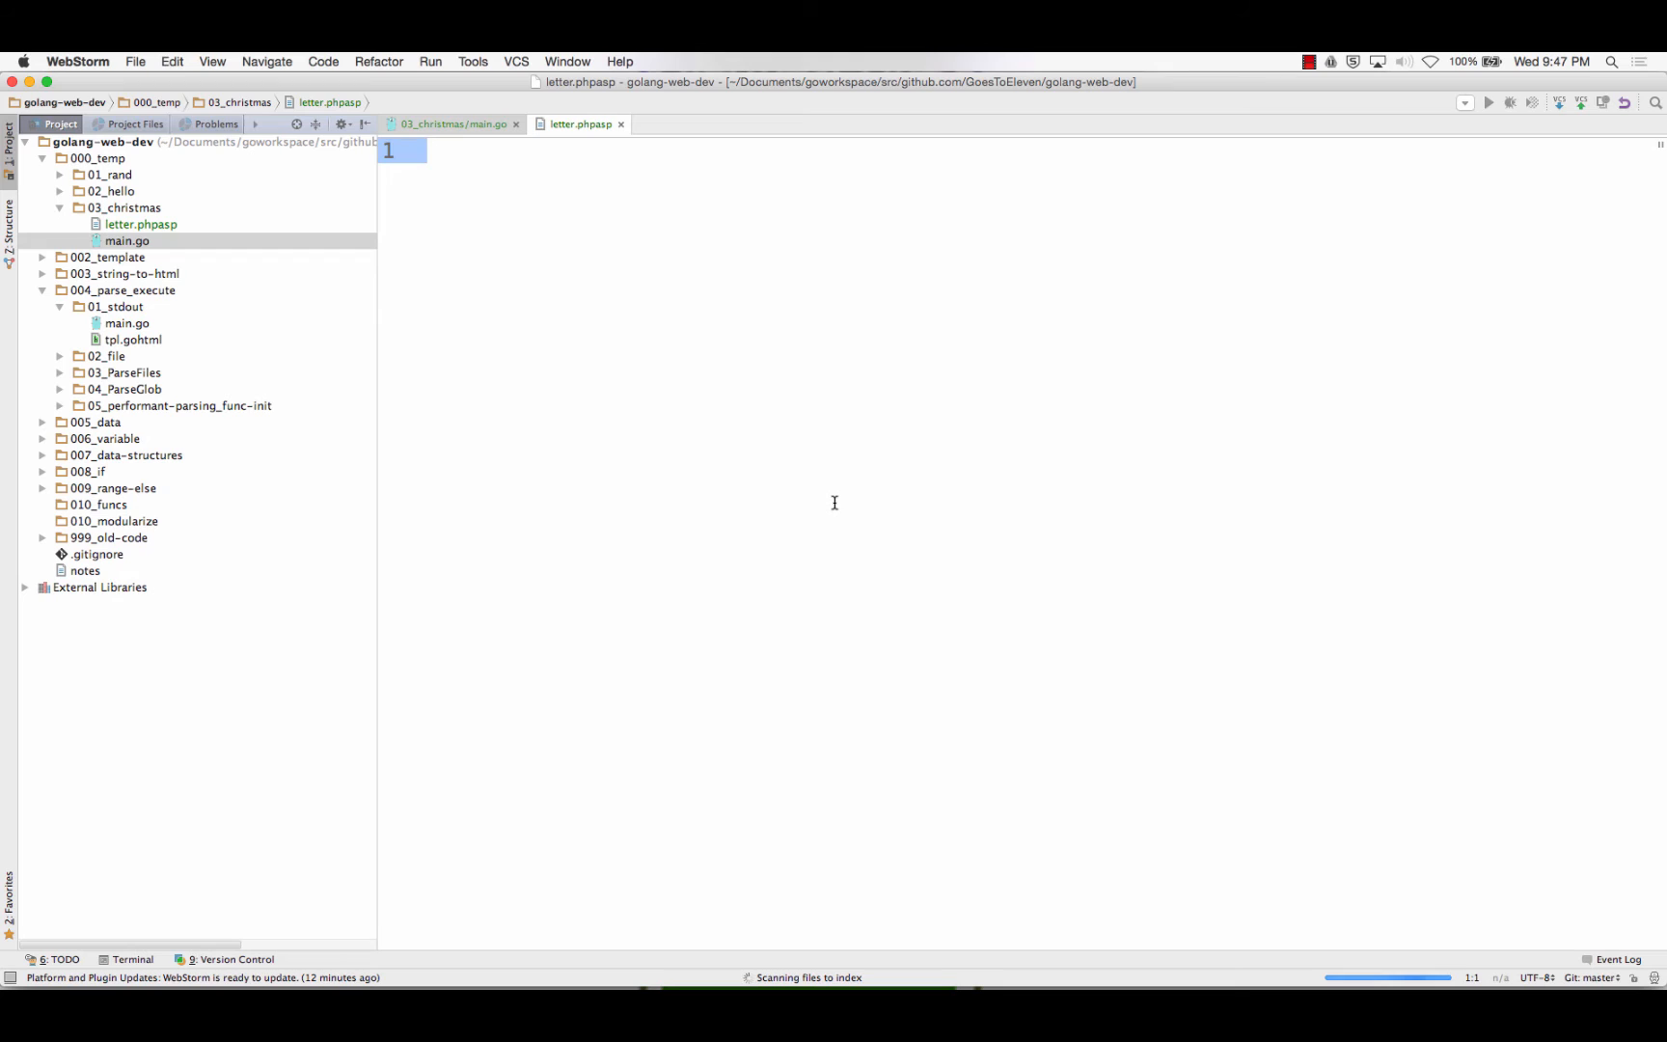
text(Merr)
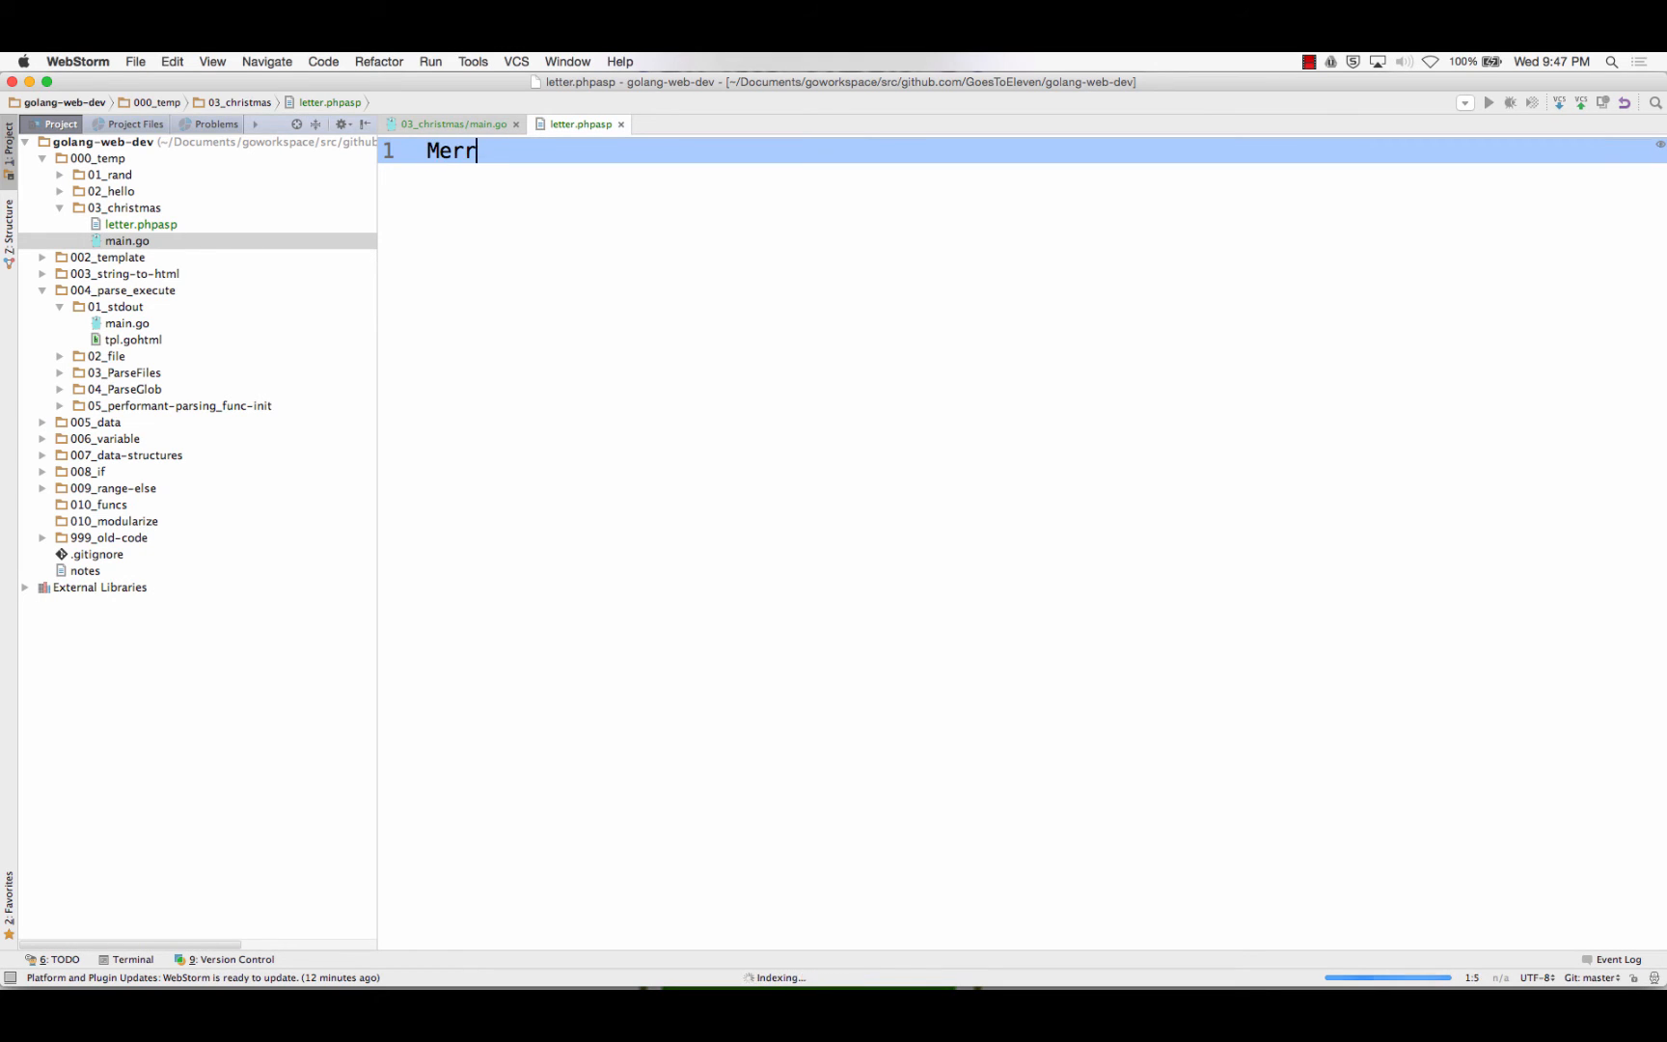
text(y Christmas,)
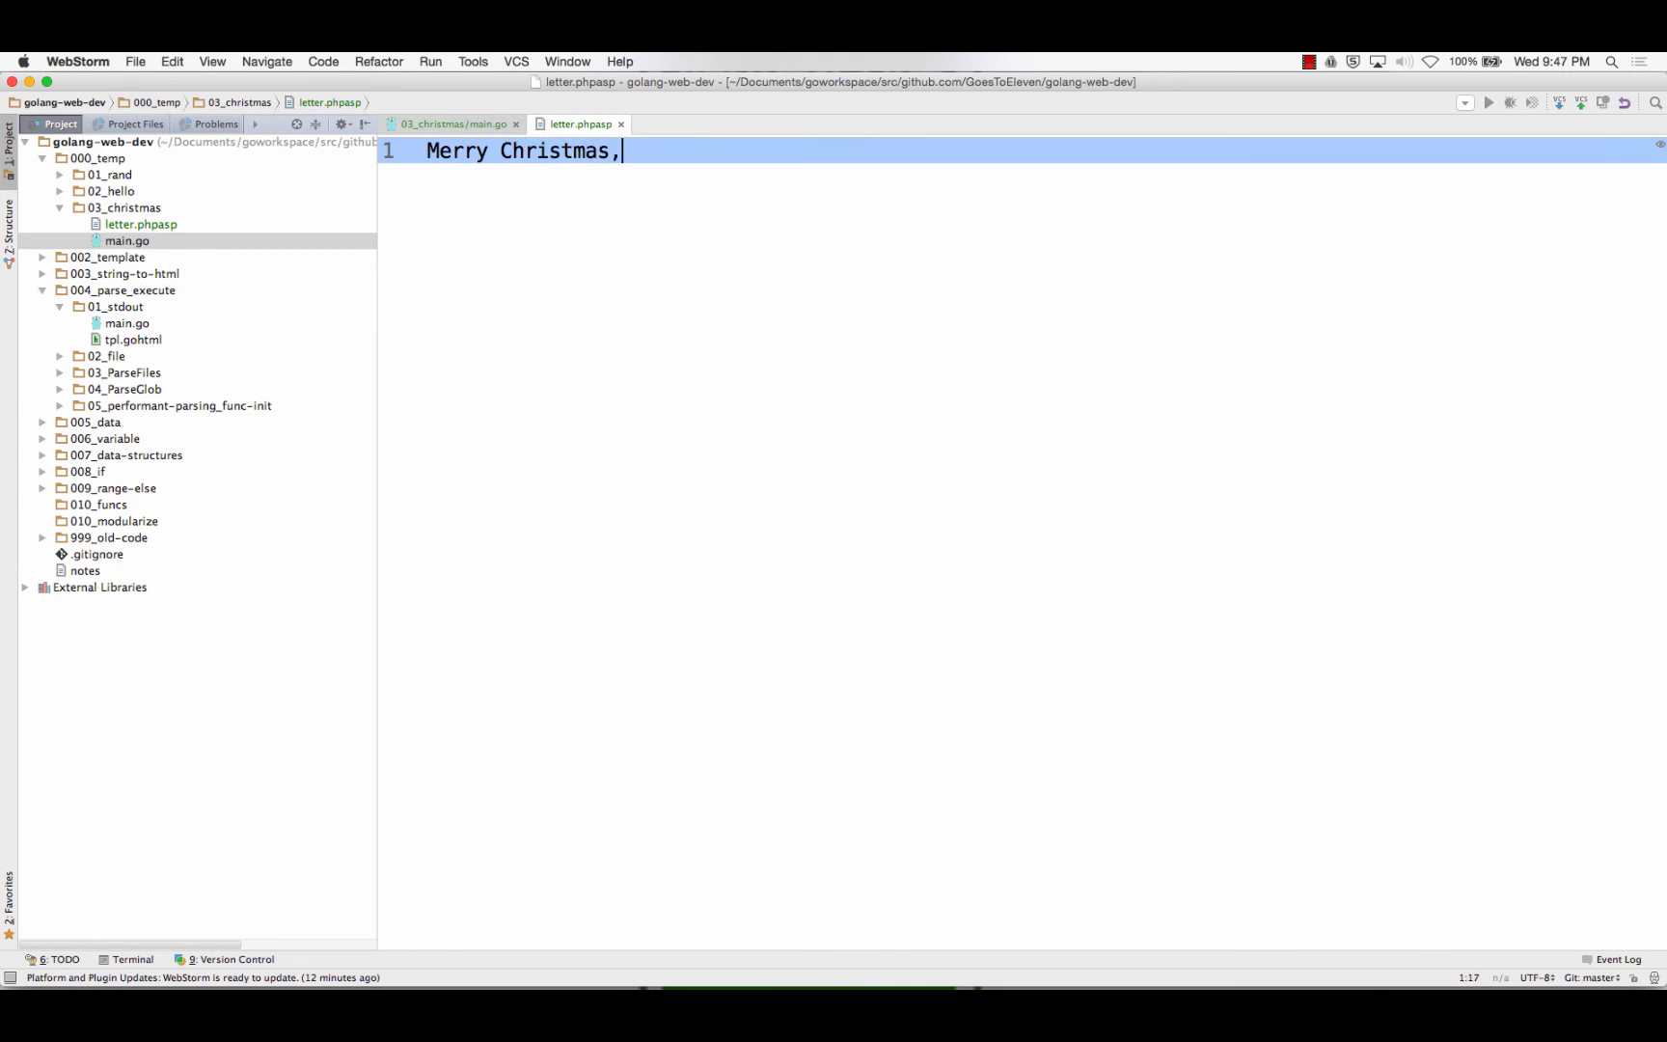
text({{)
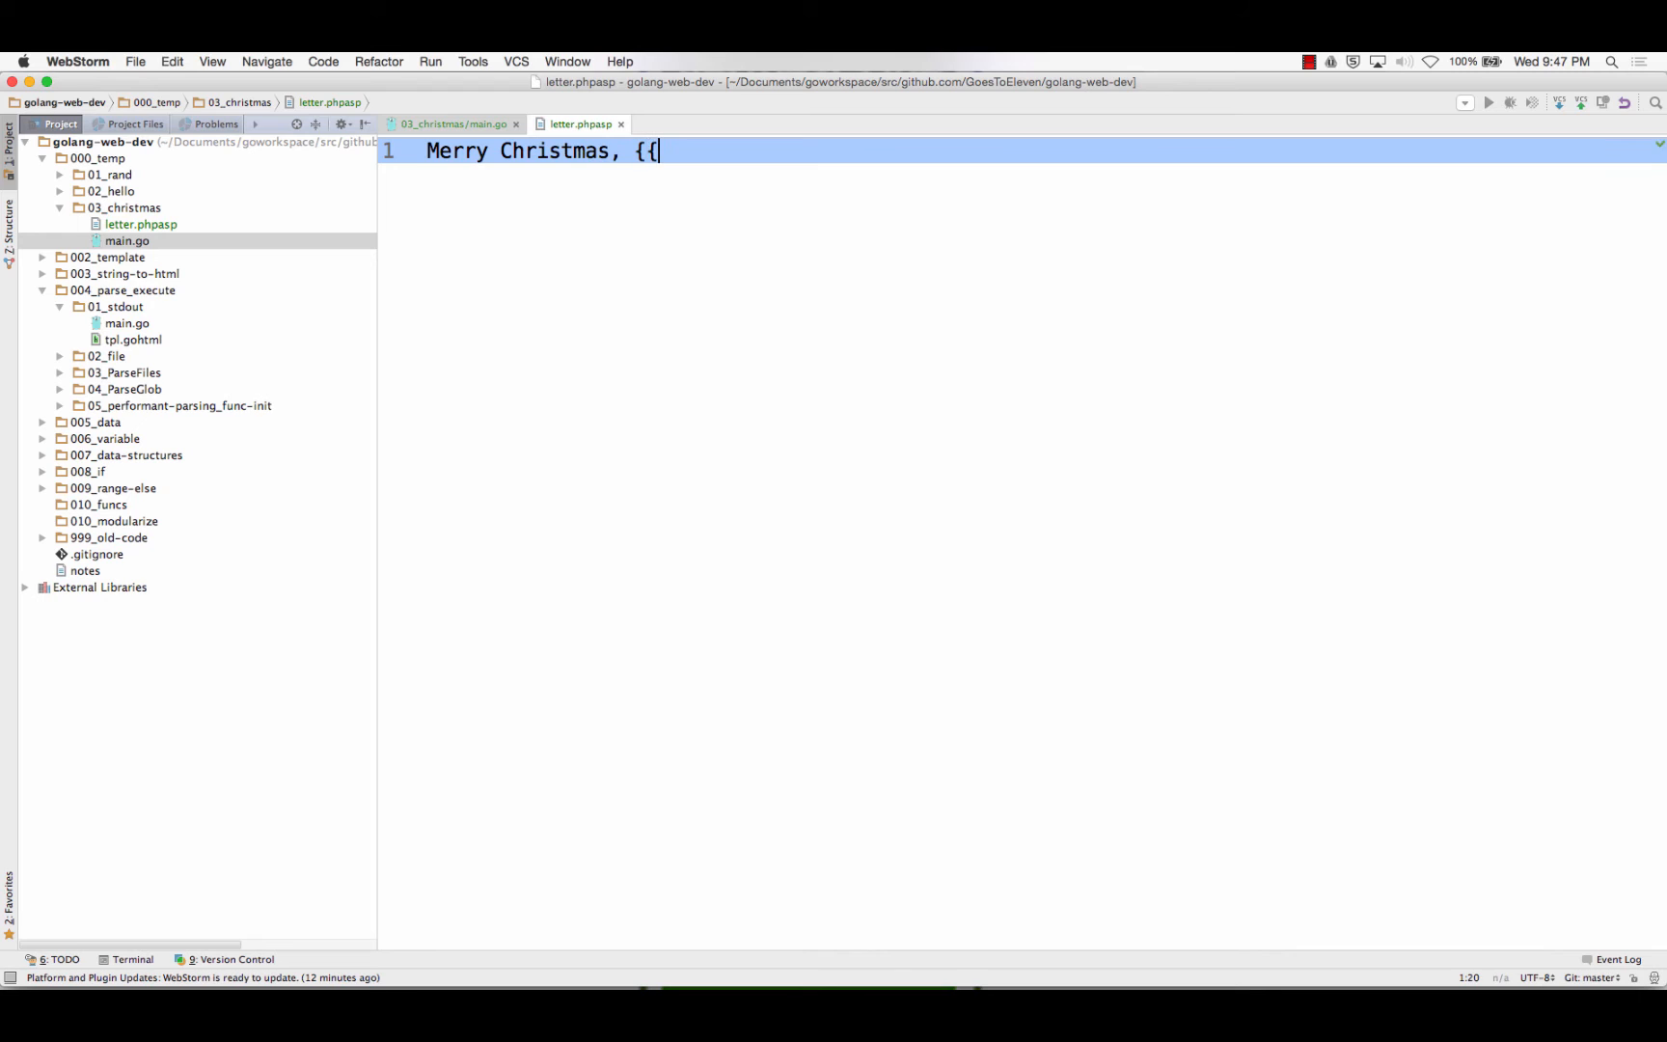
text(Name}} -)
text(I hope the)
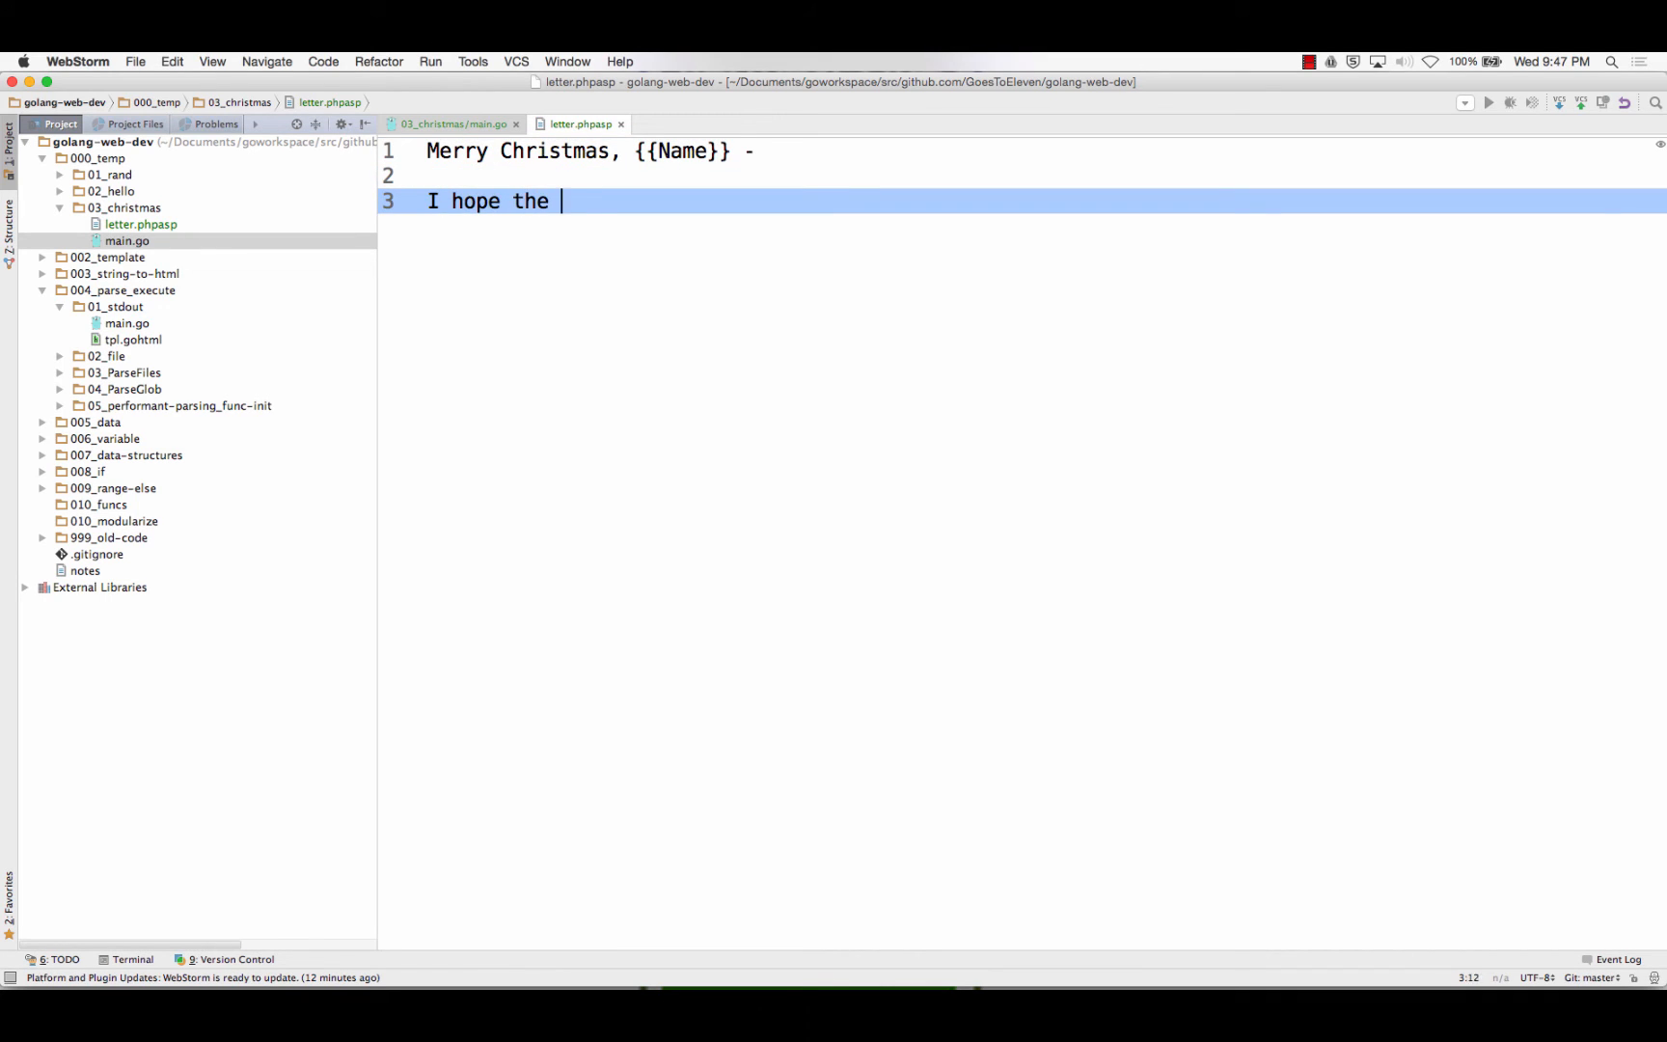
Write the letter body, wish a Happy New Year, sign "The McLeods", and return to main.go
text(holiday season finds)
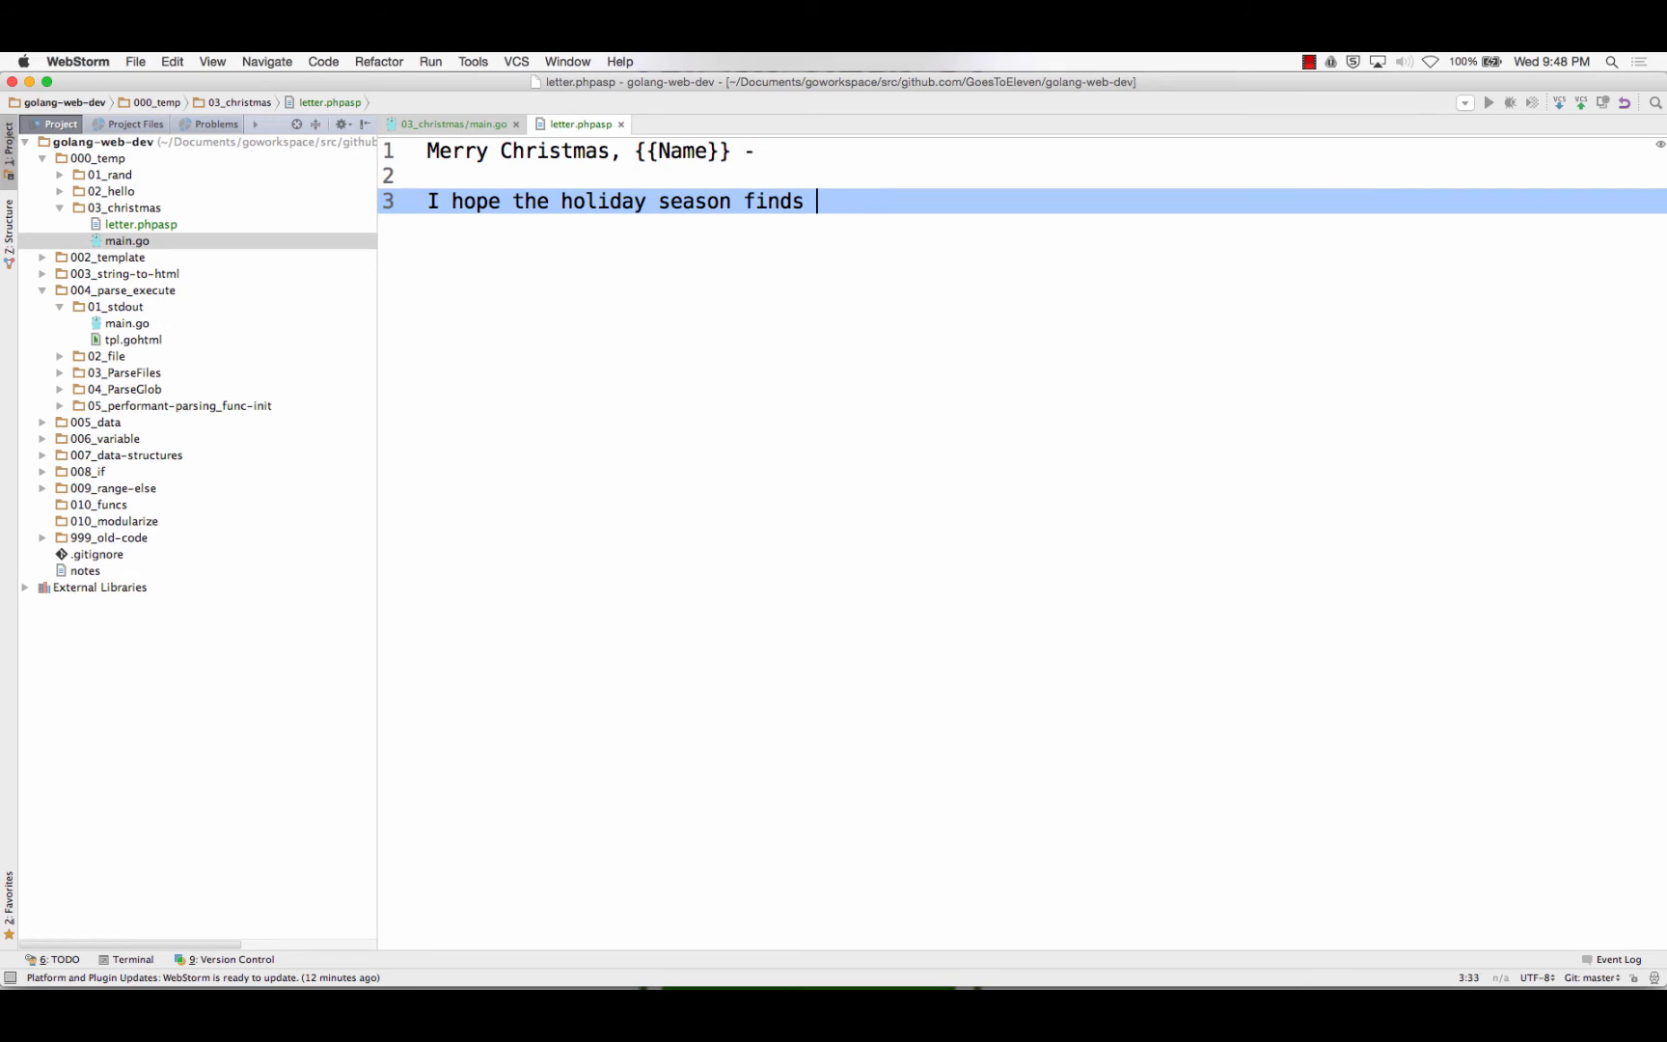
text(you well.)
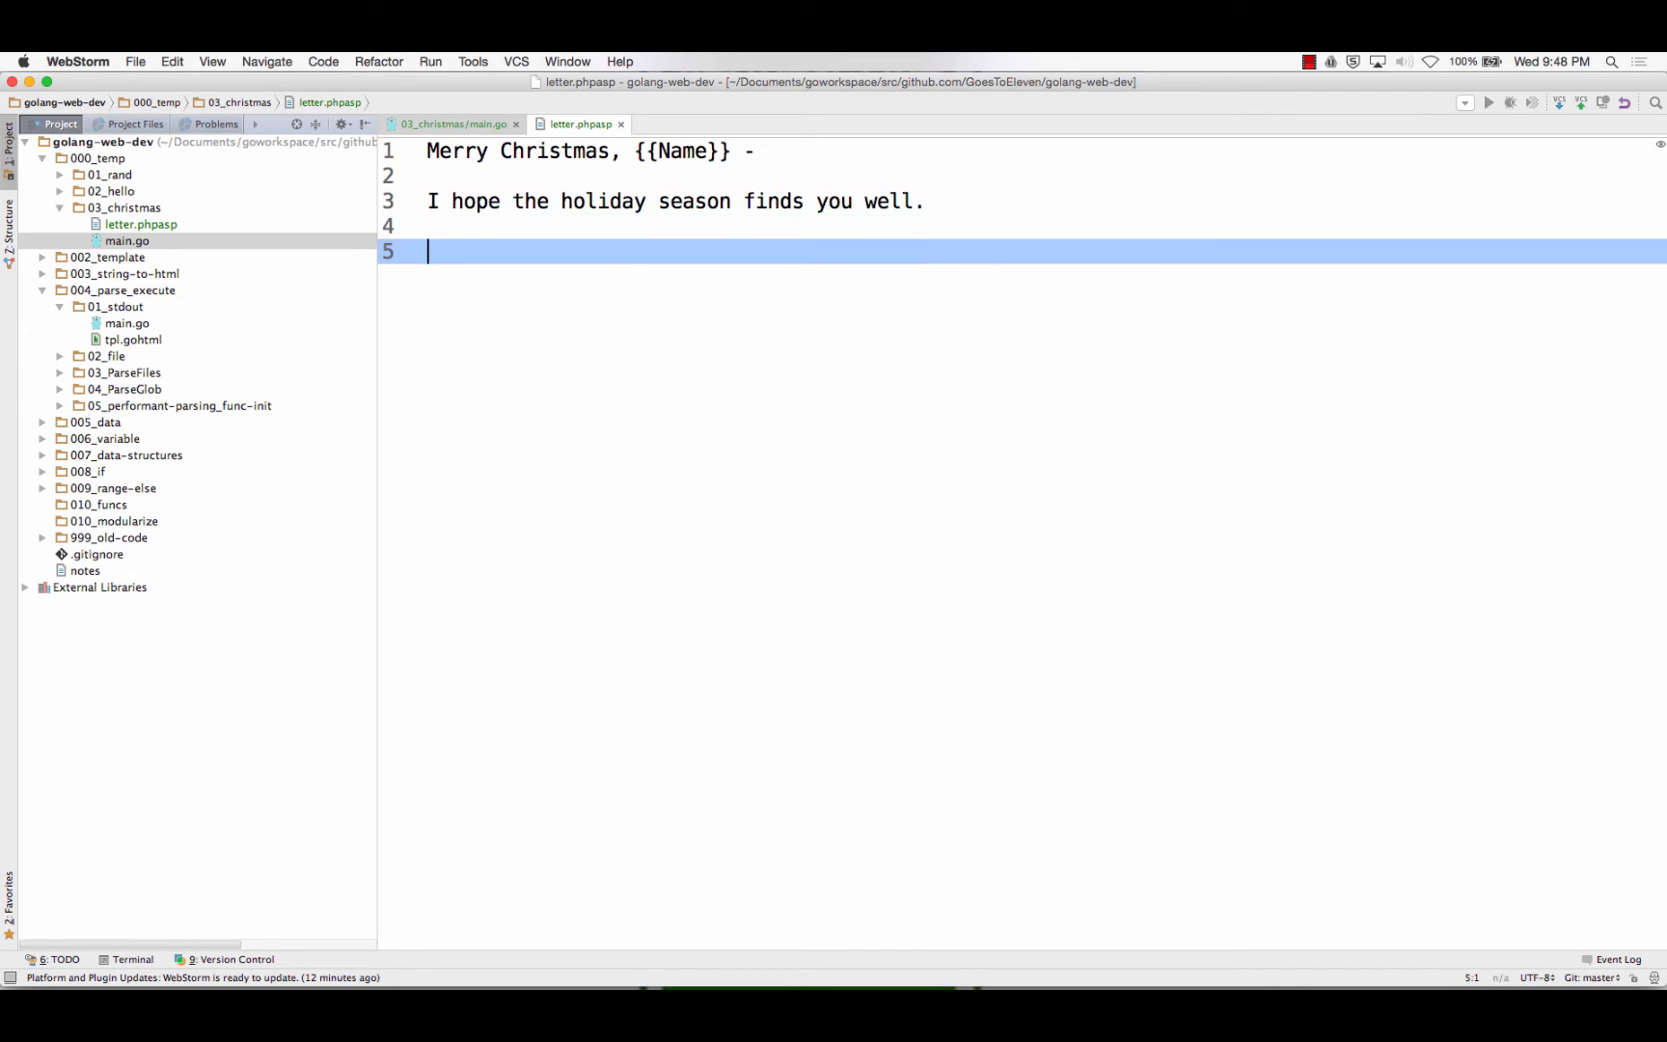
text(Blah blah blah.)
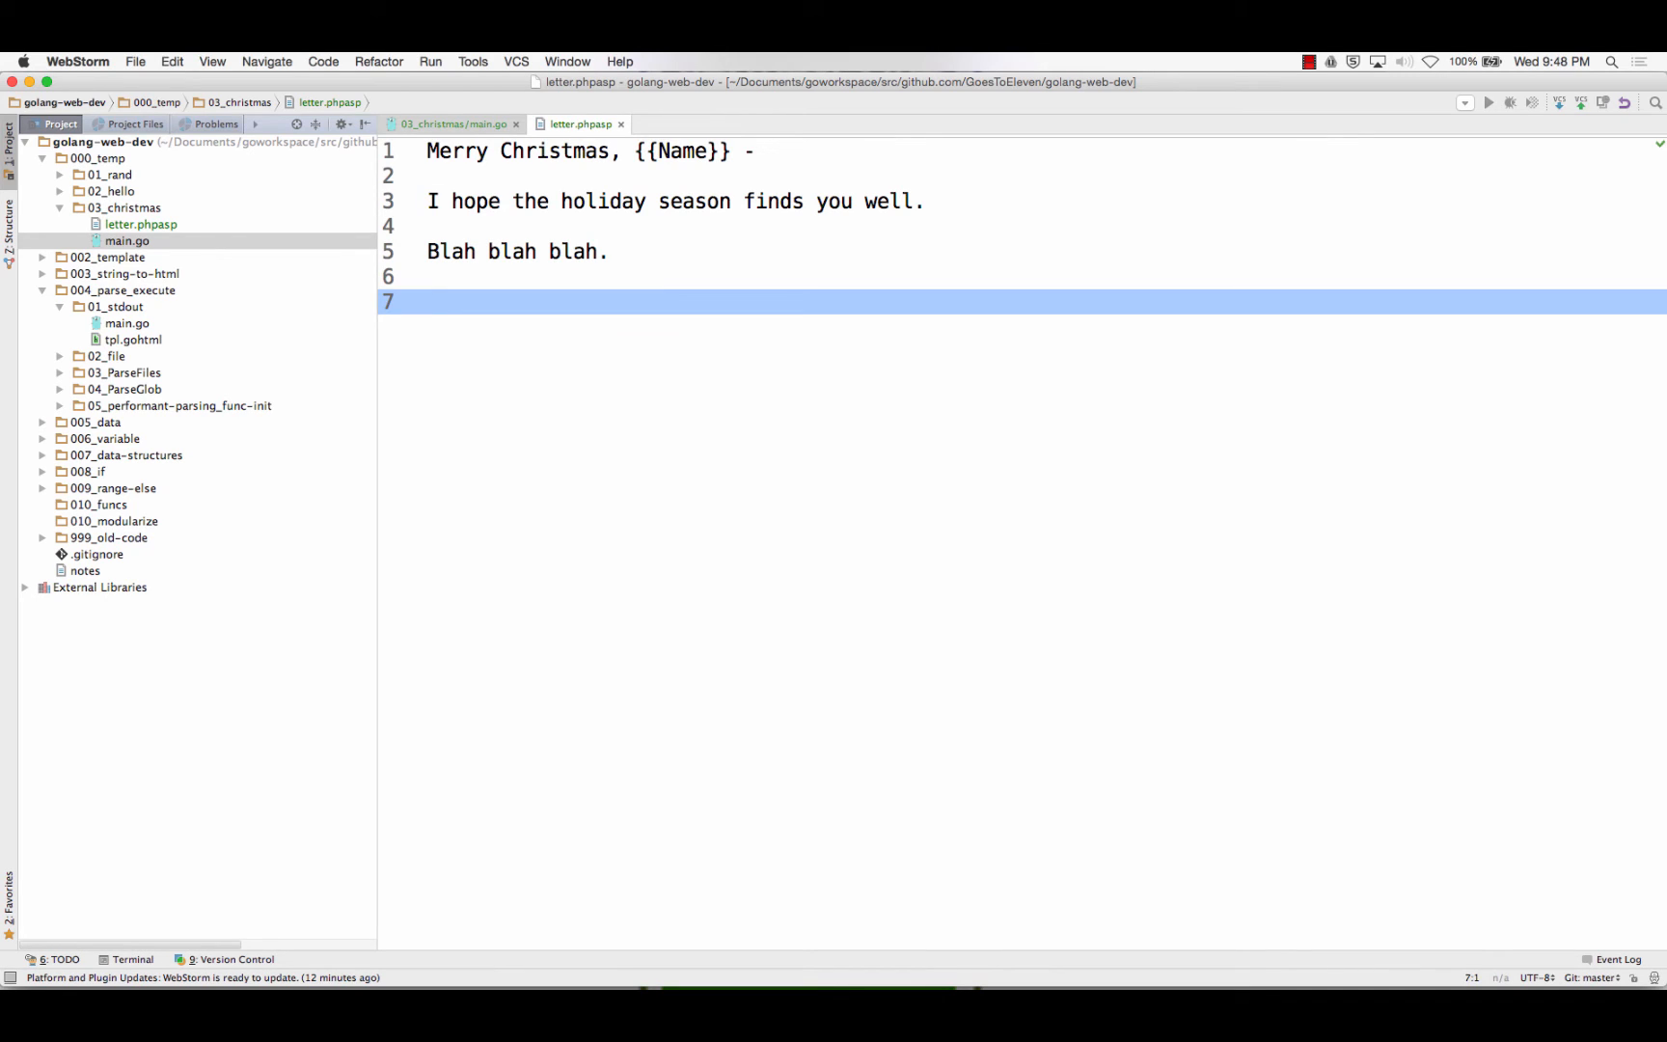
text(Happy New)
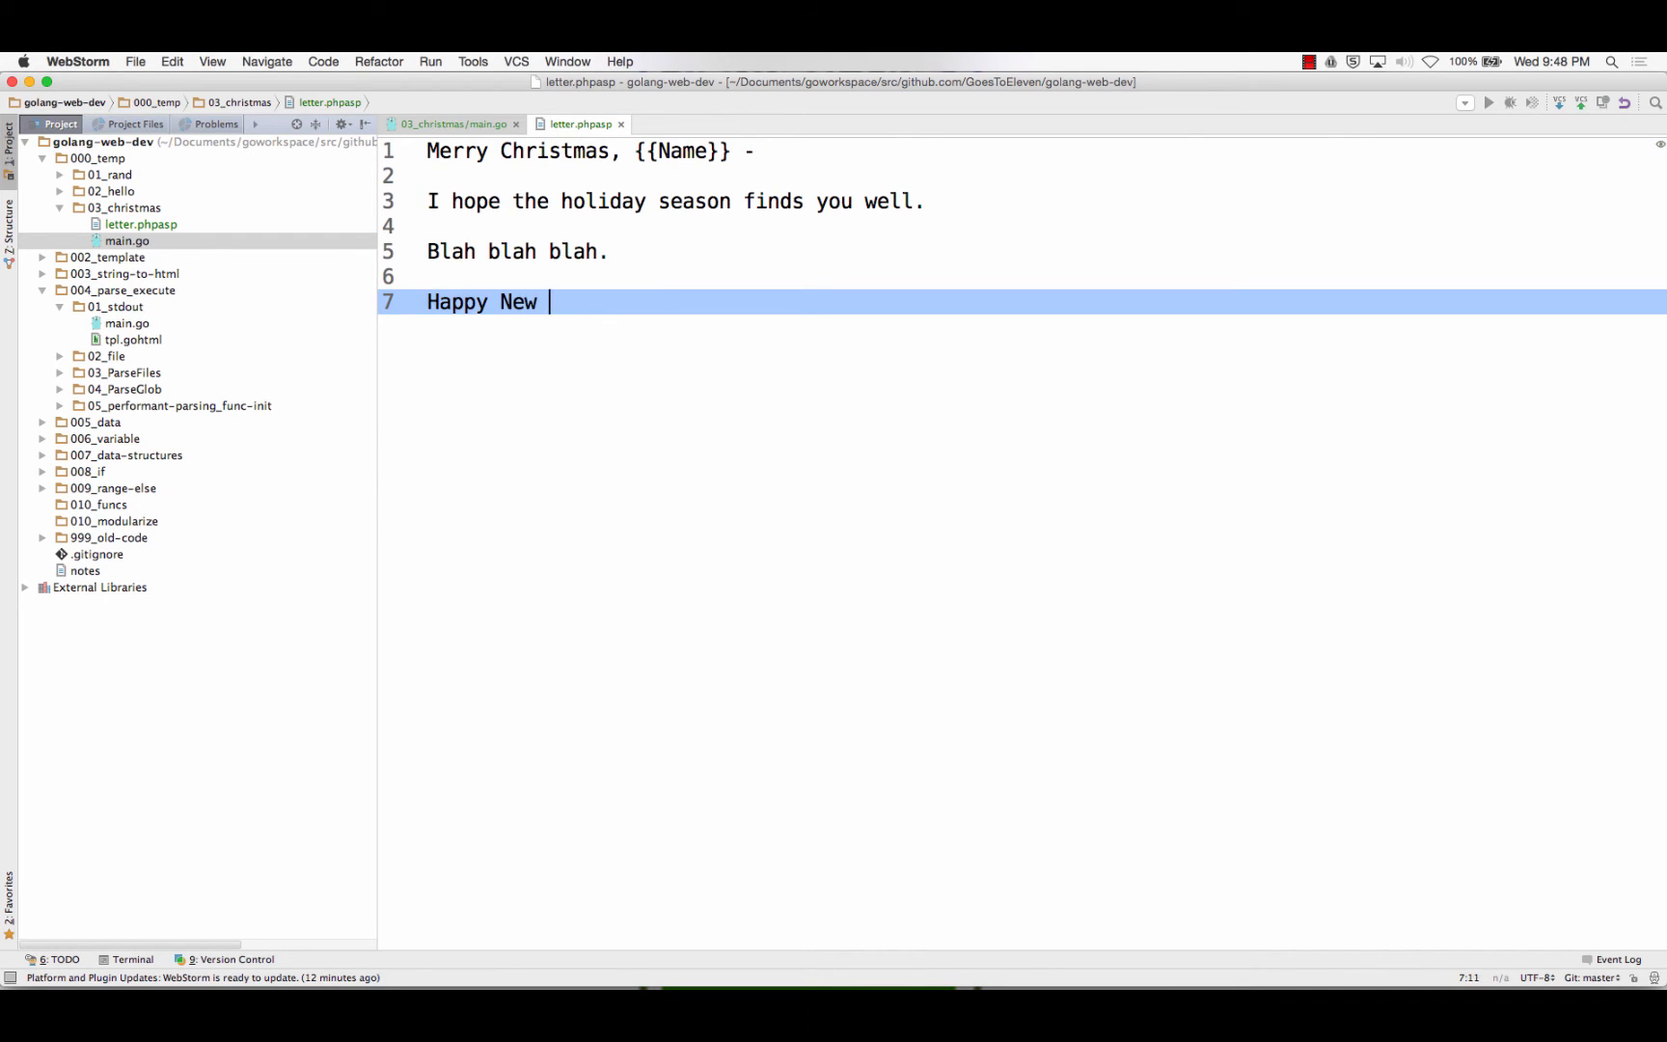
text(Year, too!)
text(The McLeod)
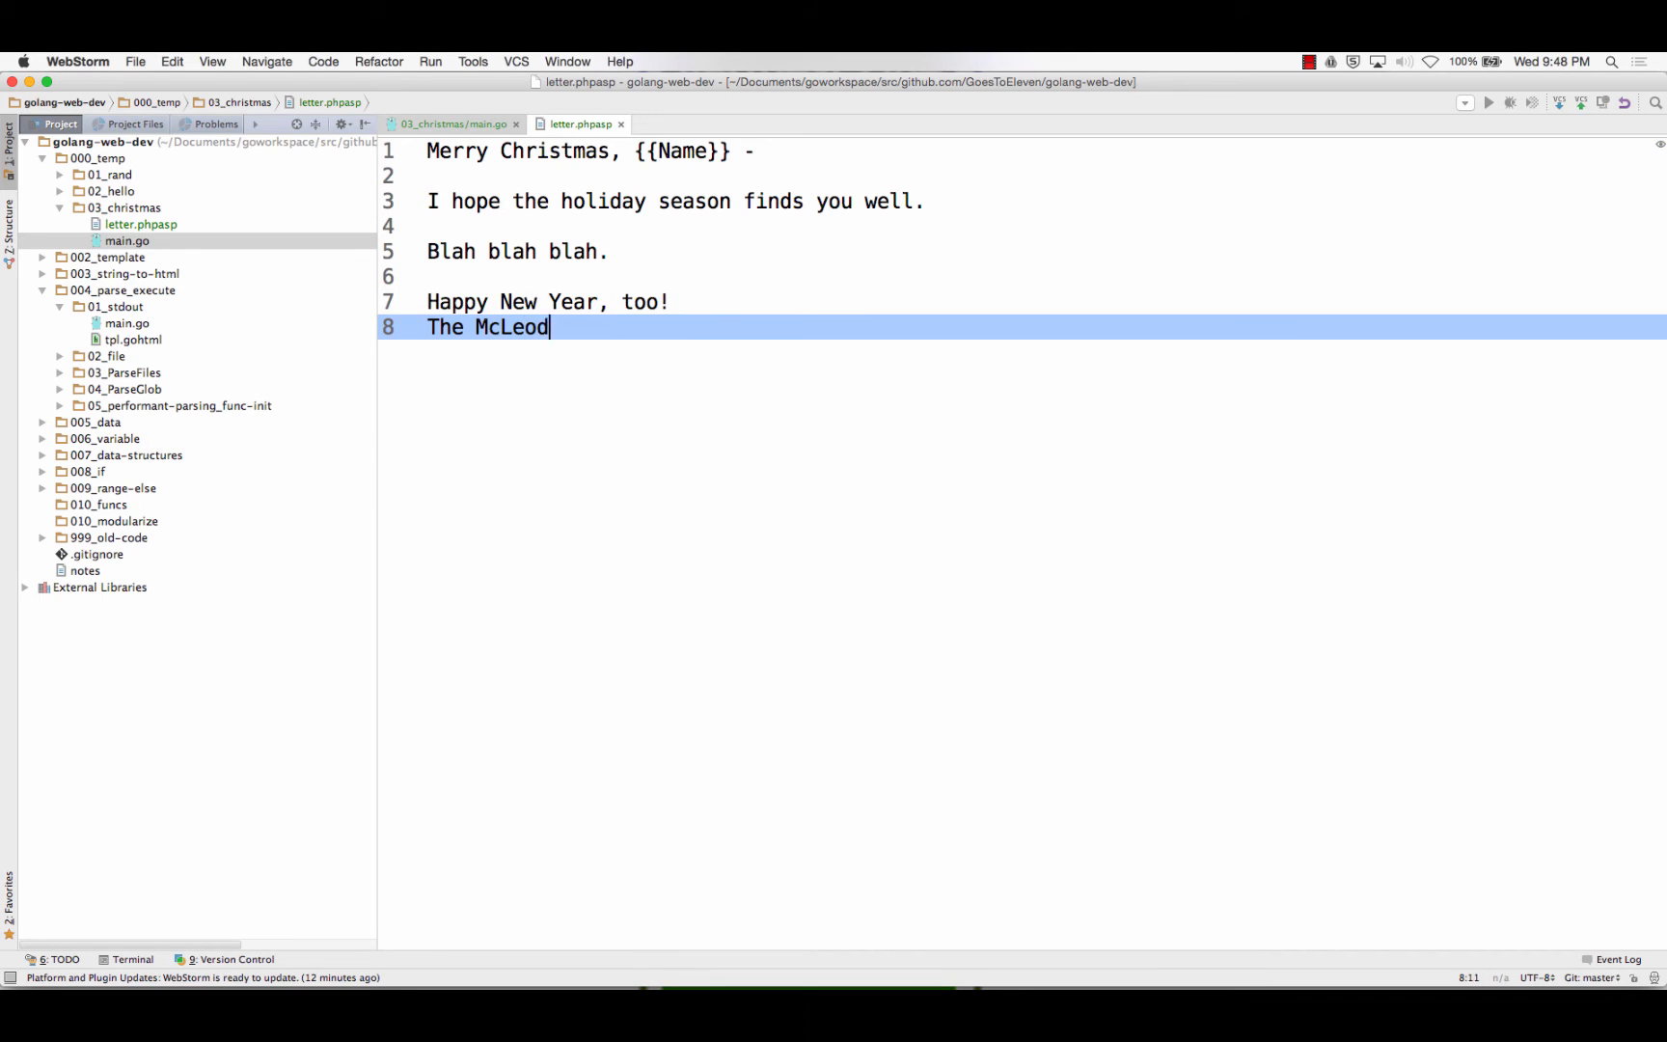
text(s)
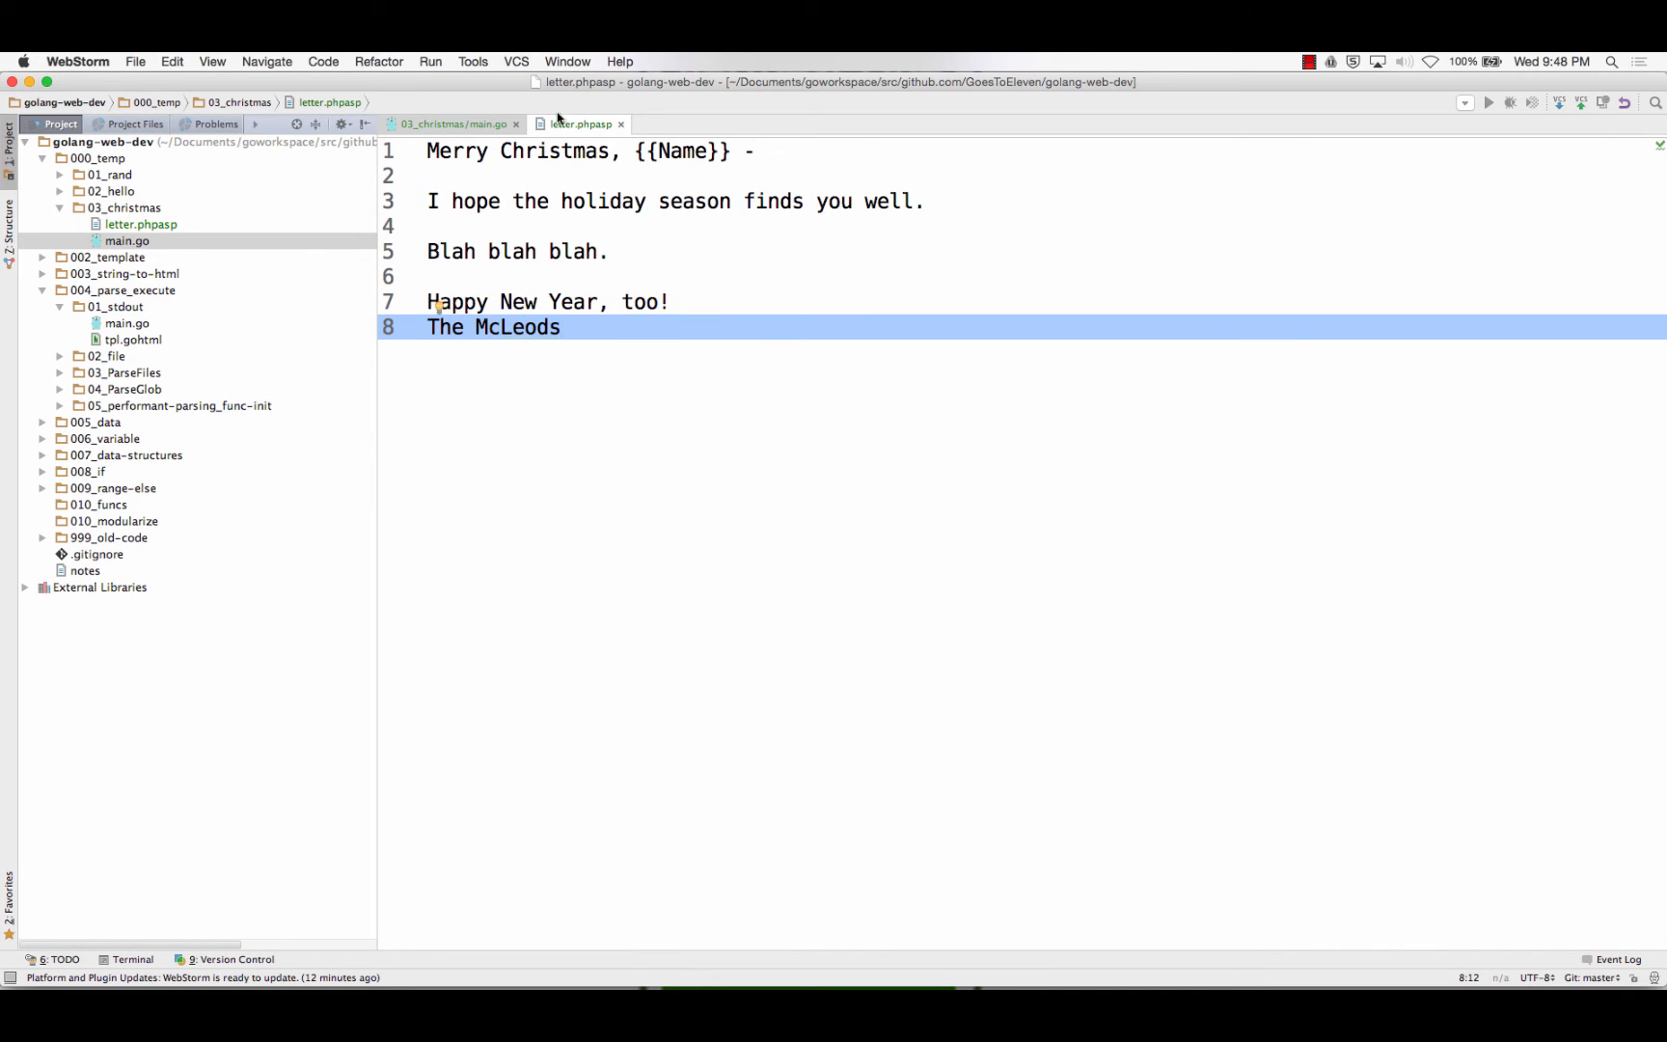
click(452, 123)
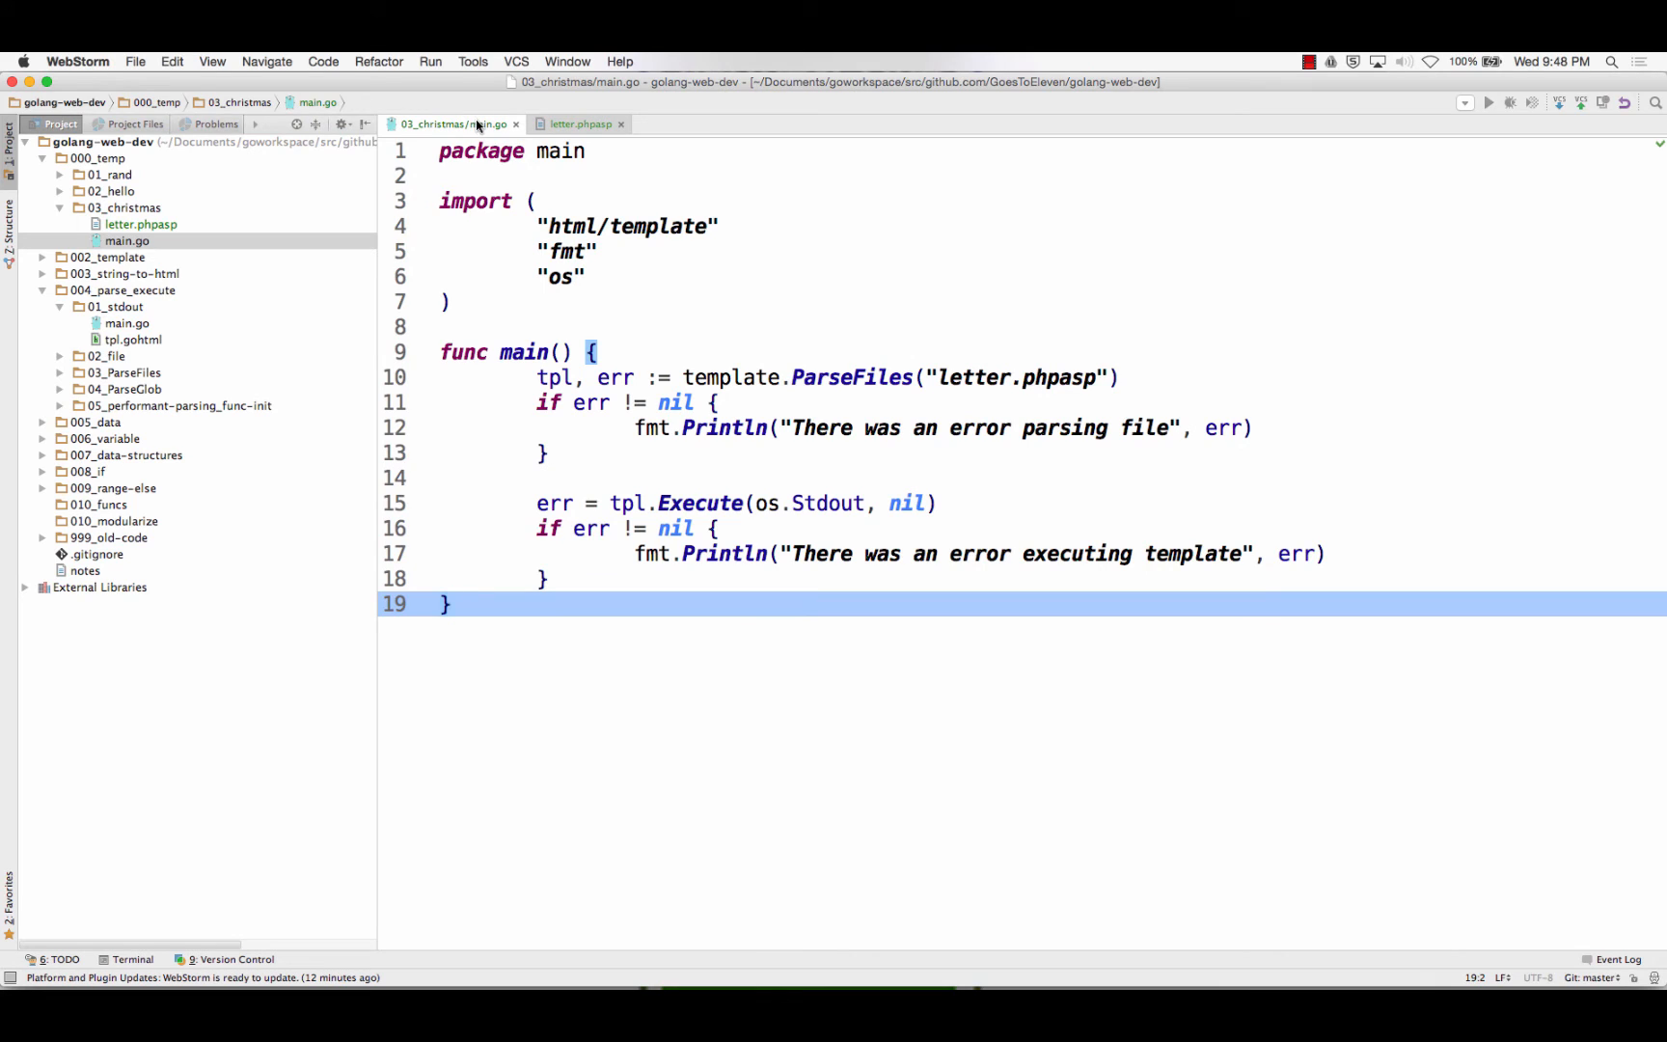
In Terminal go up a directory and delete the cit90 folder with rm -rf
key(cmd+tab)
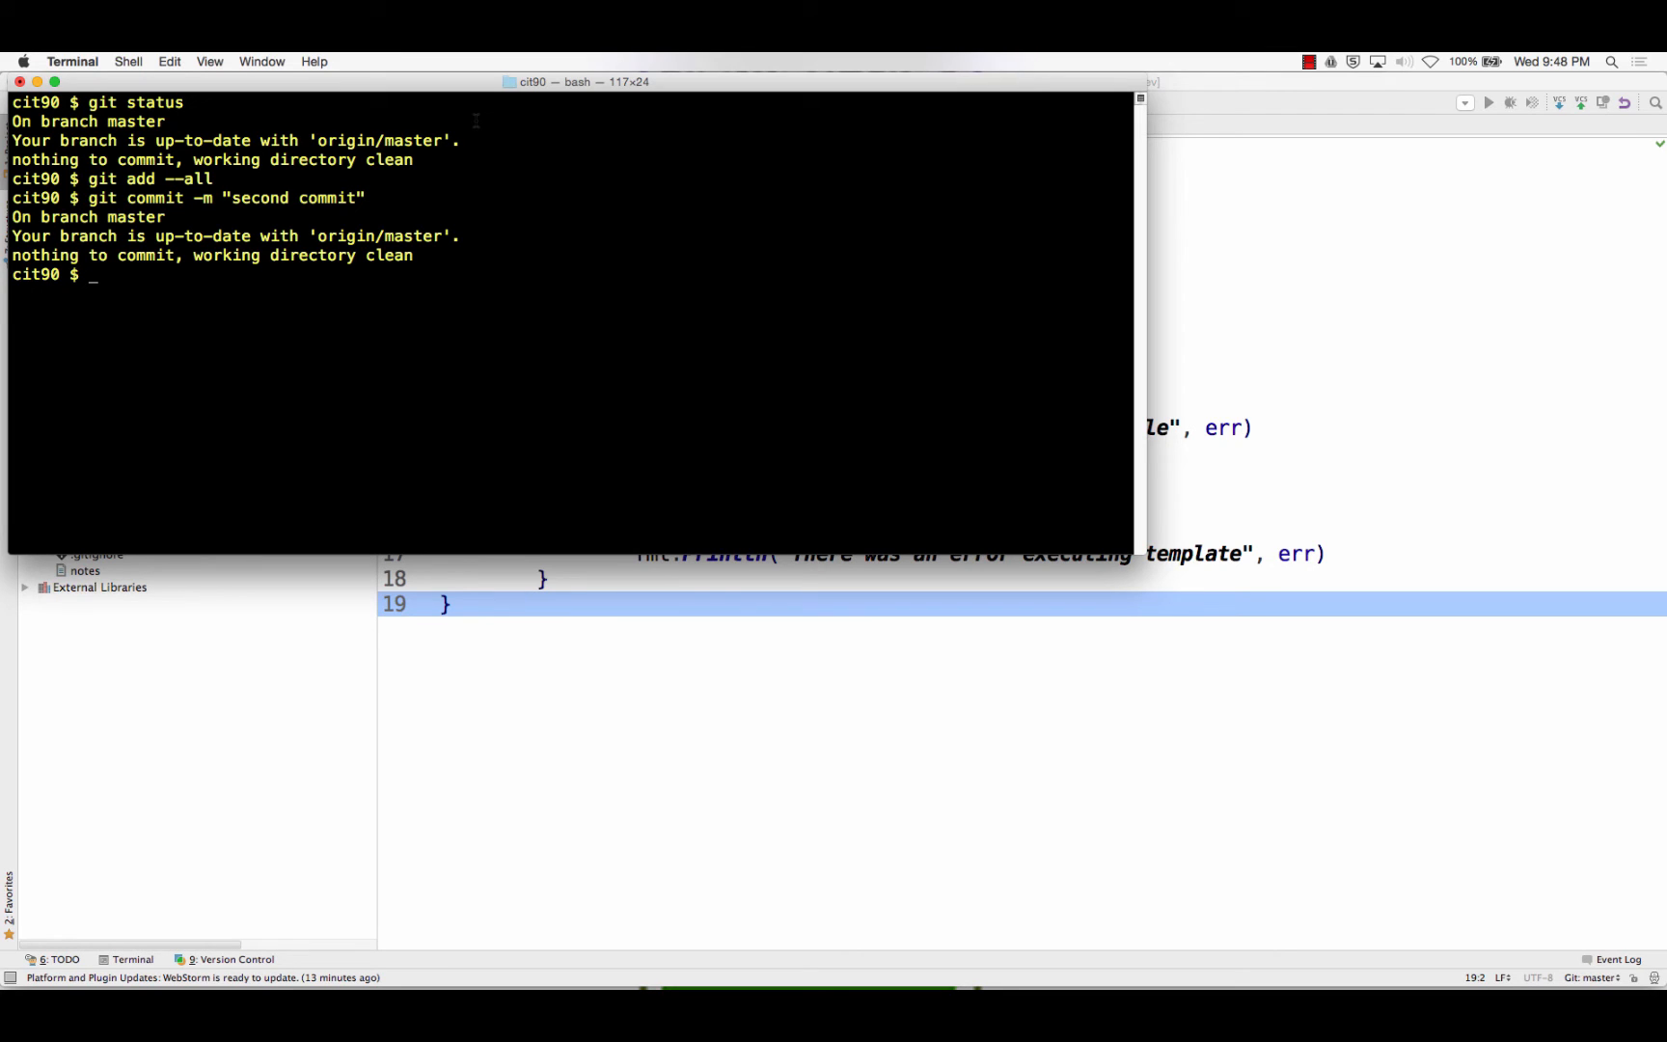
text(cd ../)
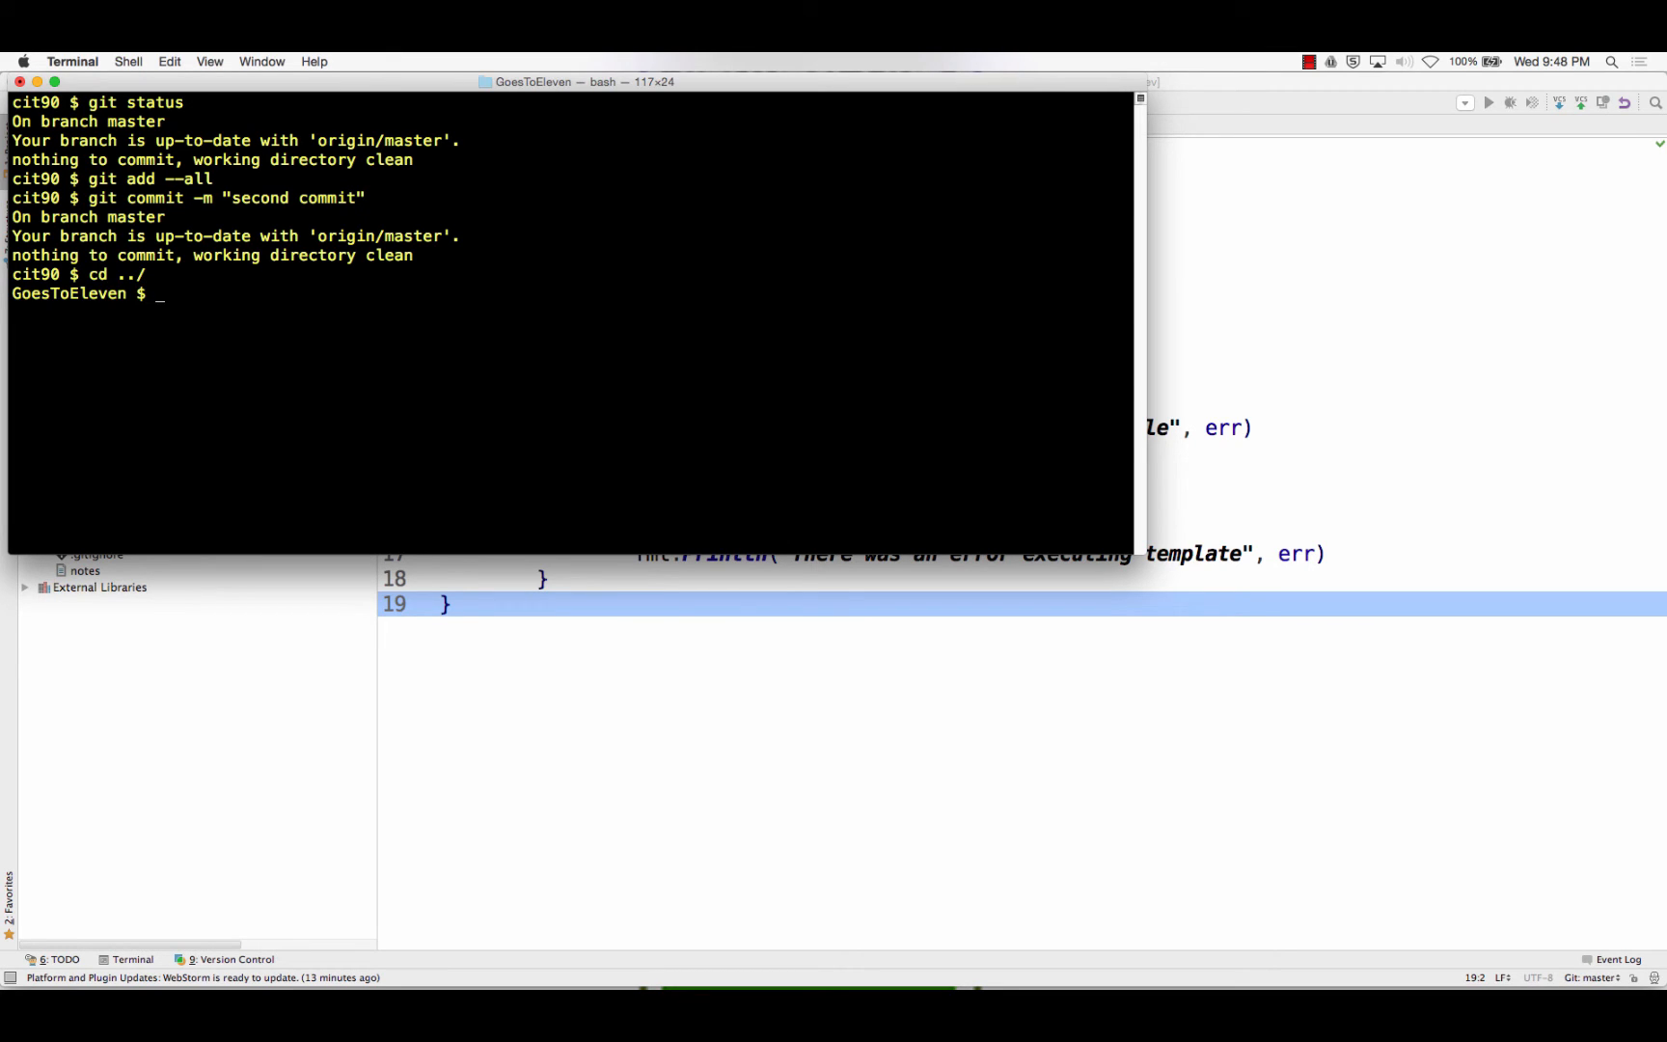
text(rm rf-)
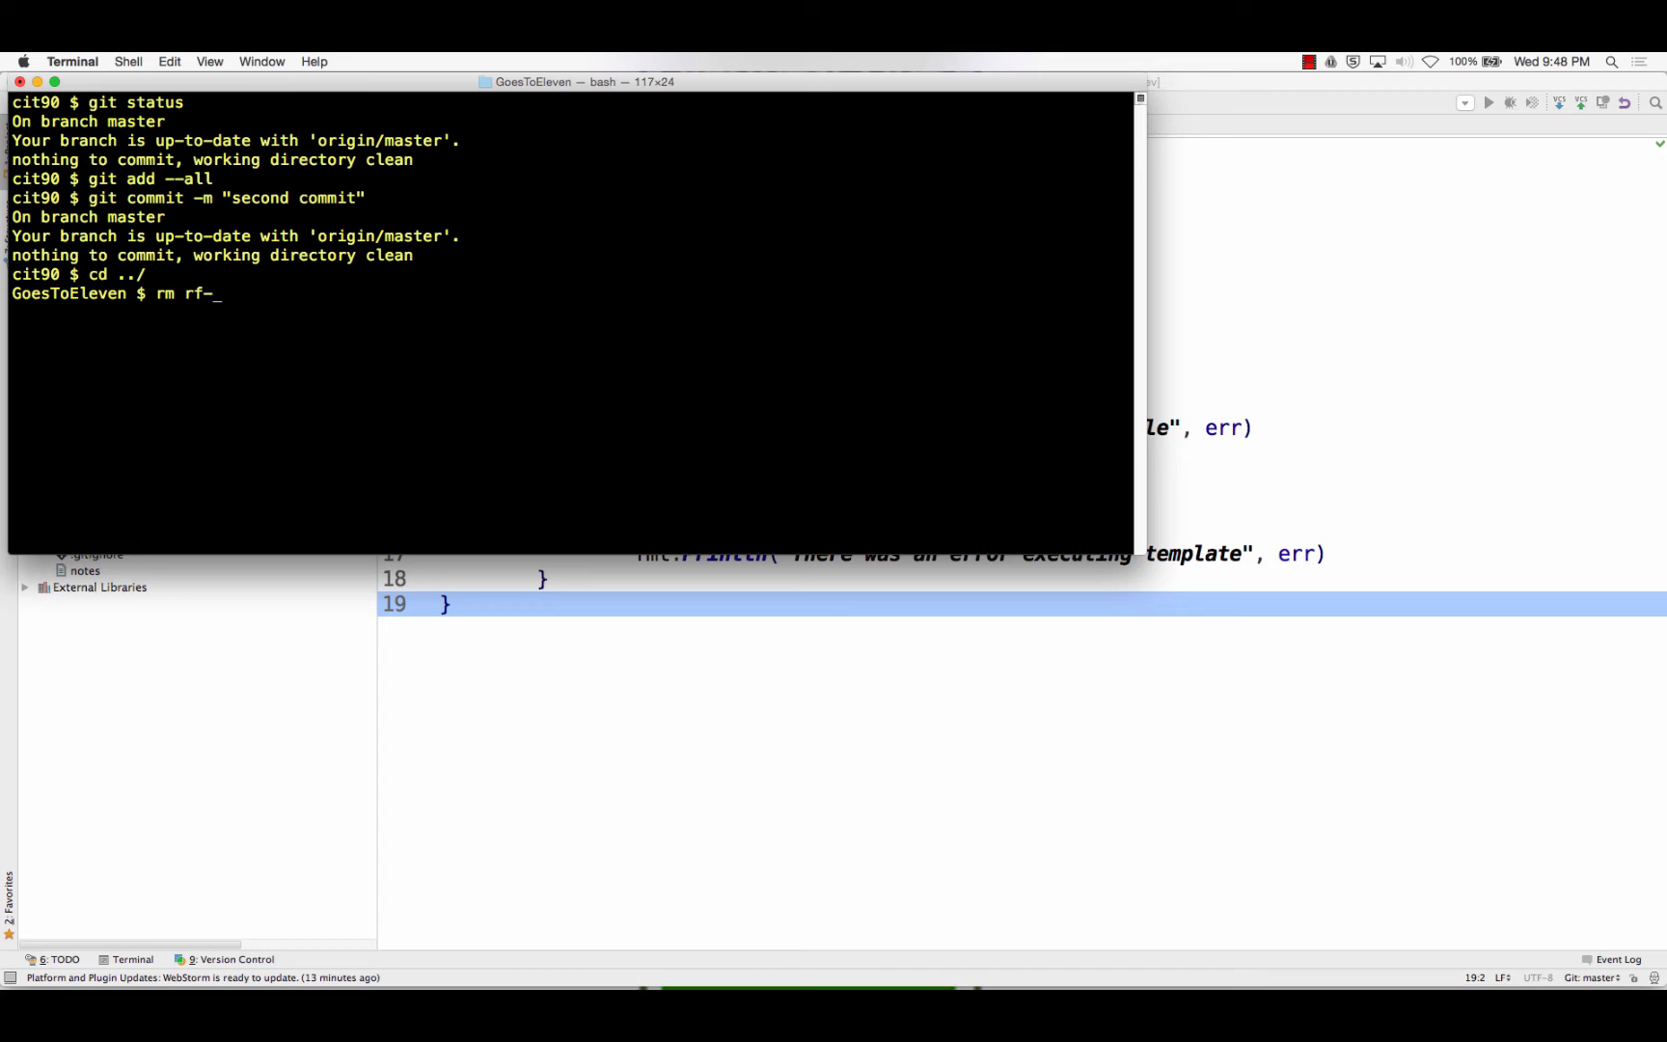
key(Backspace)
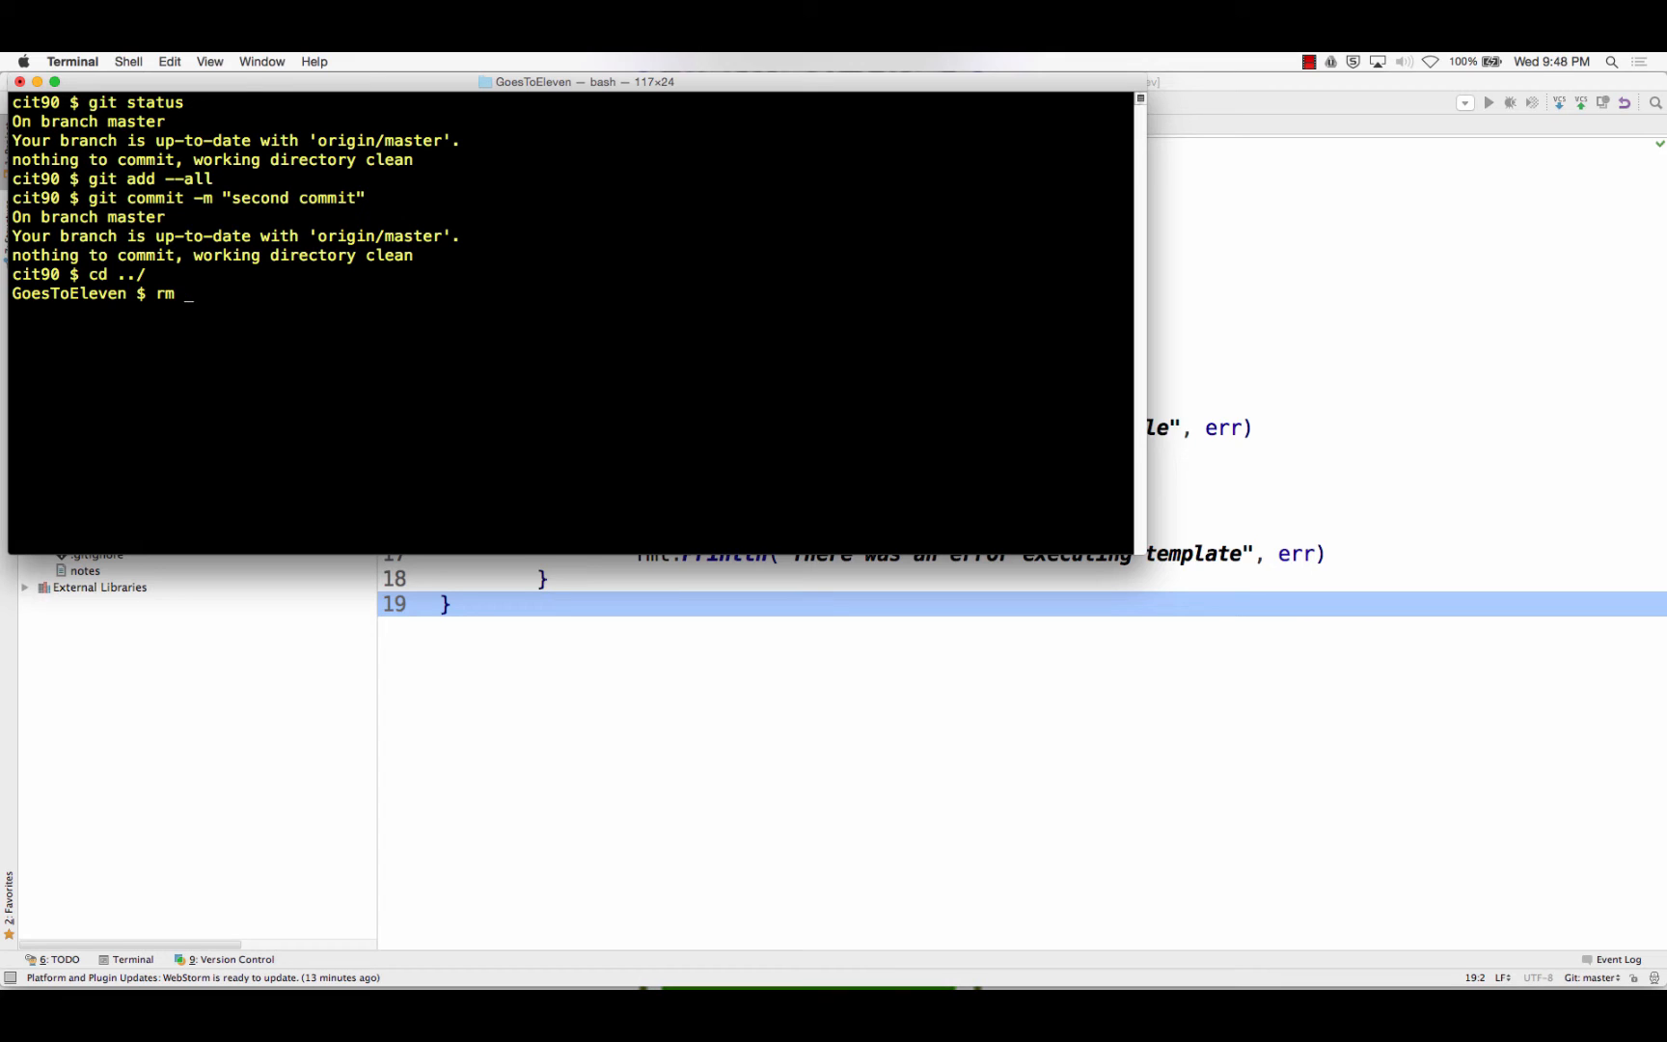
text(-rf cit90/)
text(cd)
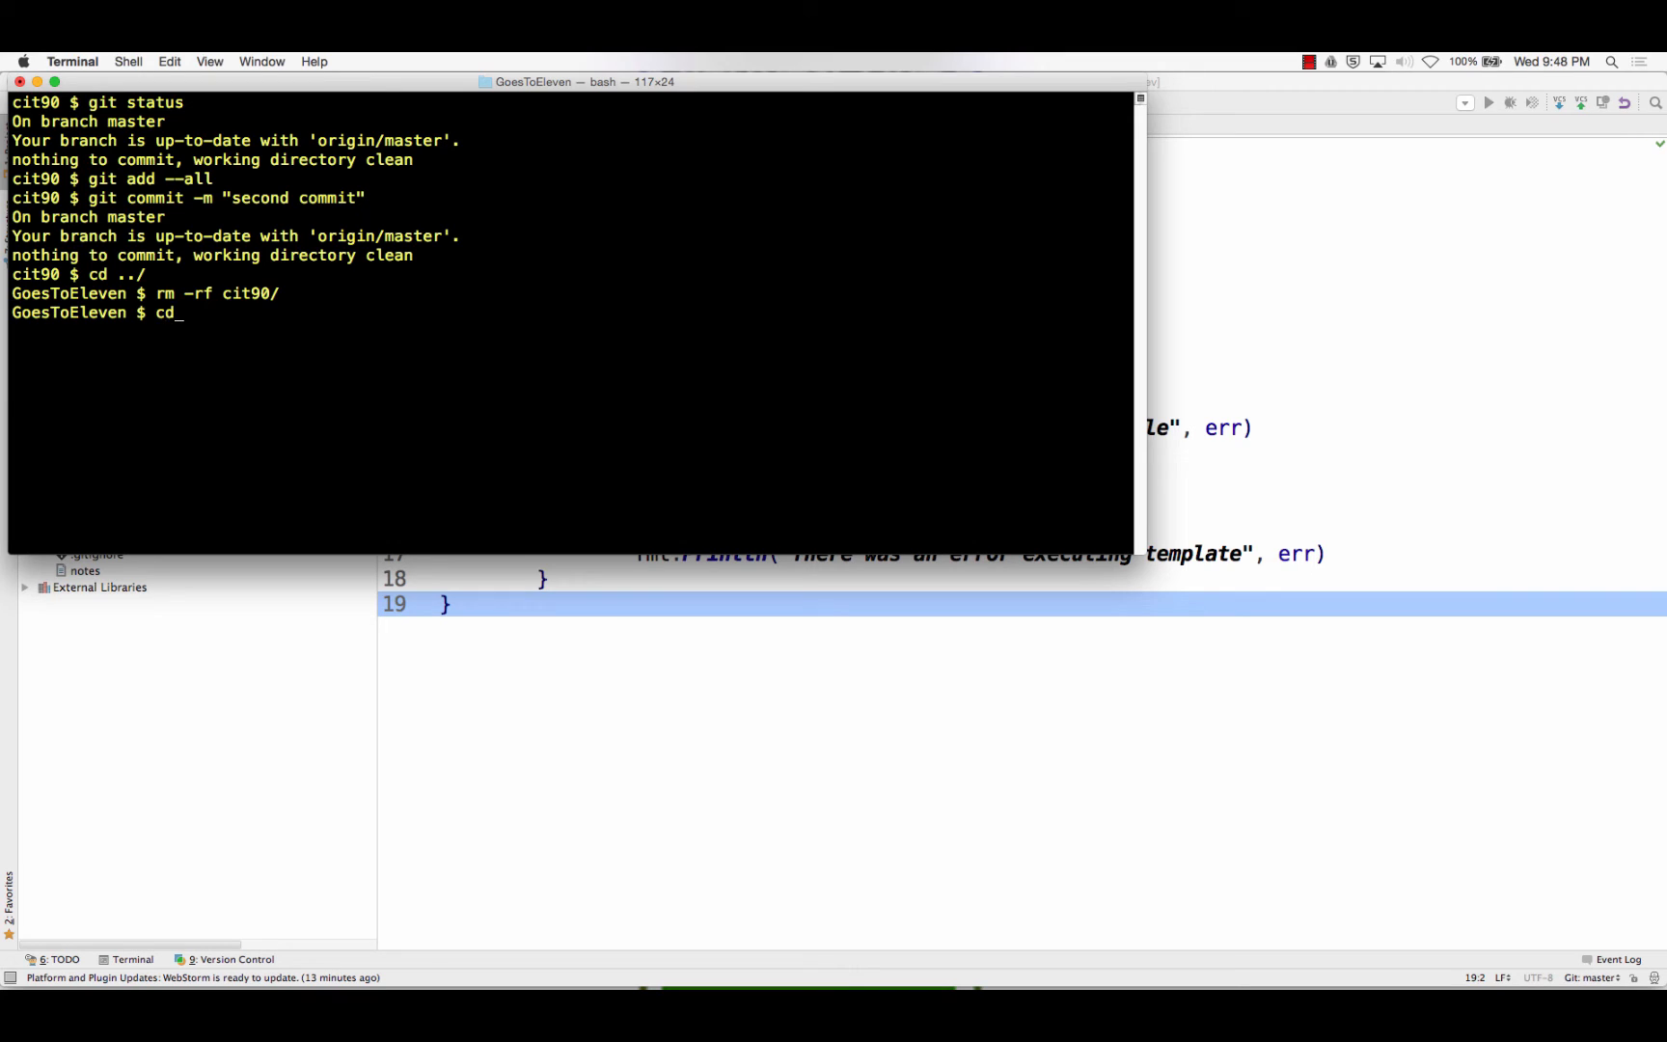
Move into golang-web-dev/000_temp/03_christmas
text(golang-web-dev/)
text(cd)
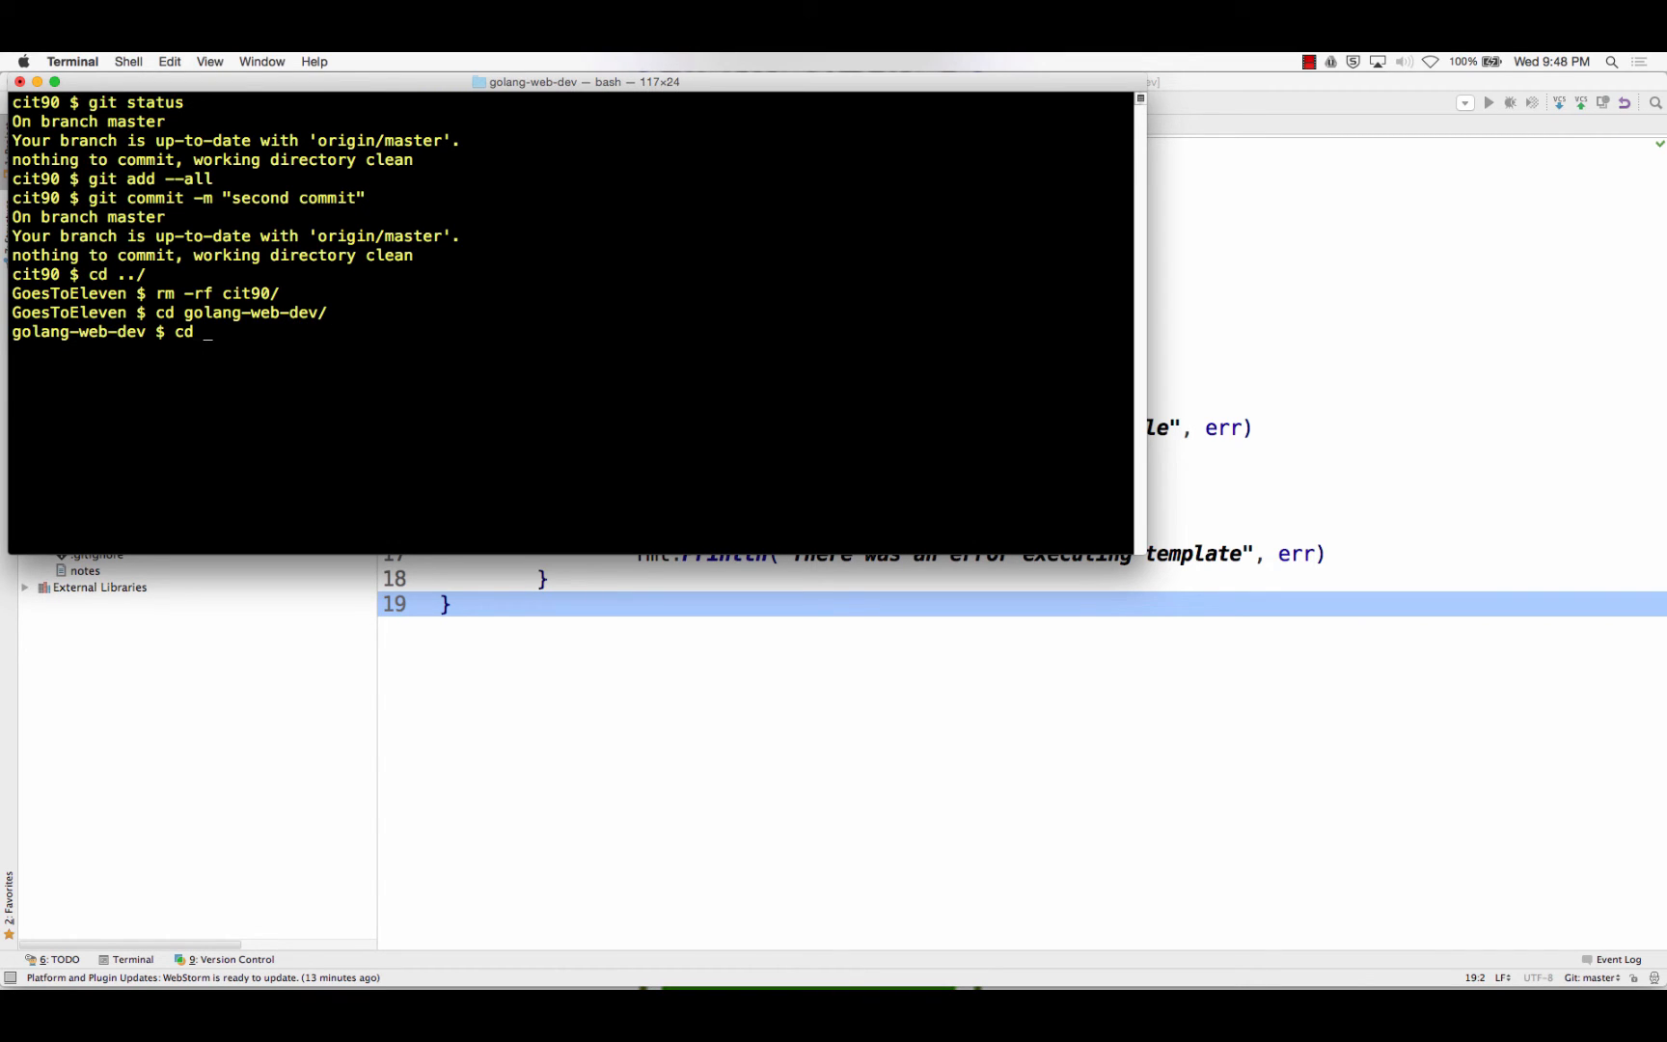
text(000_temp/)
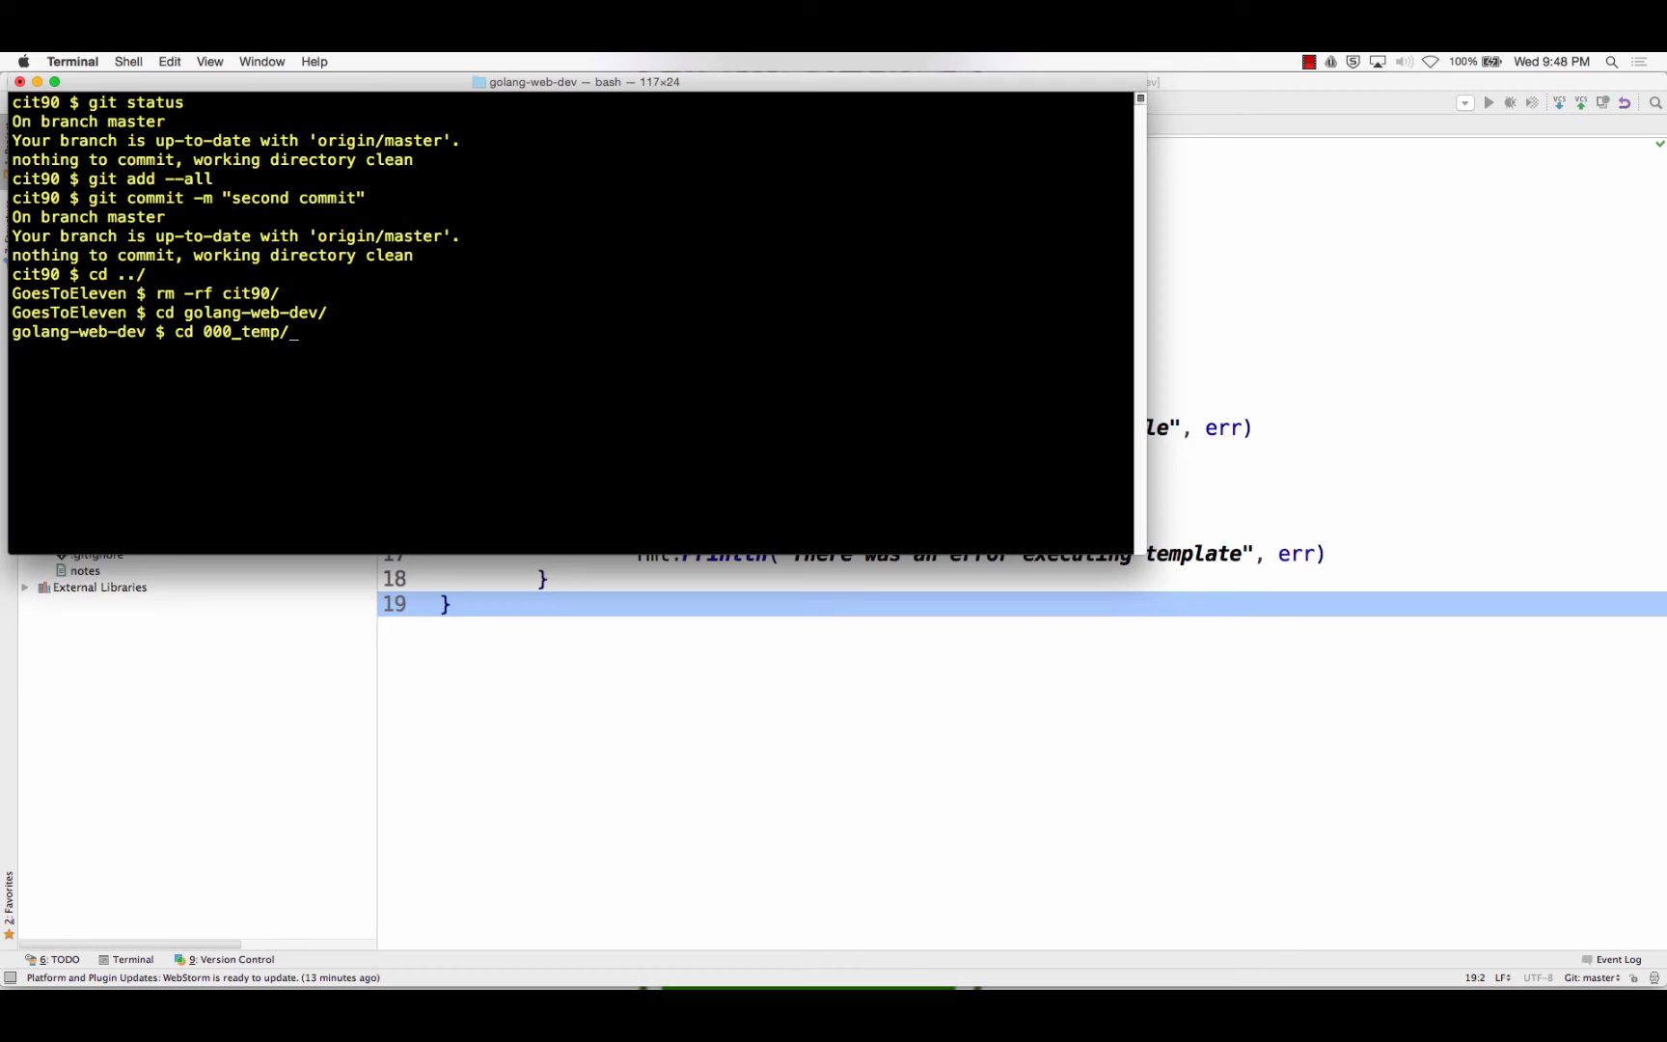
text(03_christmas/)
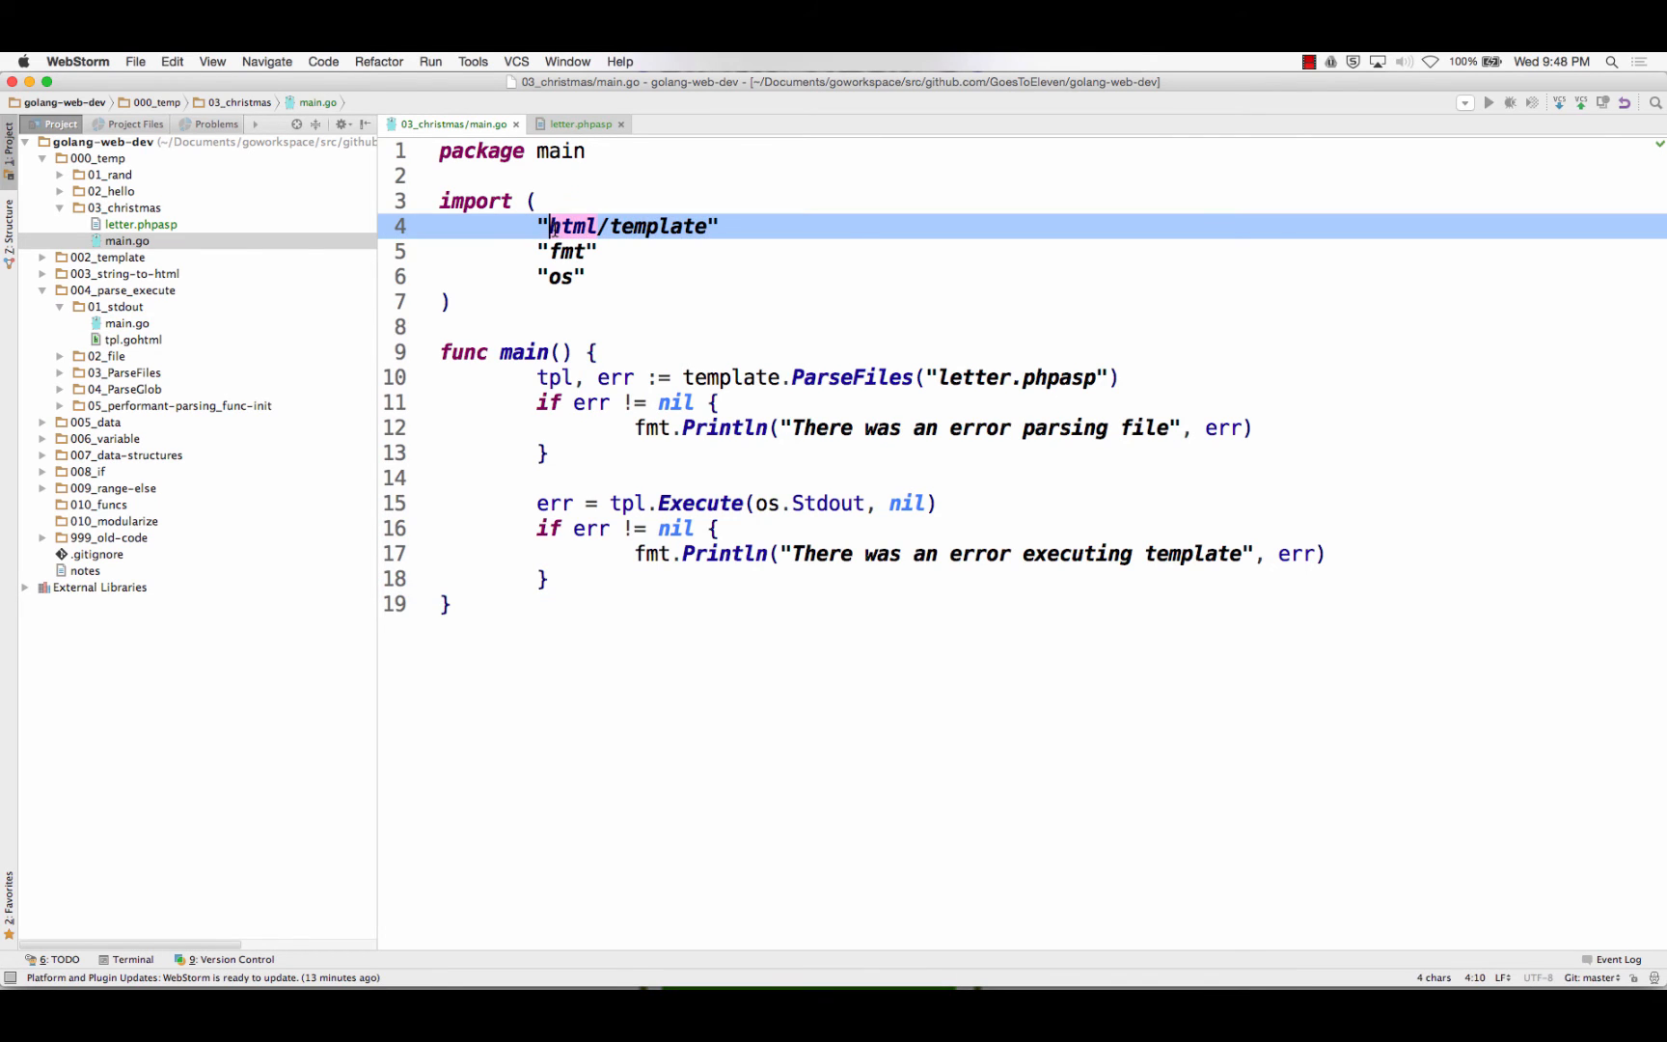
Import text/template, run go run main.go, then reduce the placeholder to {Name} and rerun
text(text)
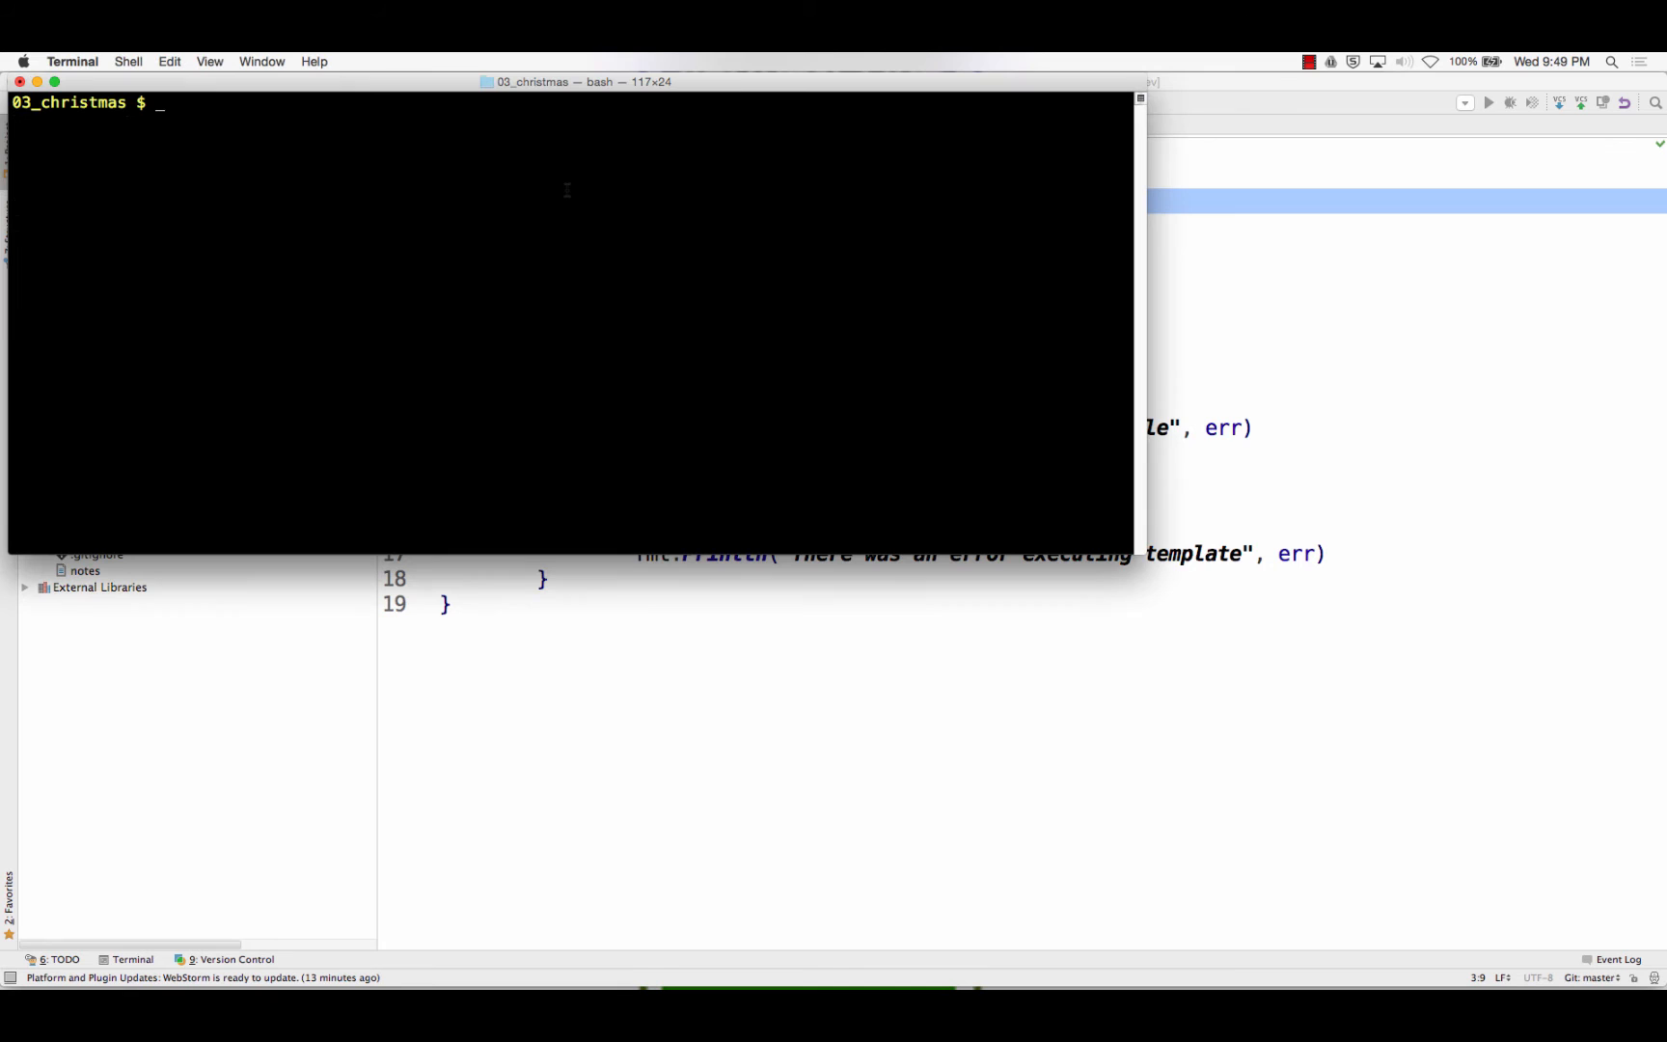
text(go run main.go)
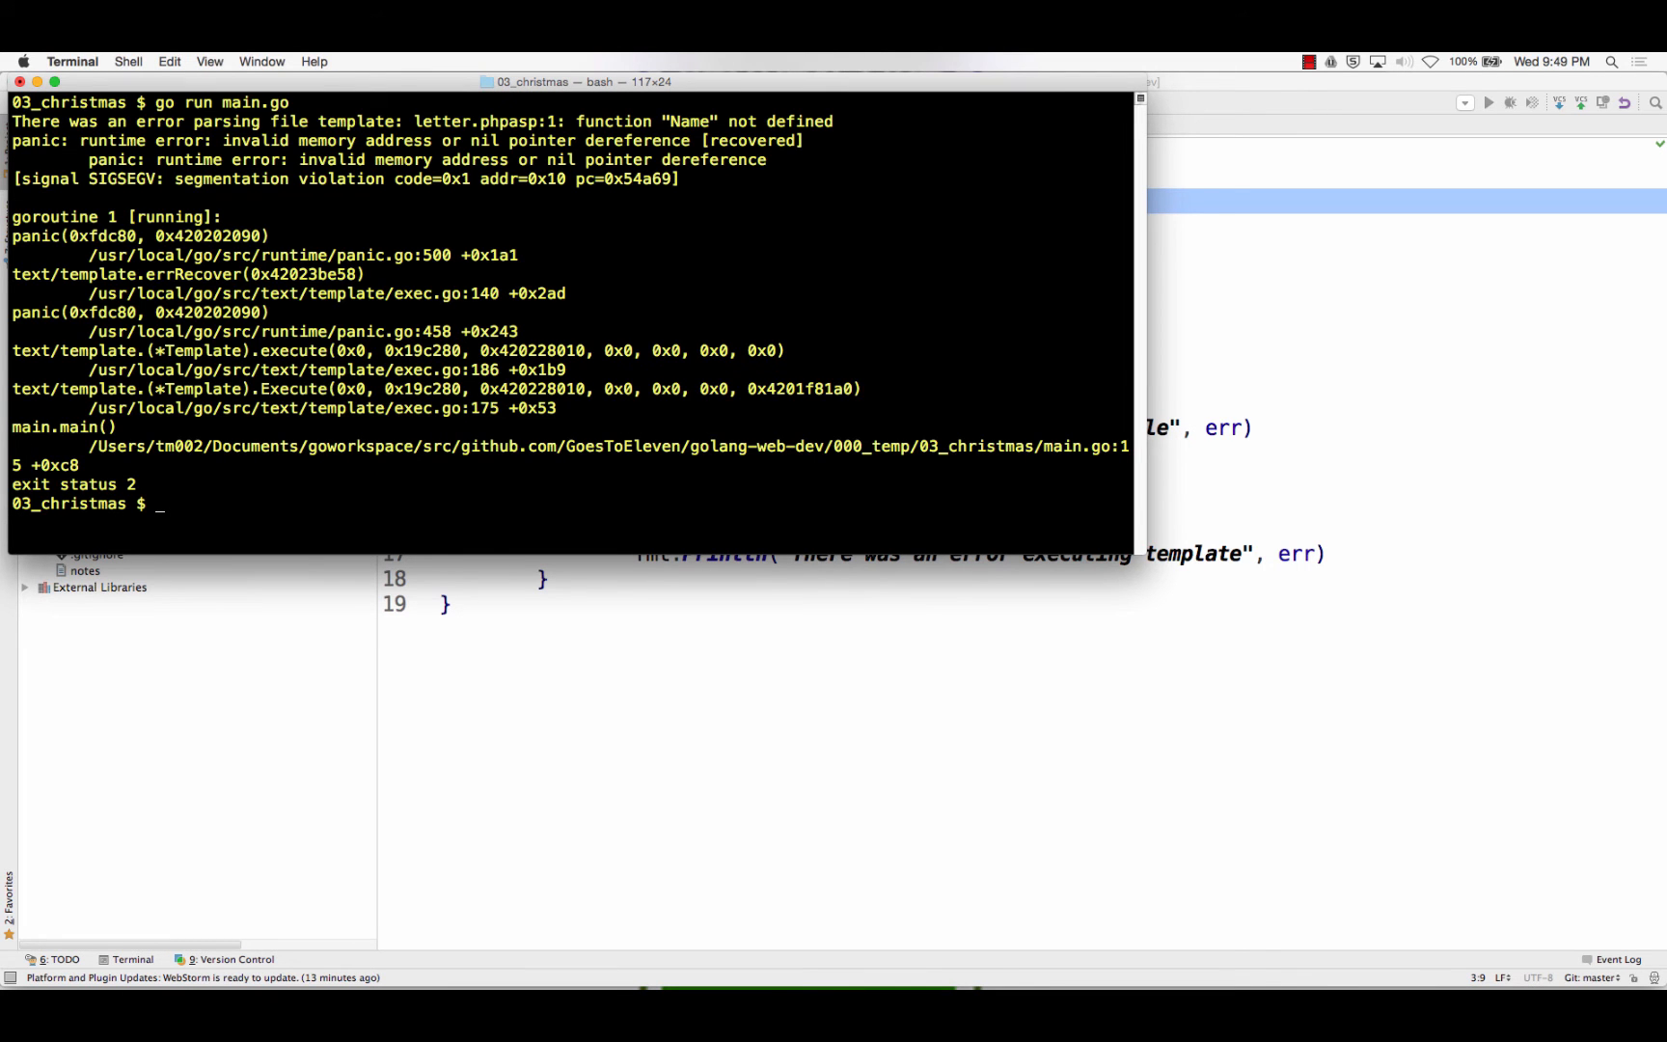
key(cmd+k)
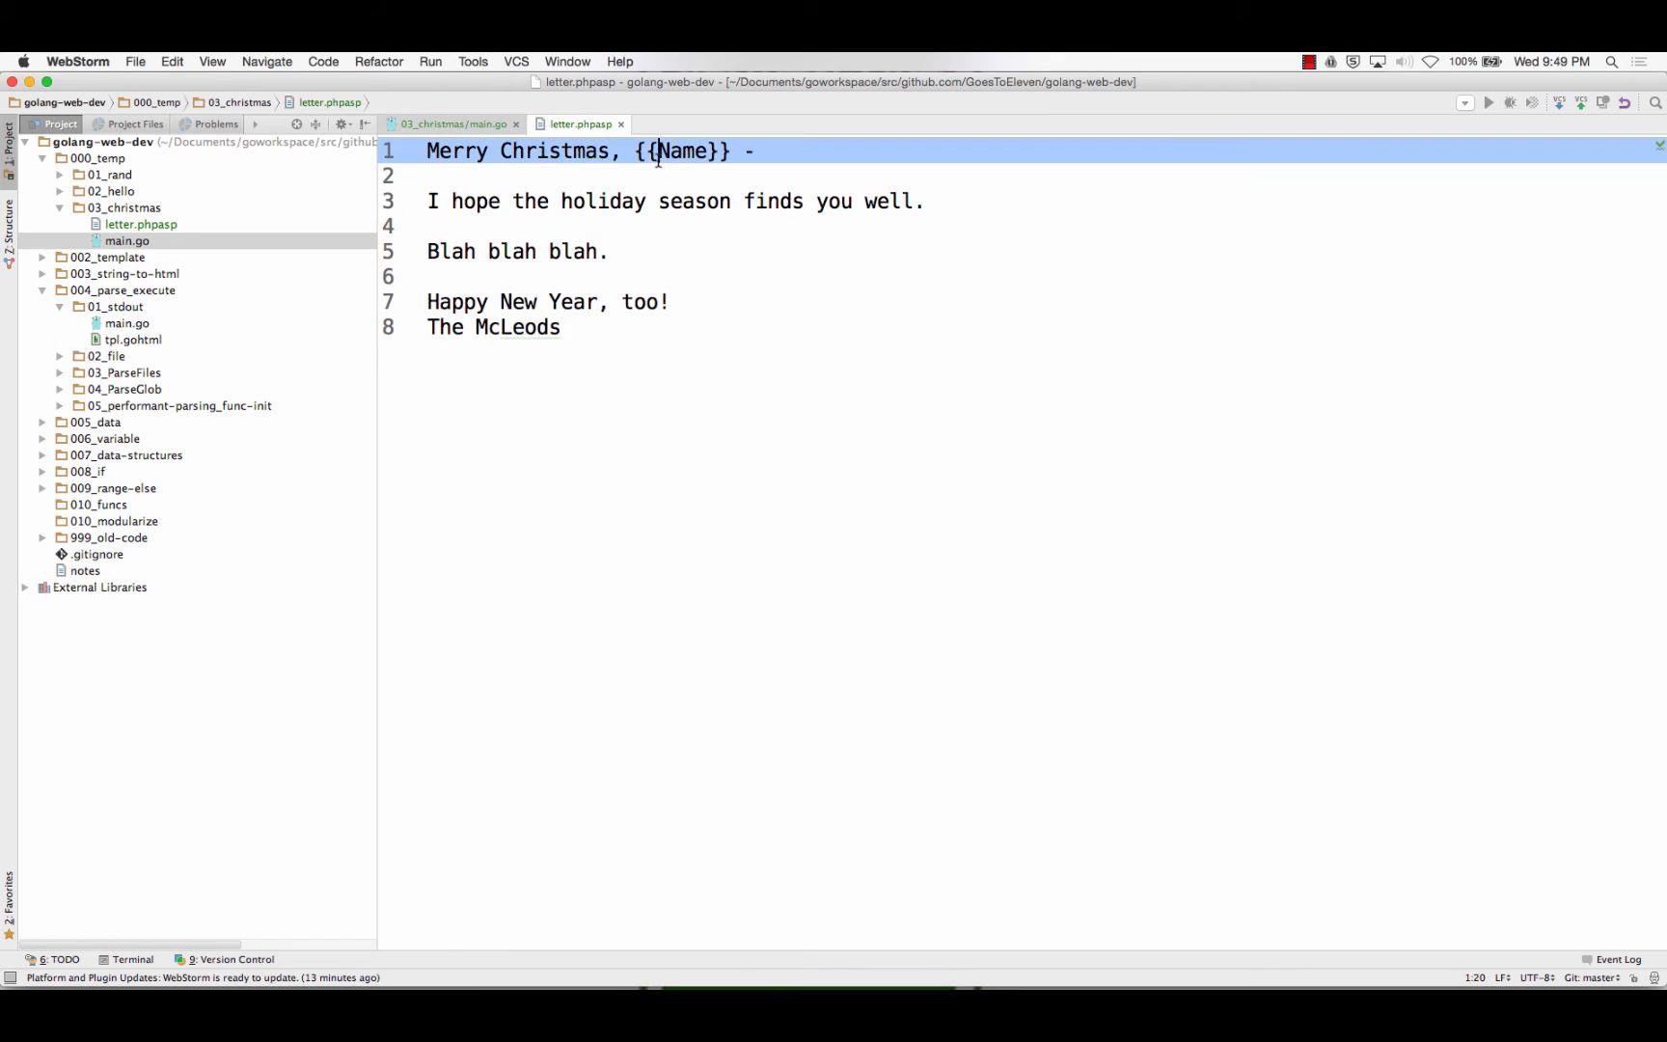
key(Backspace)
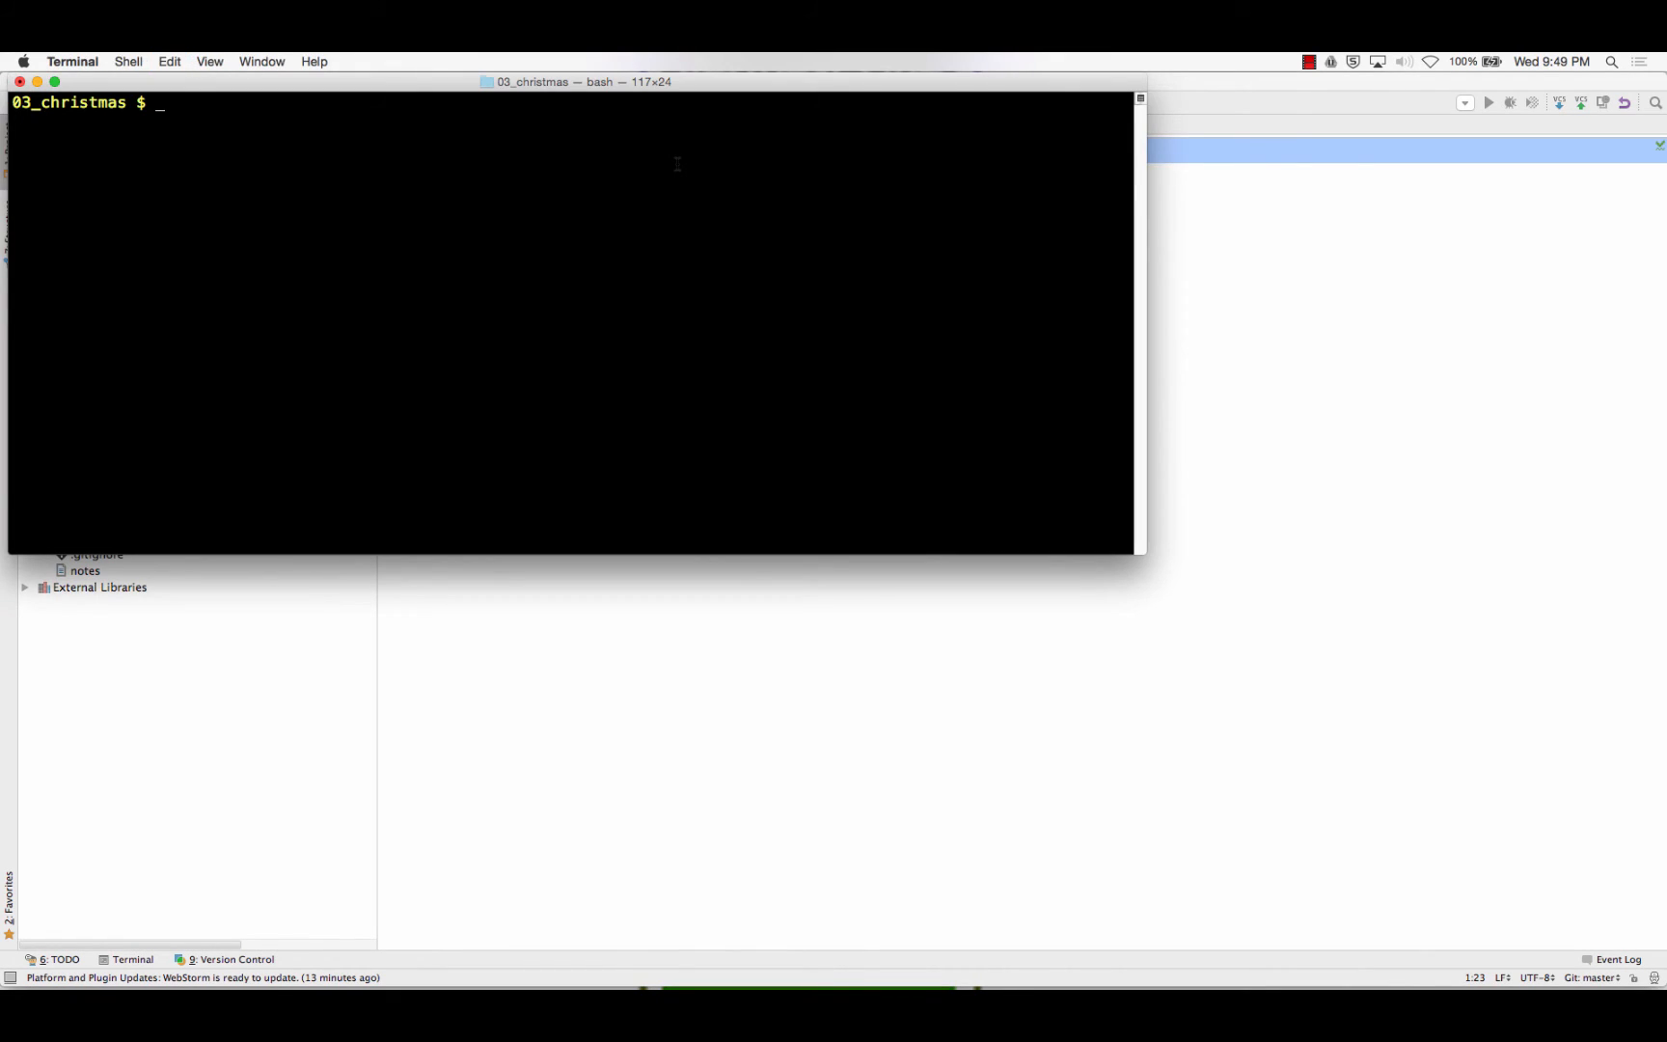
text(go run main.go)
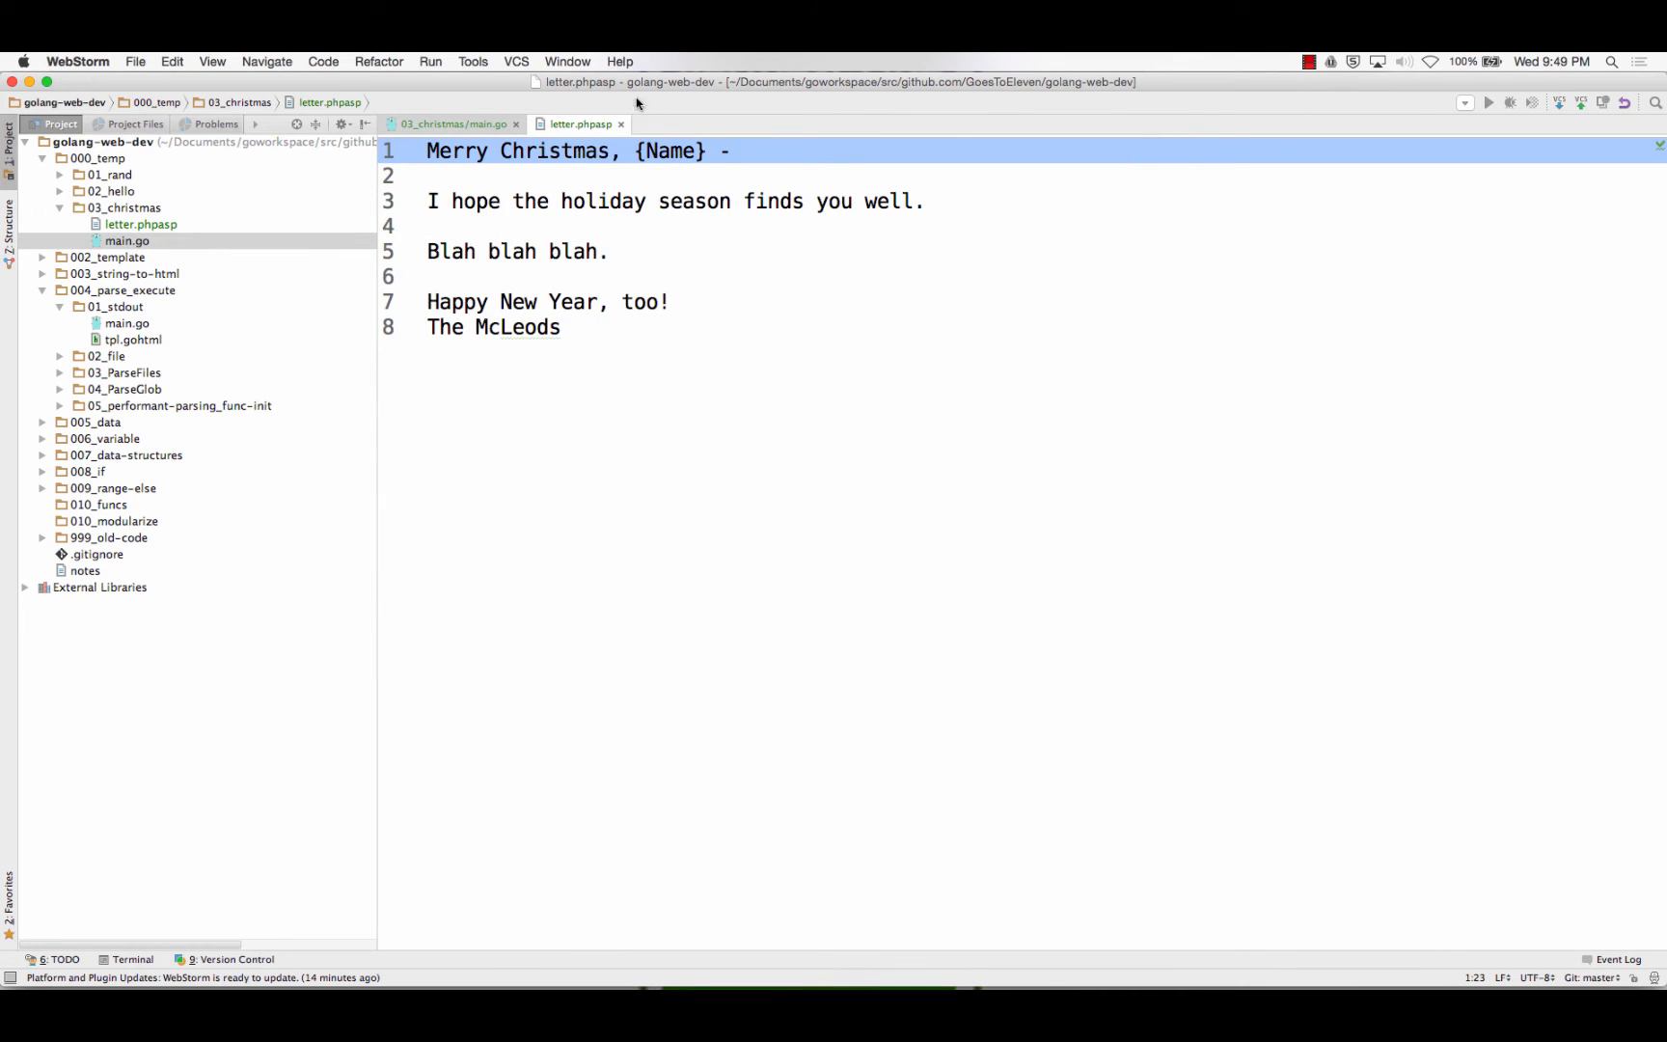
Split the editor vertically to show main.go and letter.phpasp side by side
right_click(579, 123)
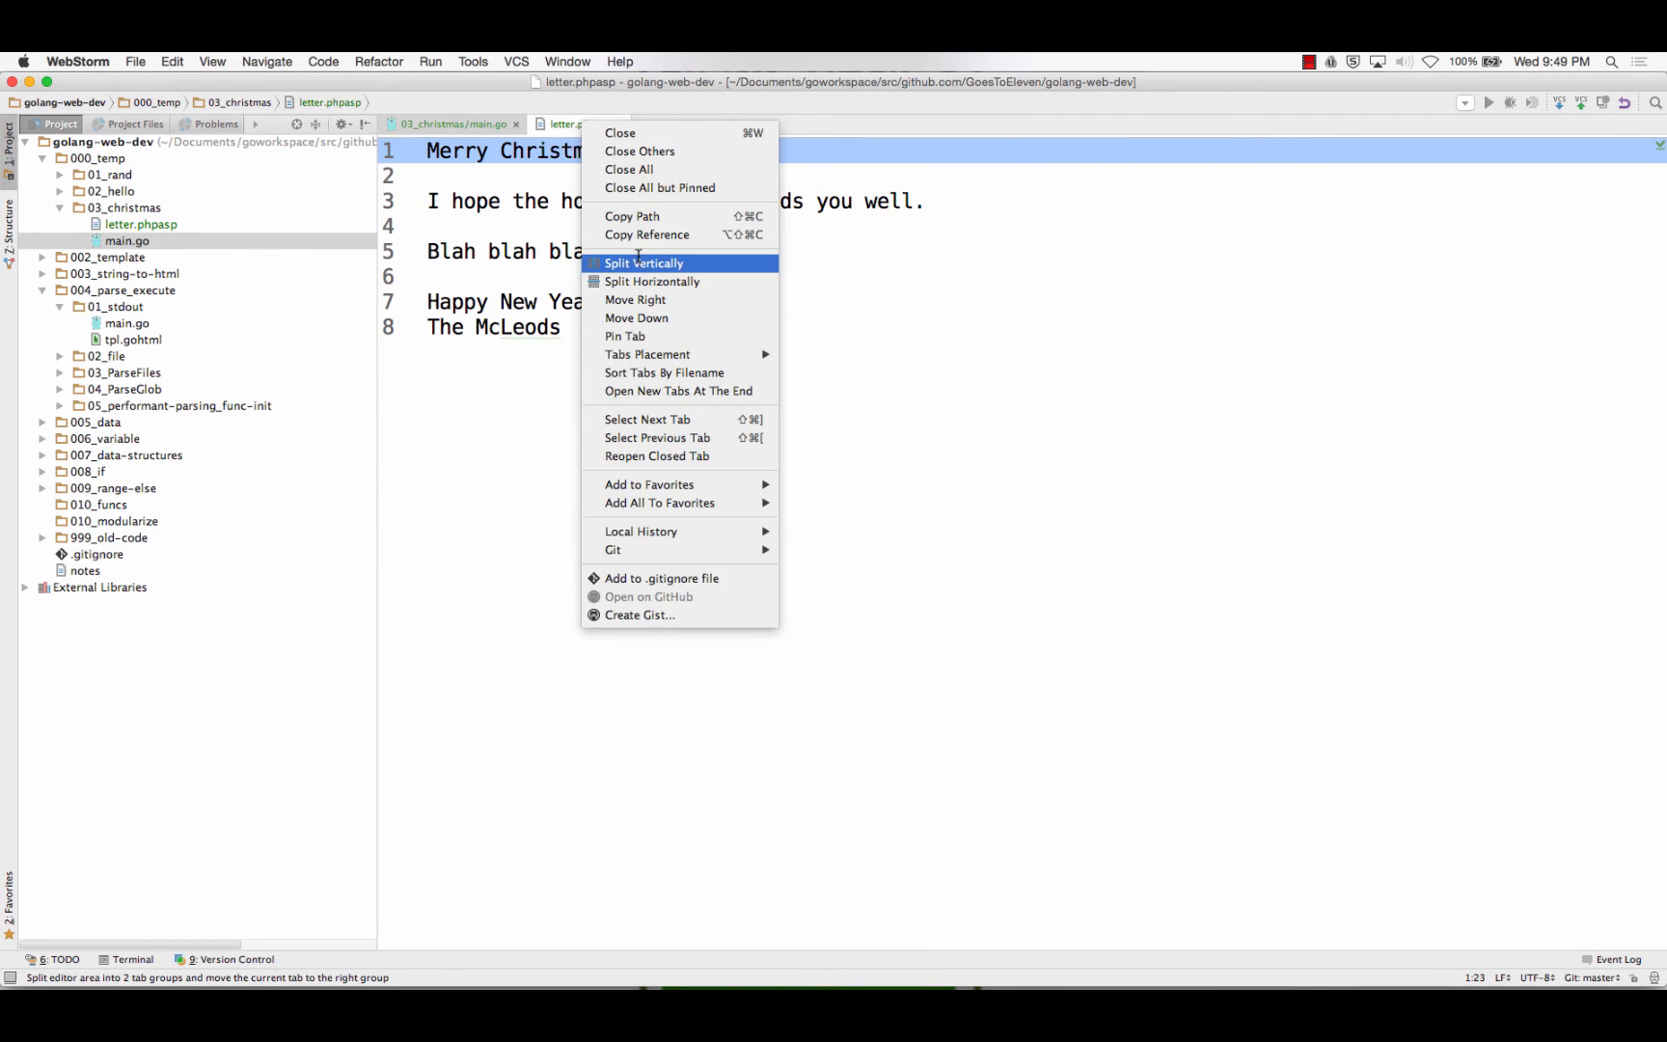
click(642, 263)
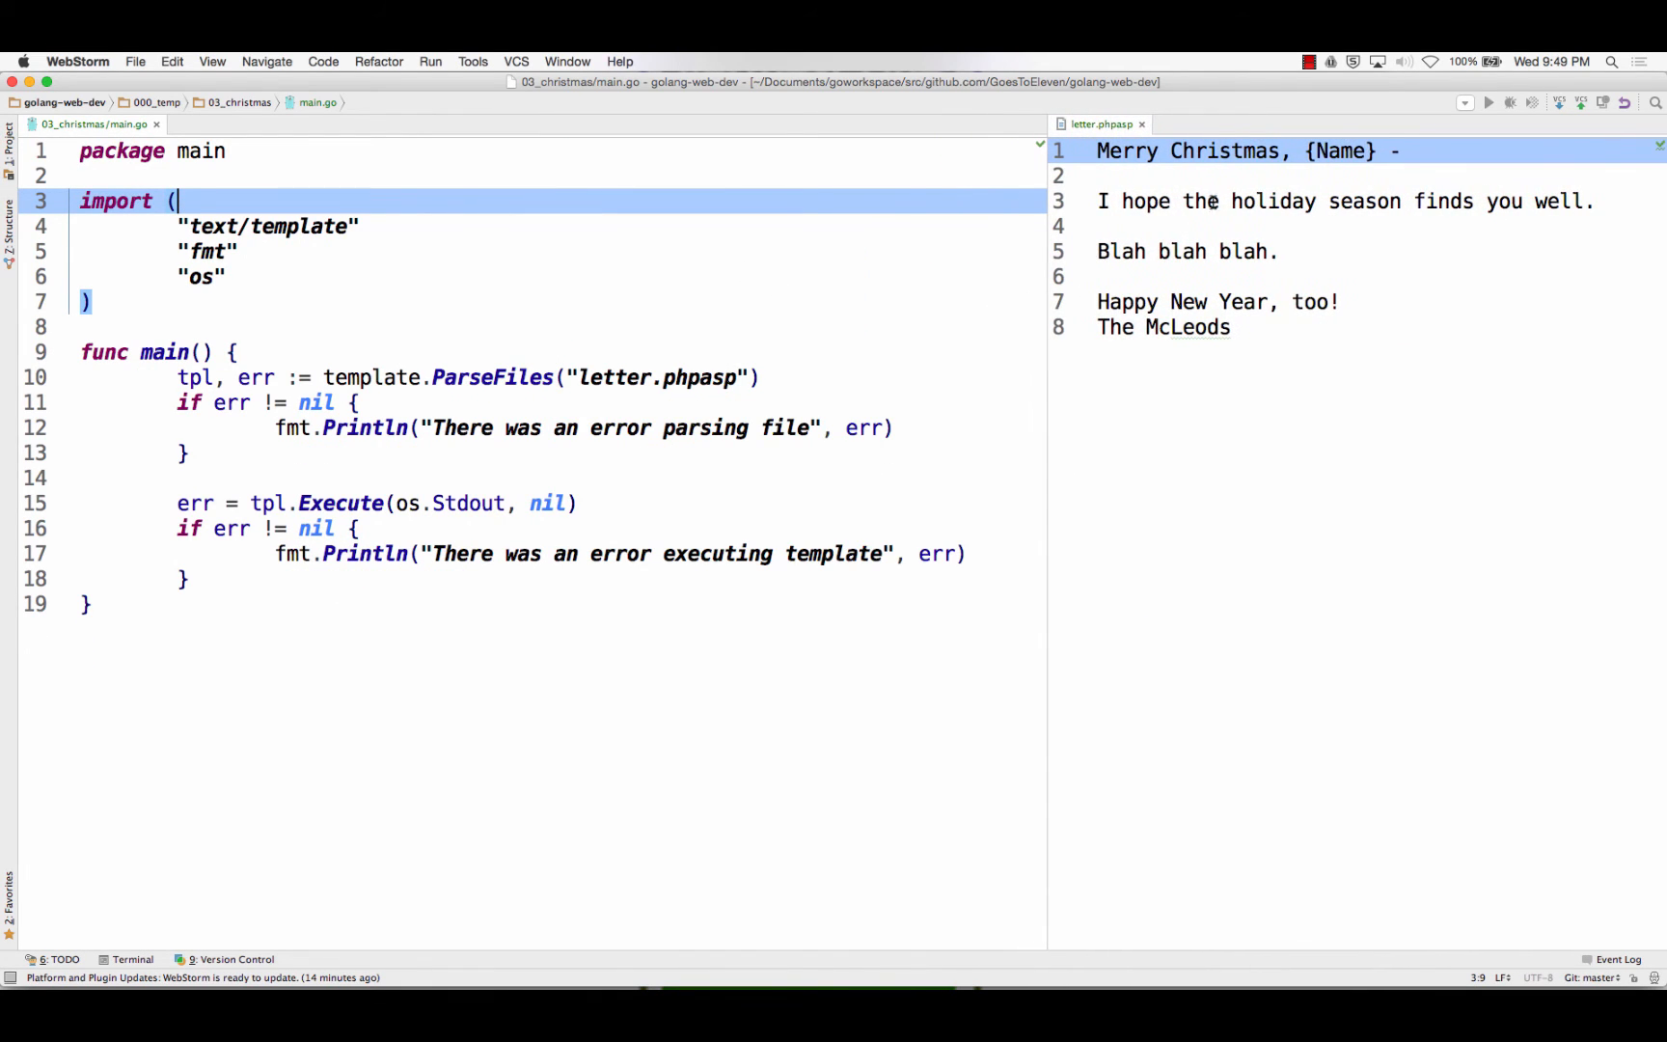
click(1310, 60)
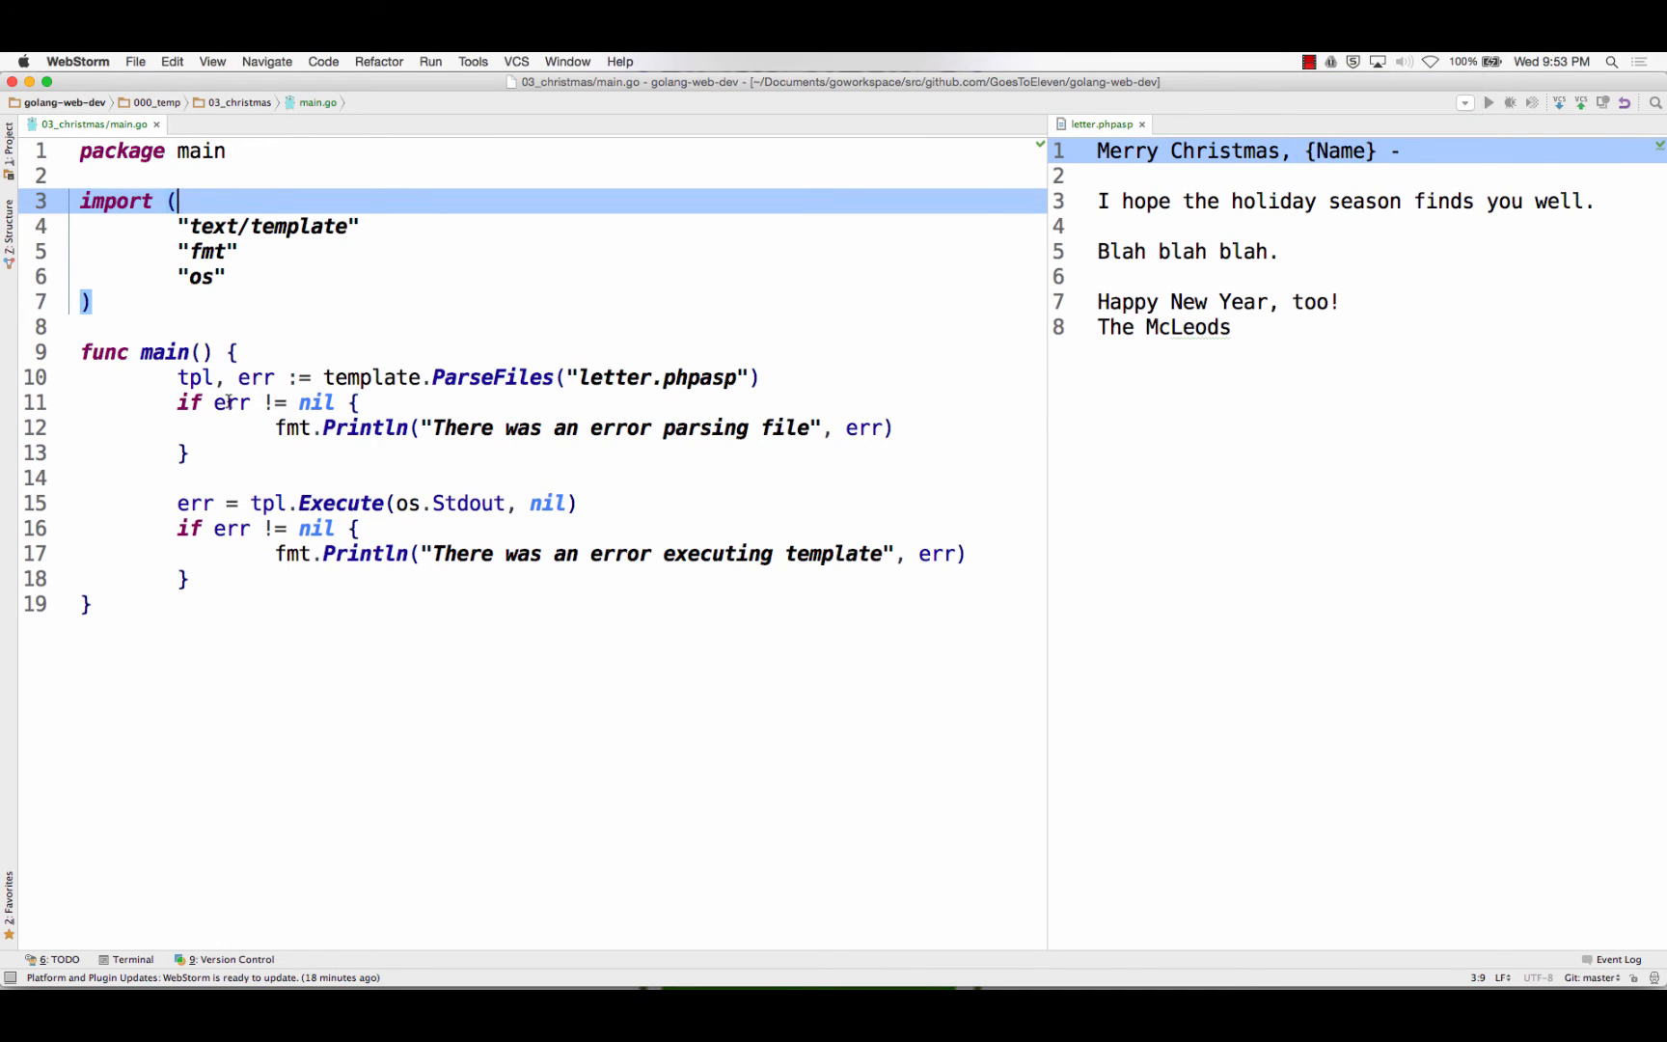
click(185, 579)
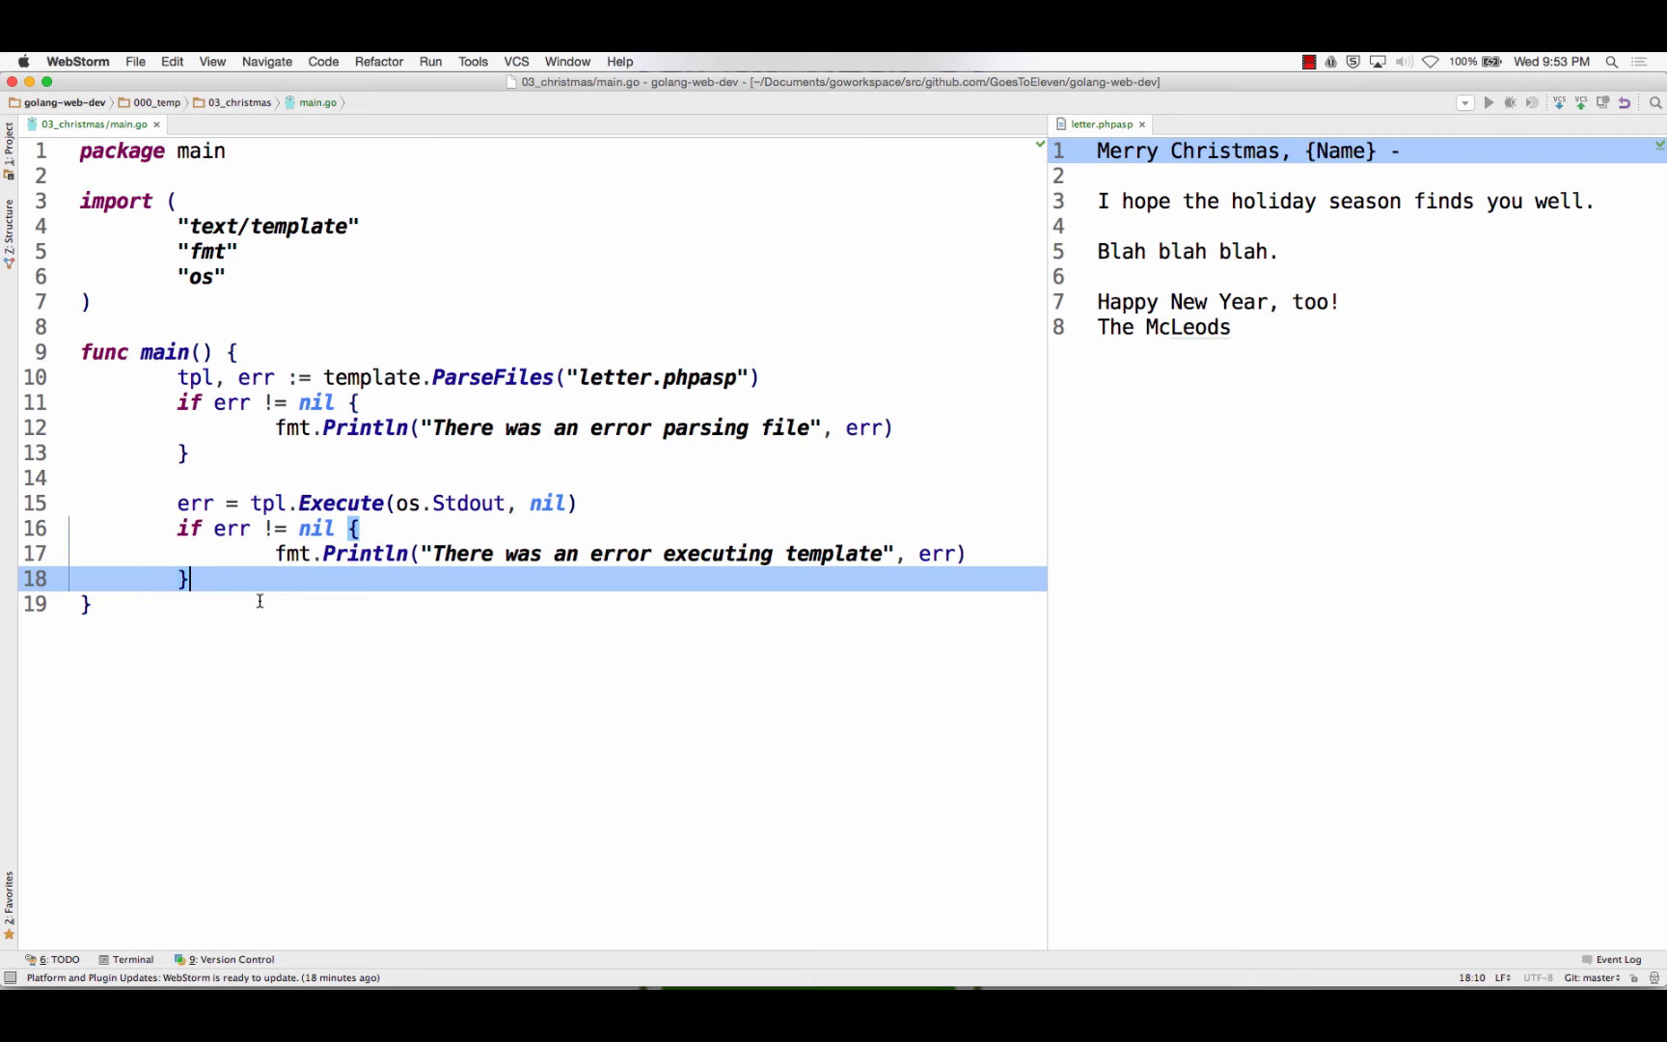
Point through the execute and parse error checks while explaining, then return to the editor
click(583, 378)
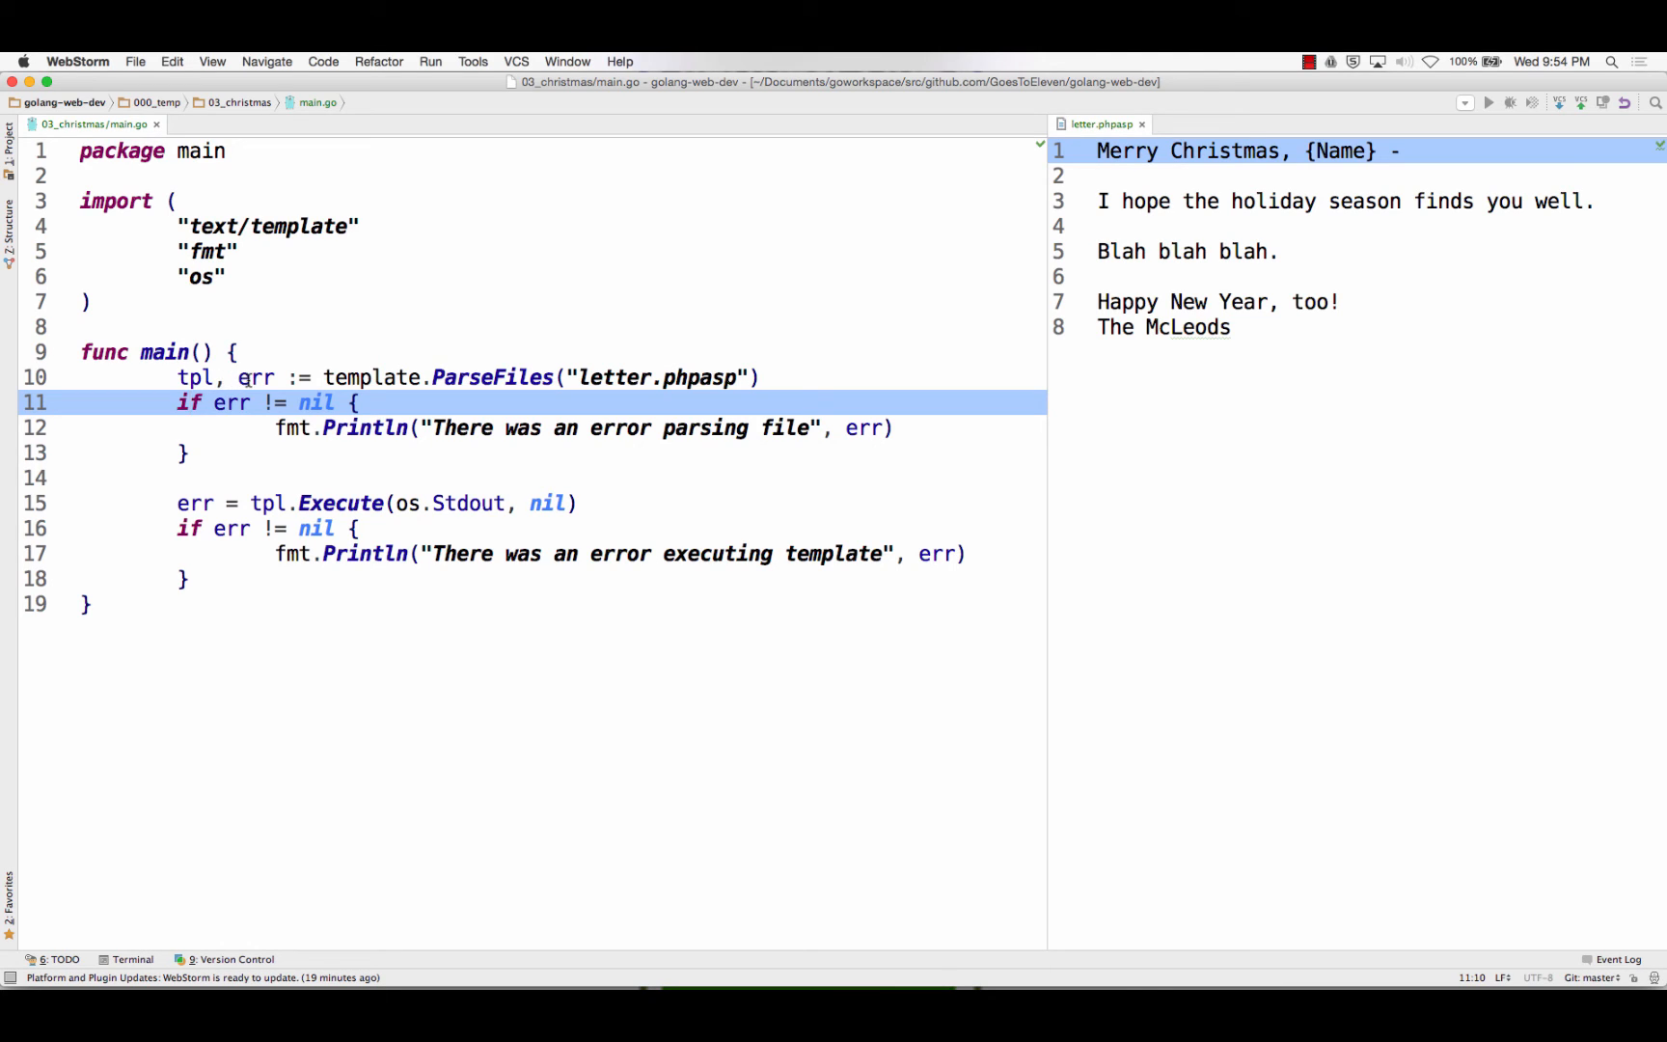
click(185, 403)
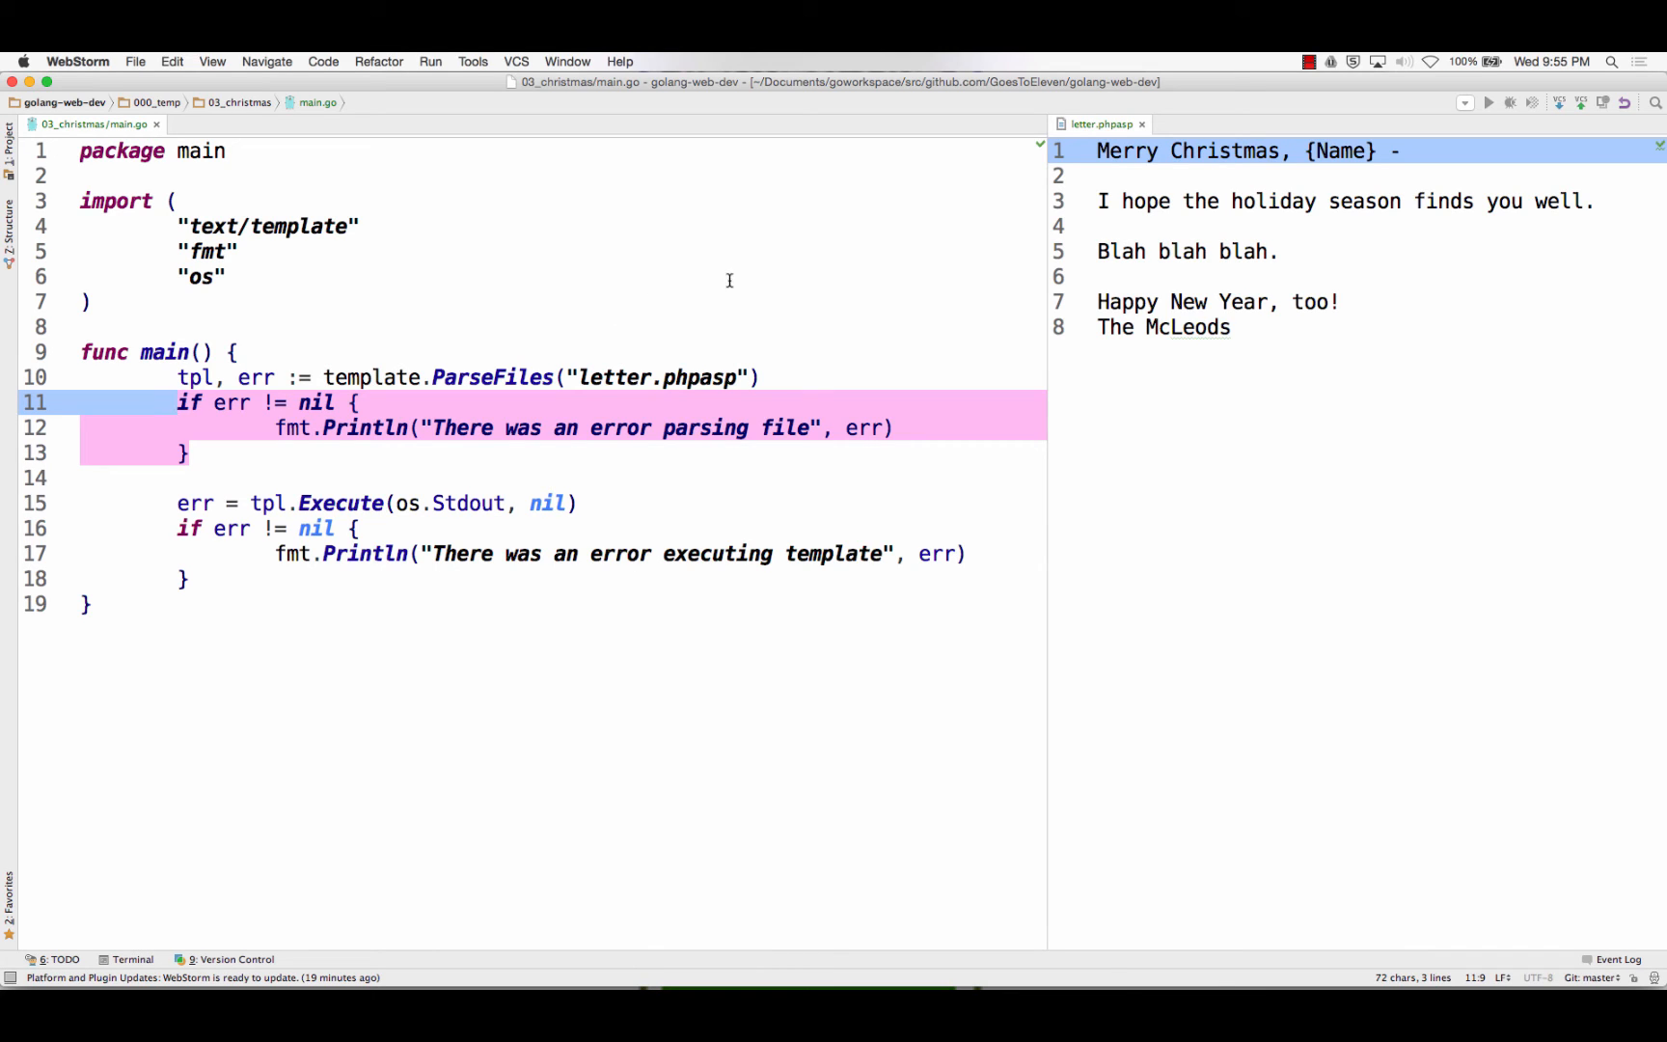
key(Cmd+Tab)
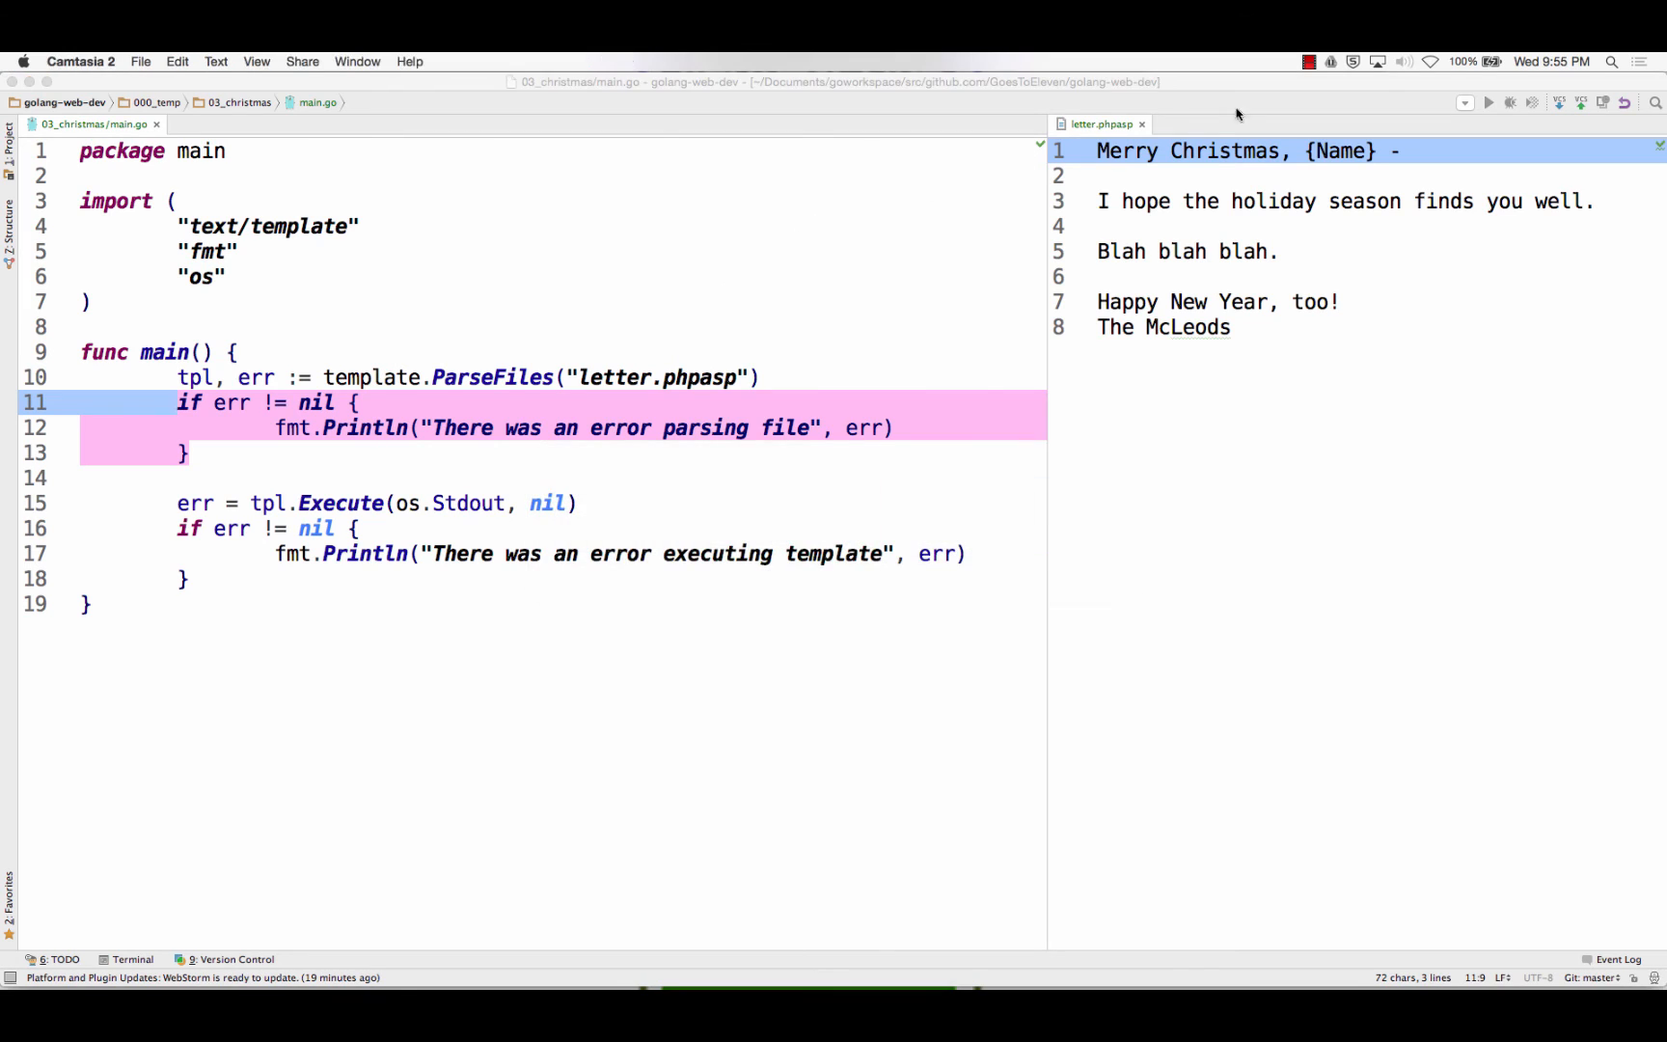
click(1310, 60)
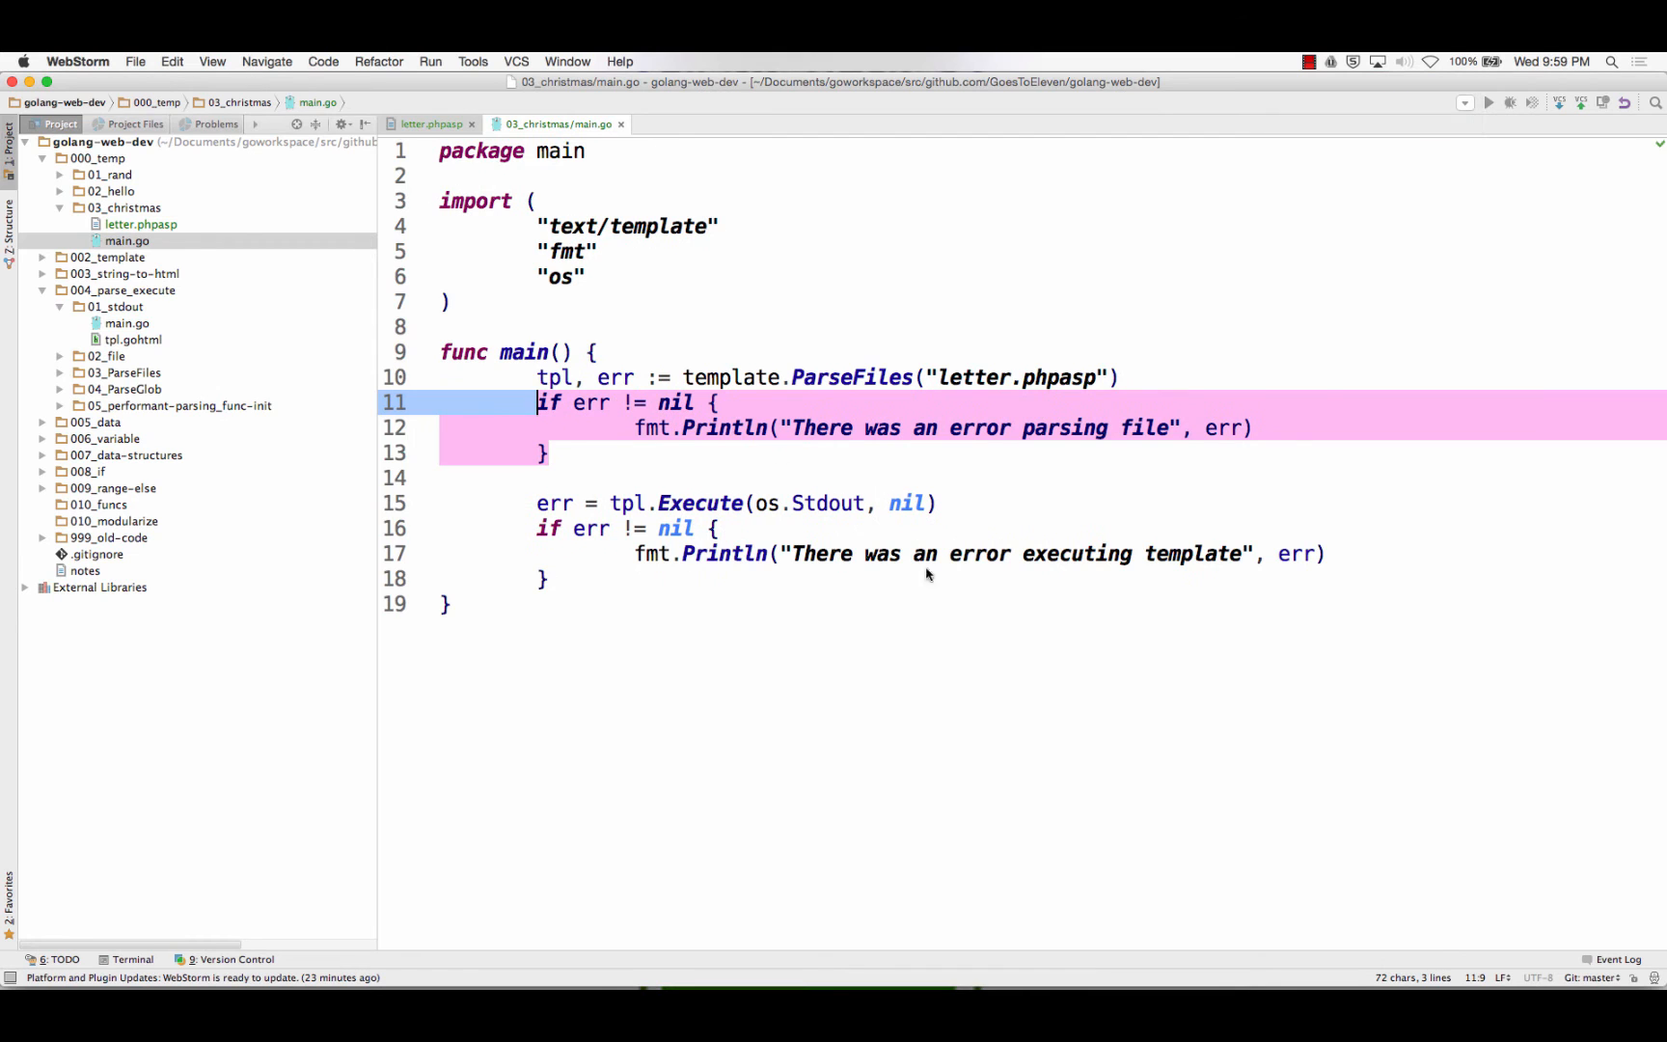
Pass the string "Alex" to tpl.Execute instead of nil
right_click(557, 123)
text(")
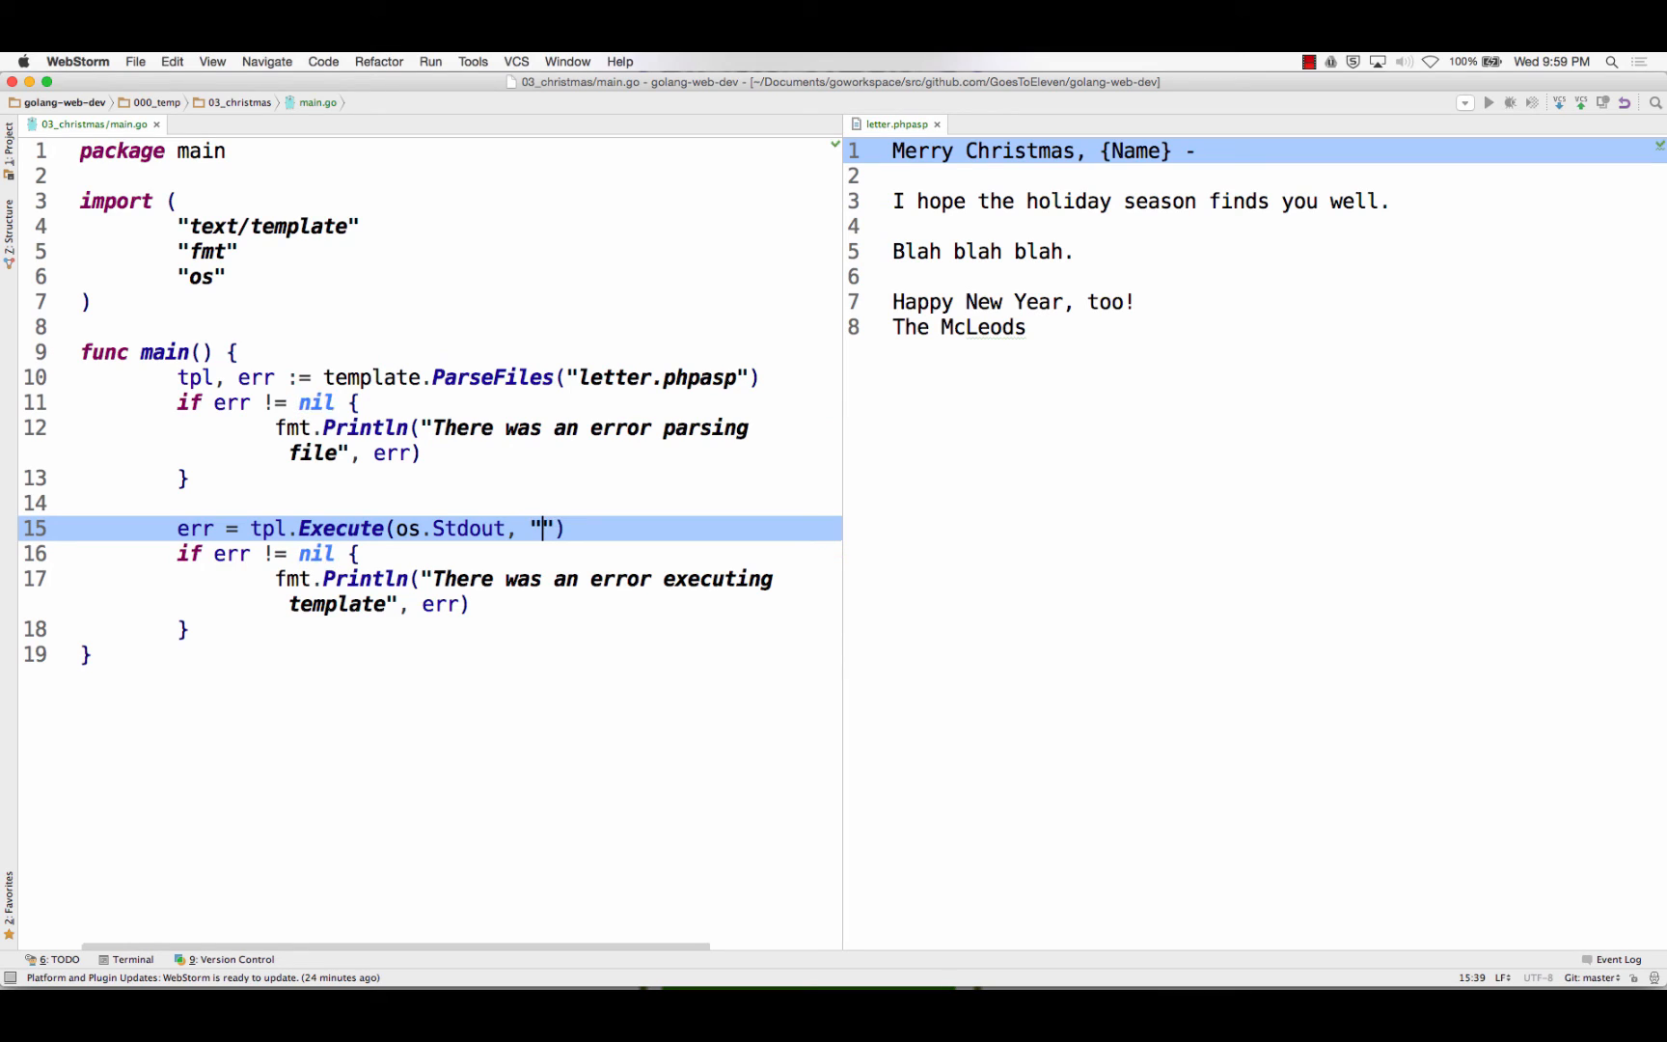
text(`)
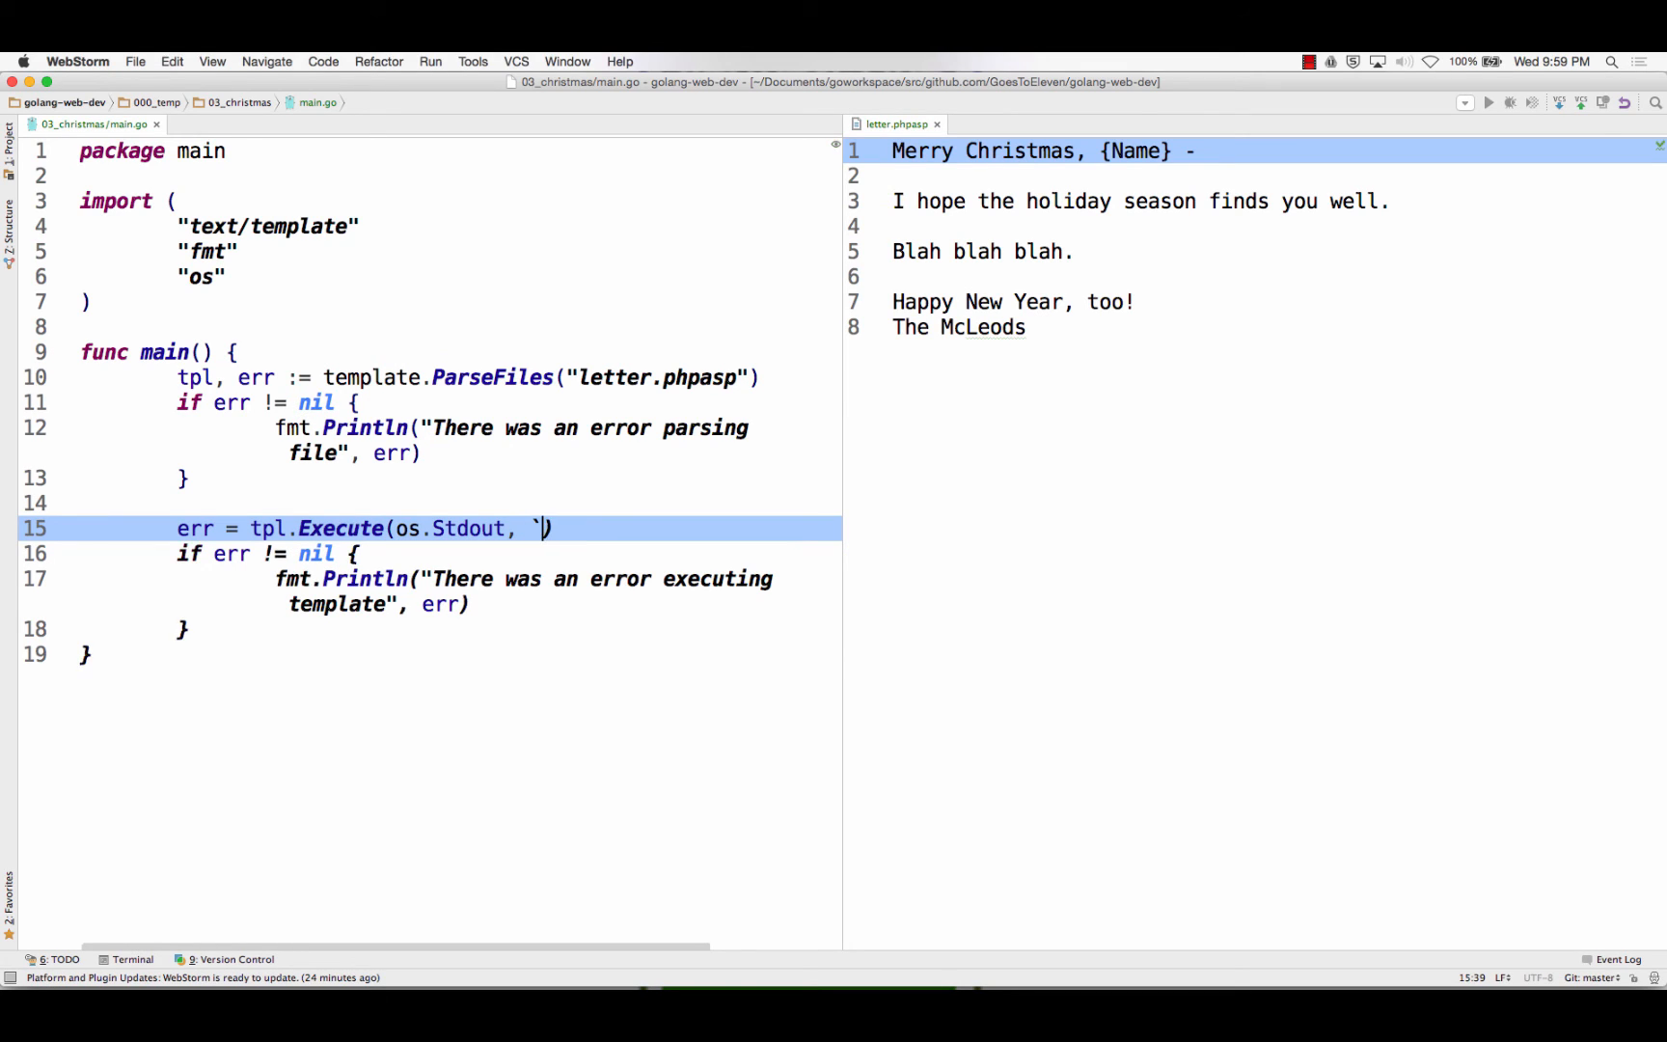
text(")
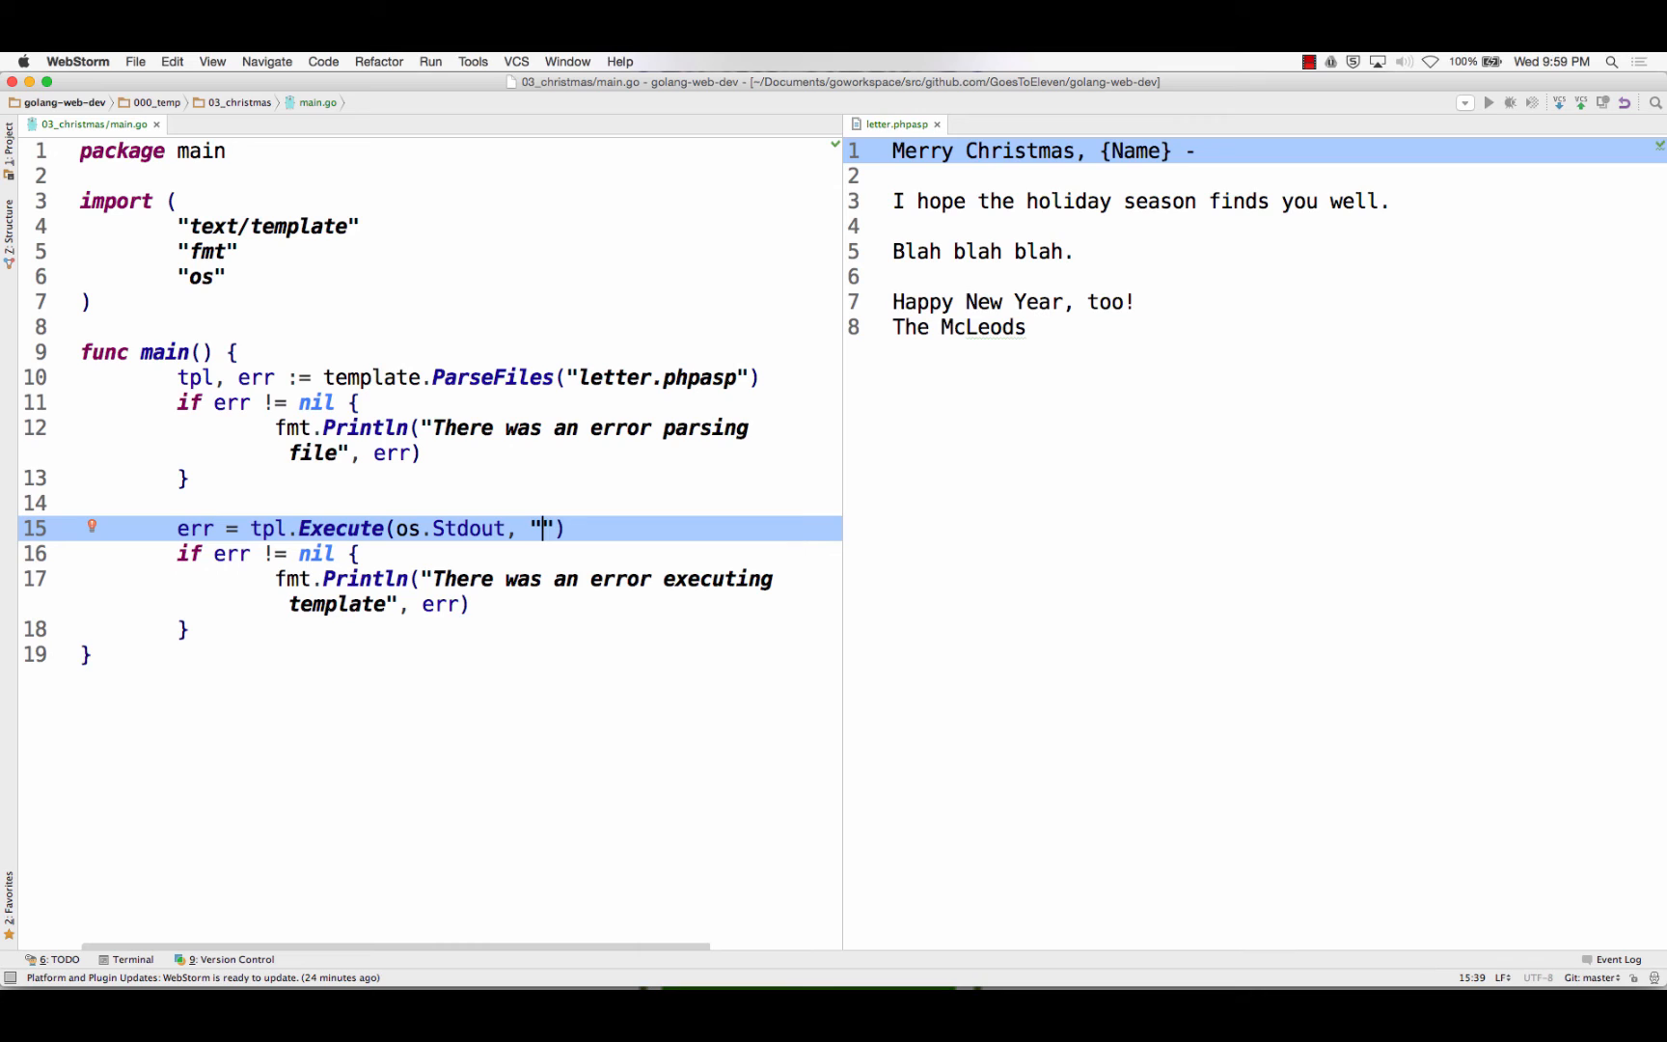
text(Alex)
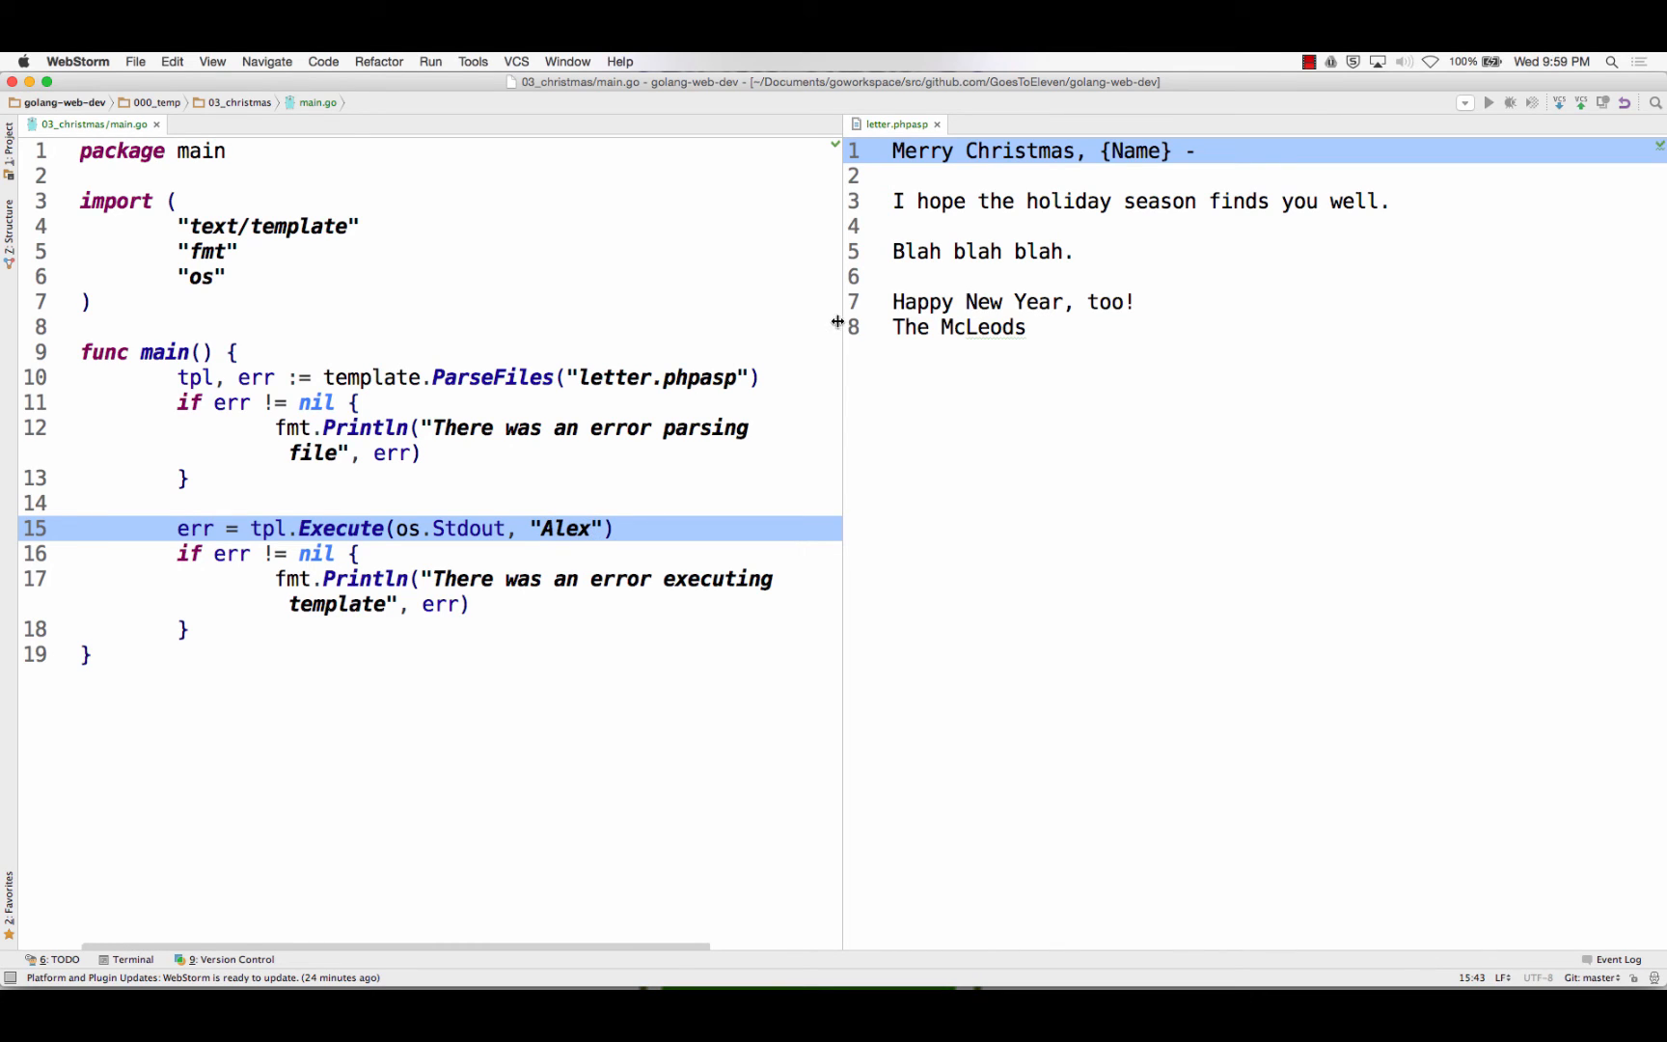
Replace the letter's Name placeholder with {{.}}
double_click(1134, 150)
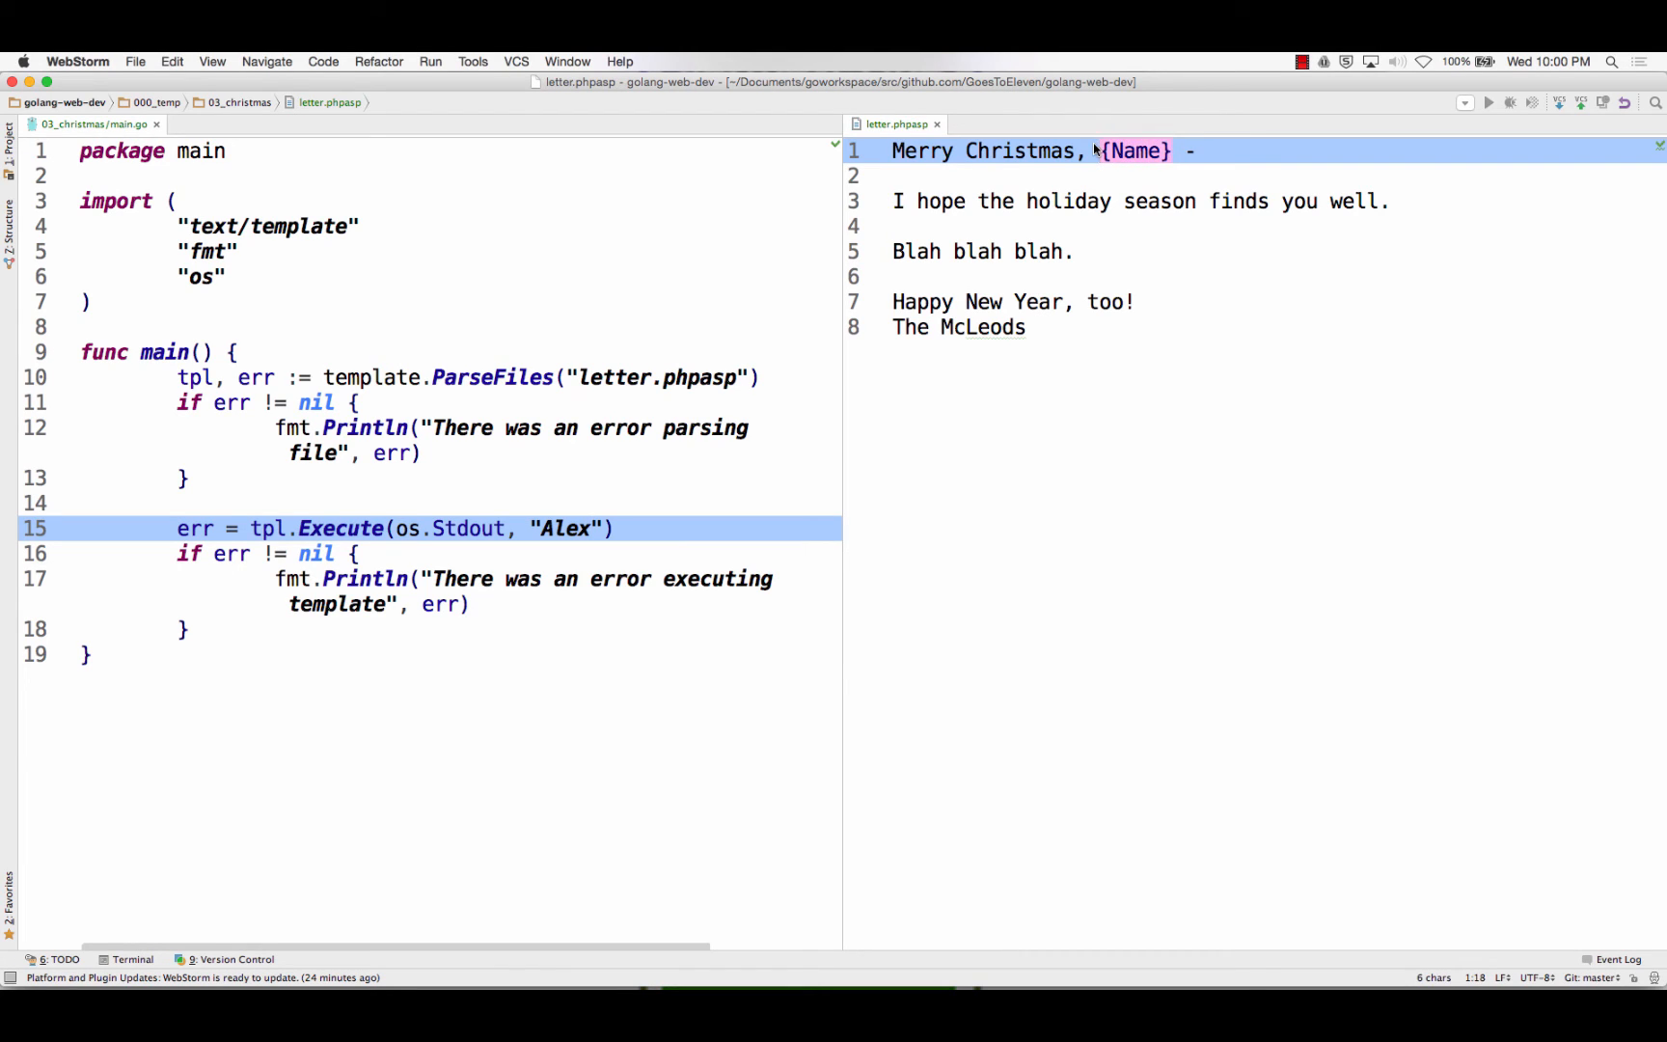
text({{.}})
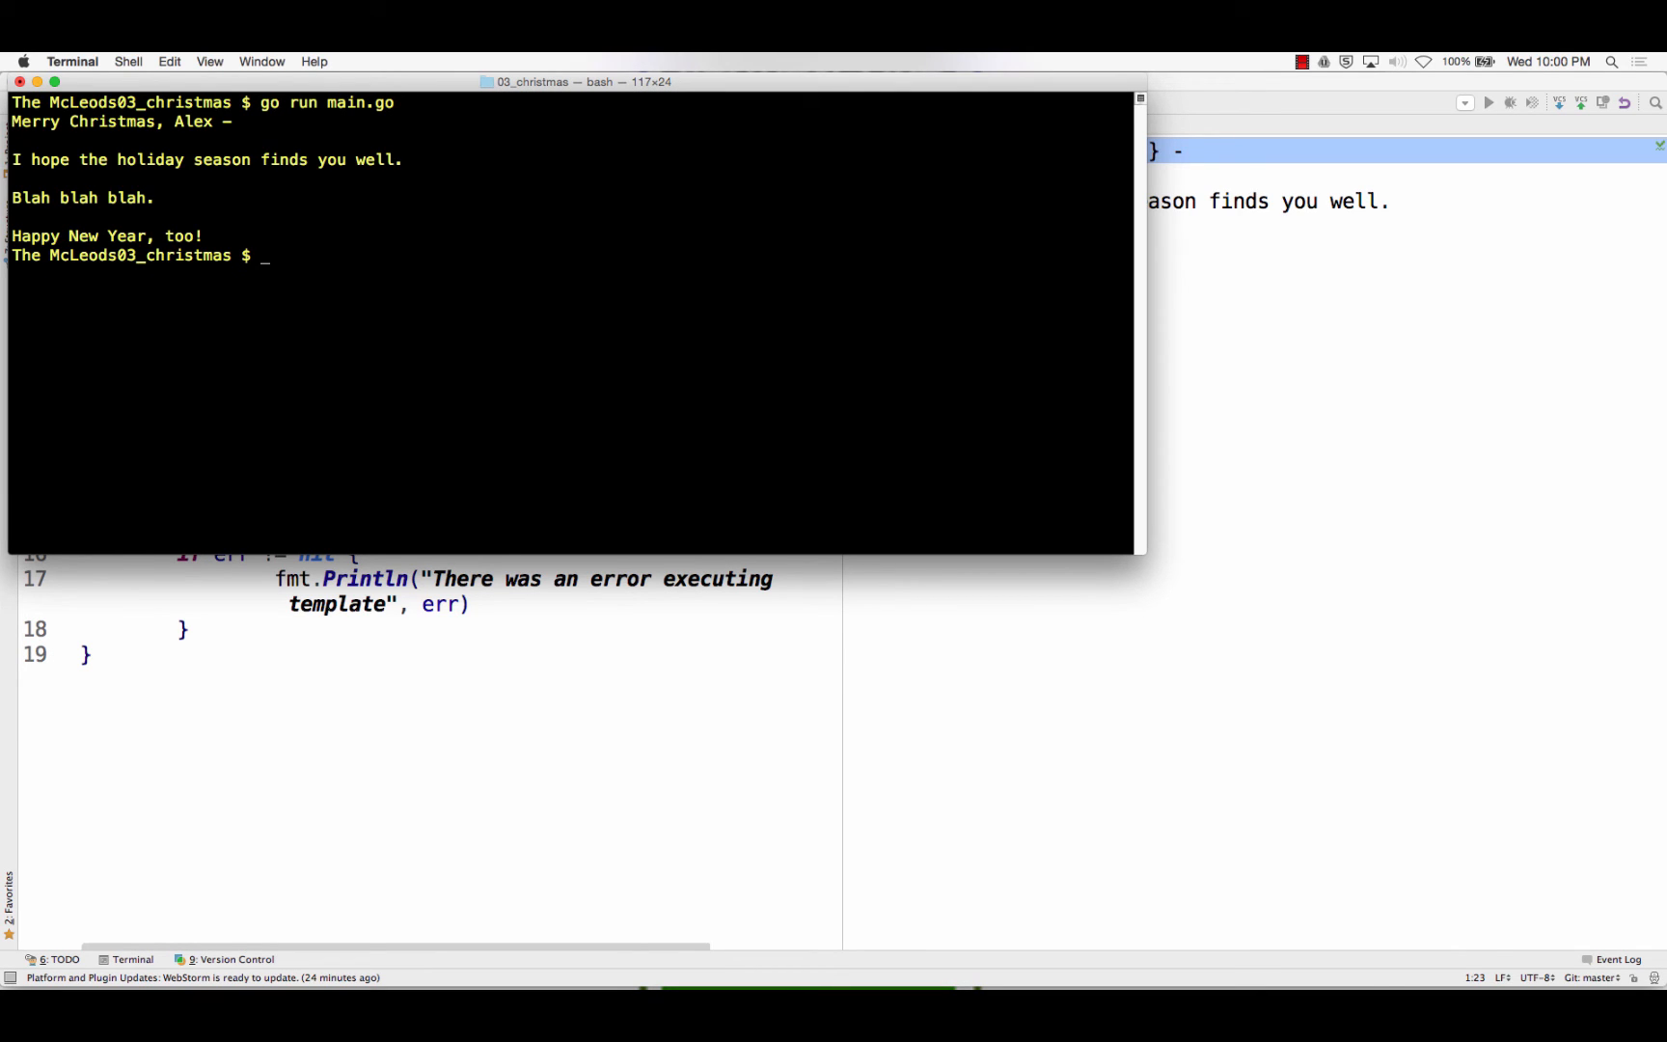
mouse_move(458, 93)
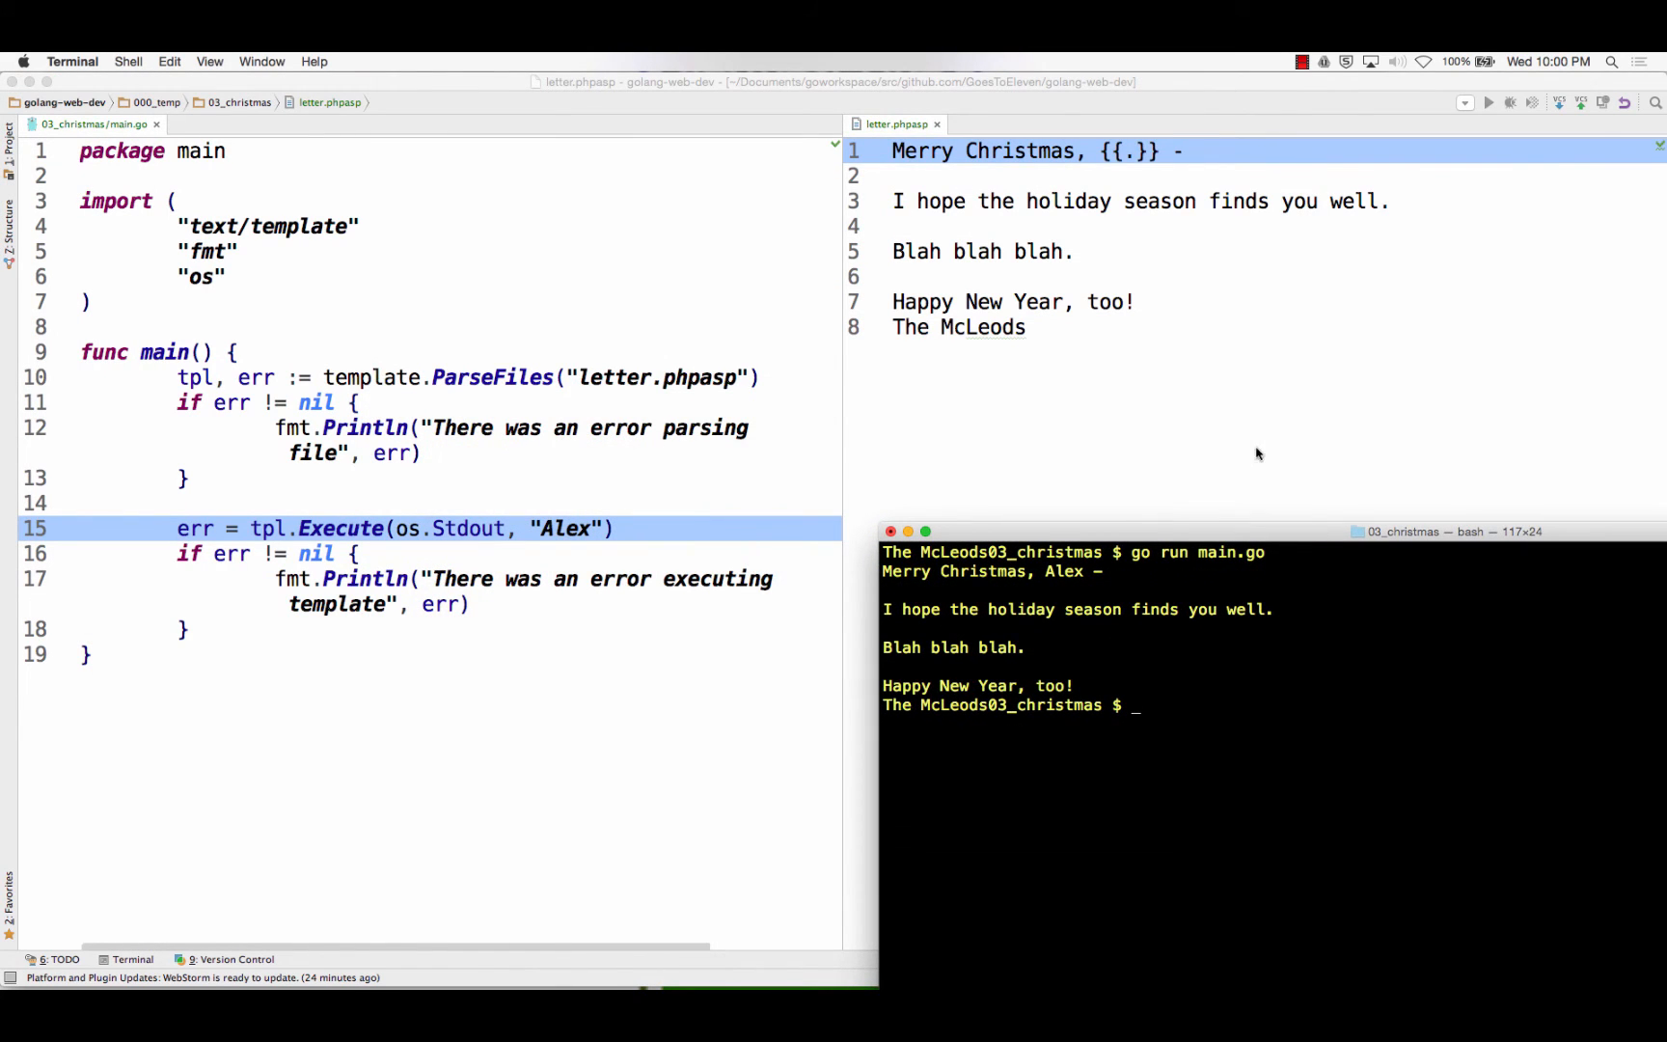
mouse_move(1238, 96)
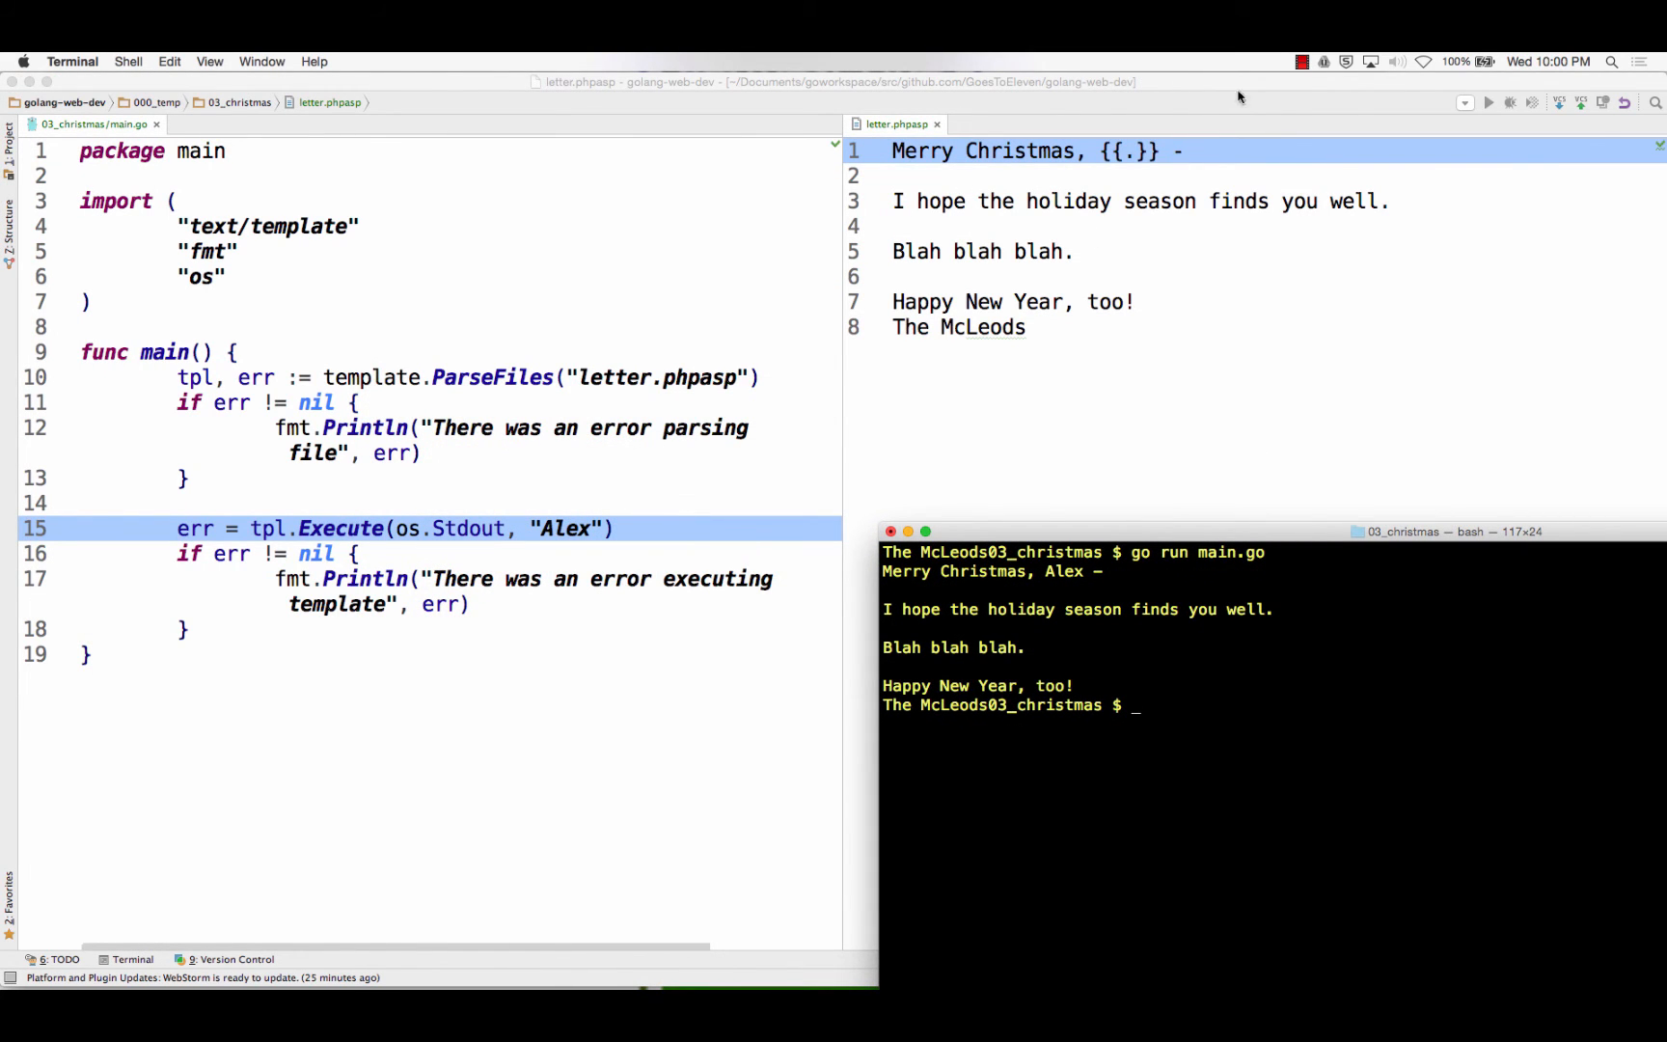
Return to the WebStorm editor after checking the printed letter to Alex
click(1300, 60)
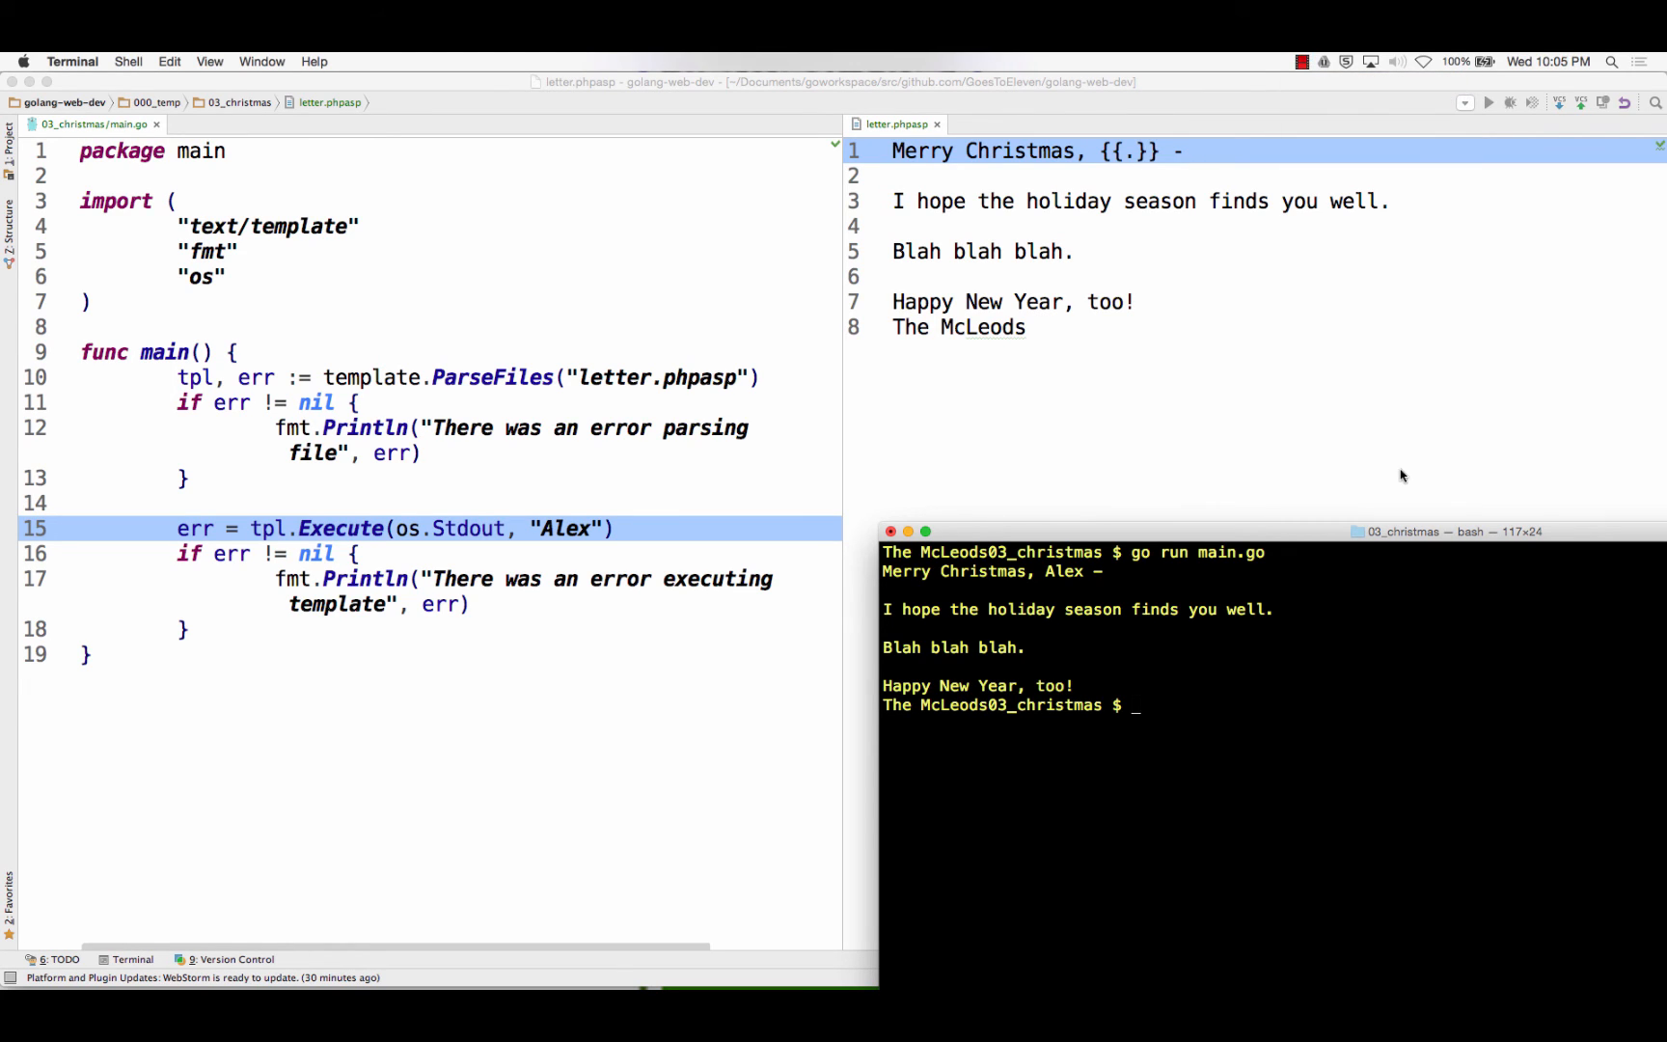
mouse_move(394, 471)
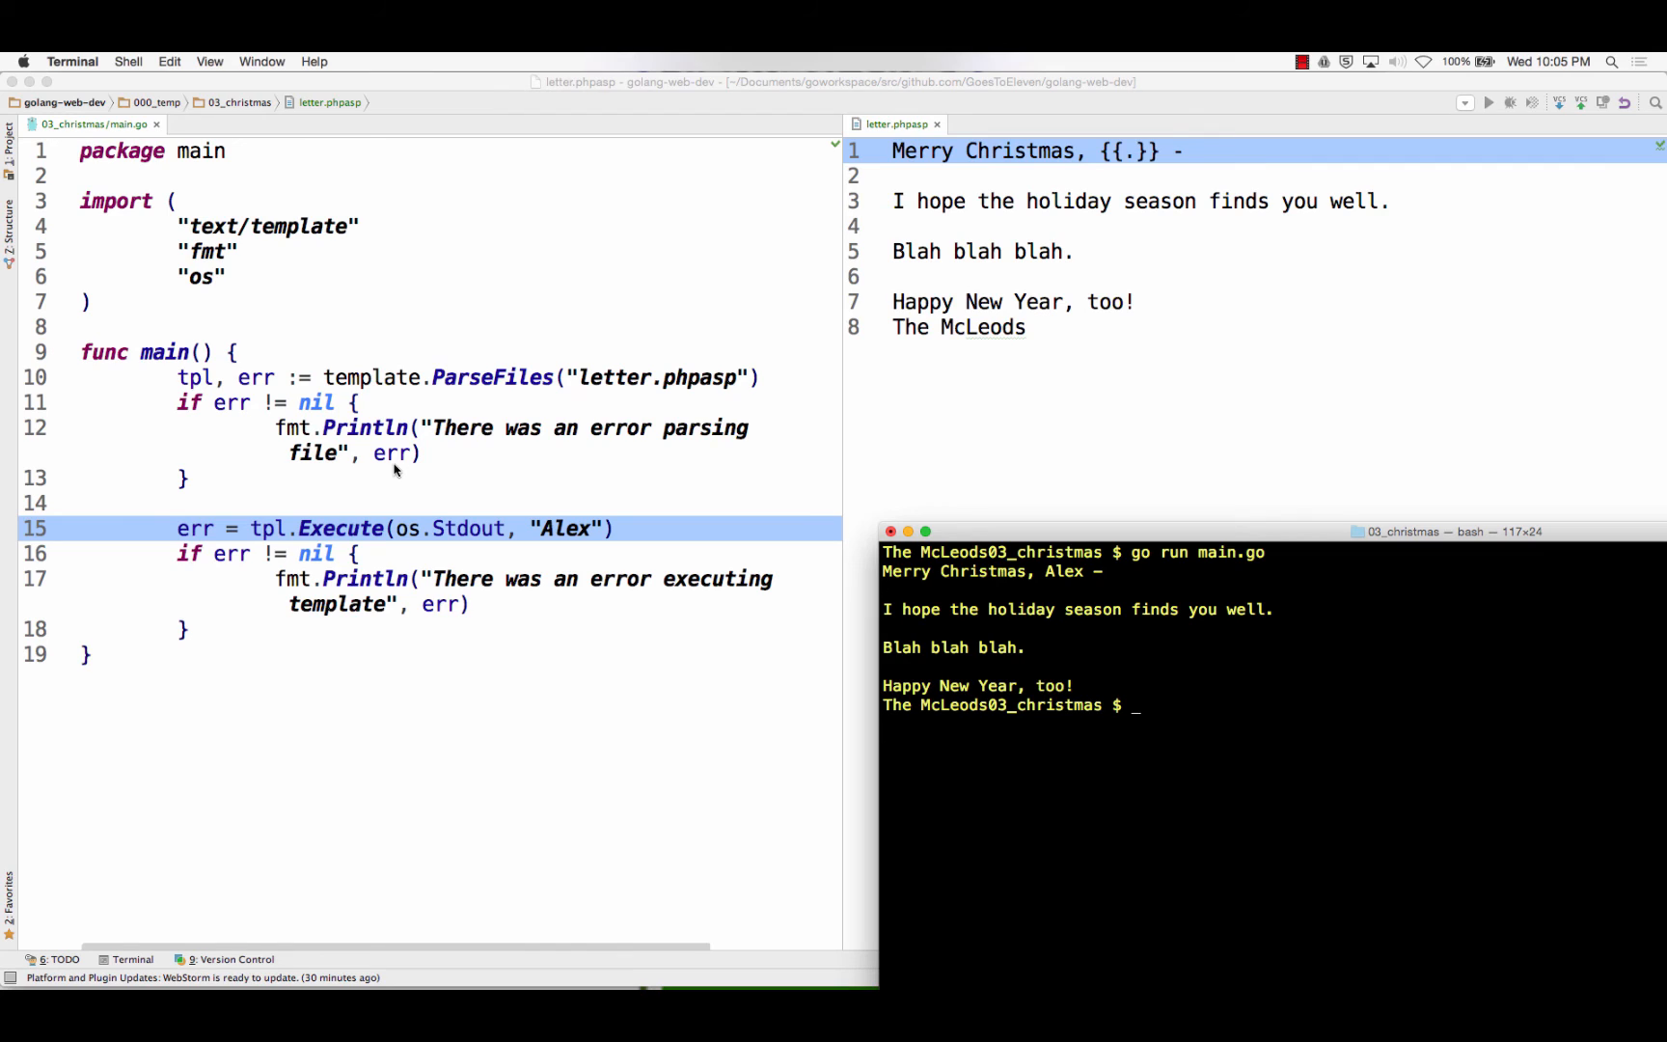
mouse_move(223, 494)
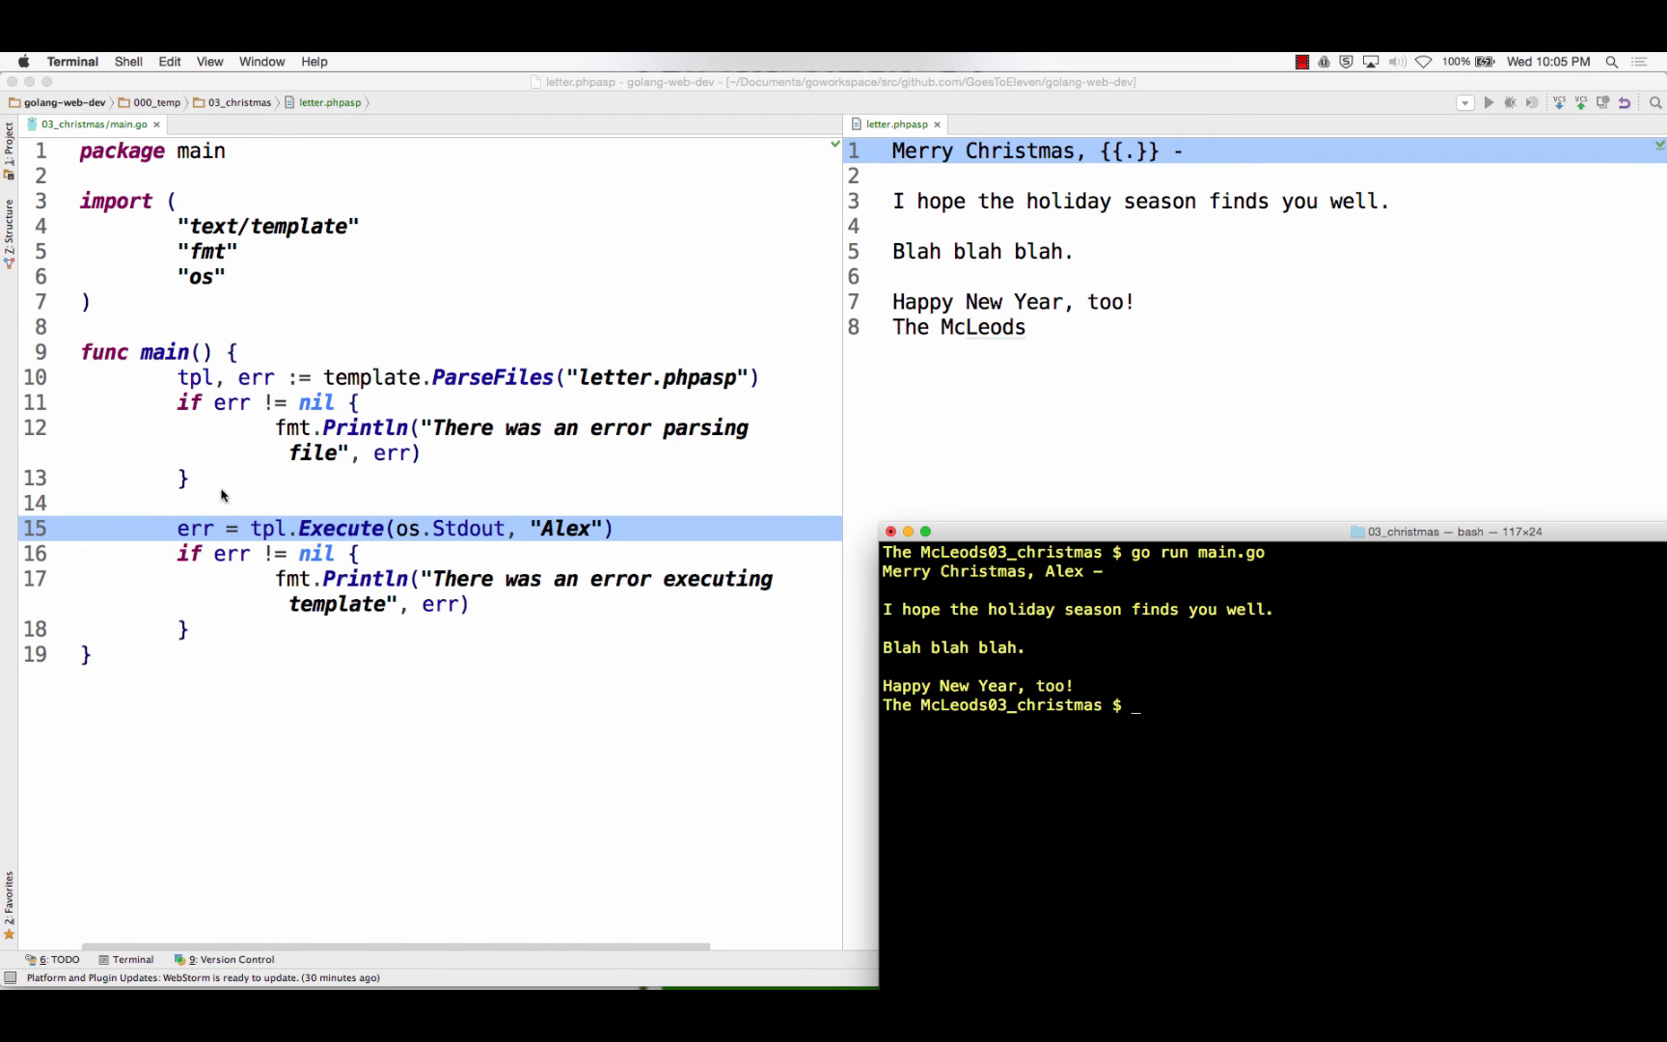
mouse_move(565, 537)
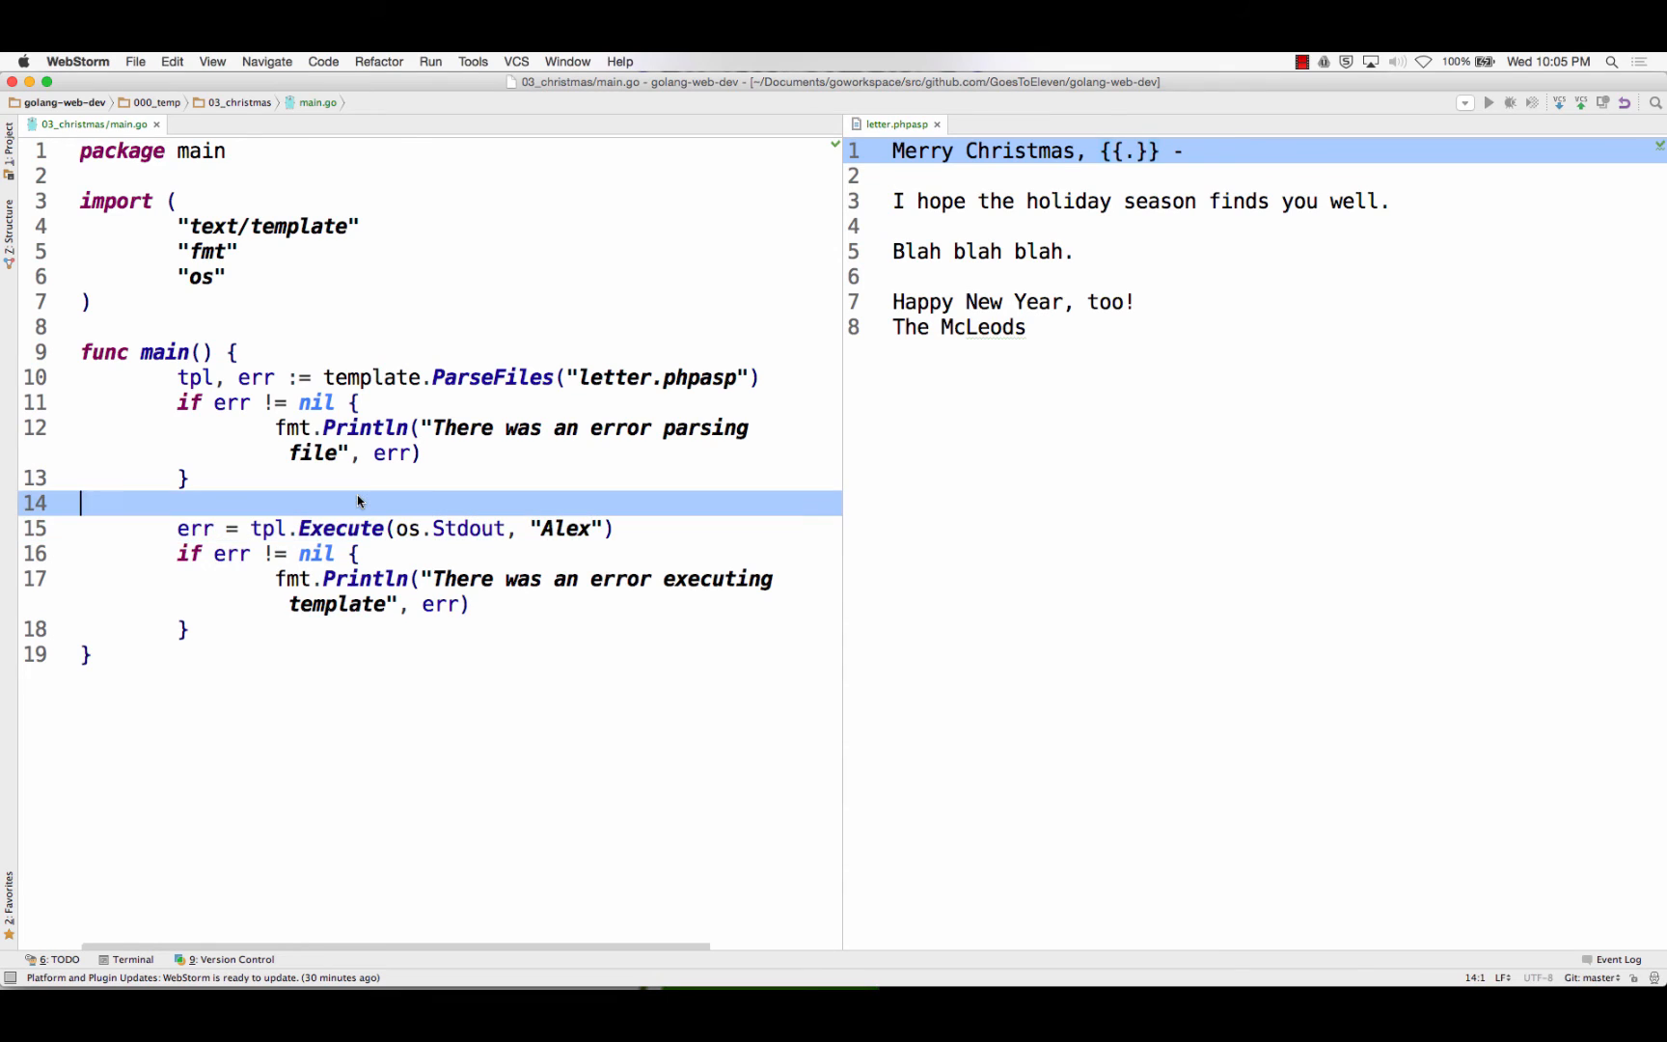
Declare friends := []string{} on a new line above the template execution
key(enter)
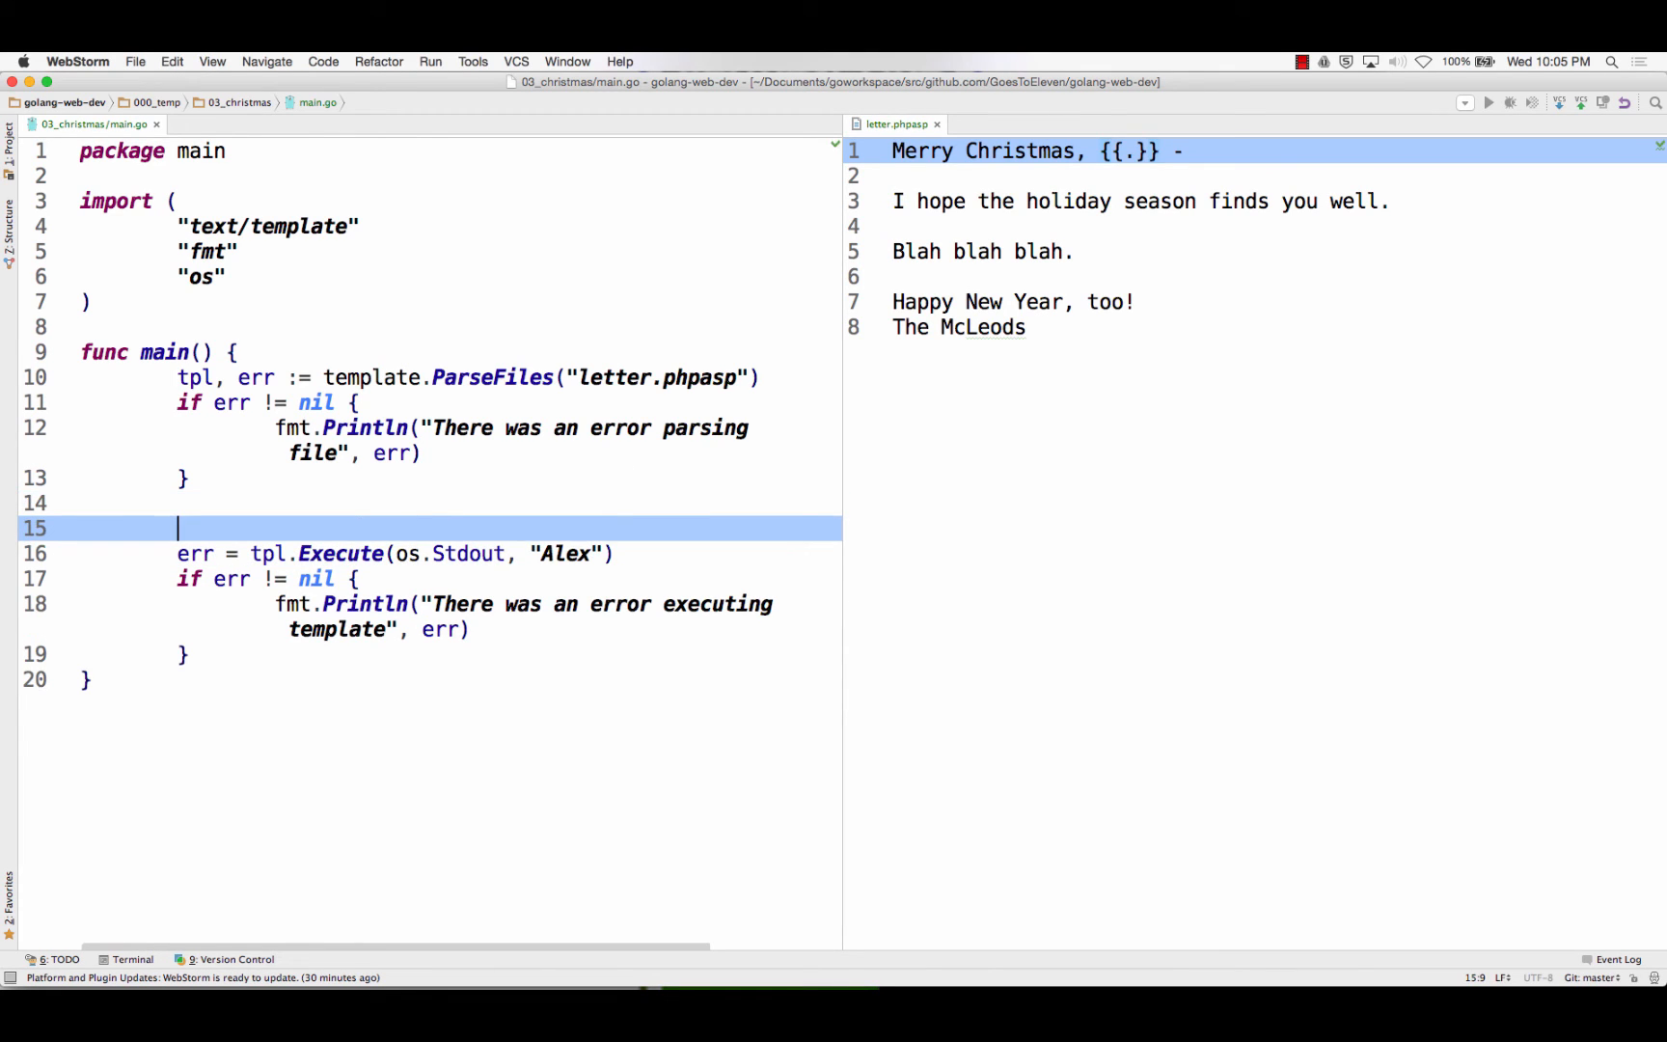
text(friend)
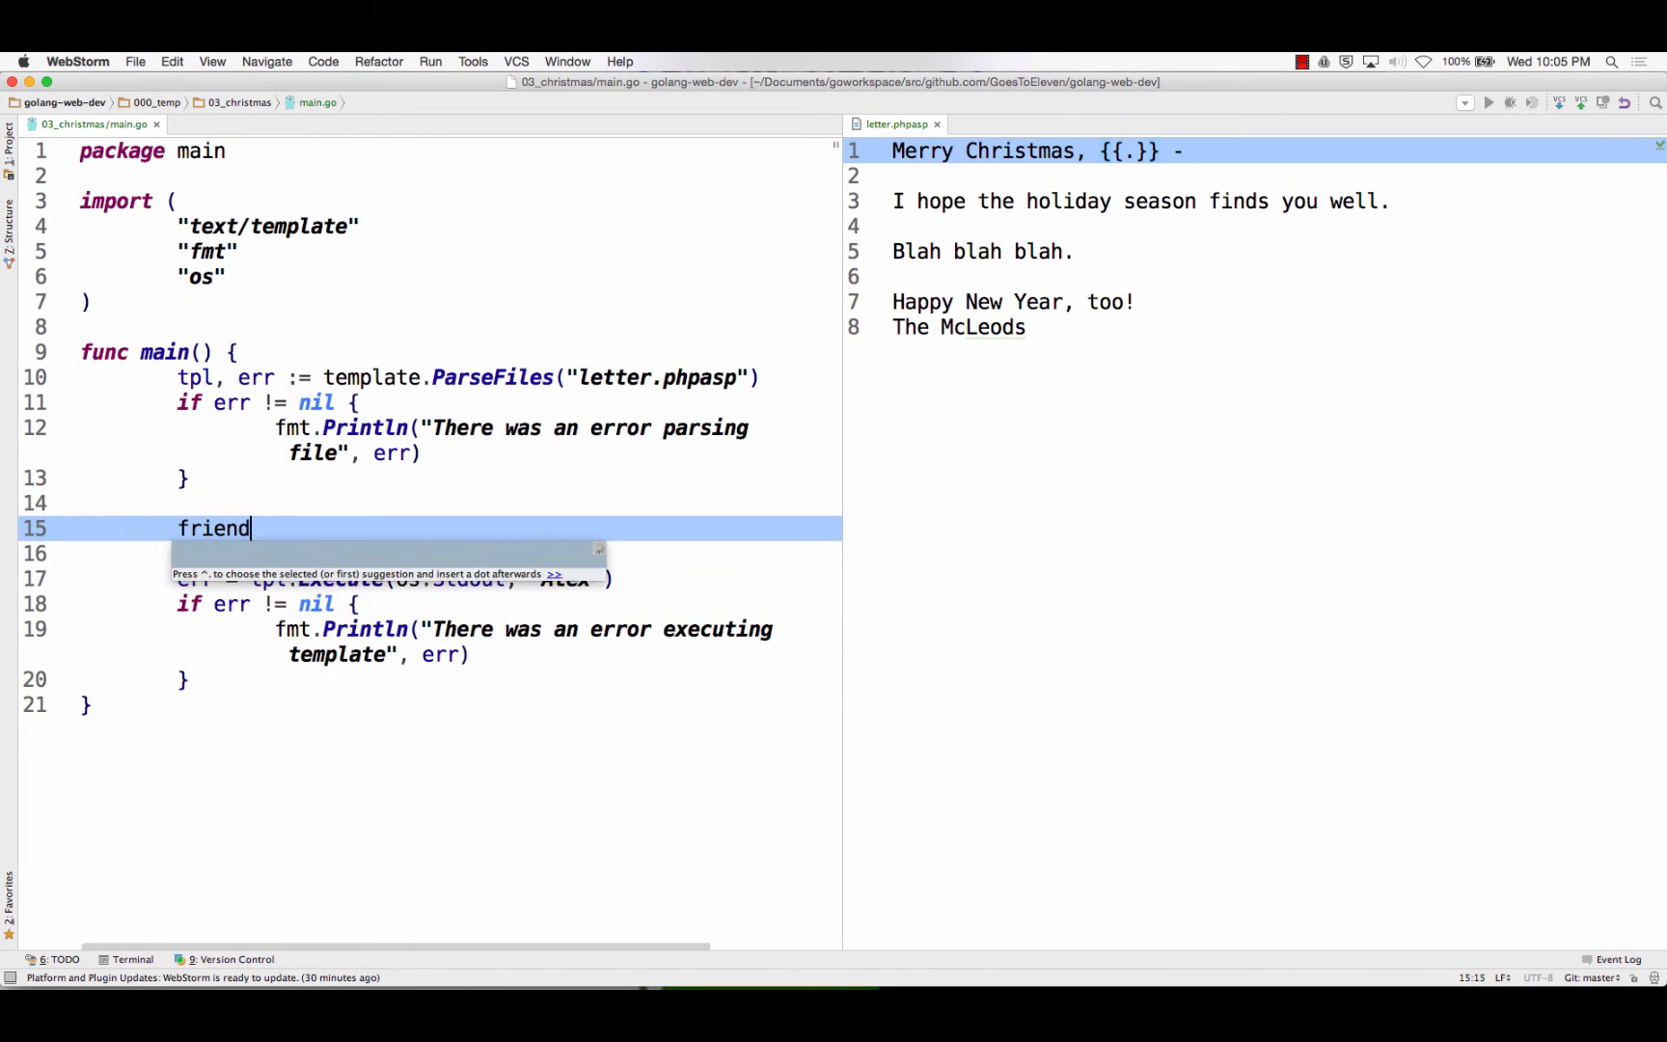
text(s :=)
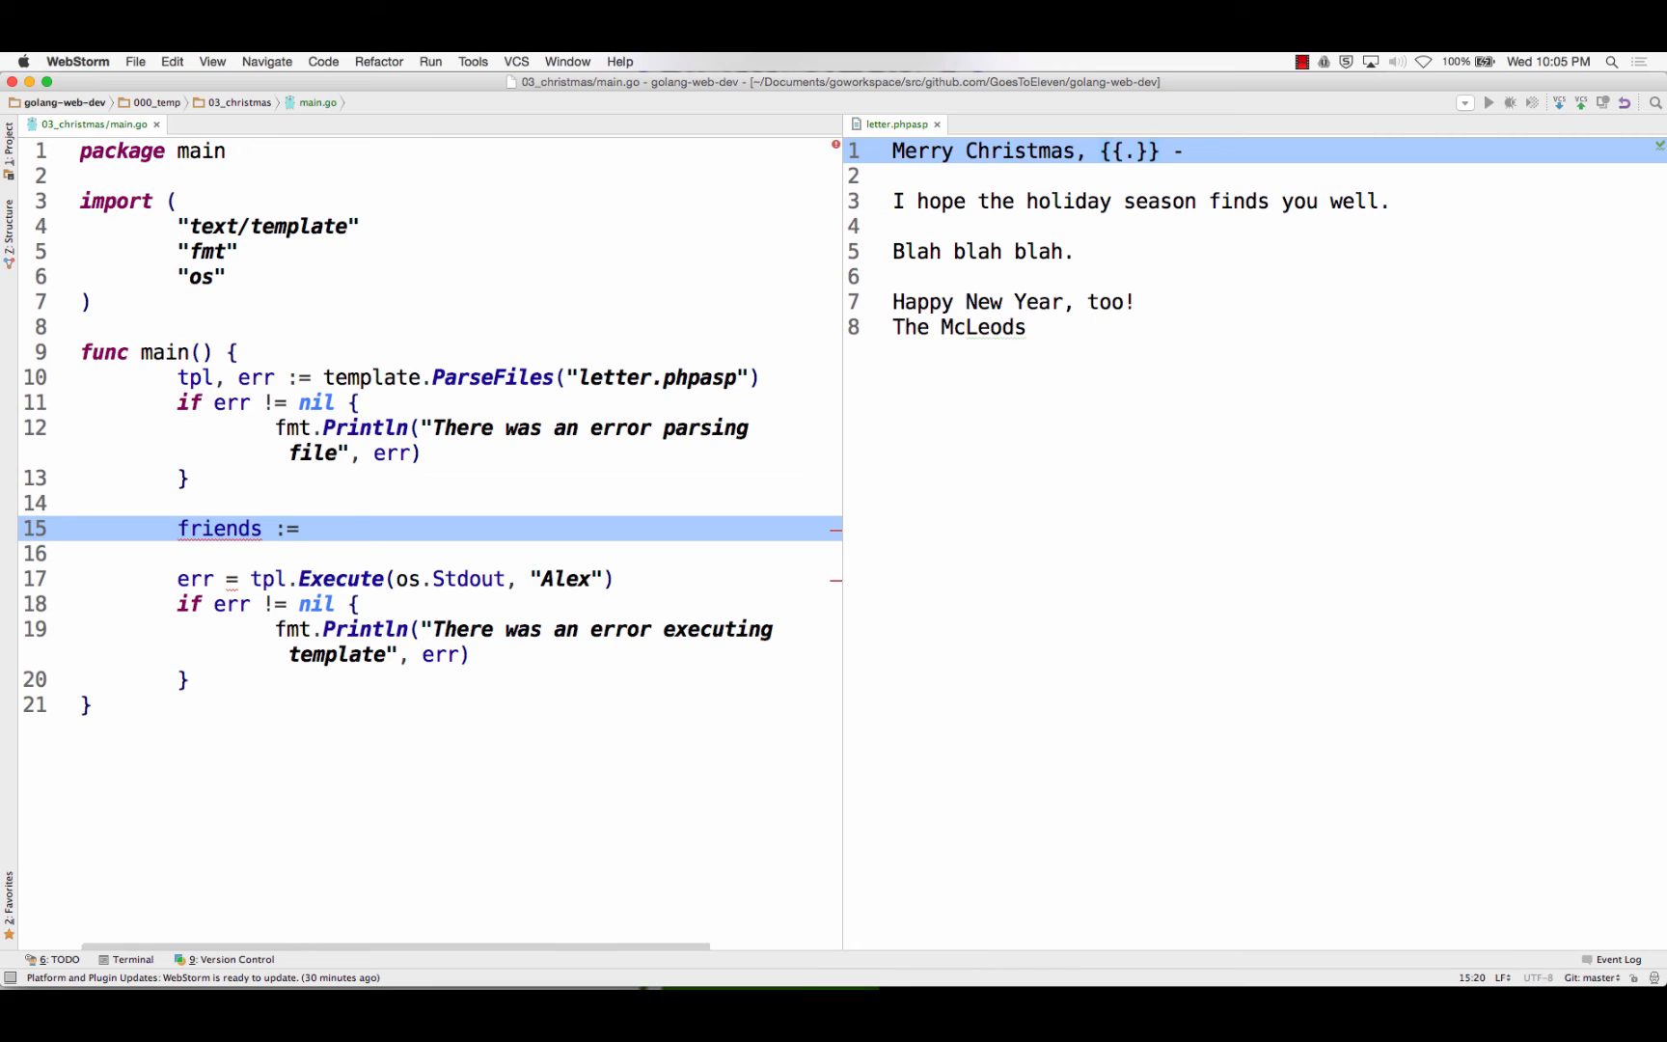
text([]s)
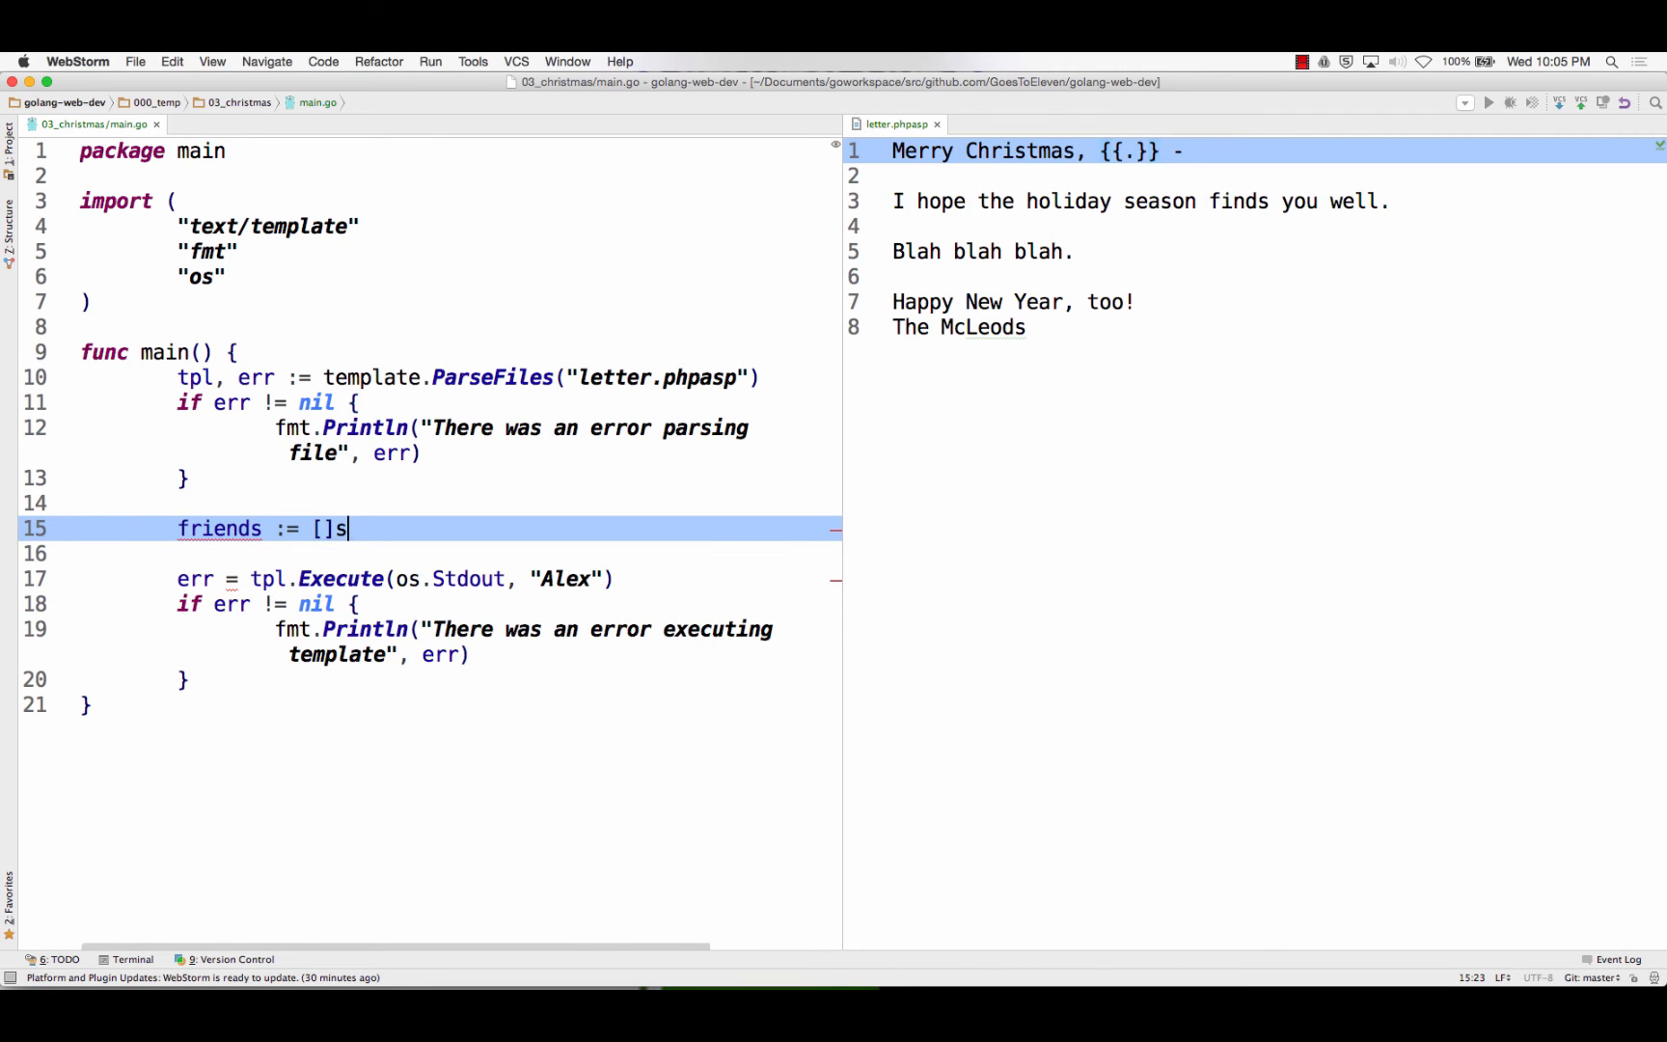
text(tring)
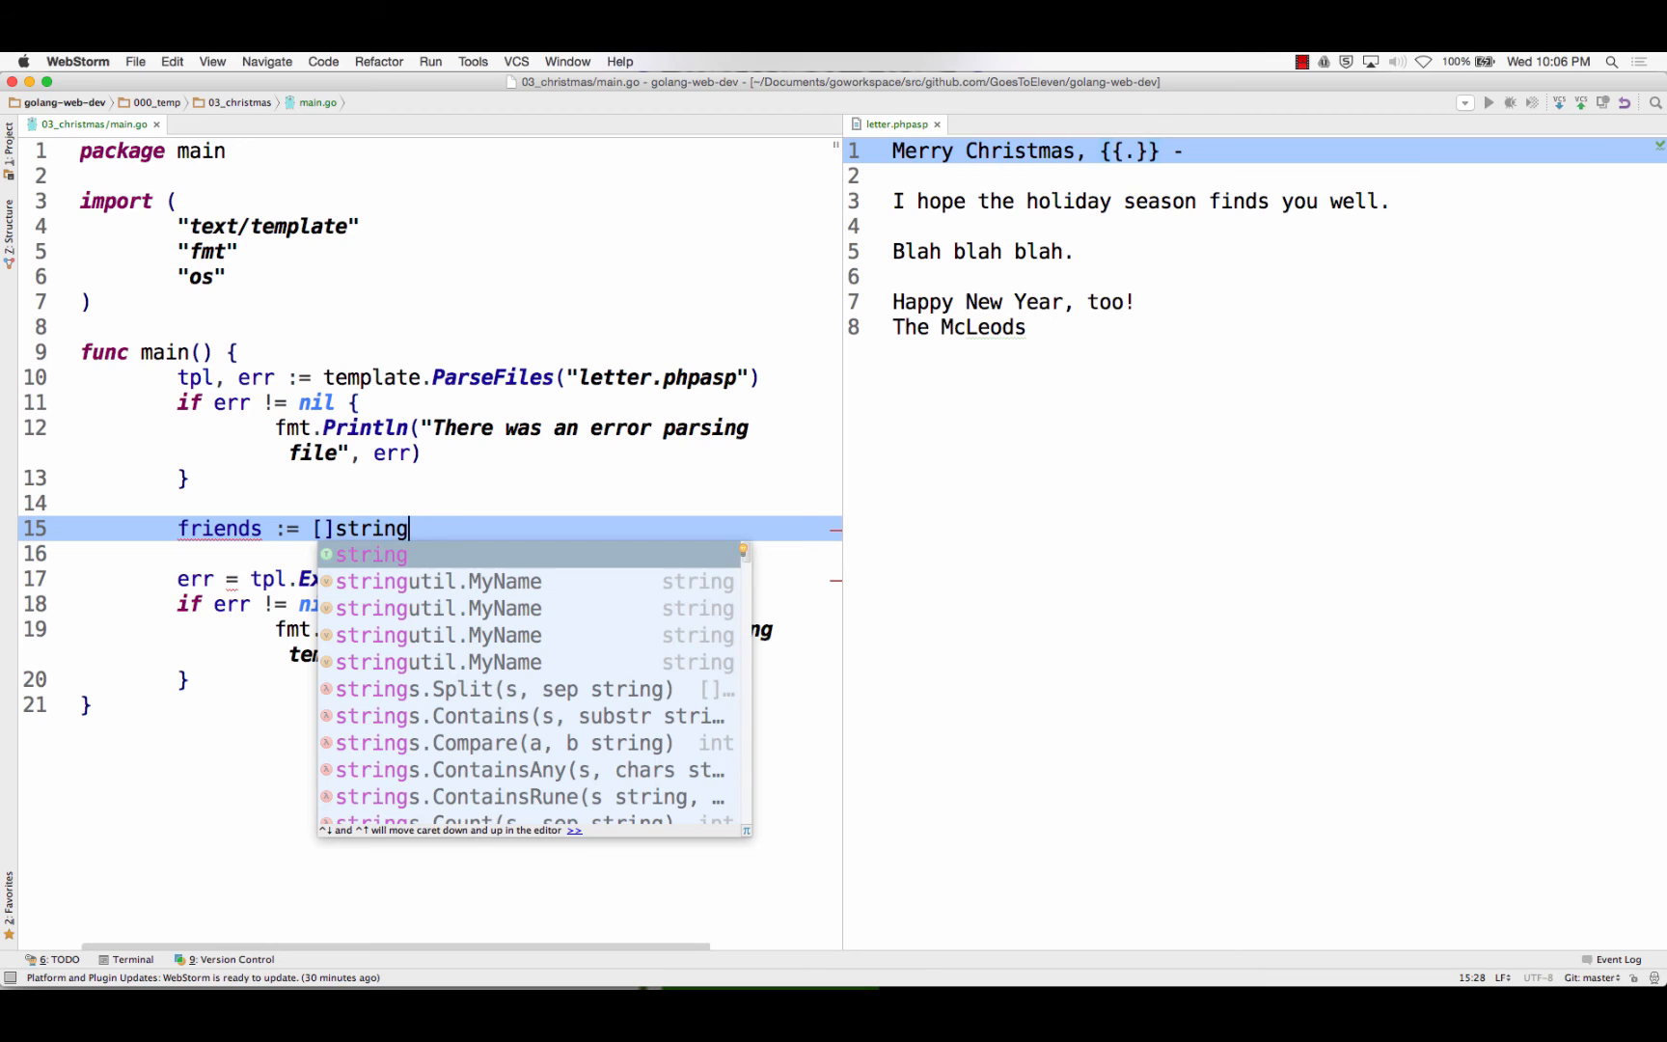
text({})
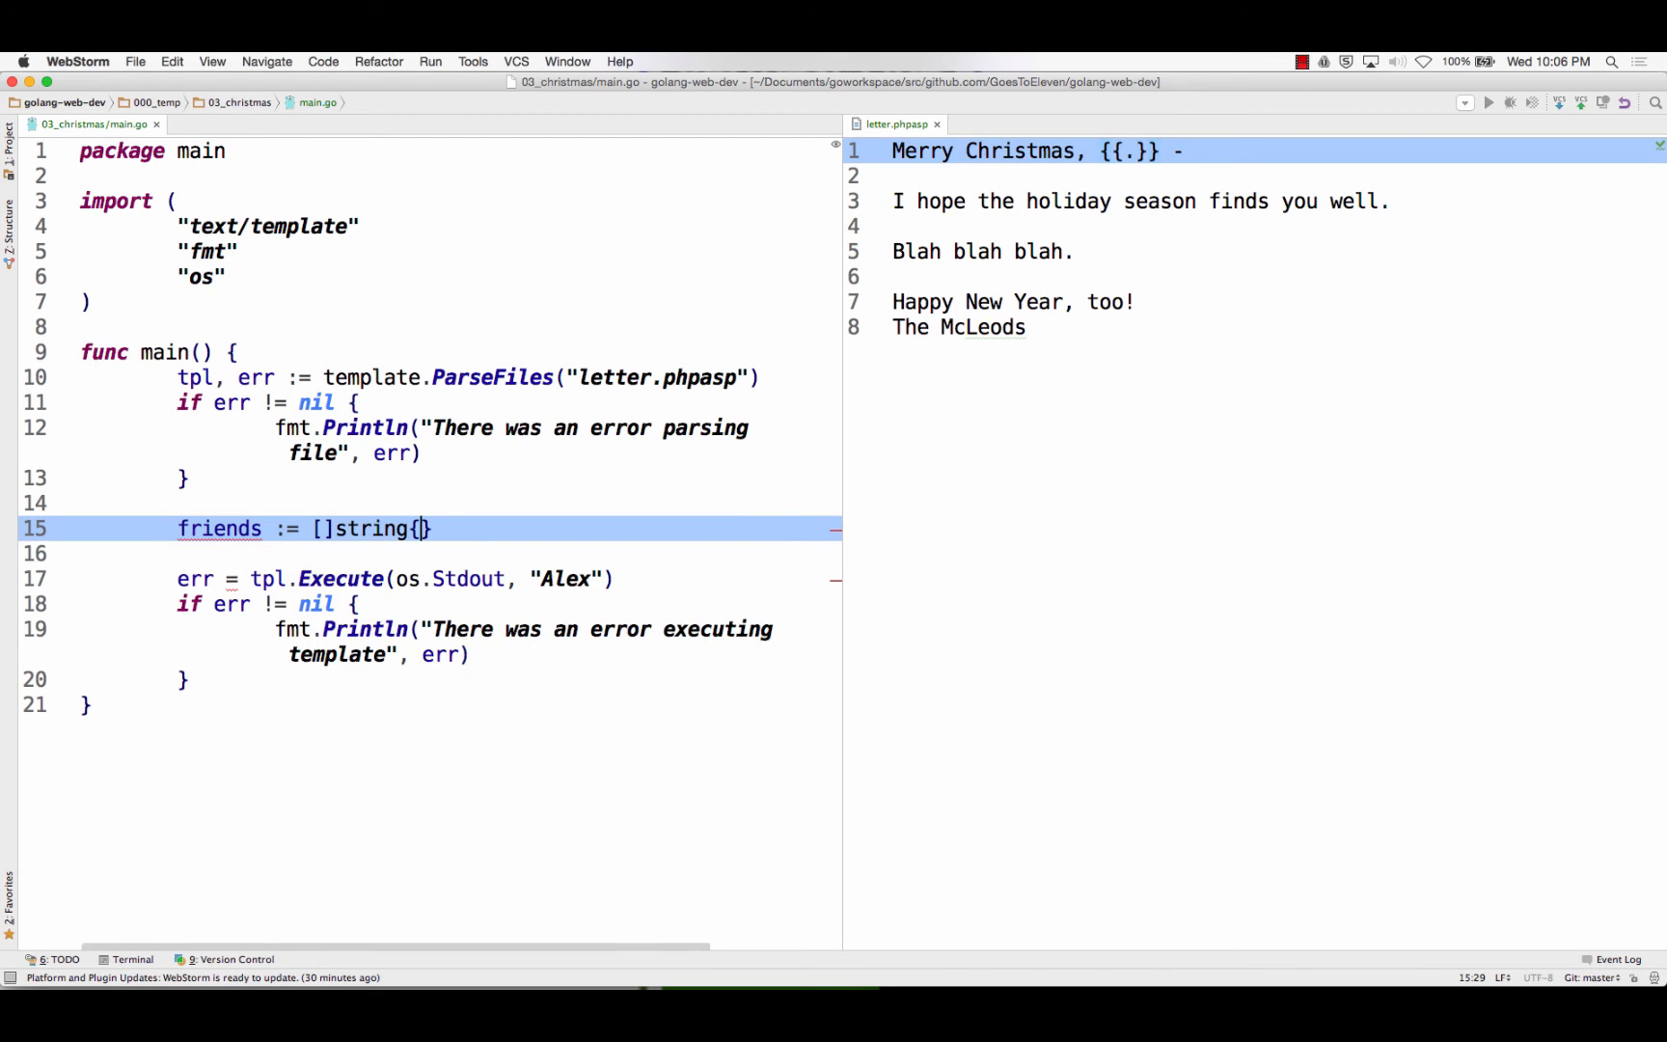
Fill the slice with the nine names "Alex", "Conor", "Ken", "Nina", "Jeremy" through "Christian"
text("Al")
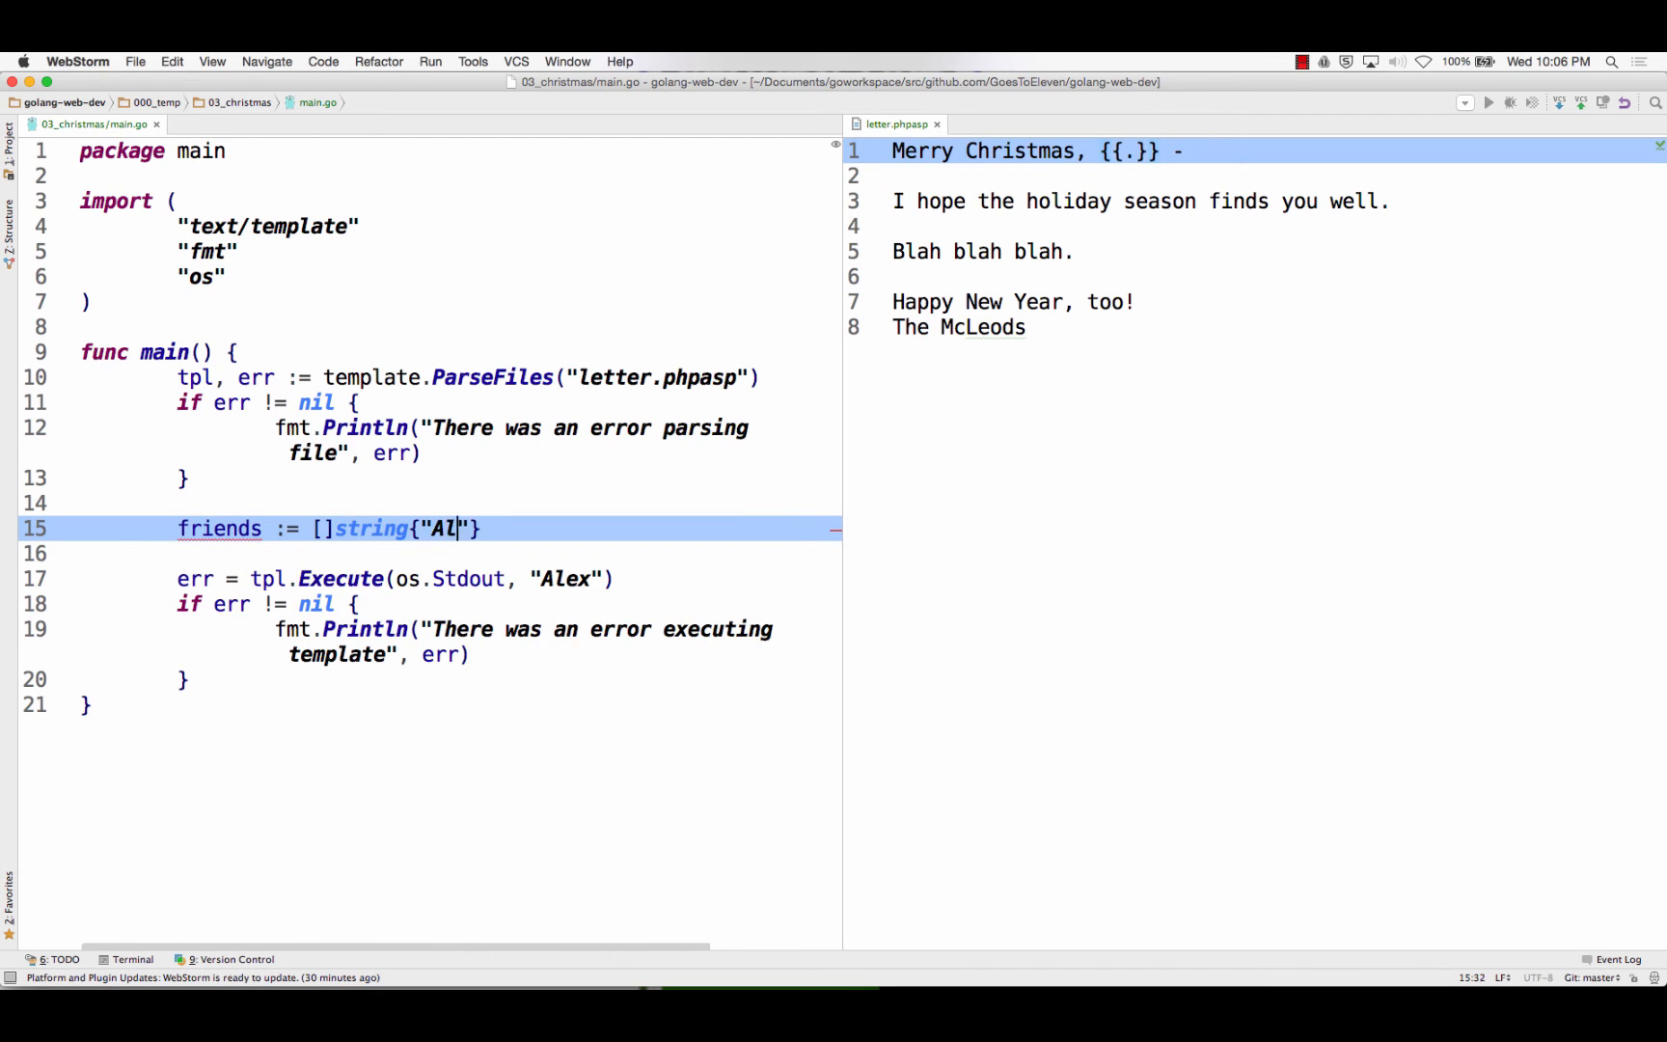
text(ex)
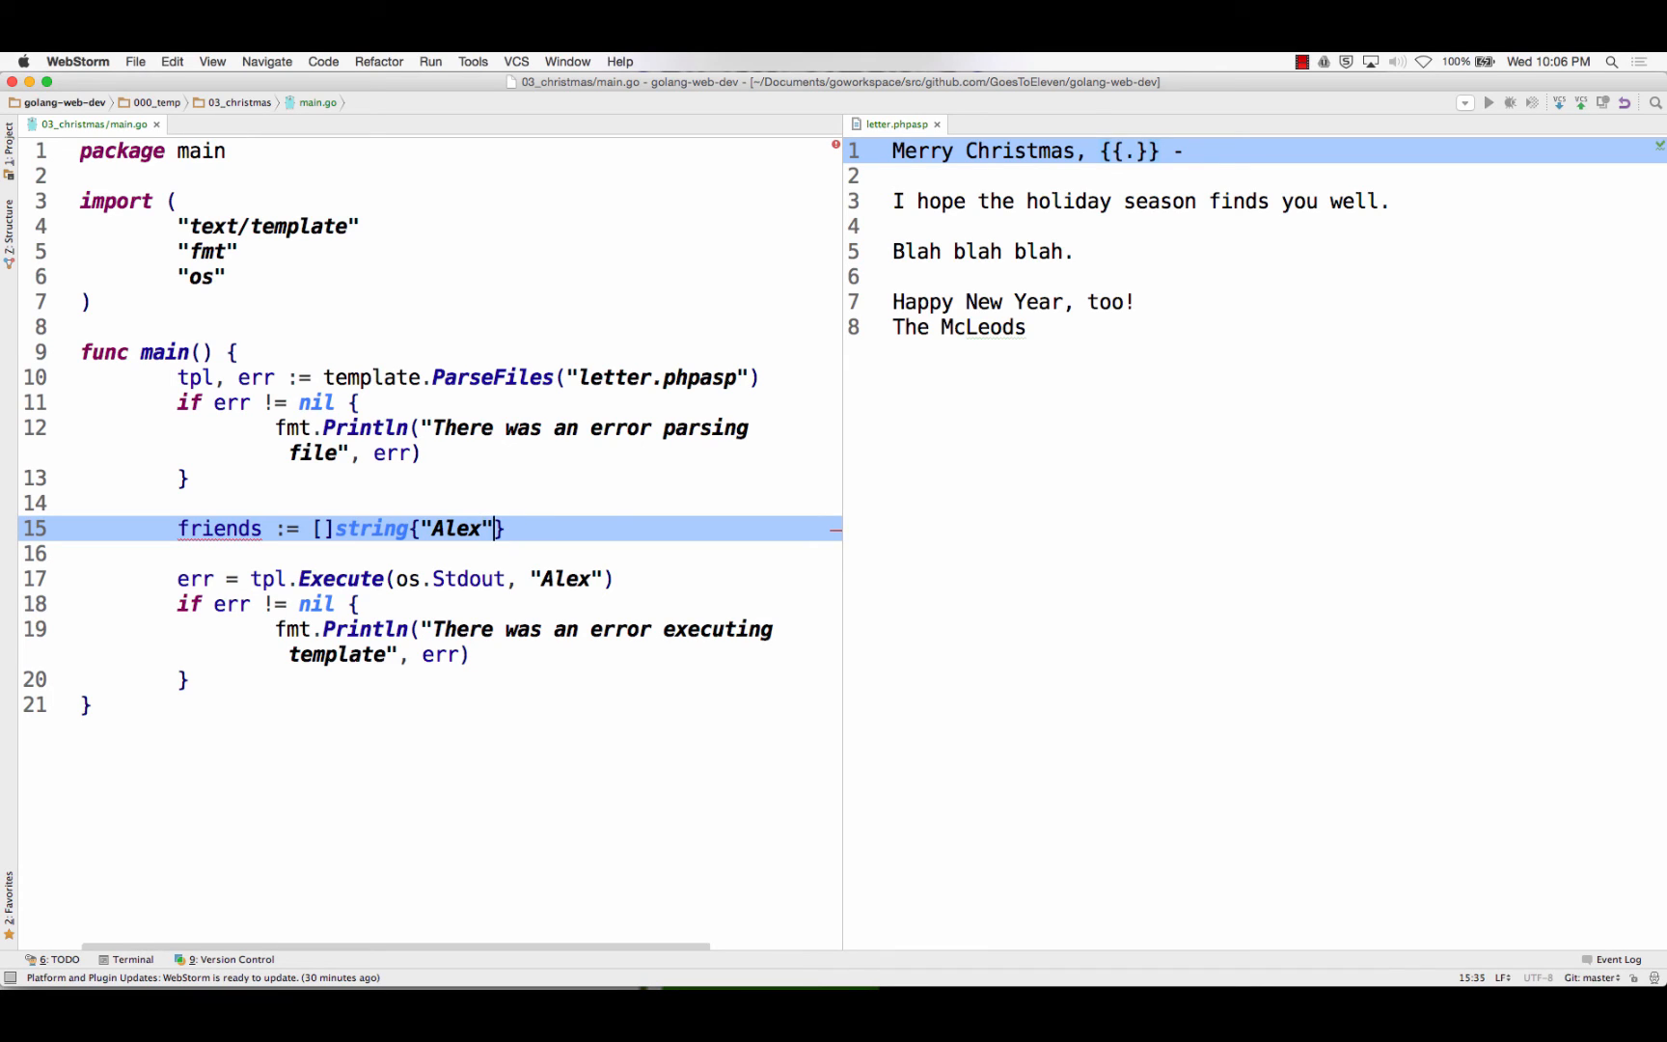
text(, "Conor", ")
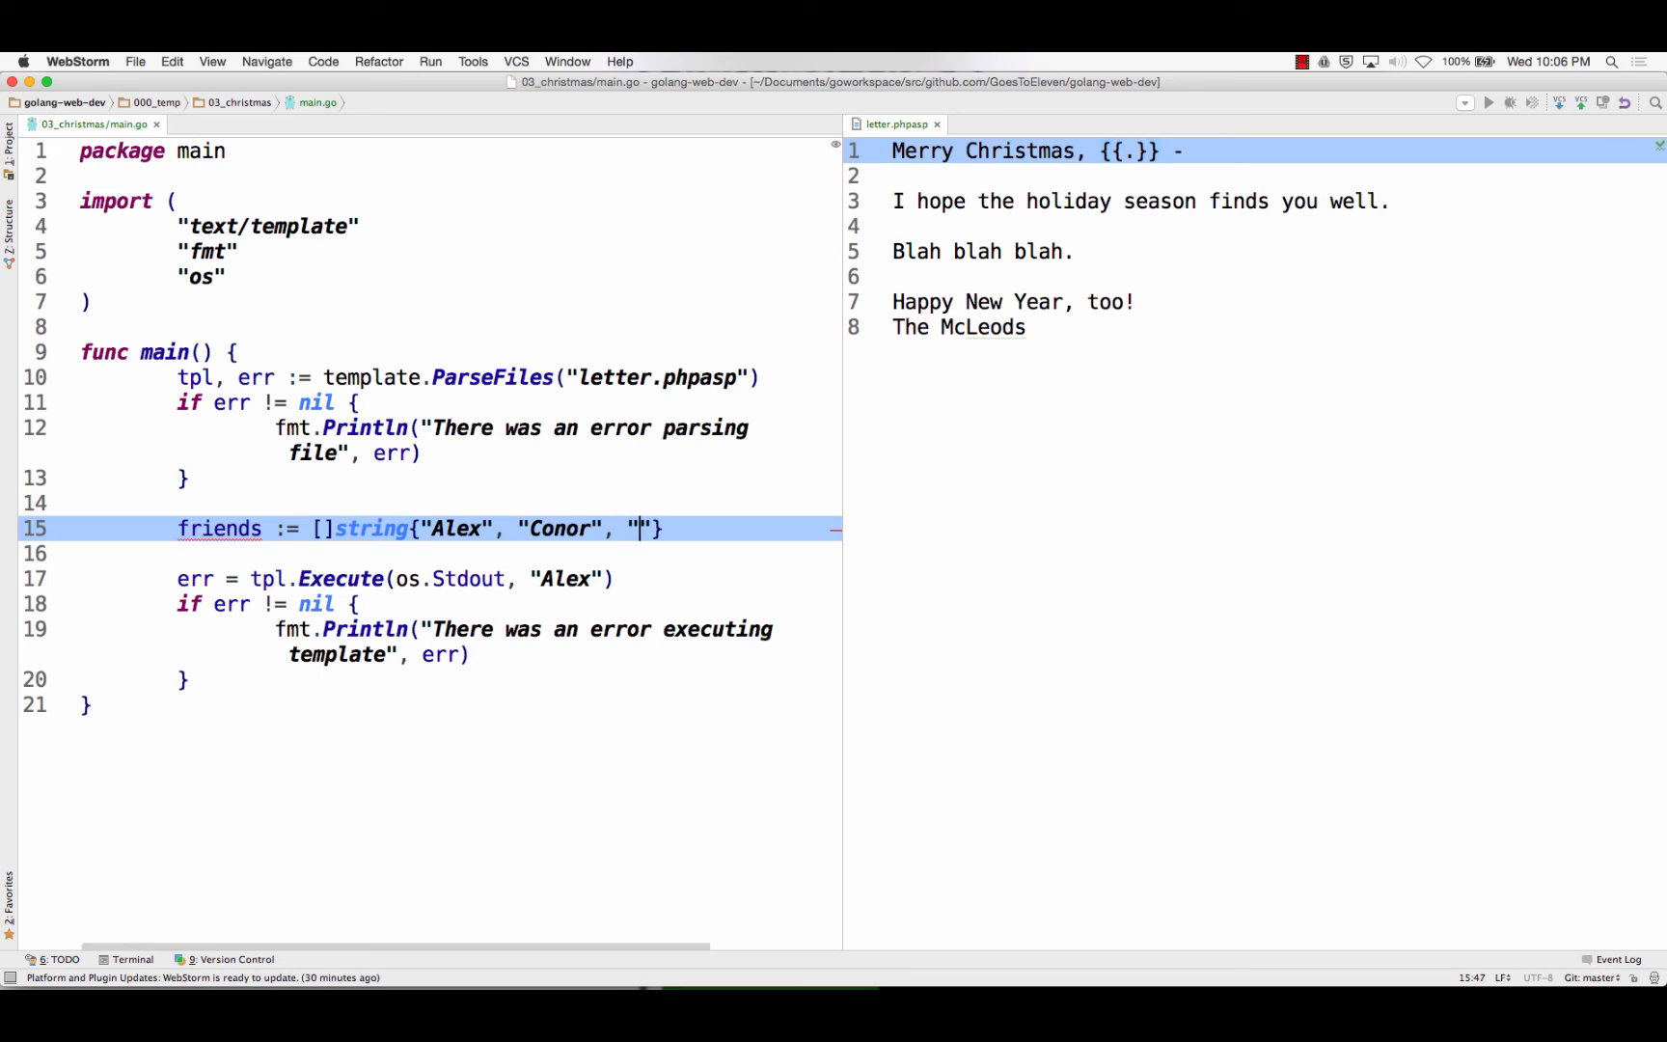
text(Ken)
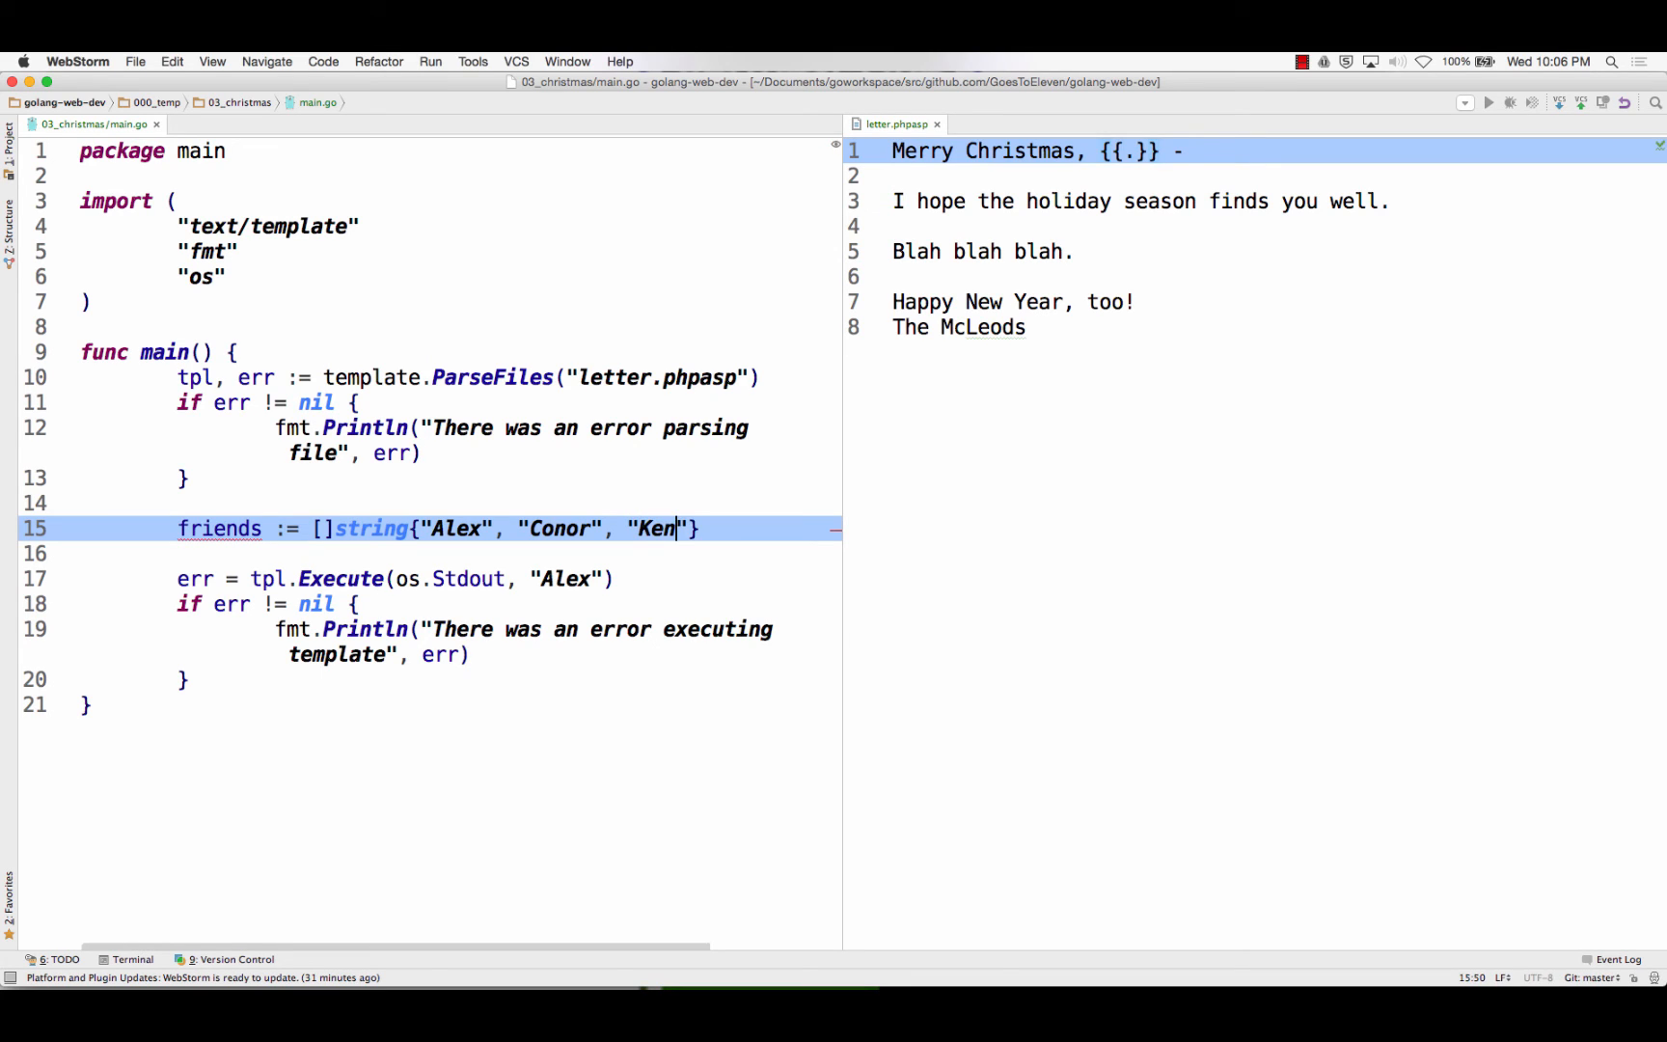
text(, "Ronnie", "Patick")
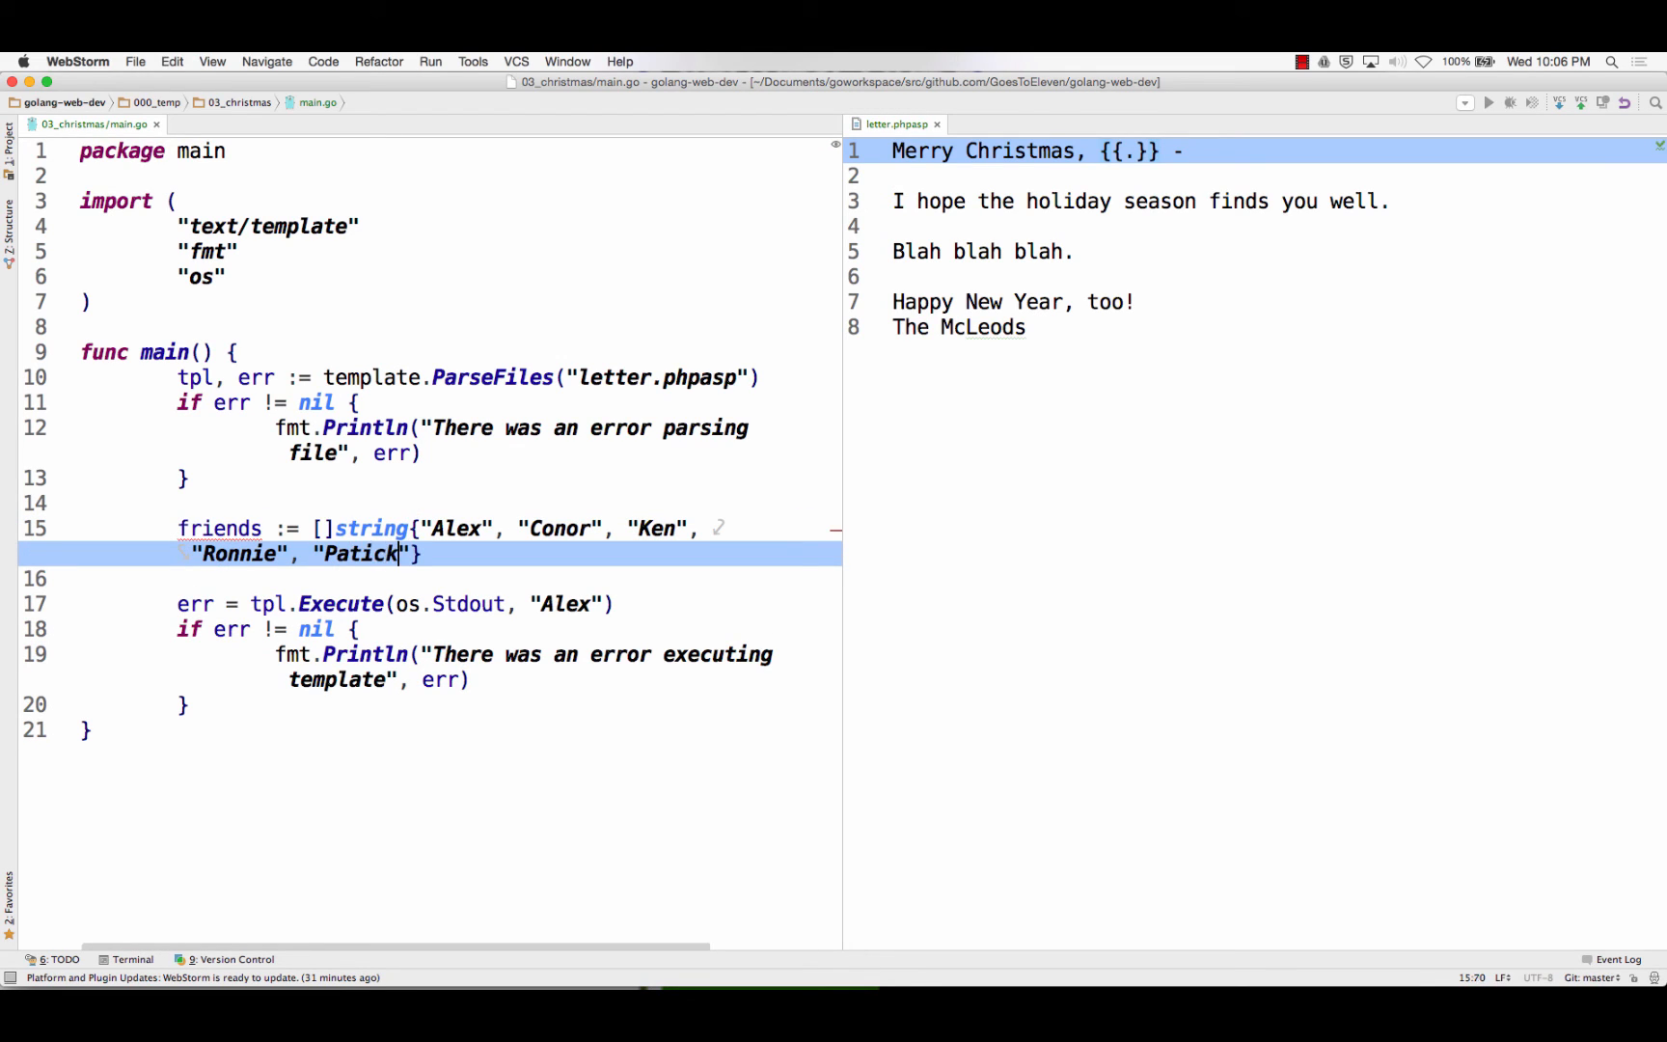
text(,)
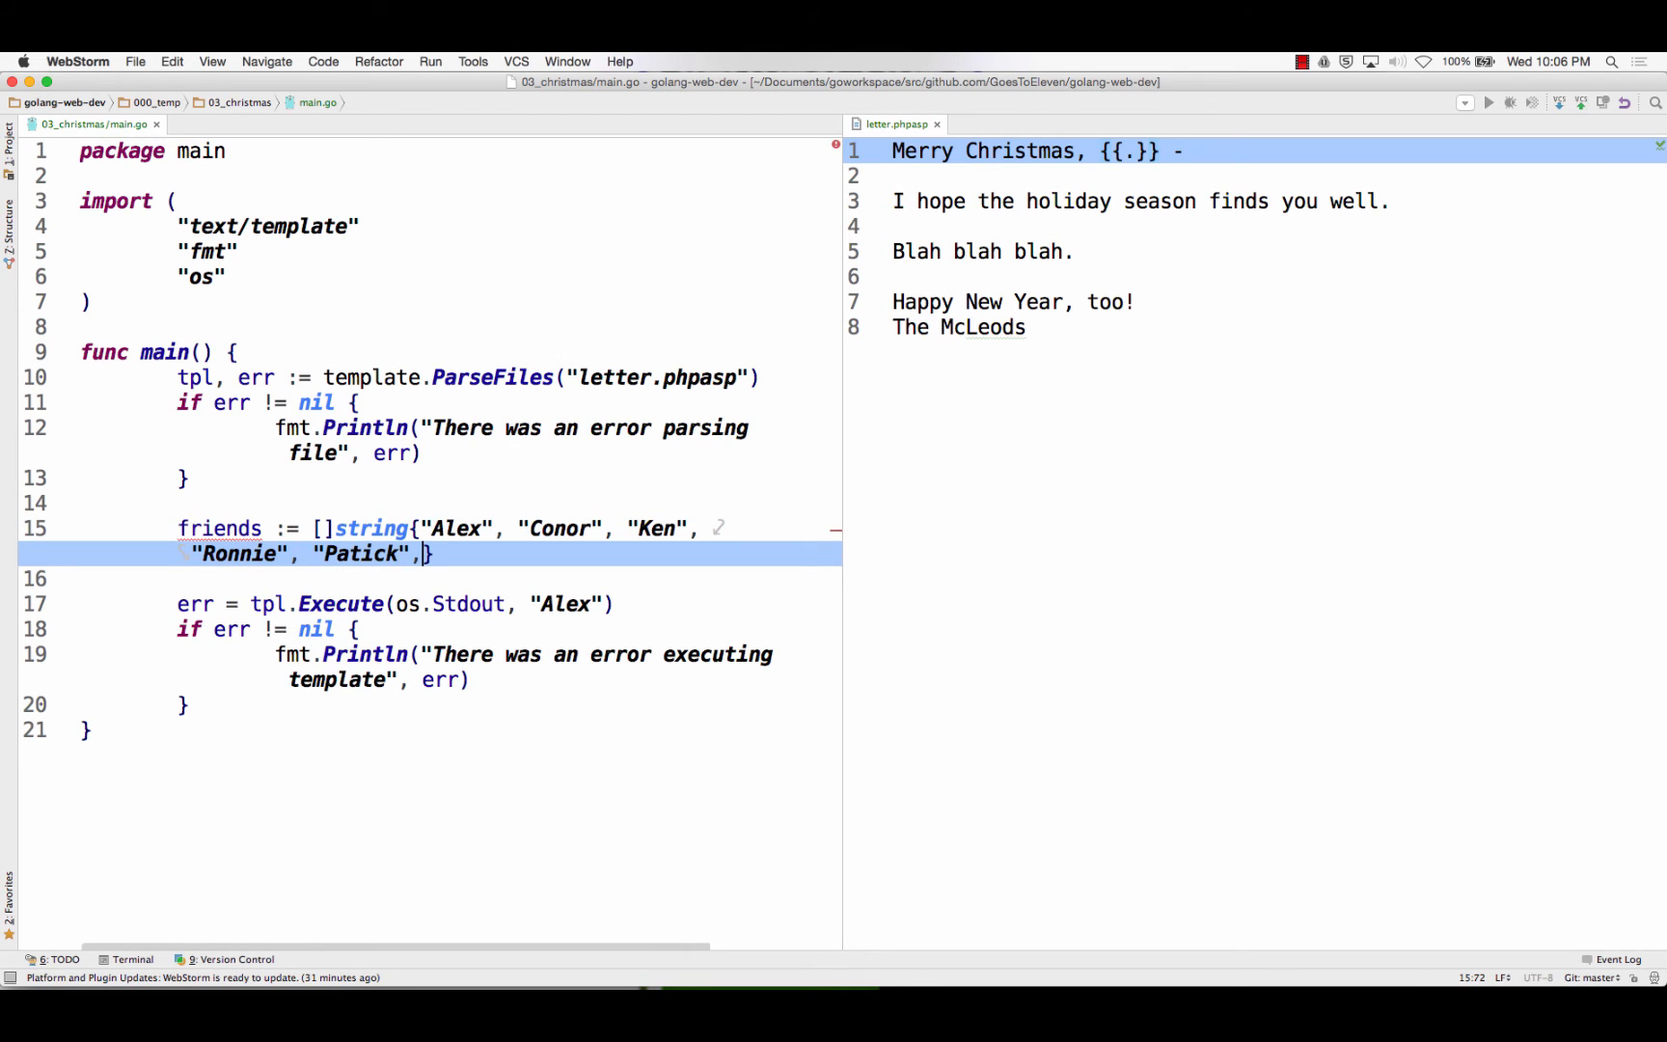
text("")
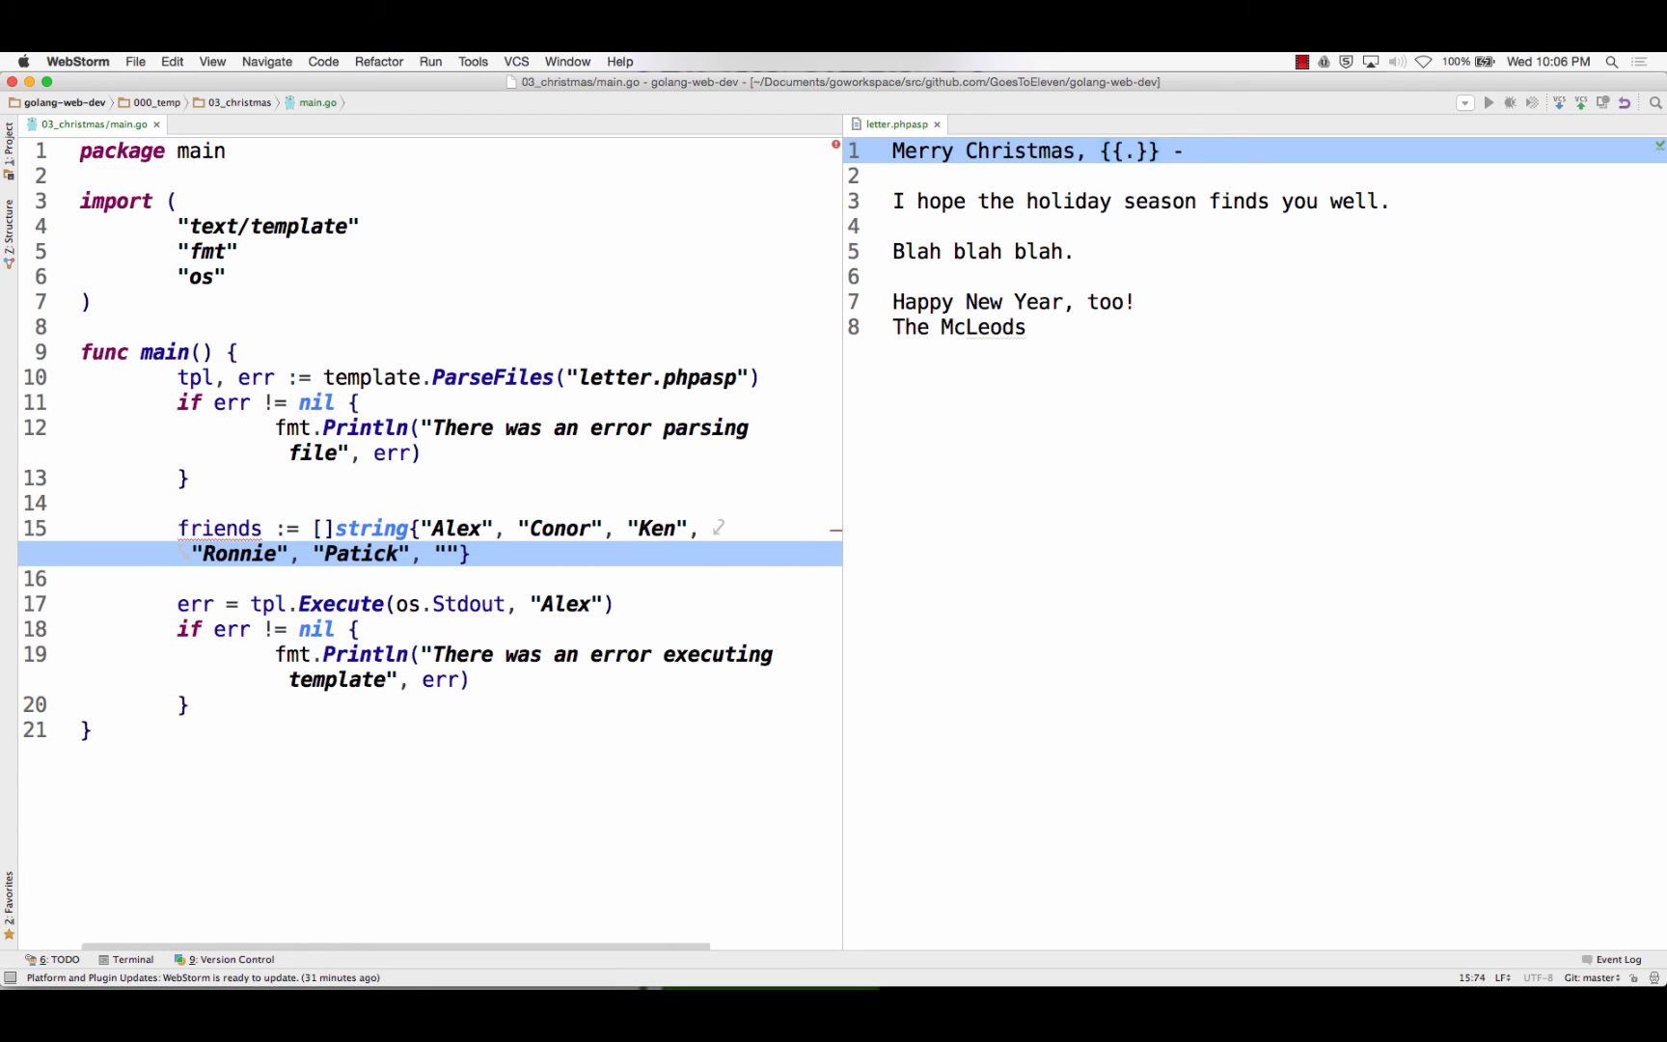
click(444, 554)
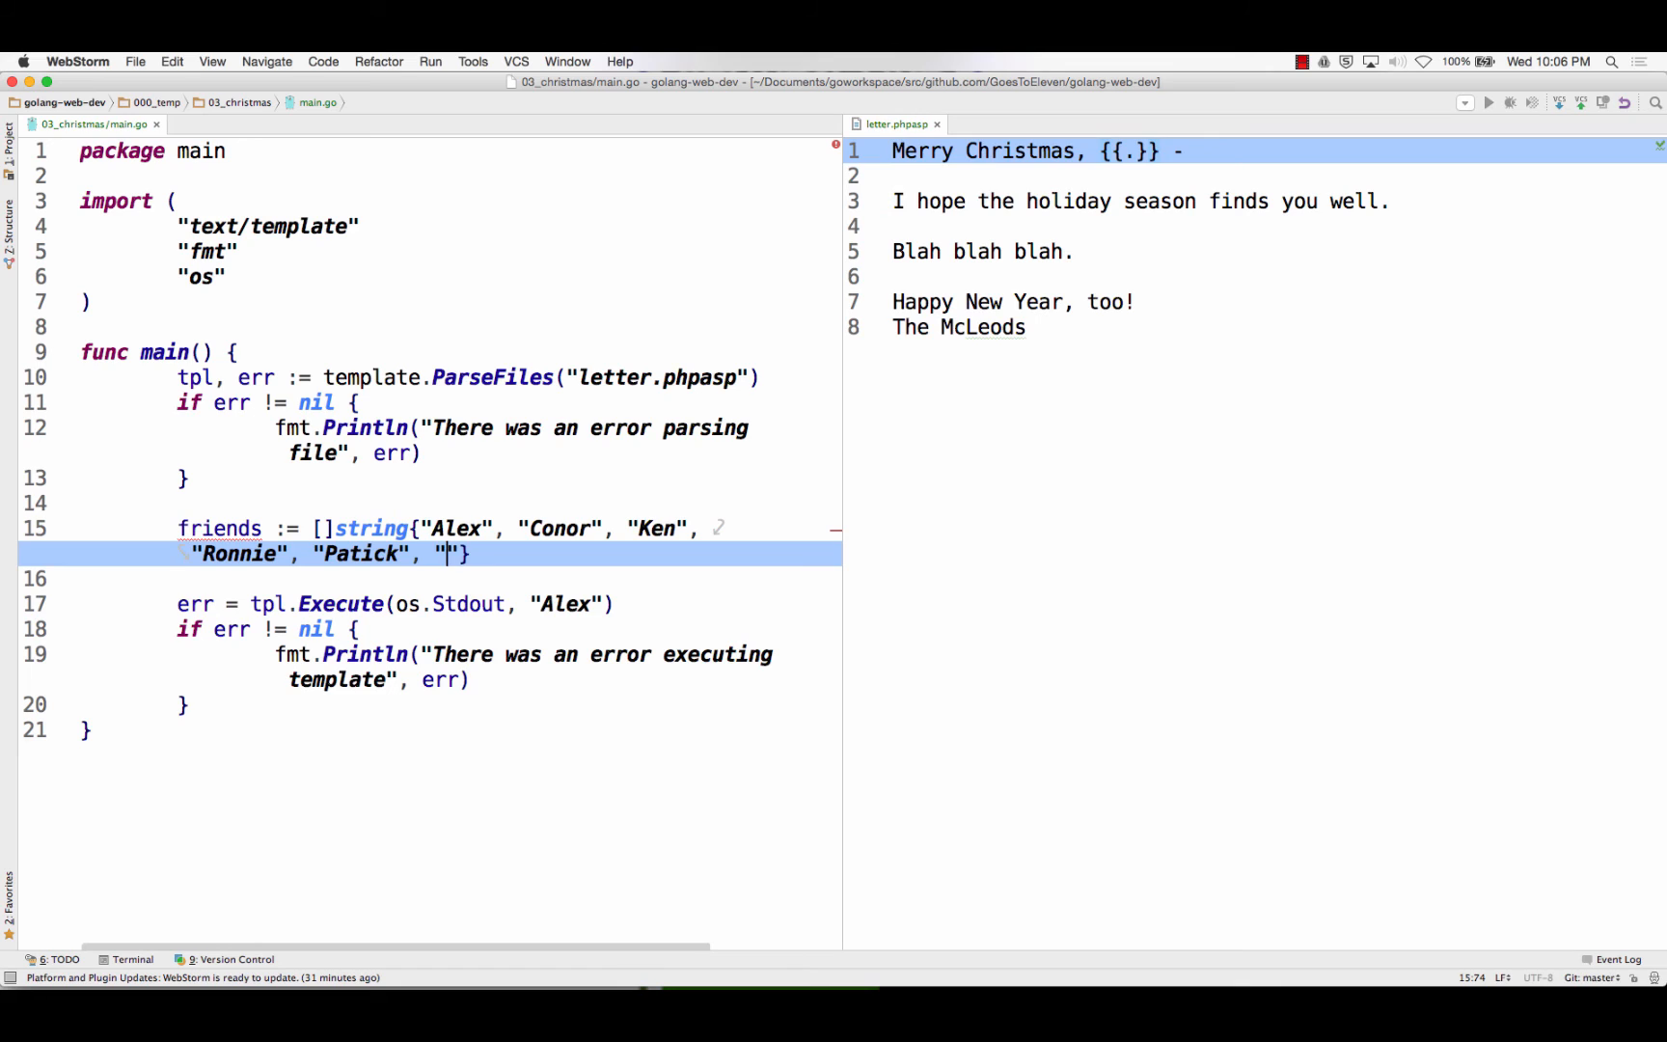
text(Nina)
click(429, 579)
text(, ")
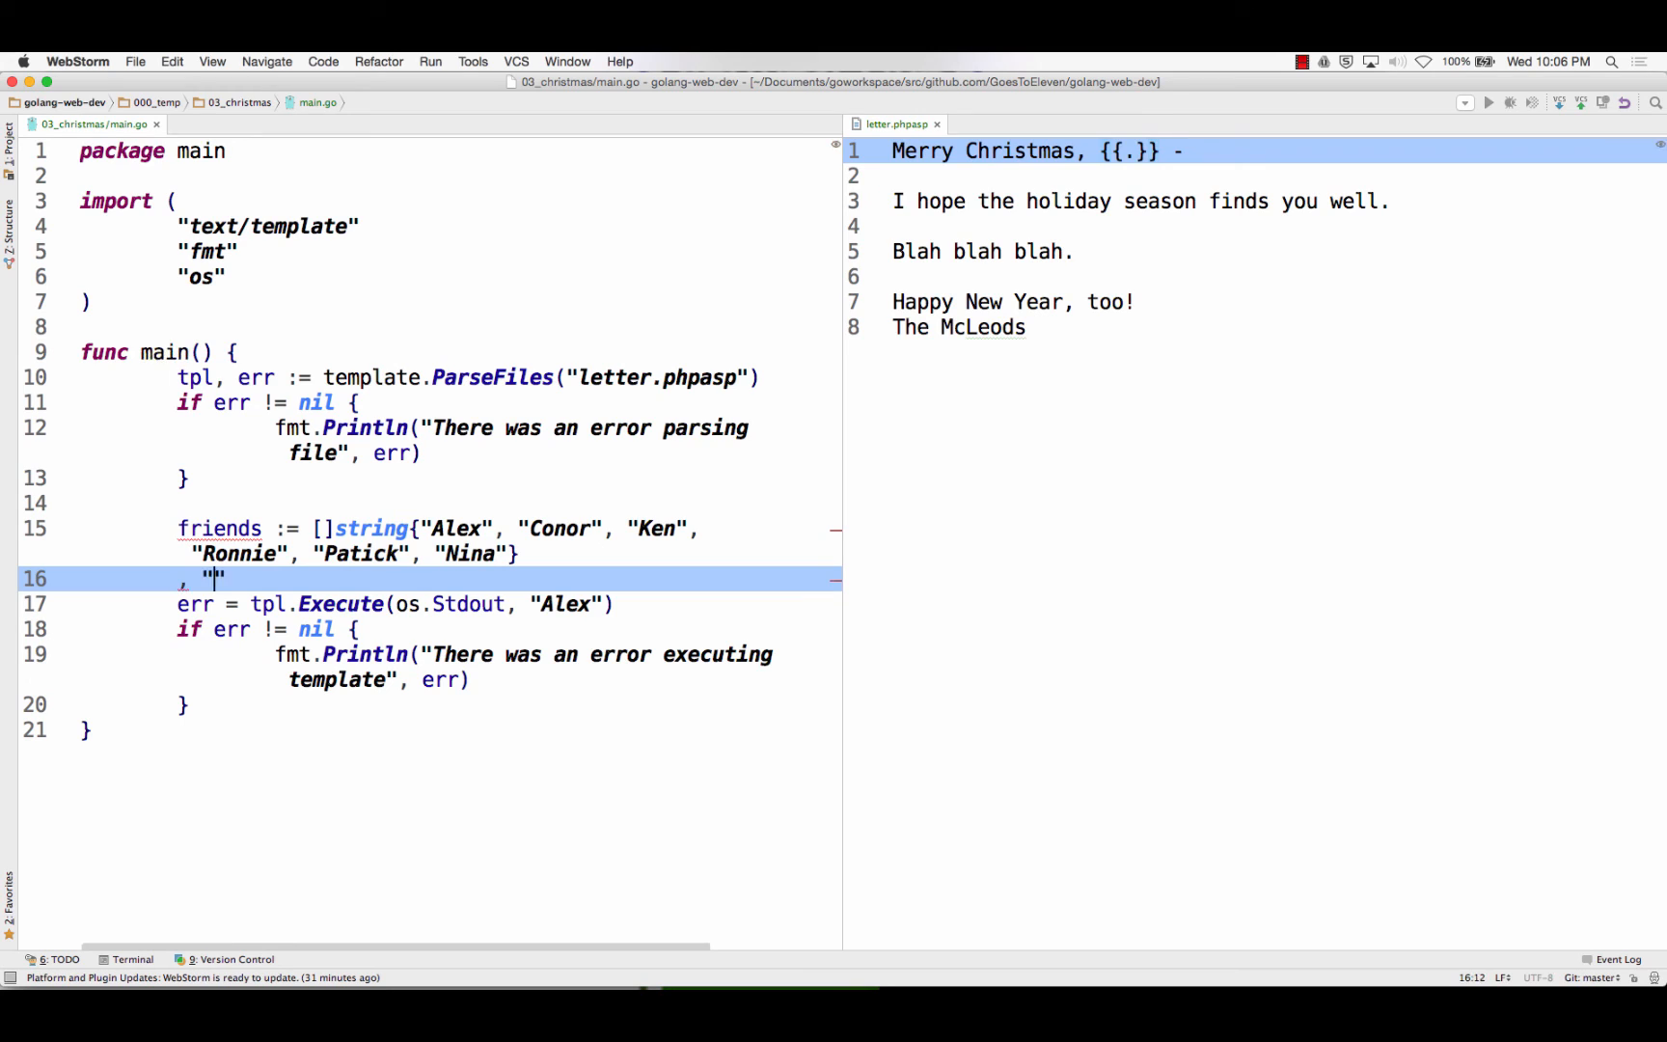
text(Jeremy)
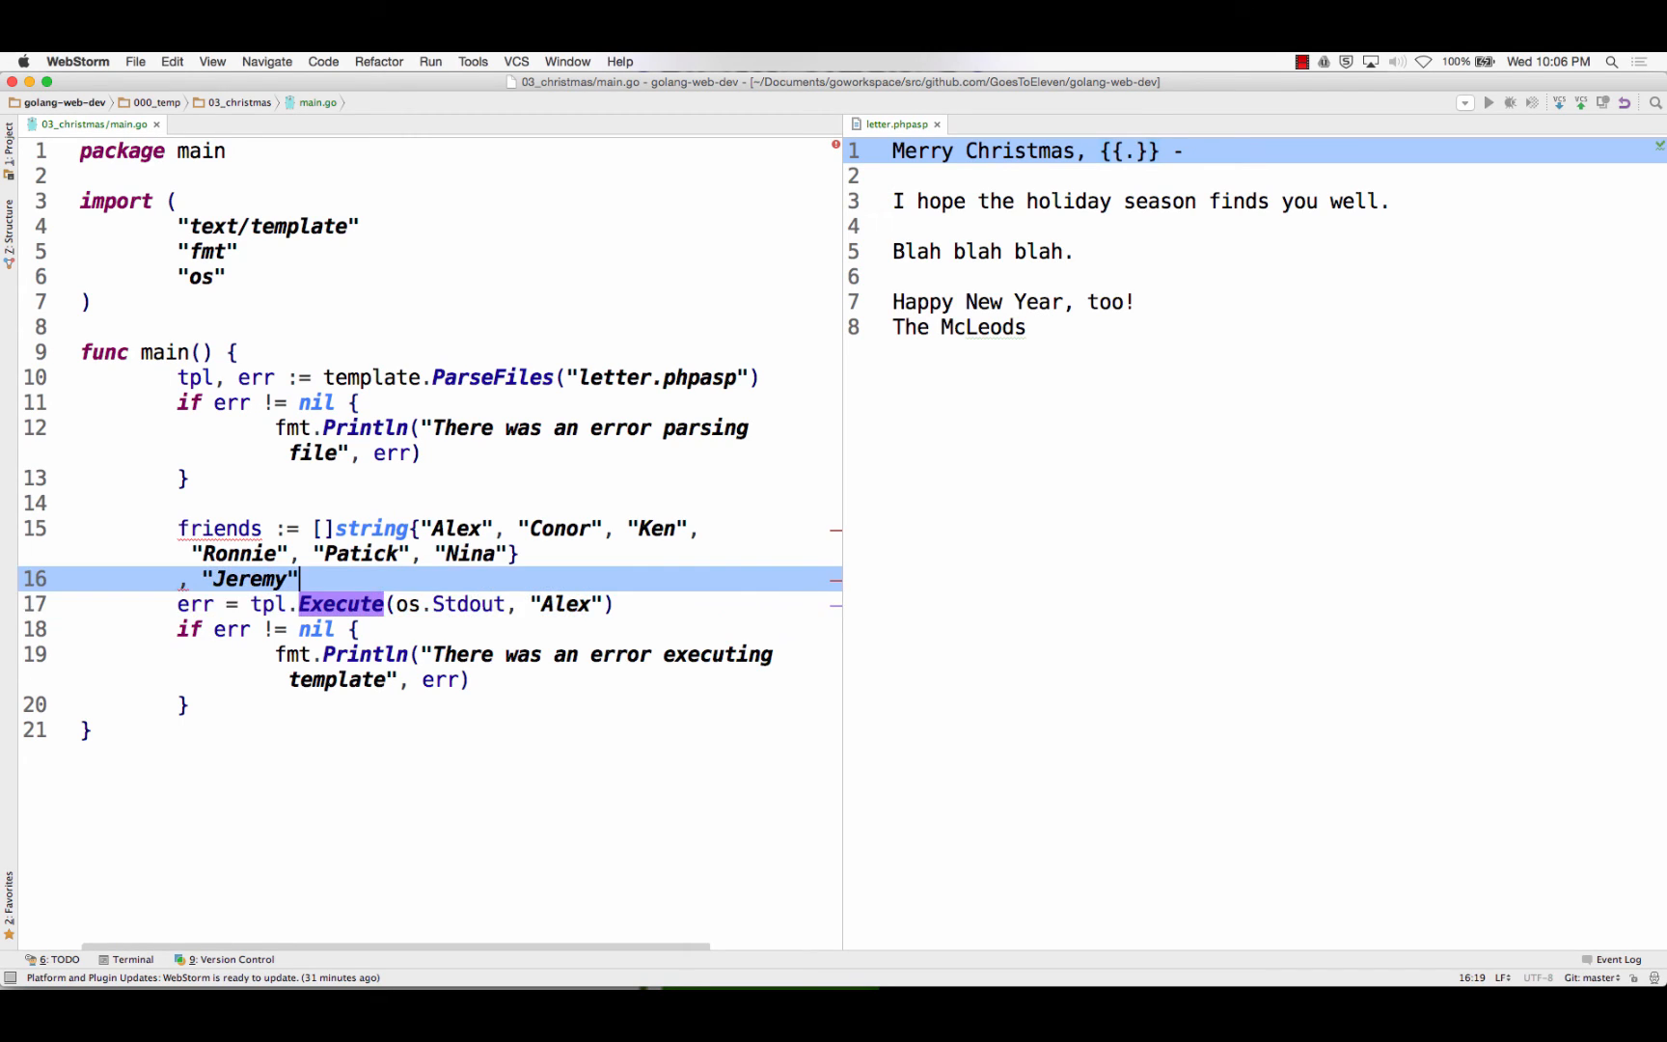
key(Backspace)
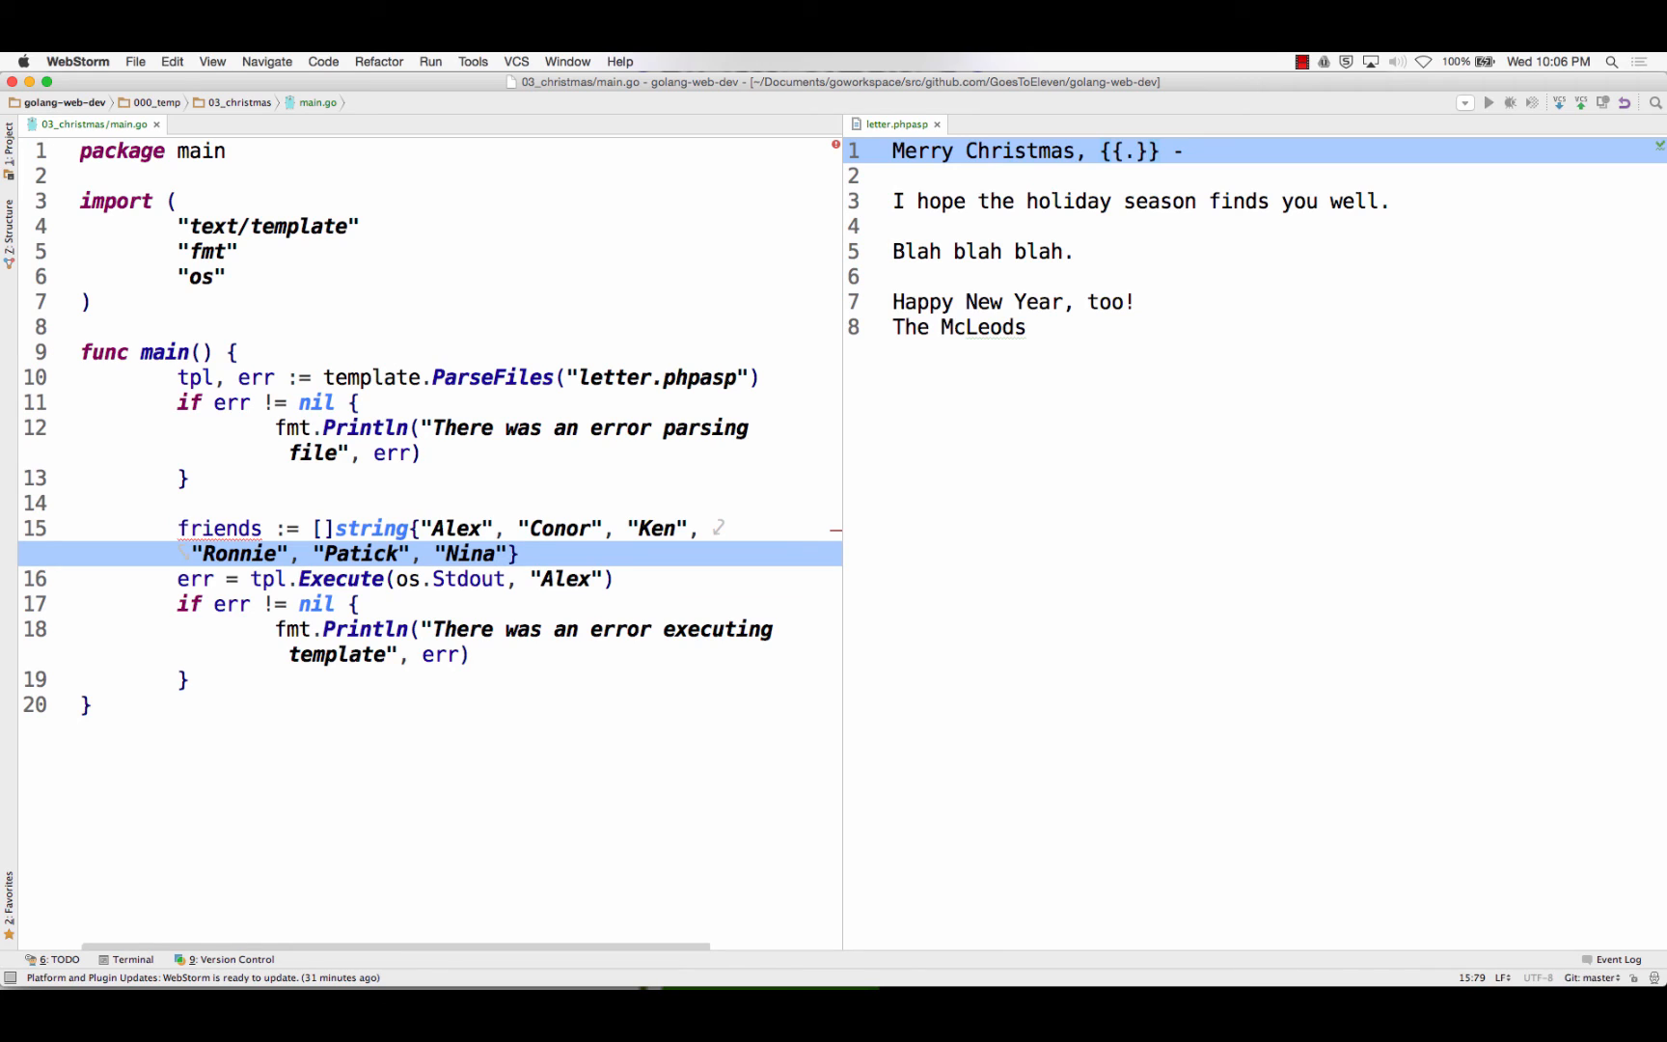
text(,)
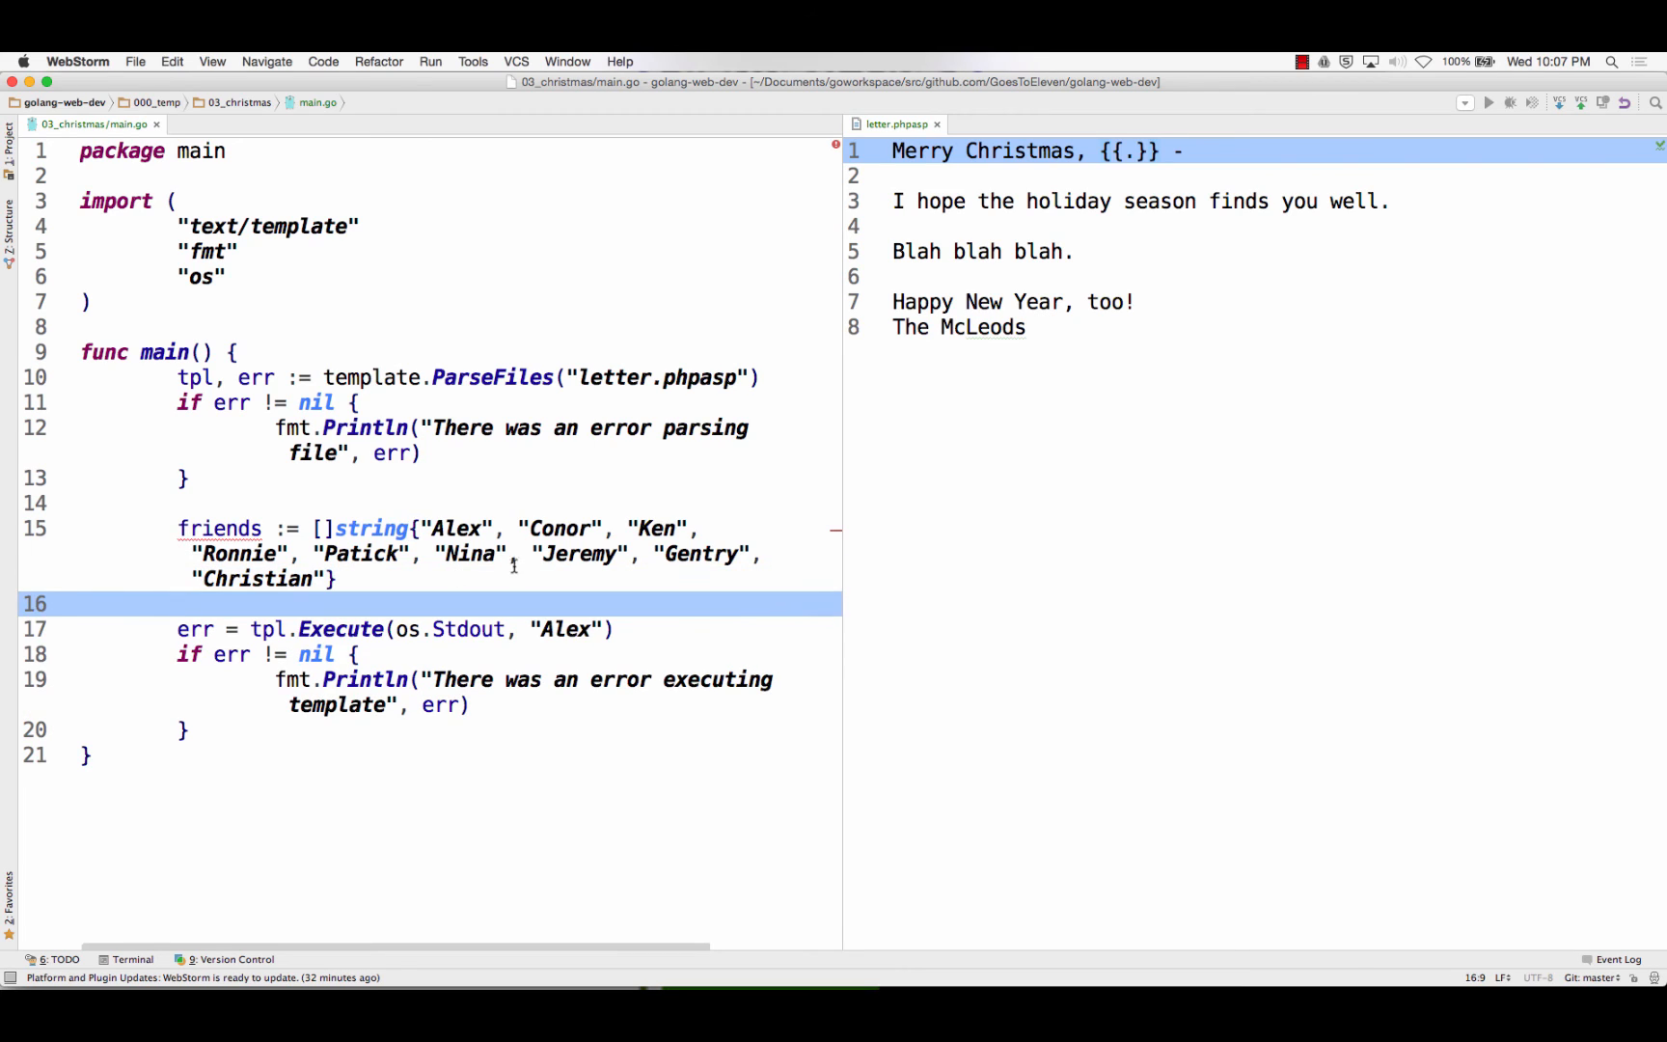
Hand the friends slice to tpl.Execute in place of "Alex"
double_click(563, 629)
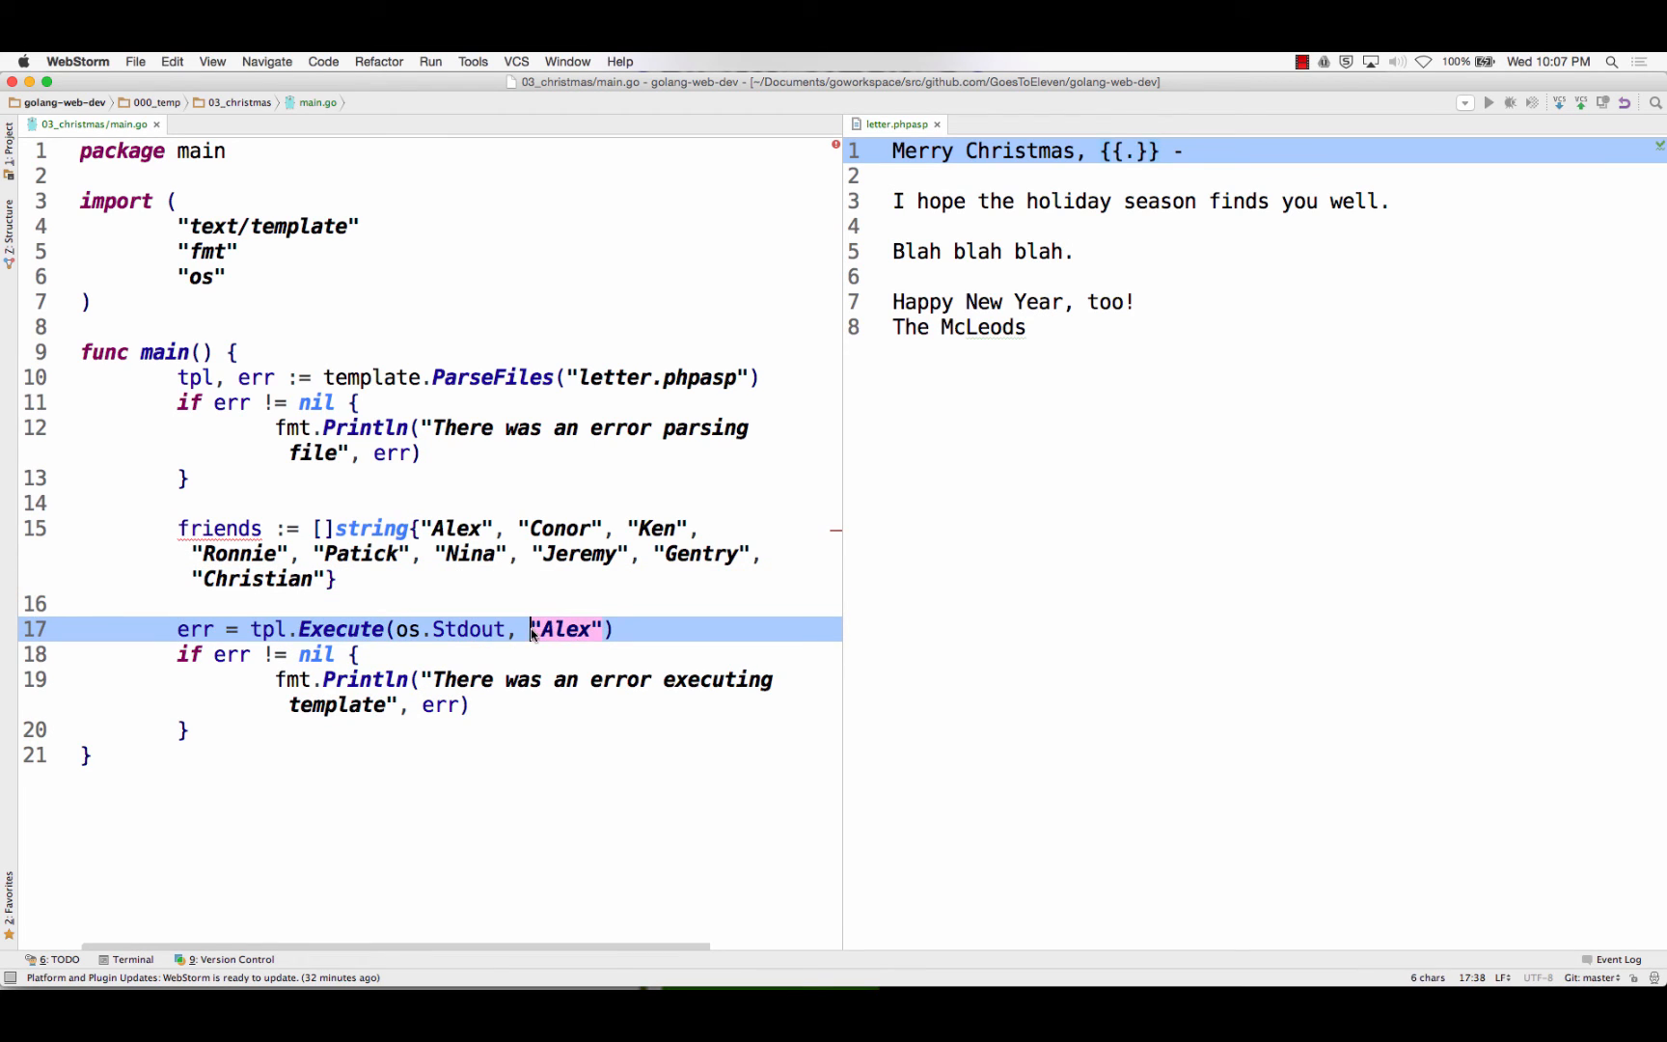
text(friends)
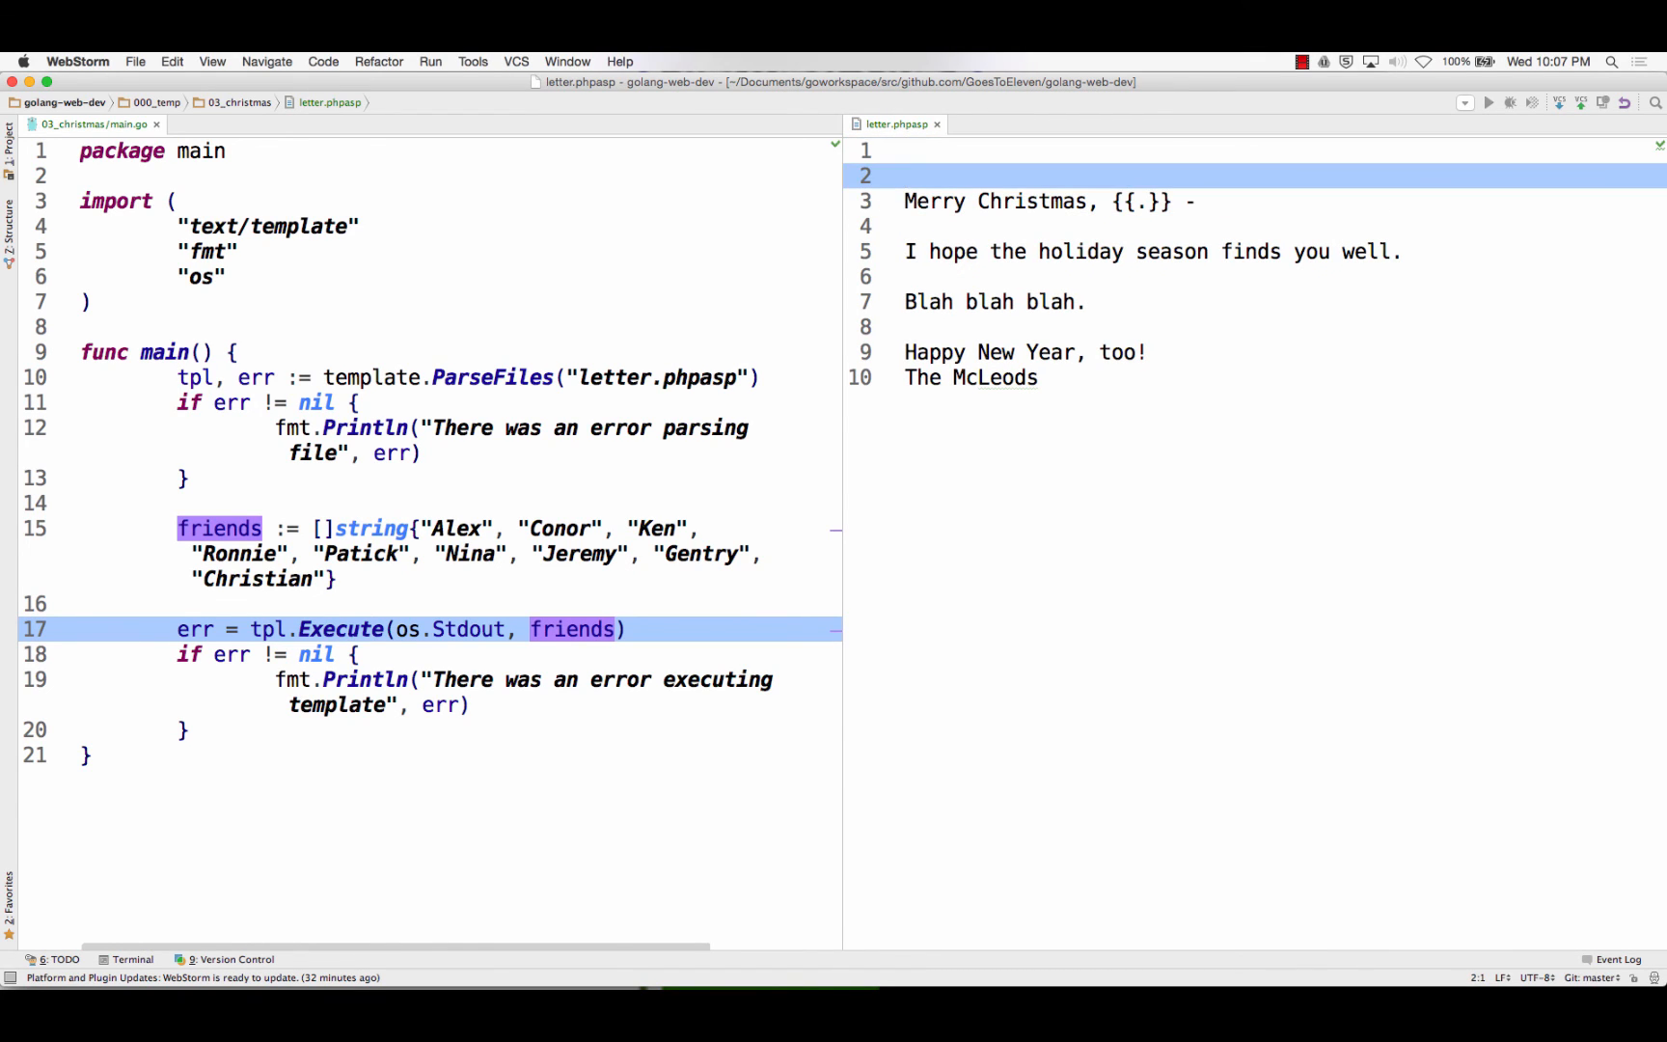
Wrap the whole letter template in {{range .}} … {{end}}
text({{}})
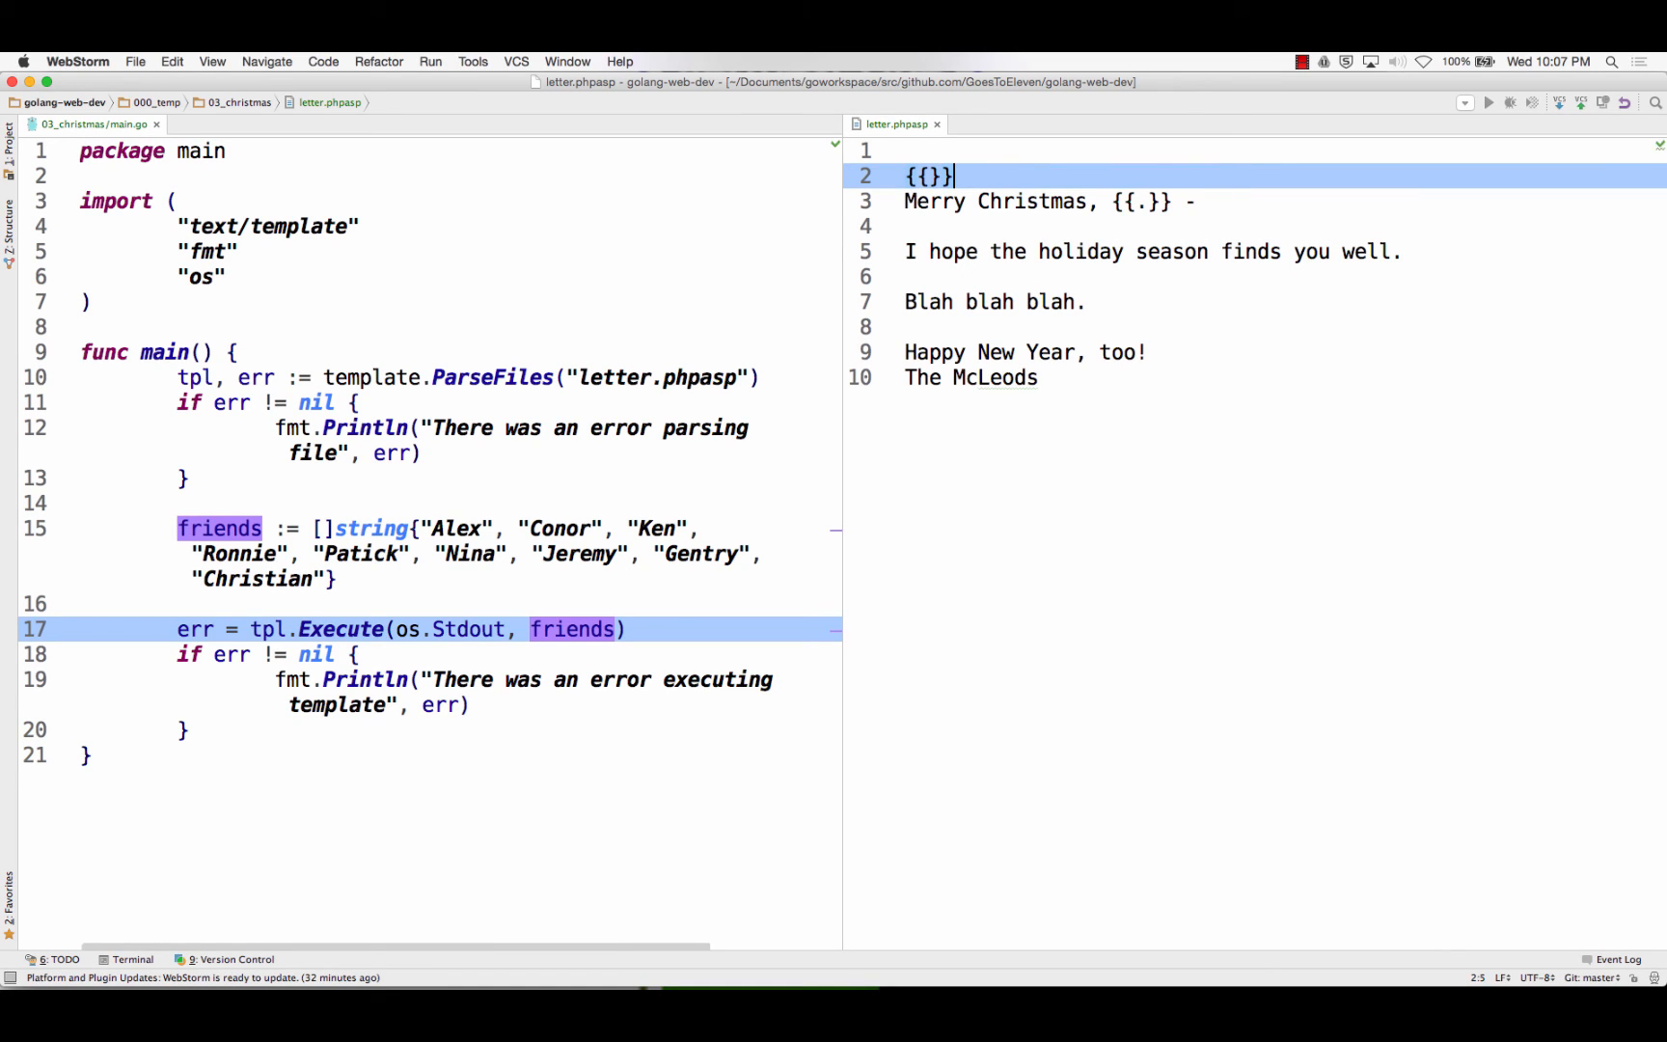
text(ra)
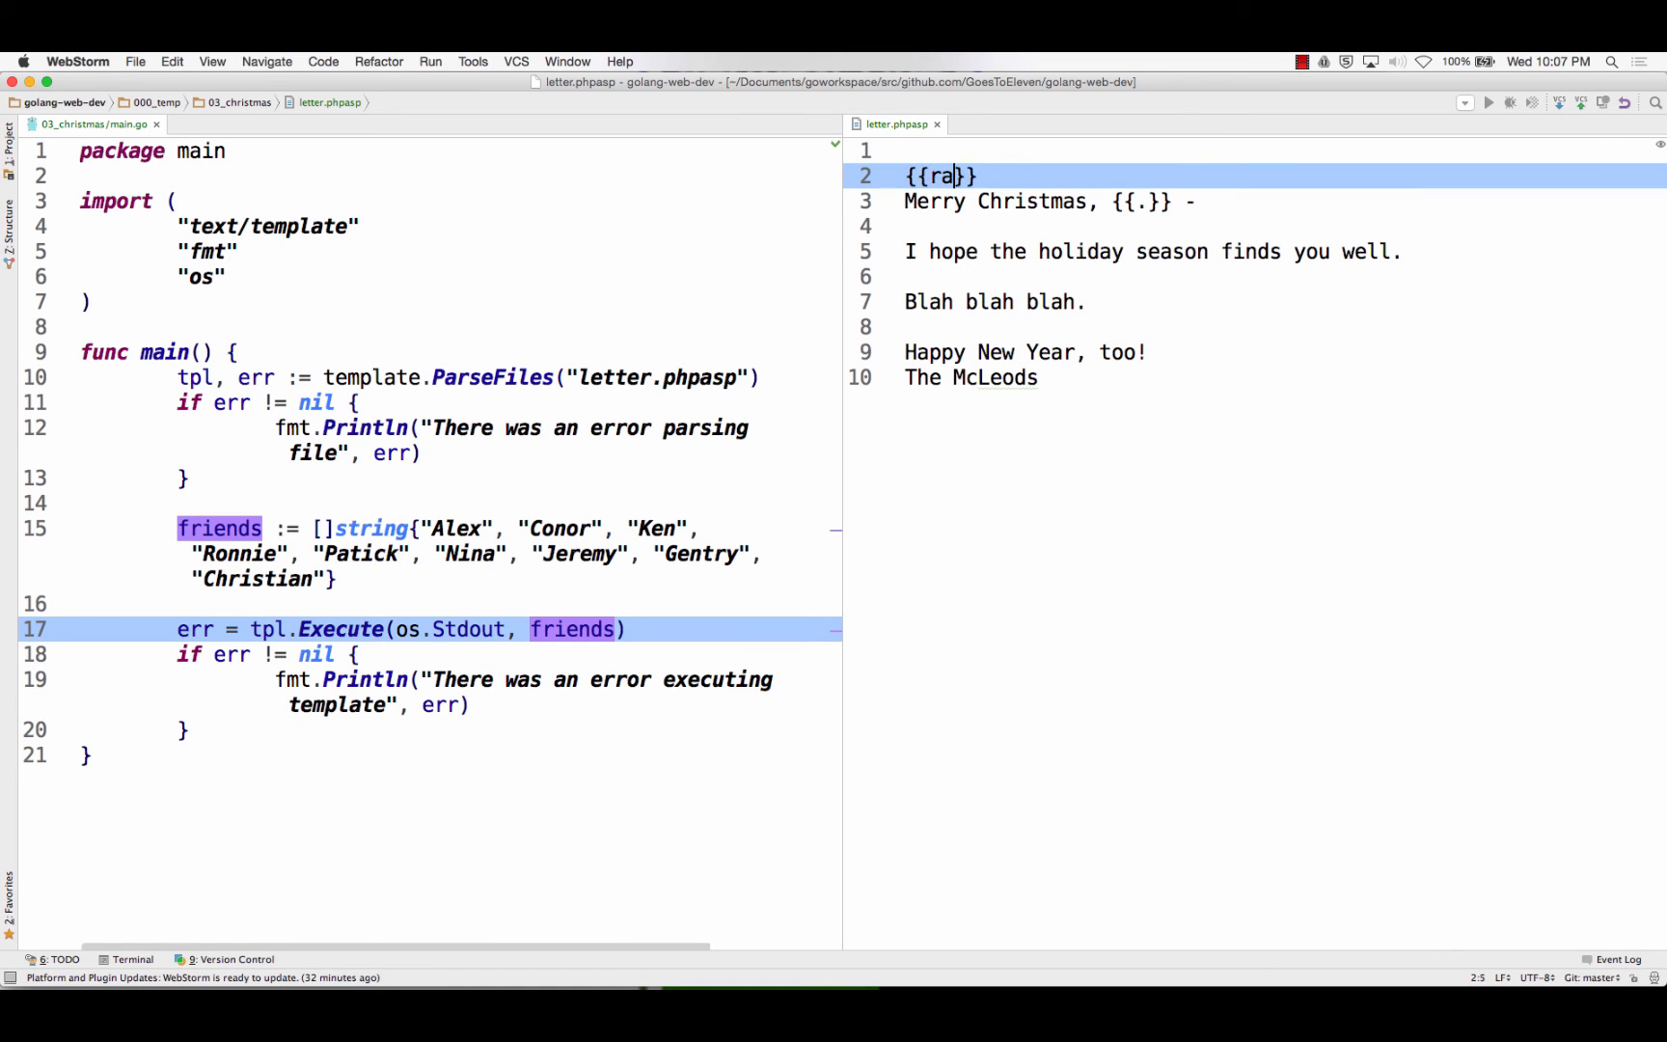
text(nge .)
text({{)
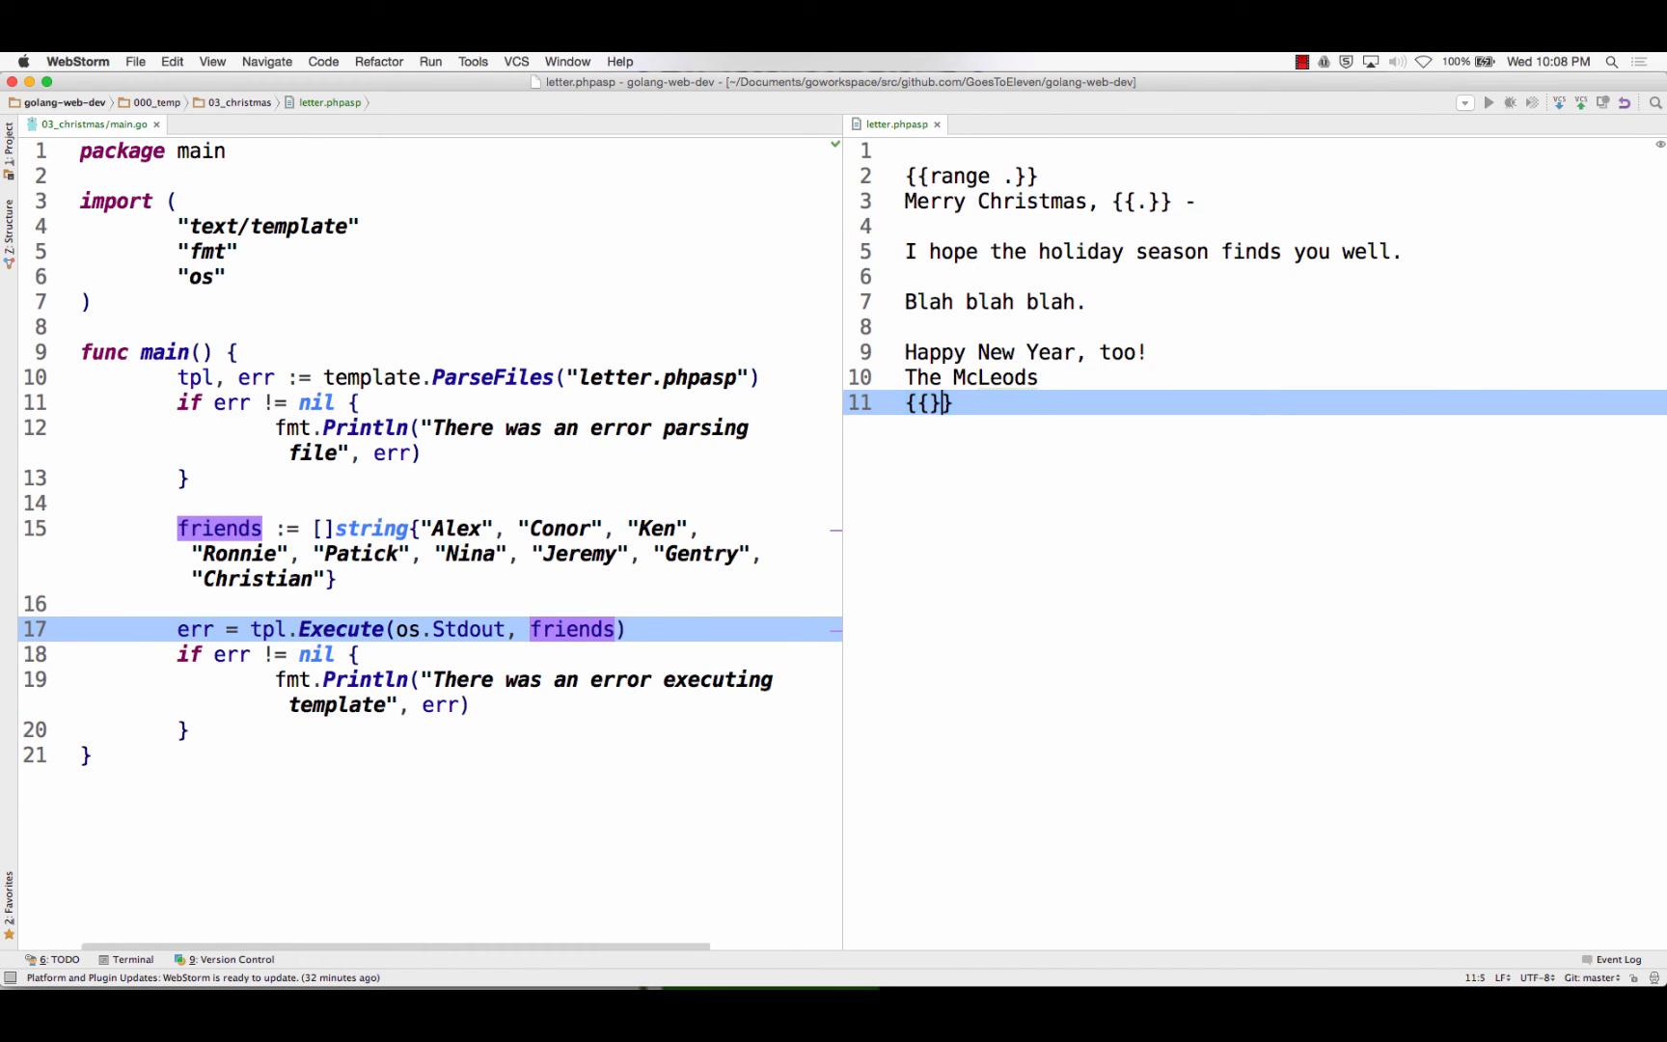
text(end)
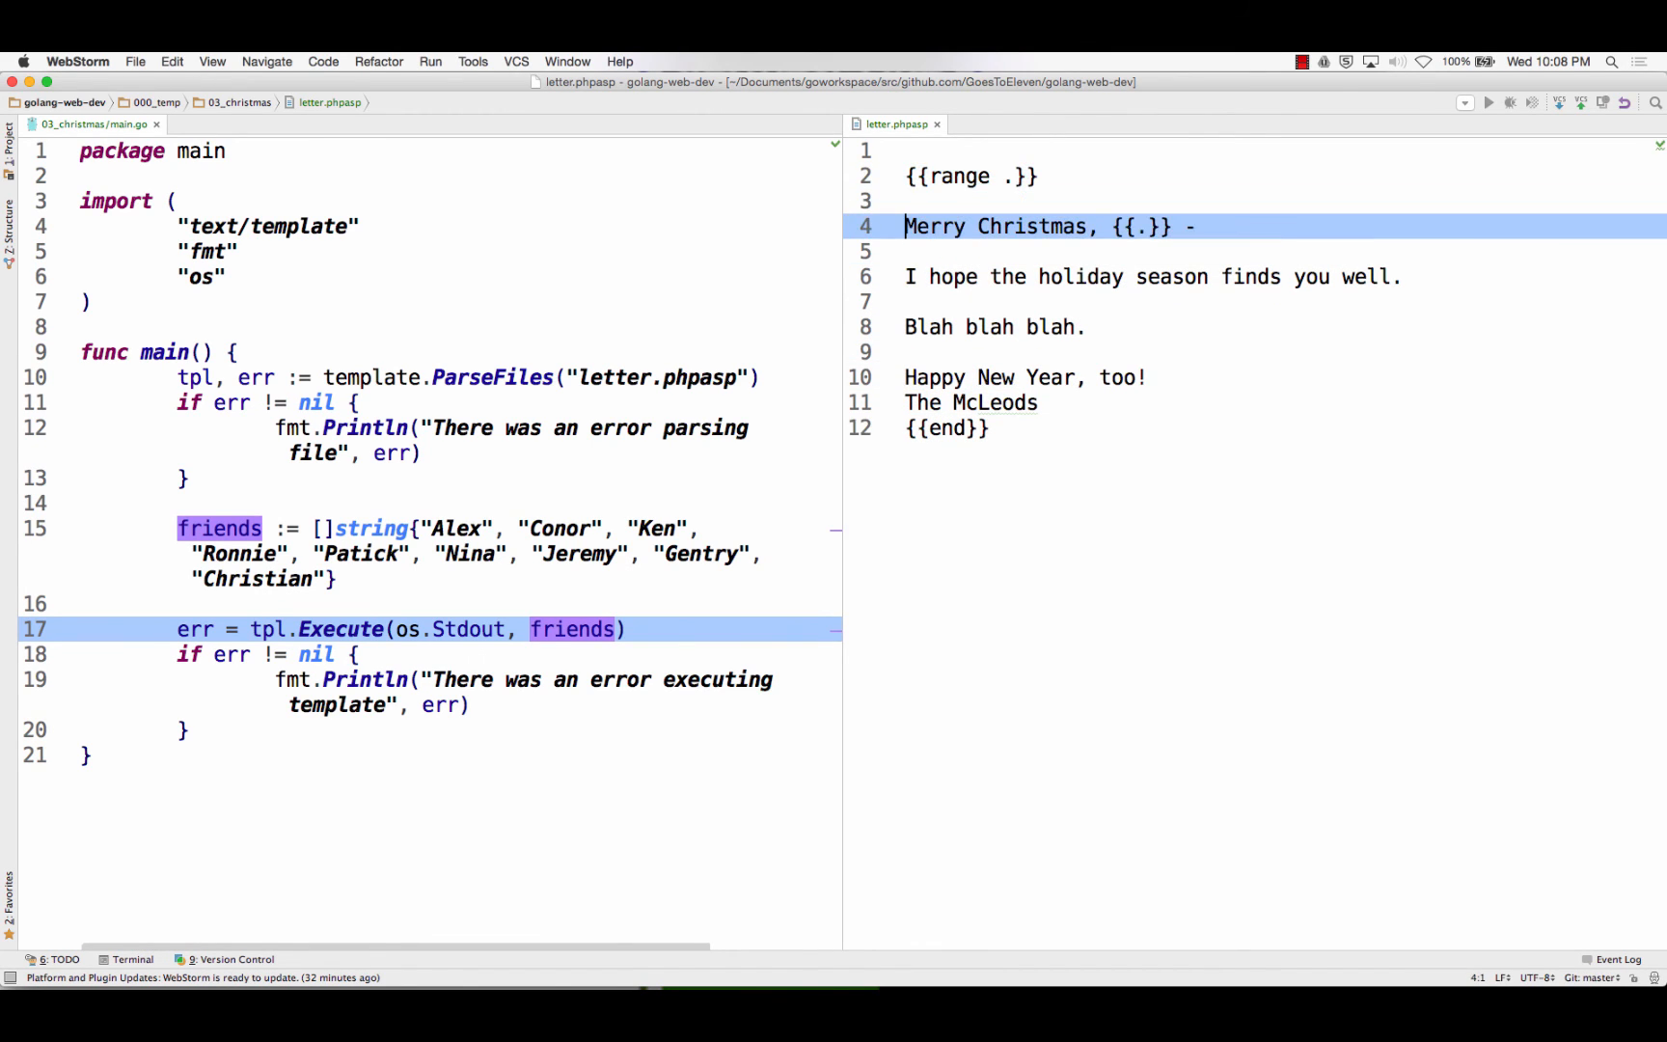
Add a ***** separator line above the greeting and keep the greeting placeholder as the dot
click(988, 402)
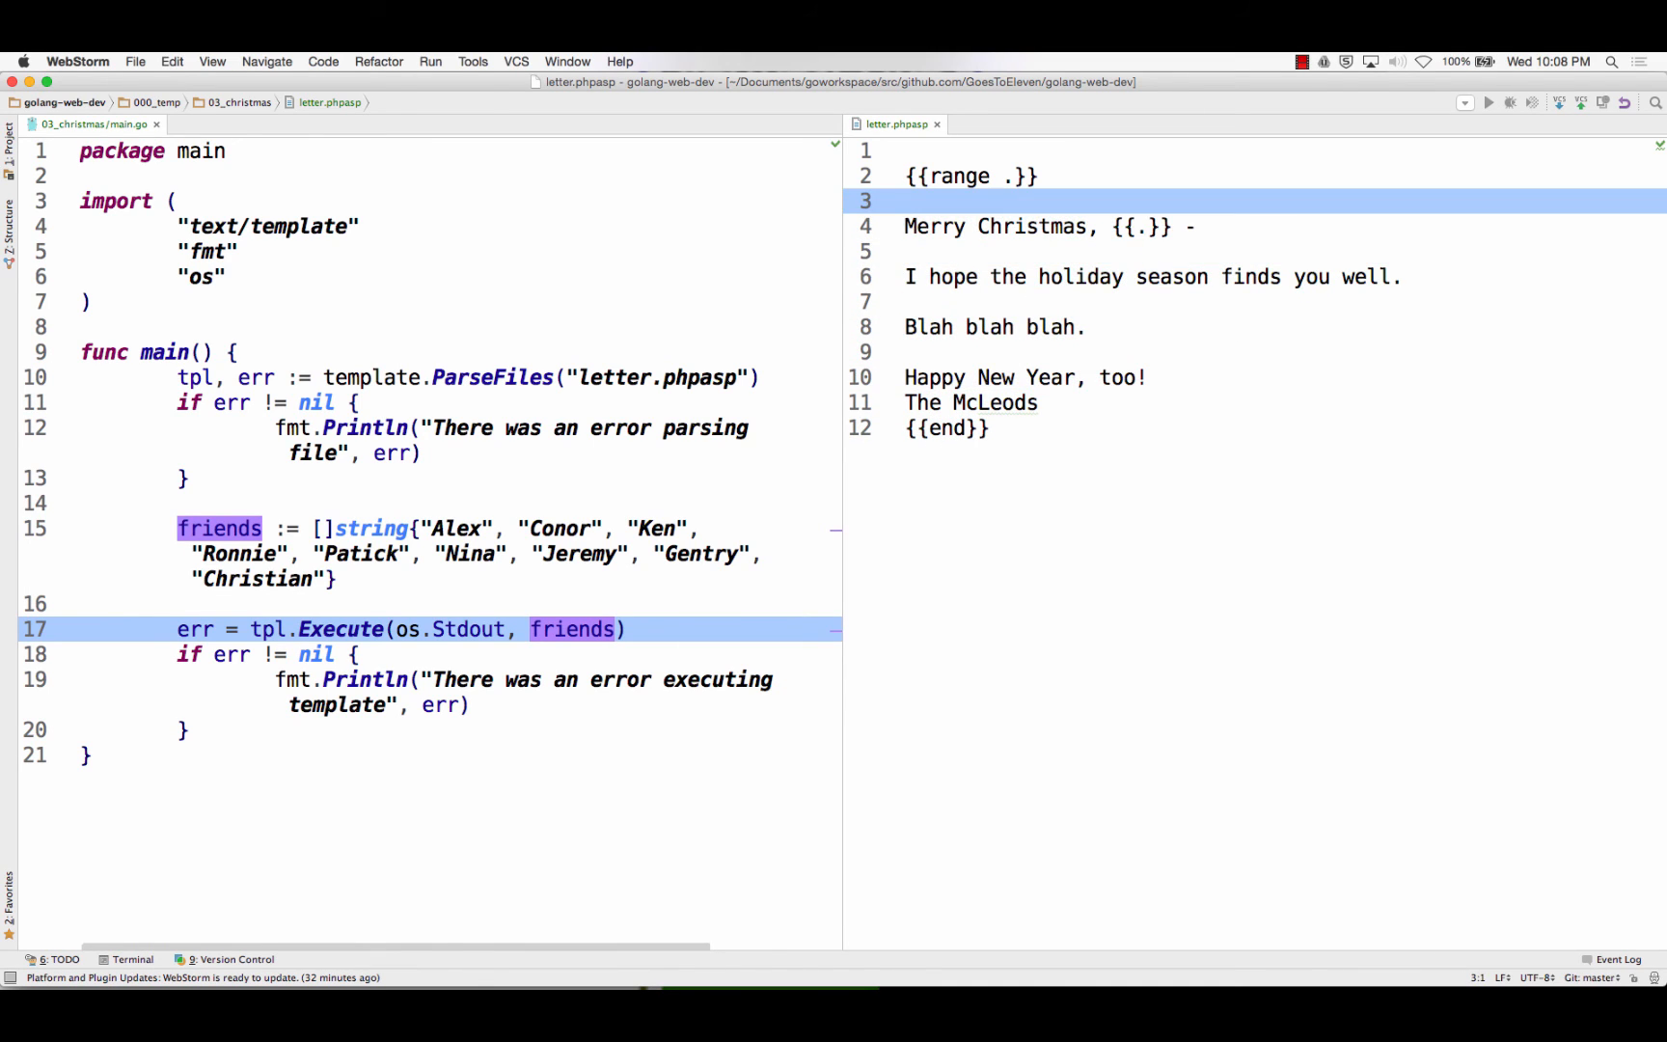
text(*****)
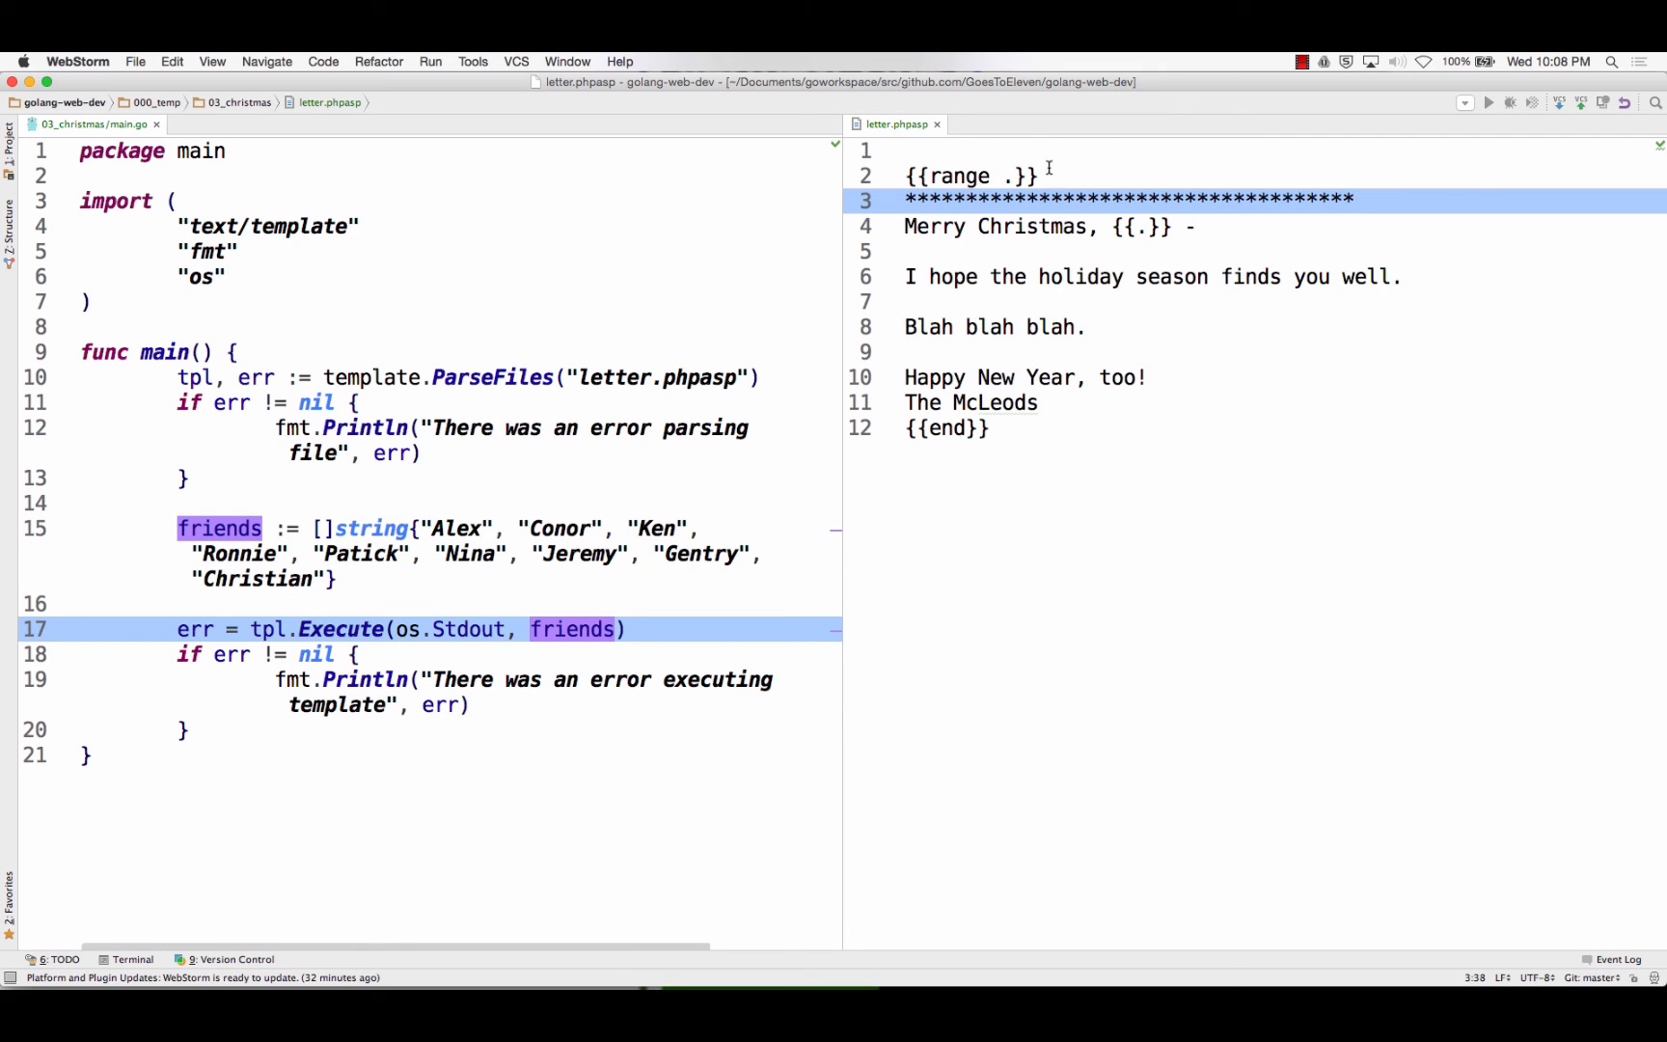
click(964, 176)
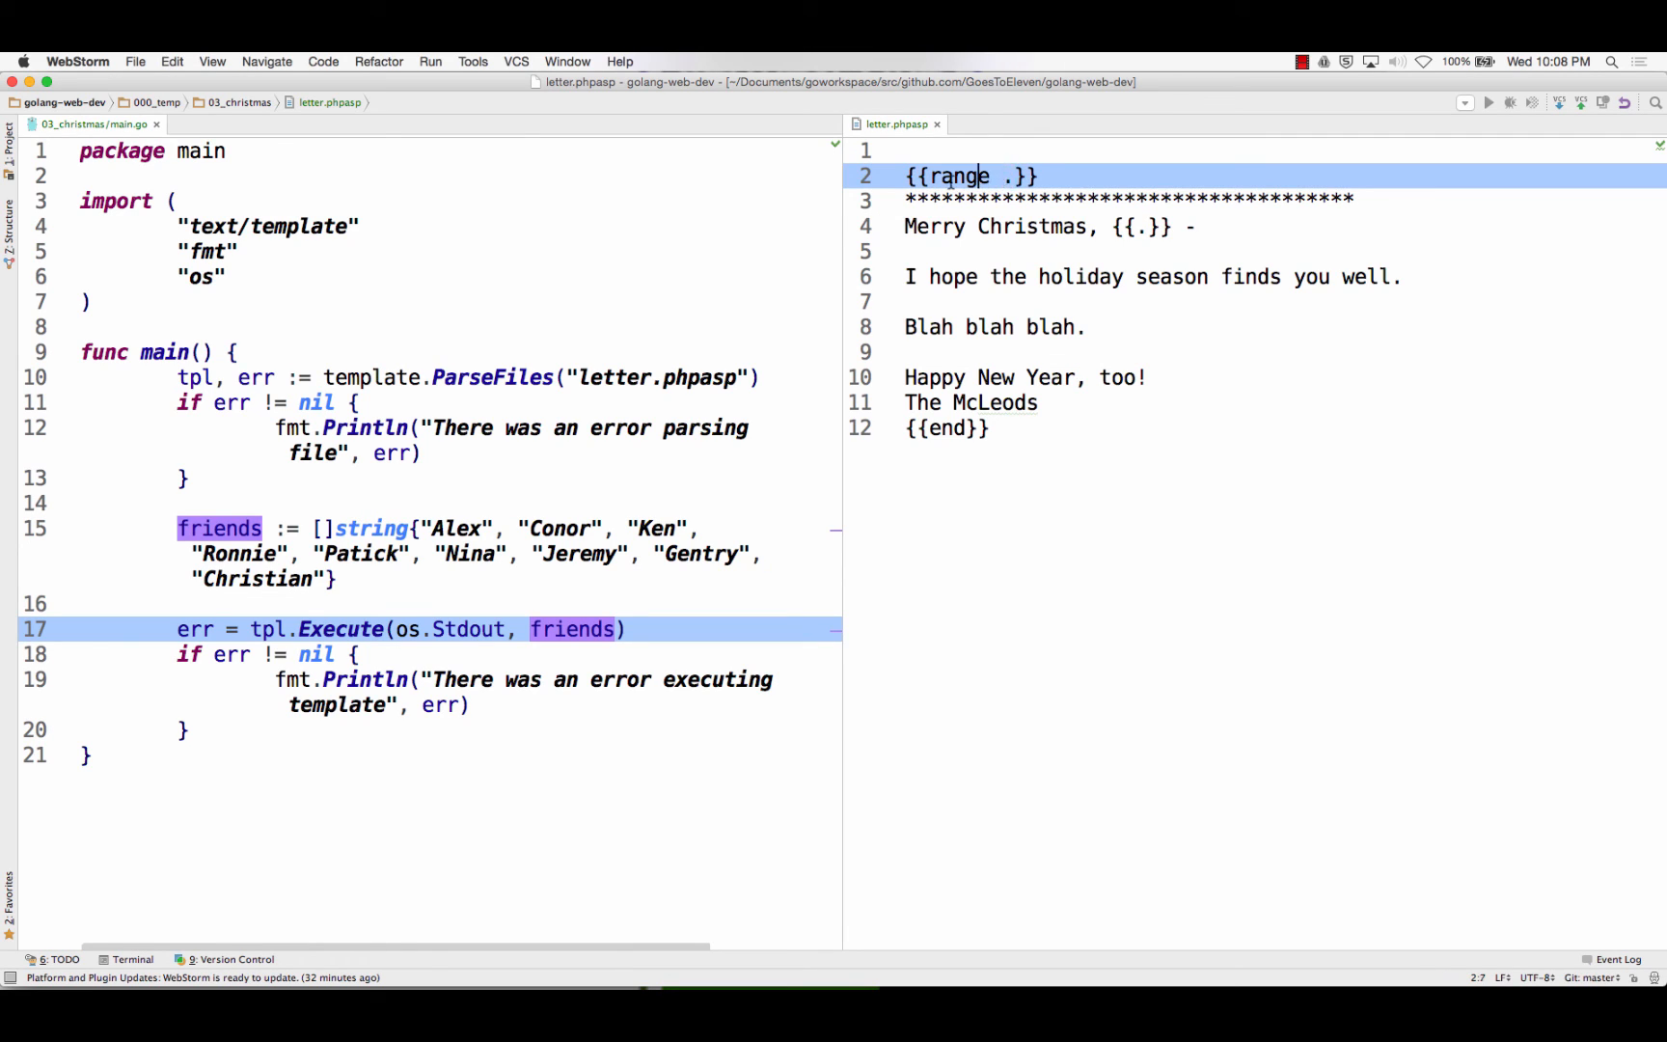
drag(961, 175, 961, 378)
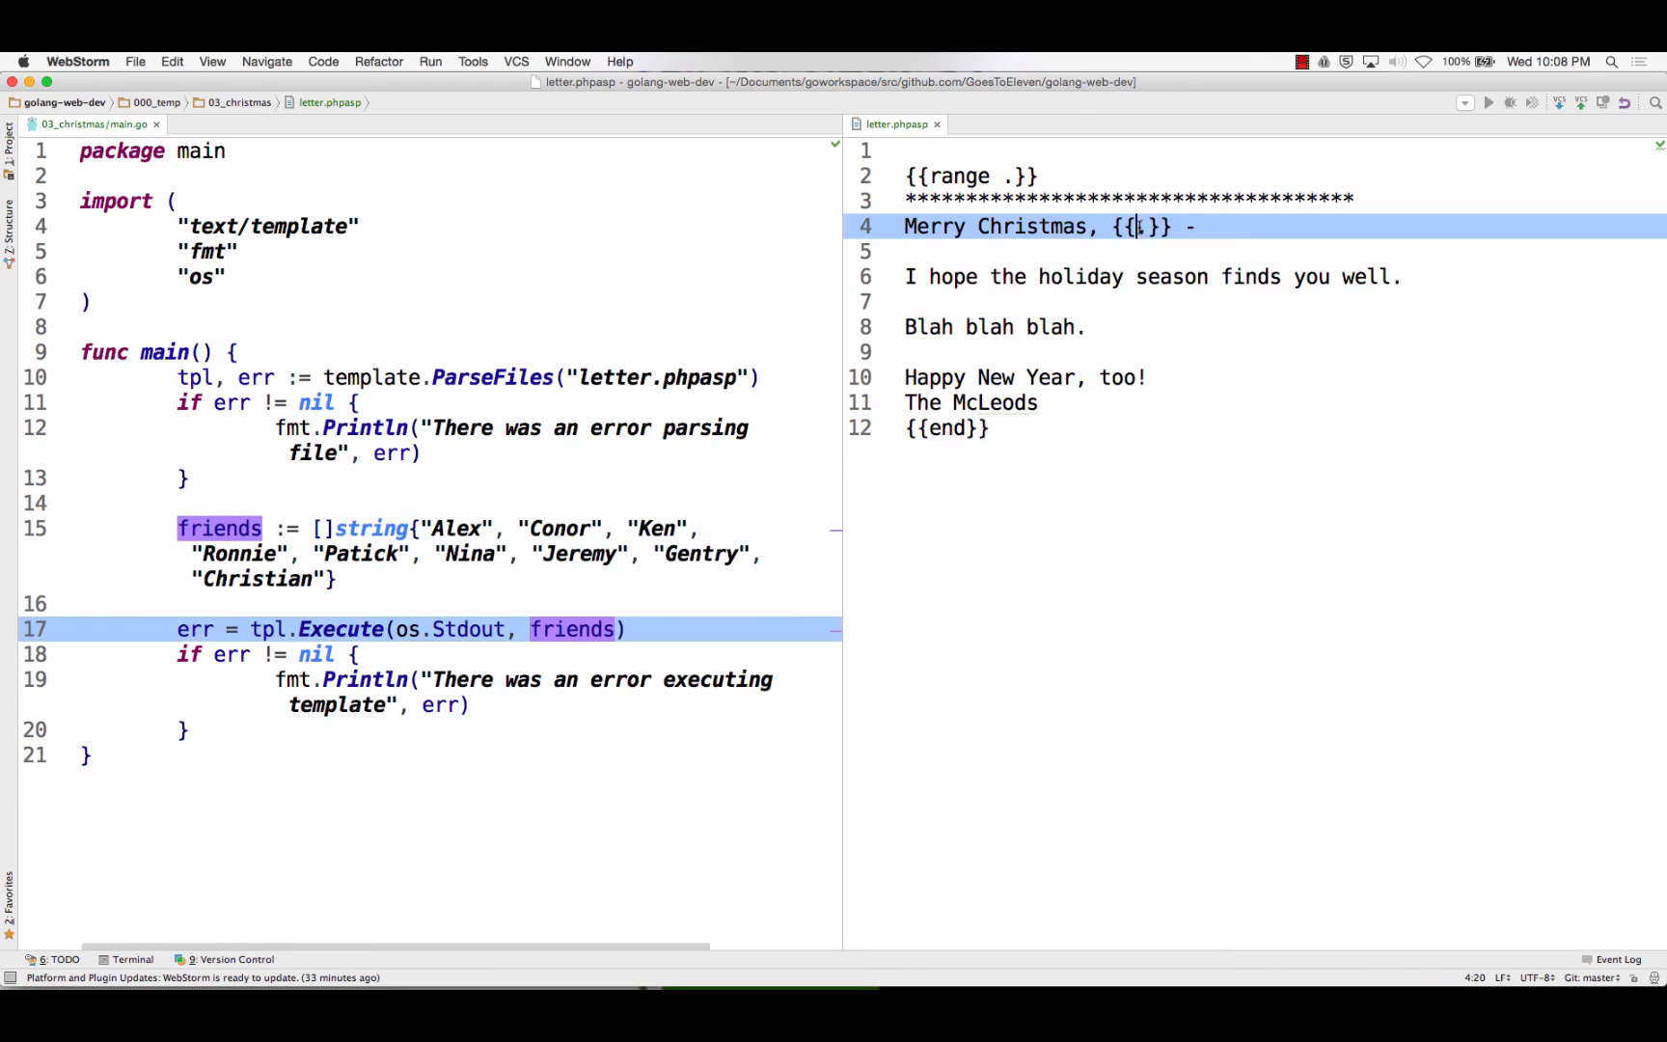
text(.)
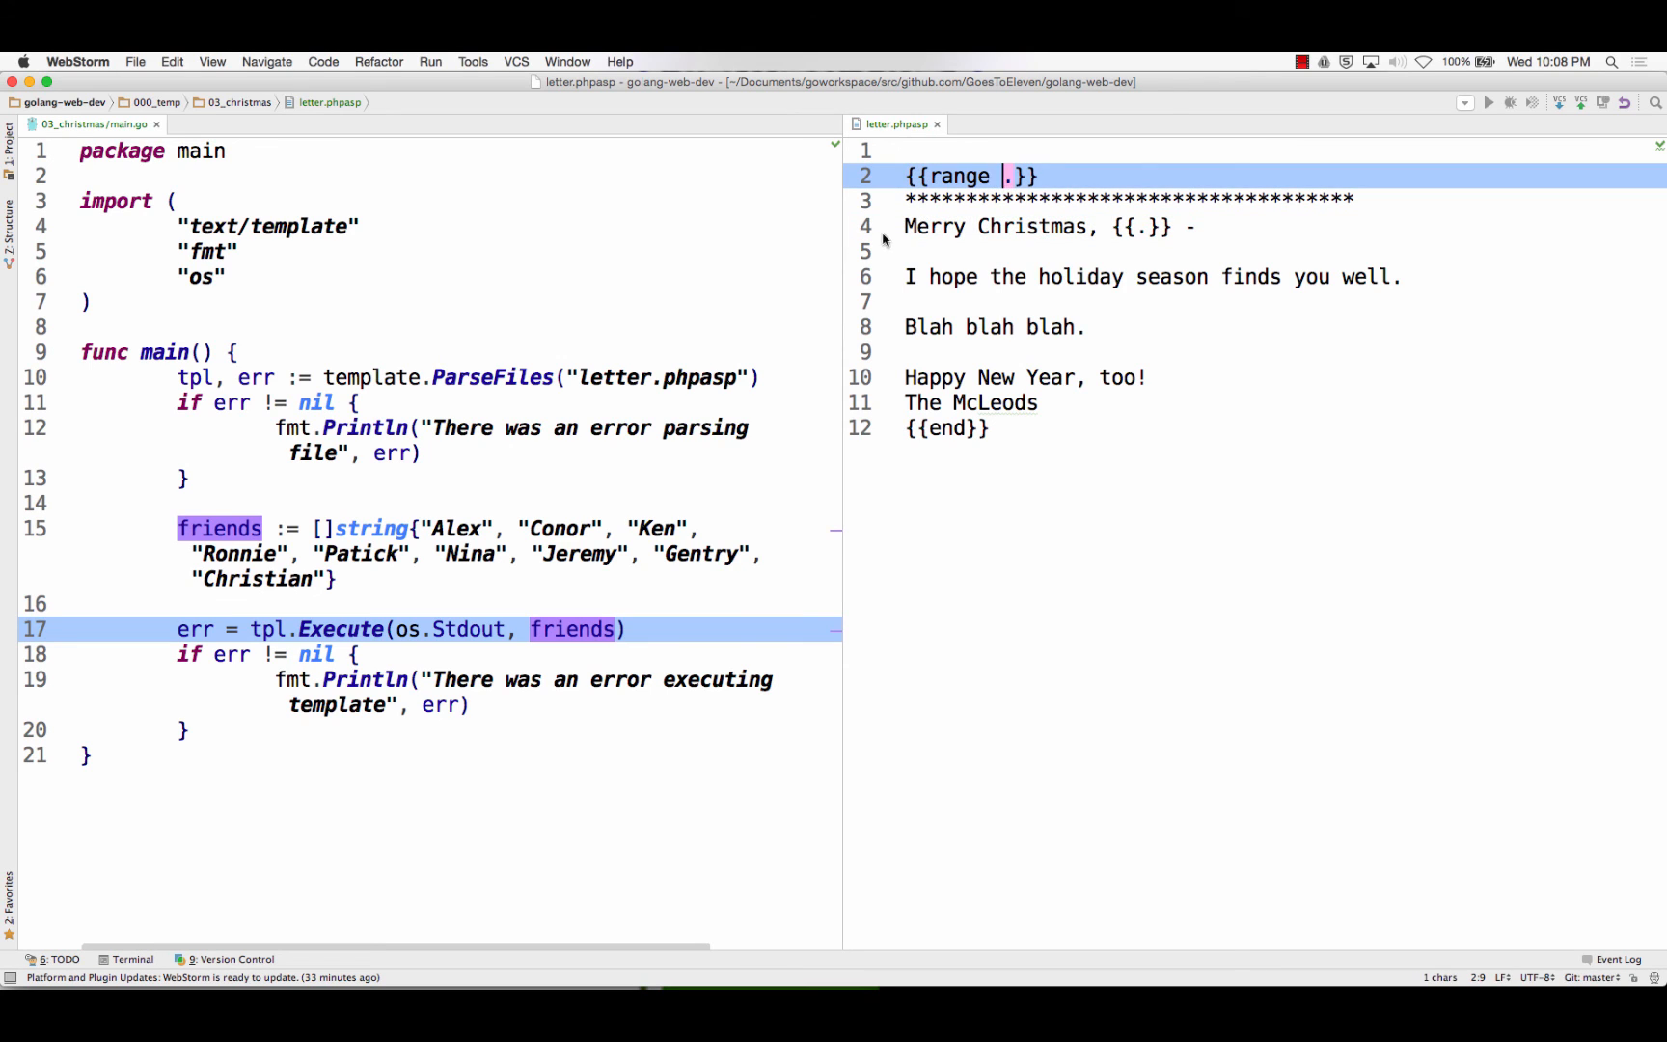
click(311, 529)
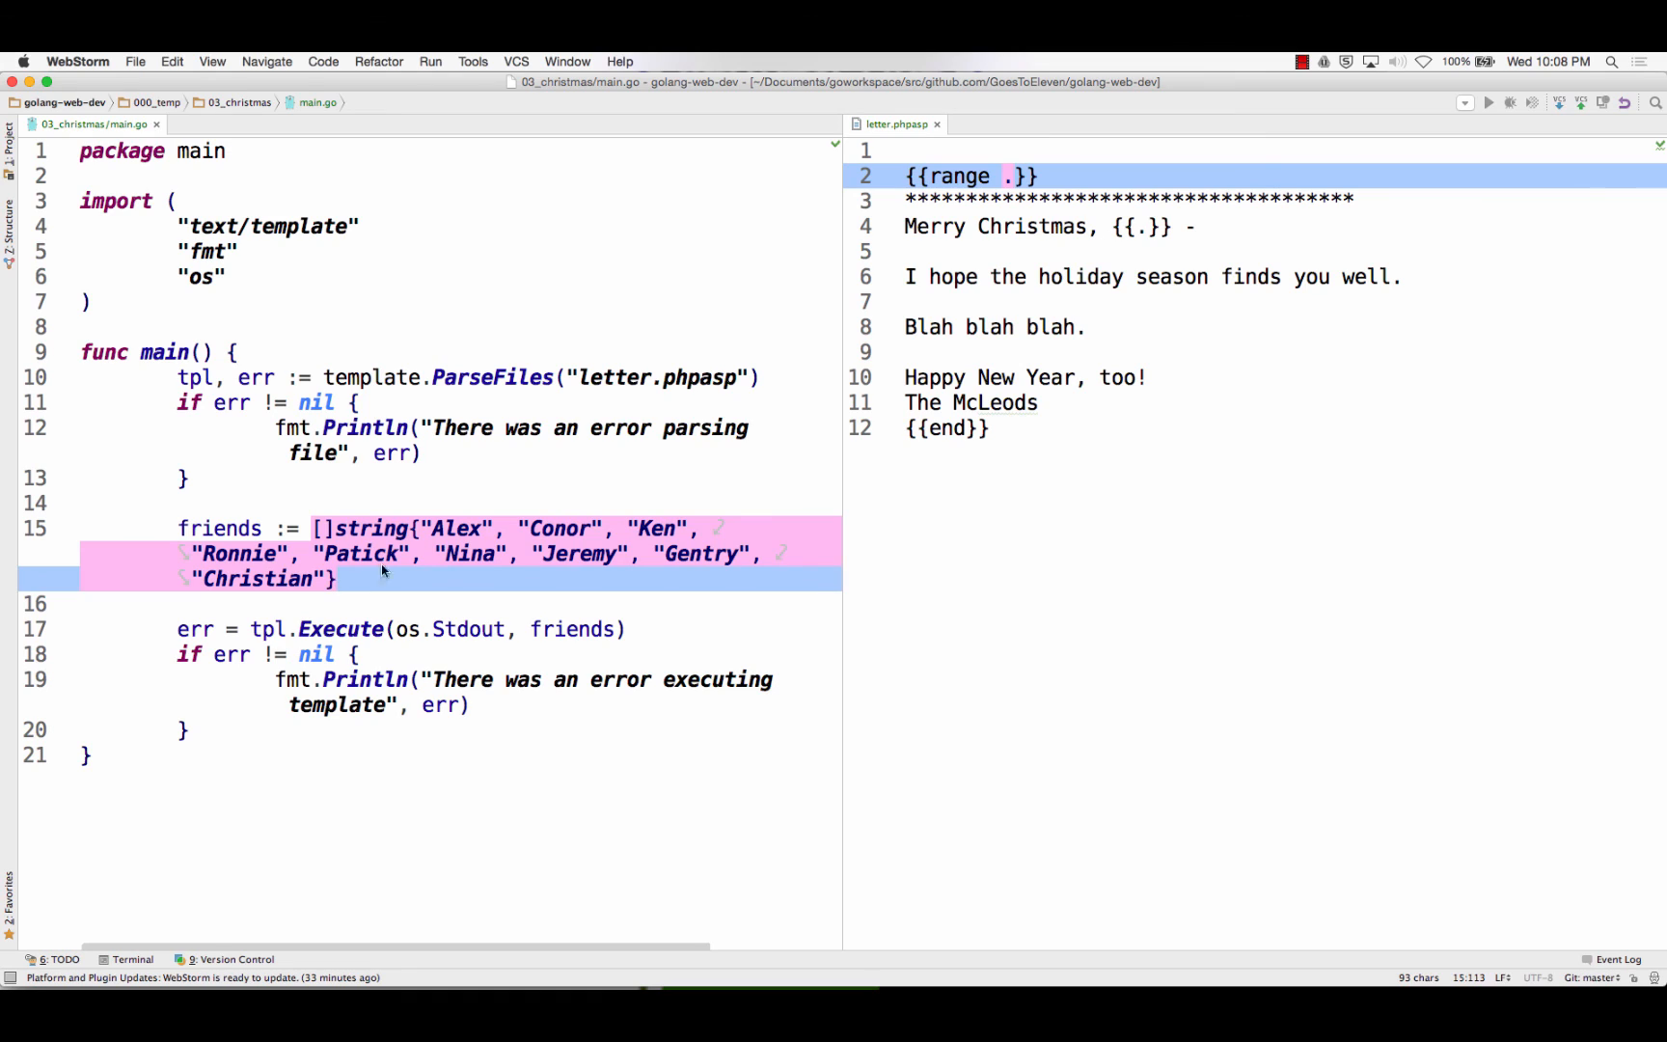
mouse_move(945, 420)
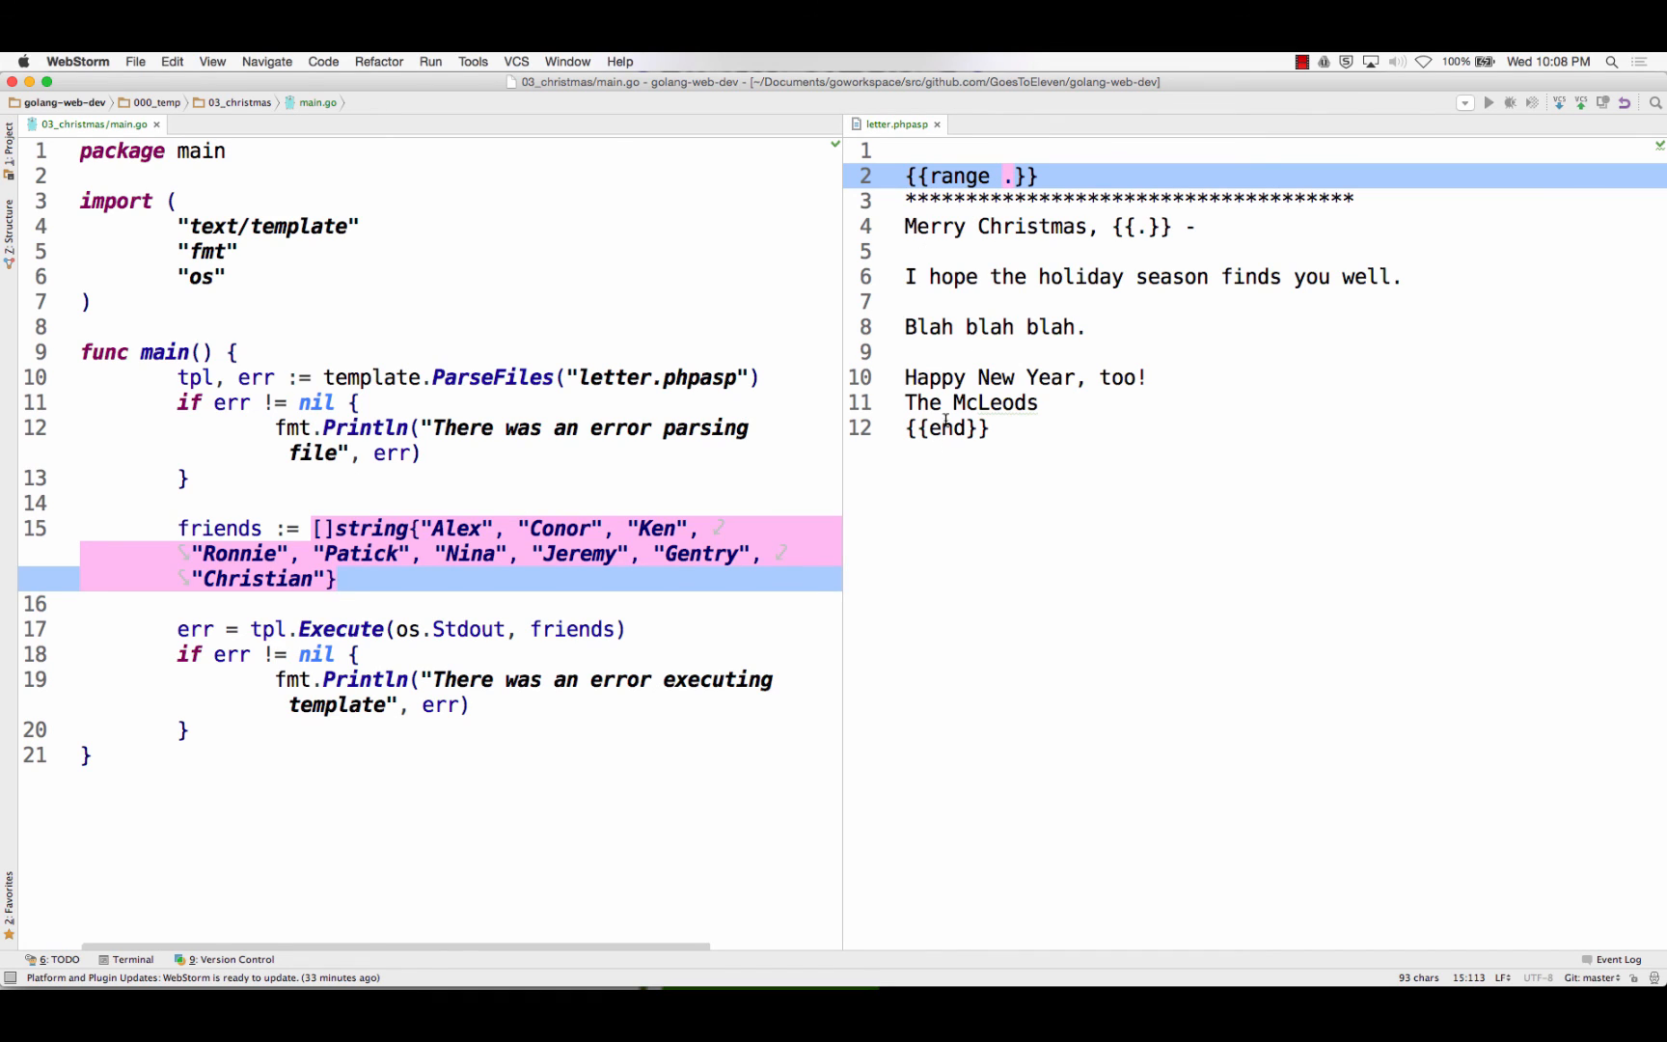
Run main.go so one asterisk-divided Christmas letter prints per friend
click(993, 175)
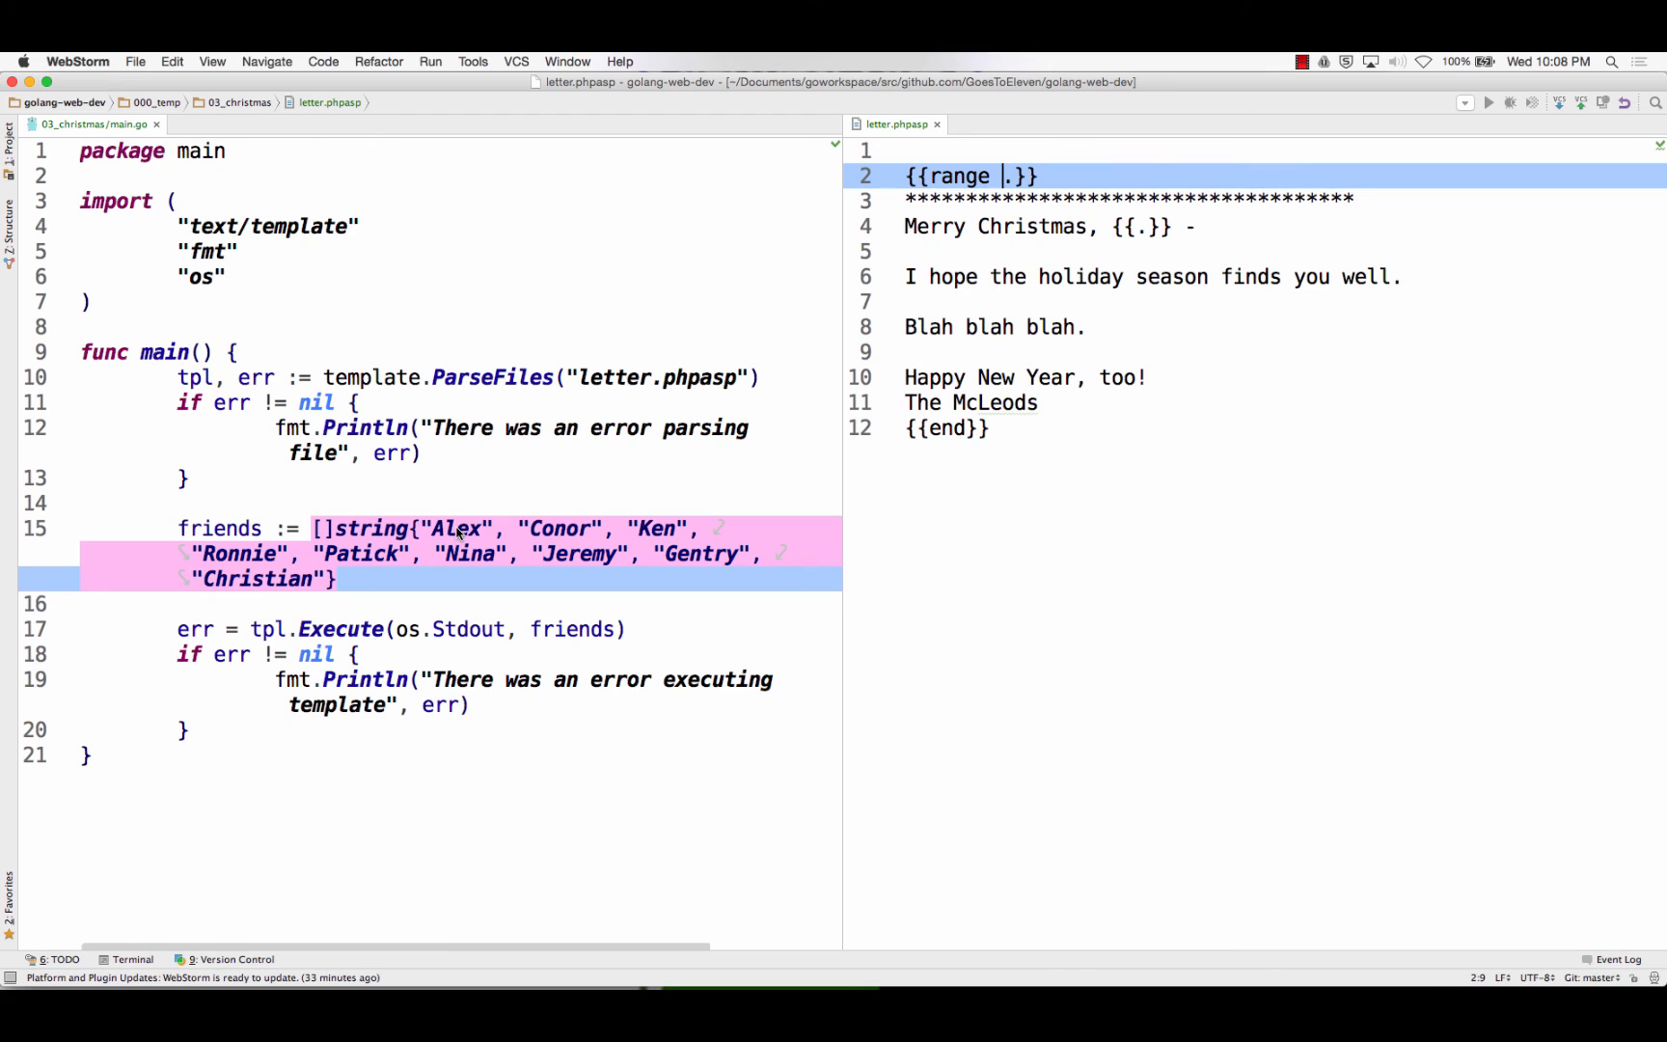
click(598, 529)
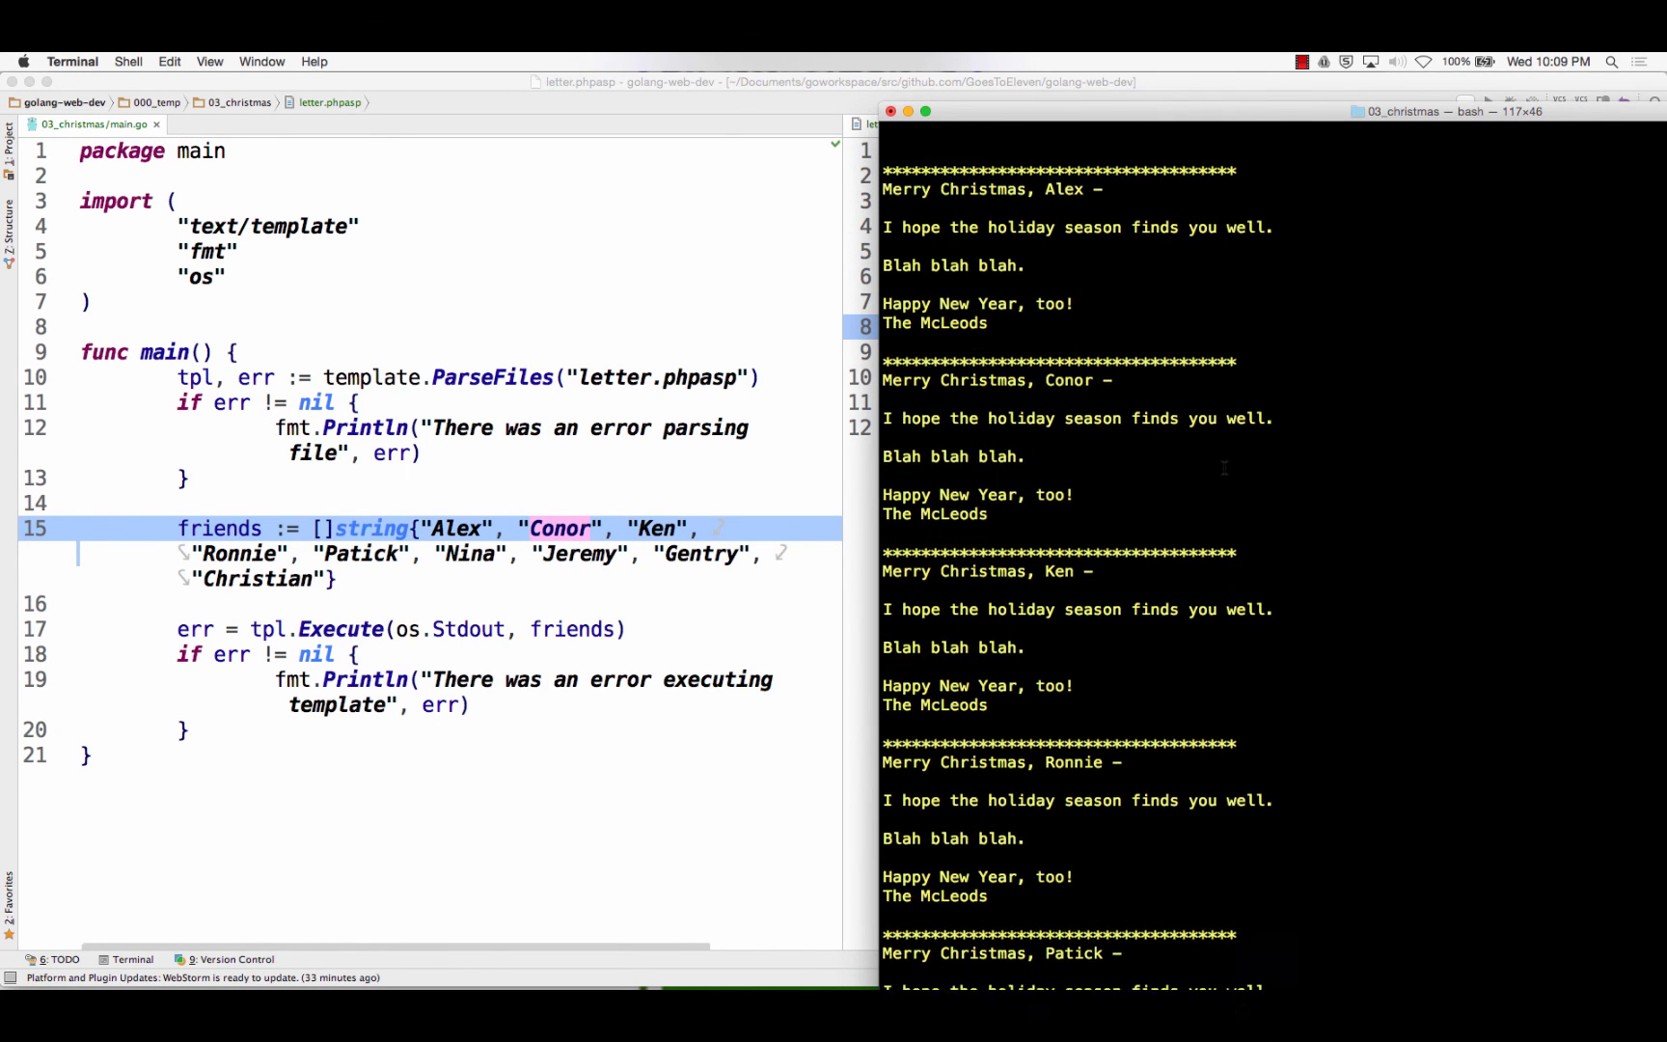
Scroll through the printed letters for each friend in the terminal output
scroll(down, 3)
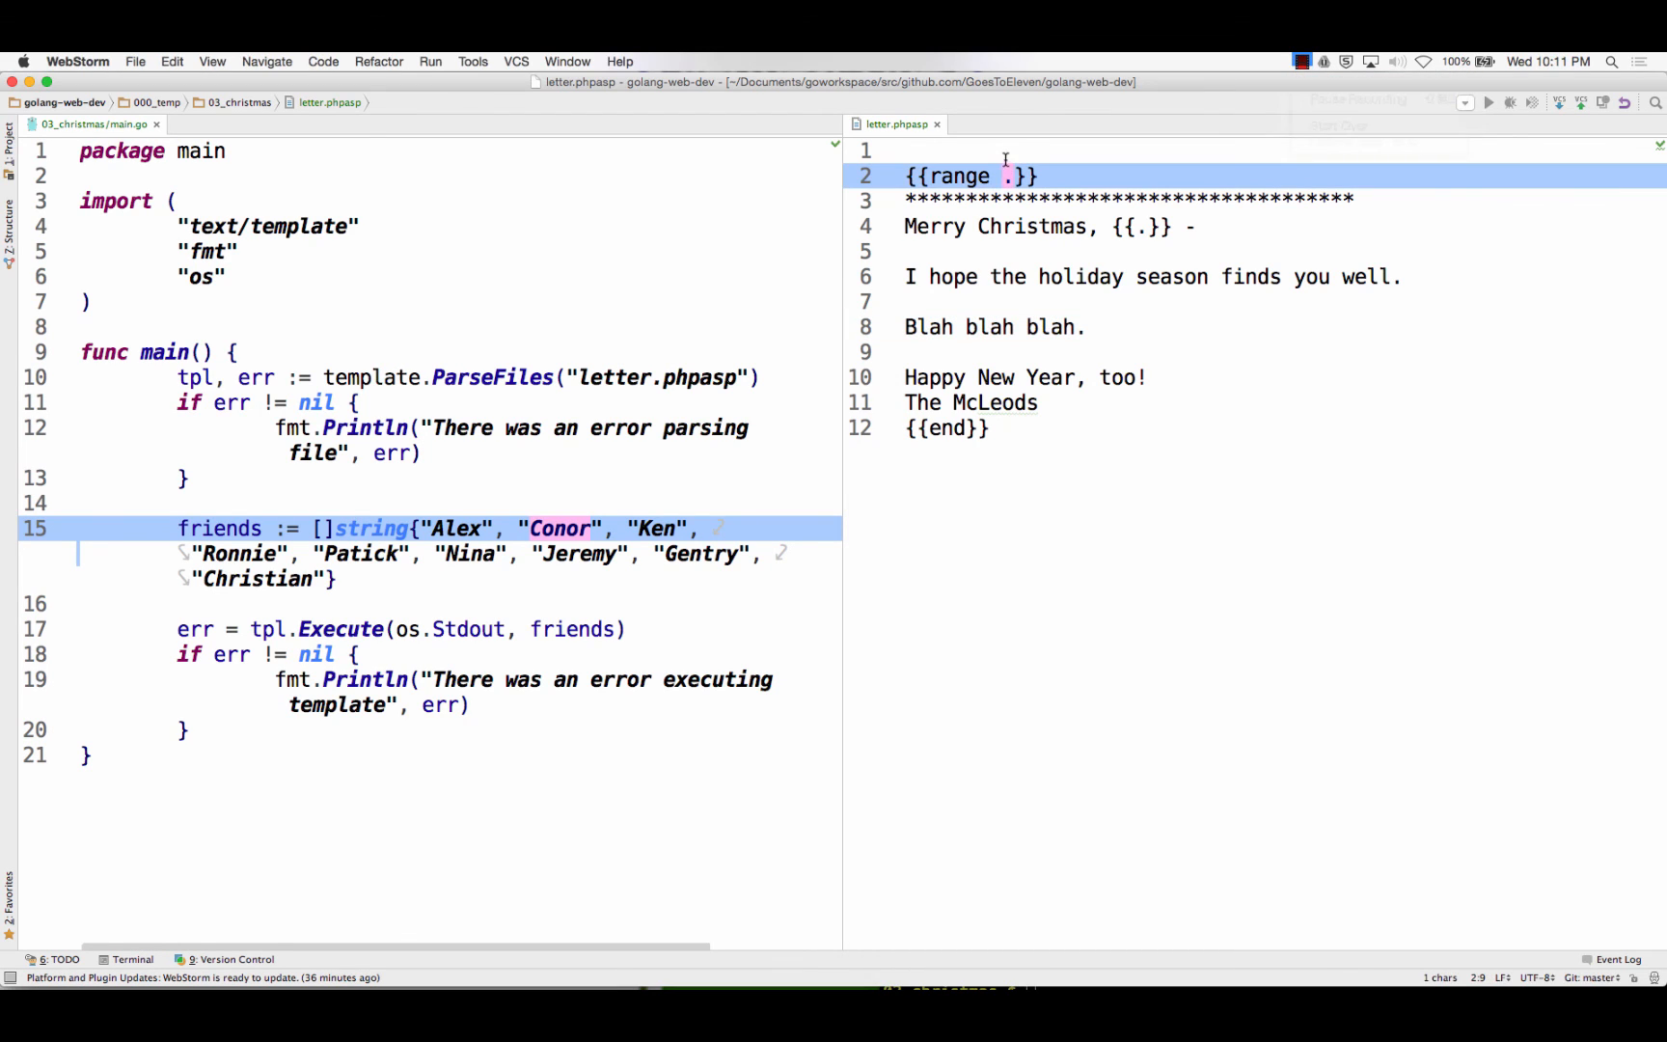
Search GoDoc for template and open the text/template package page
click(992, 176)
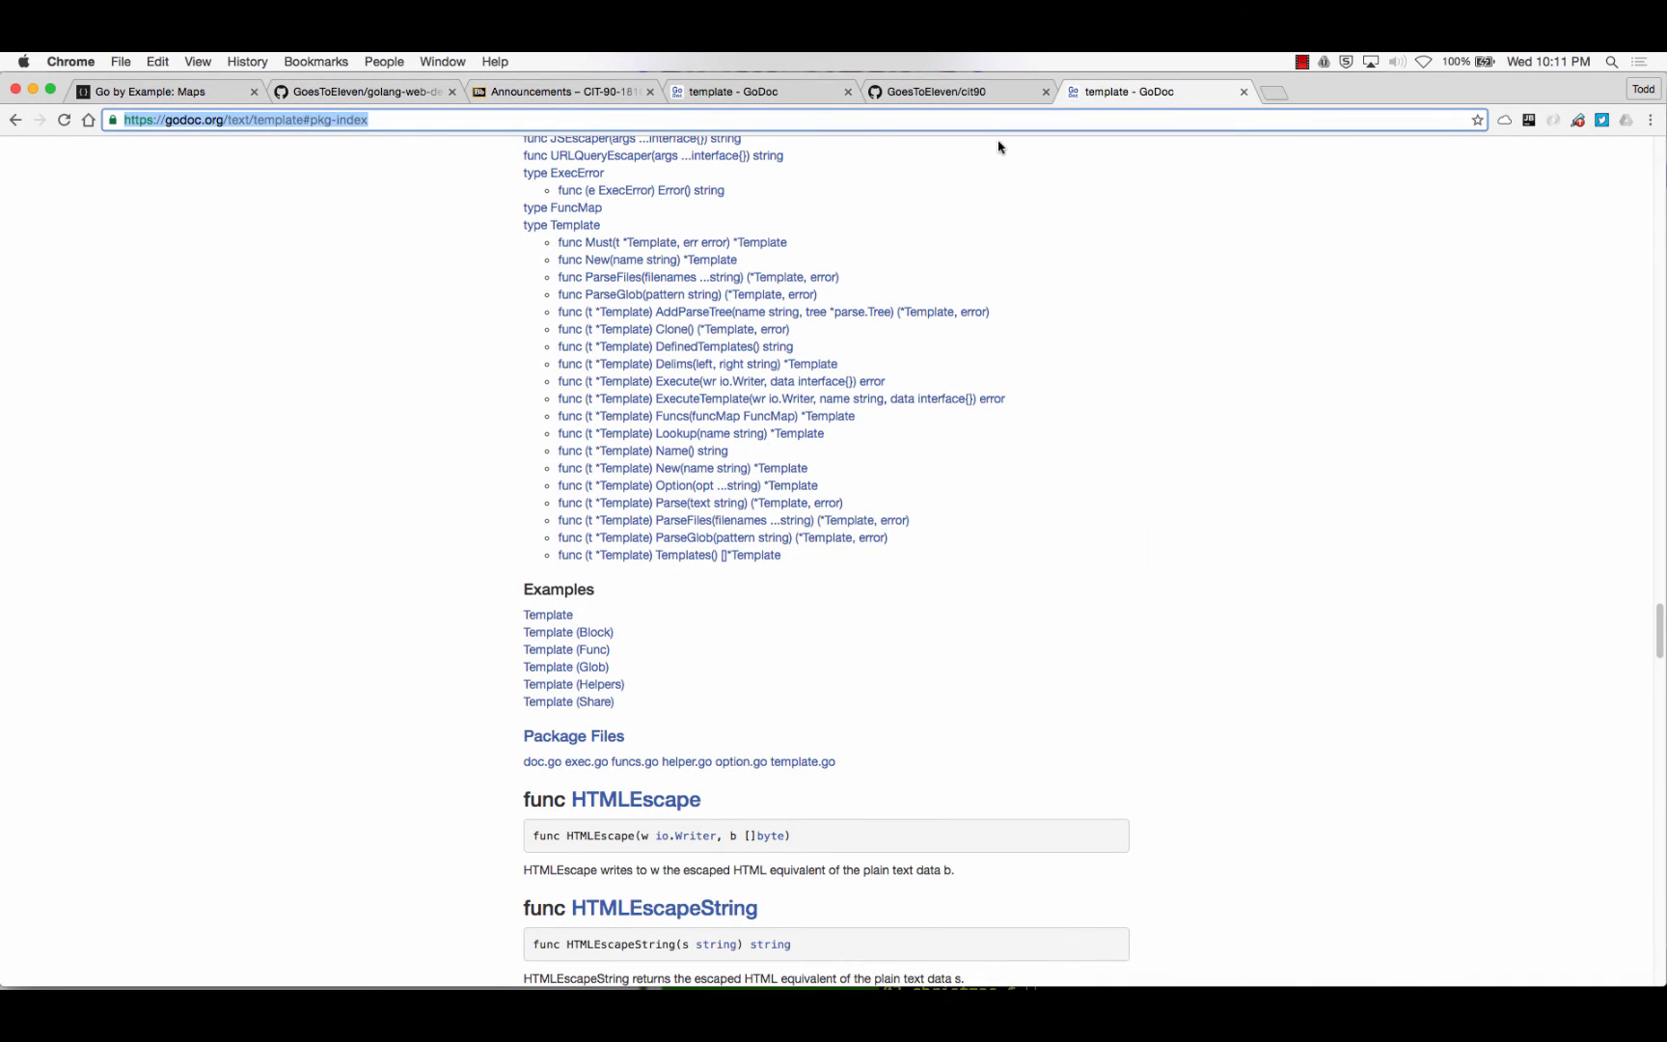
click(245, 120)
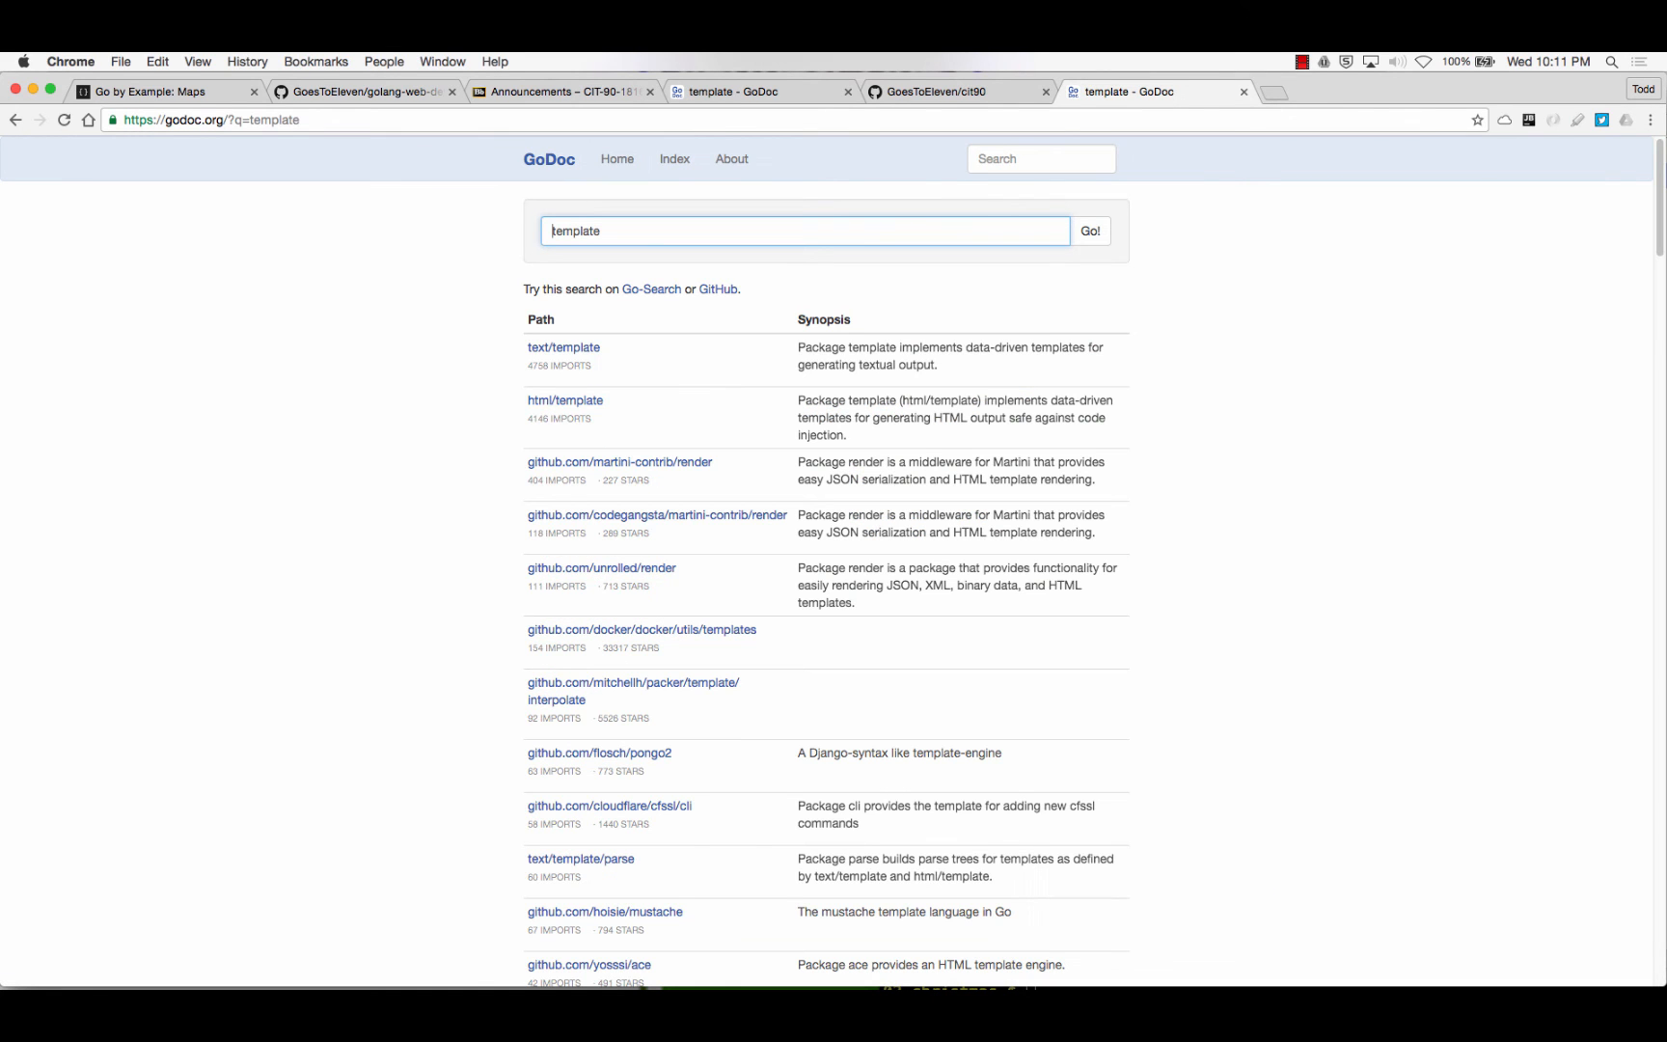
click(563, 347)
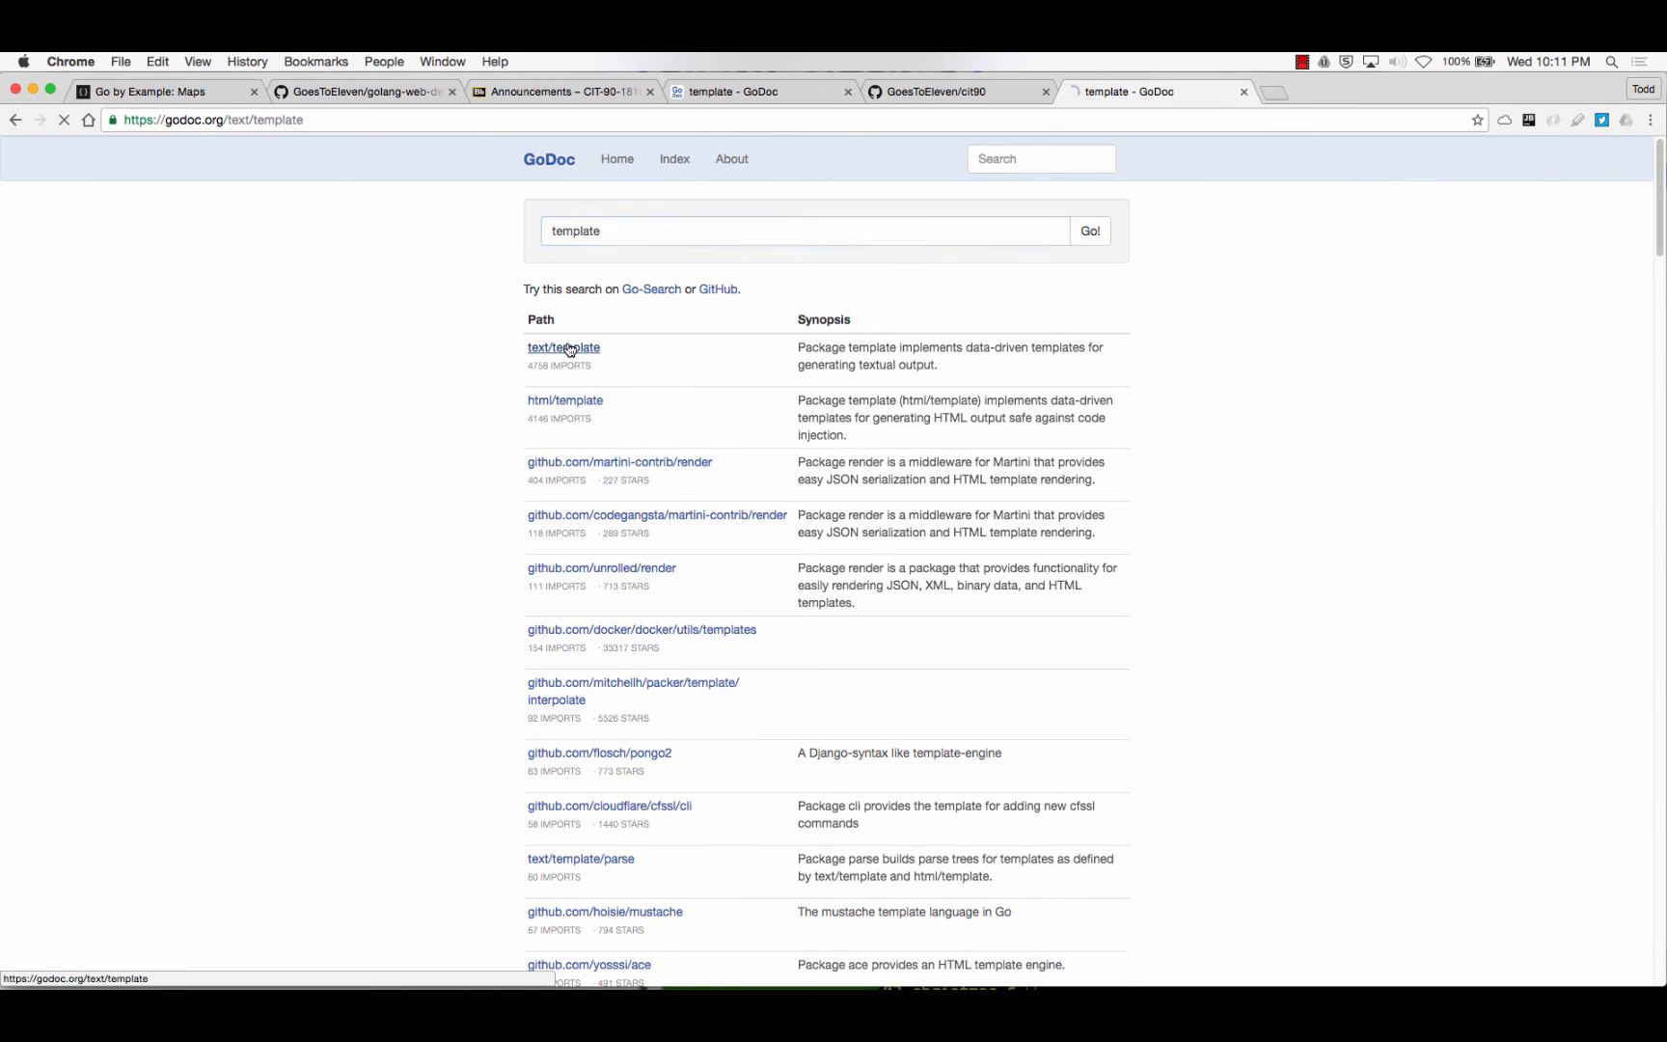
click(563, 347)
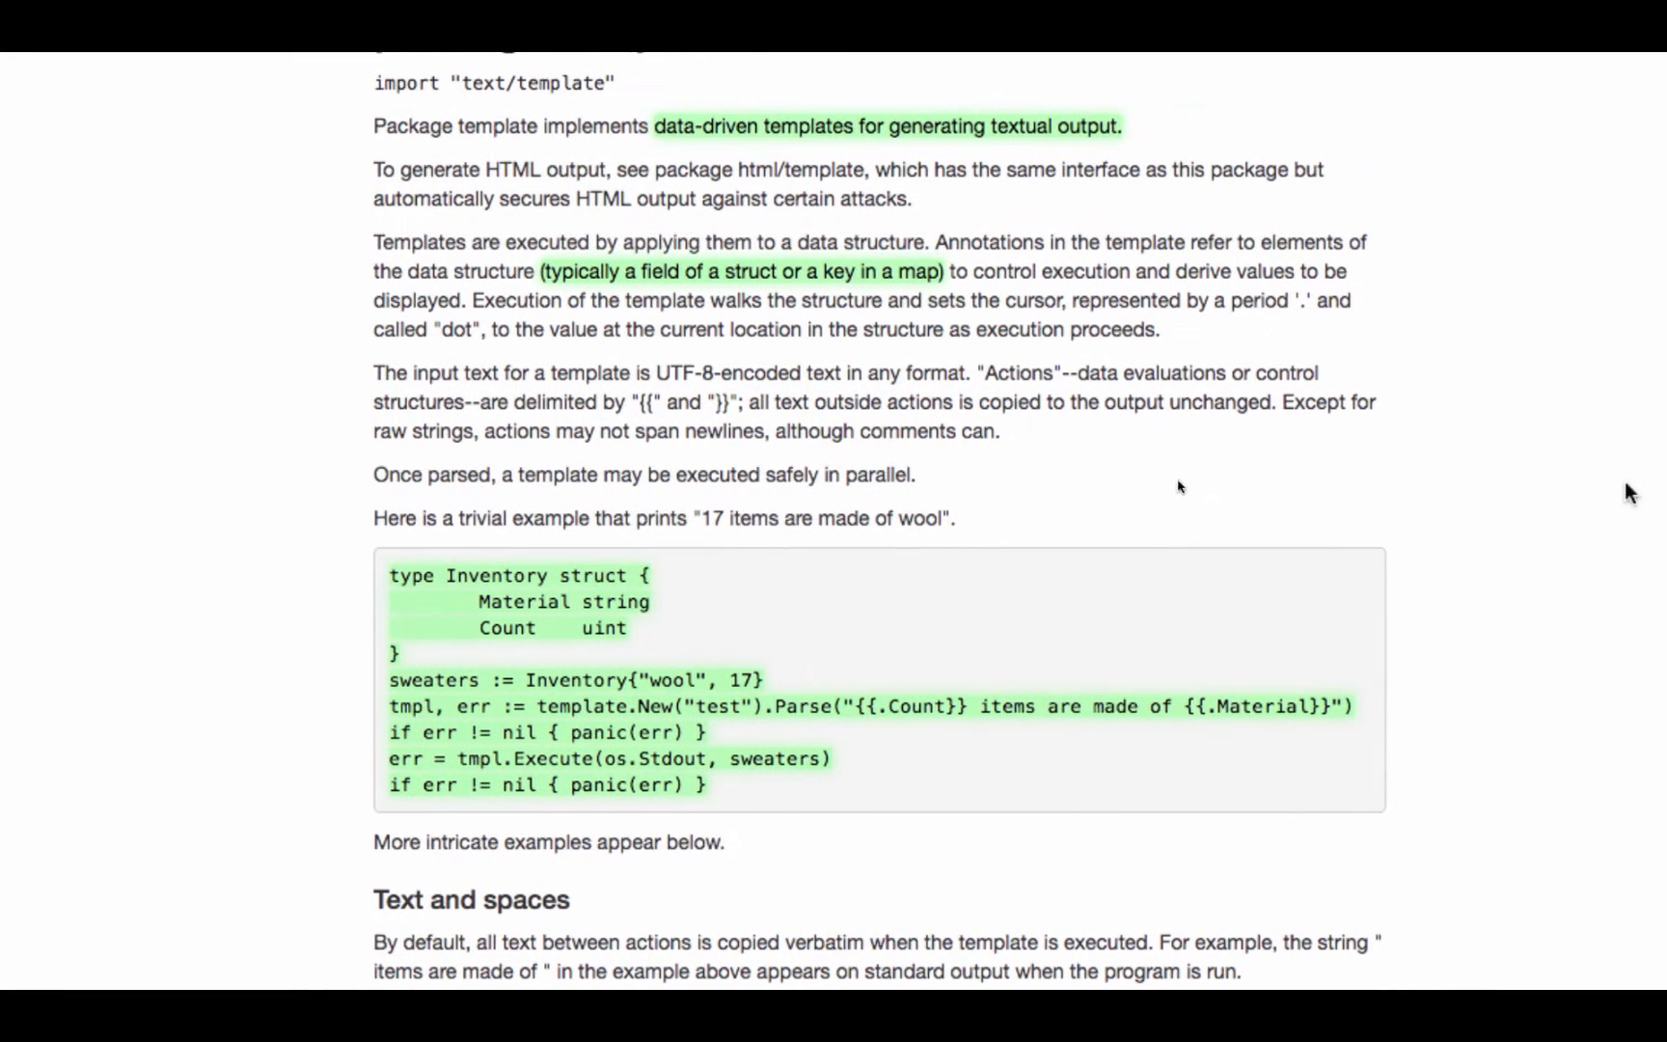
In the Actions section, highlight that range accepts an array, slice, map, or channel, then return to the editor
scroll(down, 3)
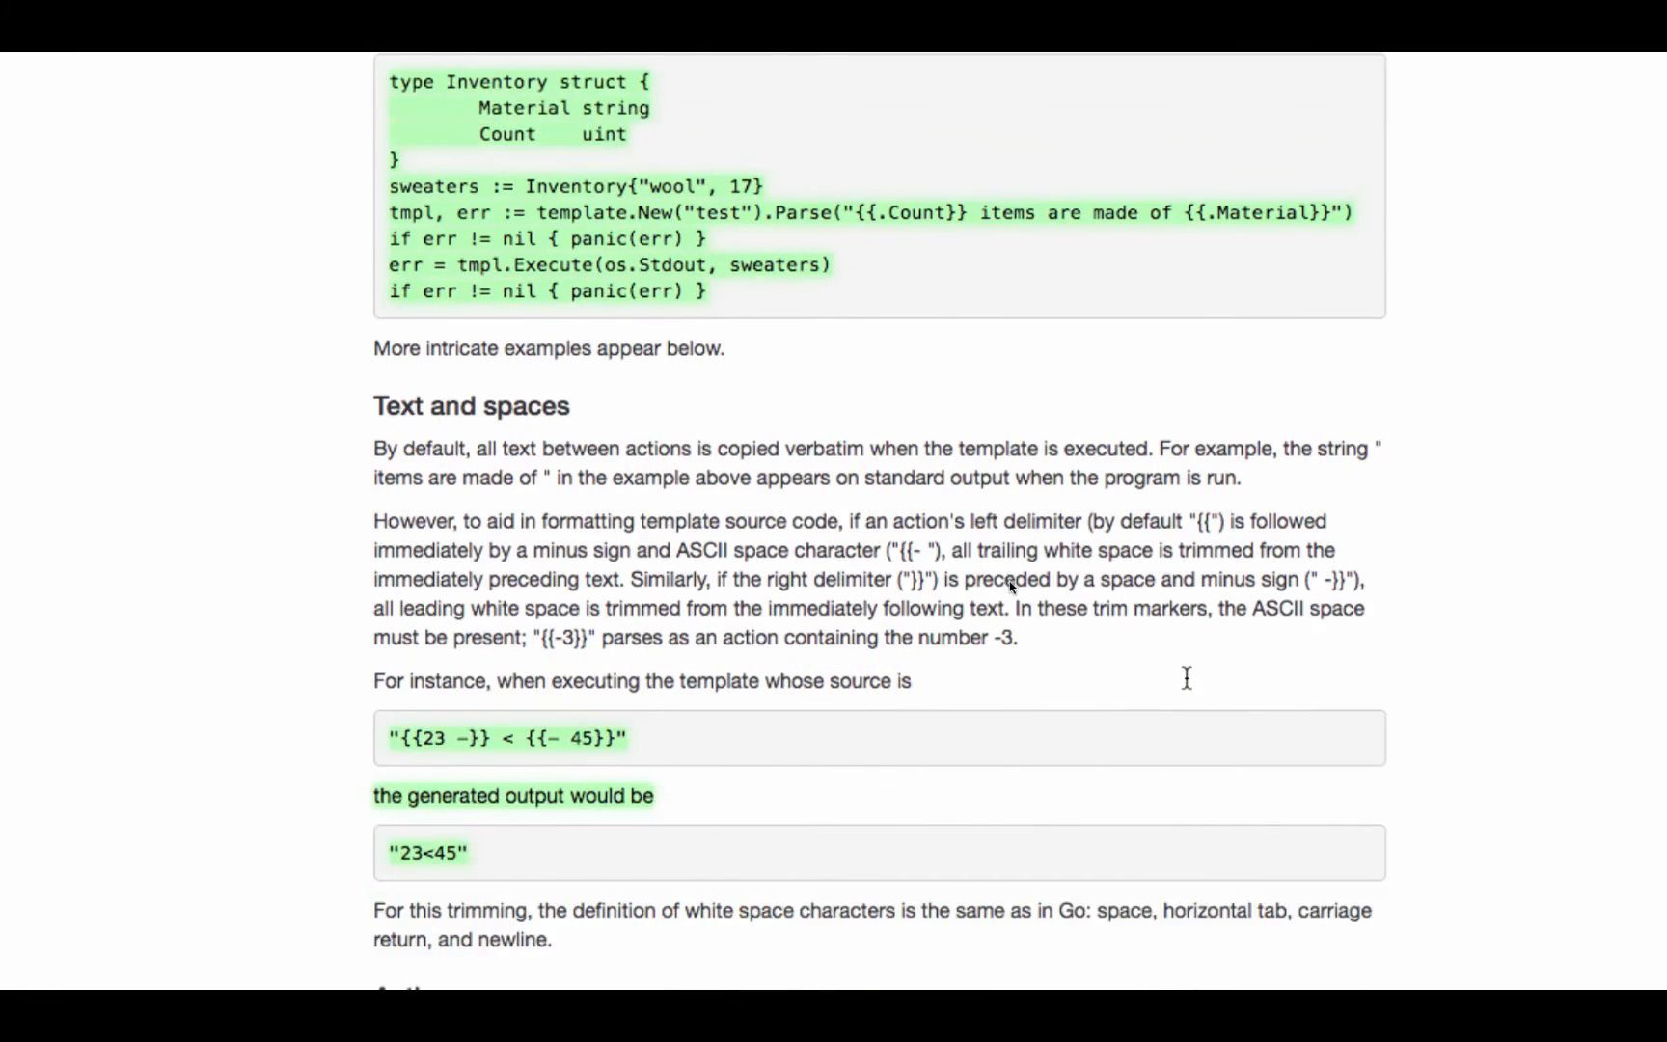
scroll(down, 3)
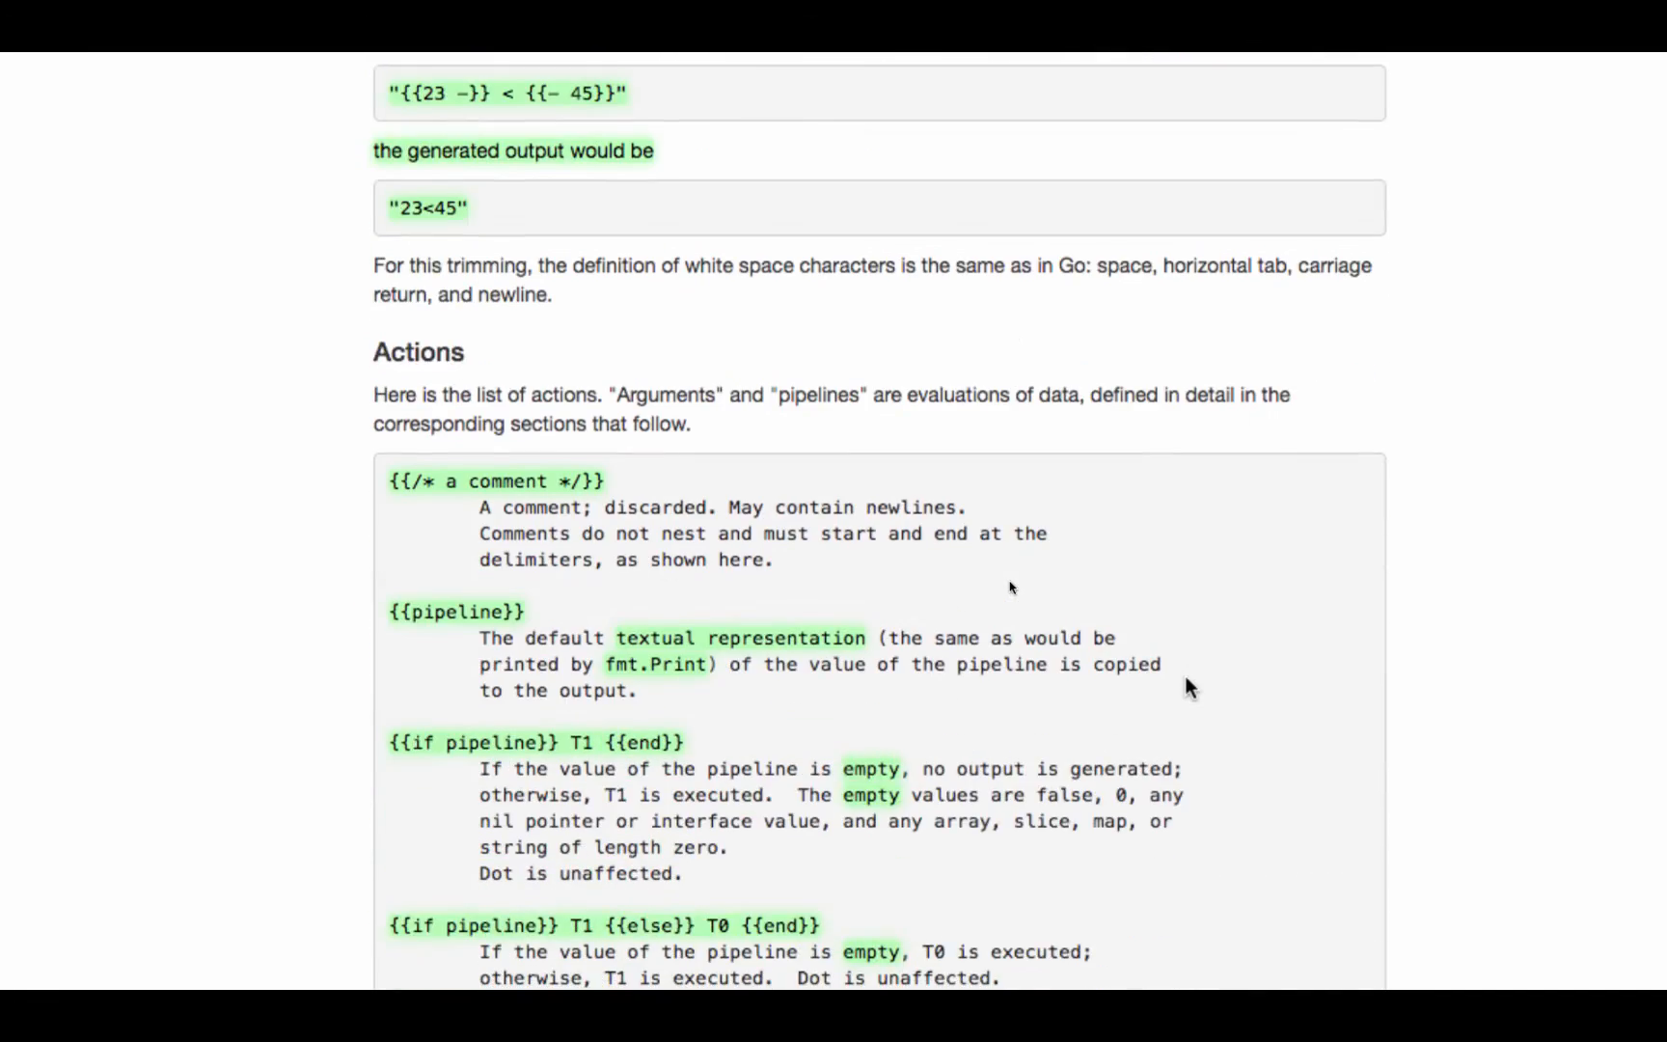
scroll(down, 3)
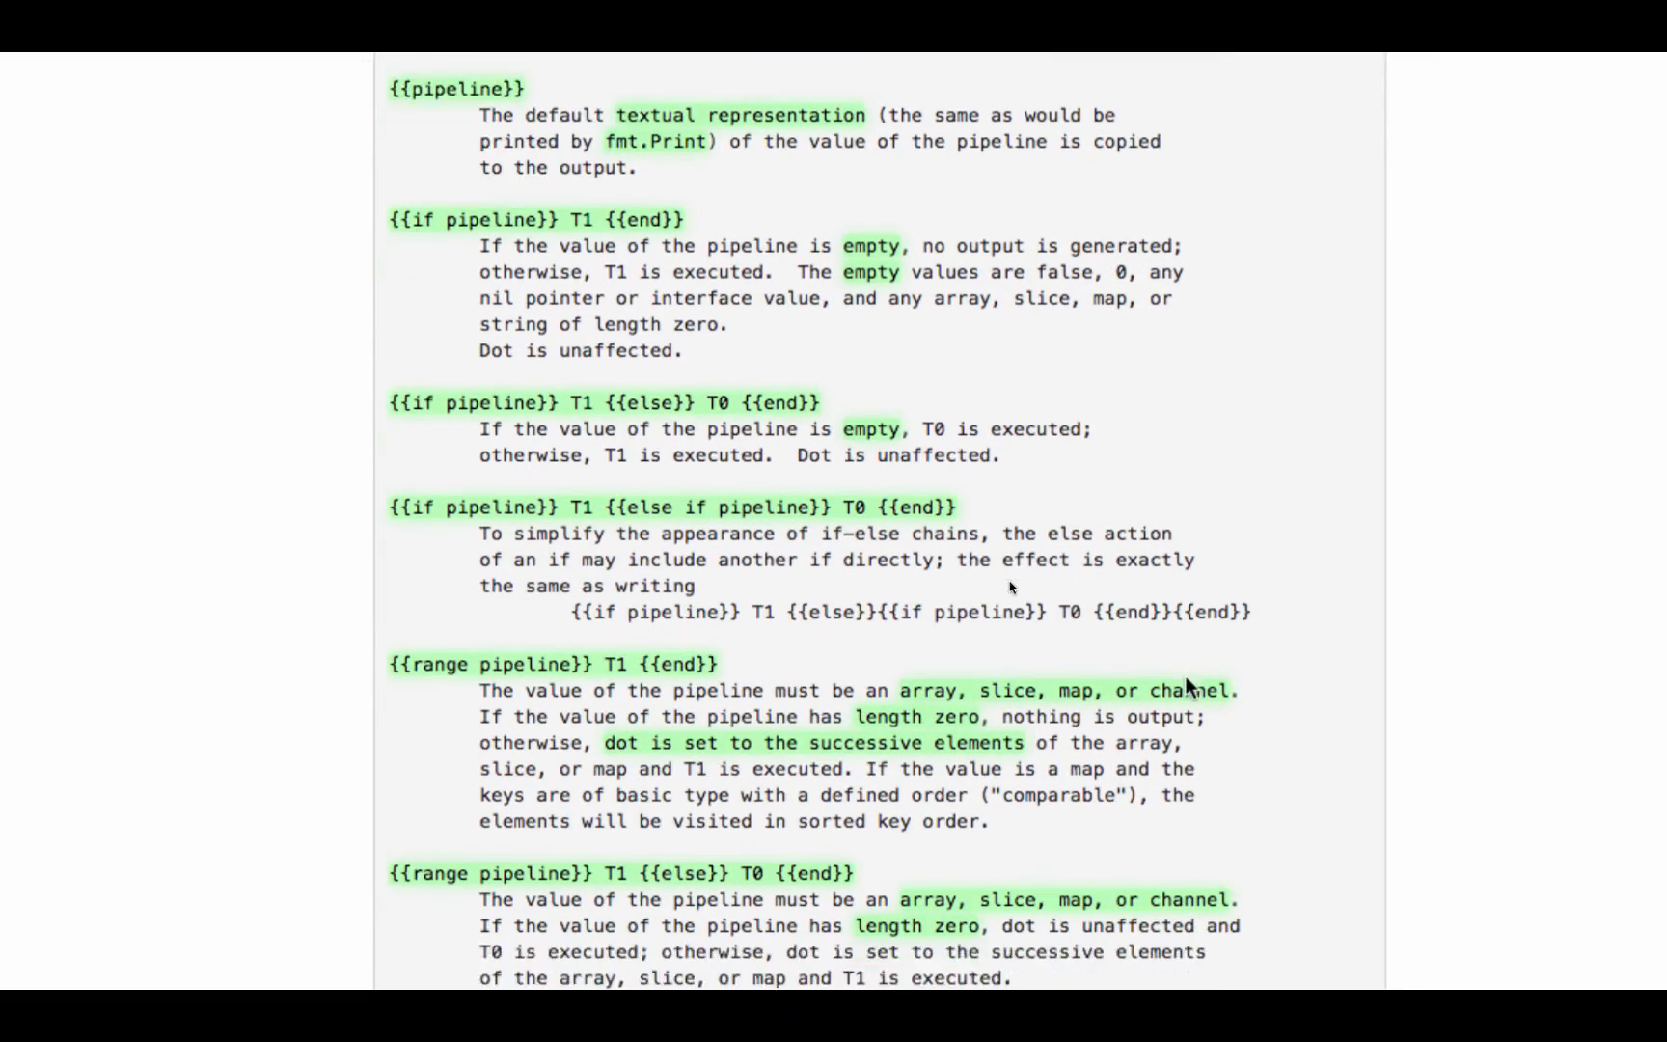
scroll(down, 3)
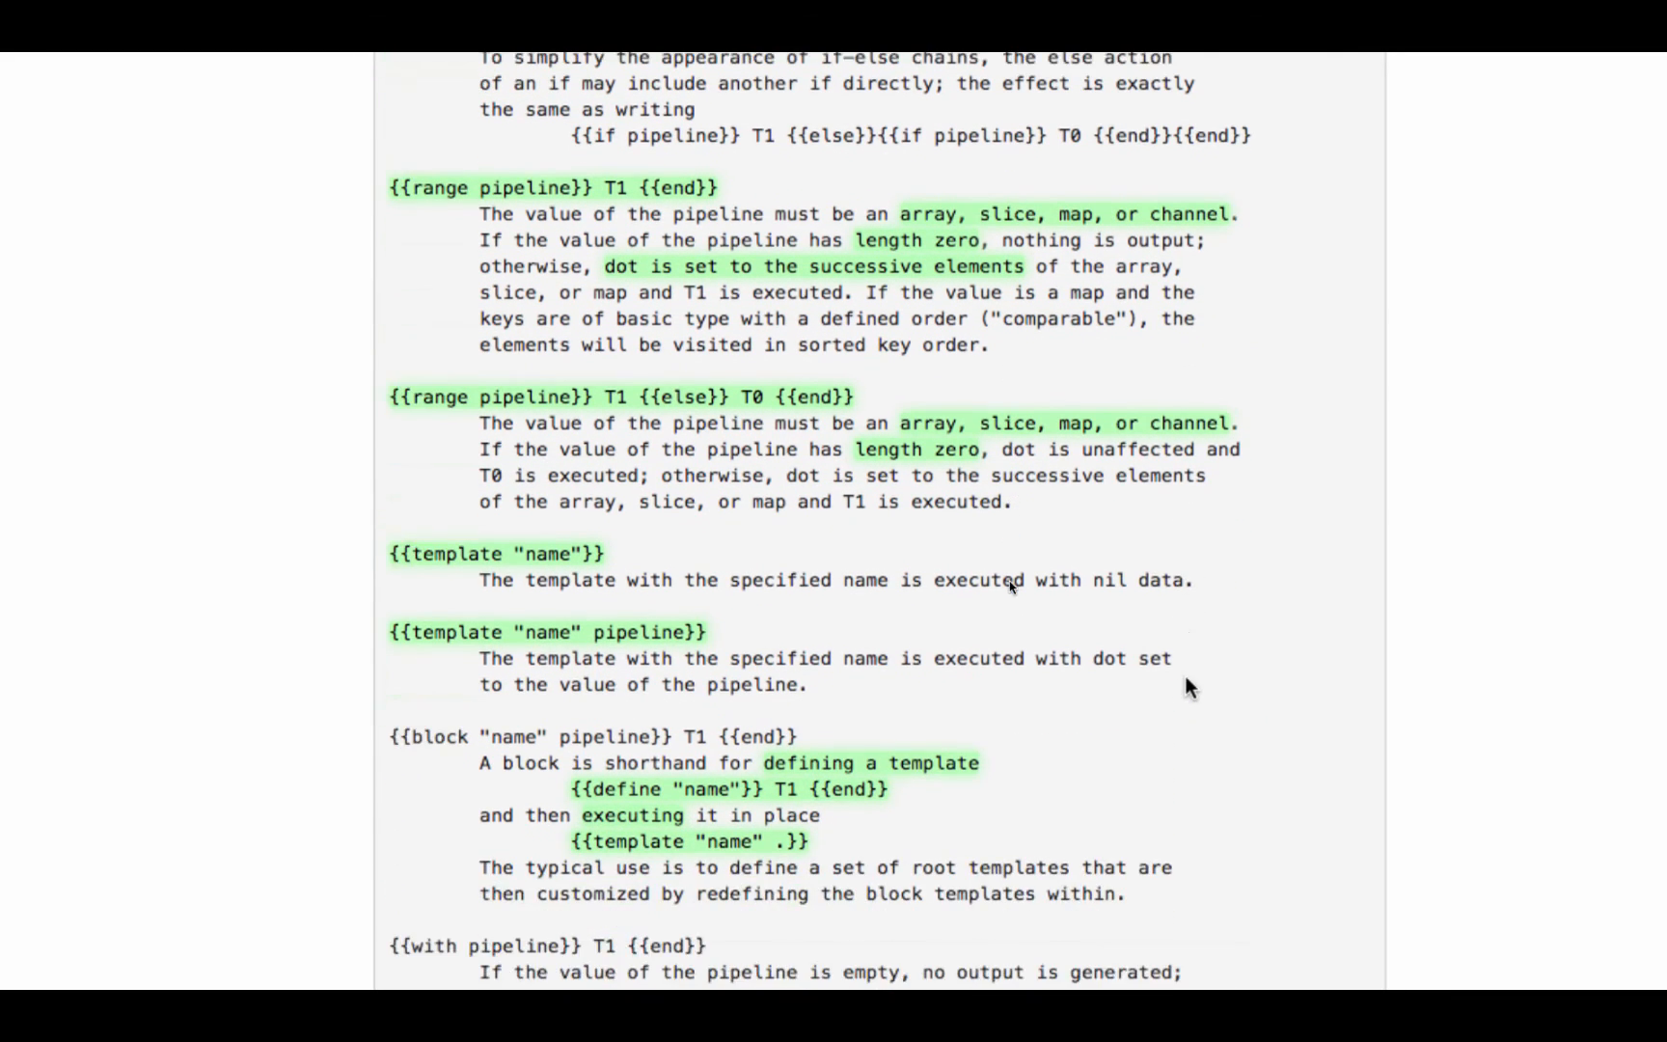
mouse_move(764, 189)
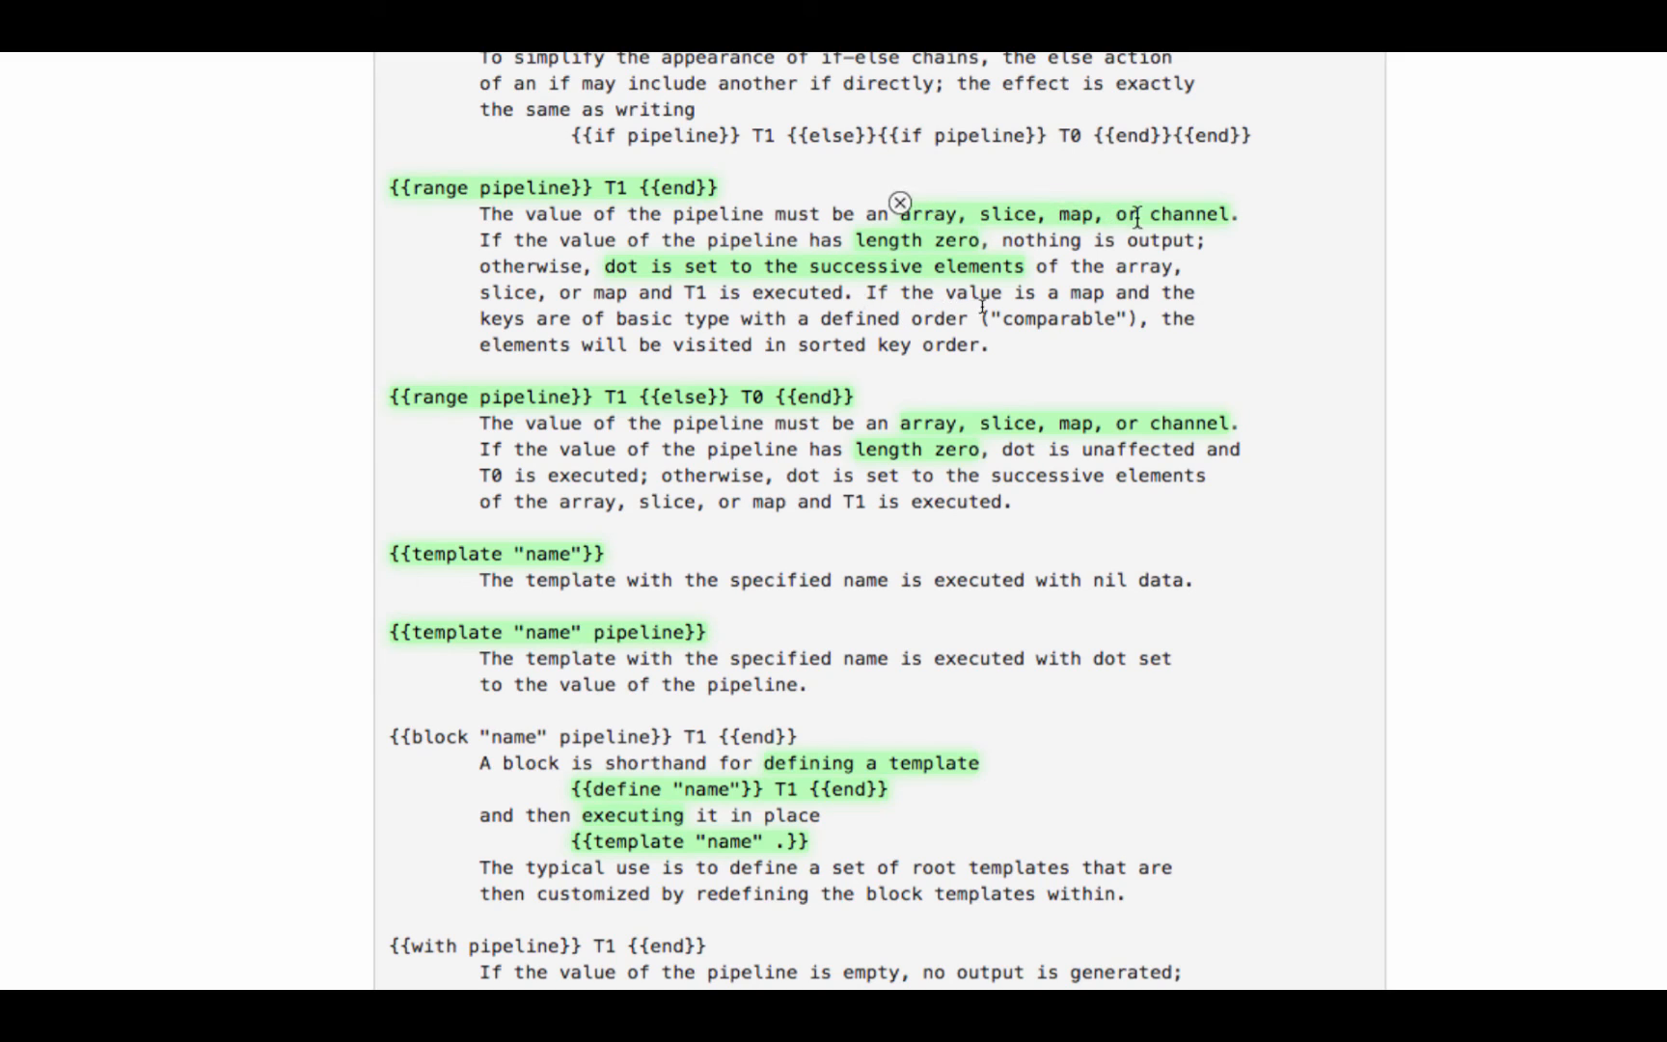
drag(911, 214, 1225, 214)
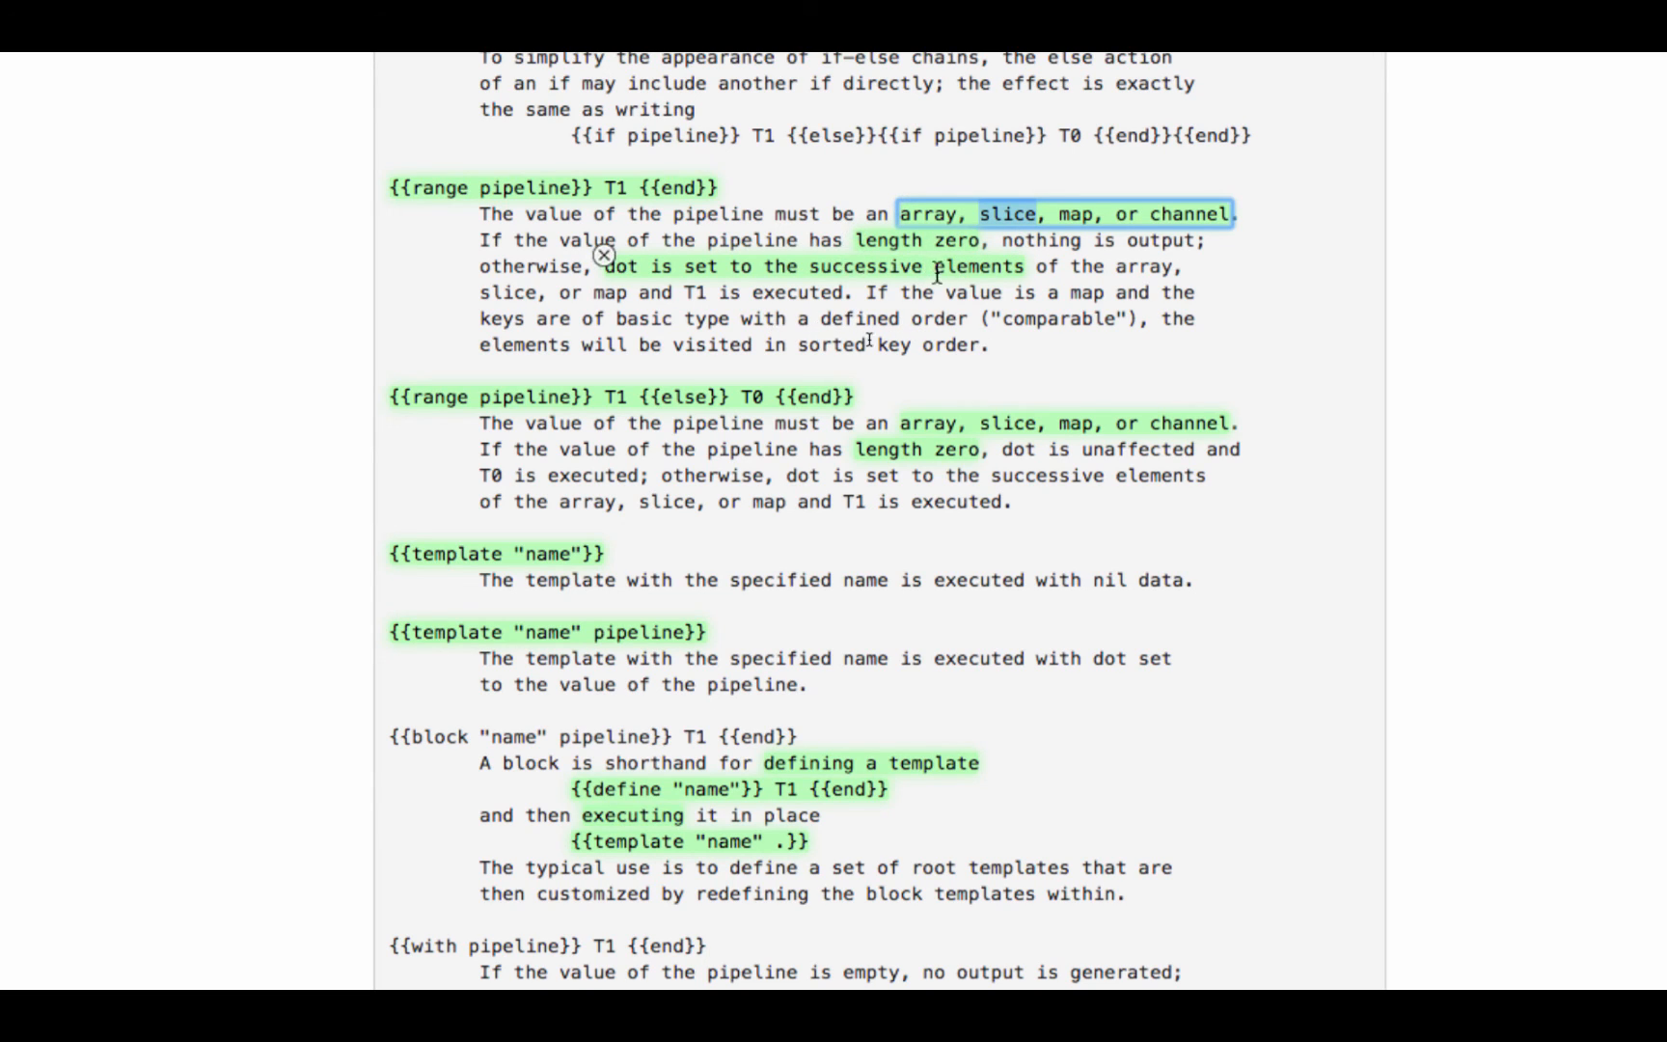
mouse_move(888, 266)
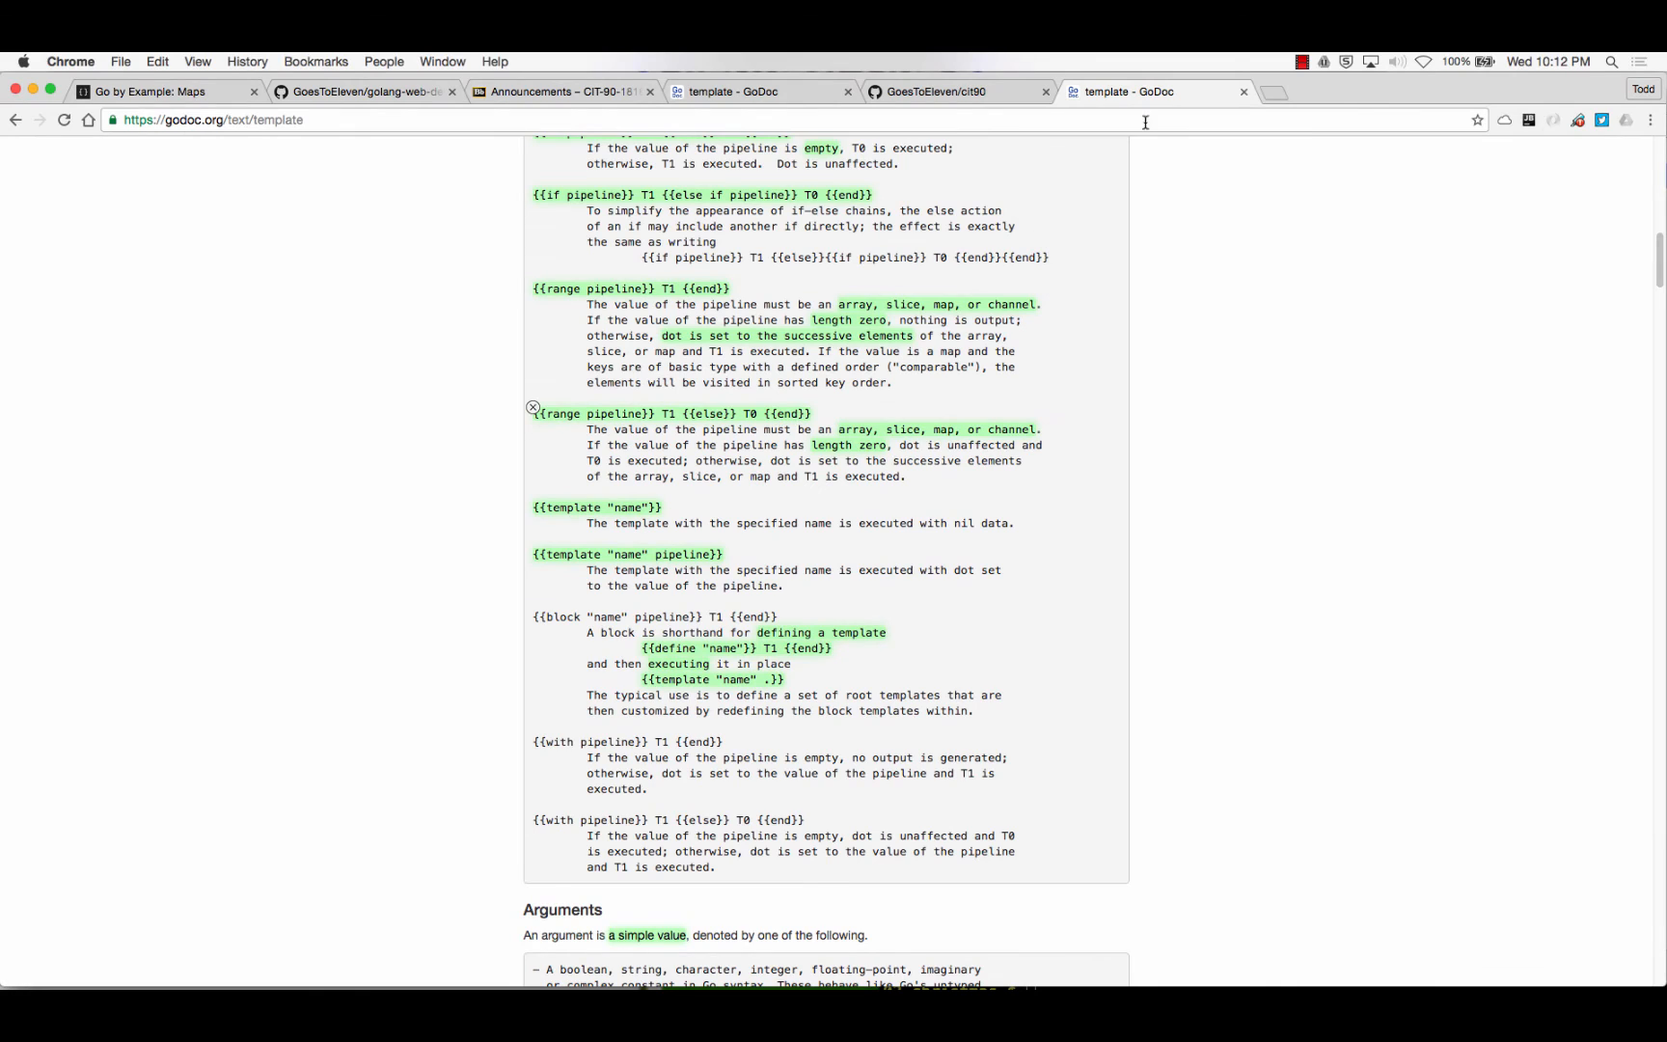
click(1300, 59)
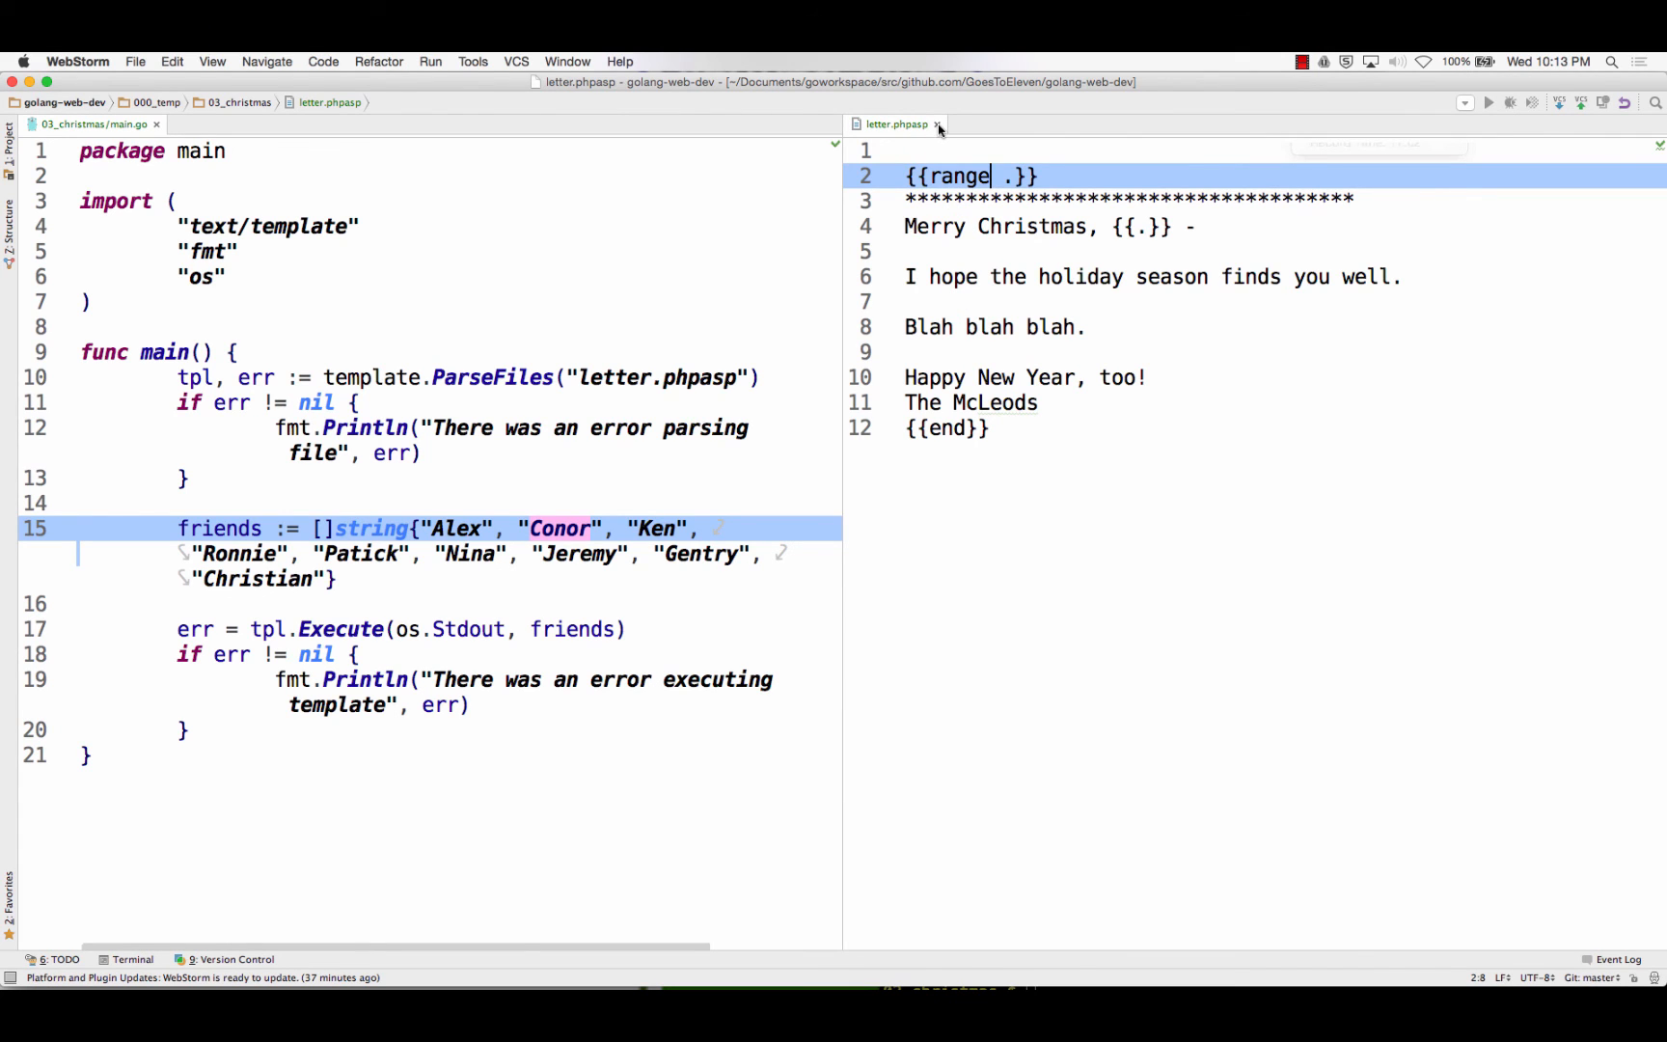
Close the letter.phpasp and main.go tabs and show the Project folder tree
click(934, 124)
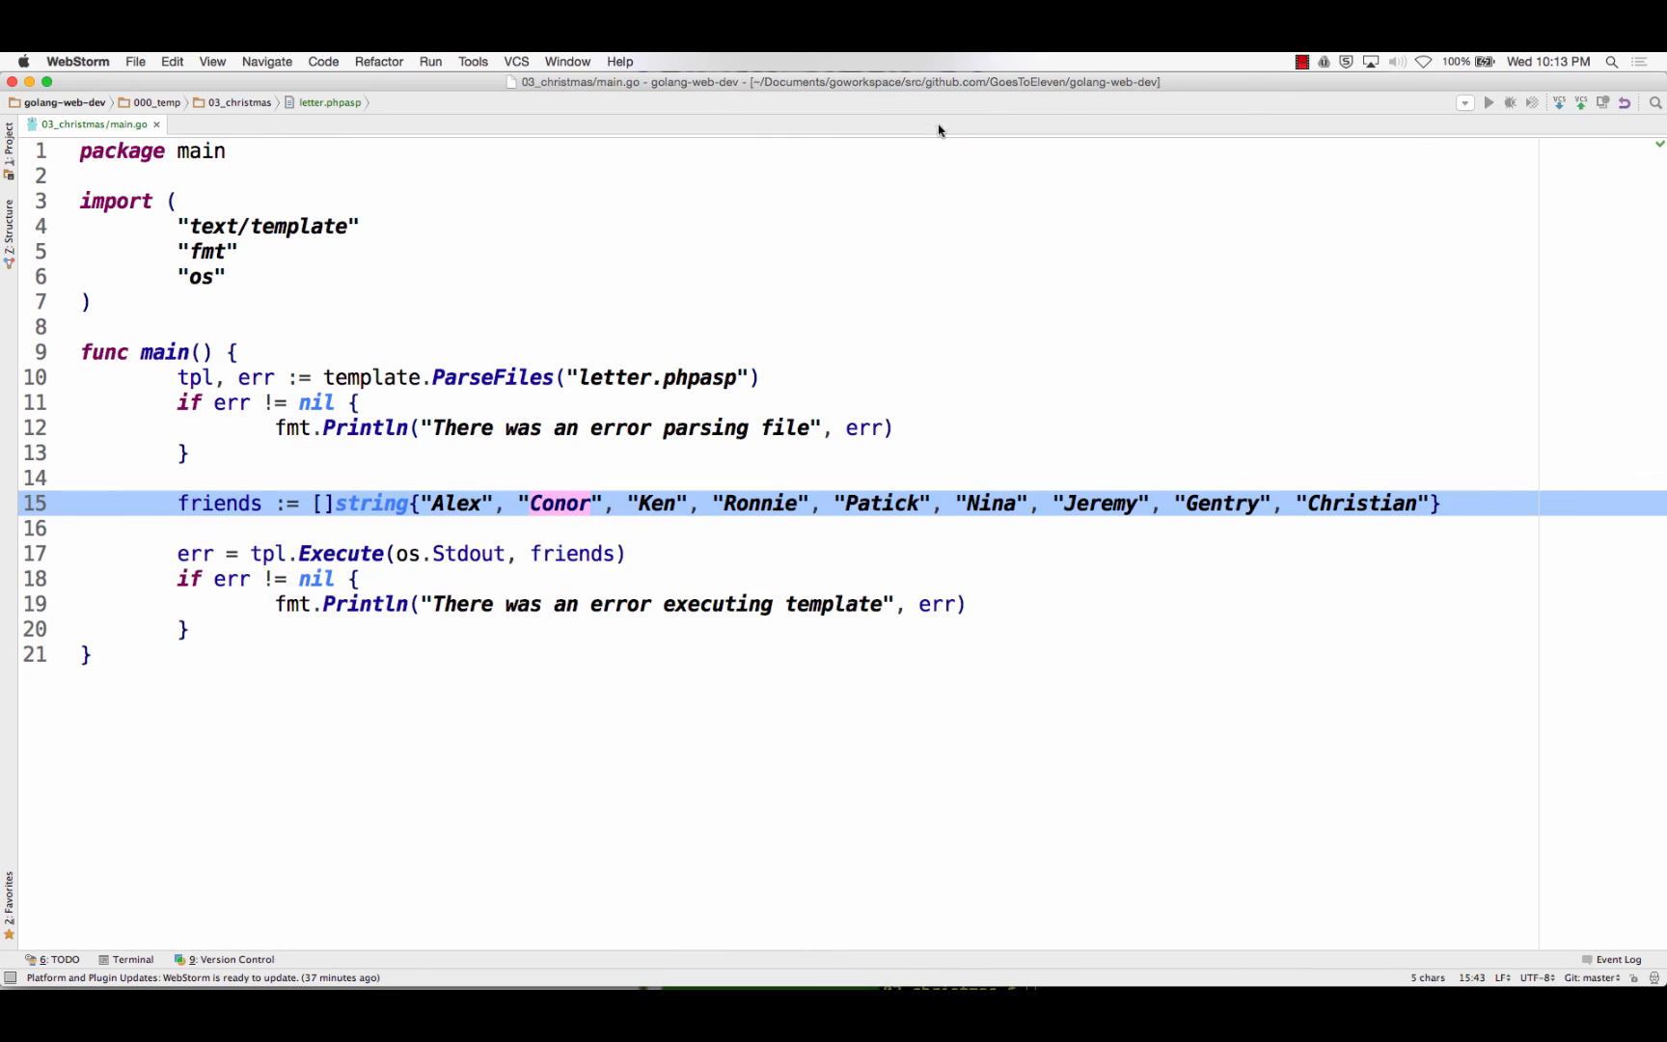
click(156, 124)
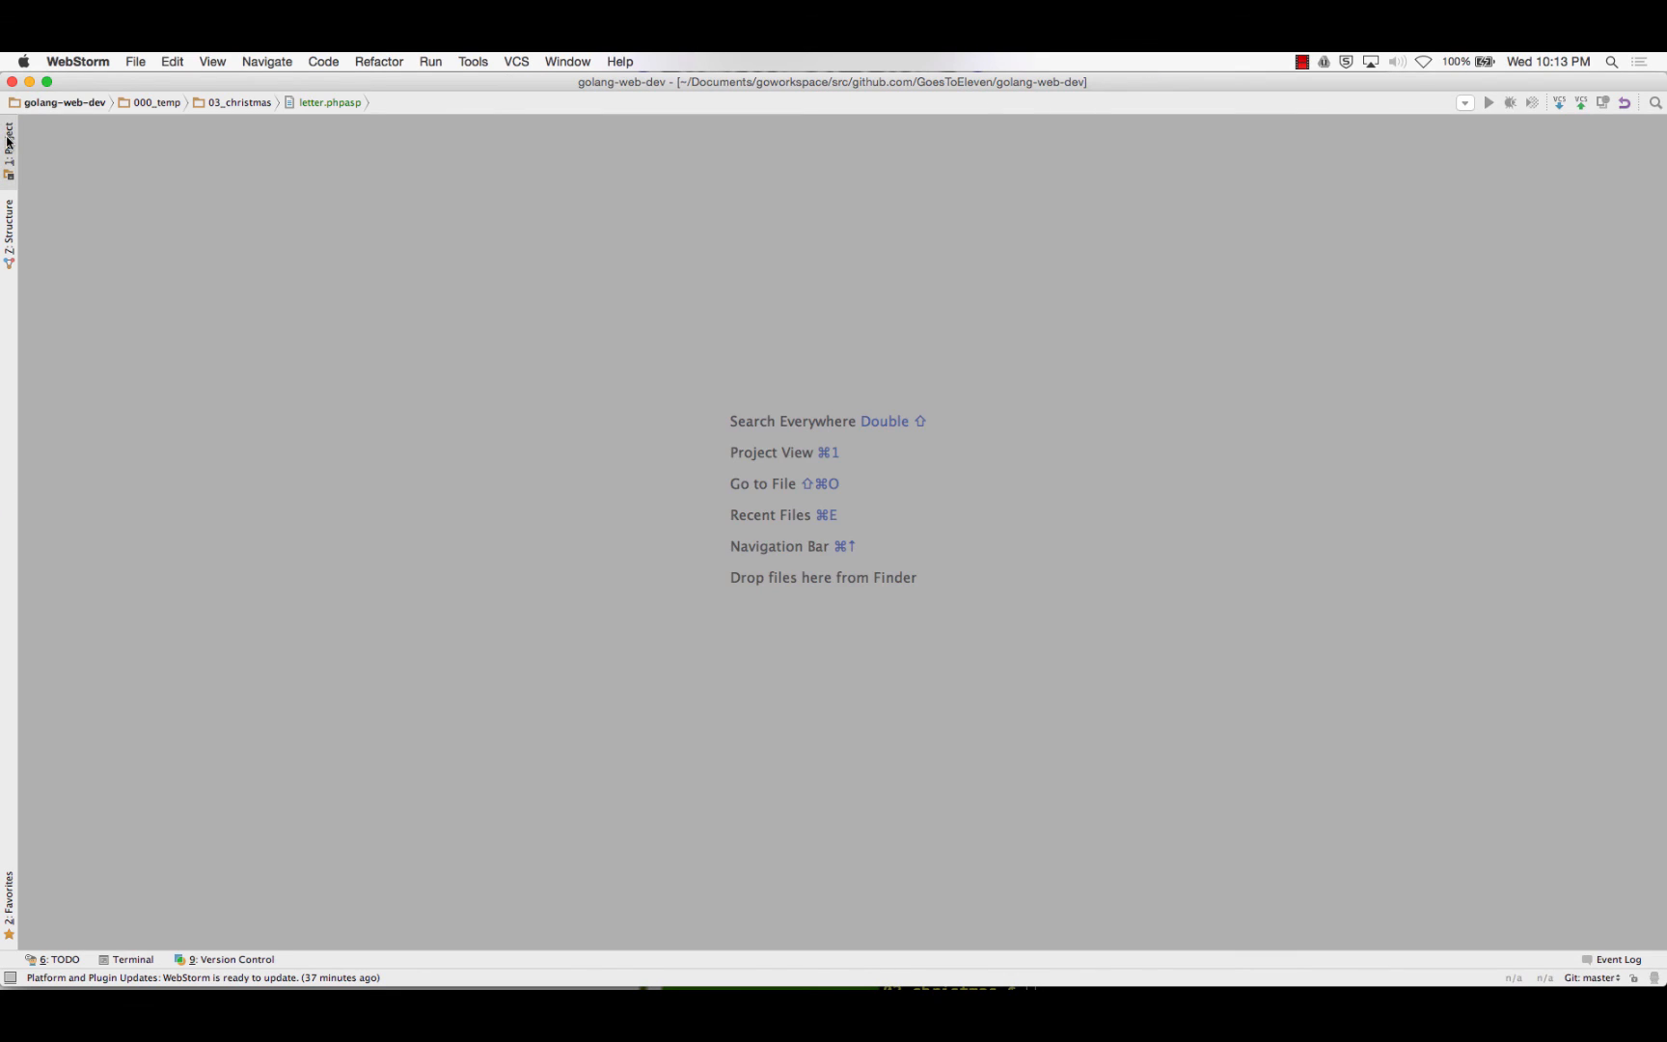
click(8, 139)
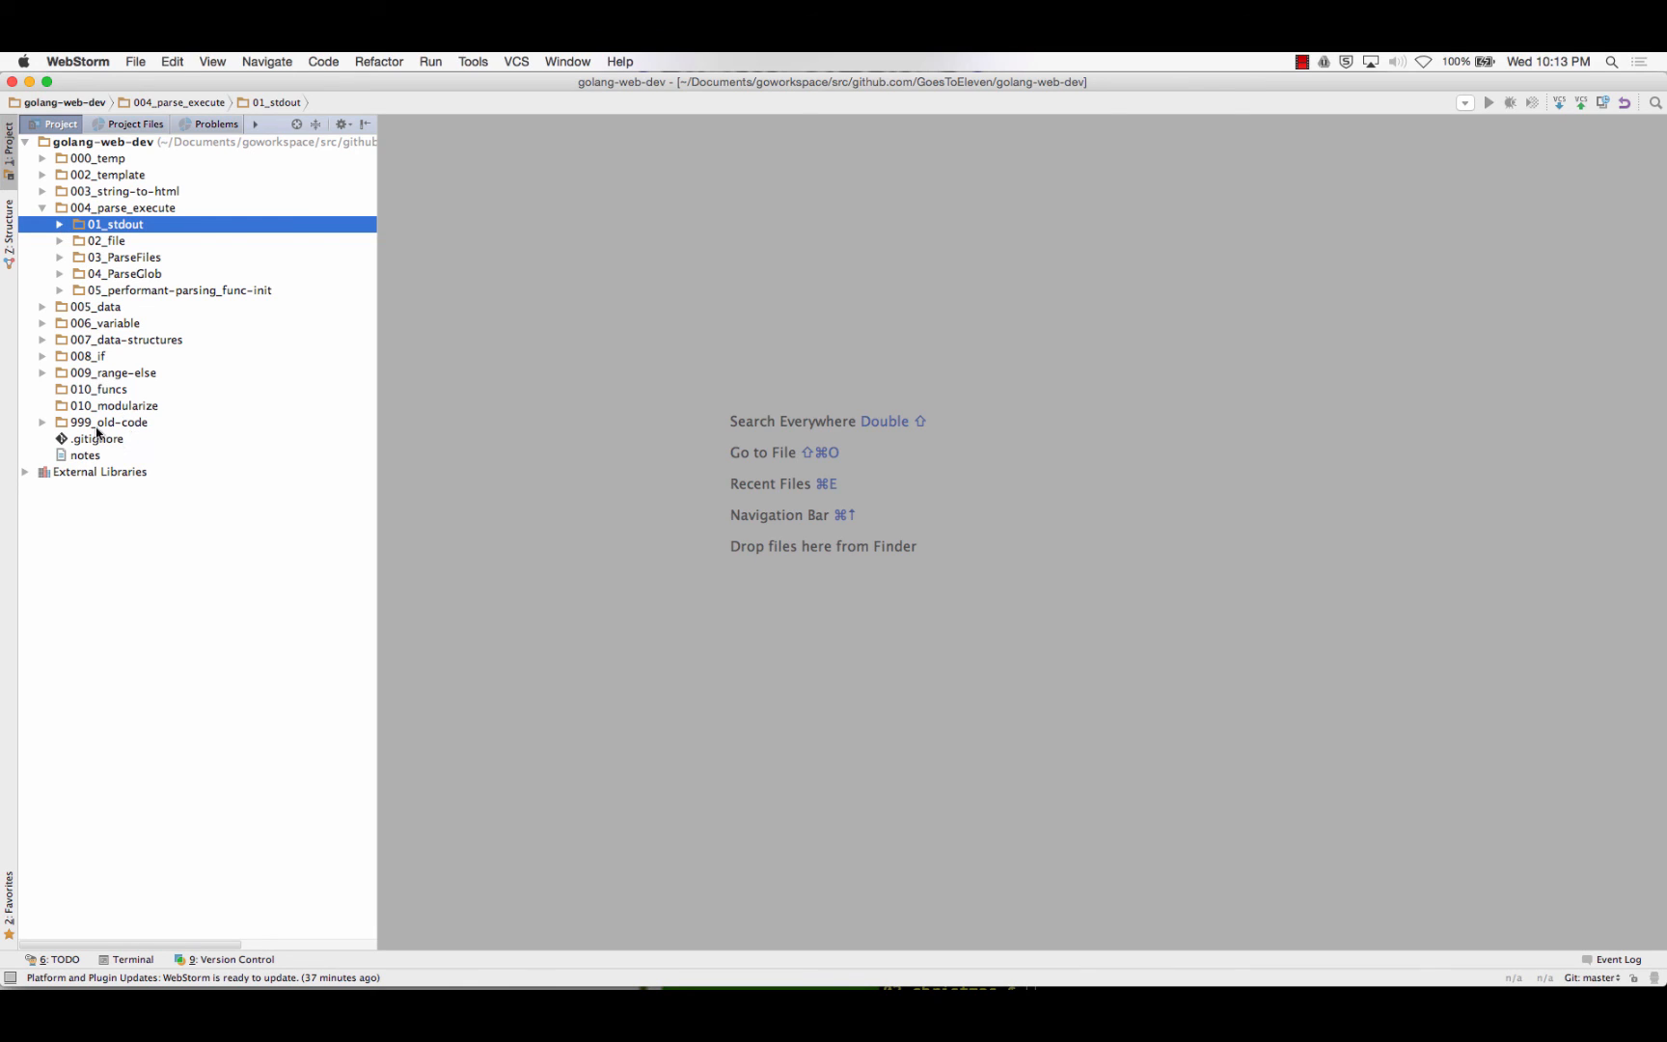
Collapse the 004_parse_execute folder, then switch to a Google search tab in Chrome
click(97, 307)
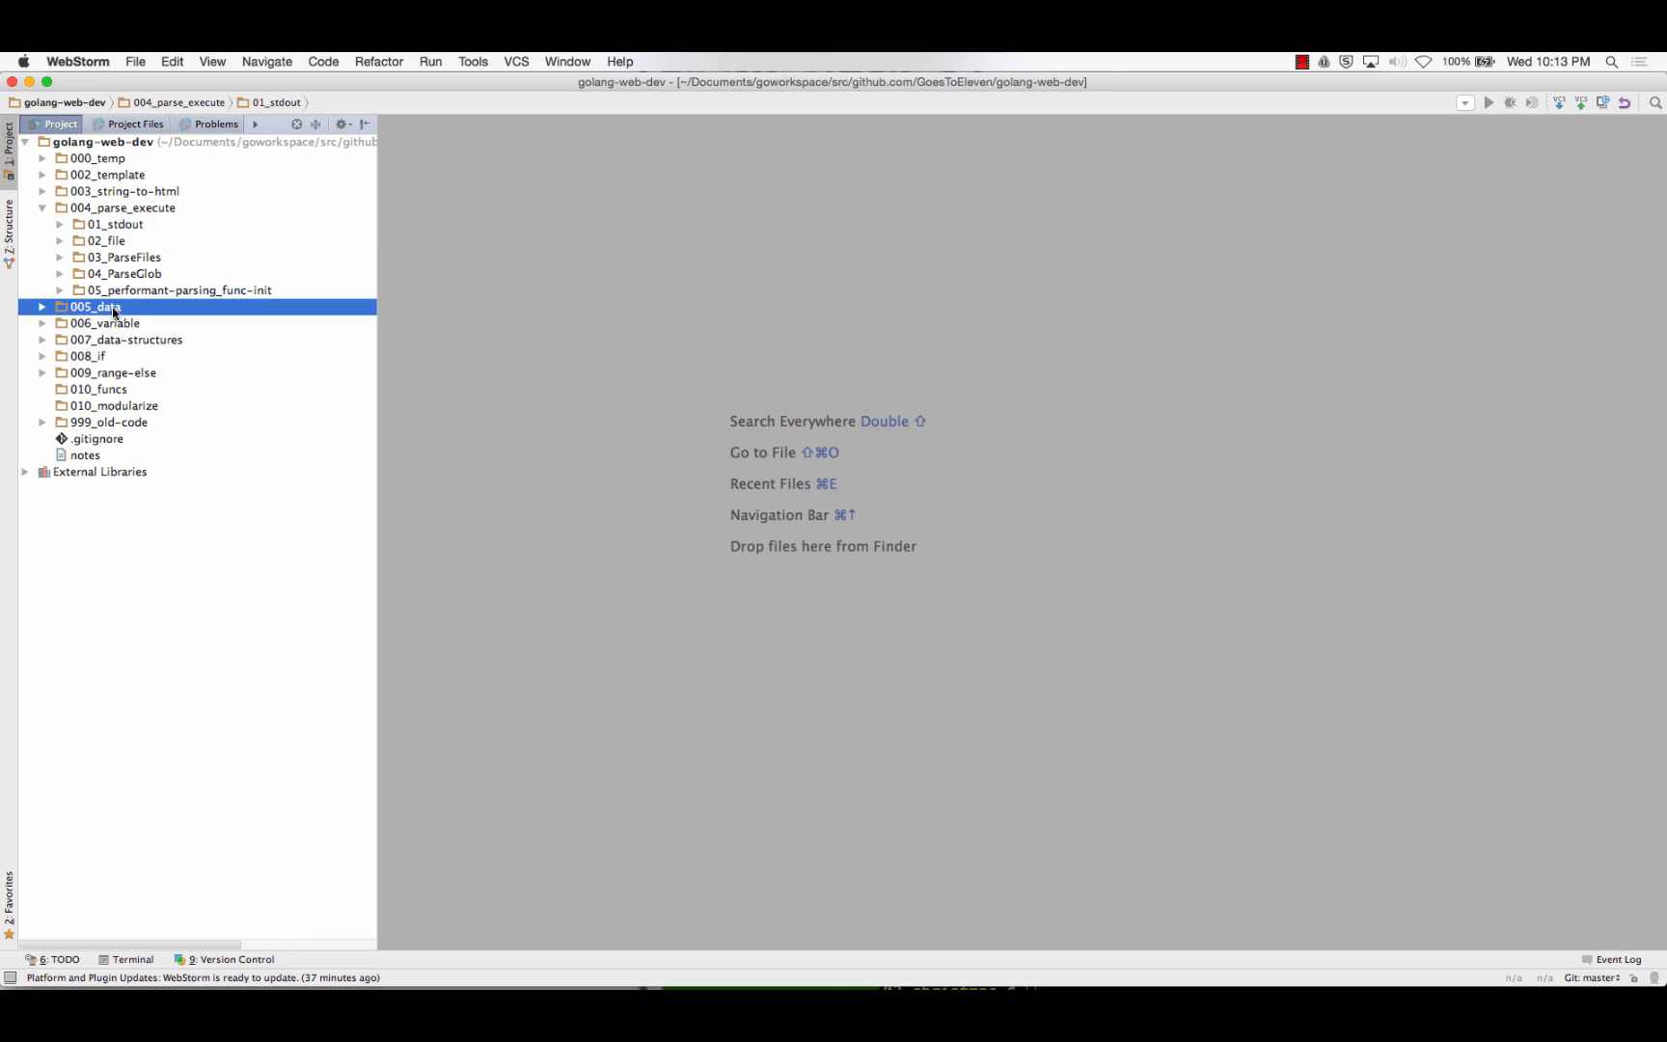
click(99, 390)
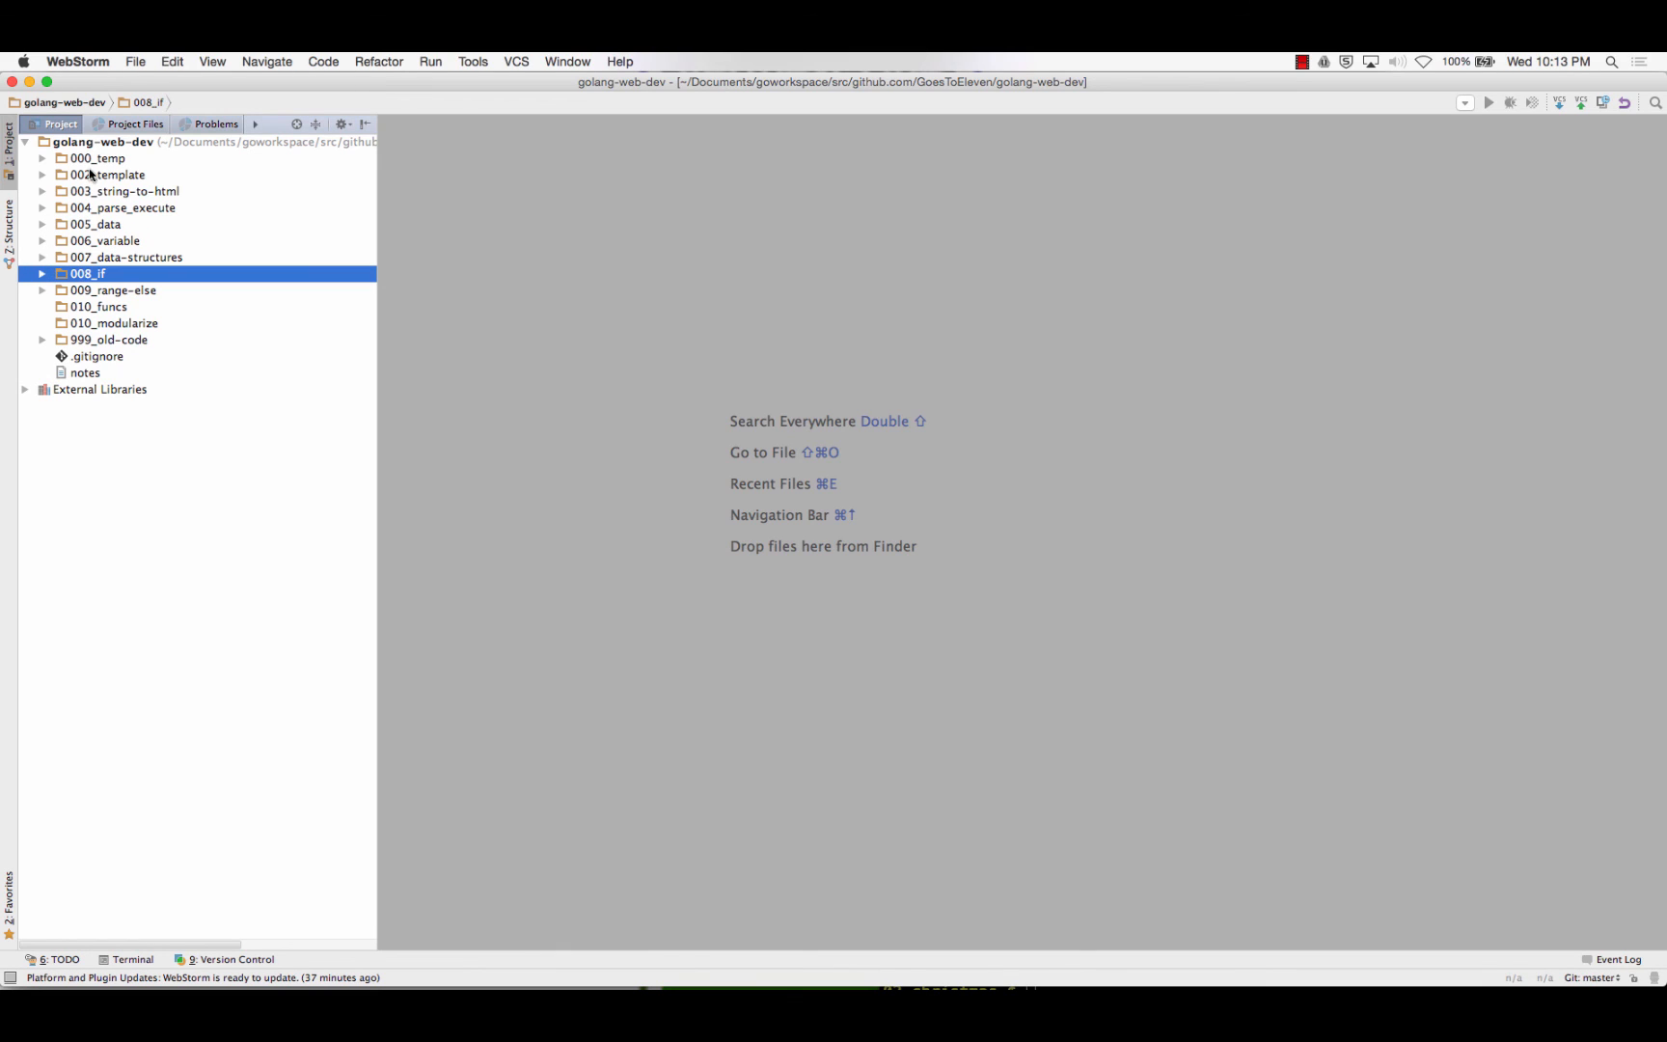
click(121, 207)
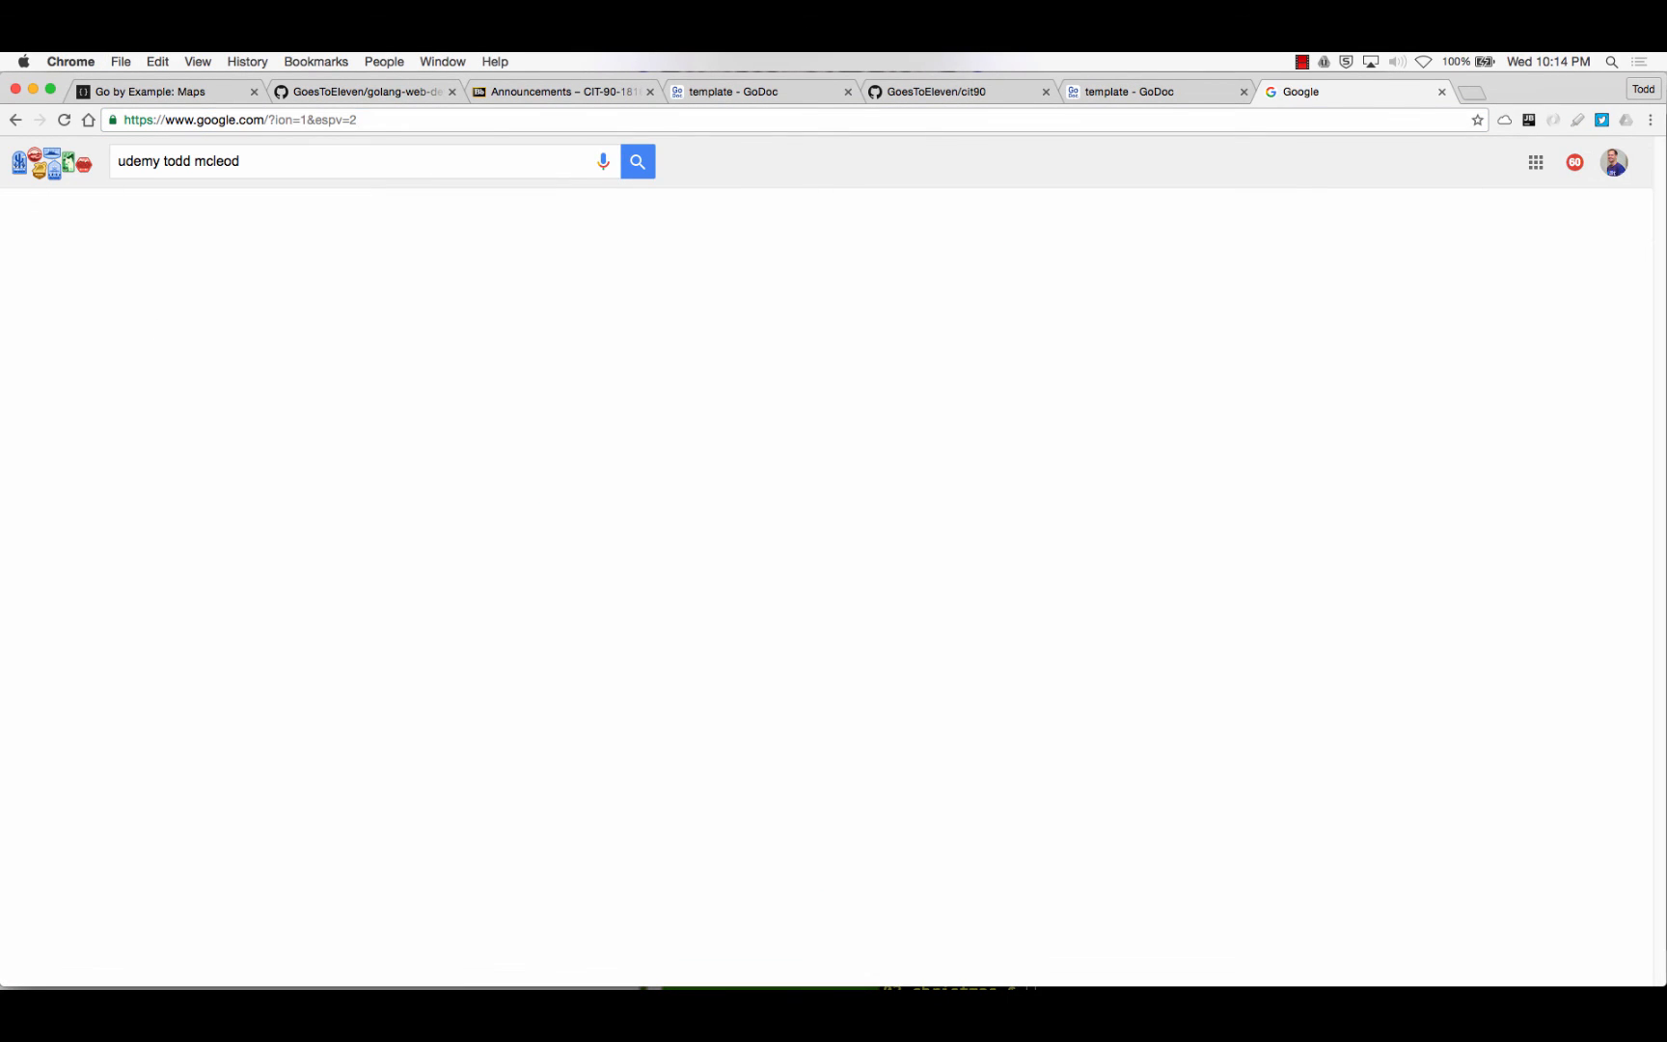
Run the Google search for 'udemy todd mcleod' to list the instructor's courses
click(636, 160)
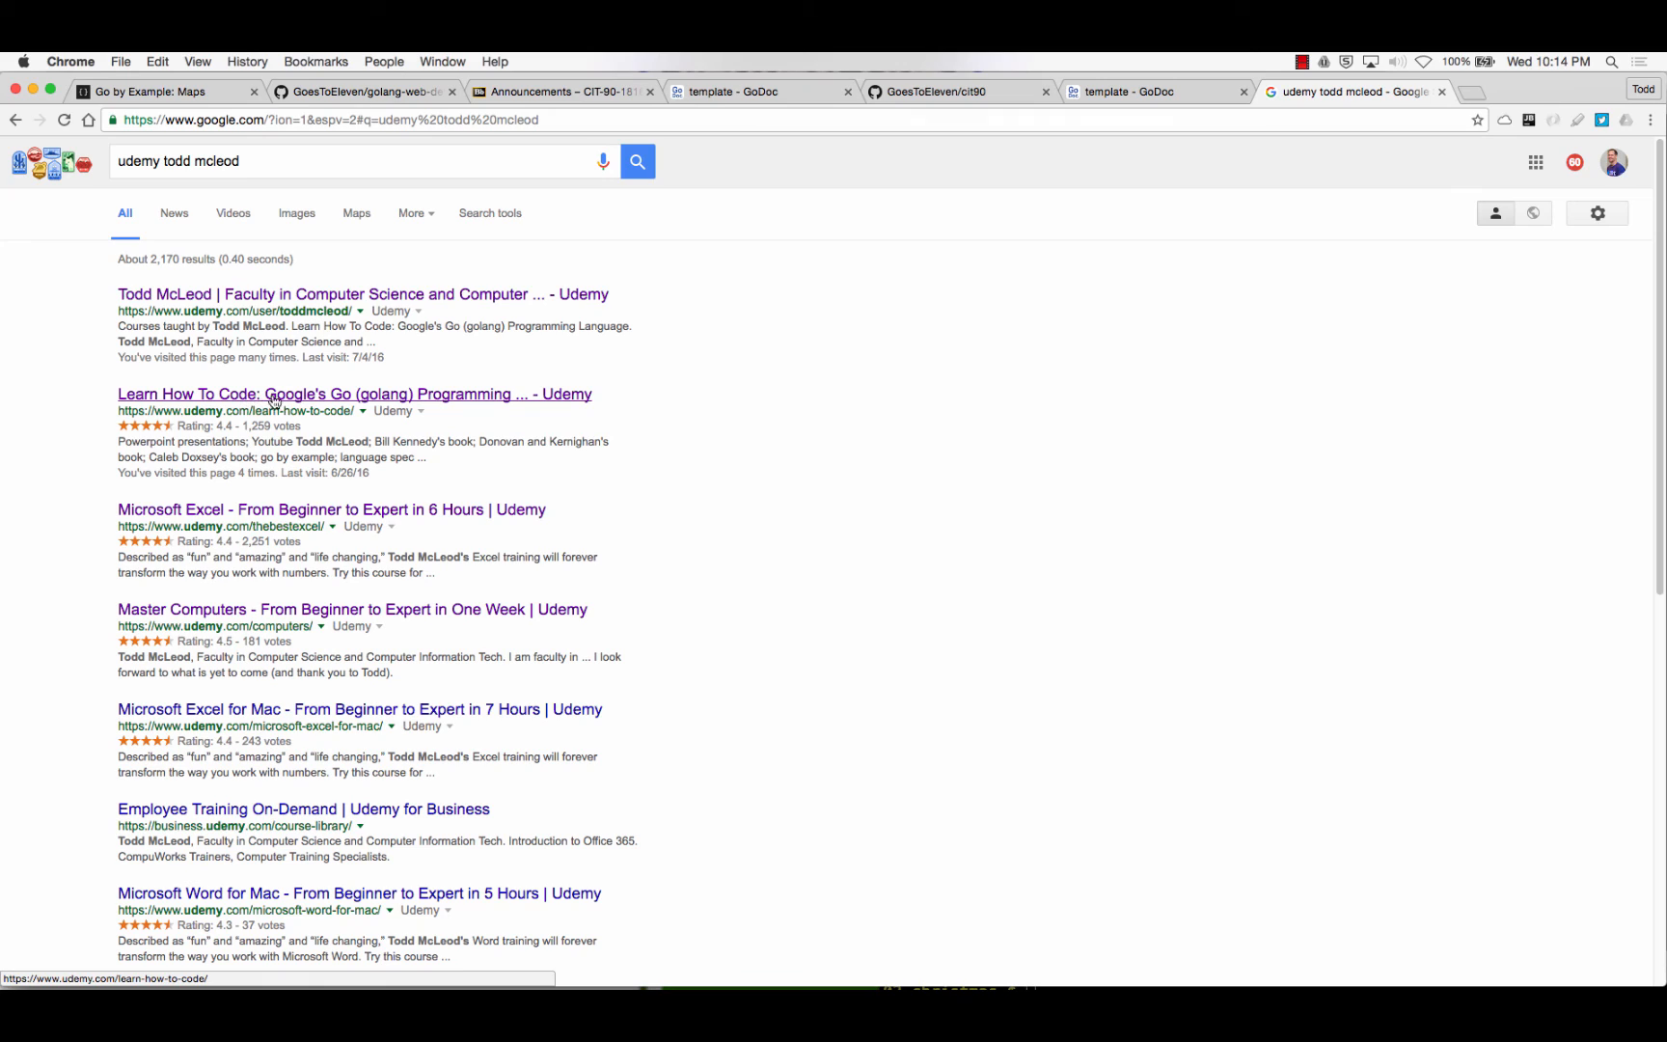
mouse_move(368, 407)
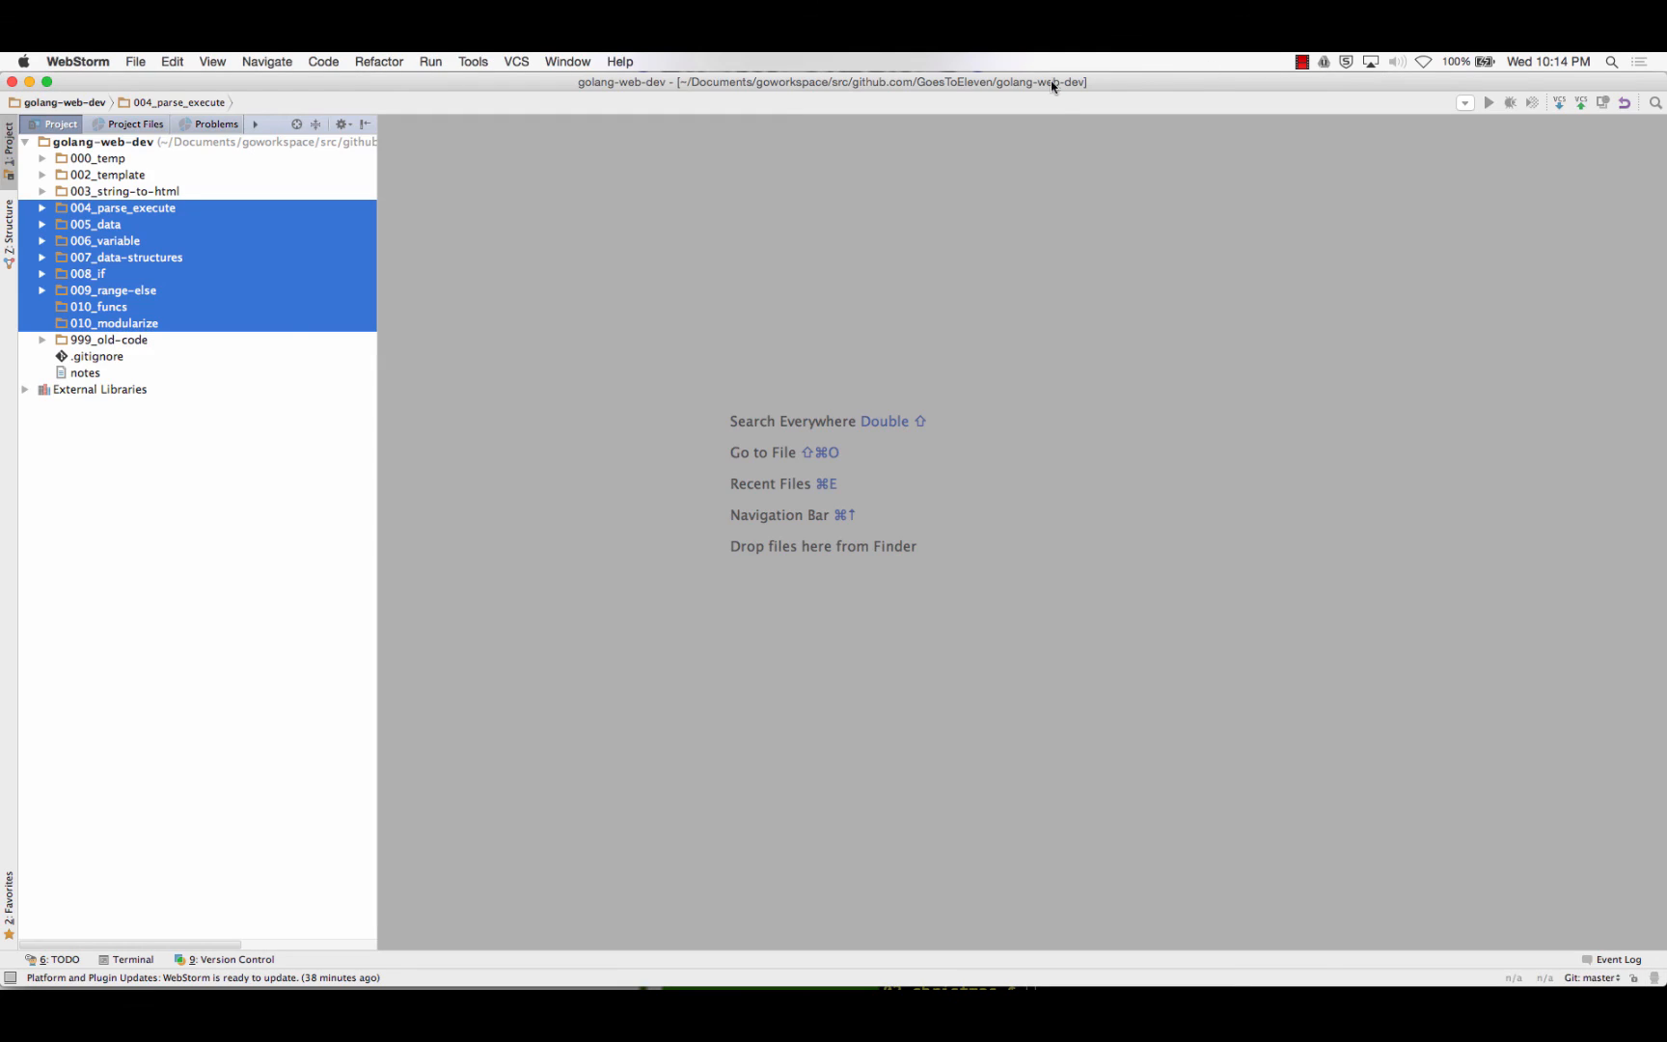
mouse_move(143, 299)
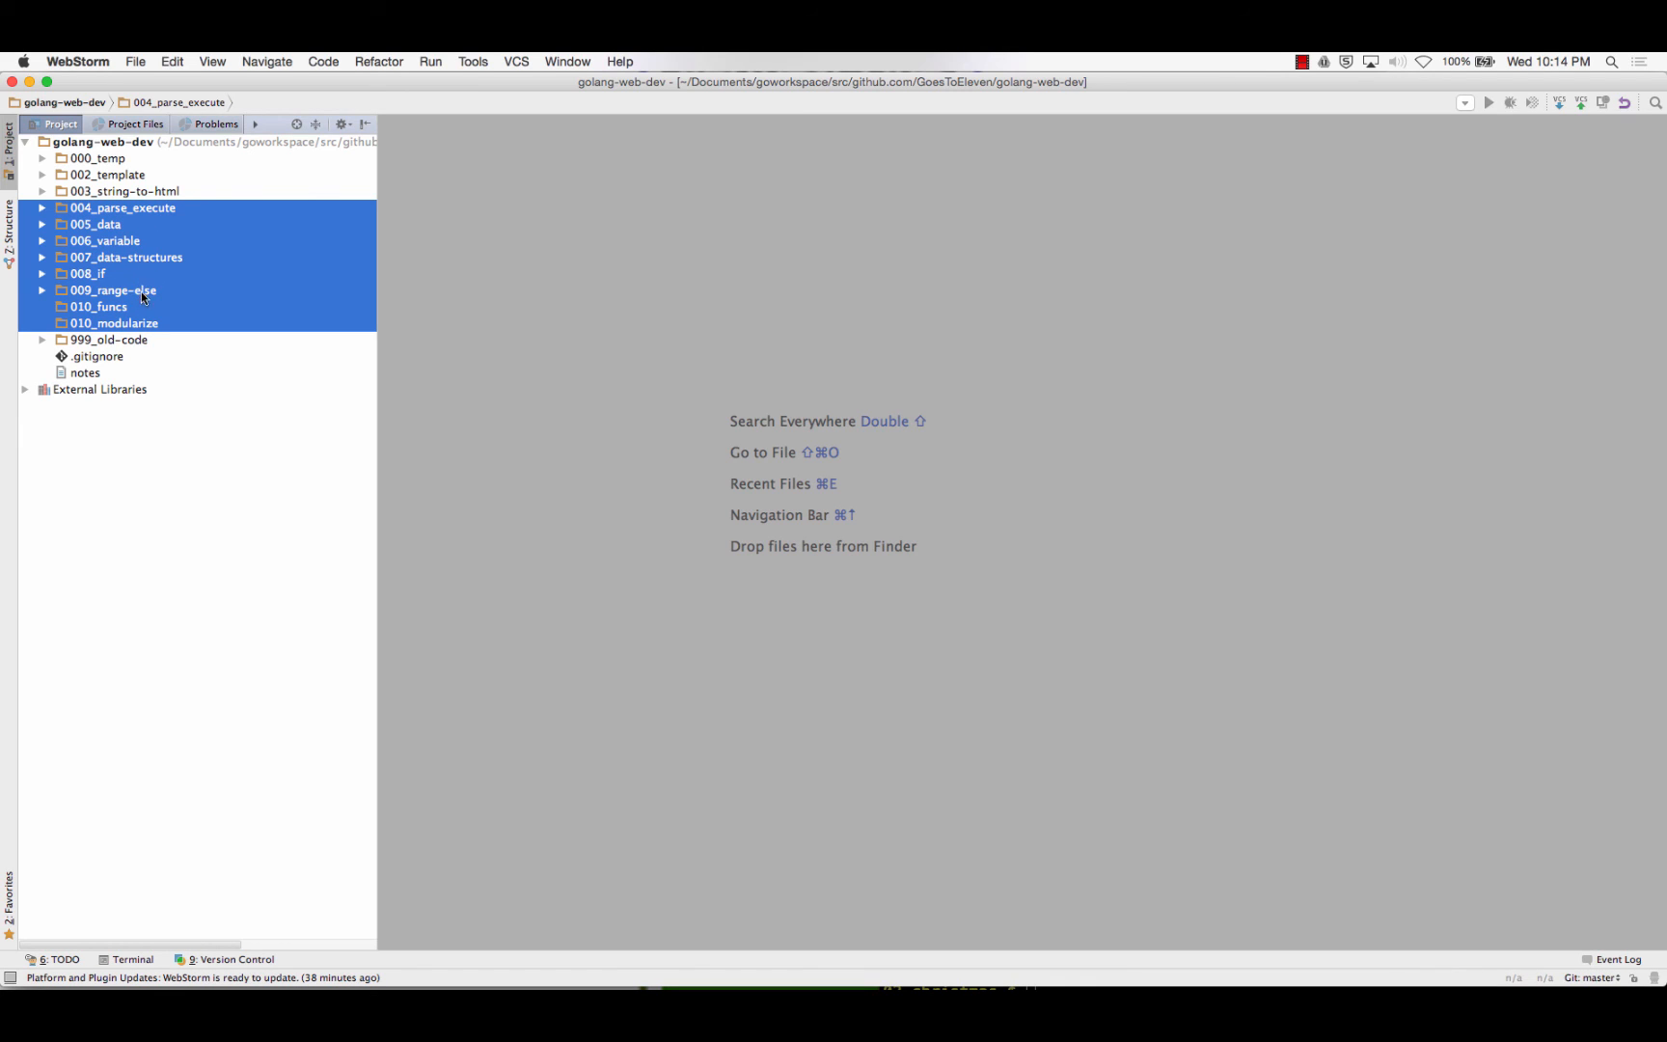
mouse_move(1303, 64)
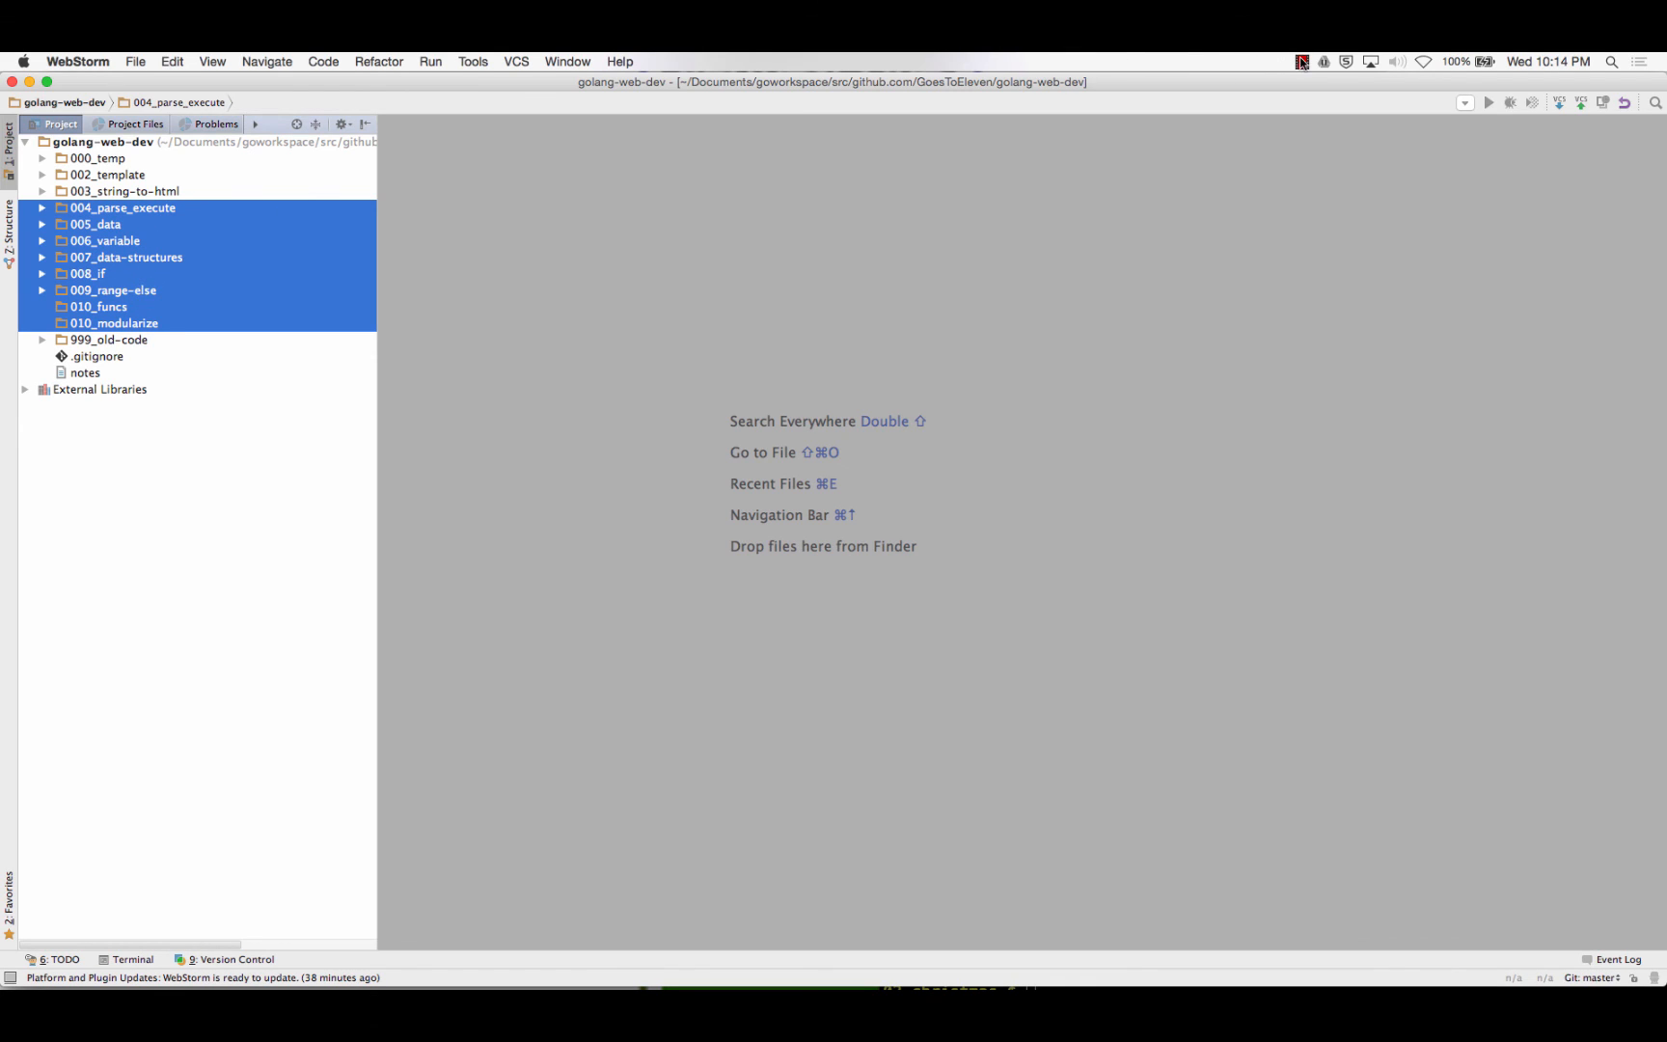